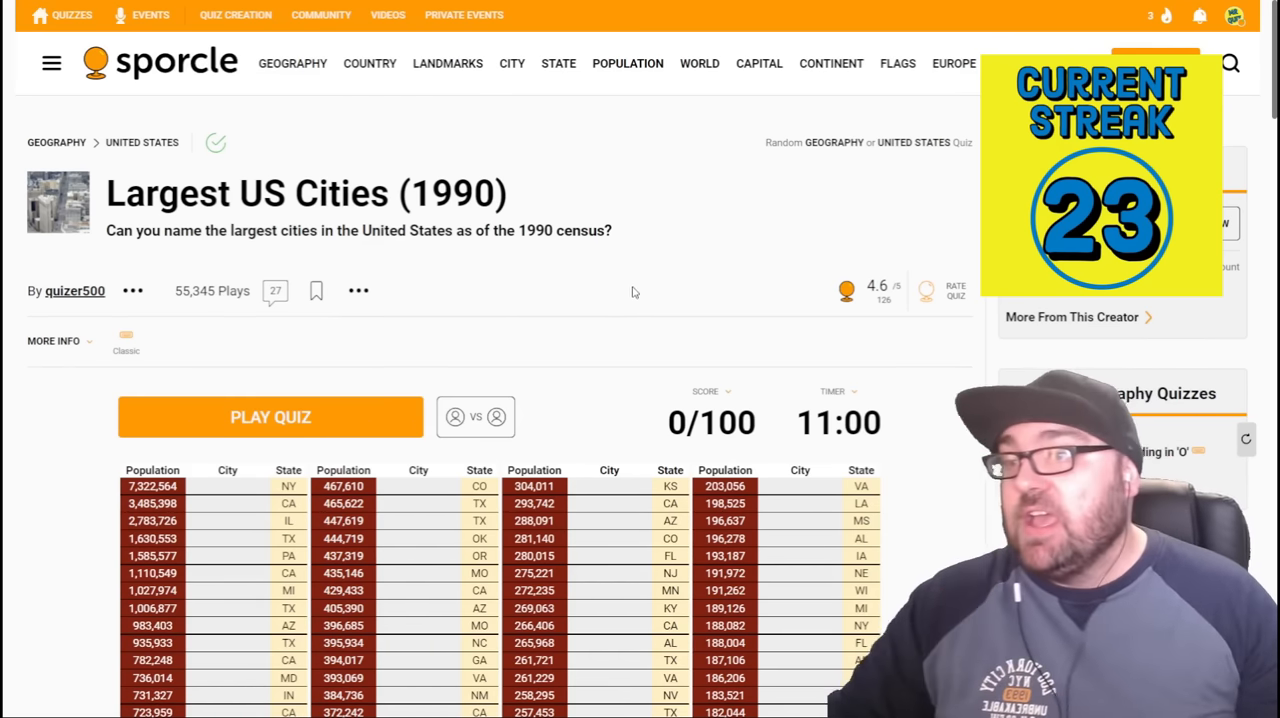
mouse_move(620, 240)
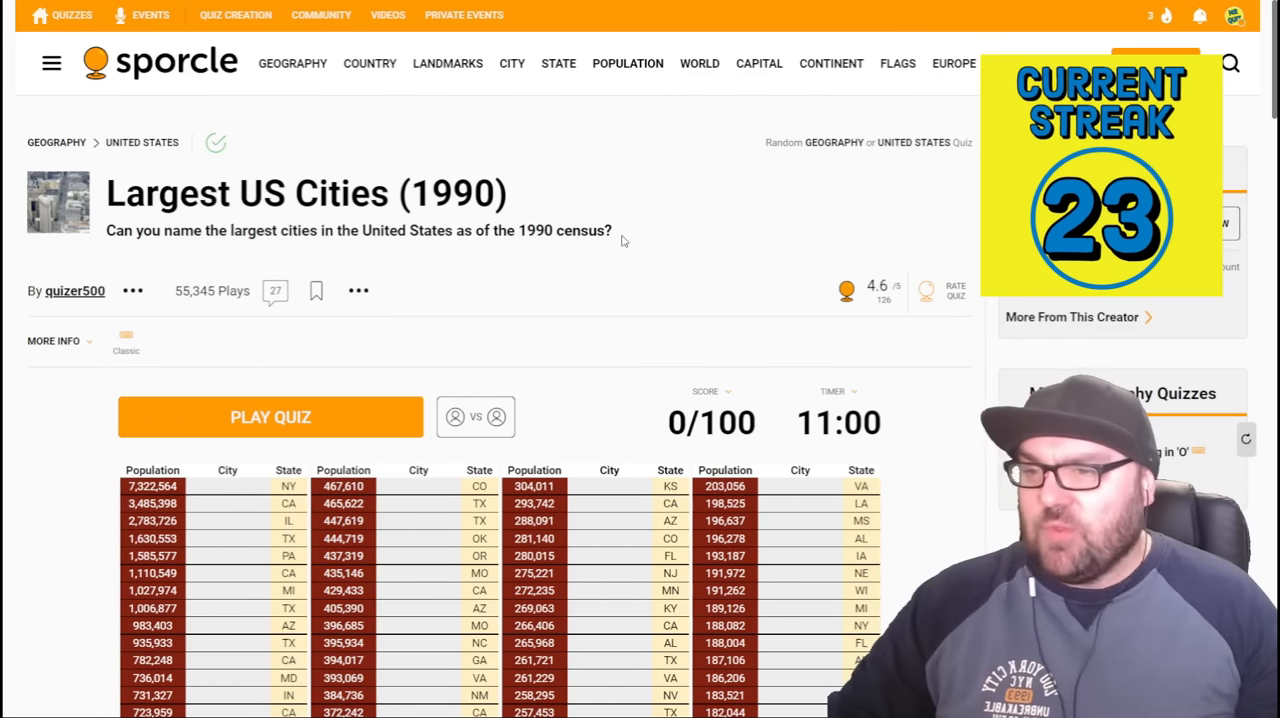
- Start the Largest US Cities (1990) quiz and enter New York, Los Angeles, Chicago, Houston
scroll(down, 3)
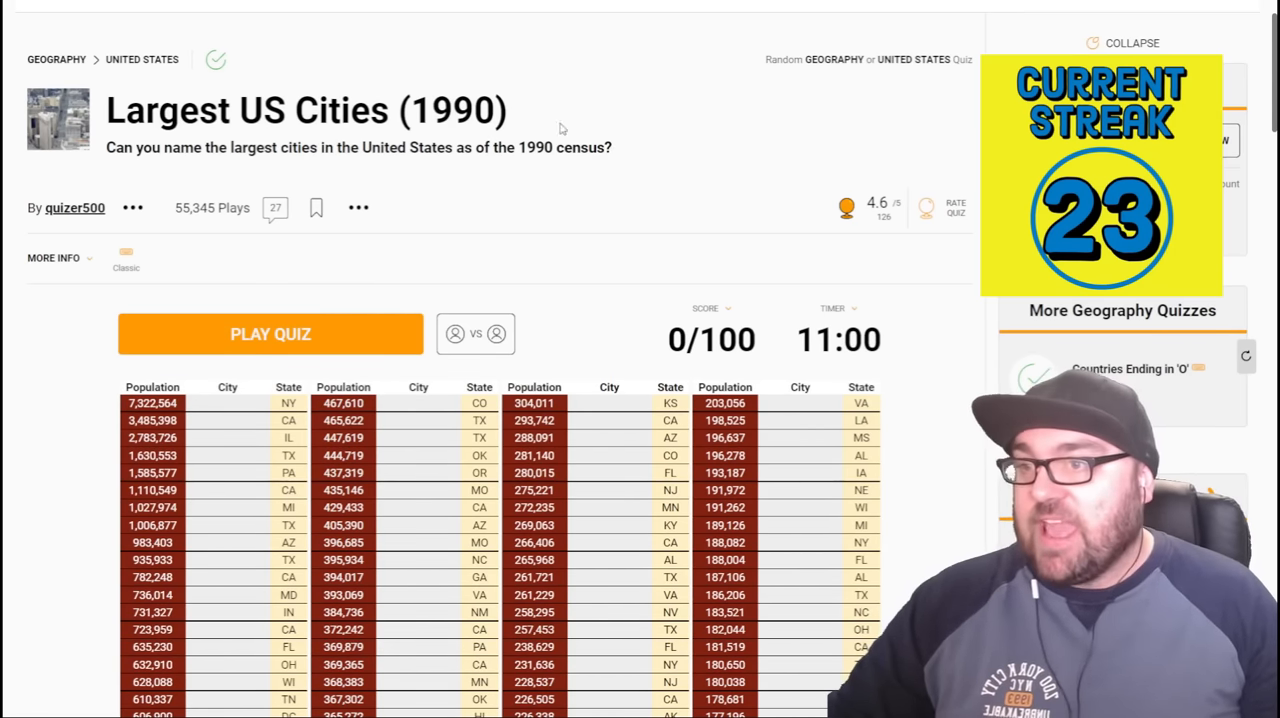
mouse_move(640, 284)
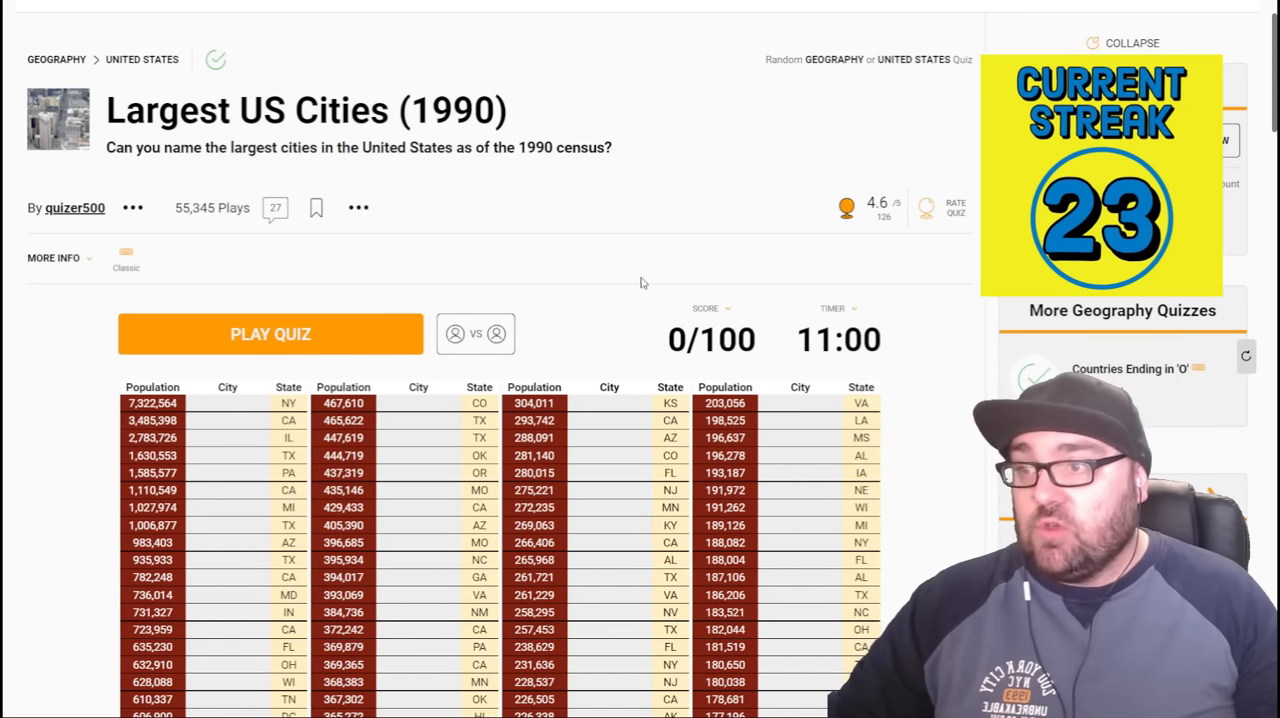
scroll(down, 3)
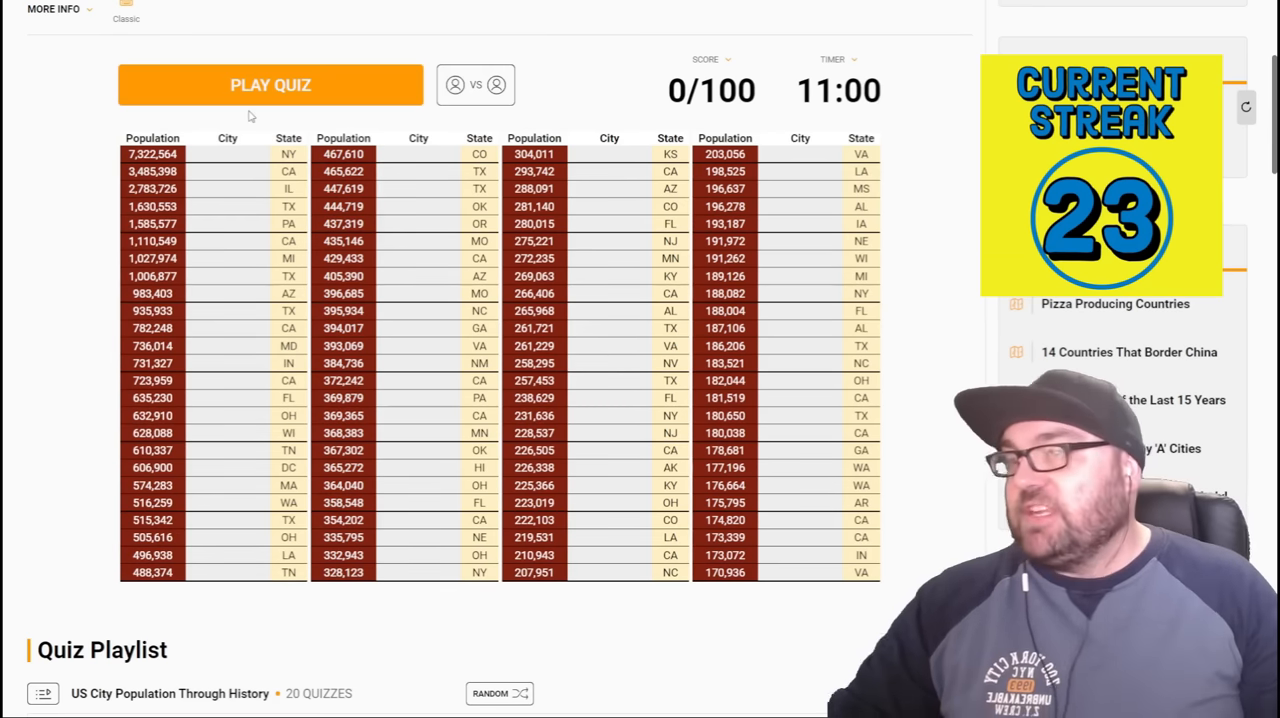
mouse_move(262, 96)
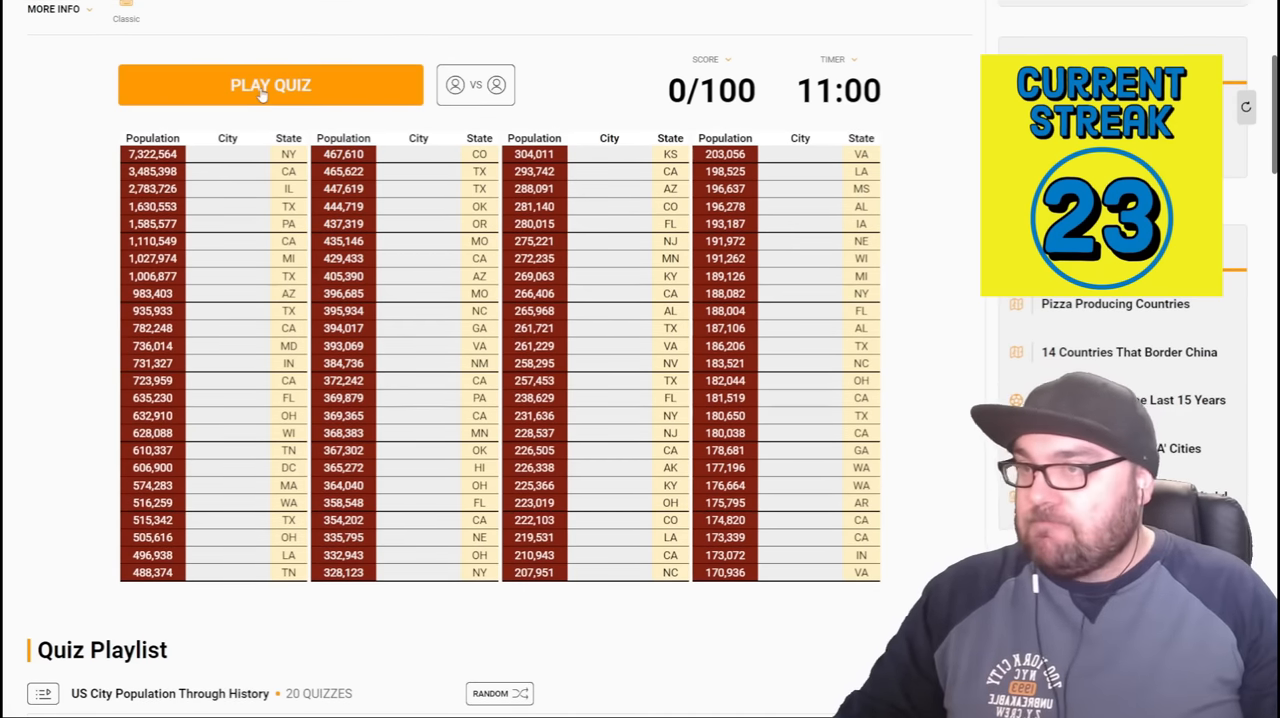
click(270, 84)
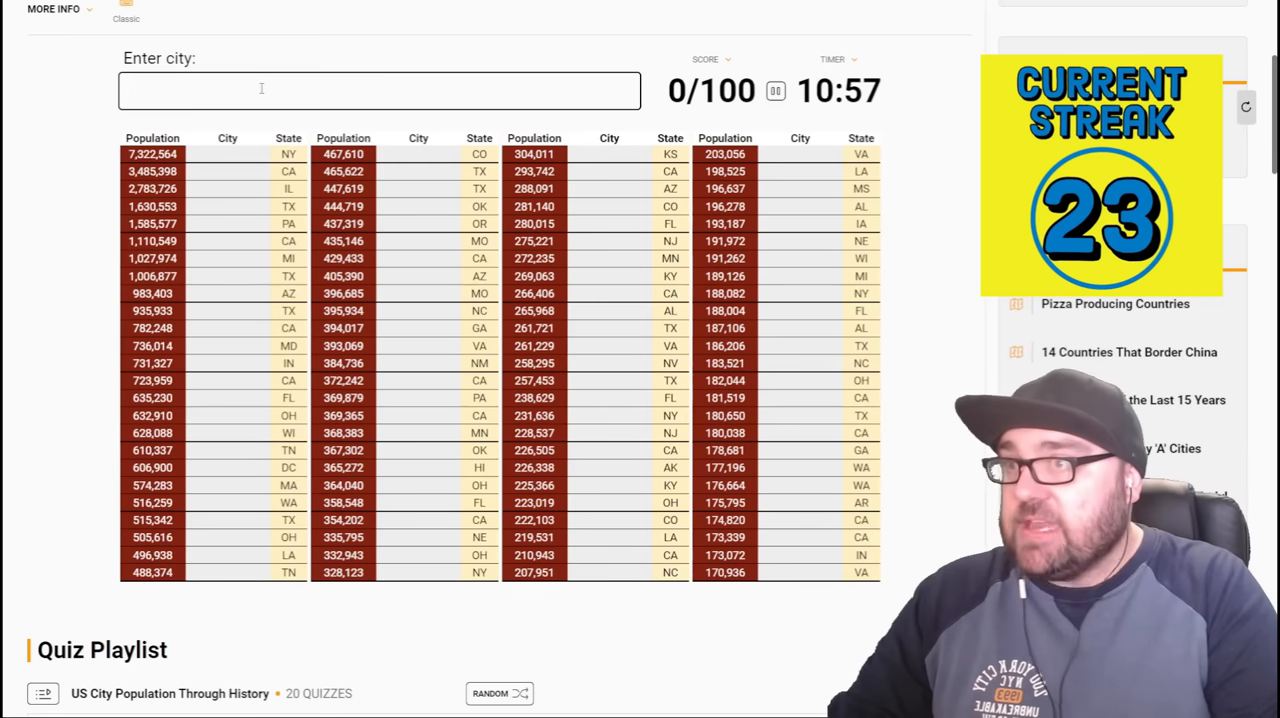
text(New York)
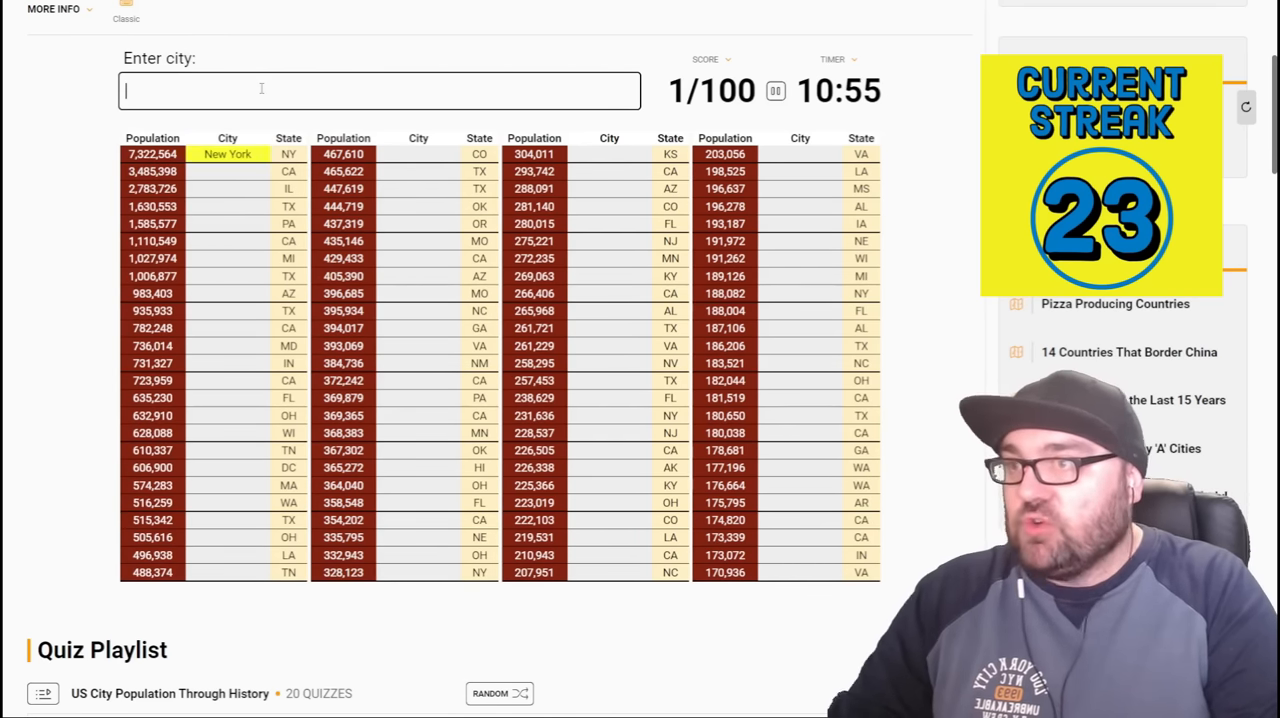
text(los)
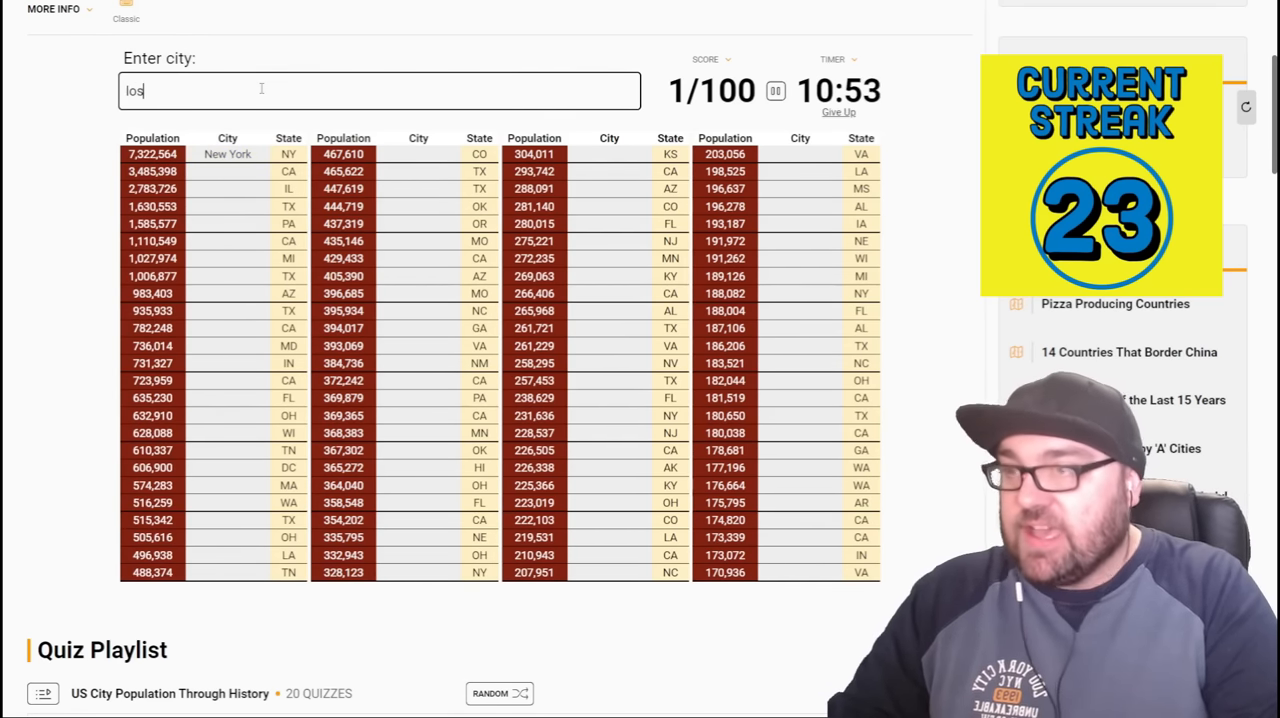
text(chic)
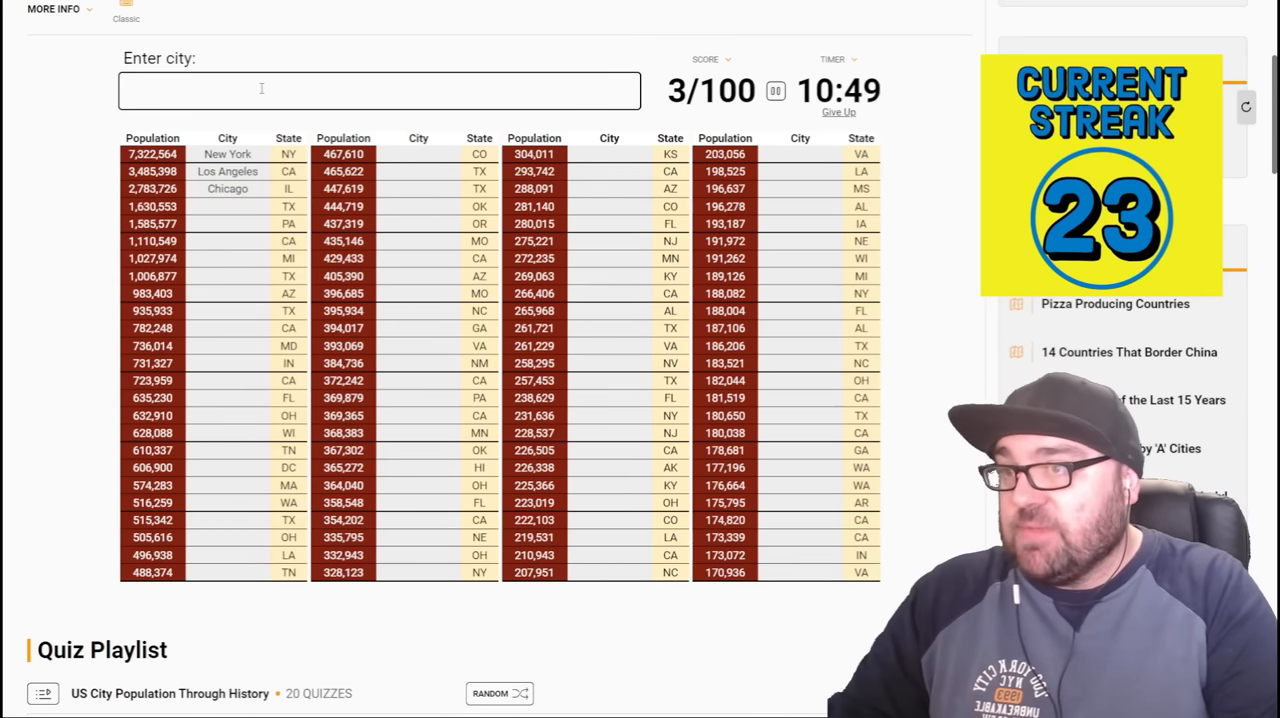
text(austo)
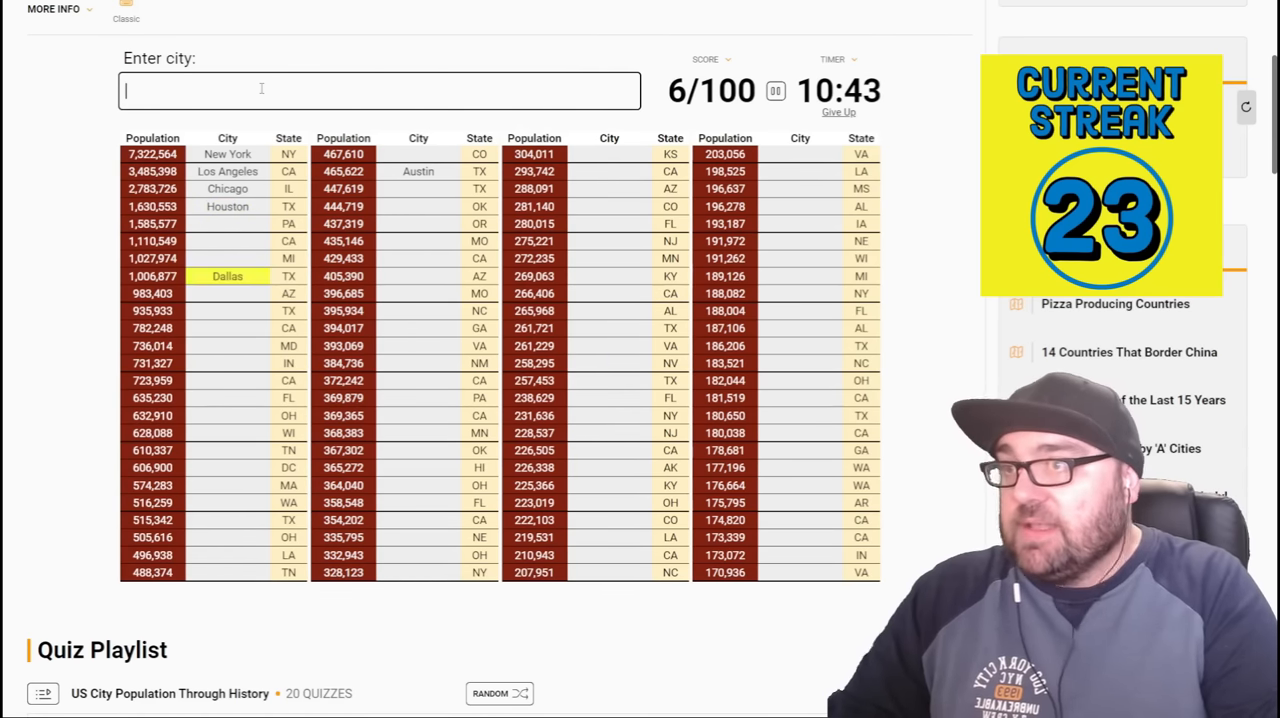
- Add Philadelphia and further guesses (lp, san) to reach 9/100
text(phi)
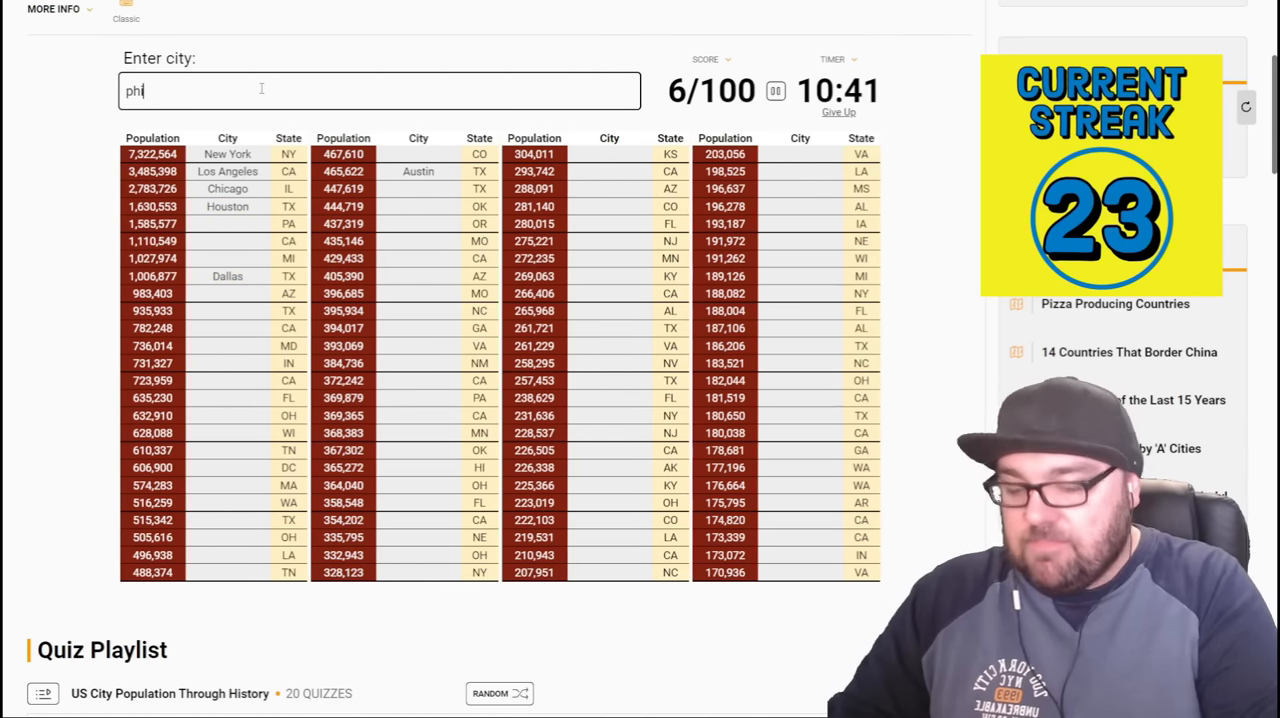
text(lda)
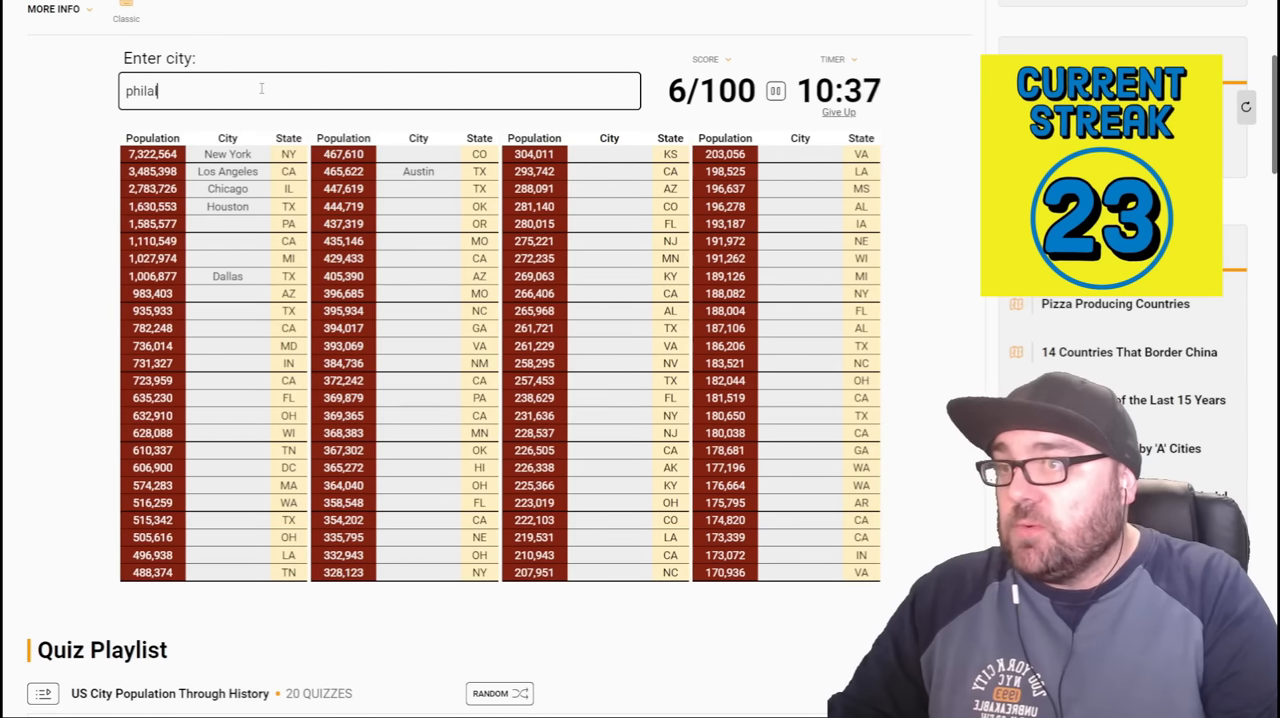
text(lp)
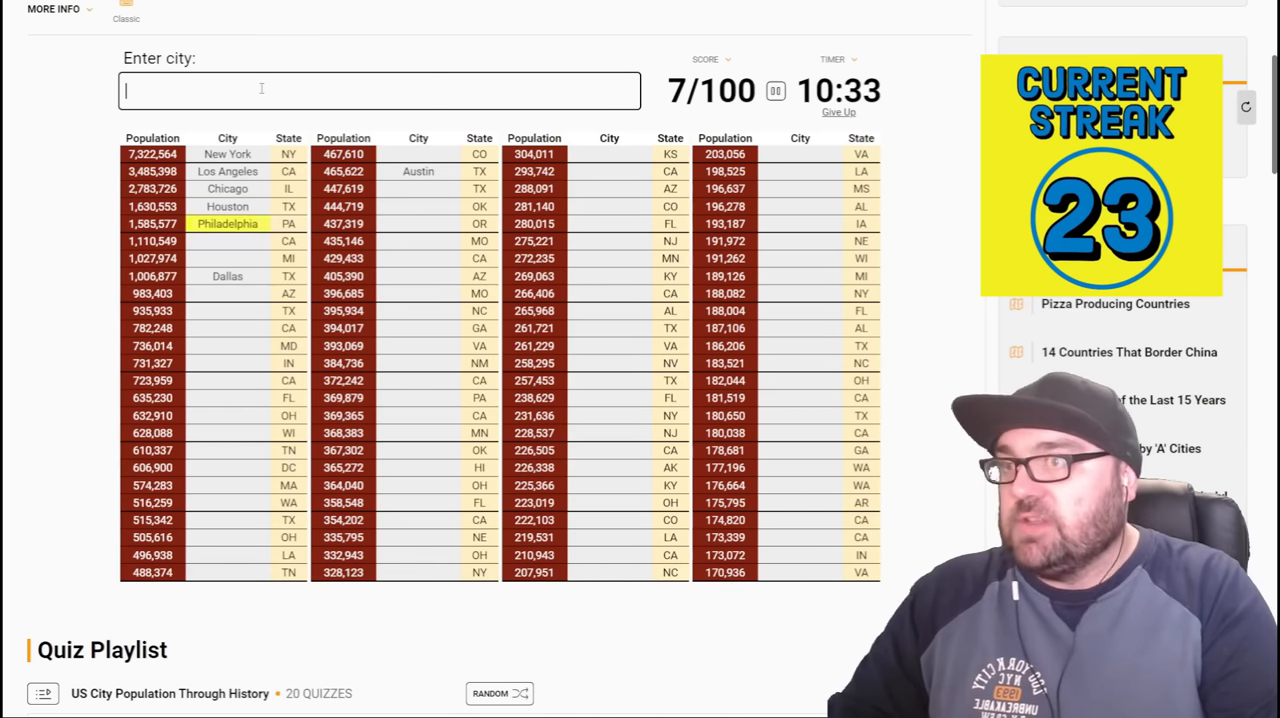
text(san)
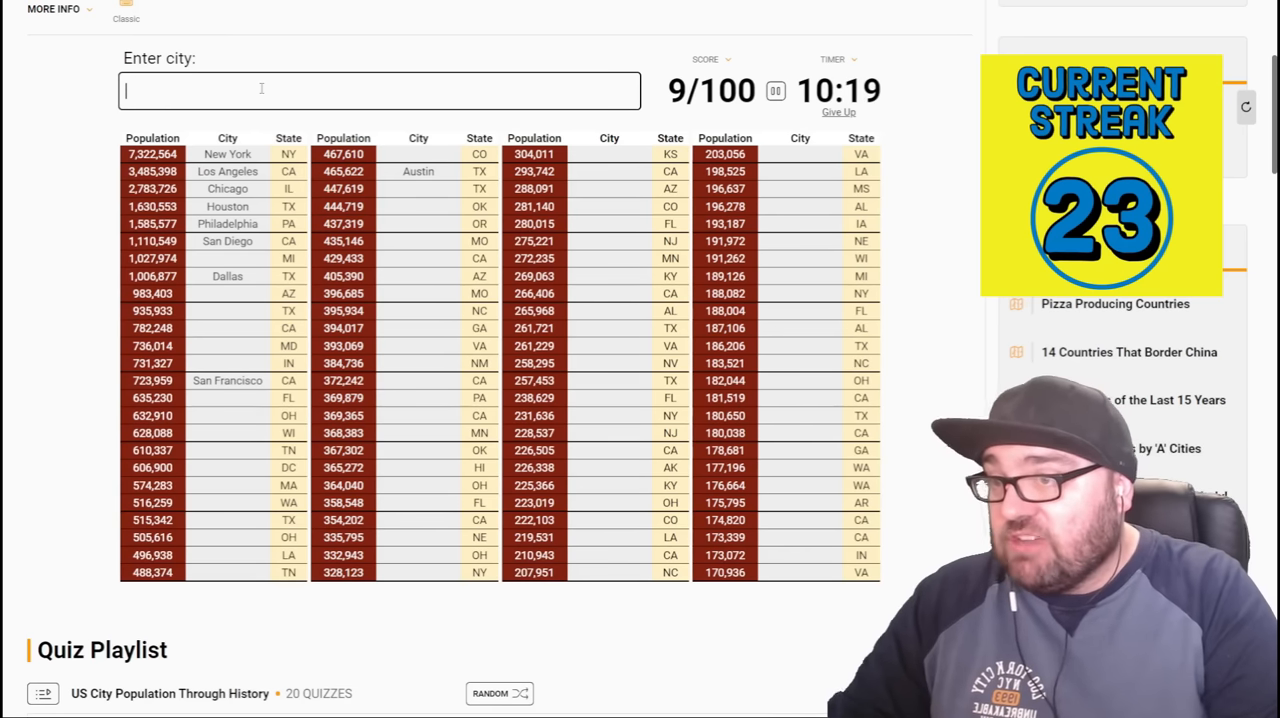
- Enter Minneapolis, Detroit, Phoenix, Dallas, San Antonio and San Francisco
text(minneapol)
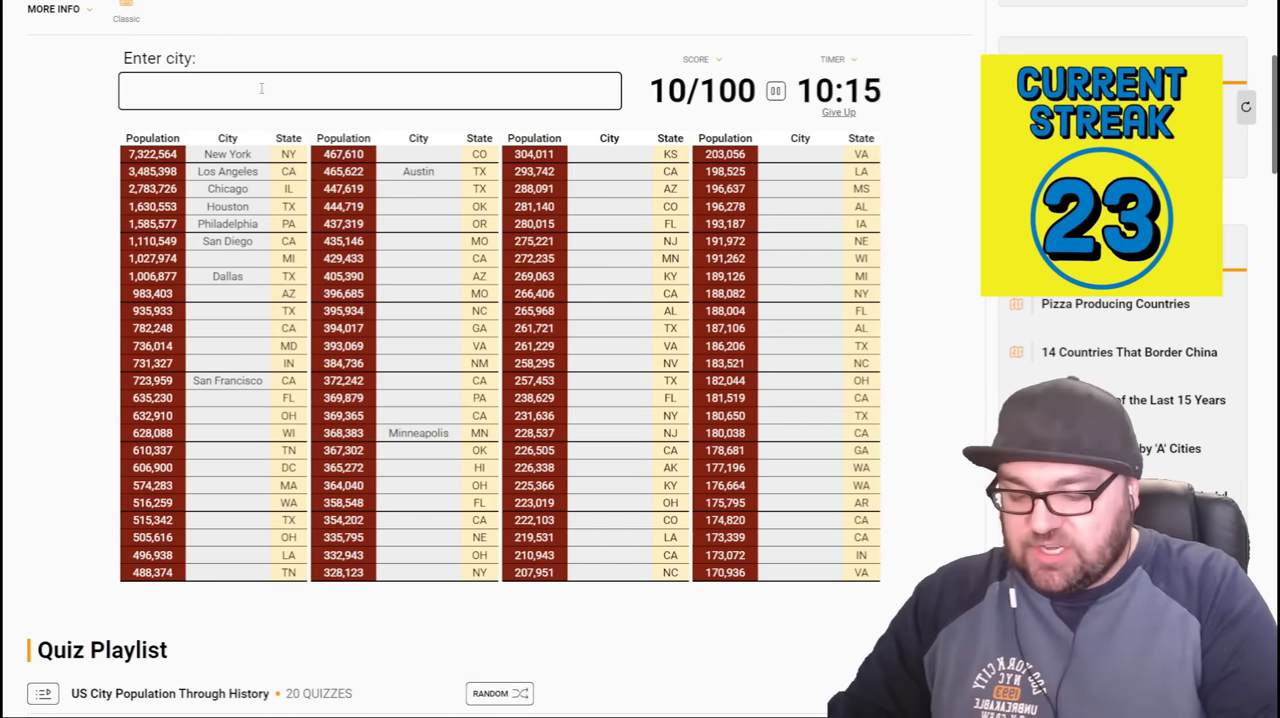
text(Detroit)
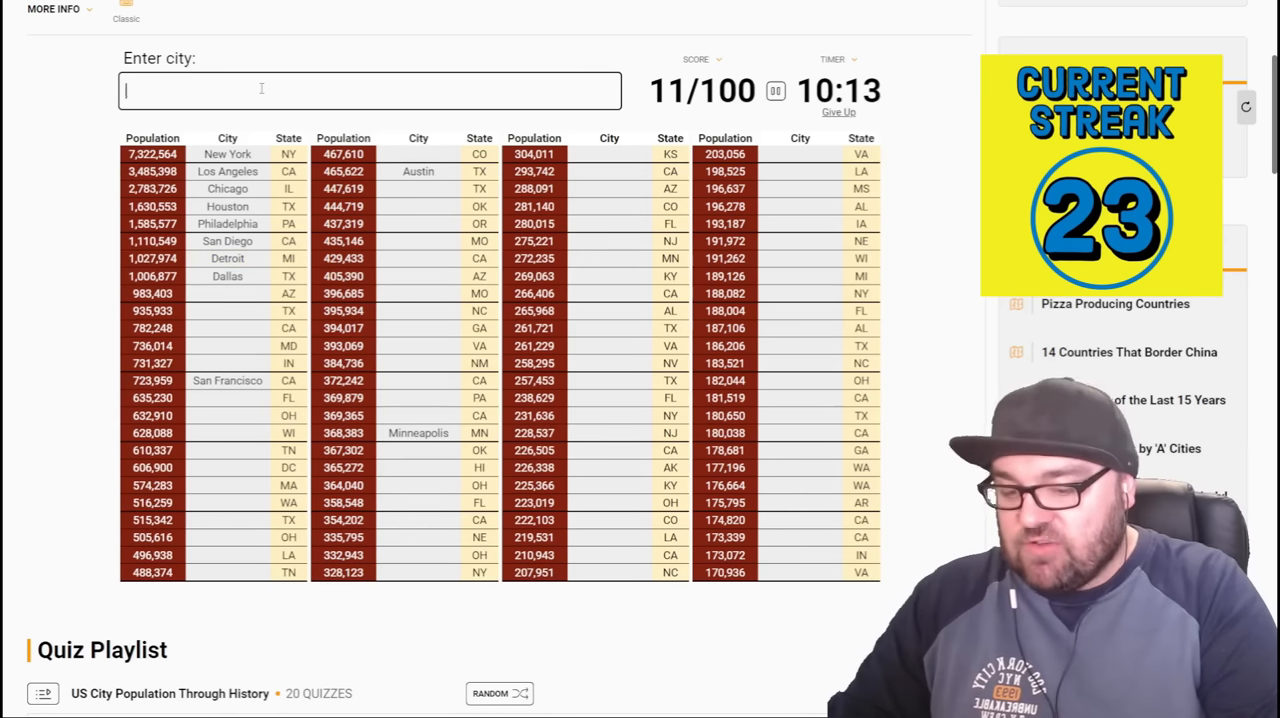
text(Phoenix)
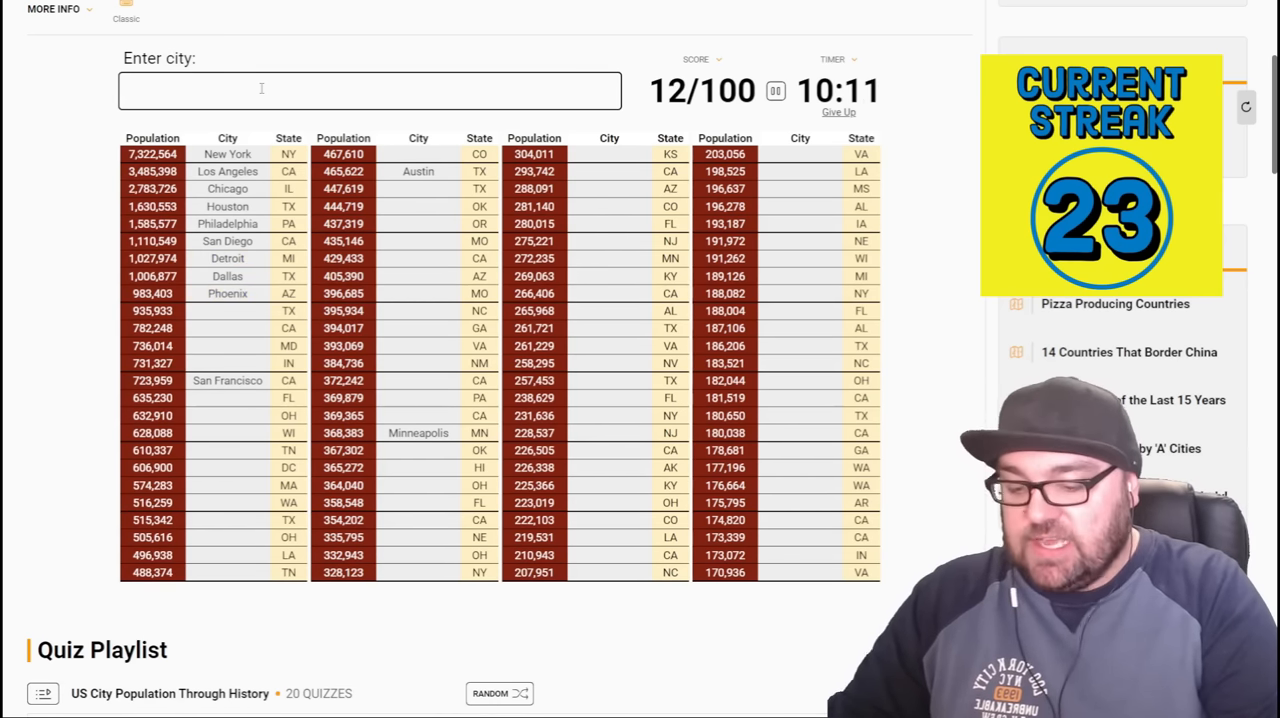
text(dal)
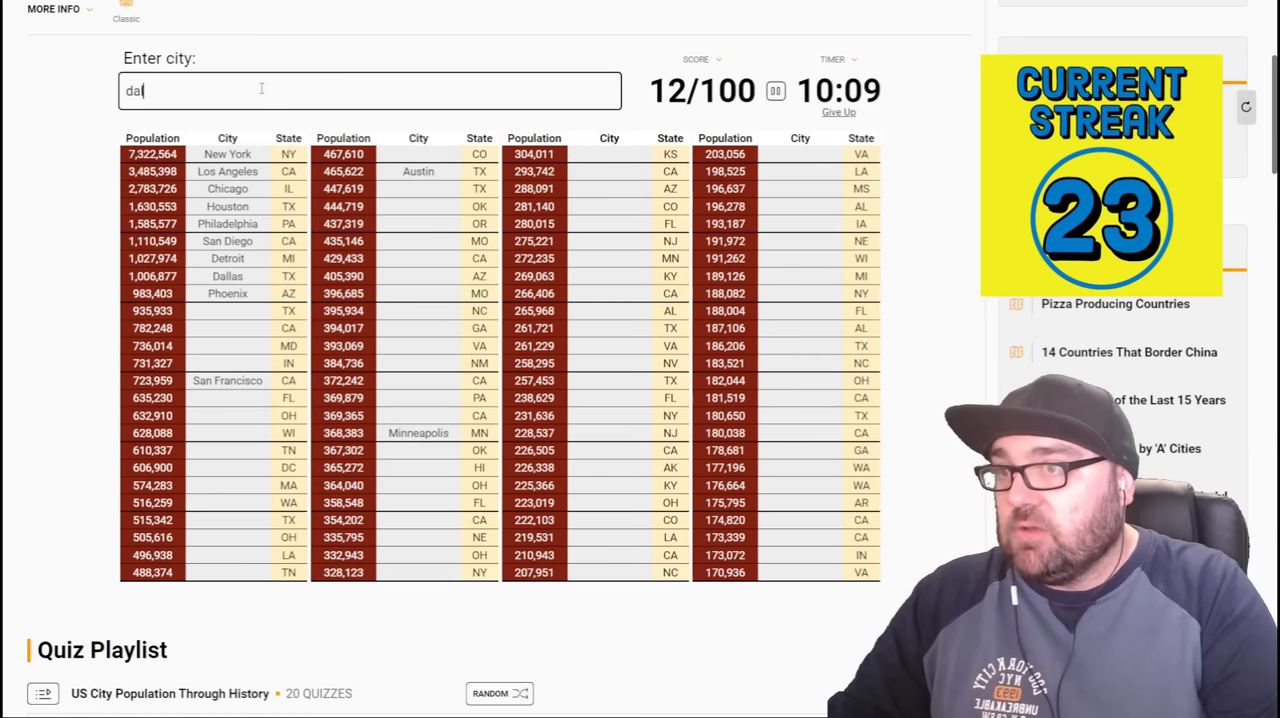
text(san antio)
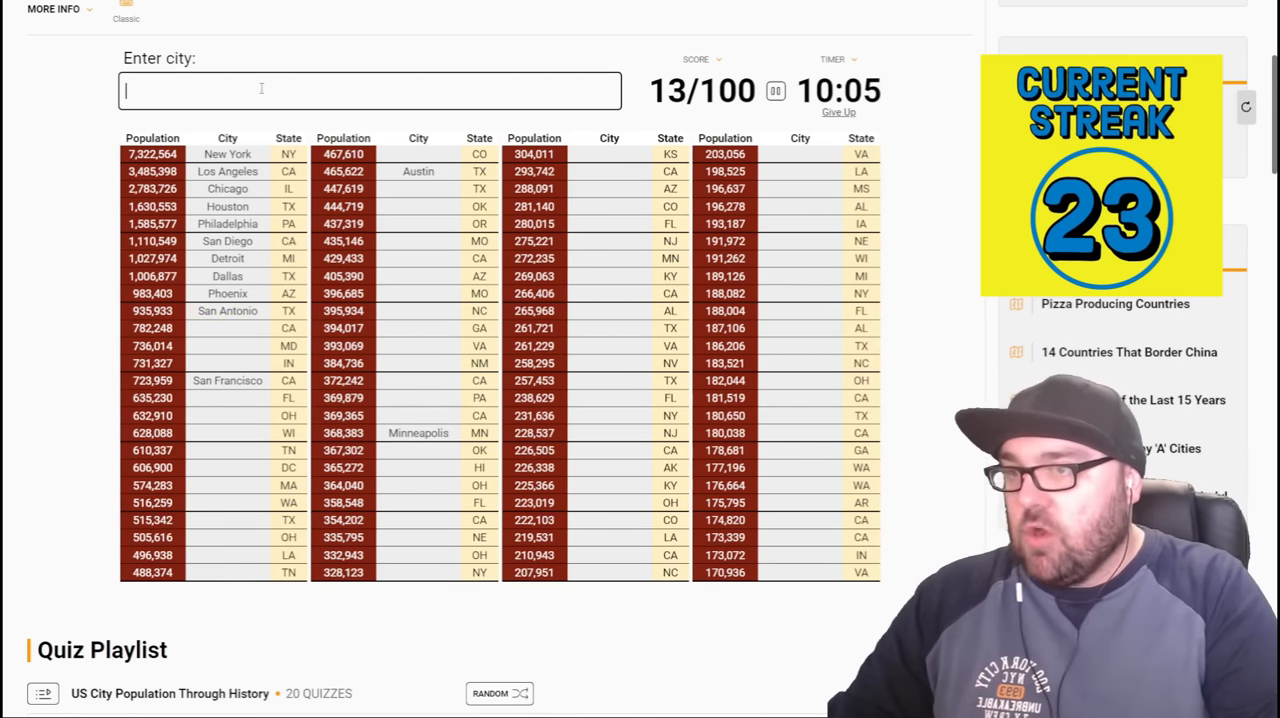
text(san fr)
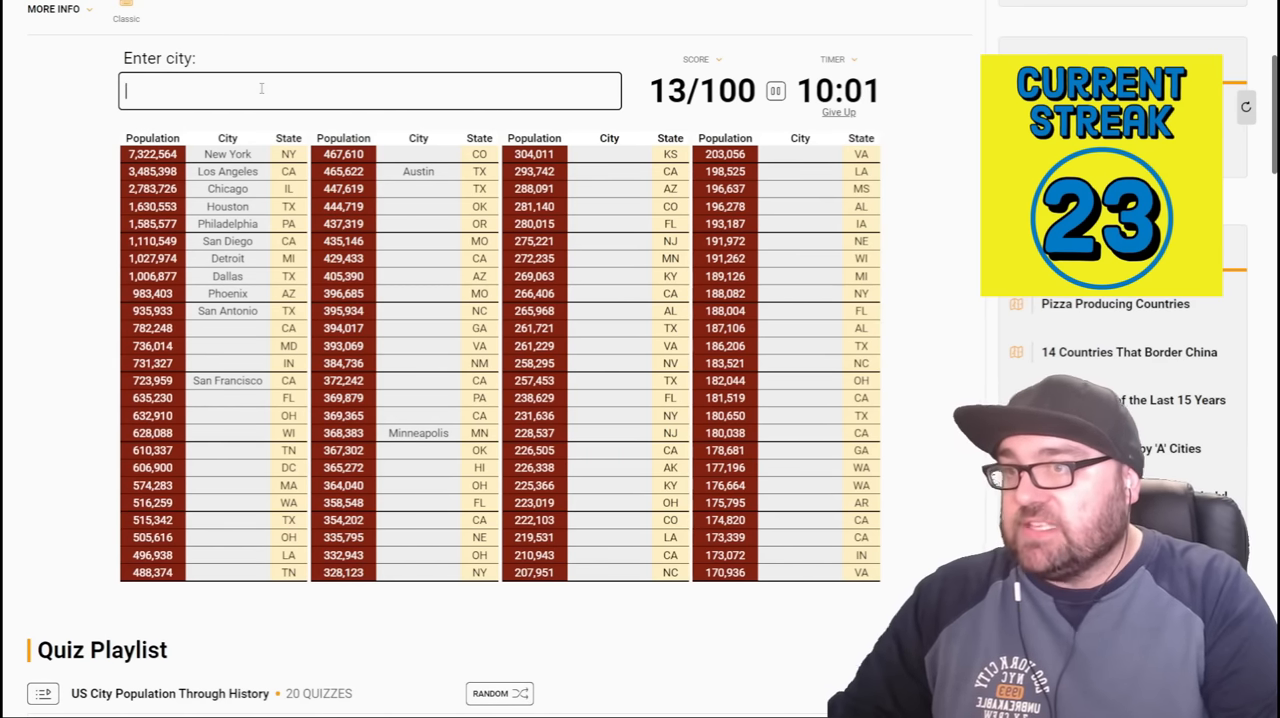
- Enter Oakland, San Jose, Long Beach, Baltimore and Indianapolis, reaching 19/100
text(Oakland)
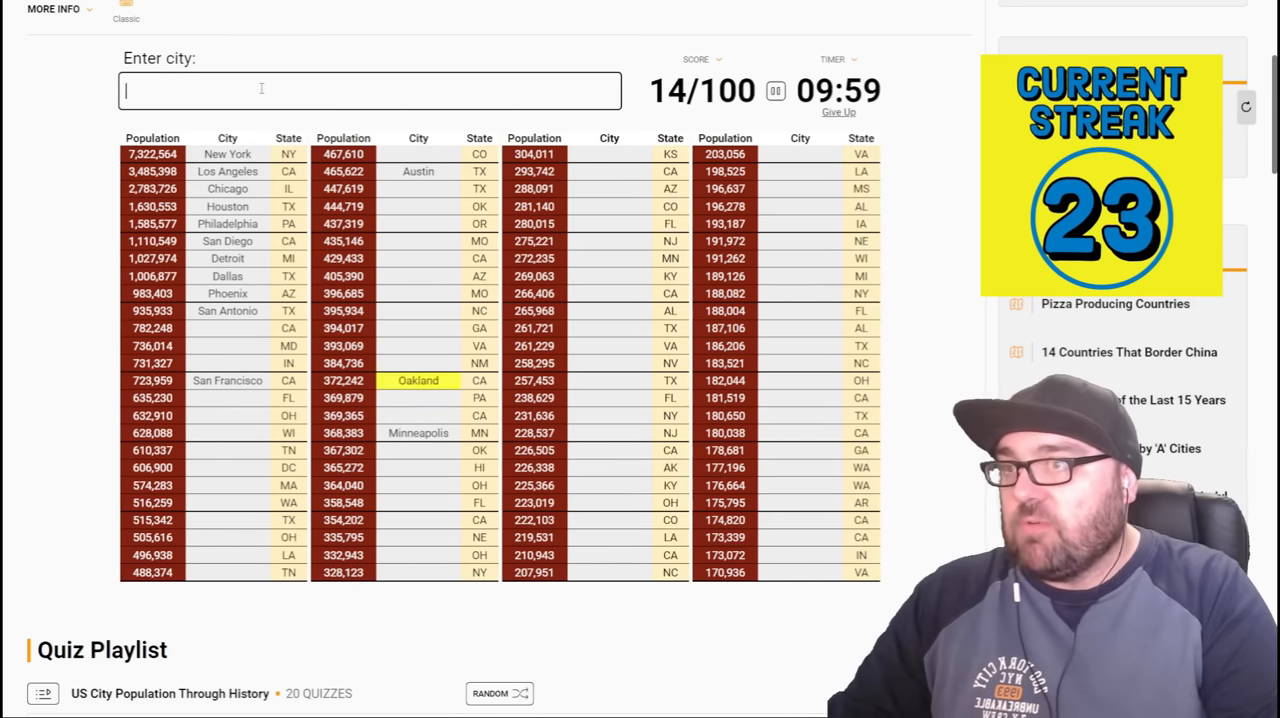
text(San Jose)
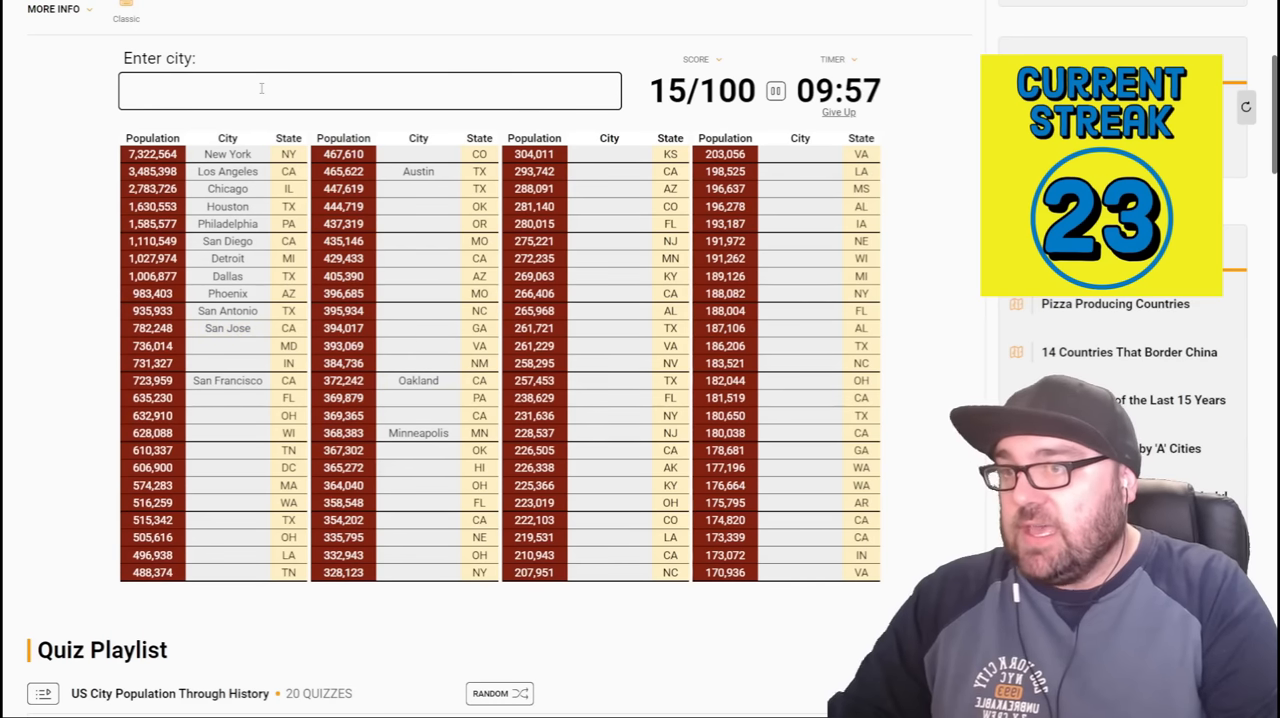
text(Long Beach)
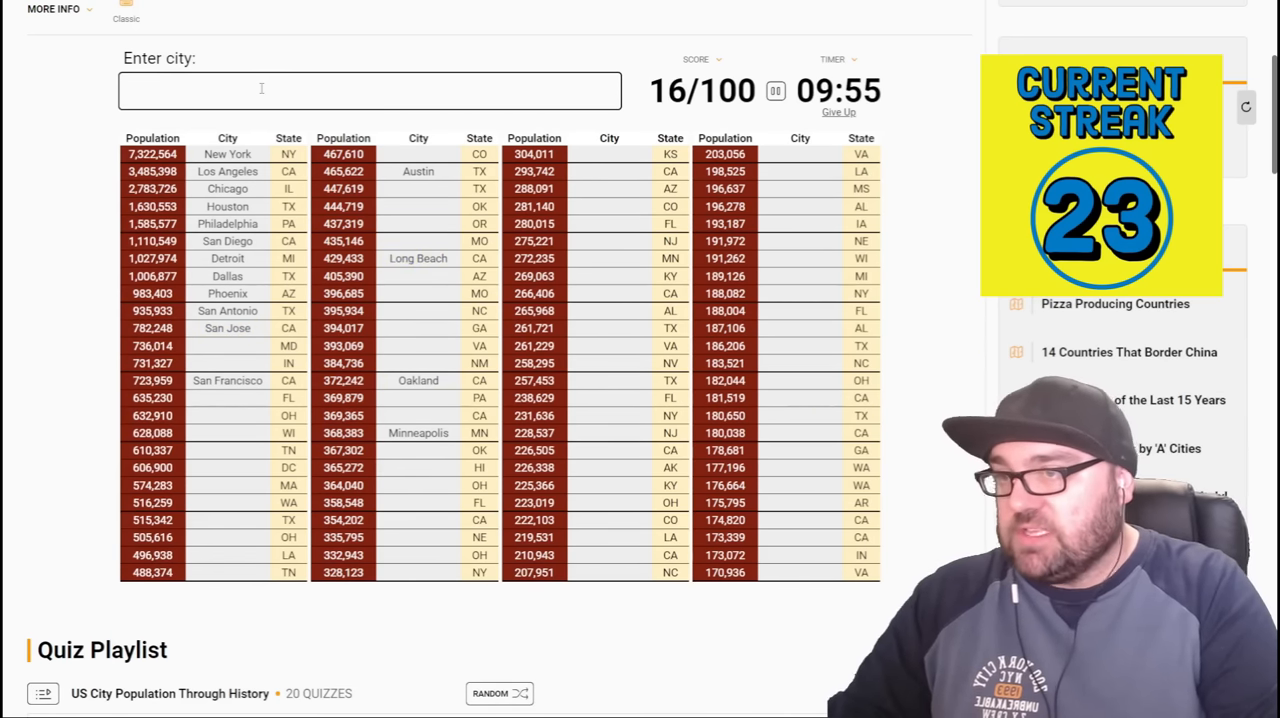
text(baltimor)
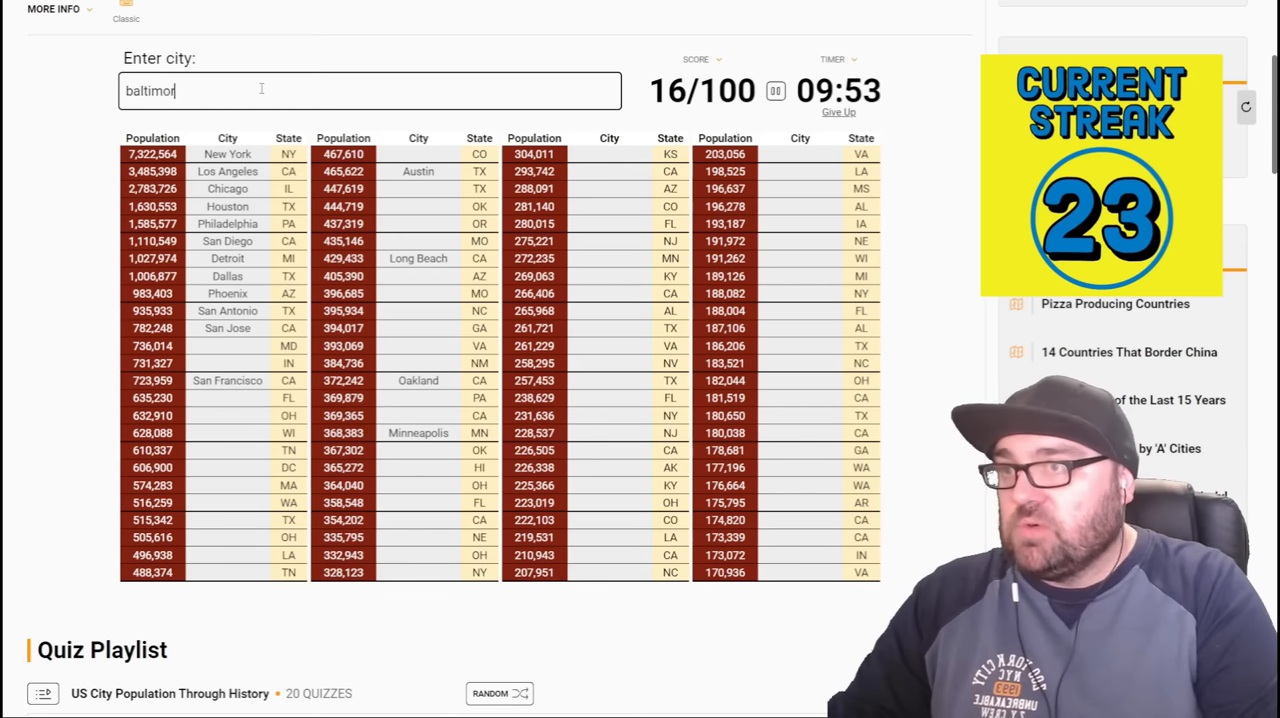
text(indin)
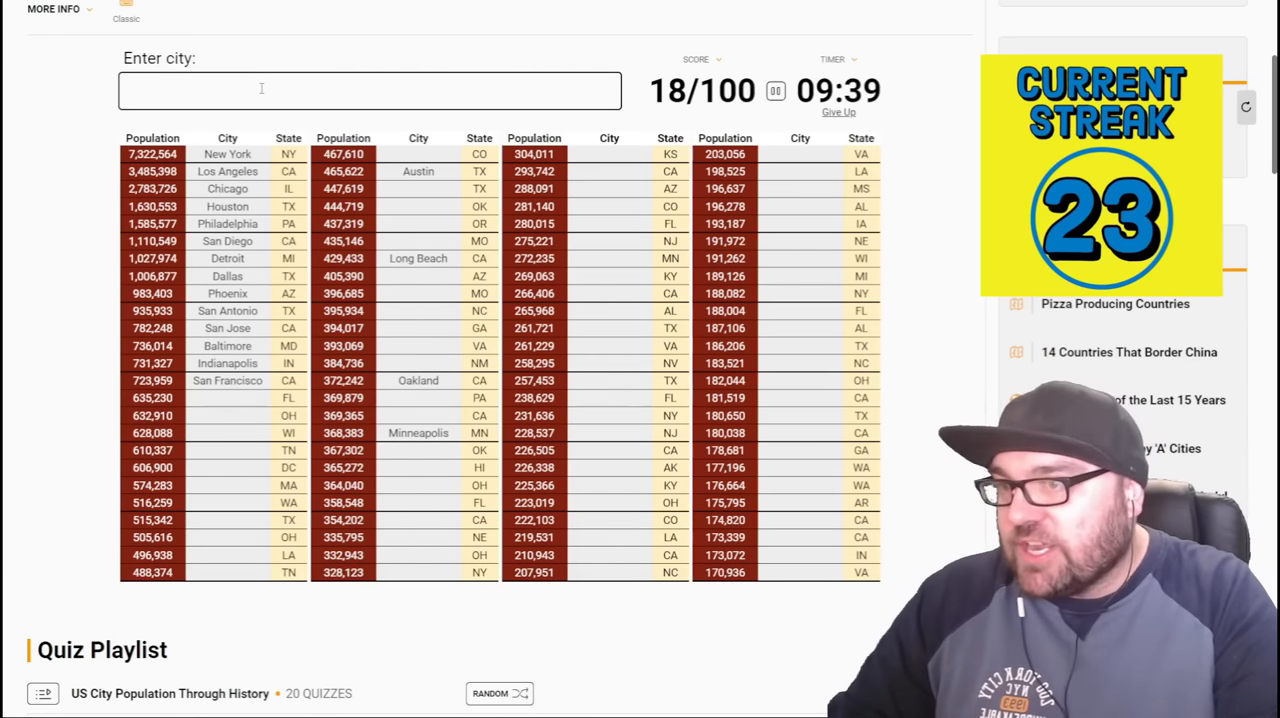
text(o)
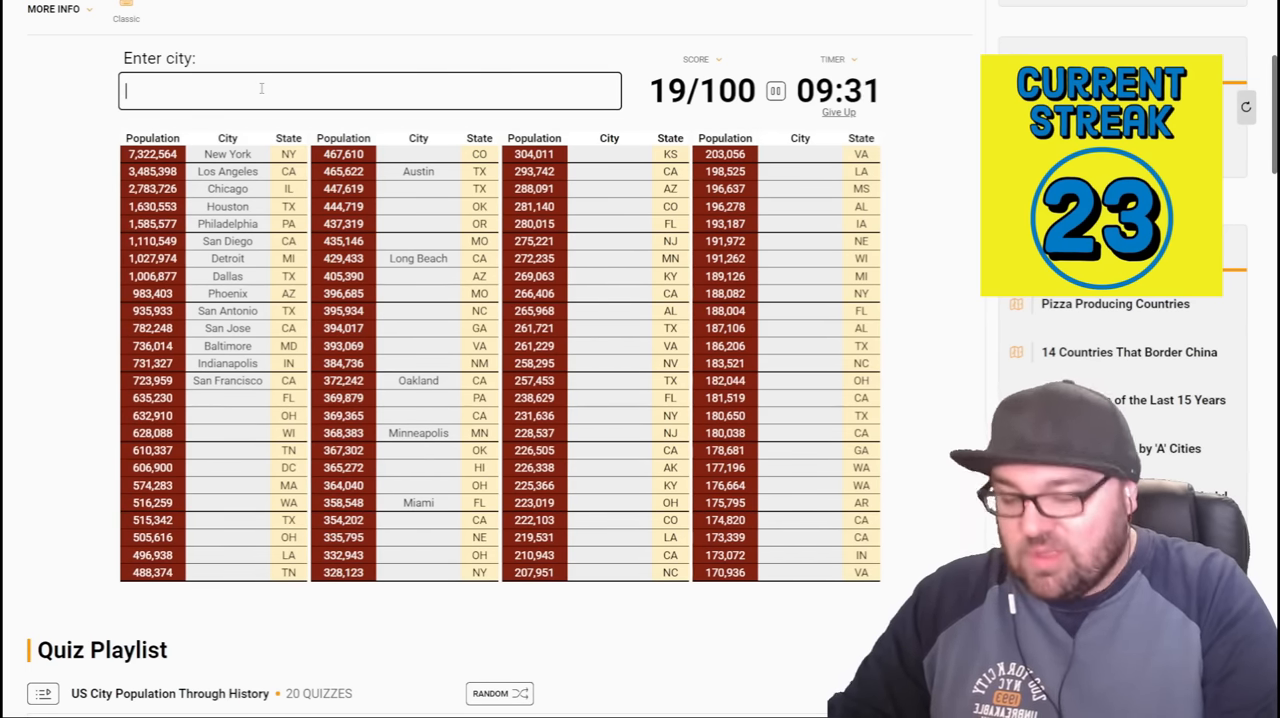
- Enter Tampa, Jacksonville, Jackson, Cleveland, Columbus and Milwaukee guesses
text(tam)
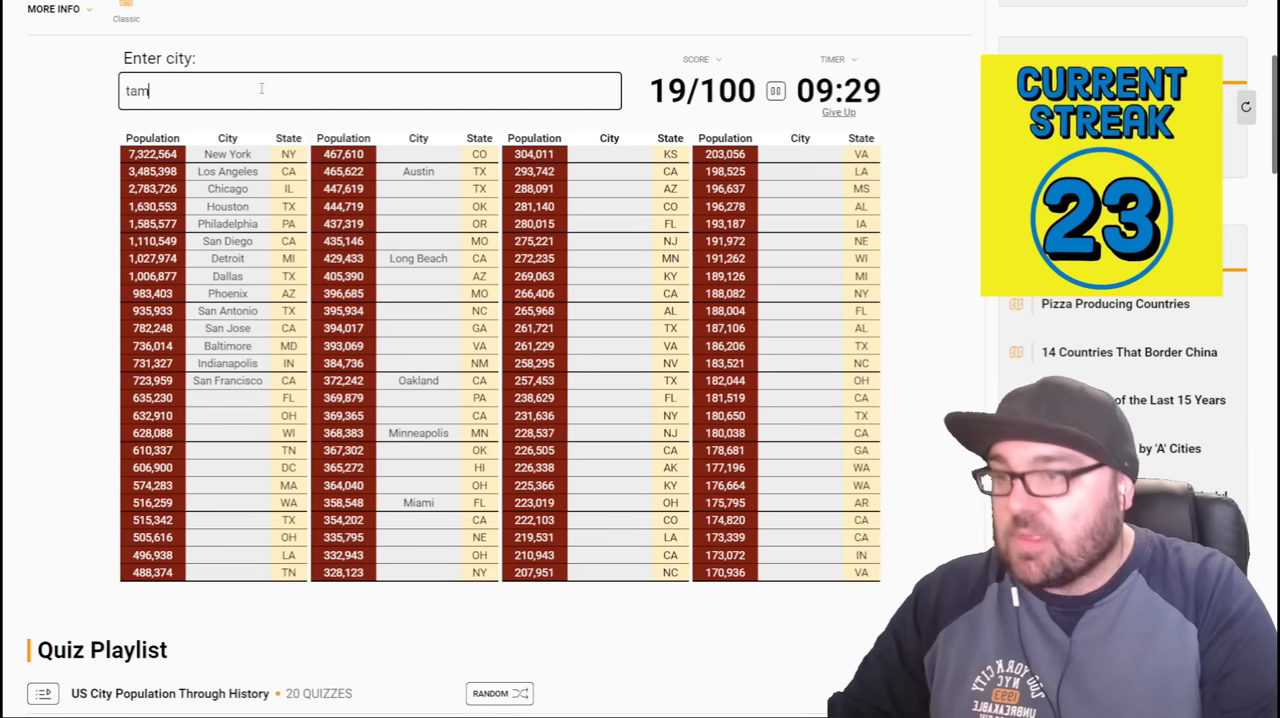
text(or)
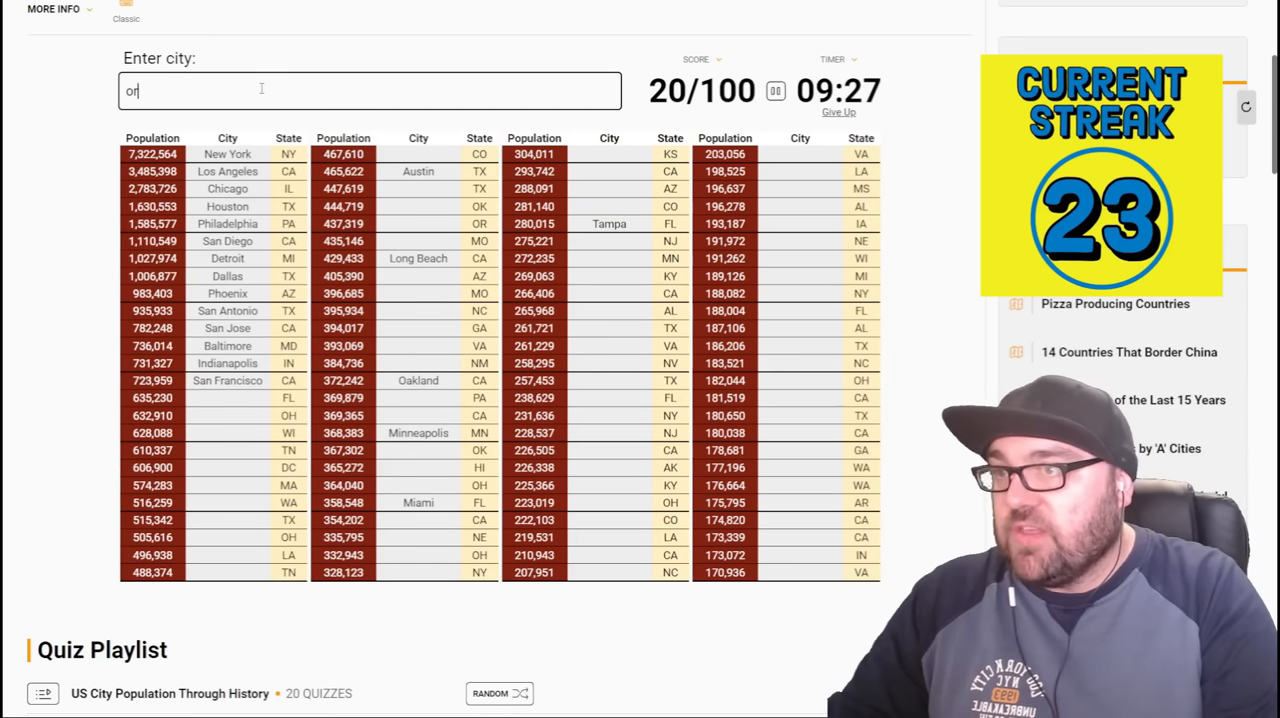
text(jacko)
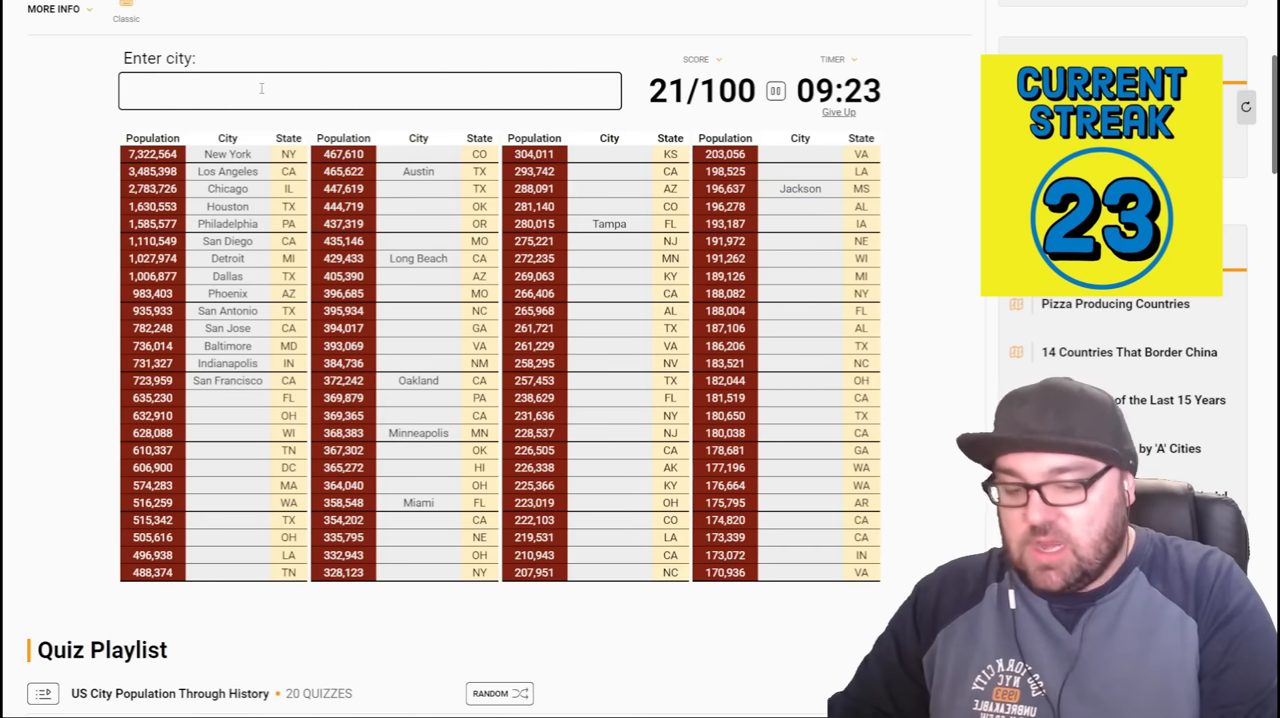
text(jackso)
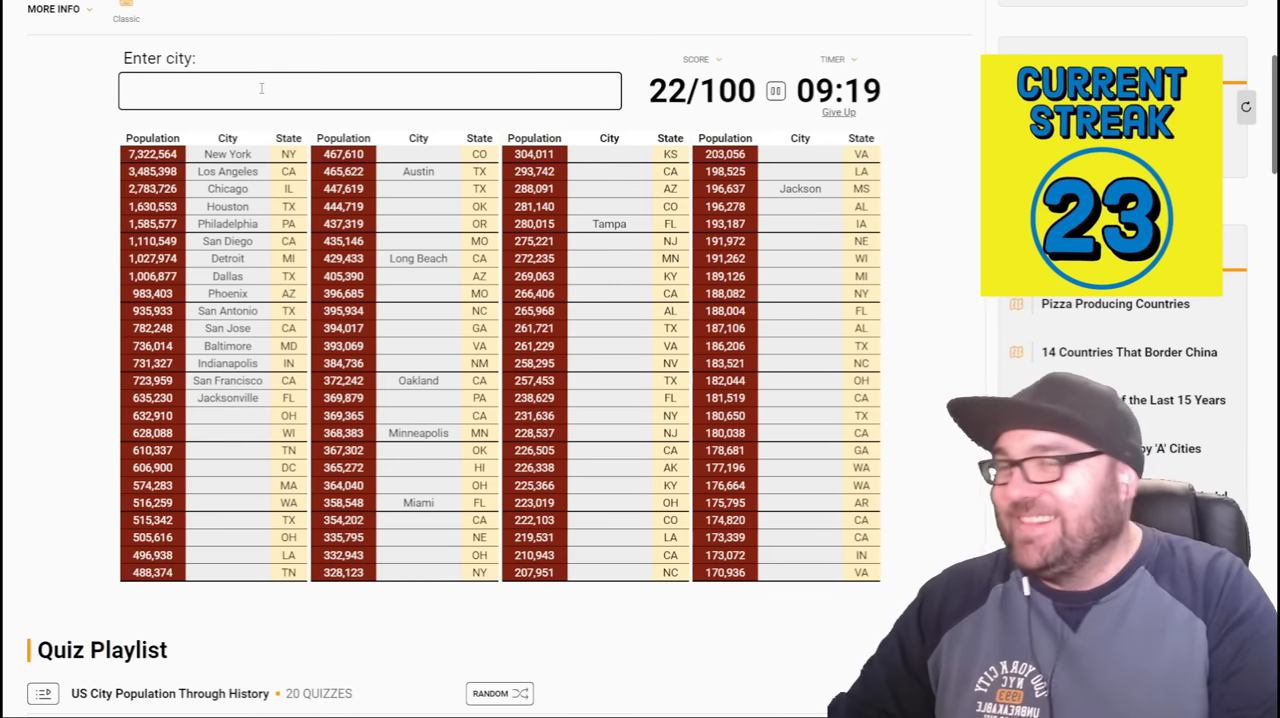
text(clevela)
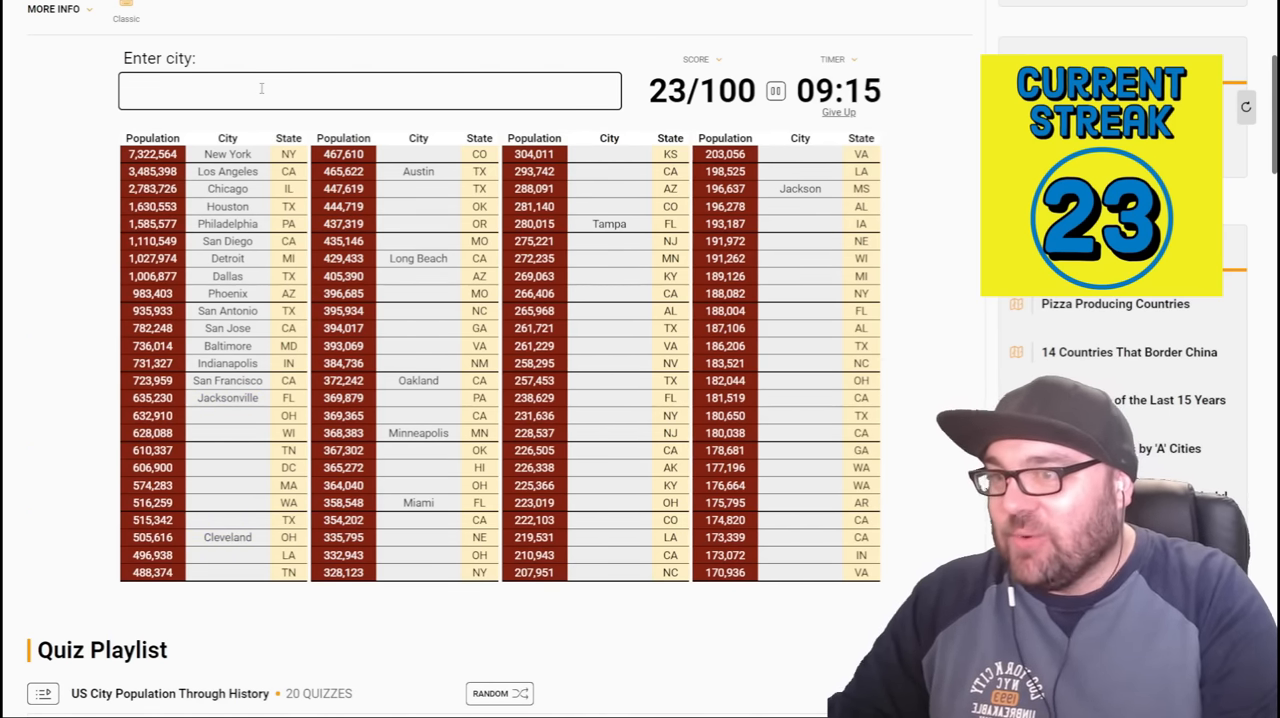
text(columb)
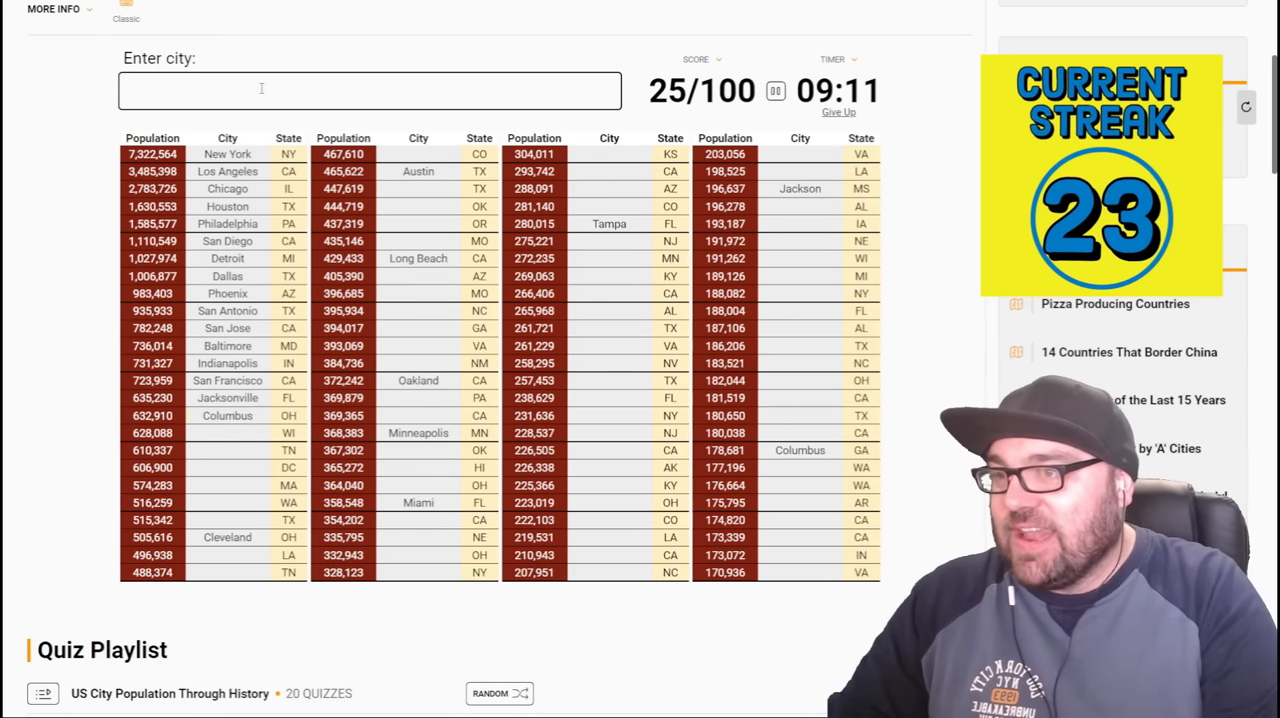
text(milw)
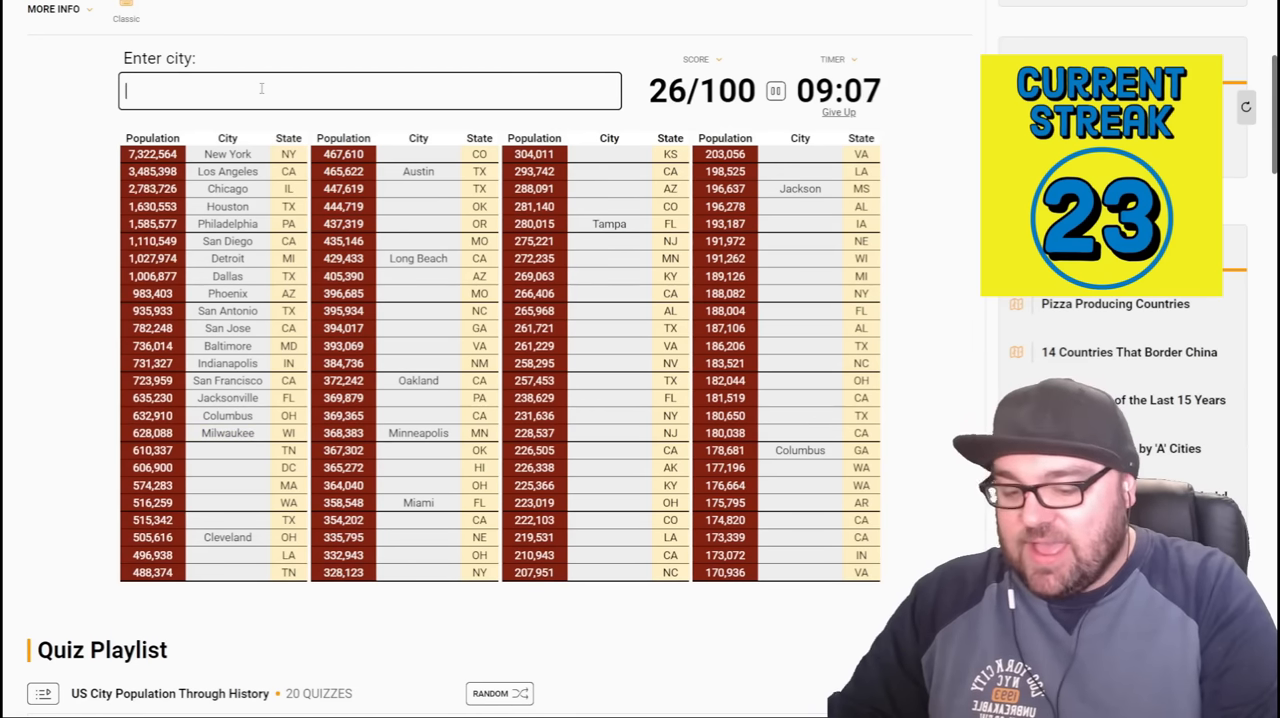
- Enter Memphis, Boston, Seattle, Arlington, El Paso and New Orleans, reaching 35/100
text(memphi)
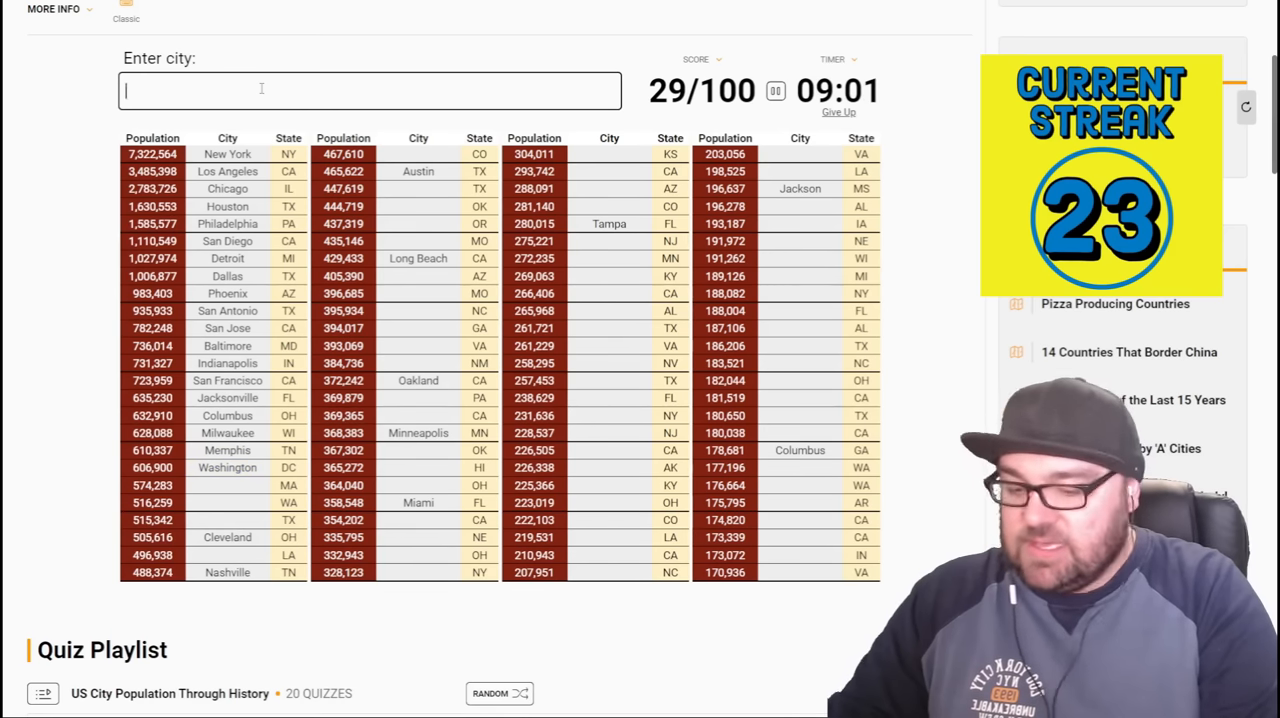
text(Boston)
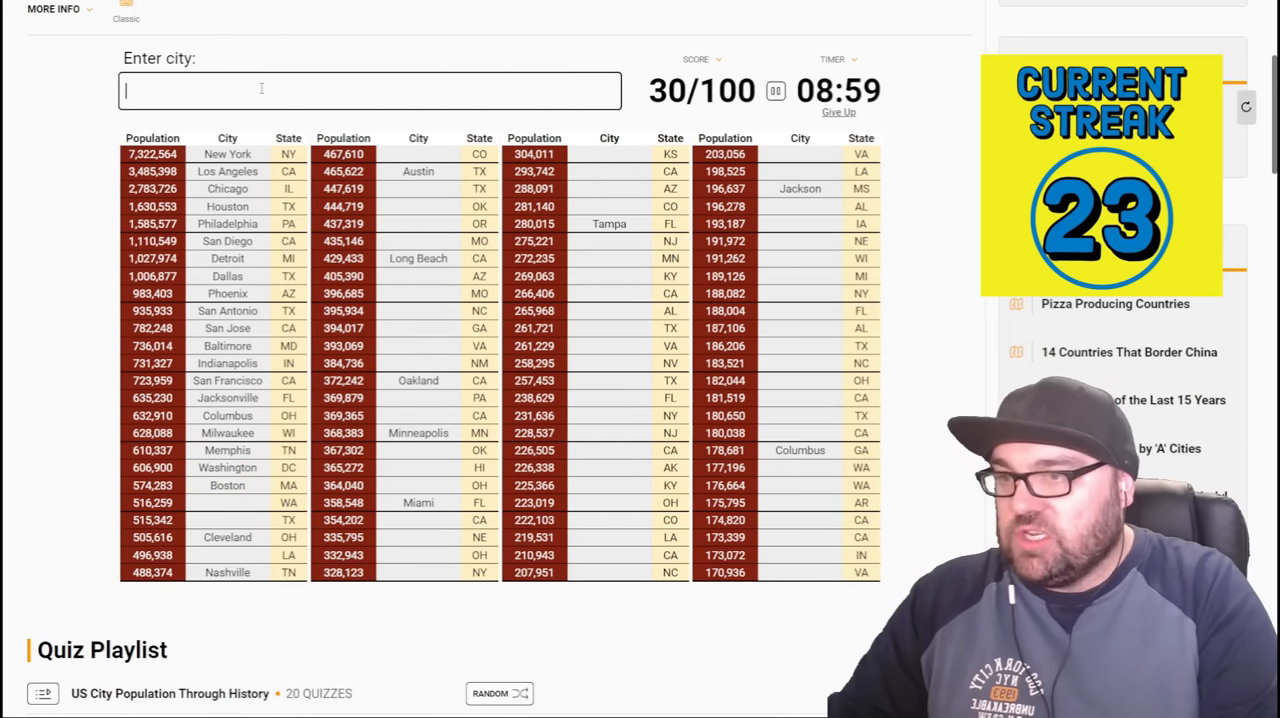
text(Seattle)
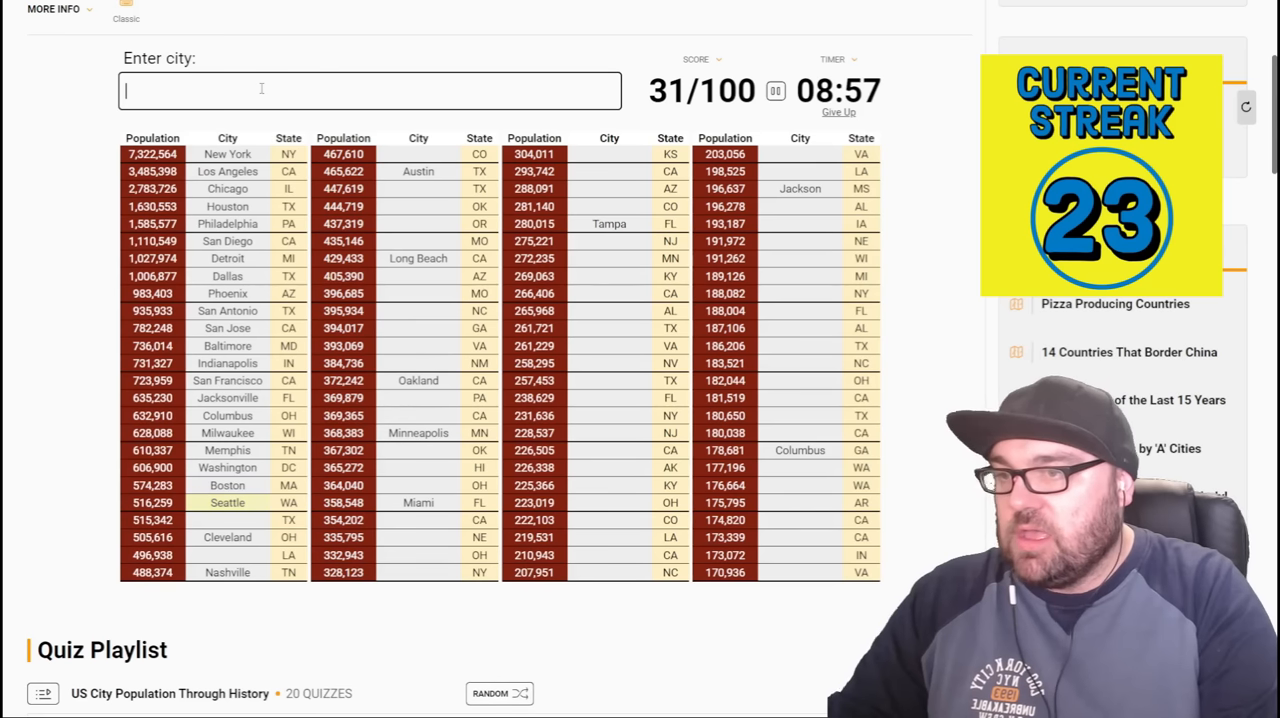
text(arl)
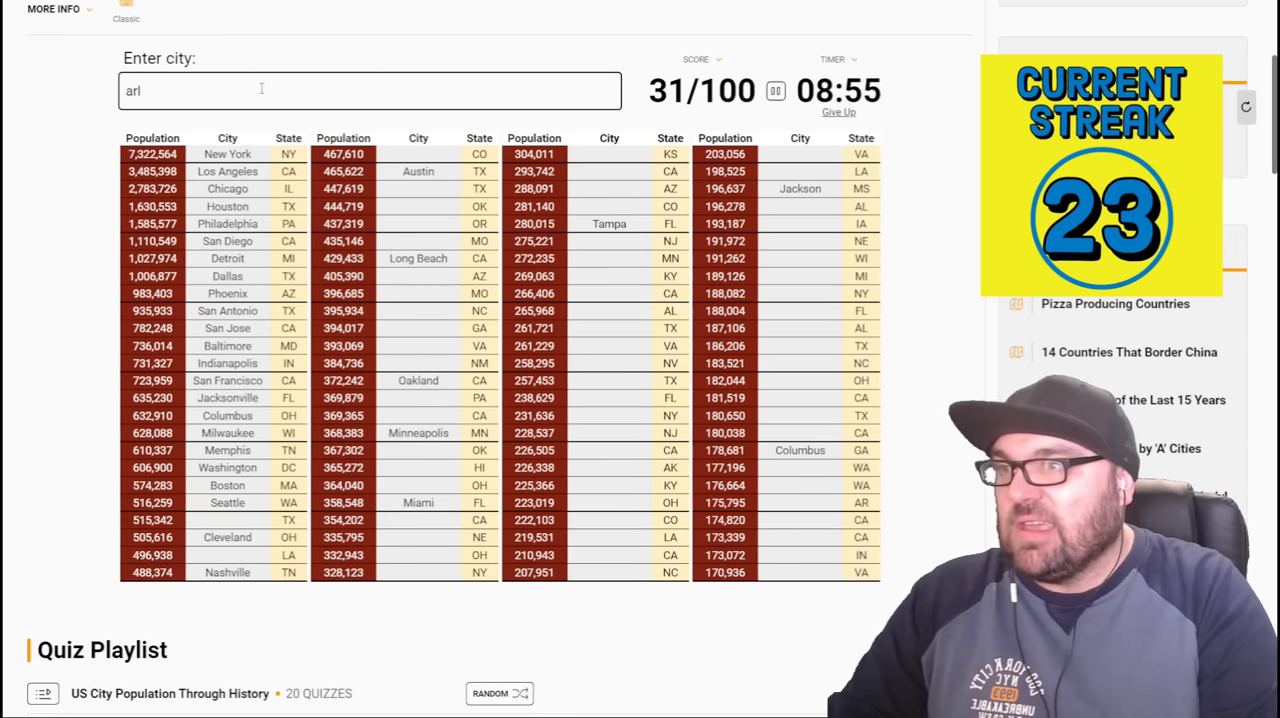
text(arlington)
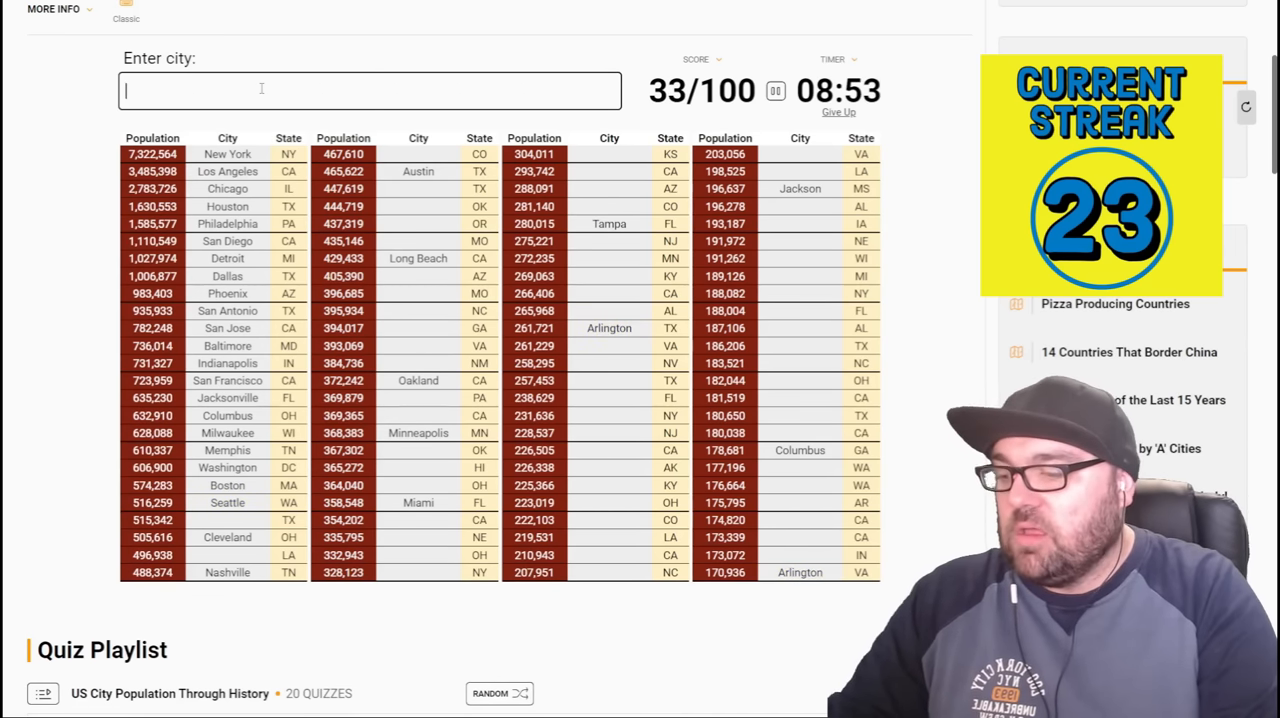
text(El Paso)
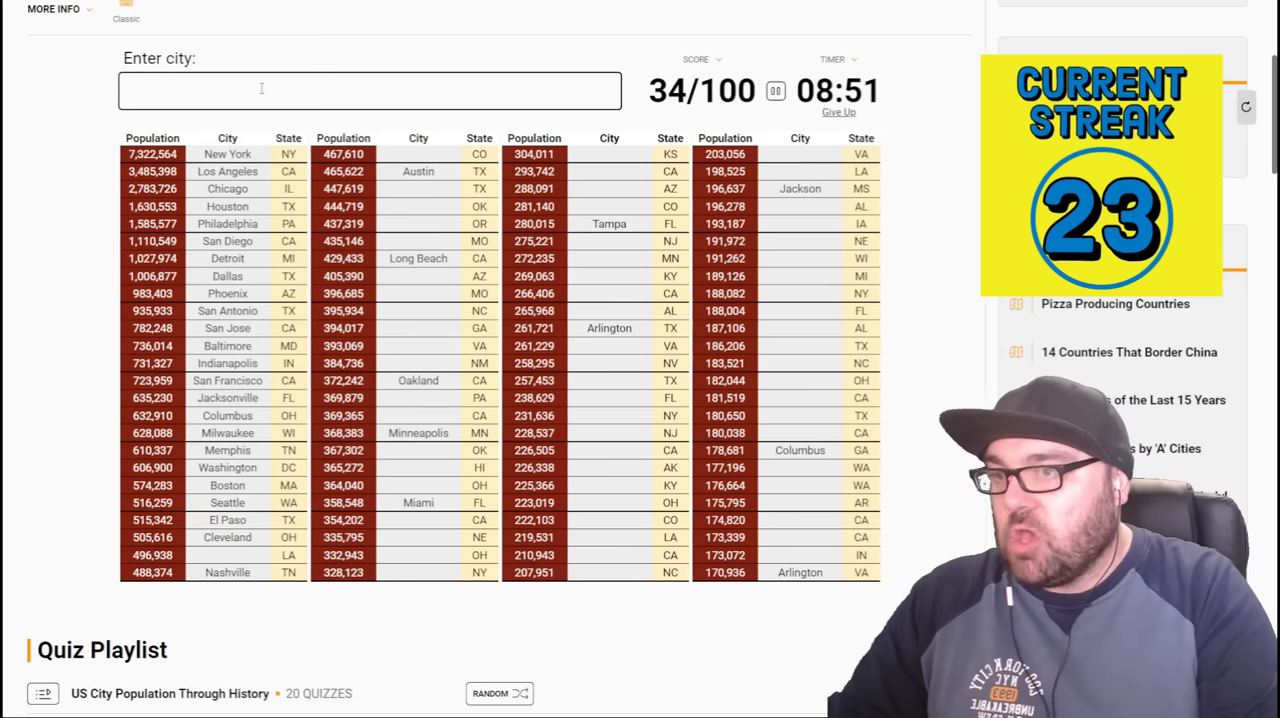
text(new or)
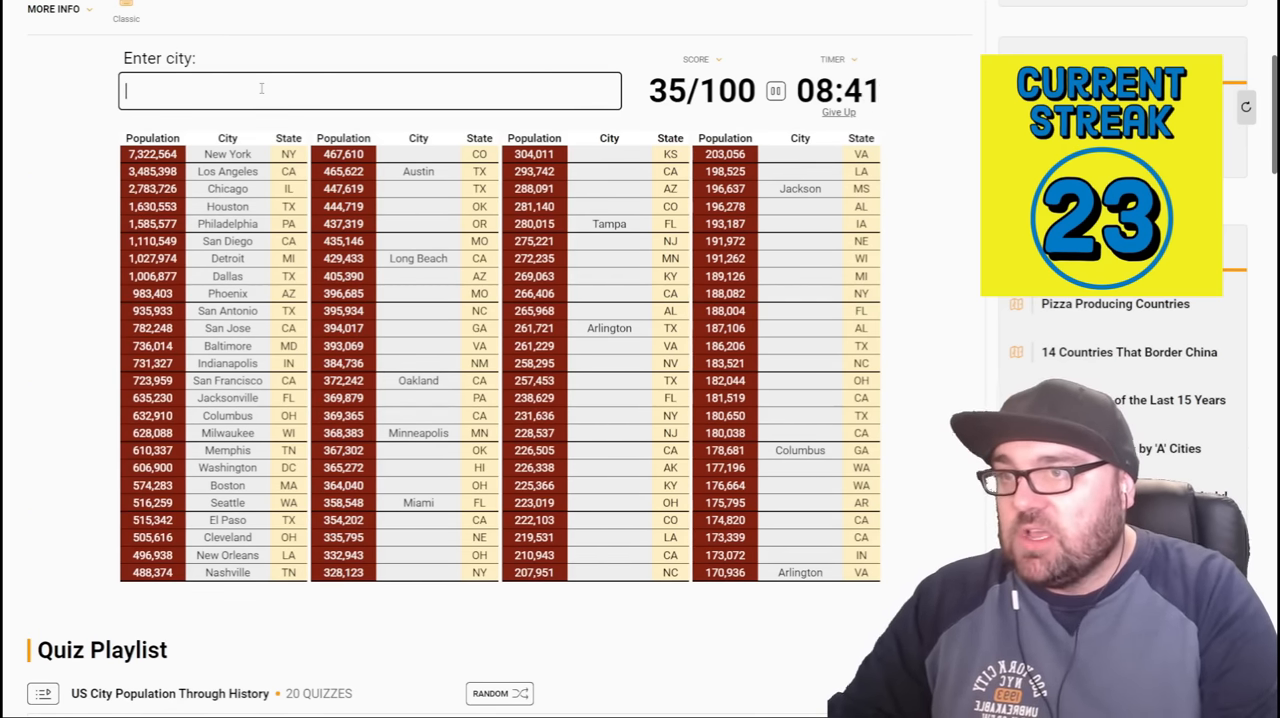
- Enter Denver, Oklahoma City, Portland, St. Louis, Tucson and Atlanta
text(denver)
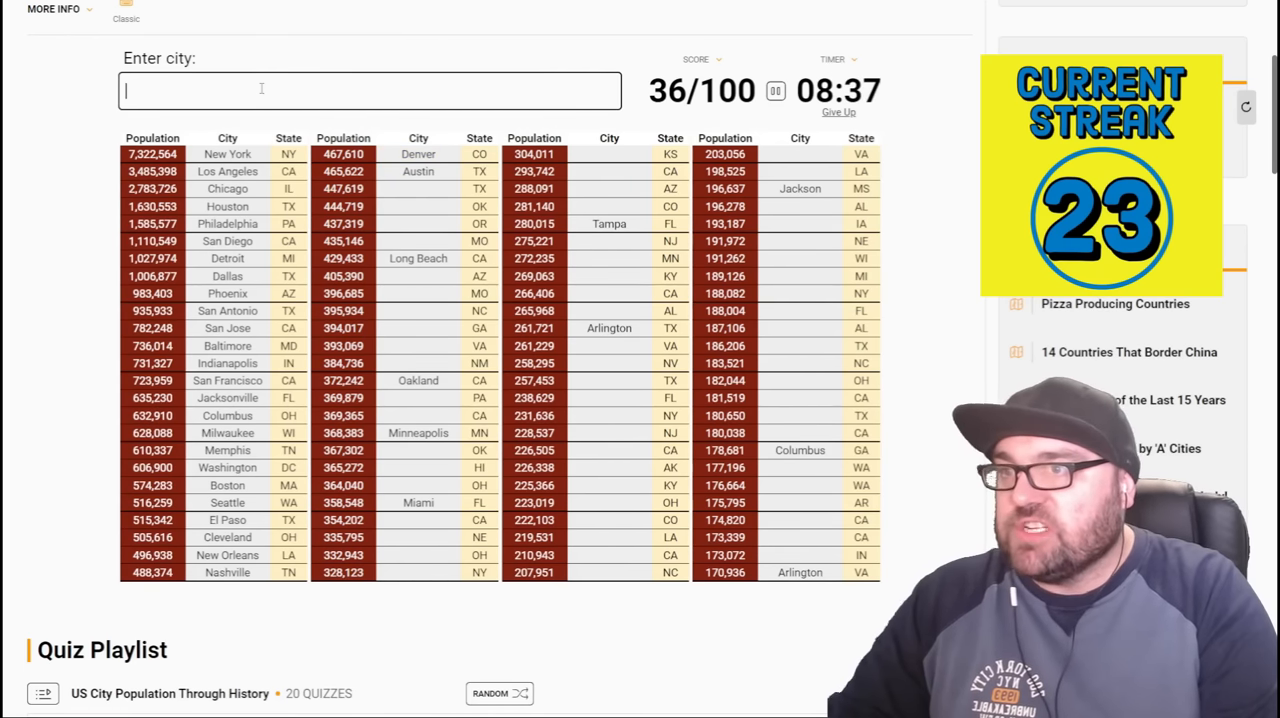
text(oklahoma ci)
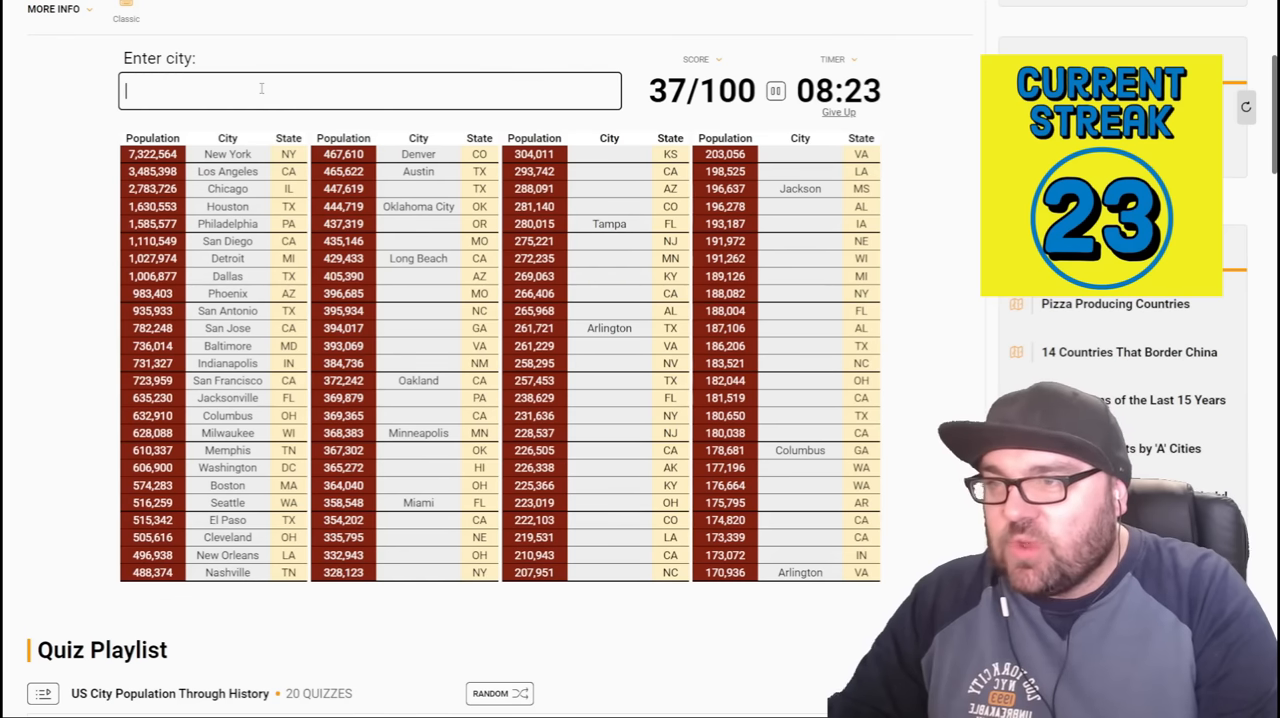
text(por)
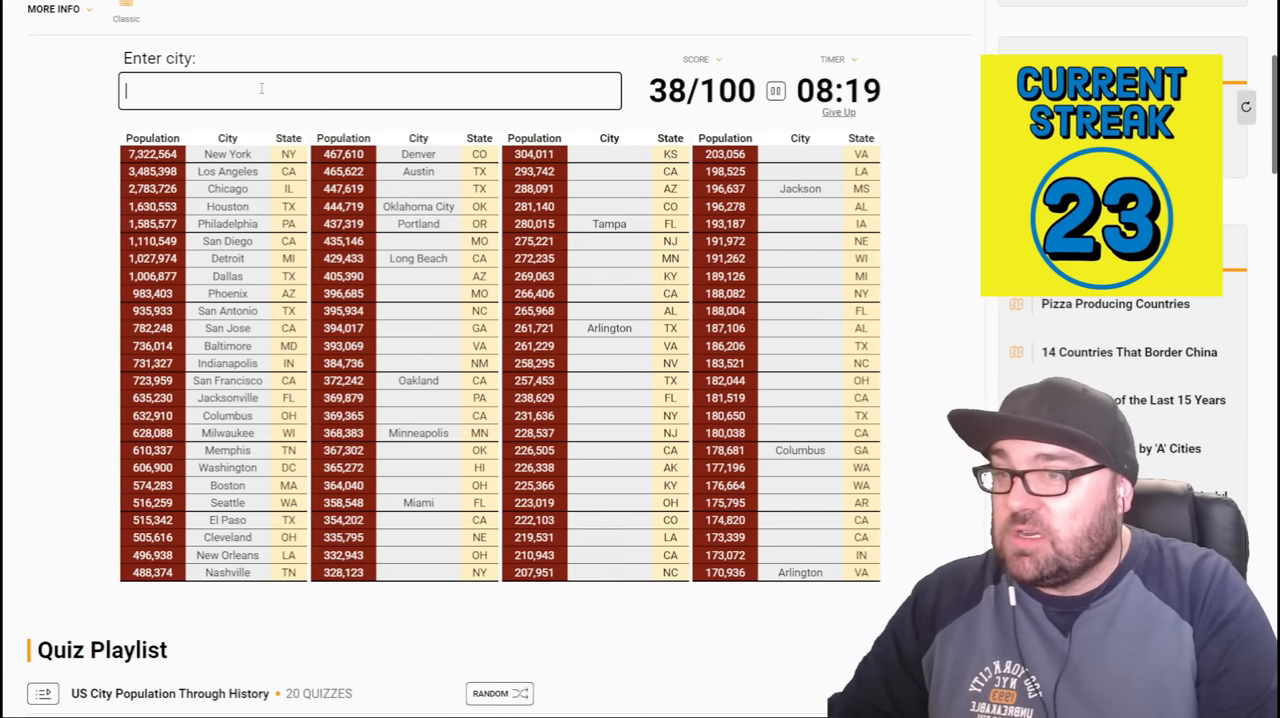
text(st lou)
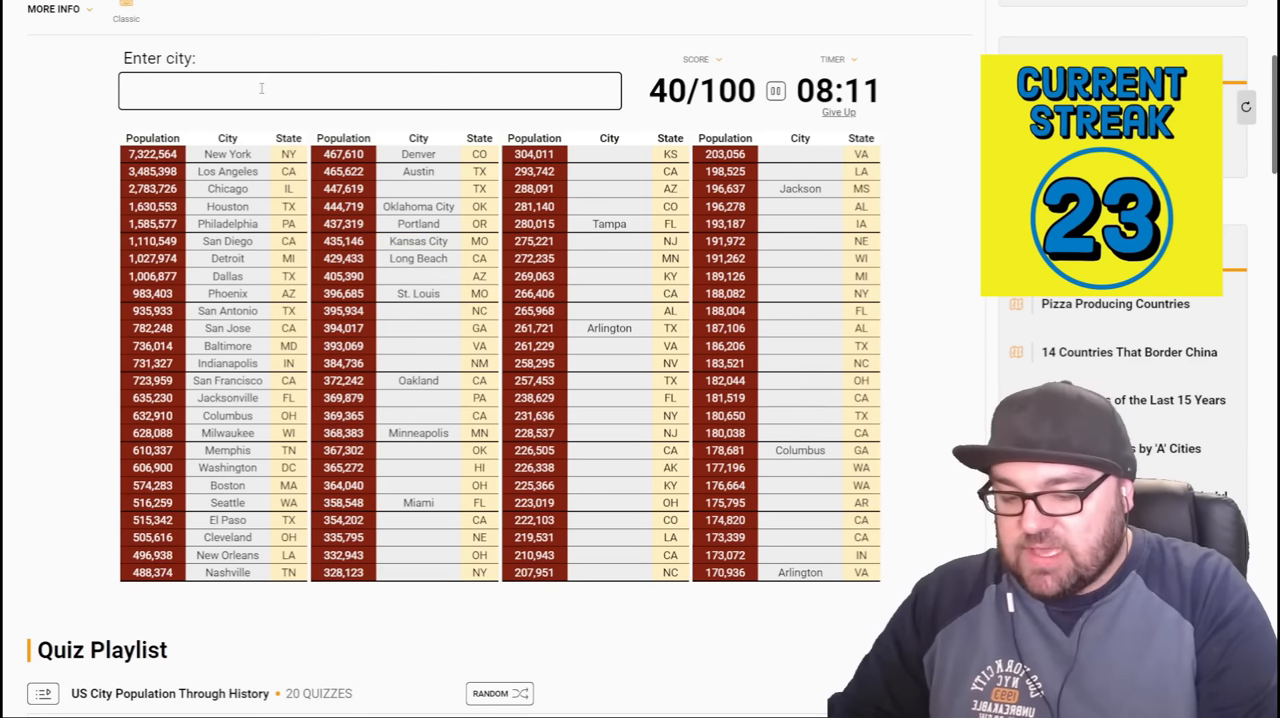
text(Tucson)
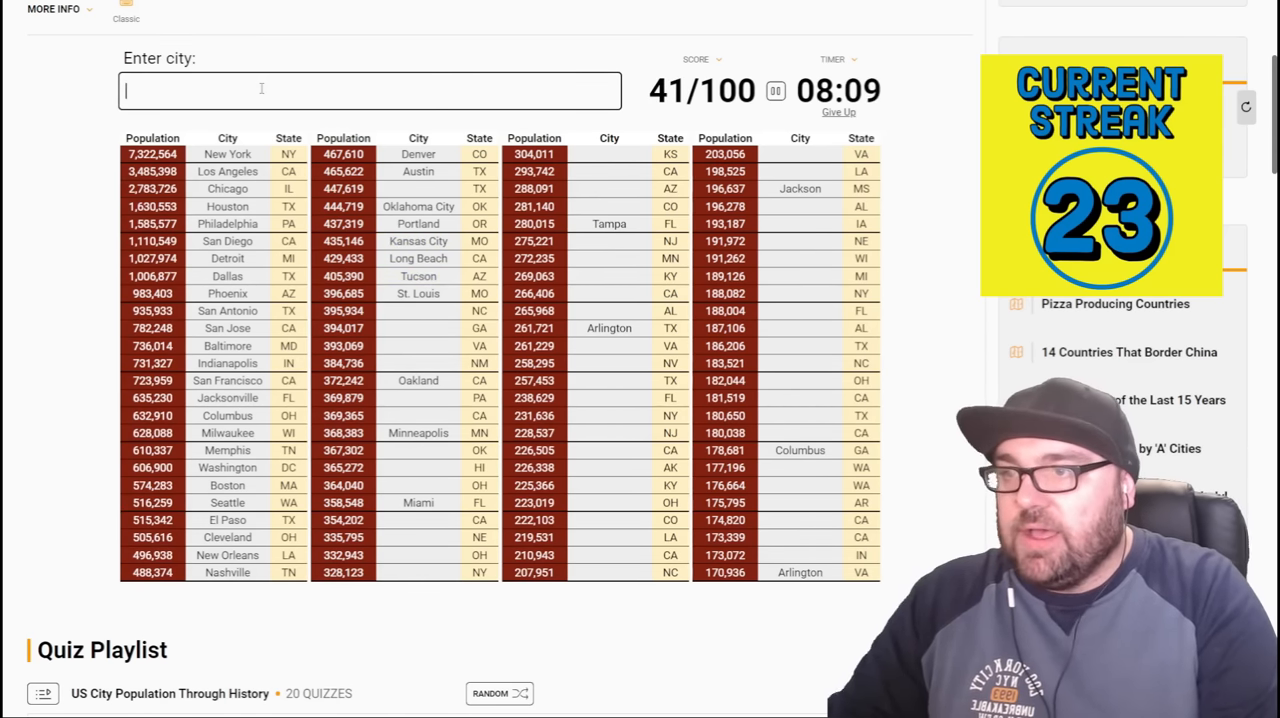
text(d)
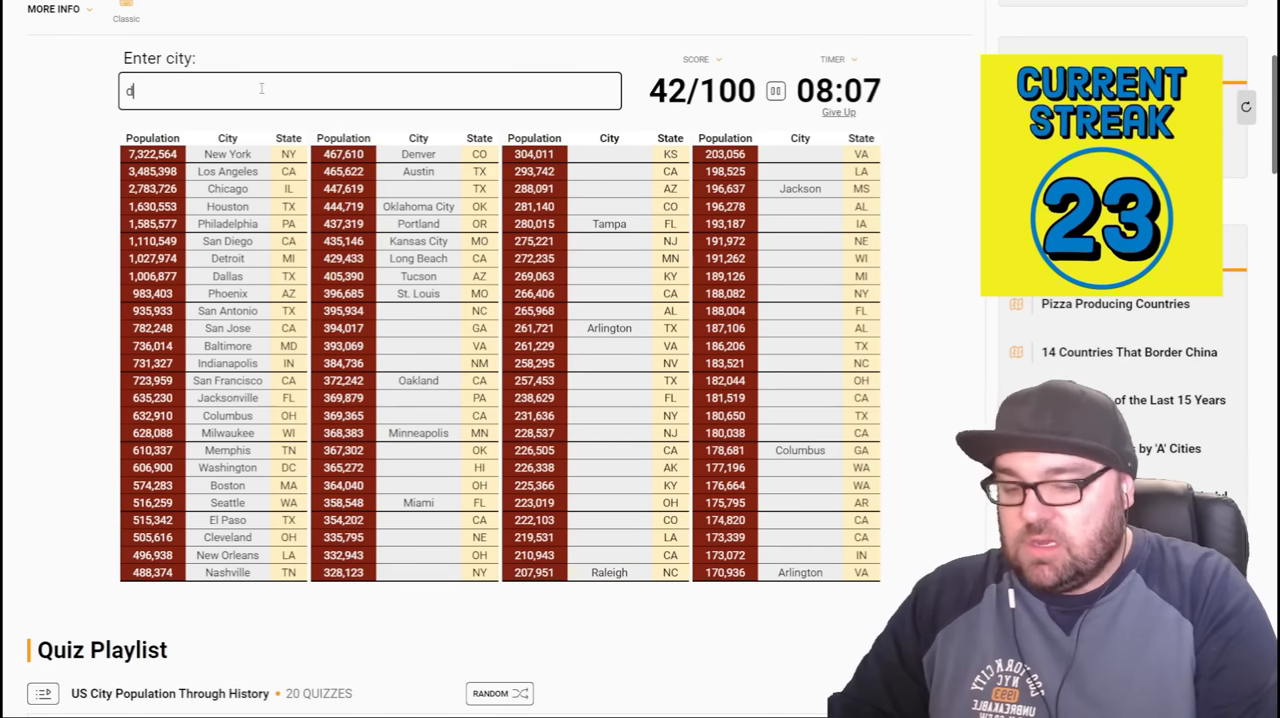
text(ch)
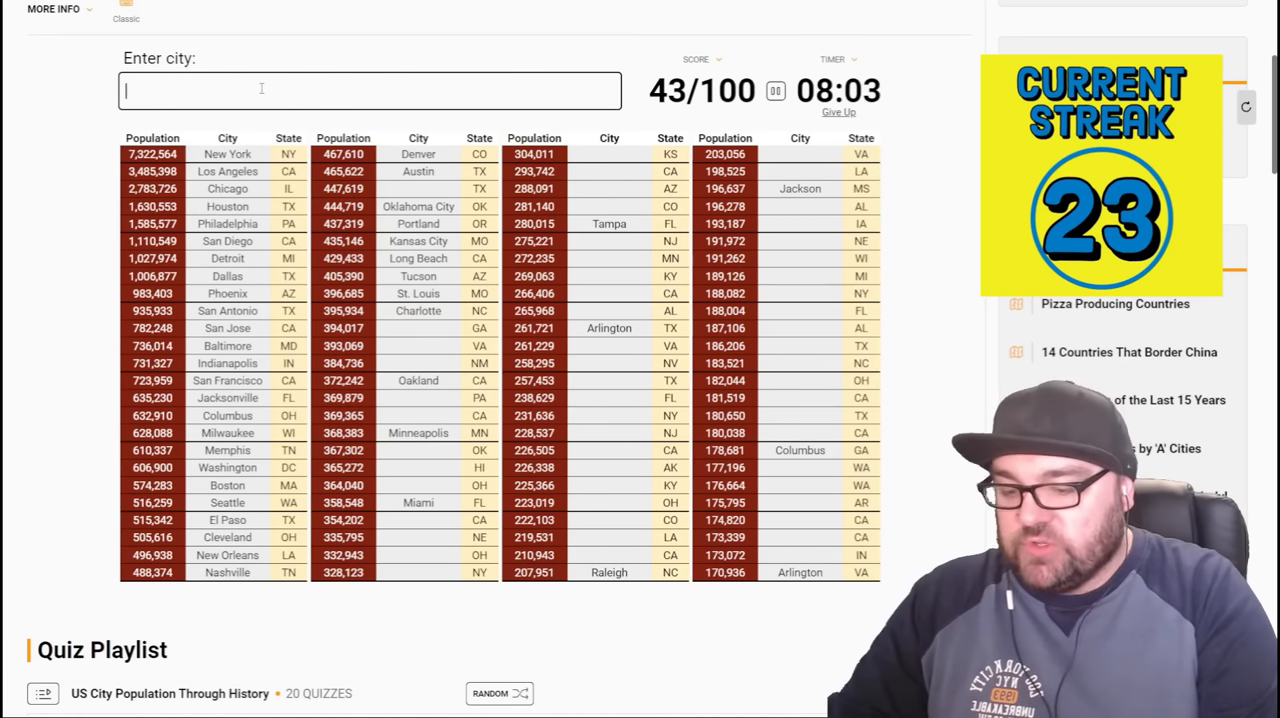
text(Atlanta)
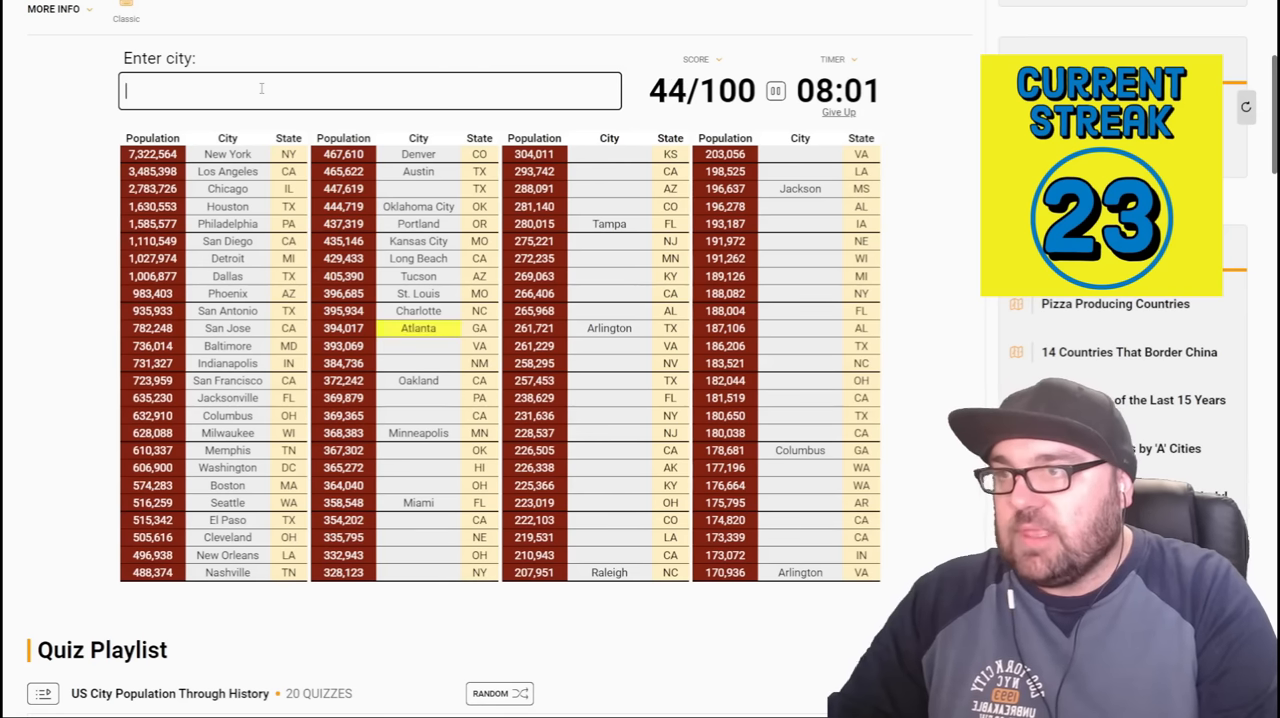
- Try Virginia Beach, then get Albuquerque accepted after fixing its spelling
text(virgina)
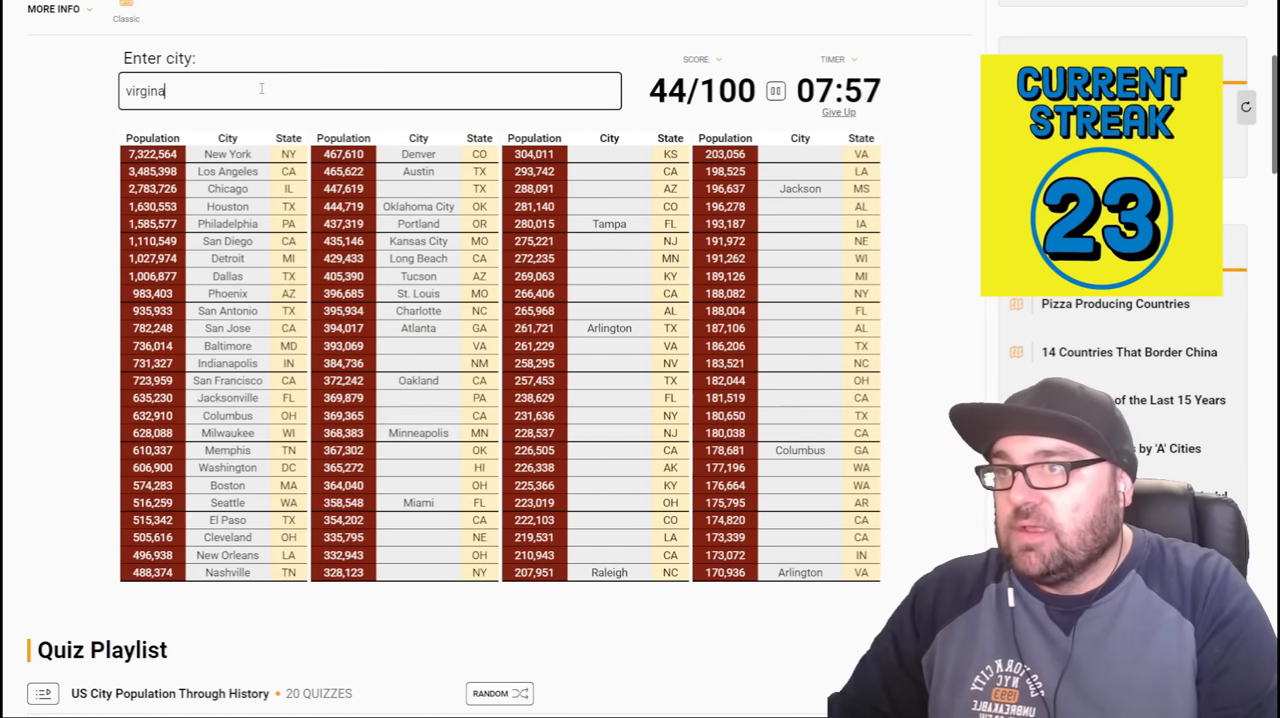
text(i)
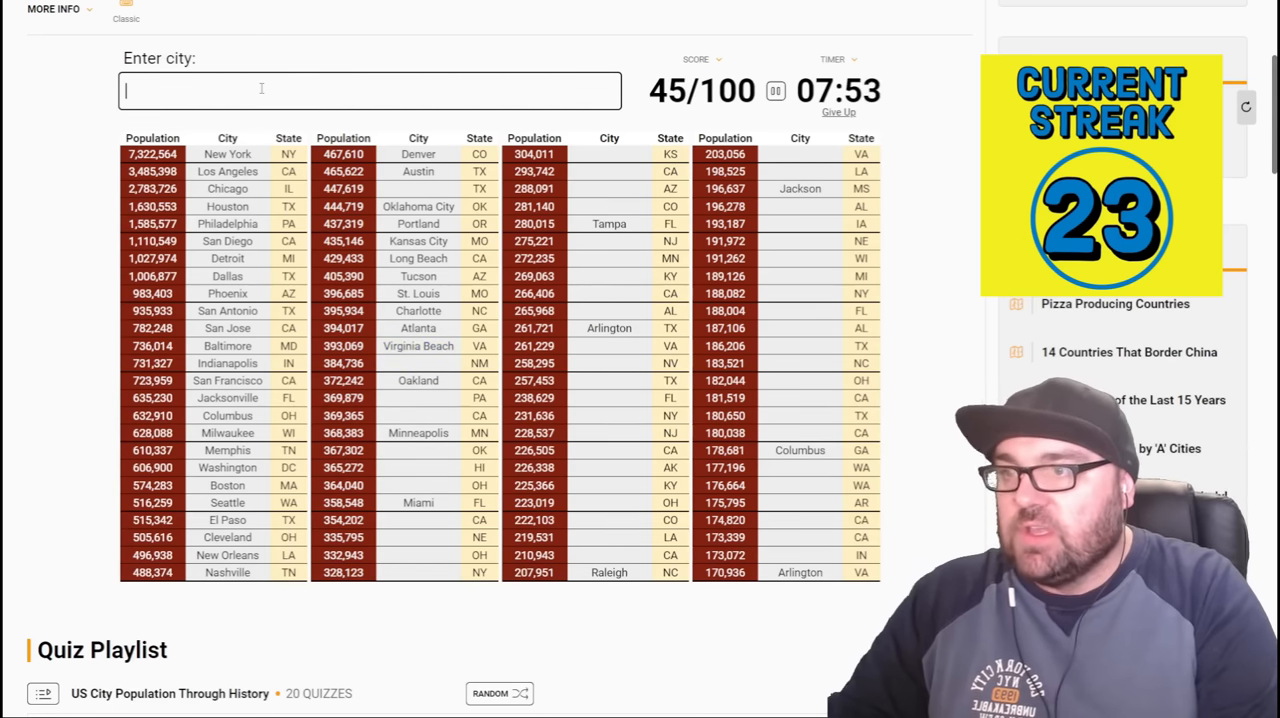
text(a)
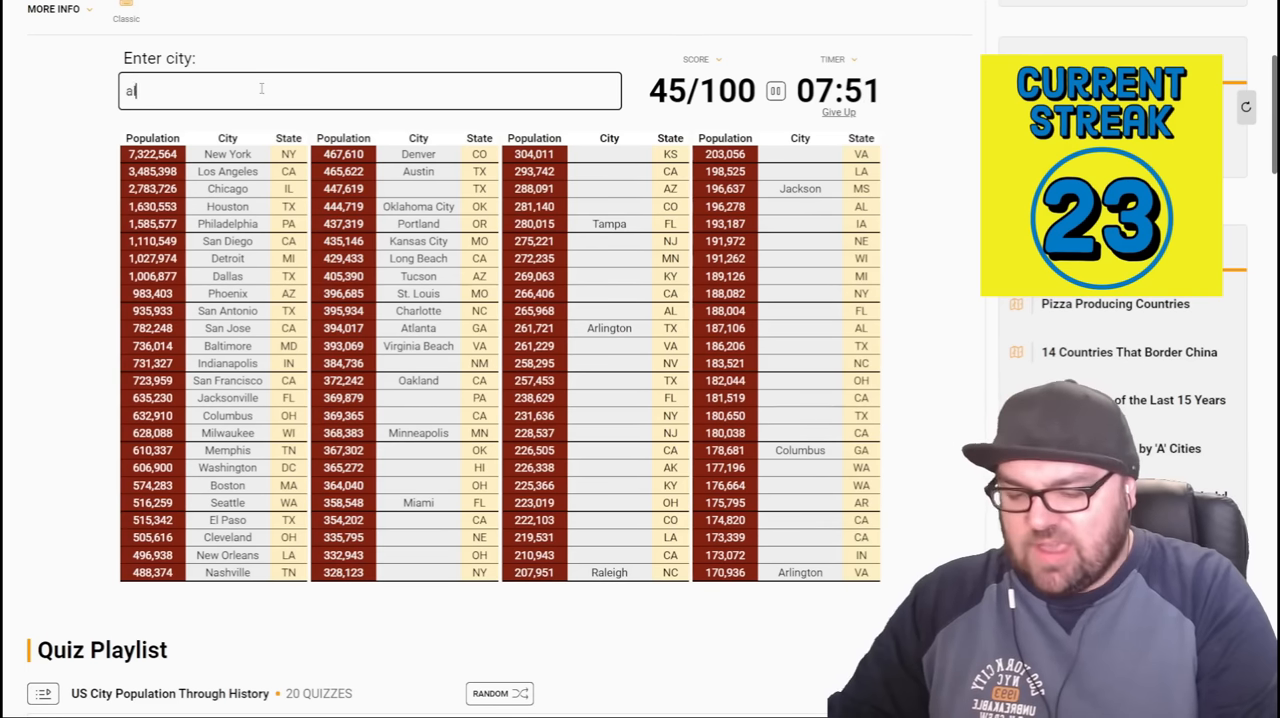
text(lburquerqu)
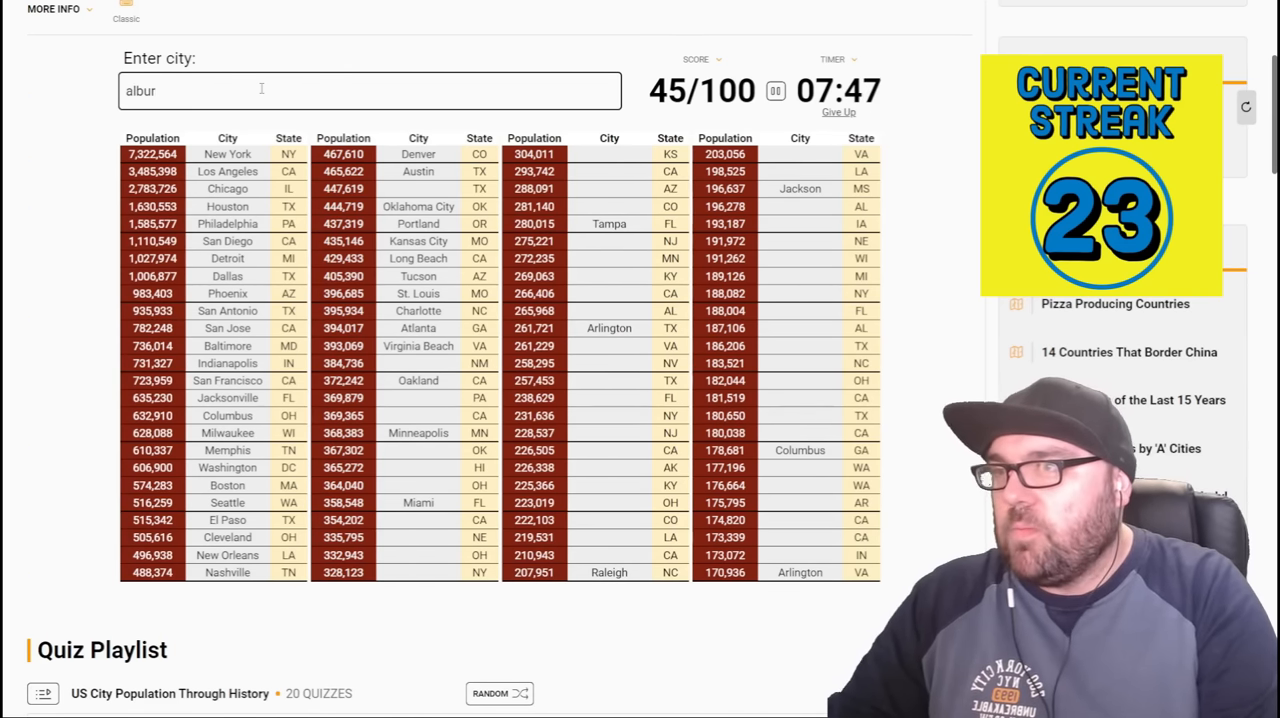
text(querq)
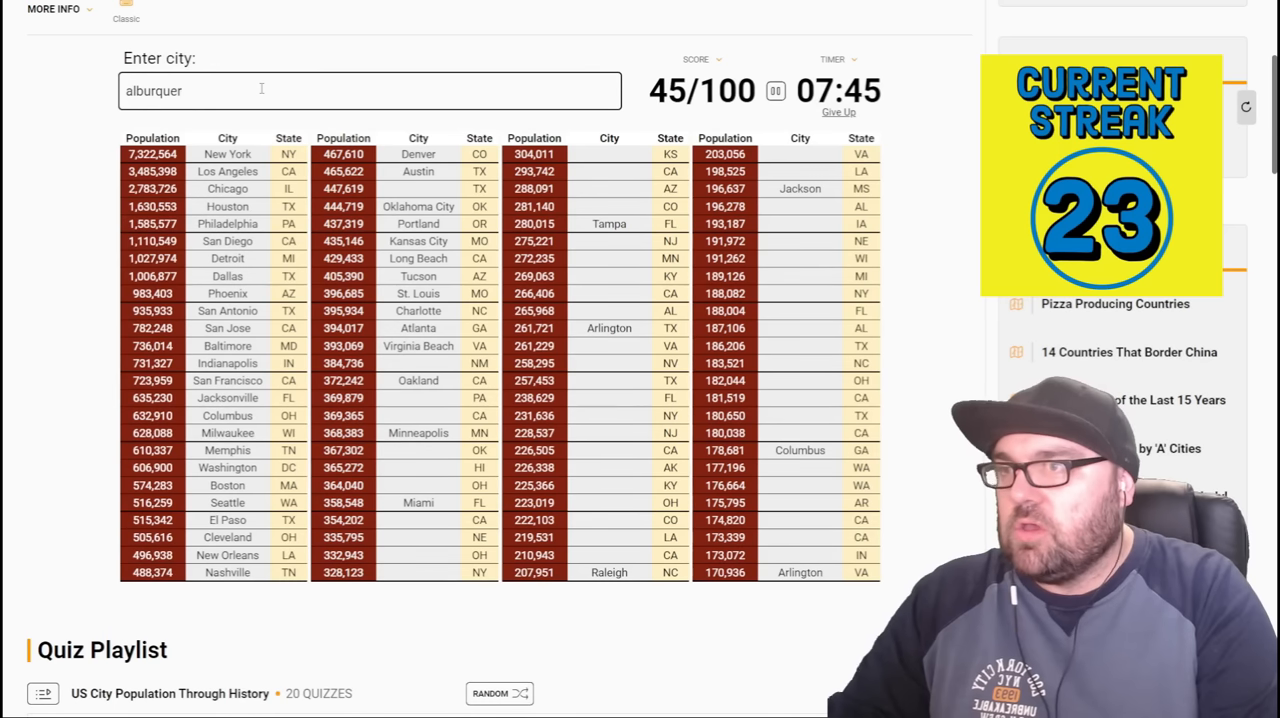
key(Backspace)
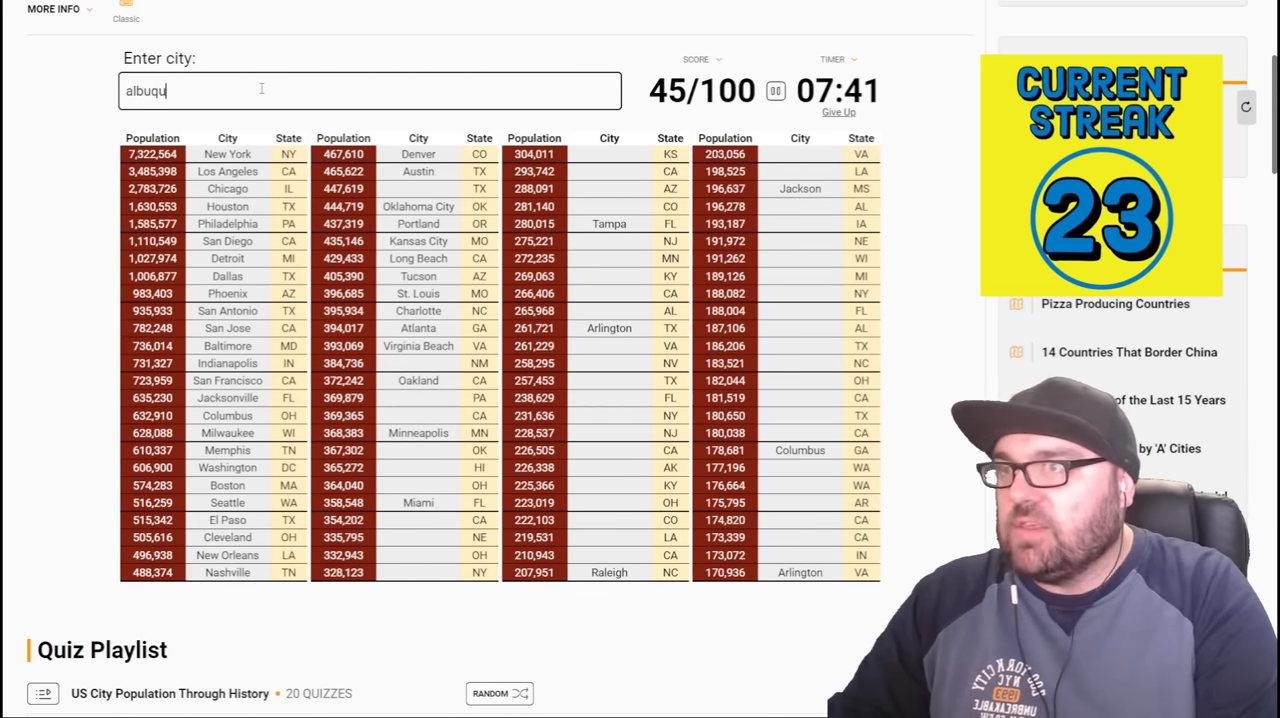
text(er)
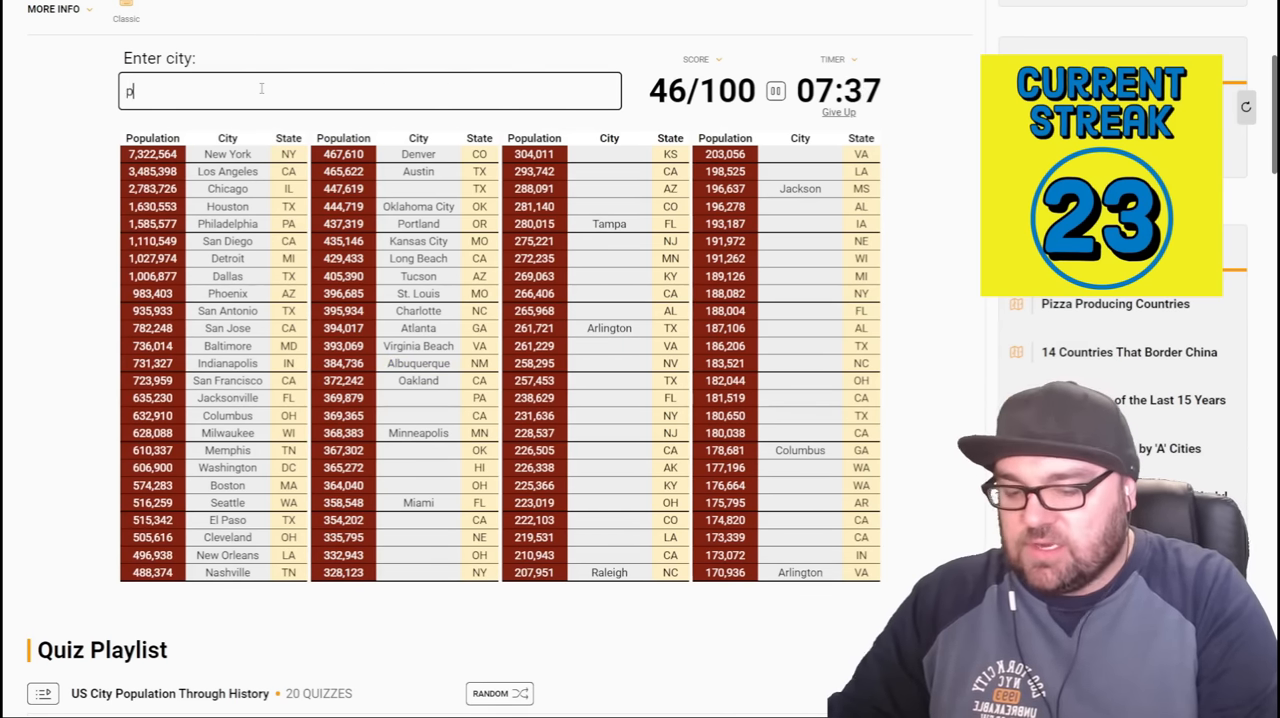
- Clear a mistyped entry, then add Pittsburgh, Fresno and Sacramento, reaching 51/100
text(hilda)
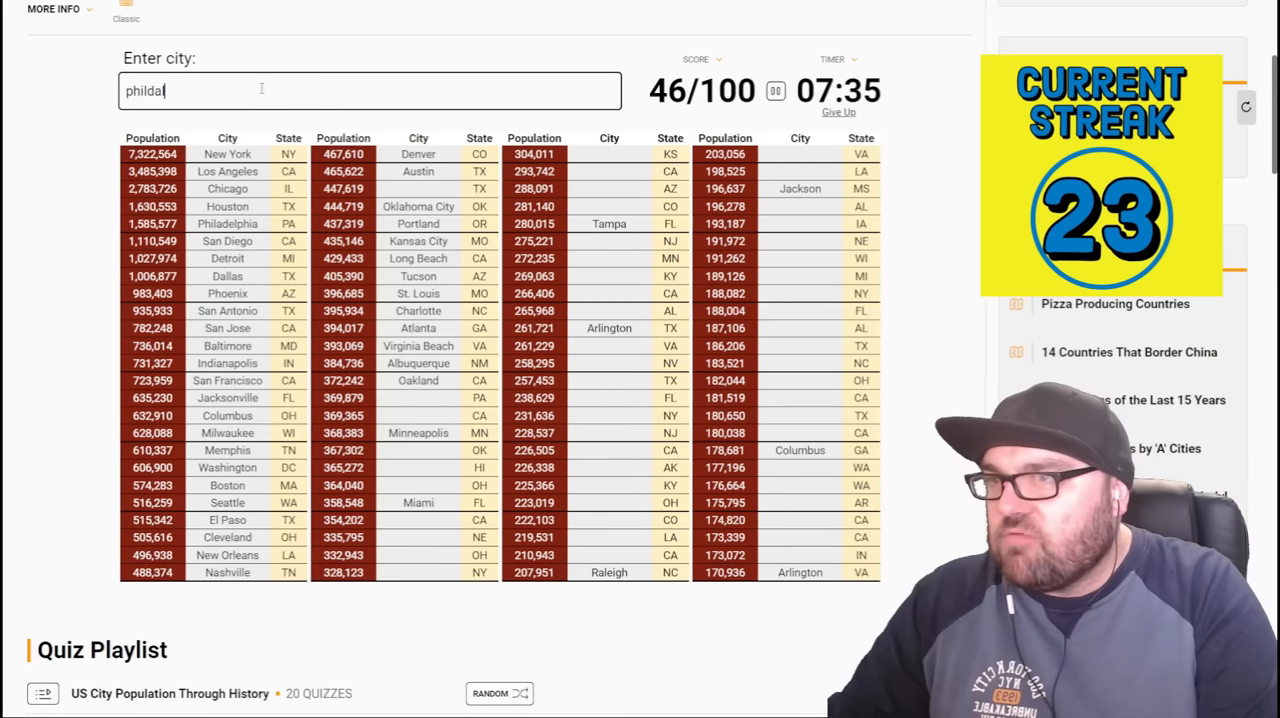
key(Backspace)
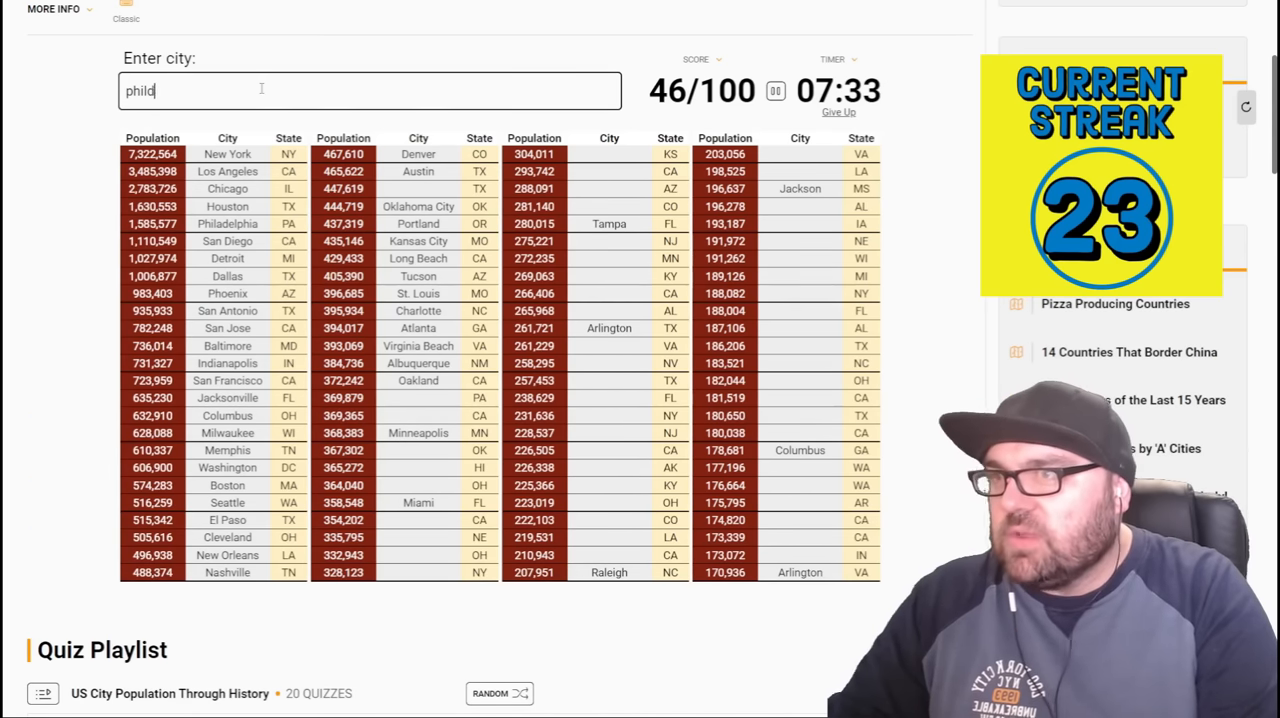
text(pittsbur)
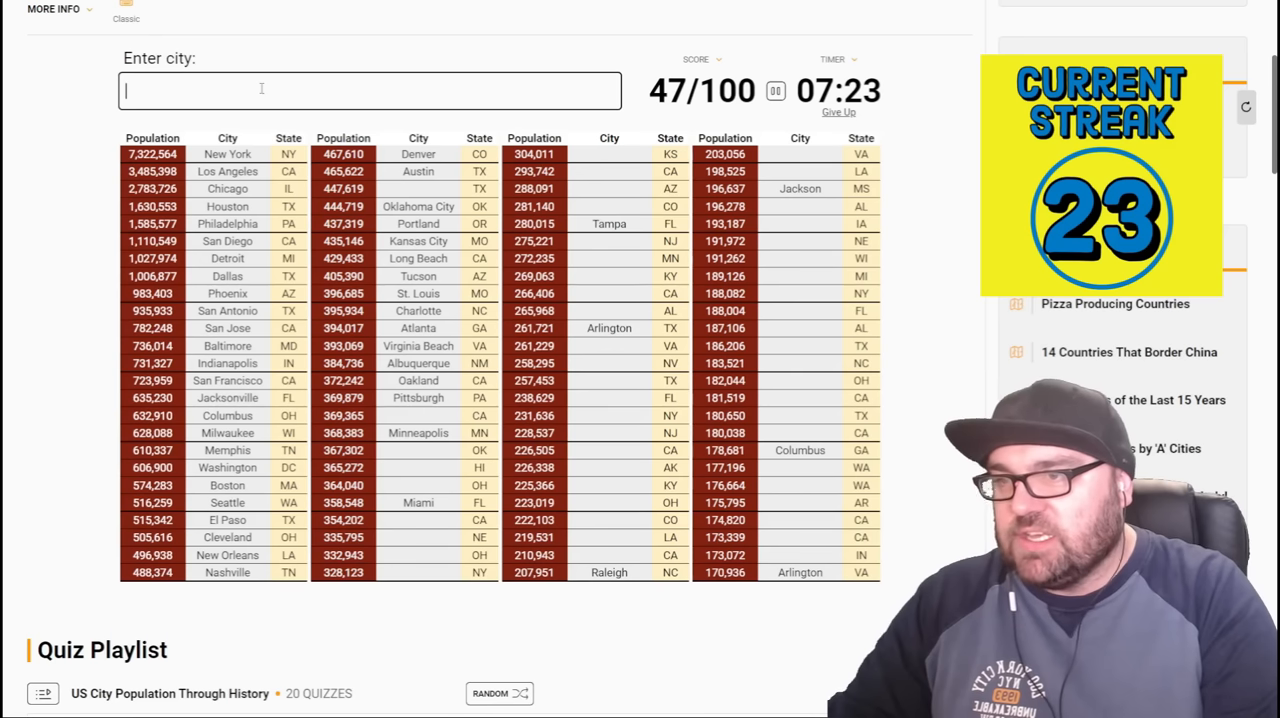
text(fe)
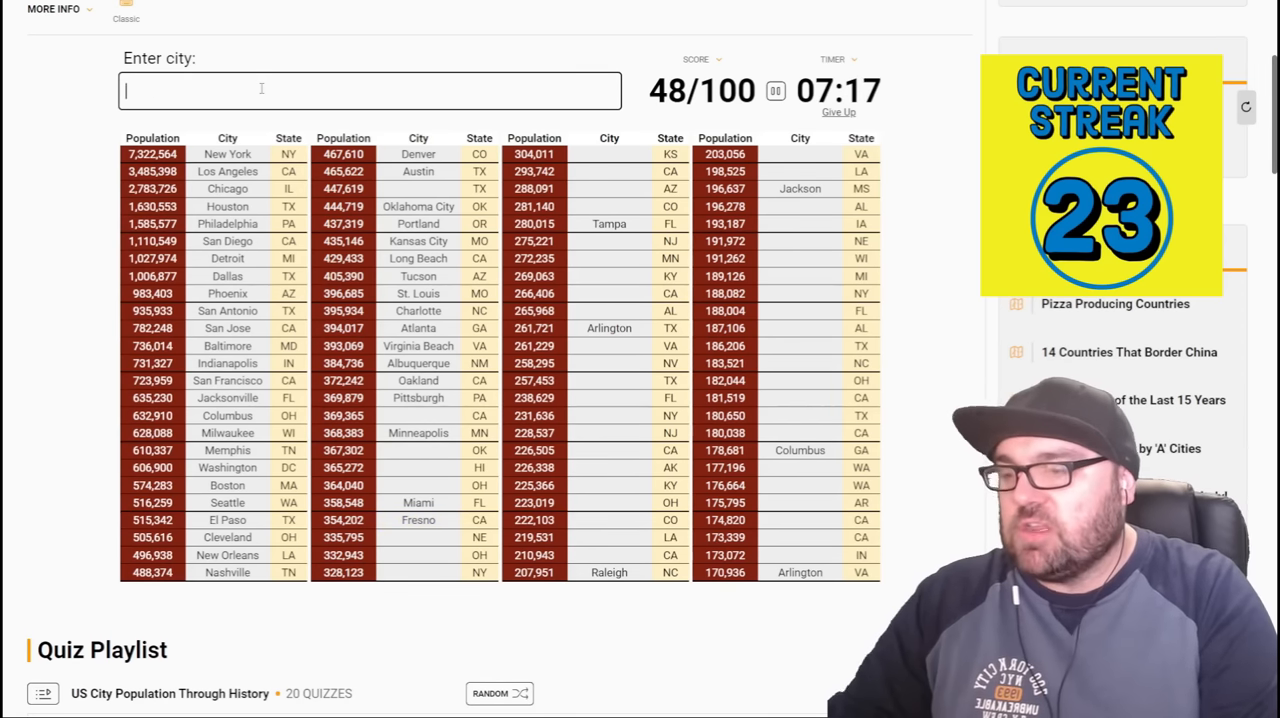
text(sac)
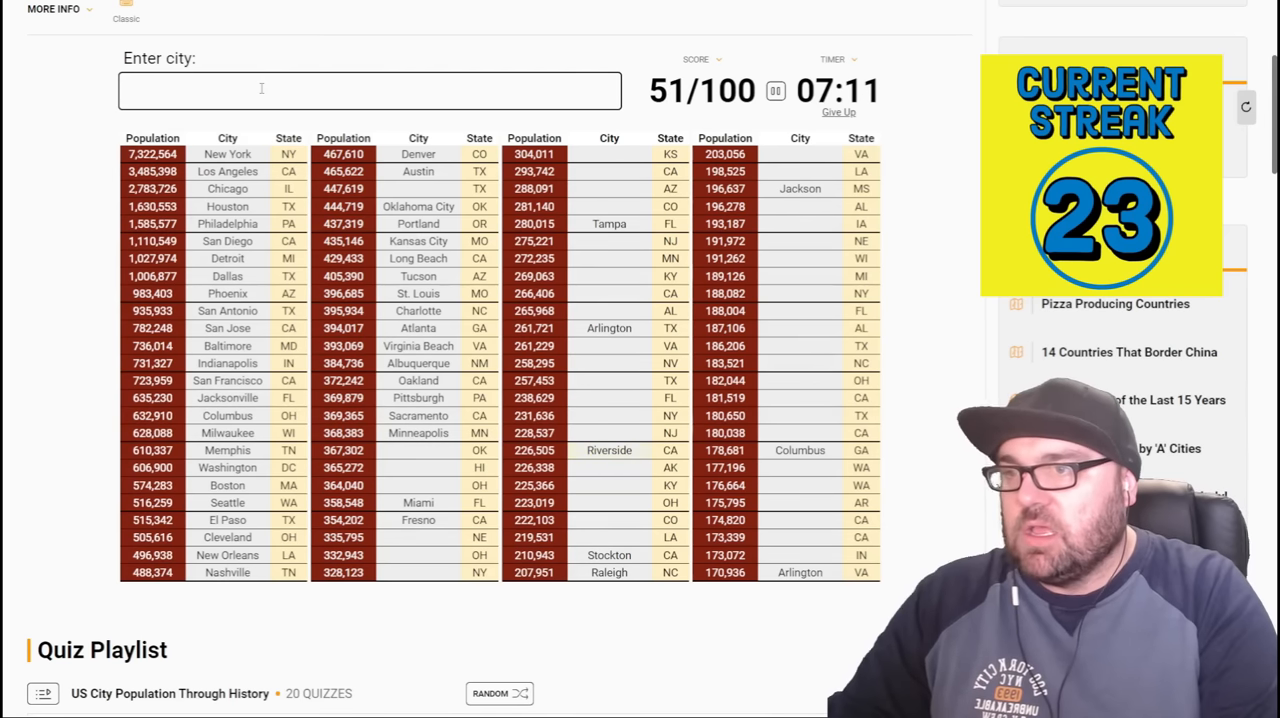
- Enter San Bernardino, Honolulu, Columbus, Cincinnati, Lincoln and Omaha
text(san ber)
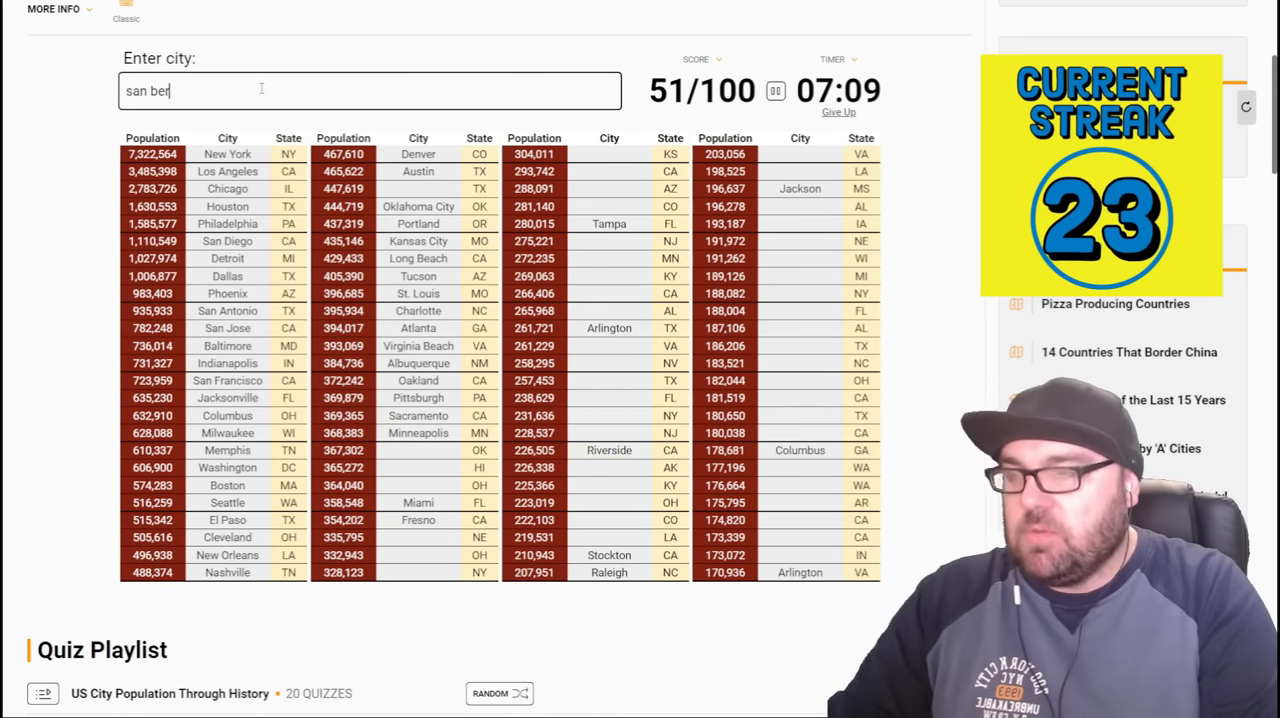
text(nard)
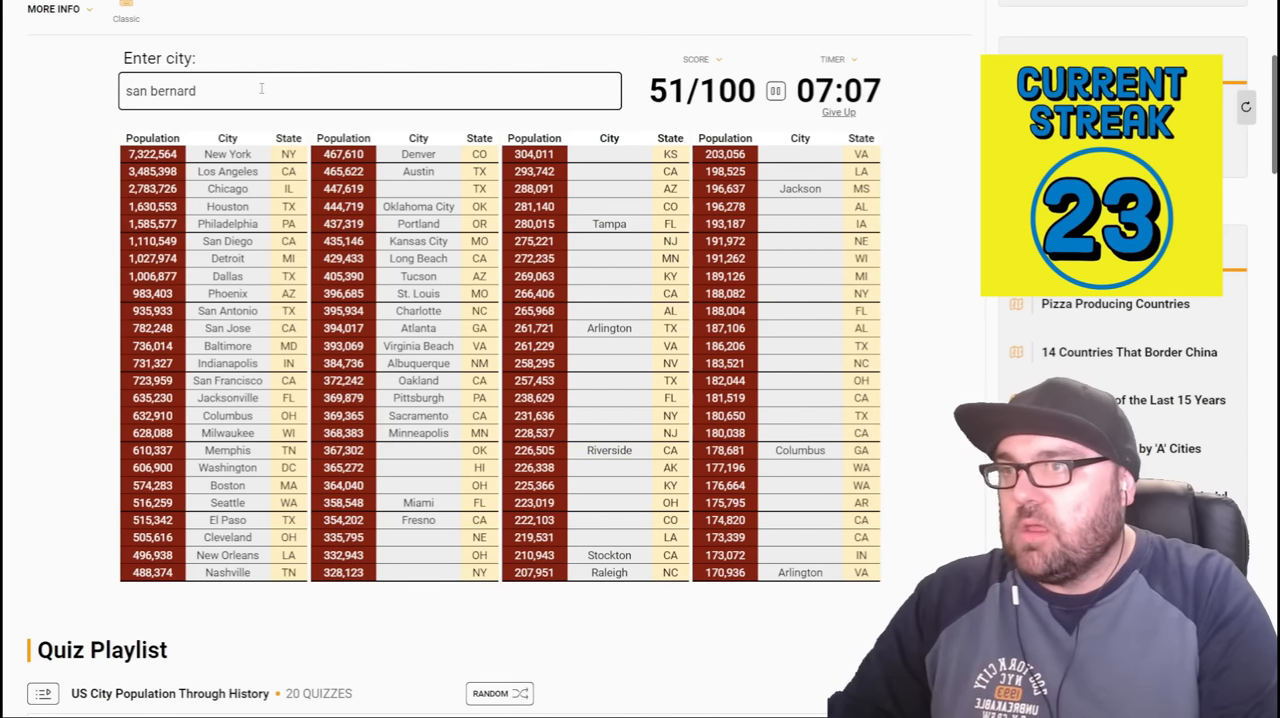
text(dion)
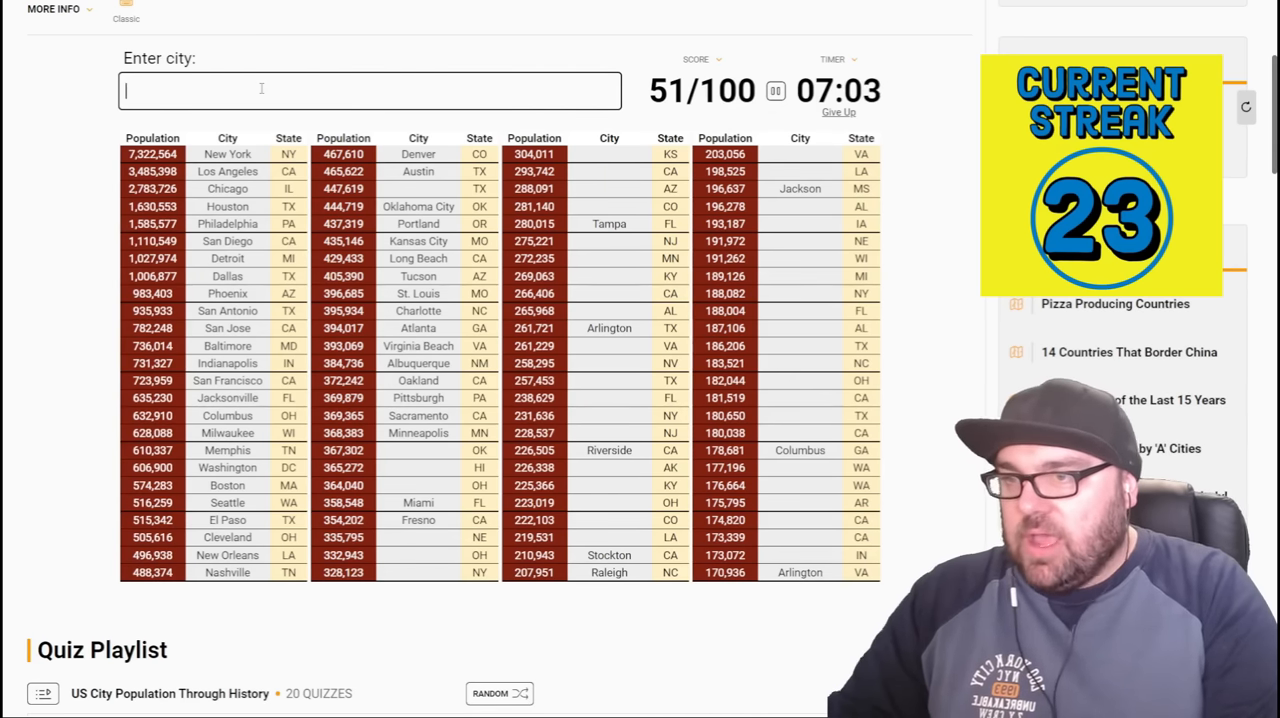
text(honolul)
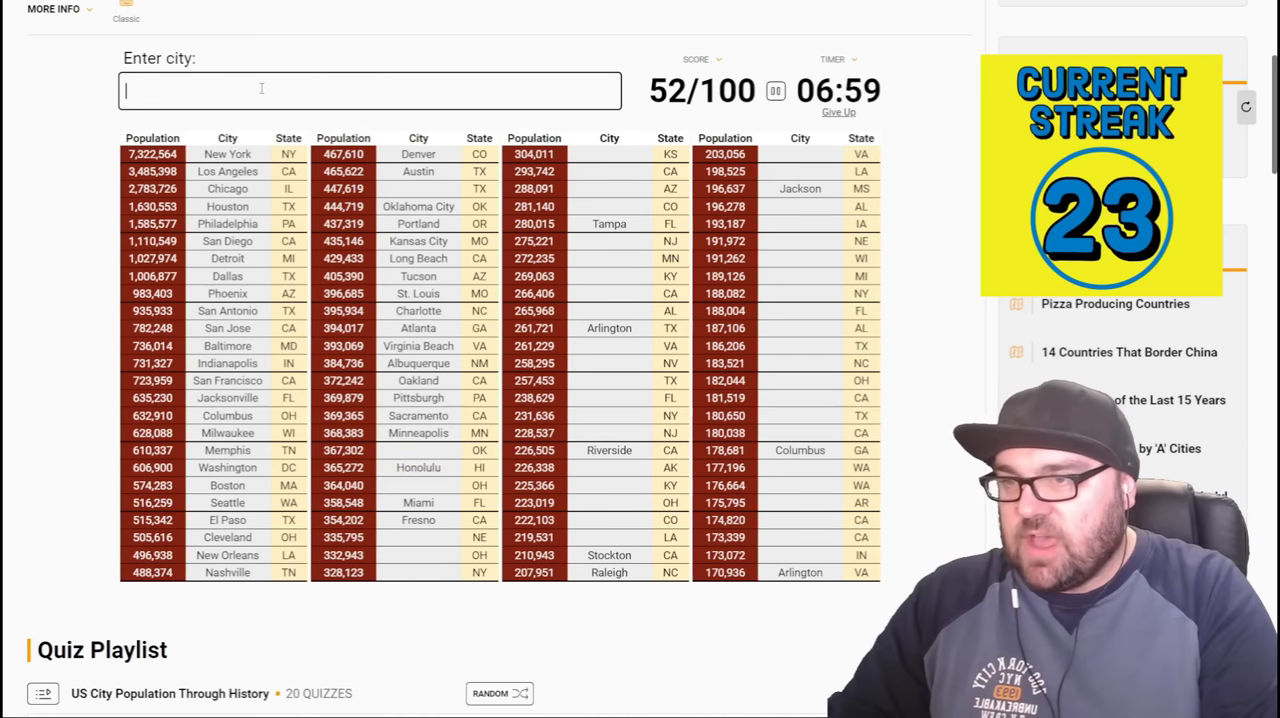
text(columbu)
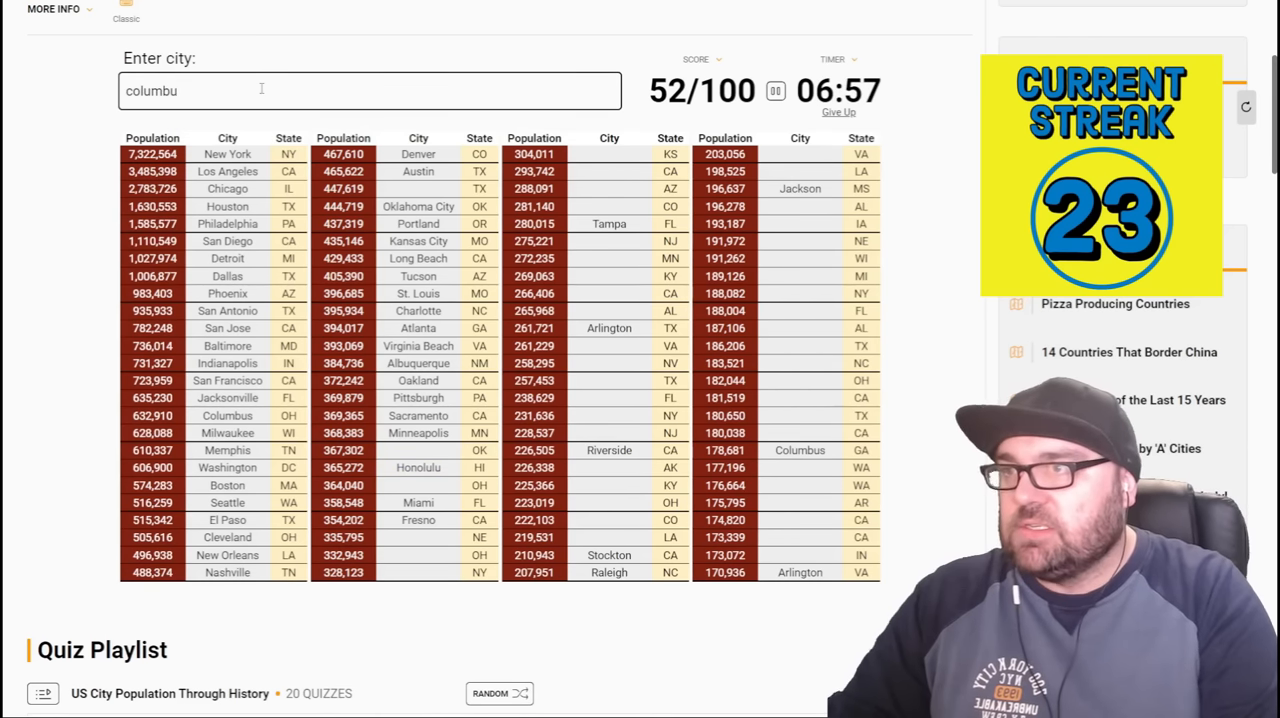
text(cincinna)
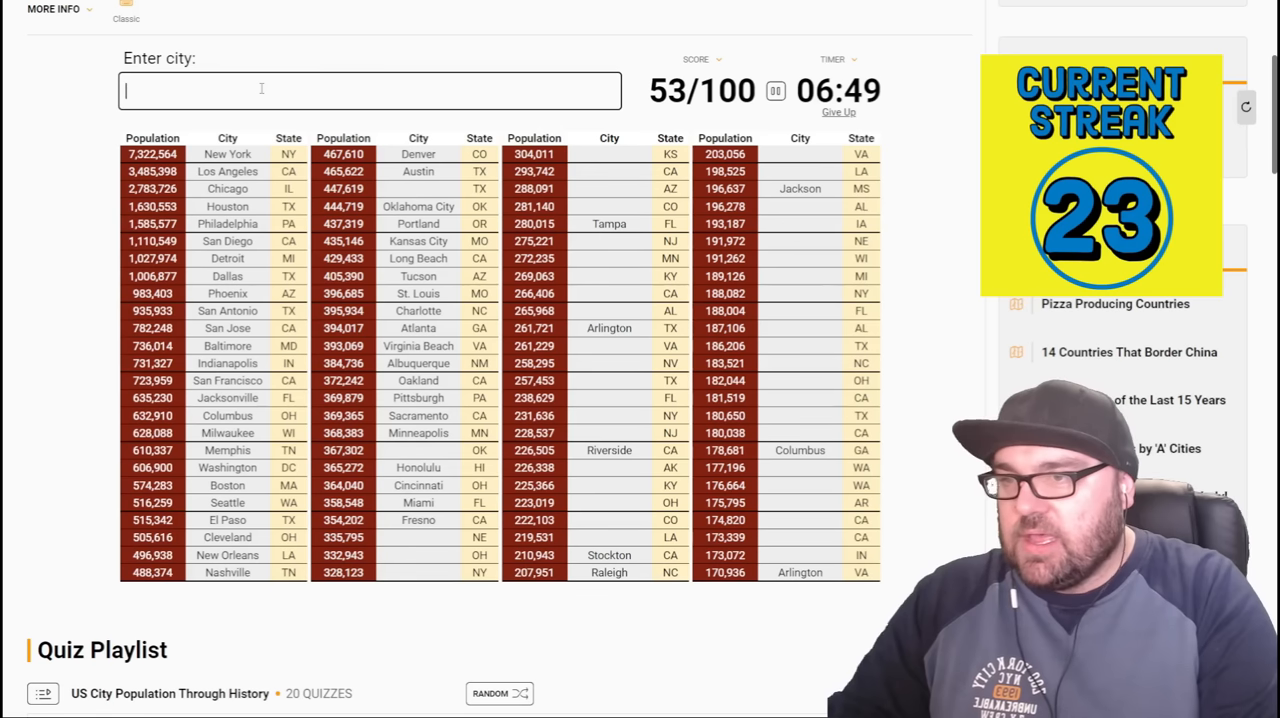
text(Lincoln)
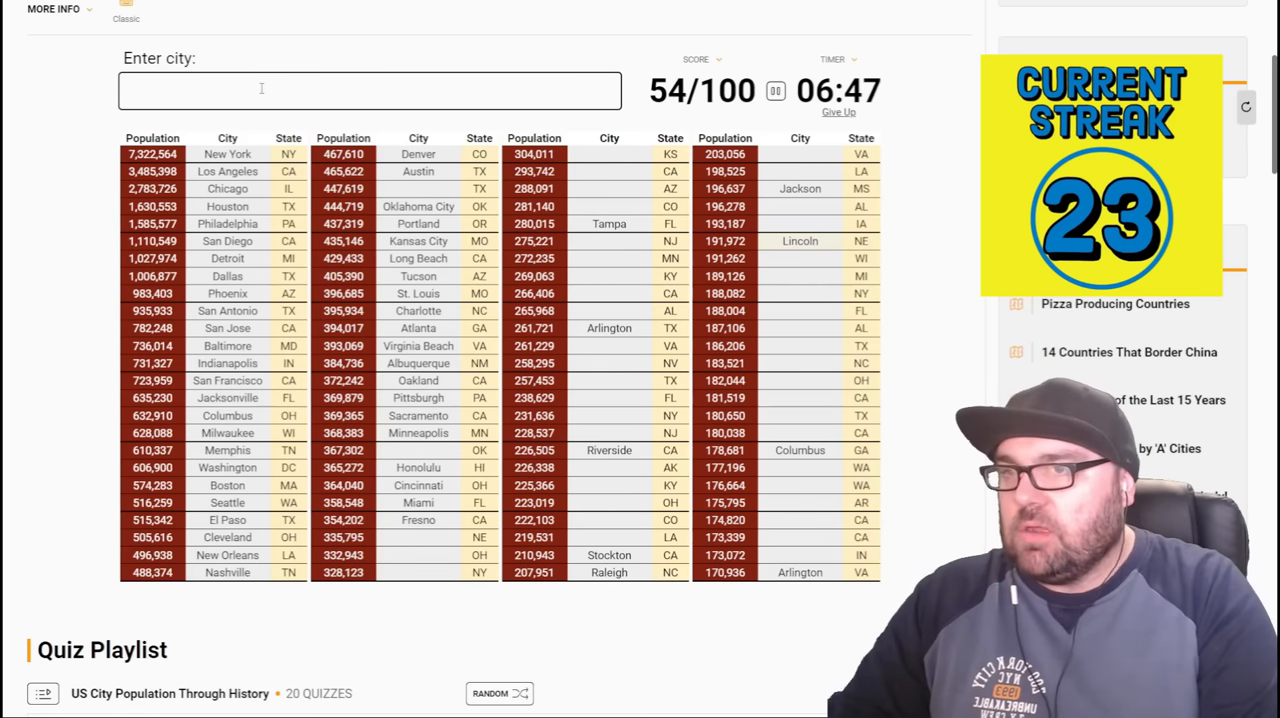
text(Omaha)
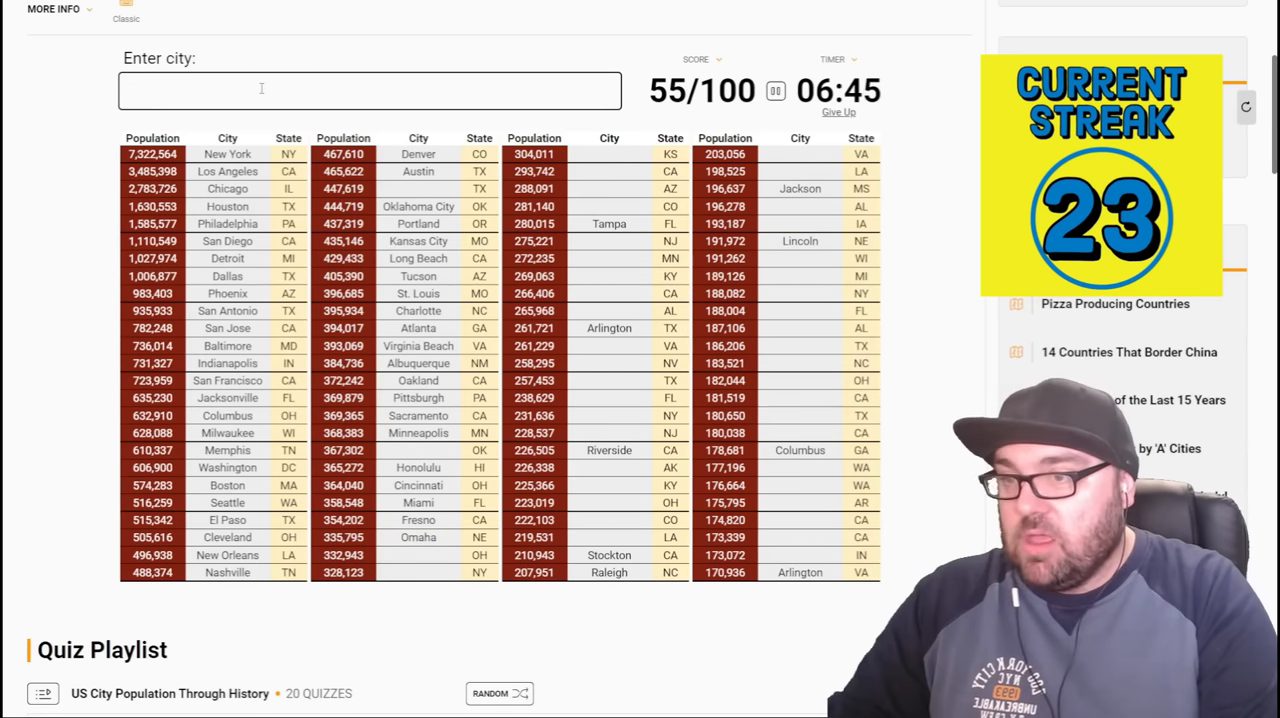
- Enter Tucson, Erie, Buffalo, Topeka, Mesa, Chandler, Boulder and Colorado Springs, reaching 61/100
text(tucson)
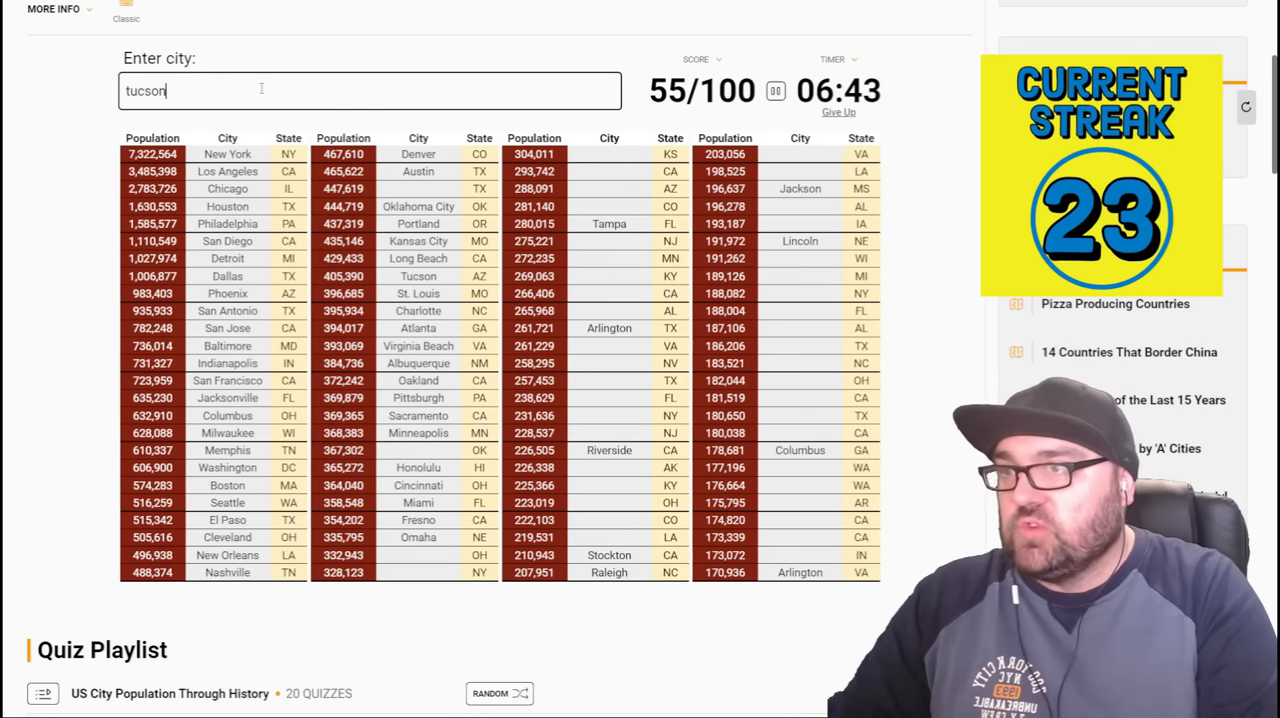
text(erie)
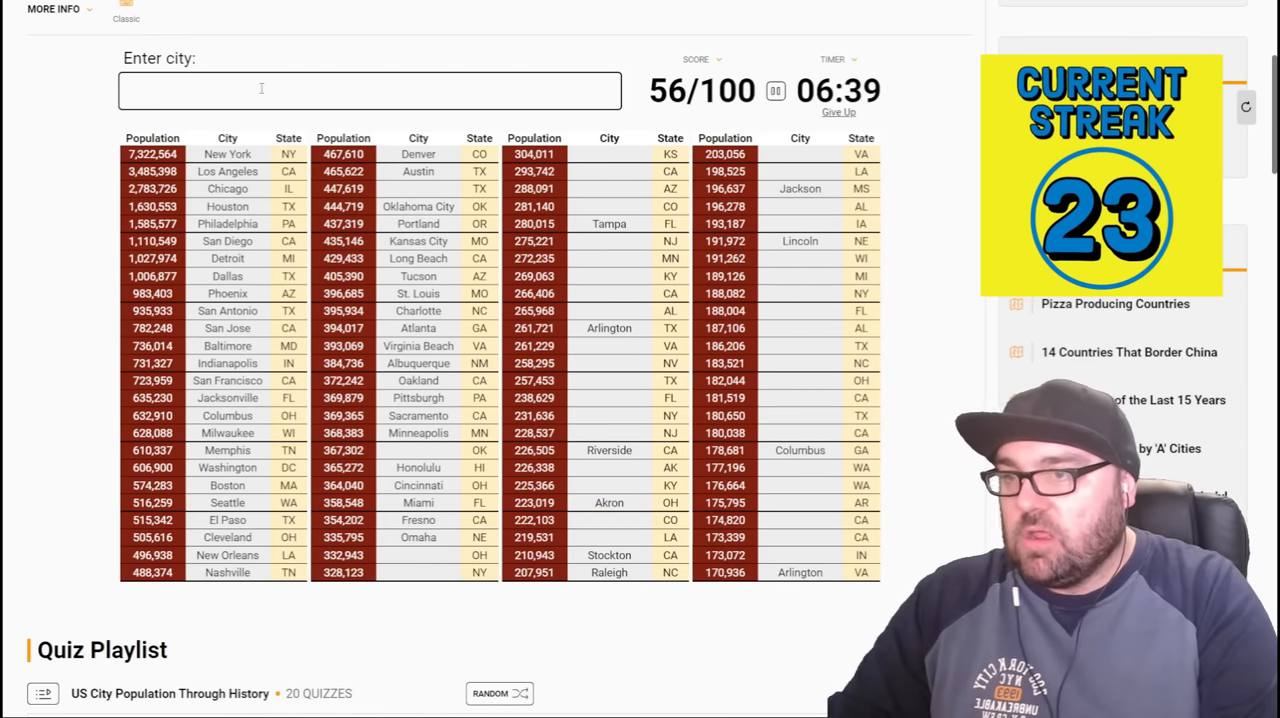
text(bufa)
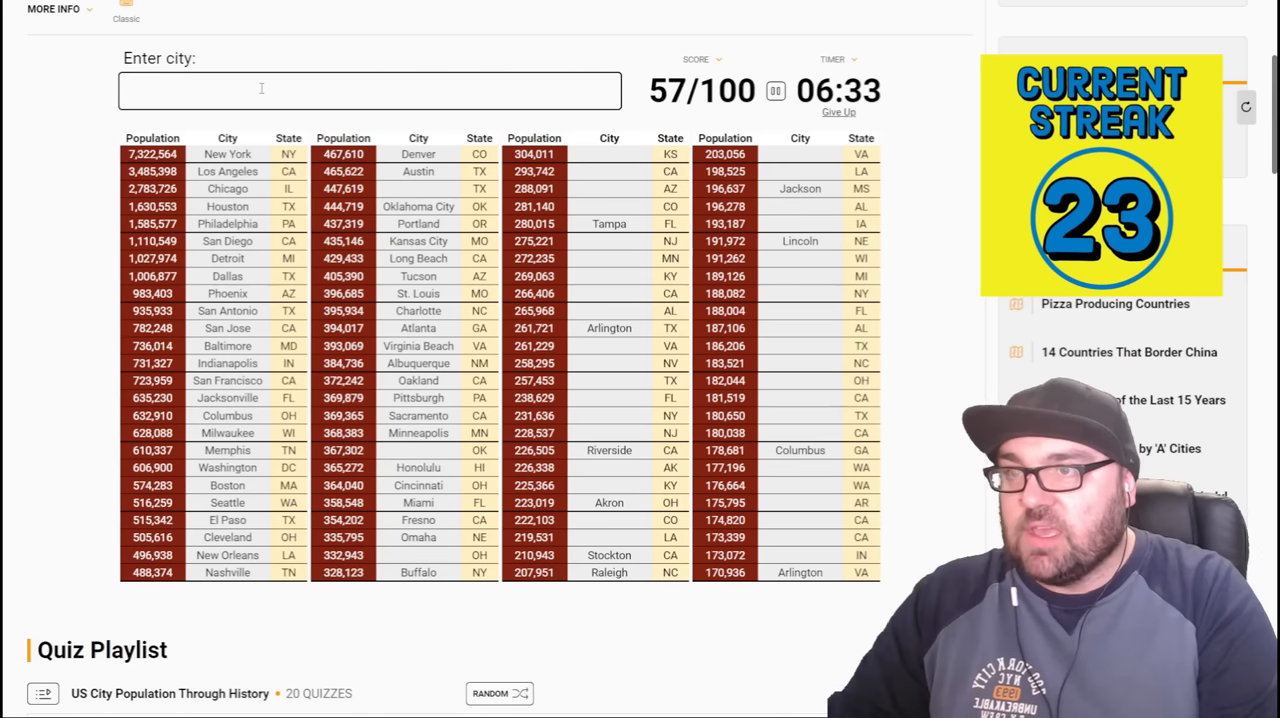
text(topeka)
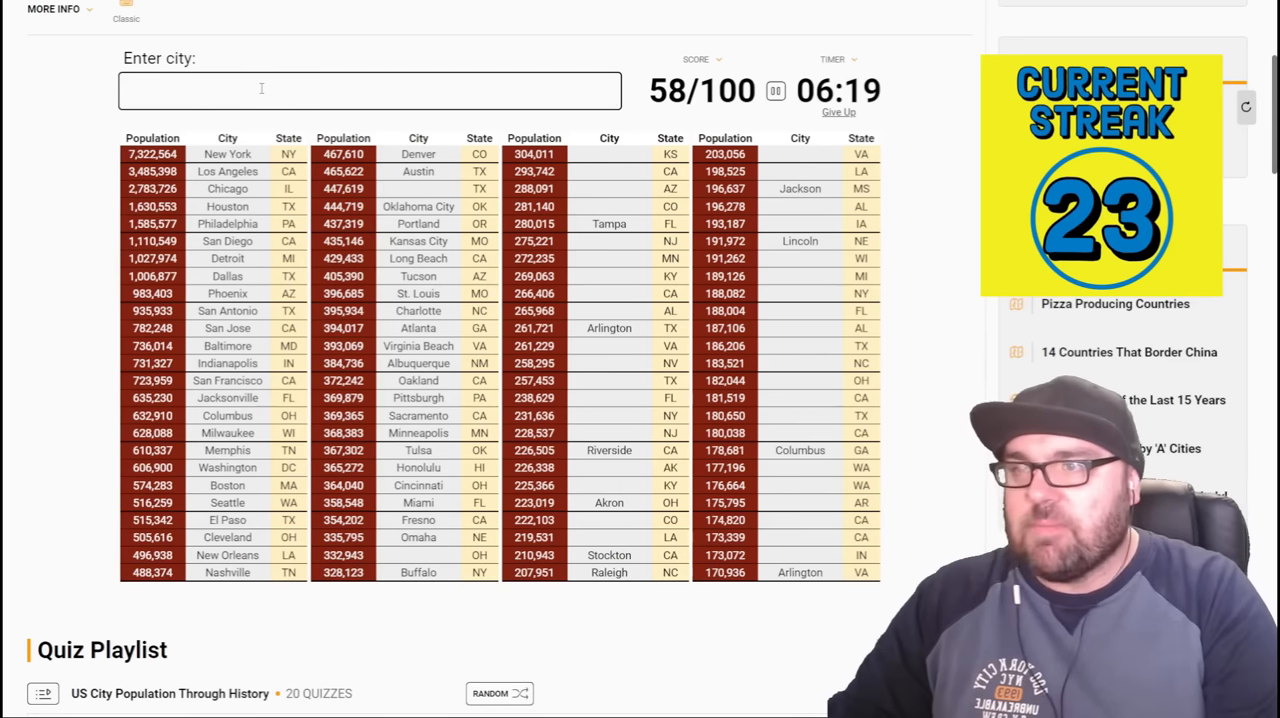
text(mes)
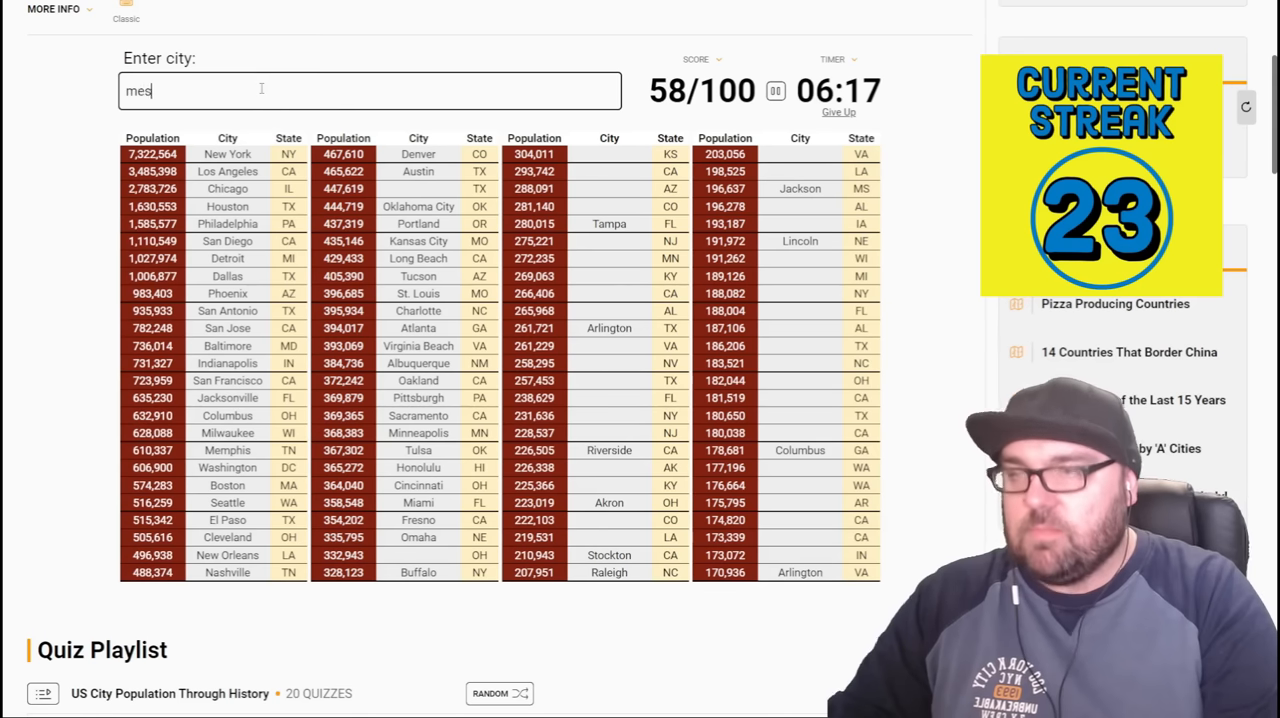
text(chandler)
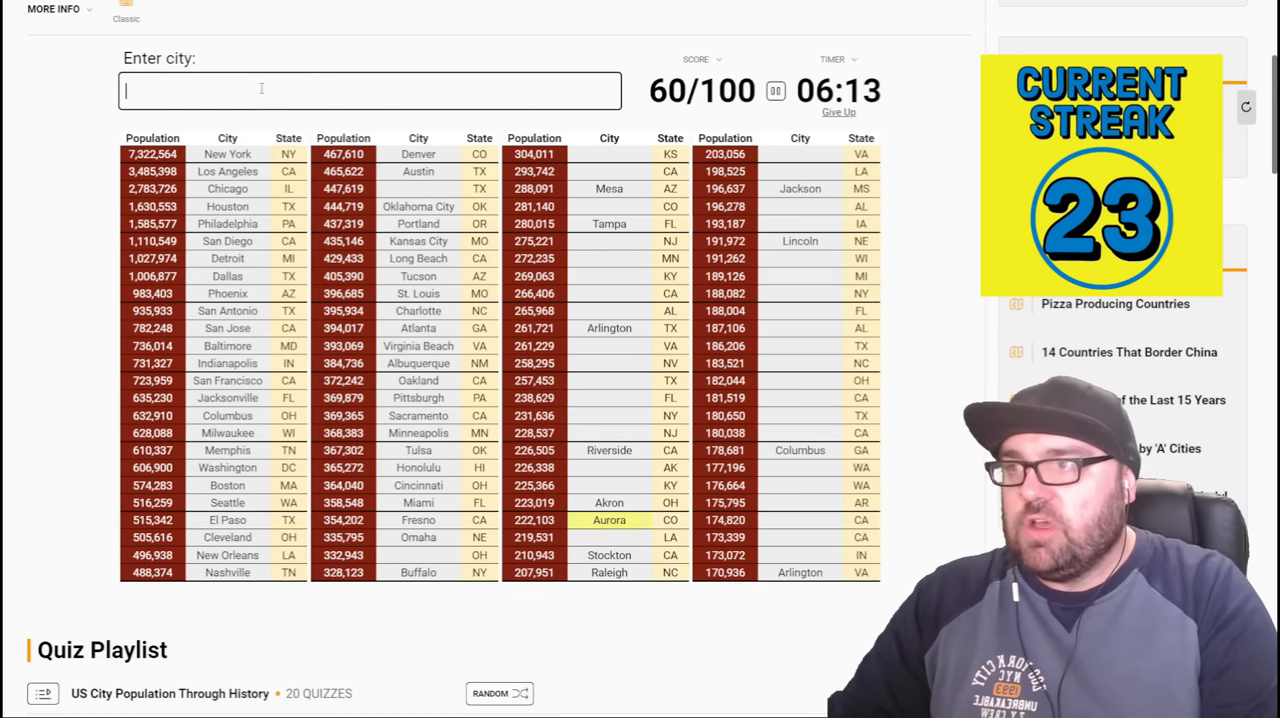
text(boulde)
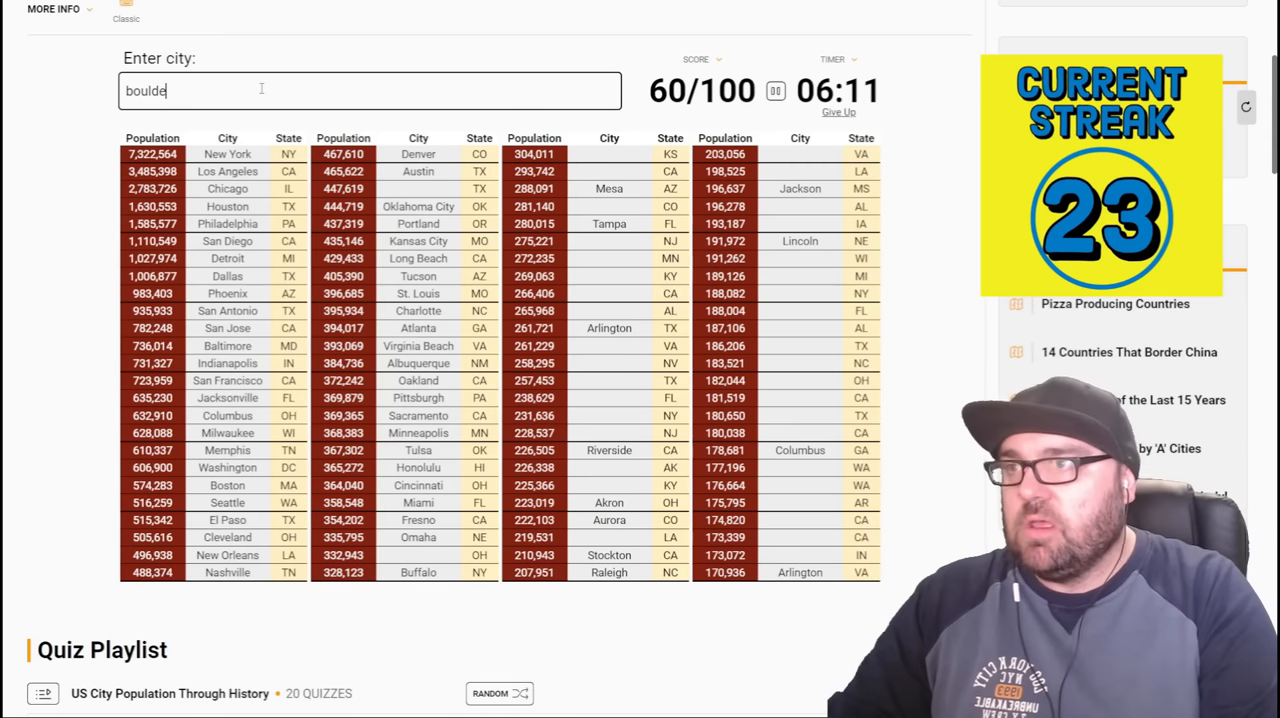
text(colorado sp)
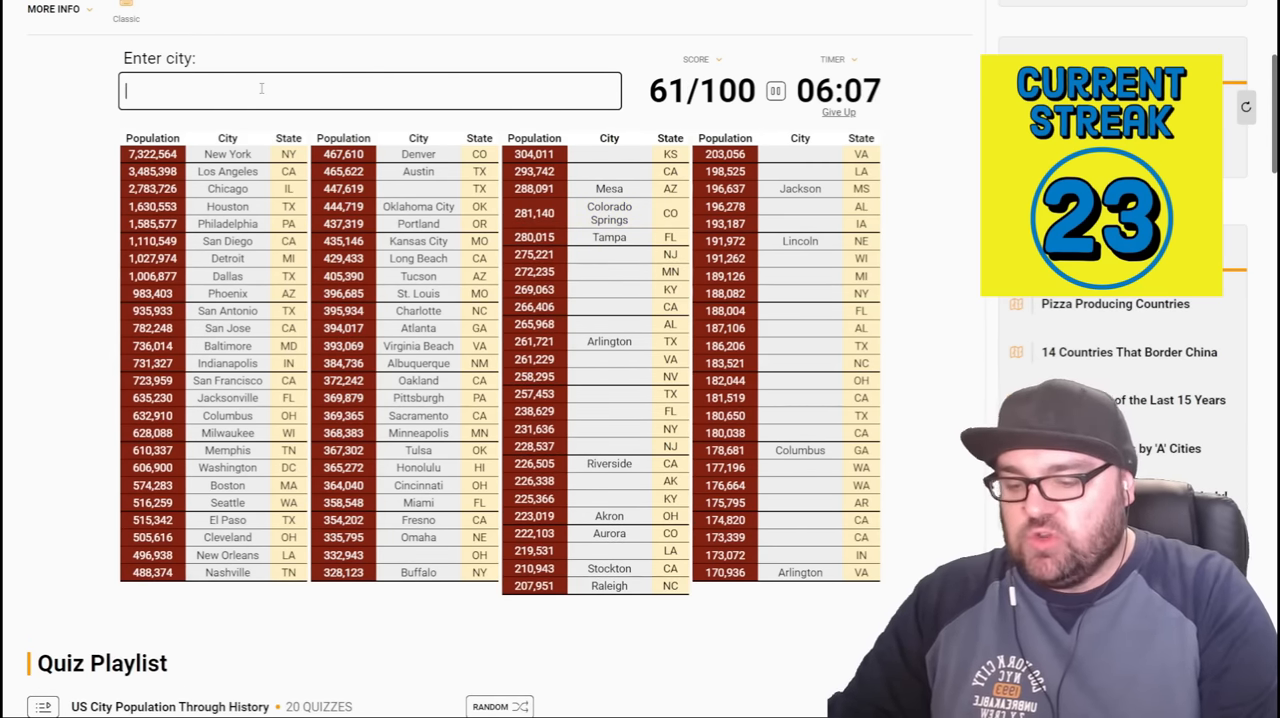
- Enter Jersey City, Louisville, Lexington, Montgomery, Birmingham and Richmond guesses
text(hi)
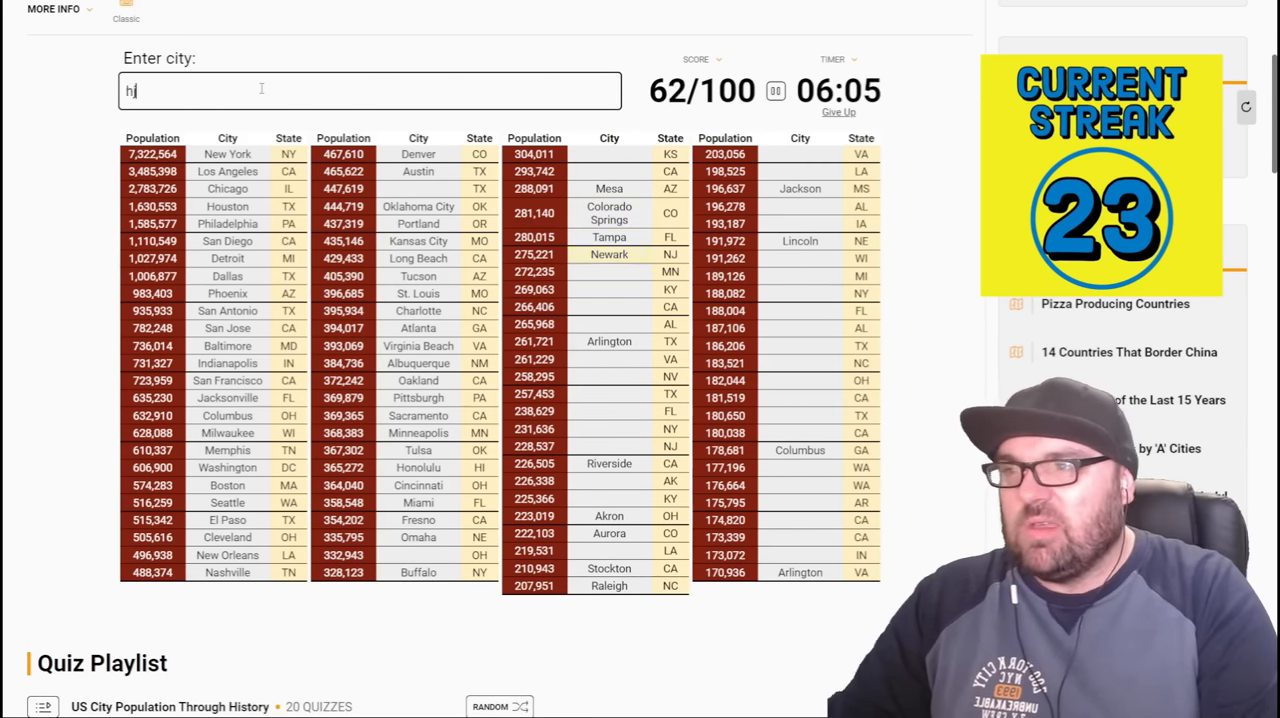
text(jersey cit)
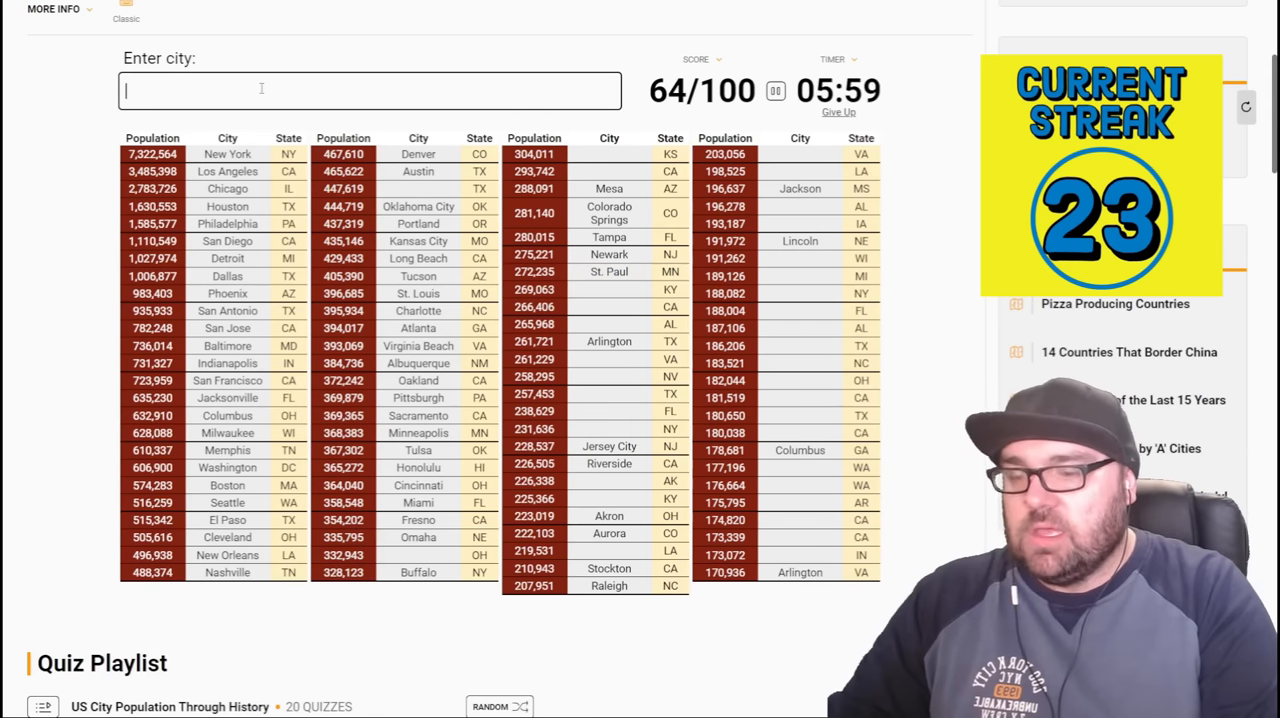
text(louis)
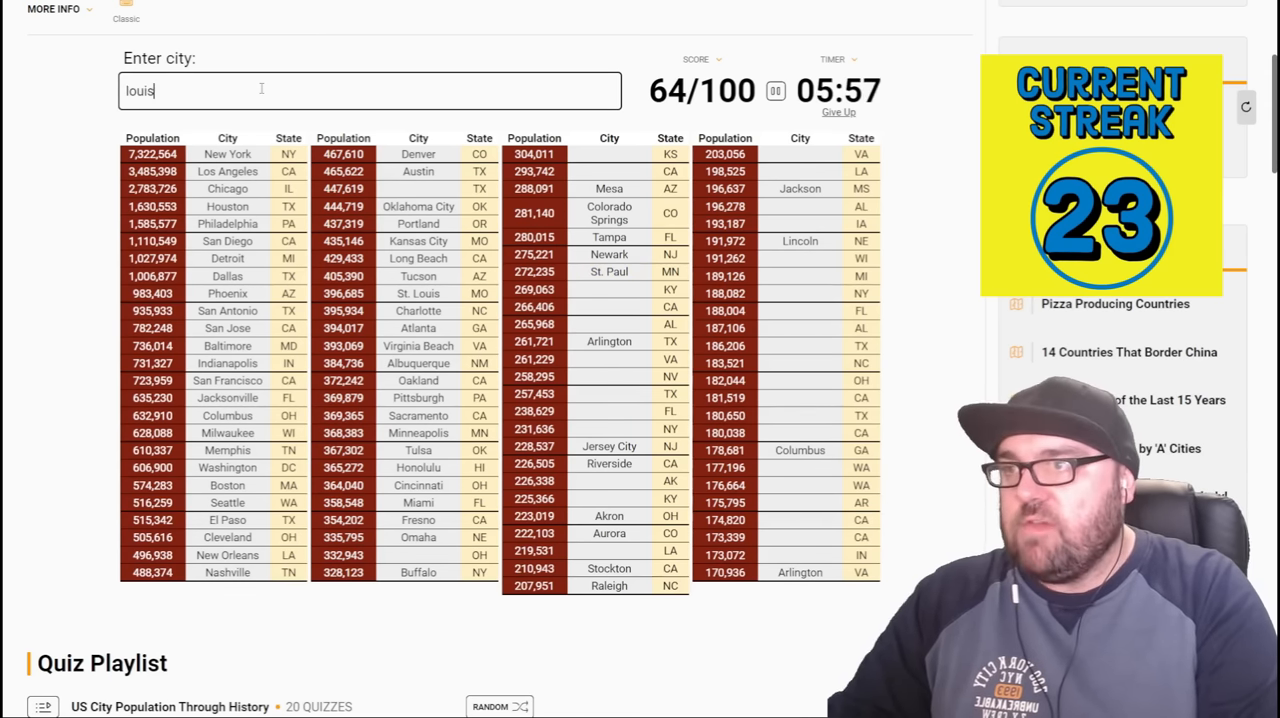
text(lexingto)
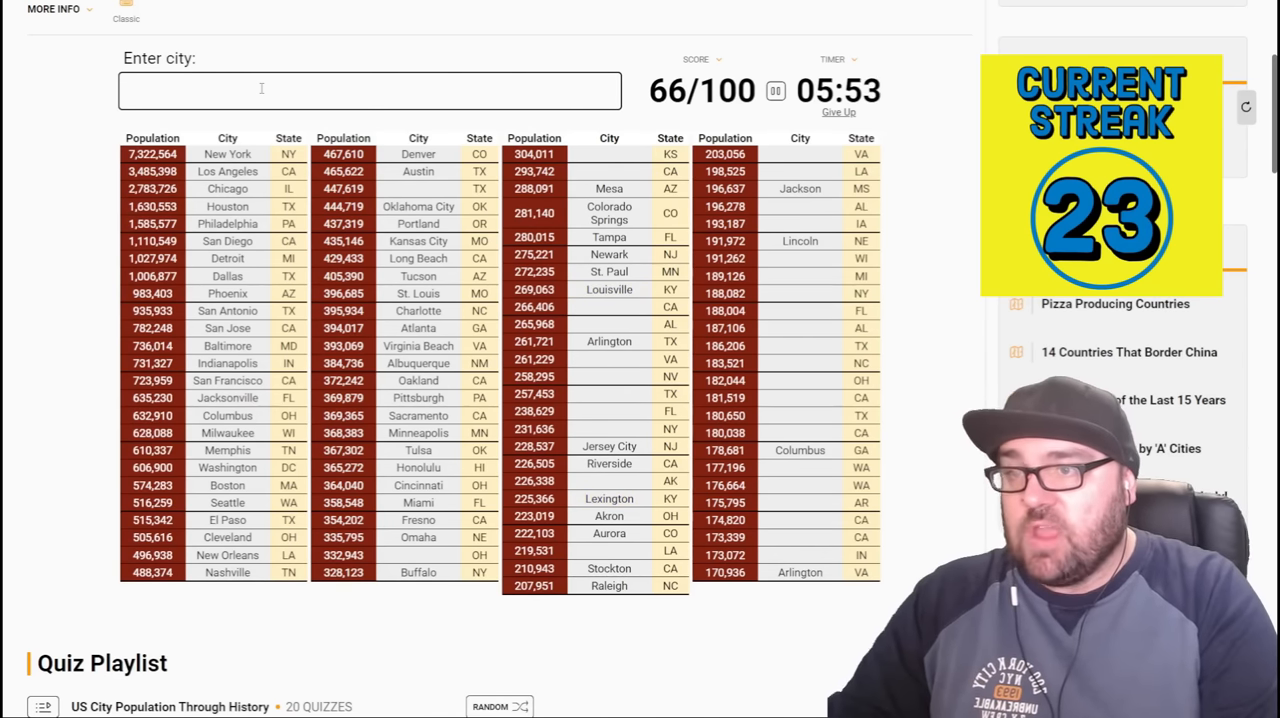
text(mont)
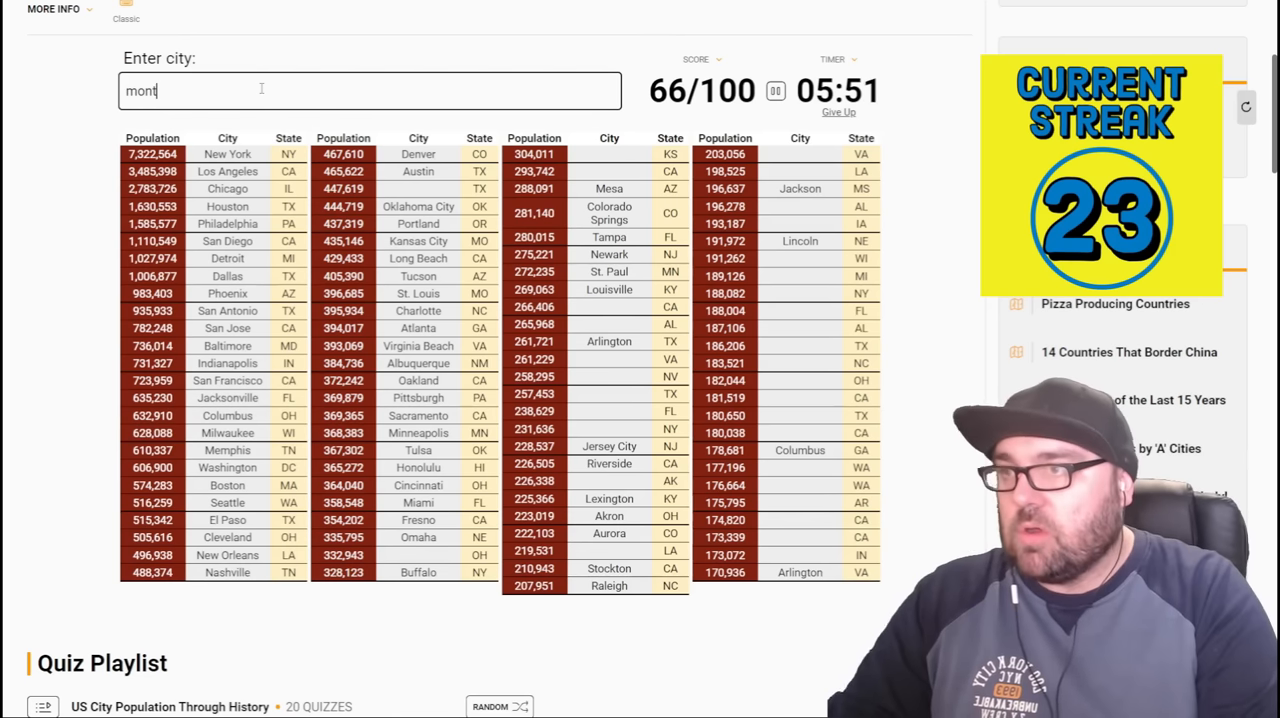
text(birm)
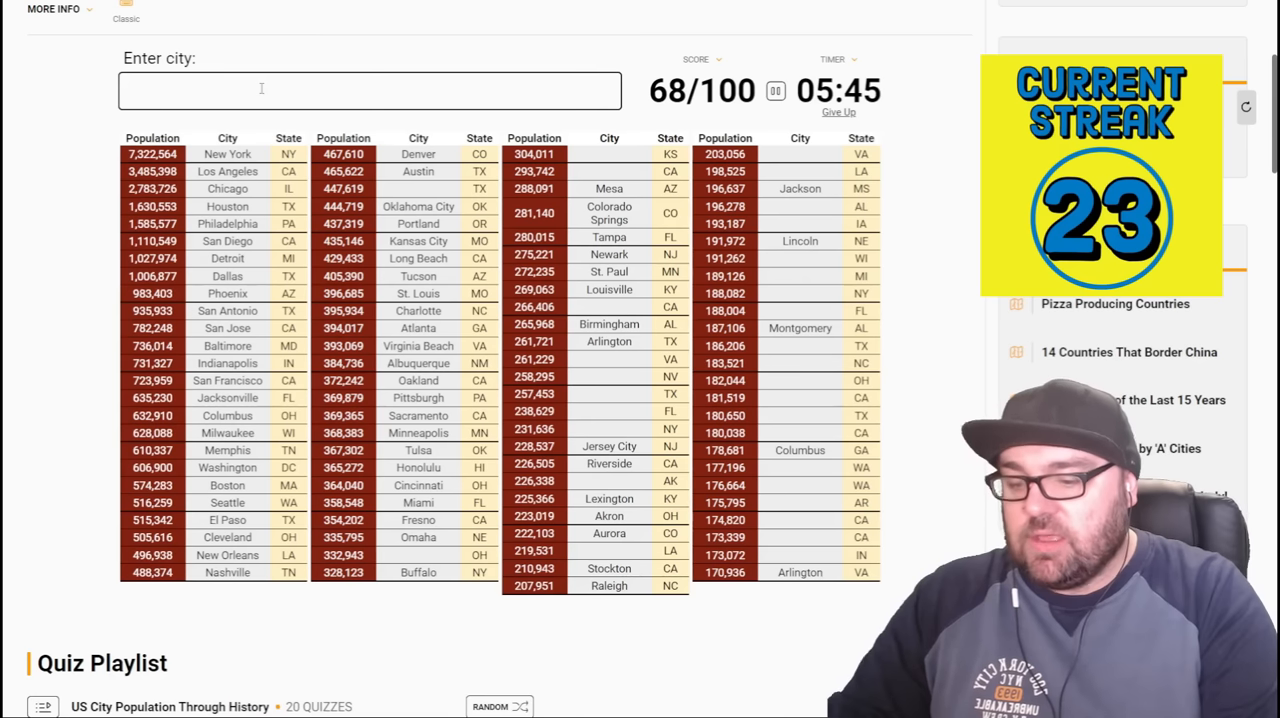
text(Richmond)
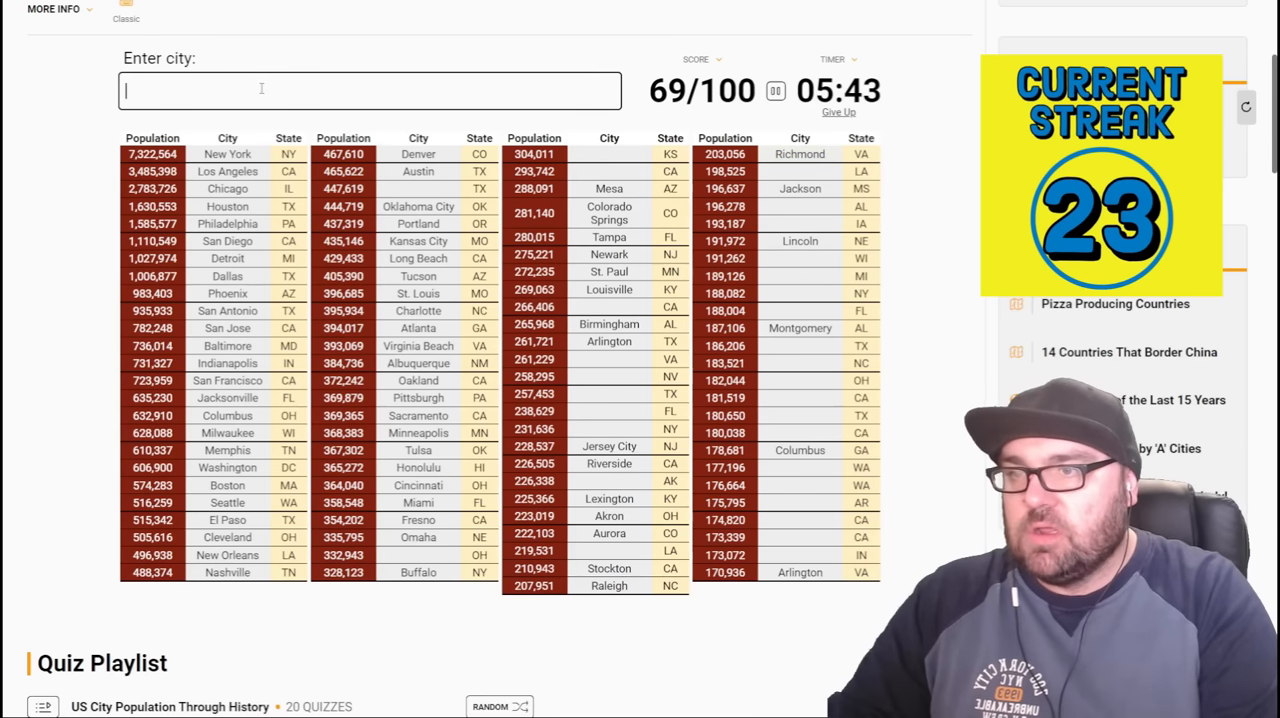
- Enter Las Vegas, Laramie, Rochester and further guesses up to Anchorage, reaching 73/100
text(las ve)
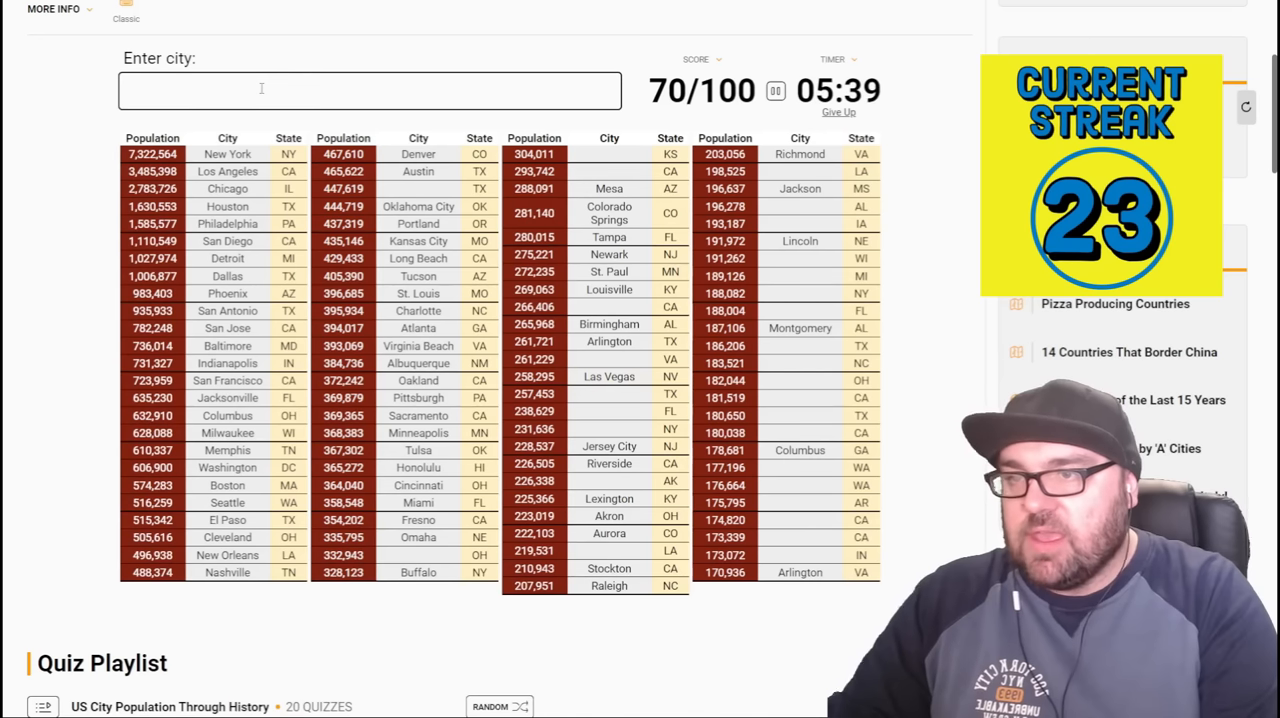
text(laramie)
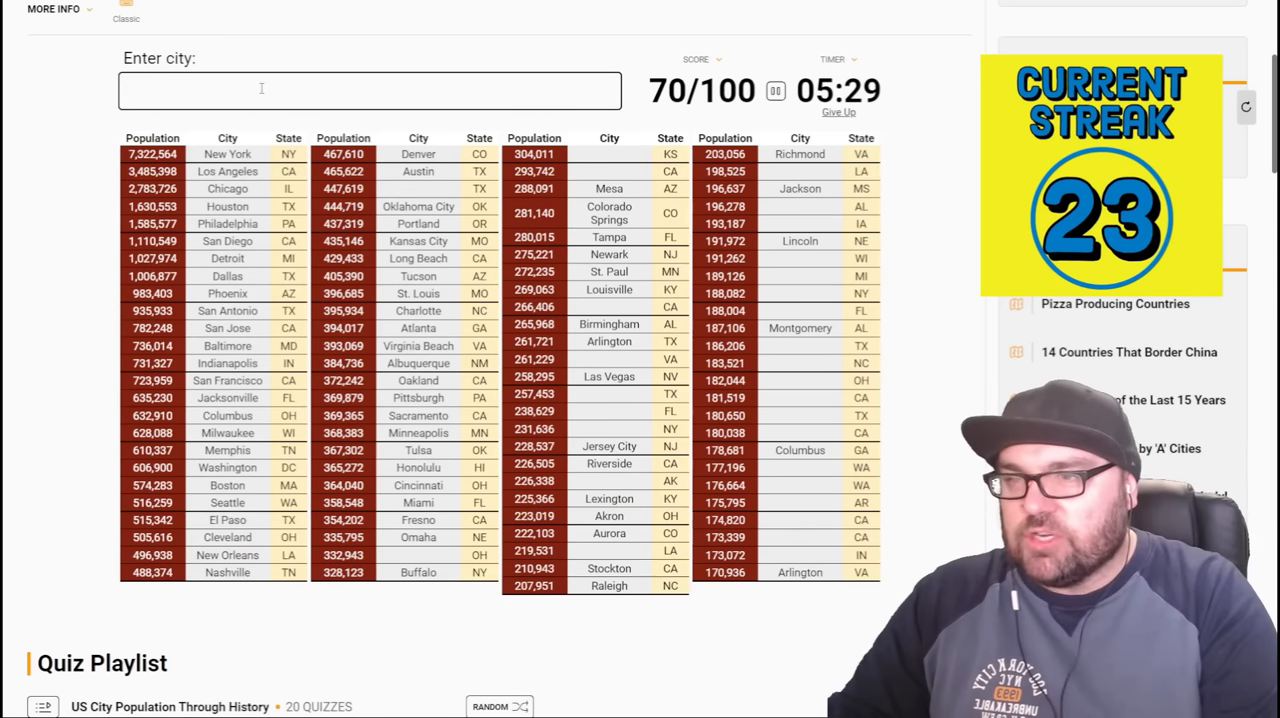
text(roch)
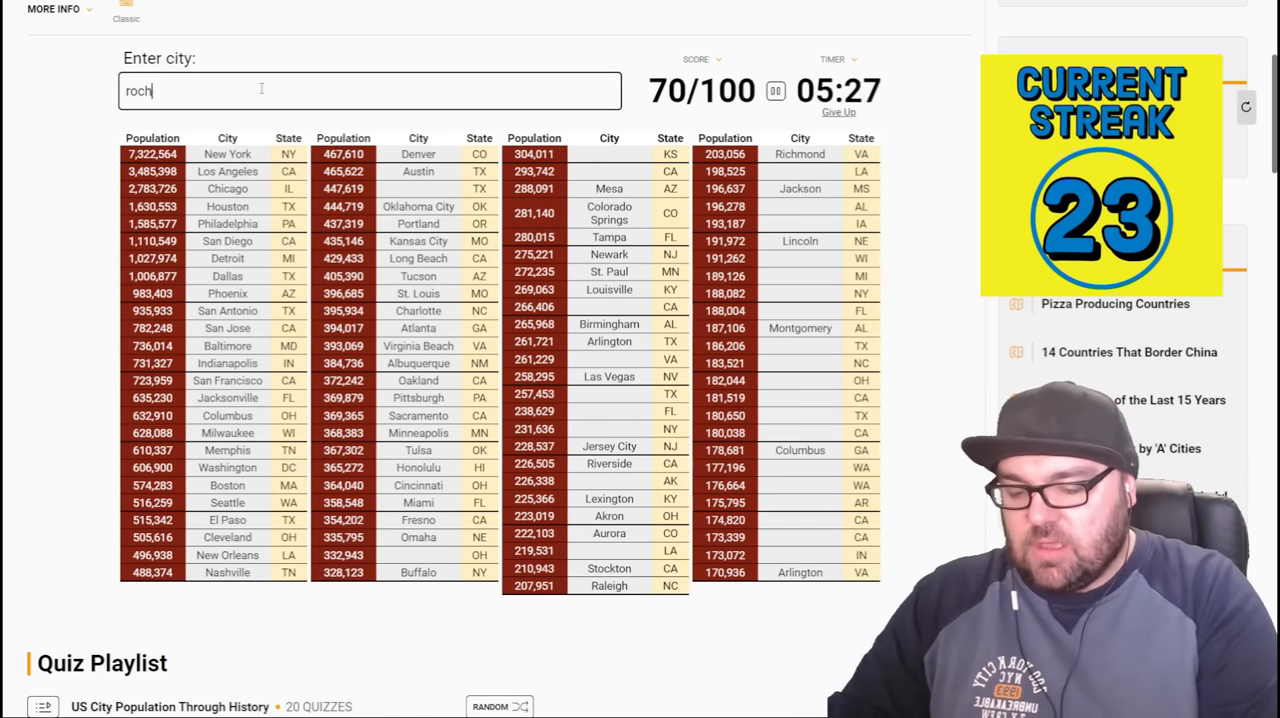
text(s)
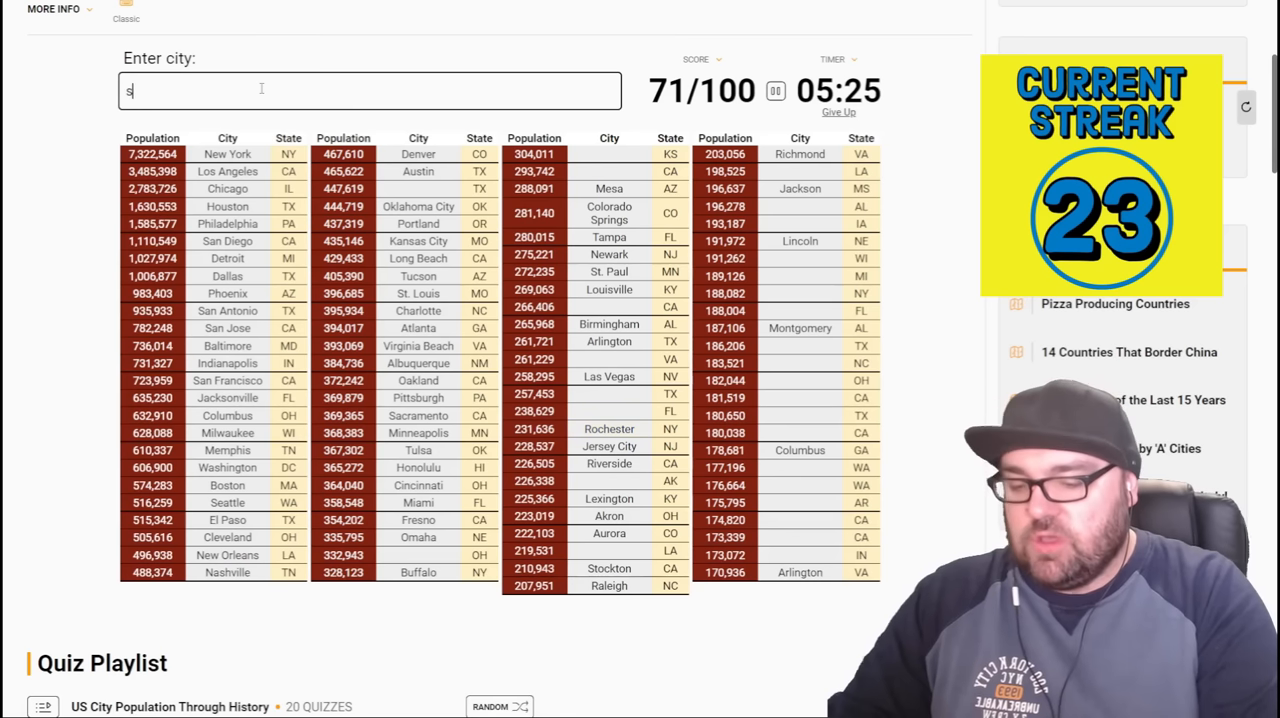
key(Backspace)
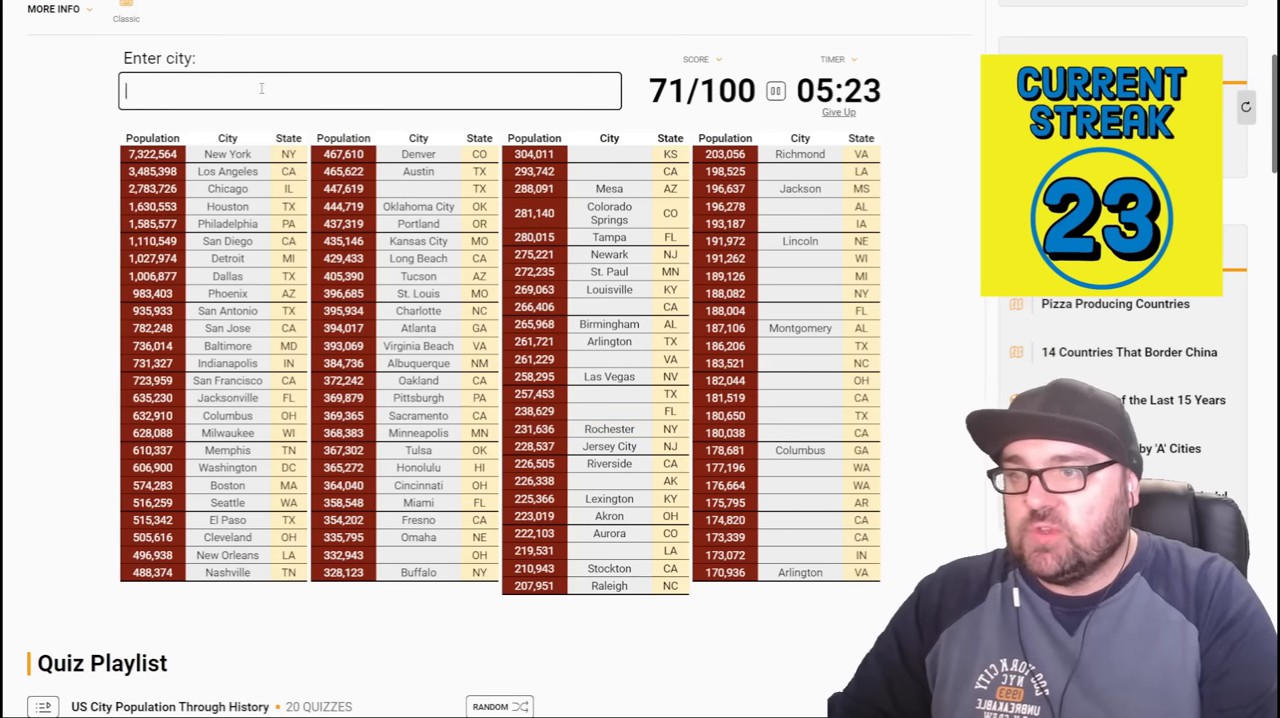
text(alb)
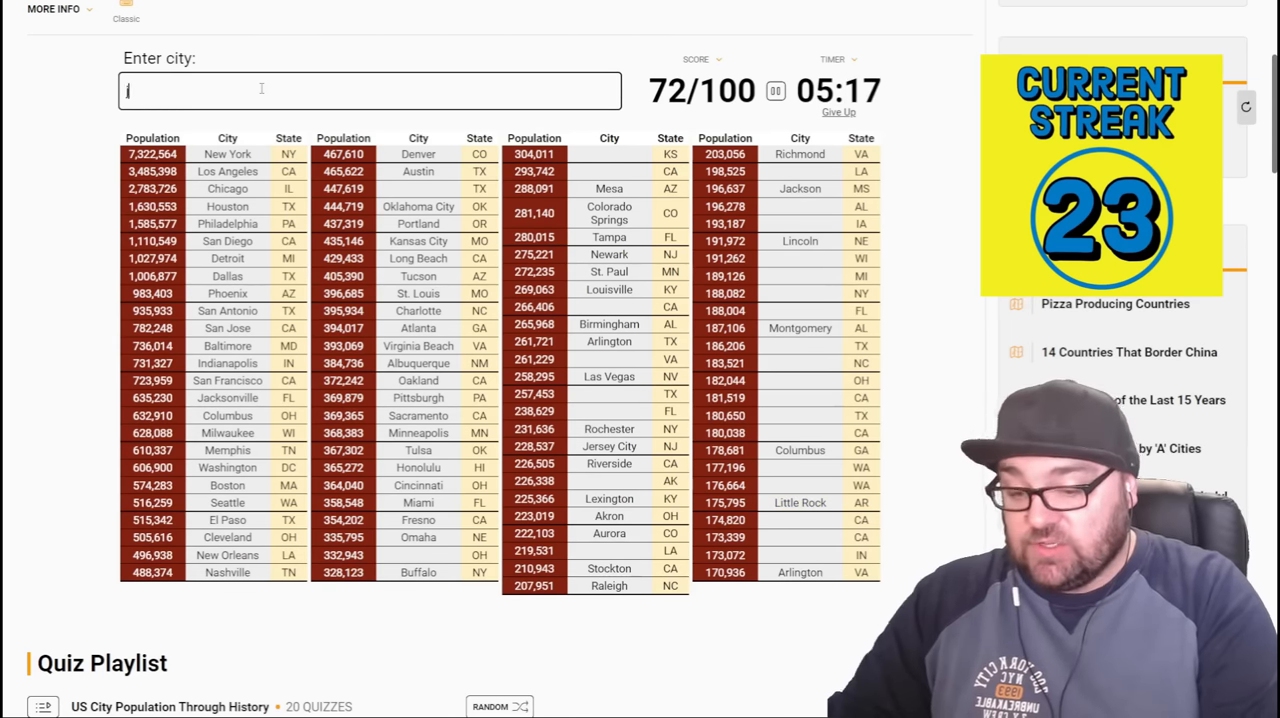
text(a)
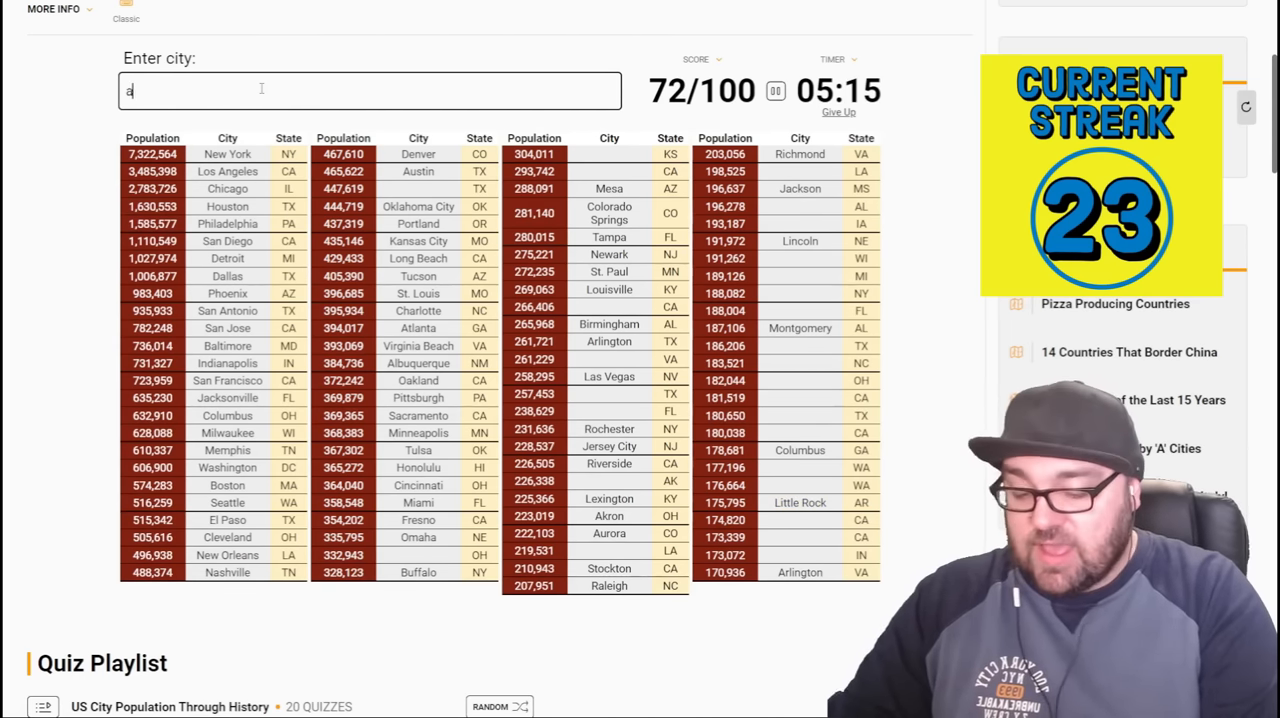
text(n)
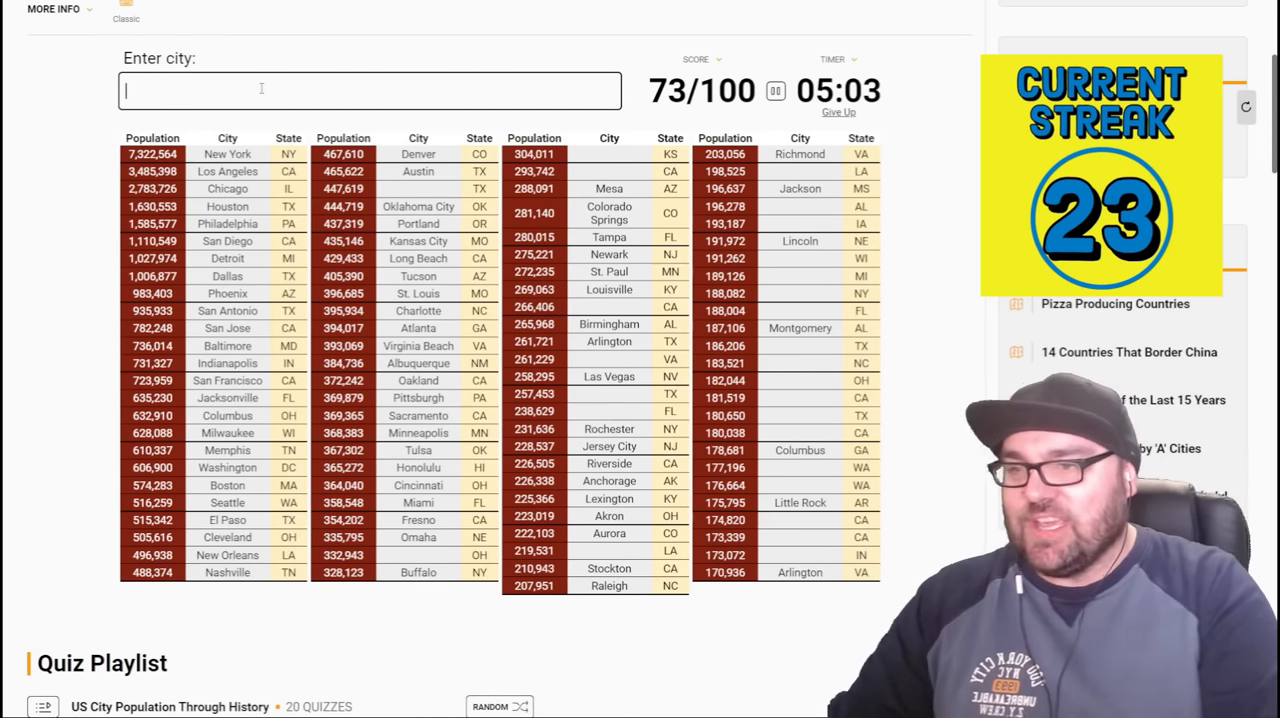
- Try Baton Rouge, discard an unaccepted Tallahassee guess, then enter Shreveport
text(Baton Rouge)
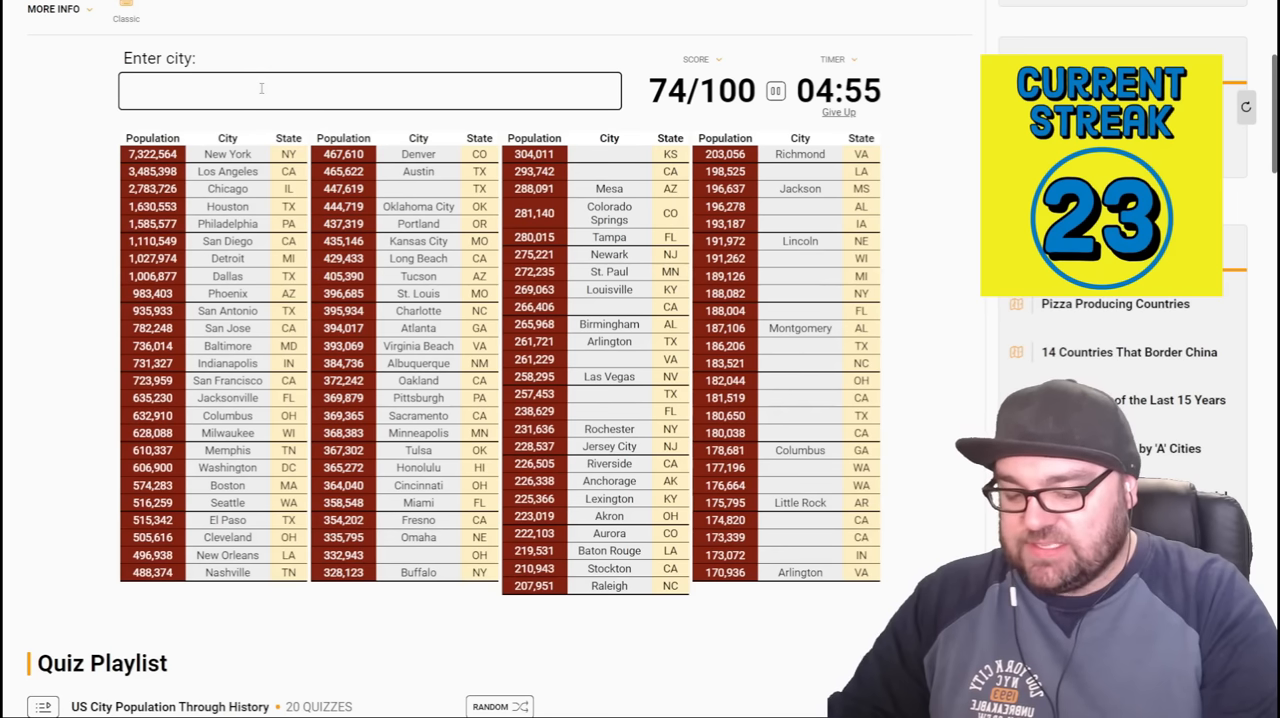
text(tallah)
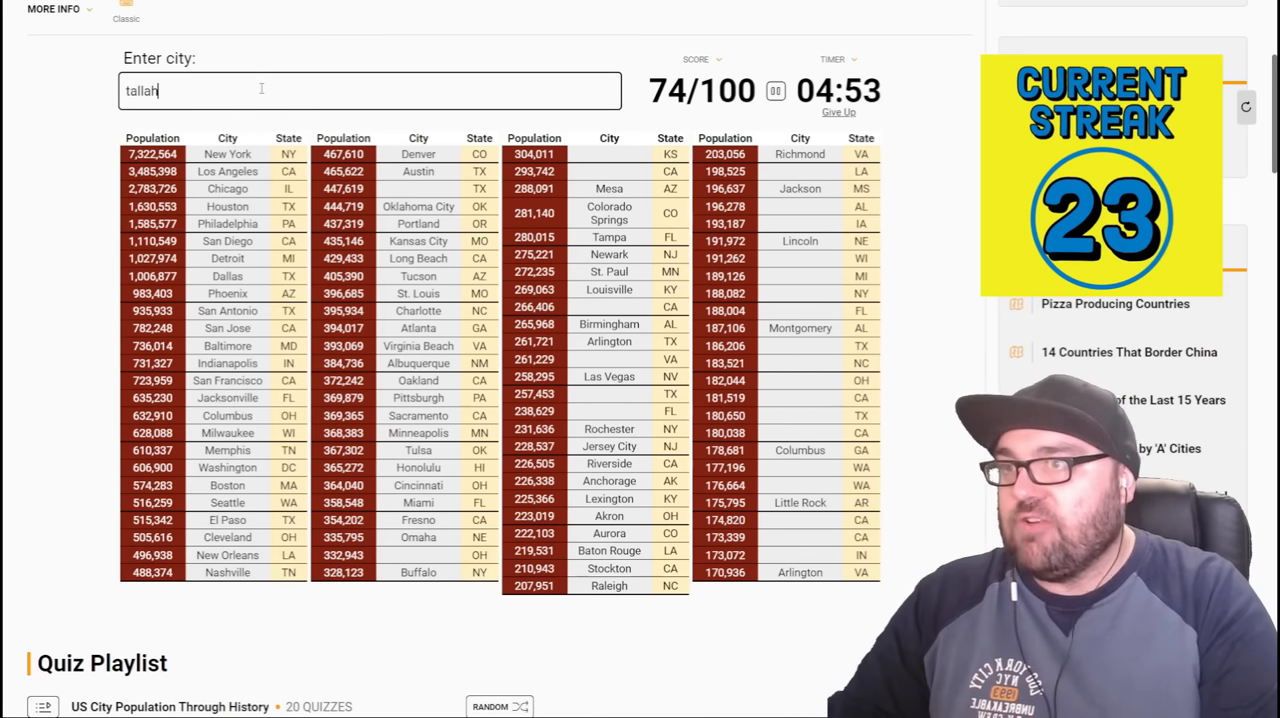
key(ctrl+a)
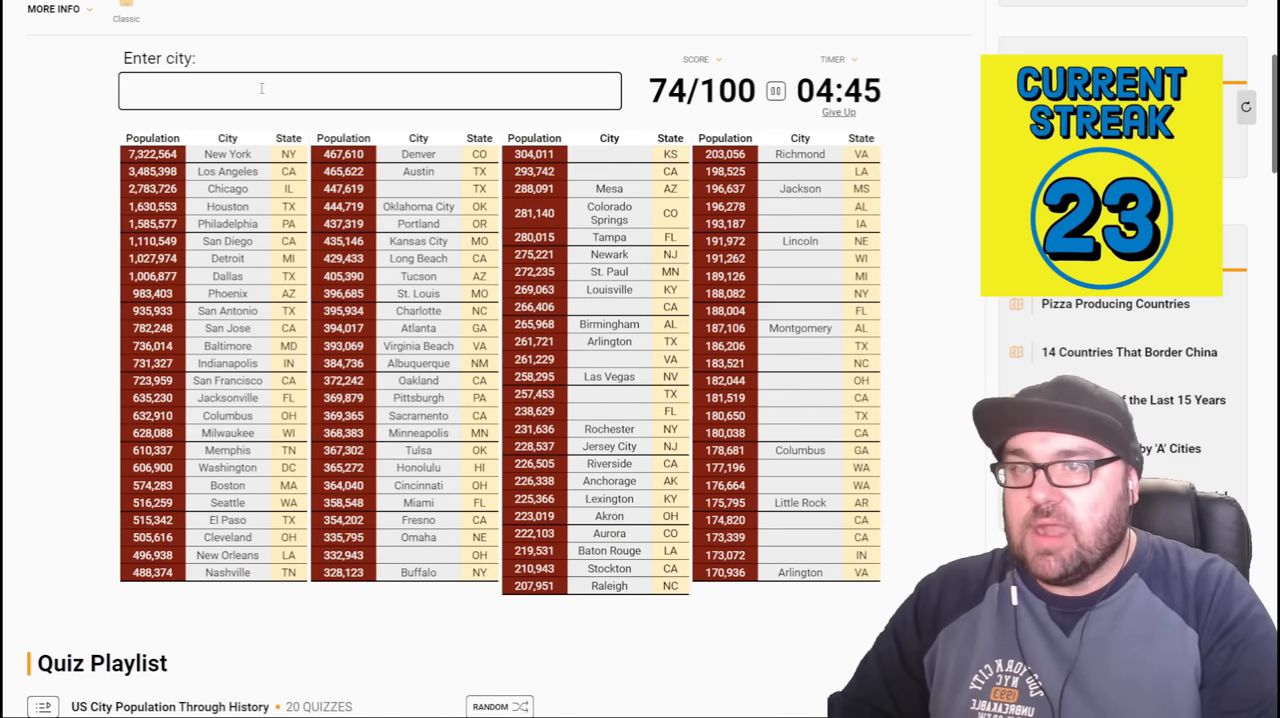
text(sherev)
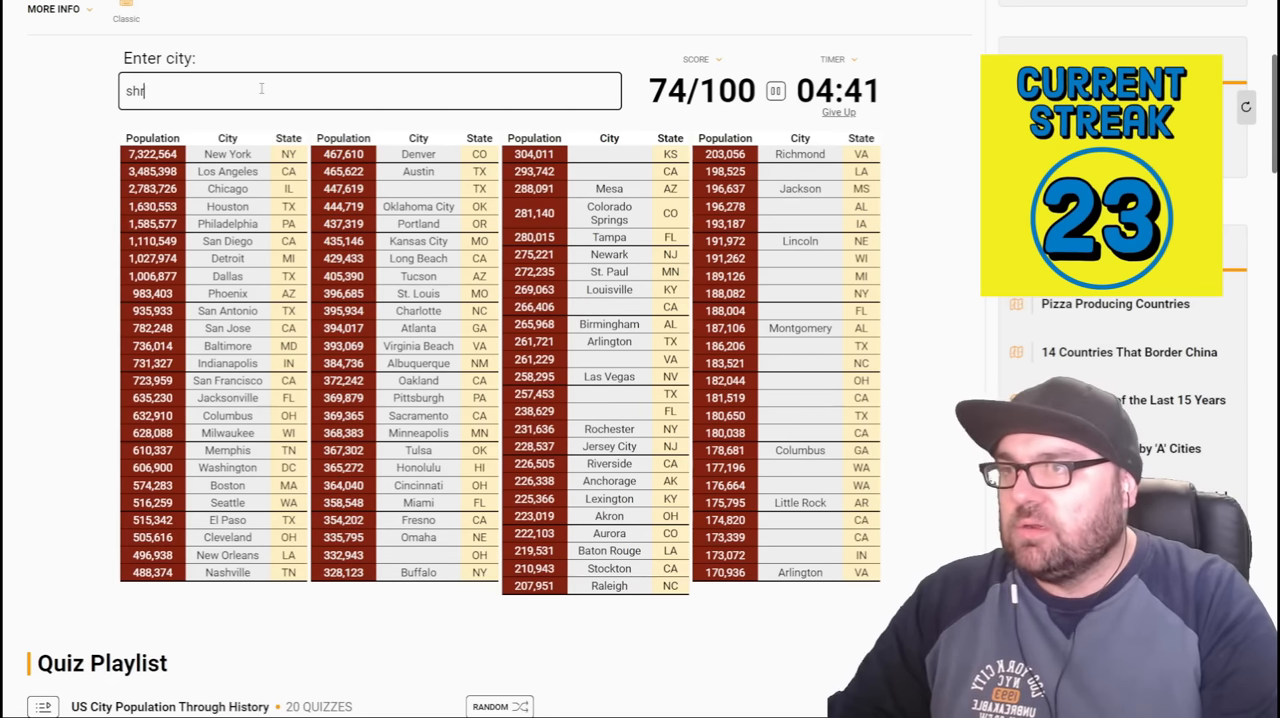
text(shreveport)
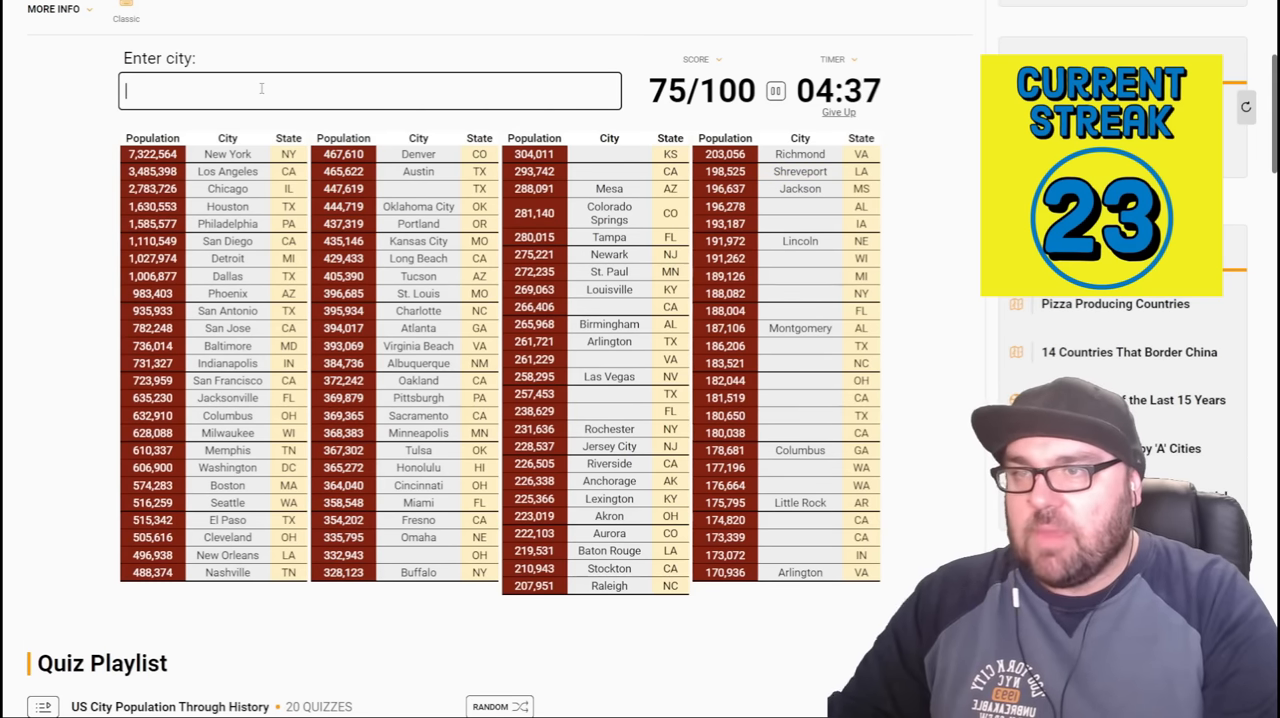
text(m)
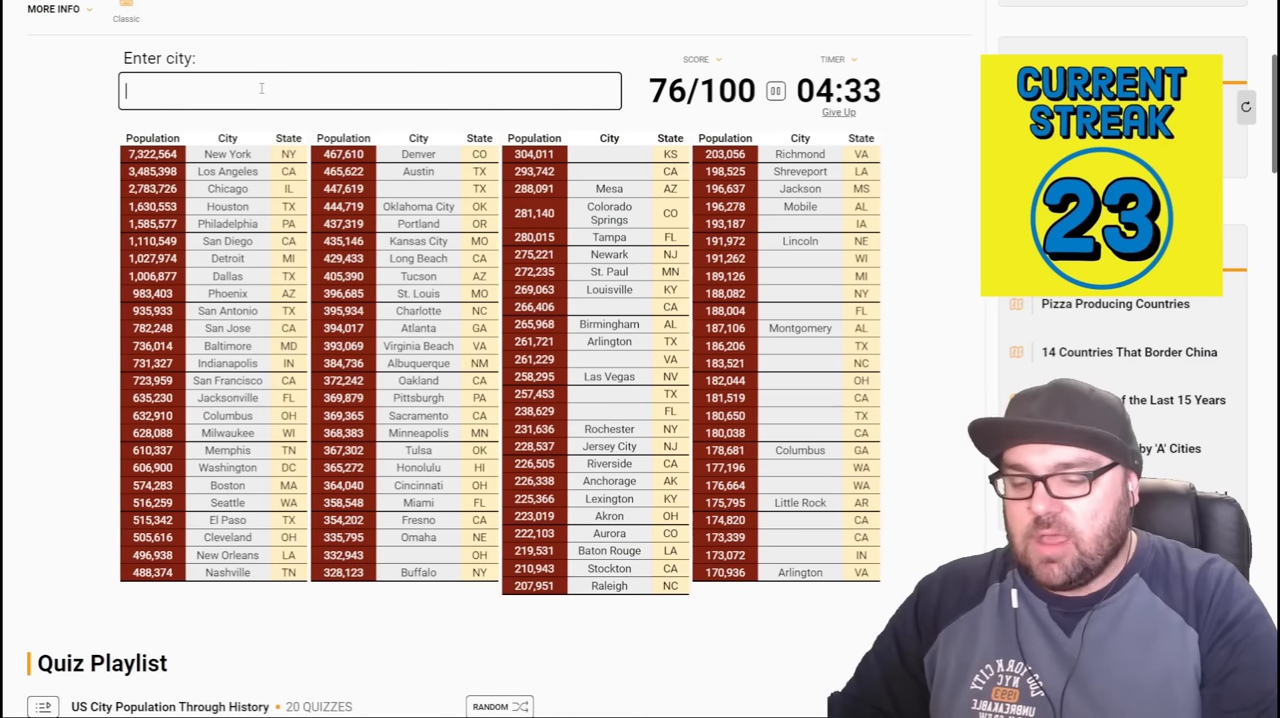
- Enter Des Moines, Madison, Grand Rapids and Yonkers, then clear a mistyped Miami entry
text(Des Moines)
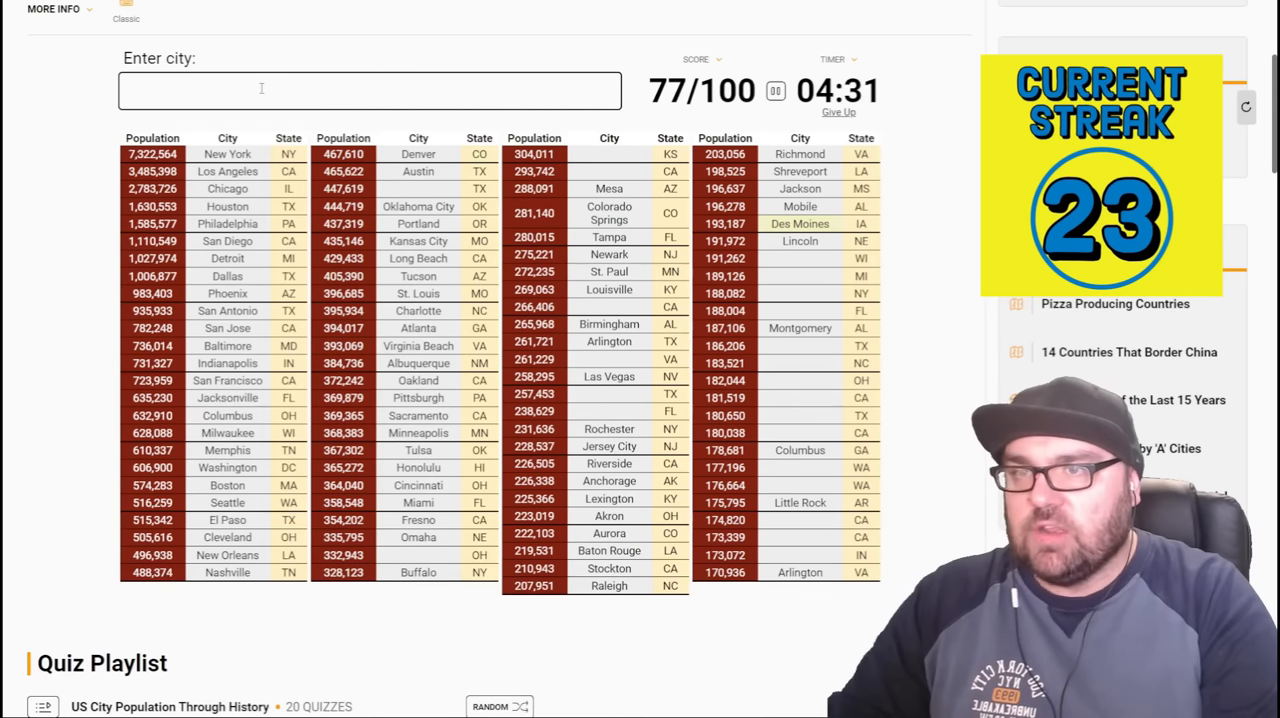
text(madison)
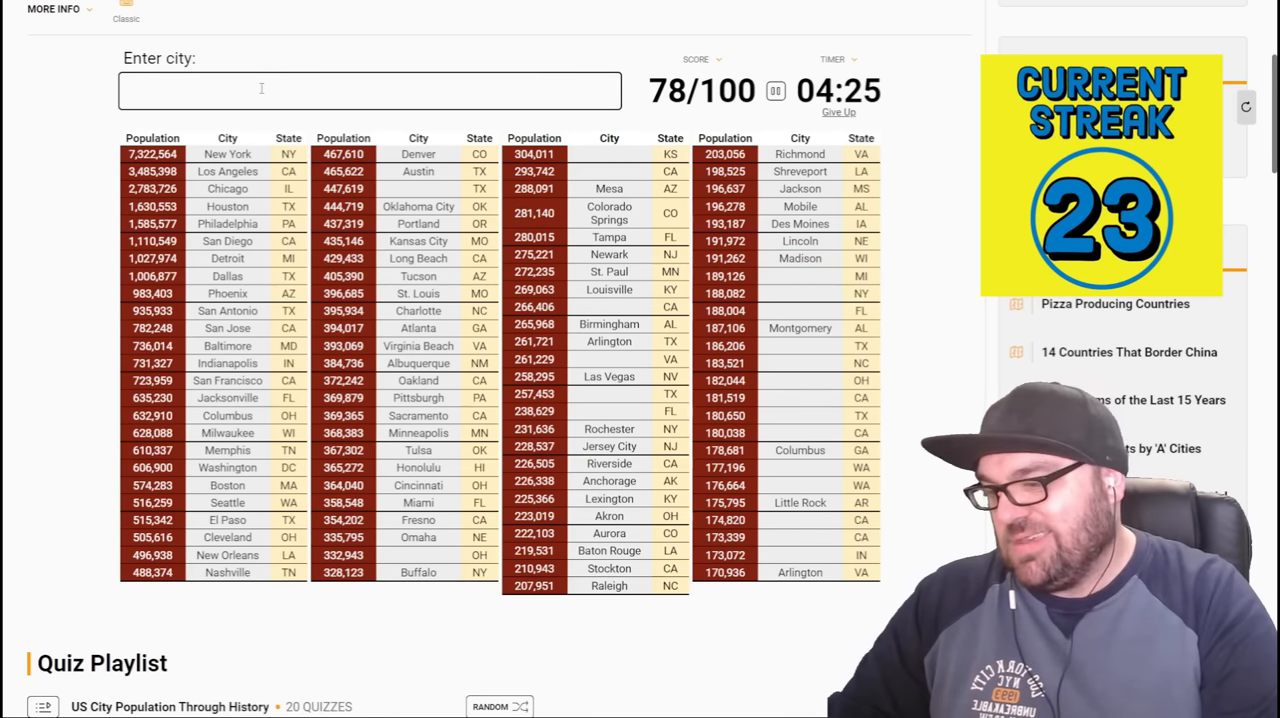
text(grand rapid)
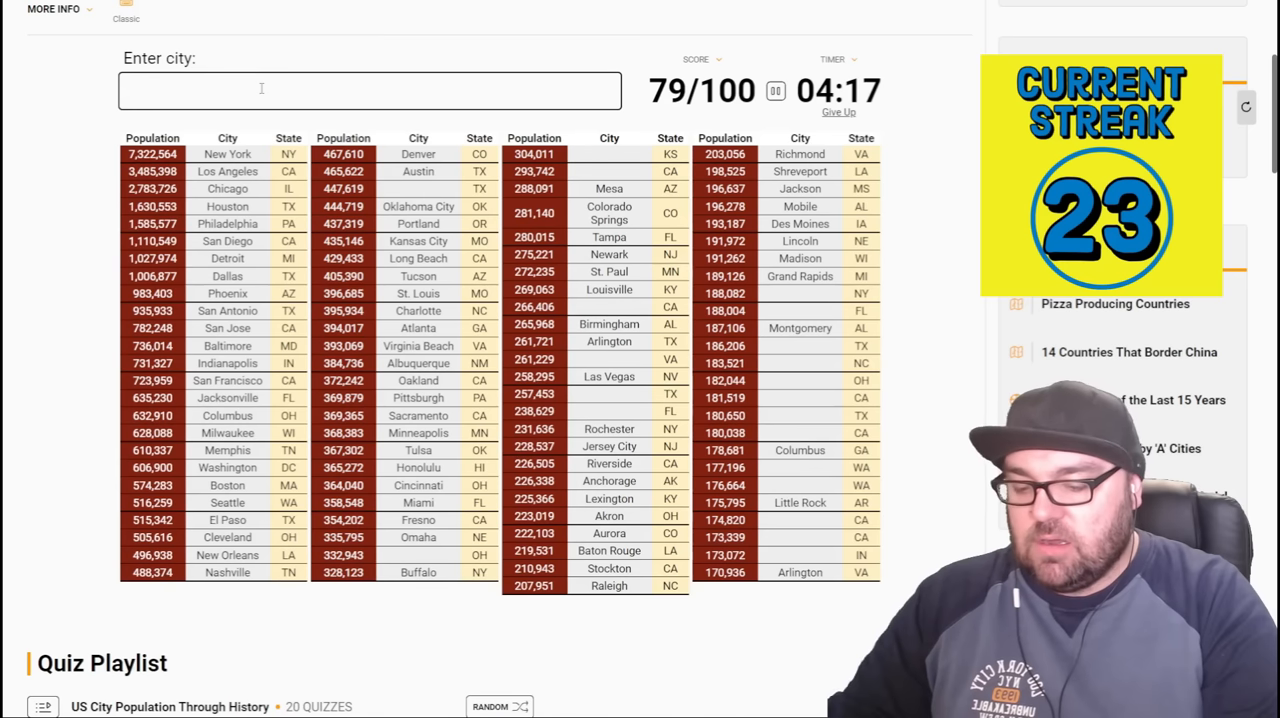
text(Yonkers)
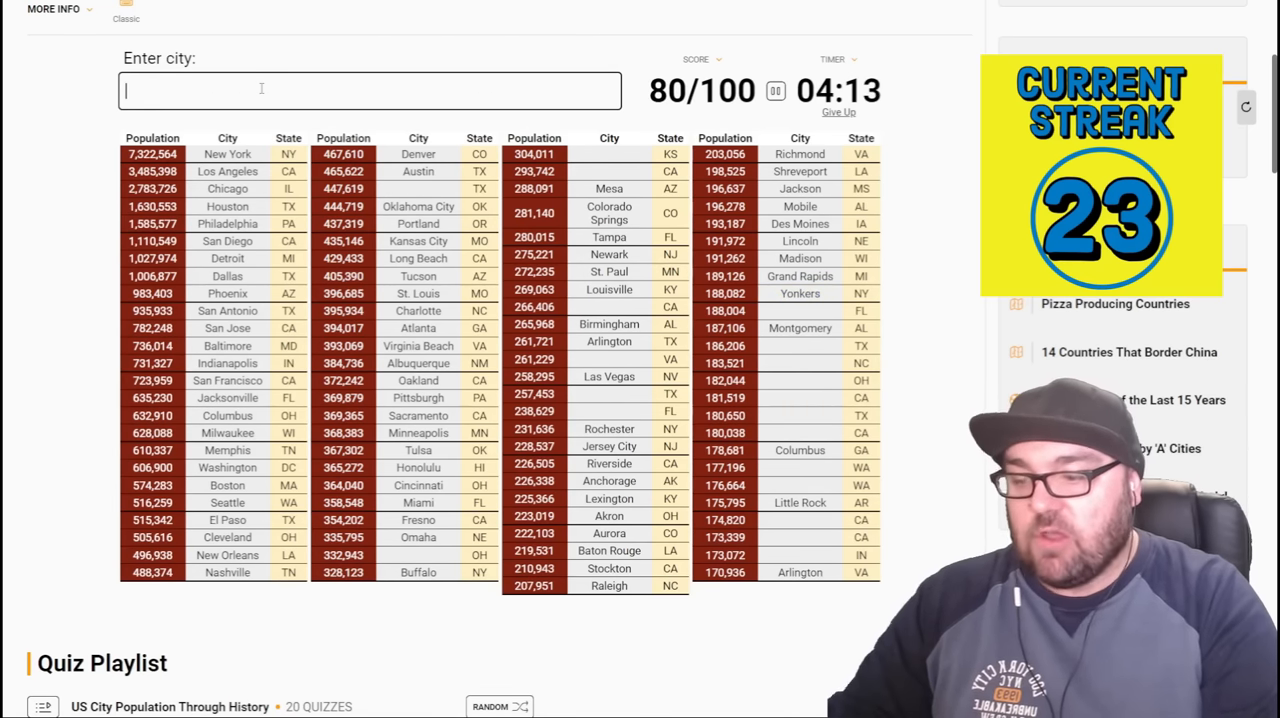
text(miami fg)
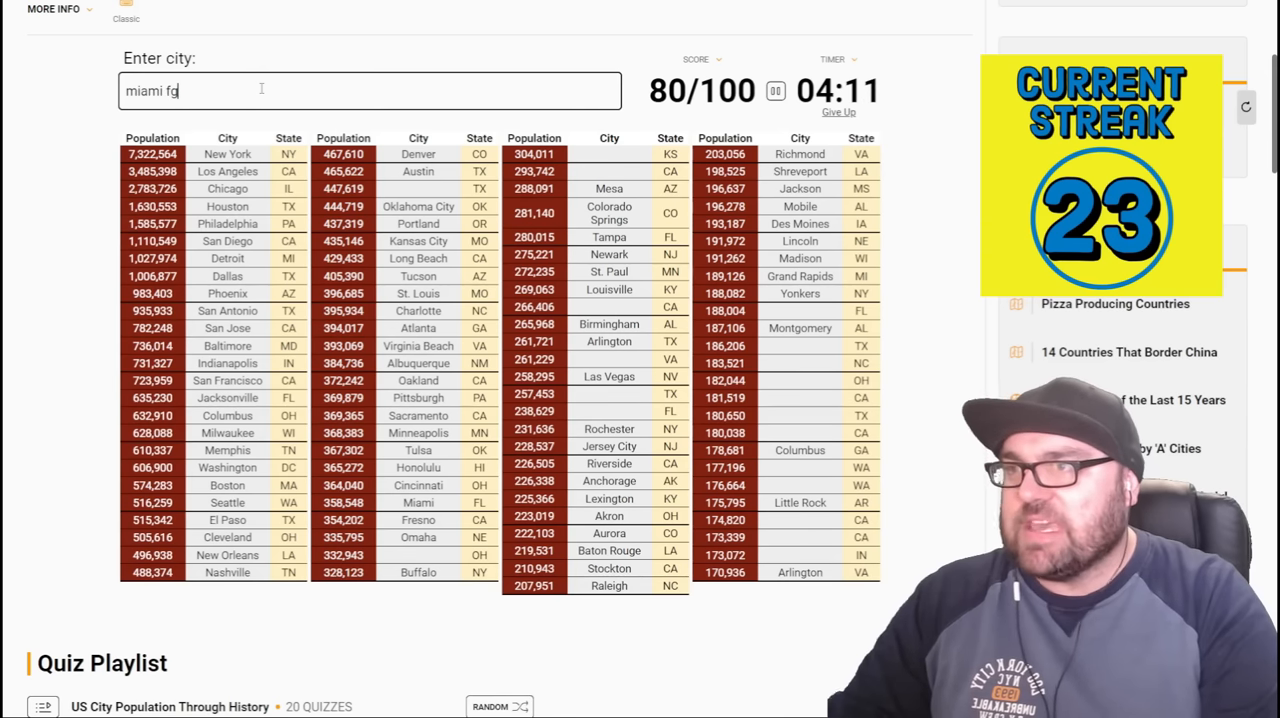
key(Backspace)
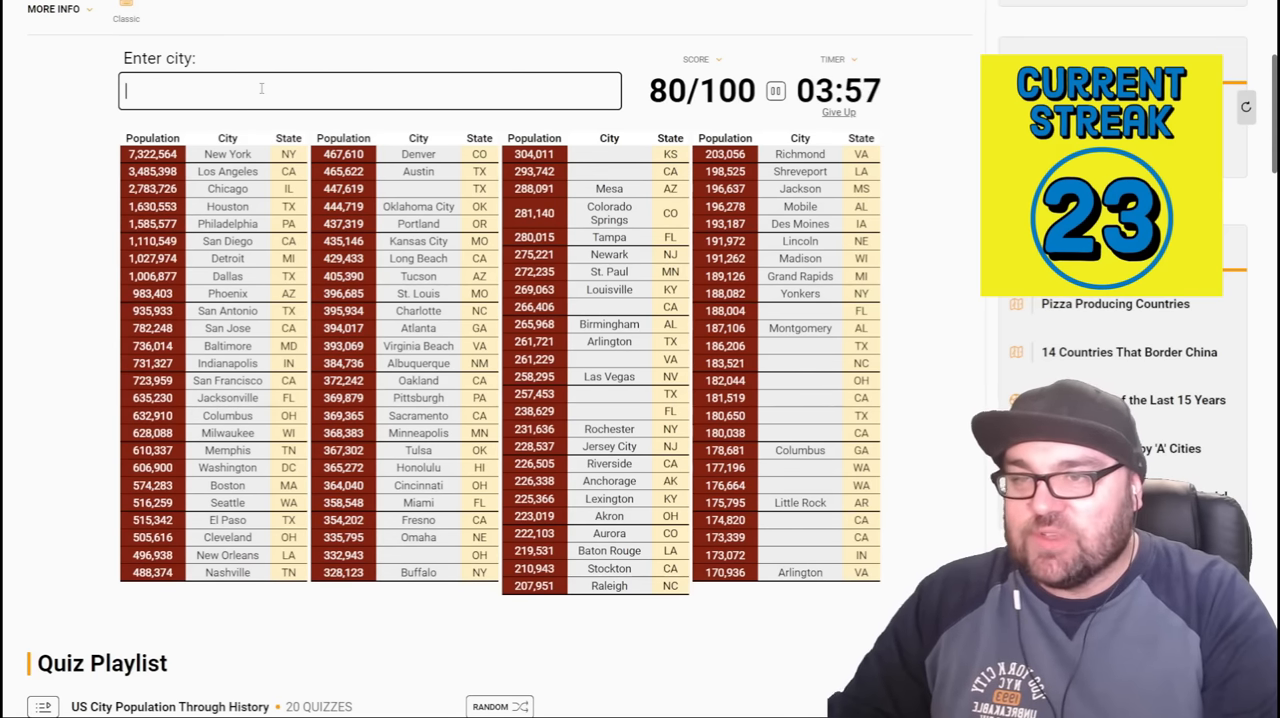
- Try Winston, Bell, Olympia, Walla Walla and Vancouver guesses, score at 80/100
text(winston)
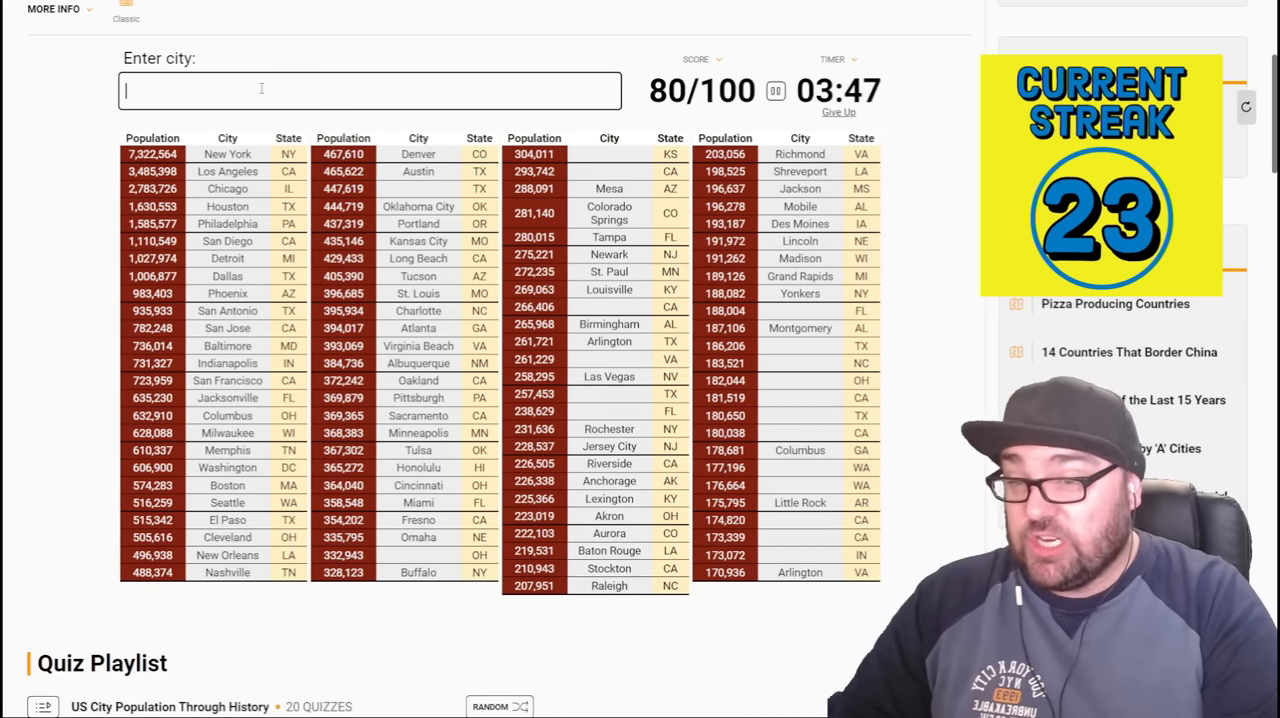
text(bell)
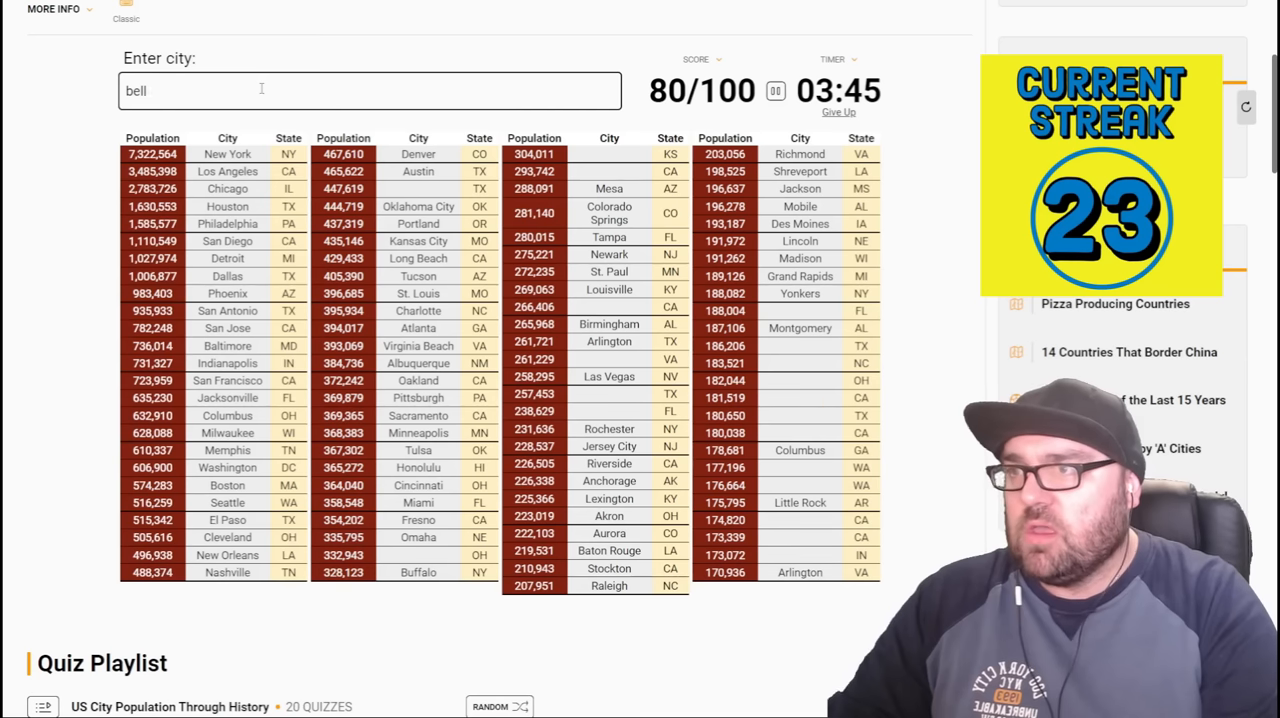
text(olymp)
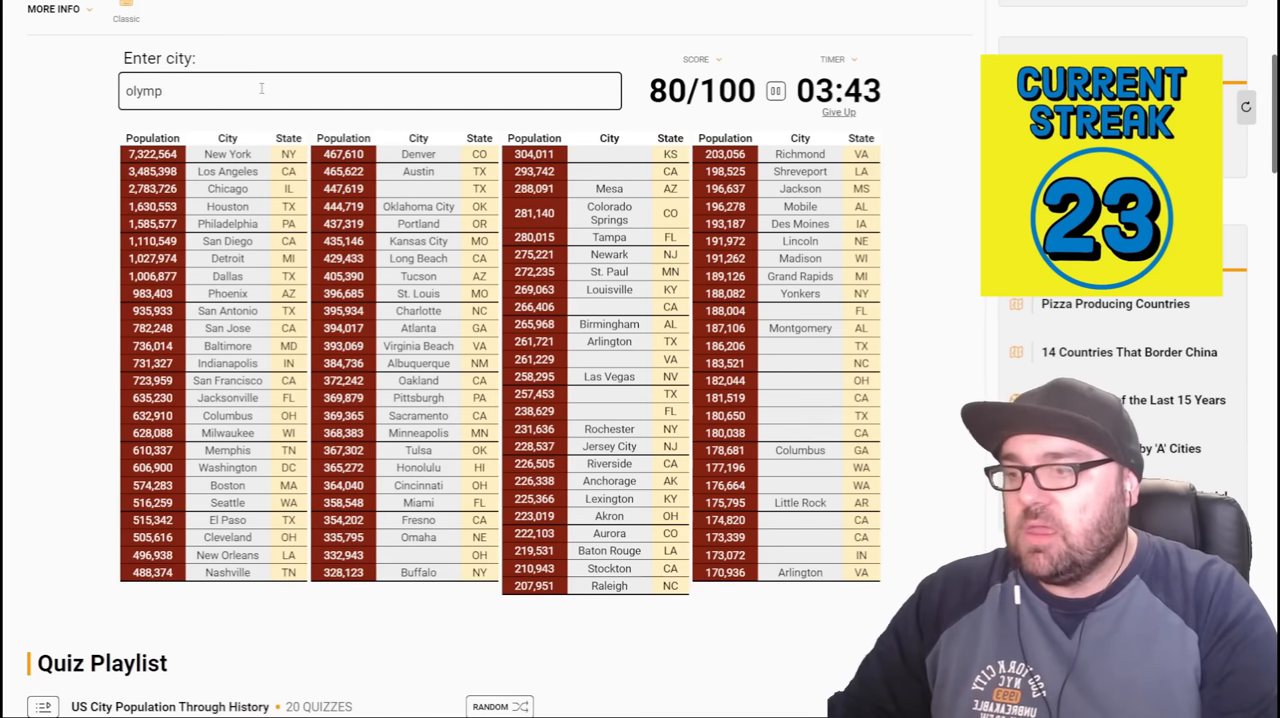
text(walla wall)
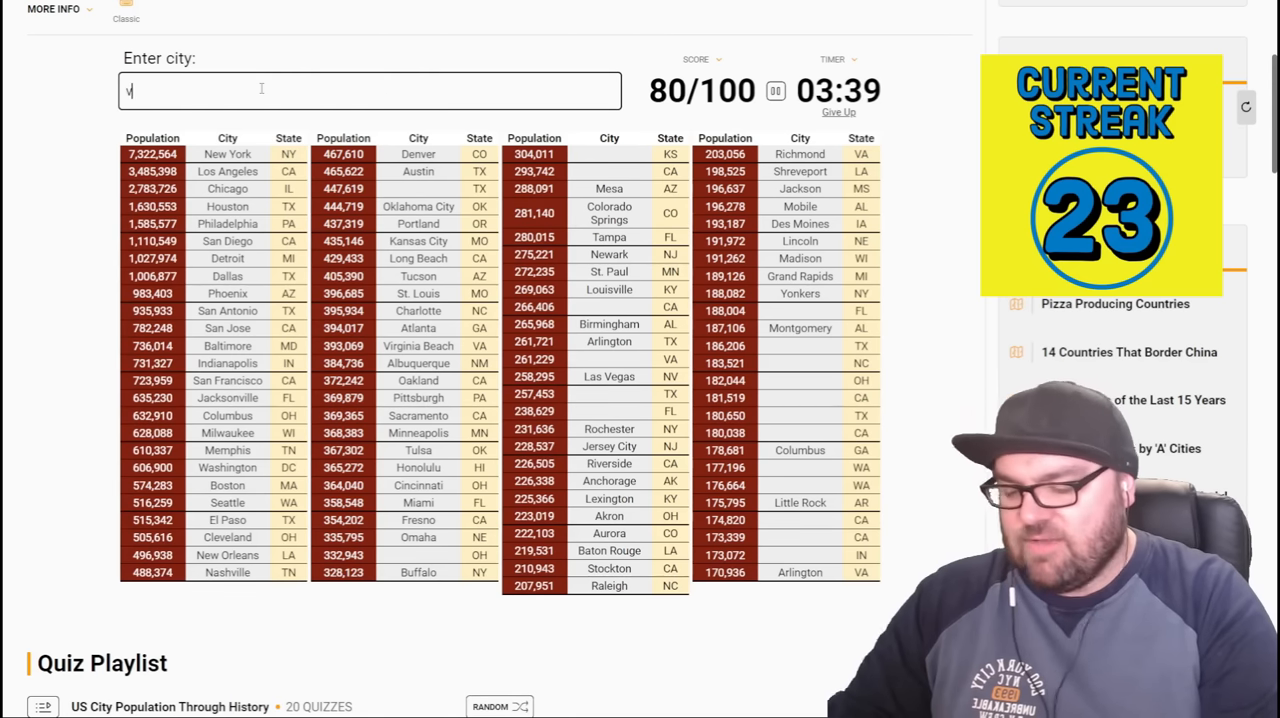
text(ancouve)
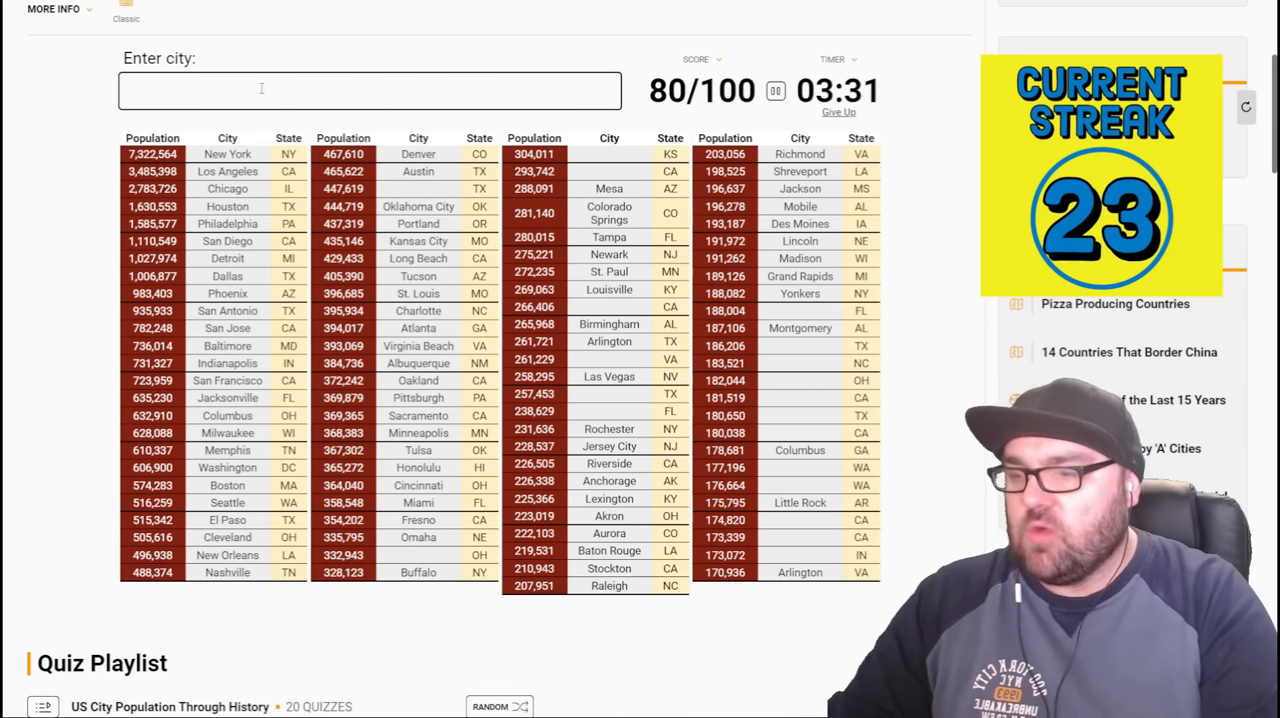
- Try South Bend and Brownsville, then enter Dayton, Wichita and a Raleigh guess
text(south ben)
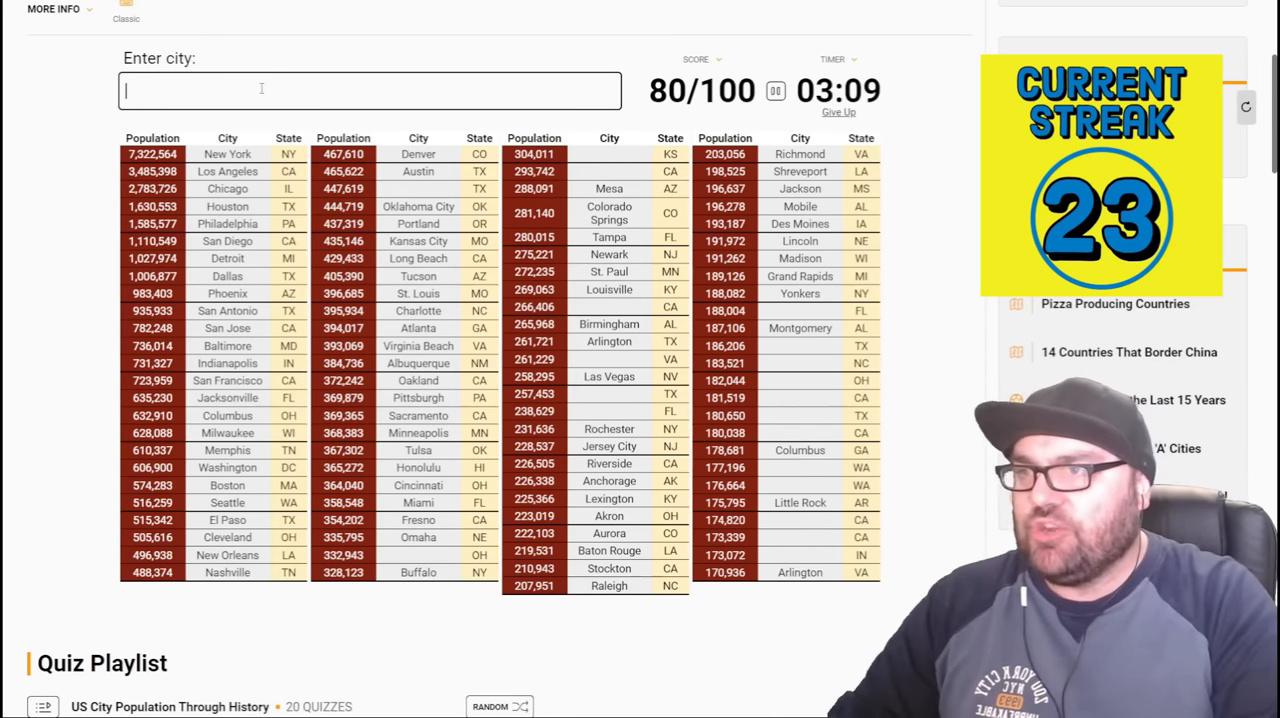
text(g)
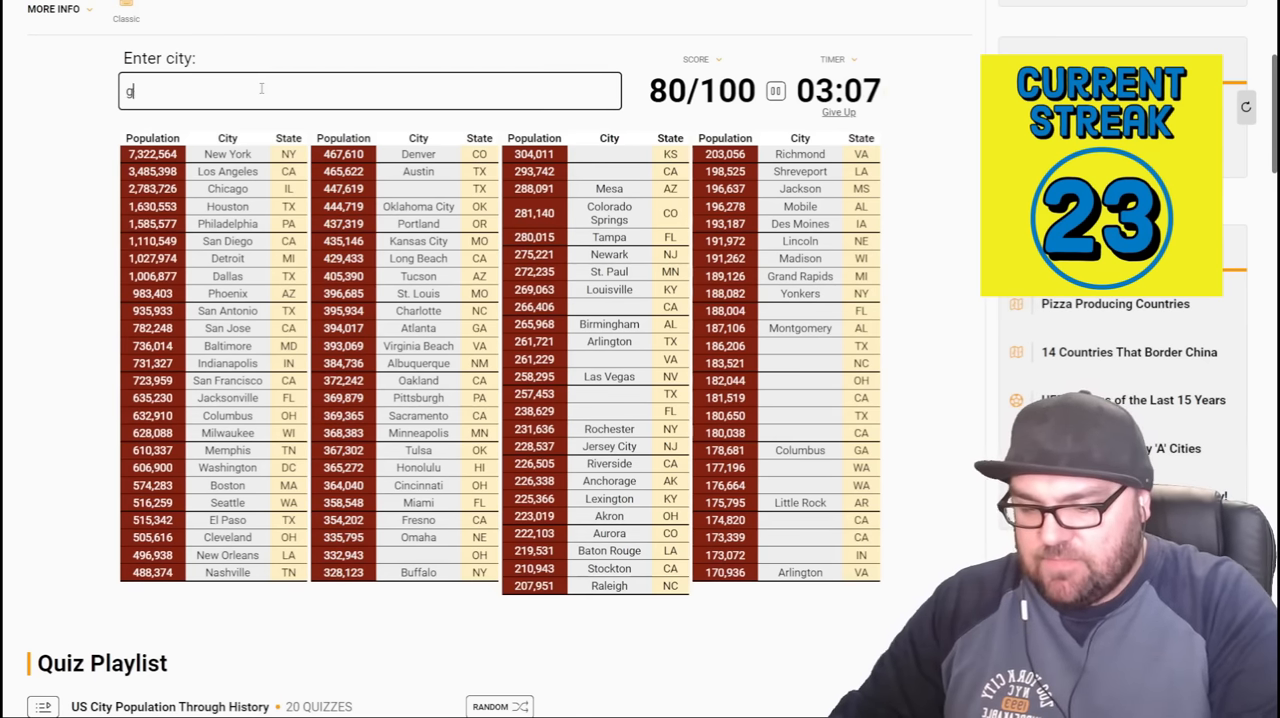
text(a)
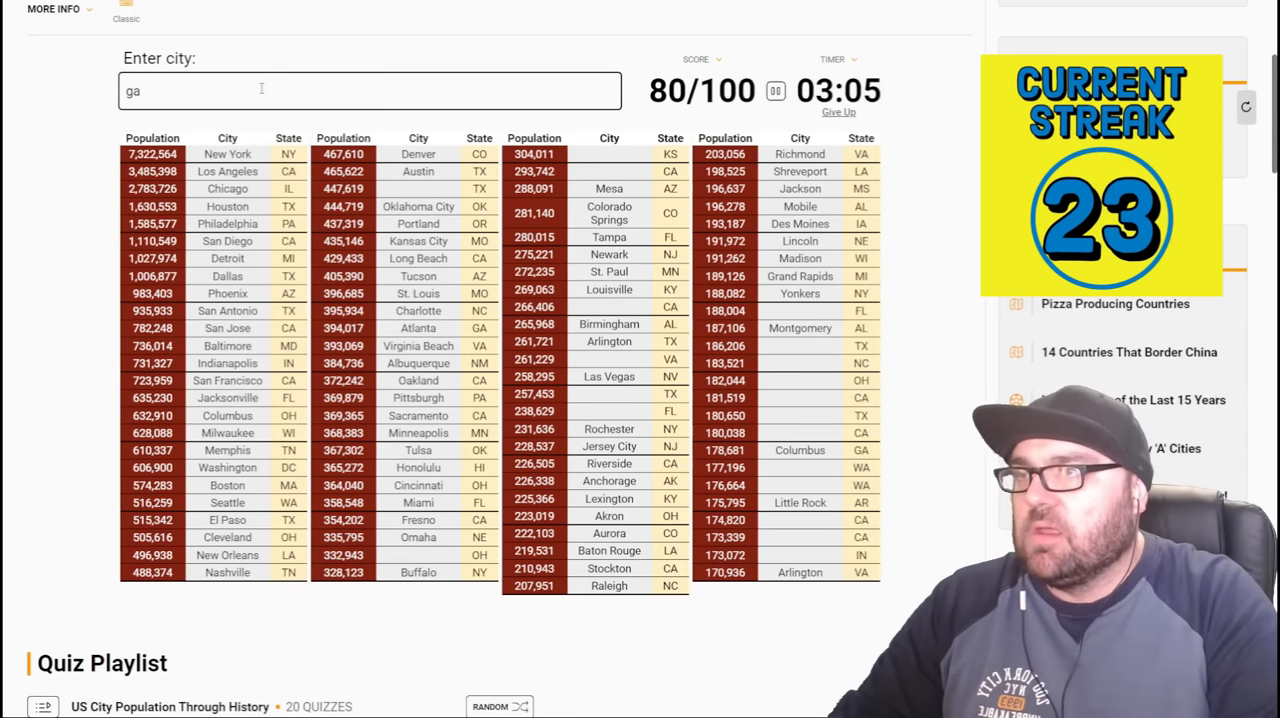
text(brownsvill)
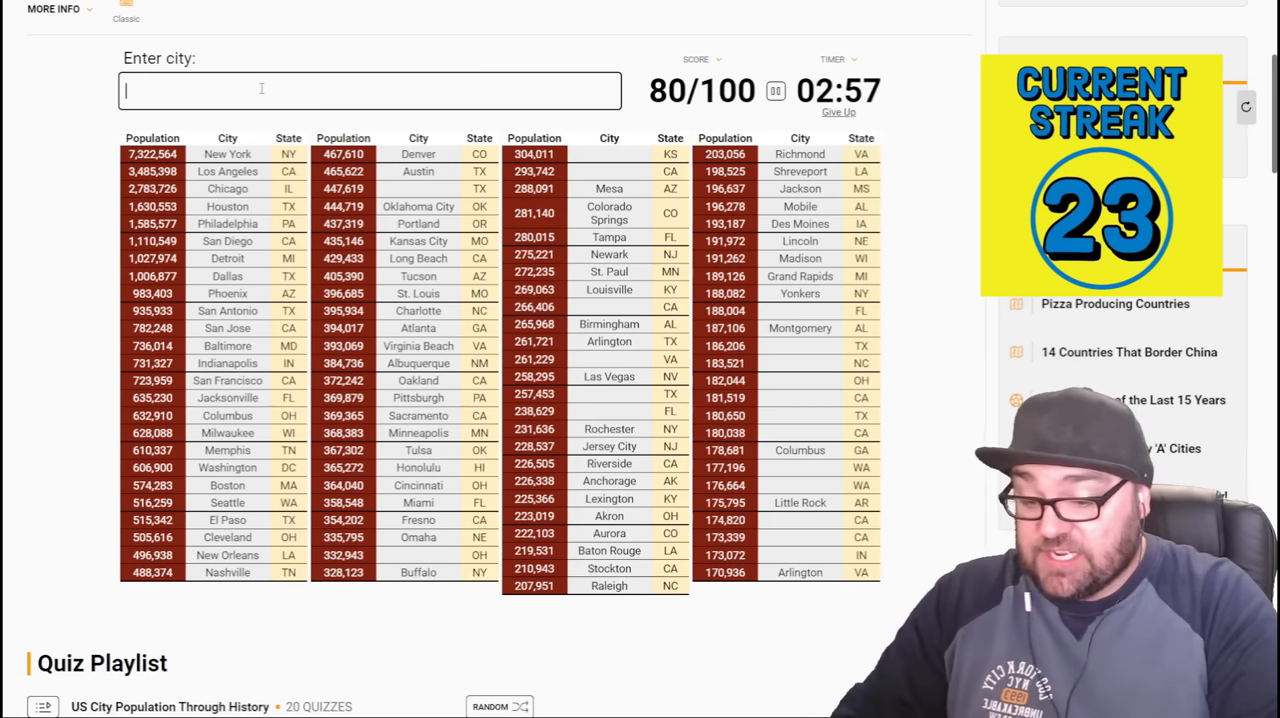
text(day)
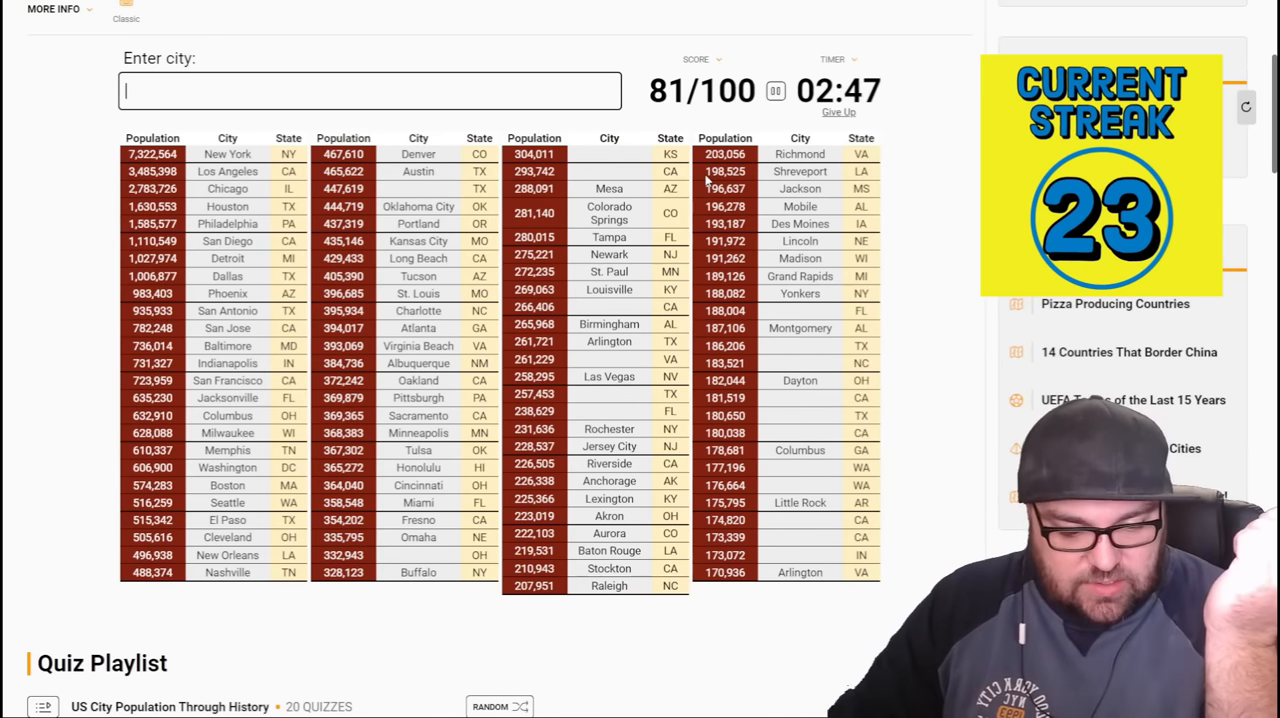
text(Wichita)
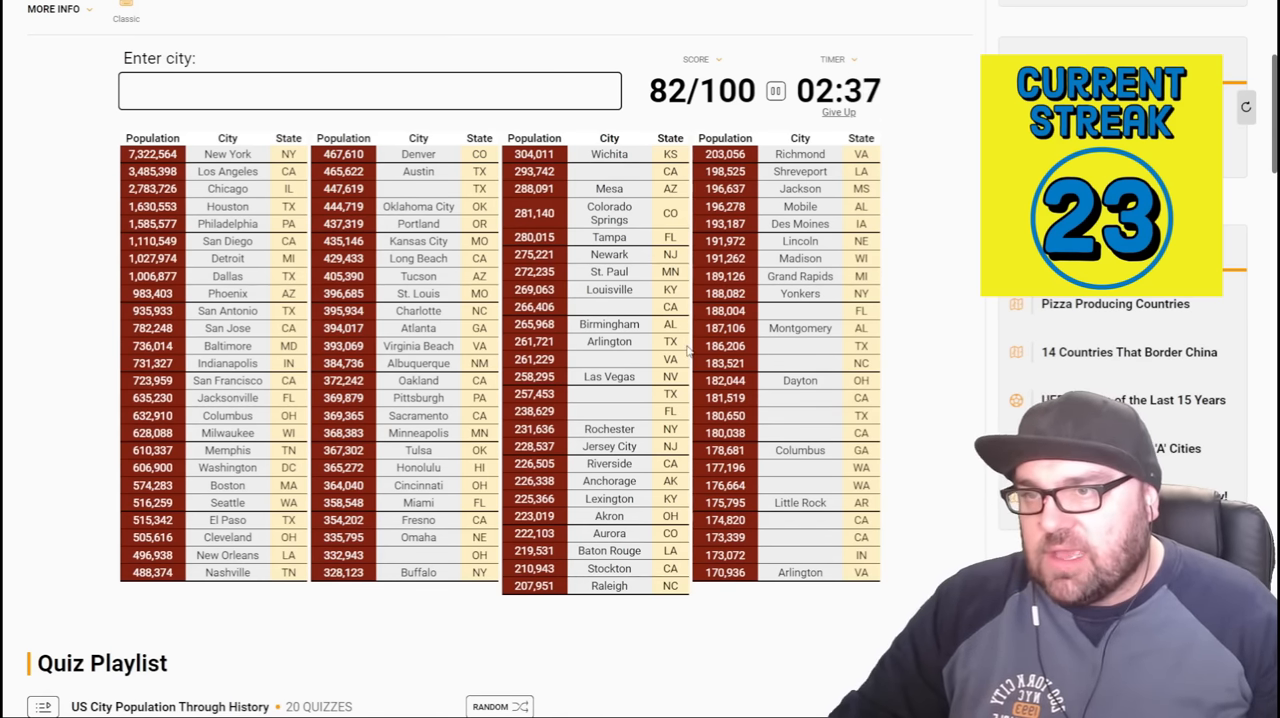
text(t)
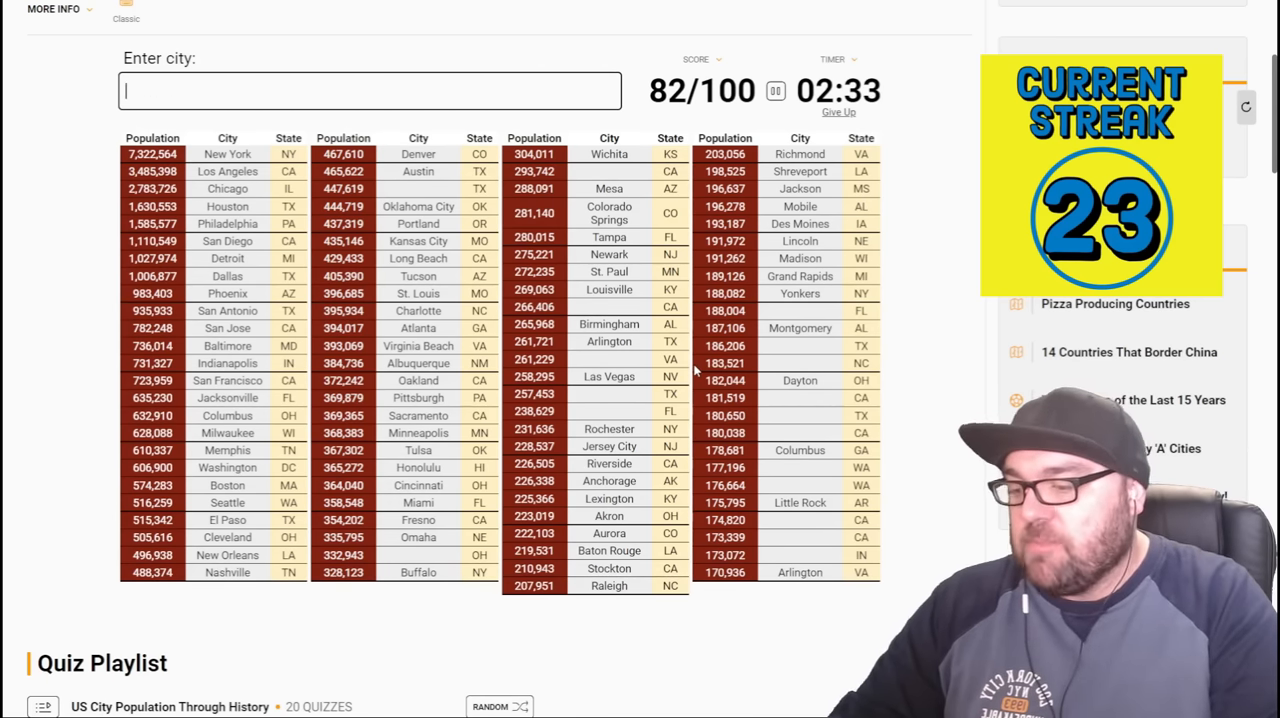
text(rale)
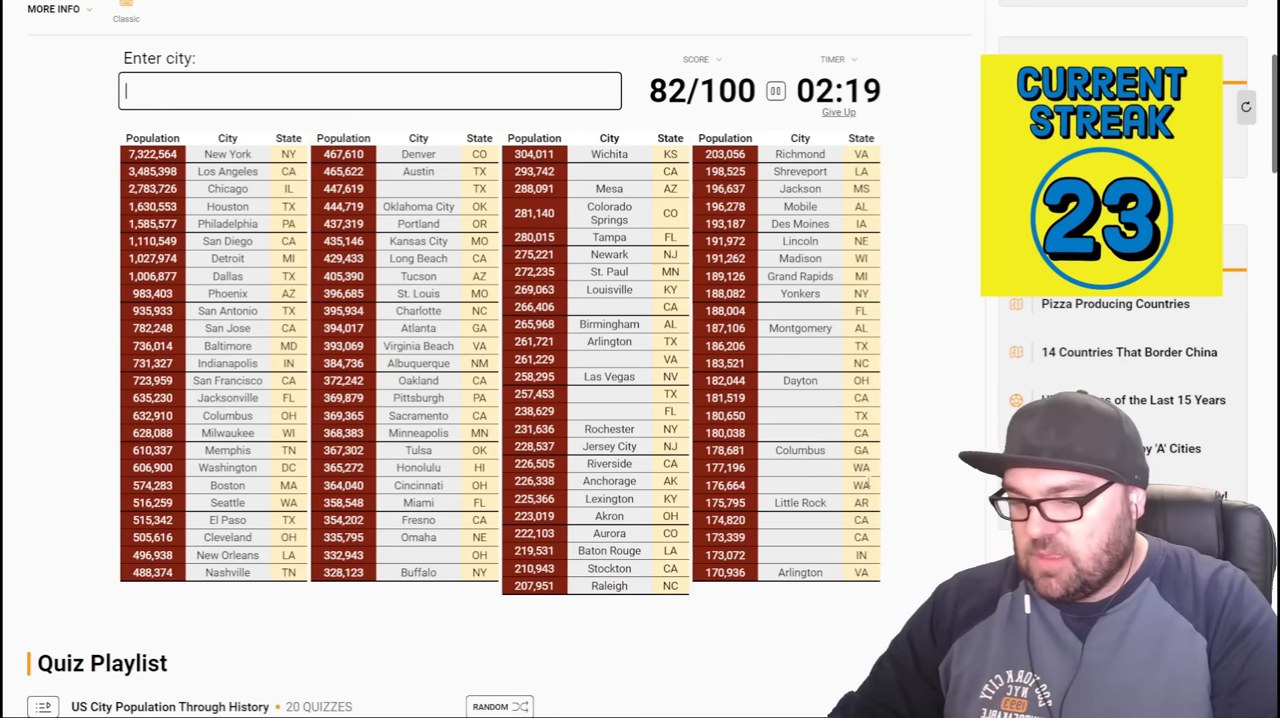
- Try Fresno, enter Bakersfield, then Orange County and Oakland guesses, ending at 83/100
text(se)
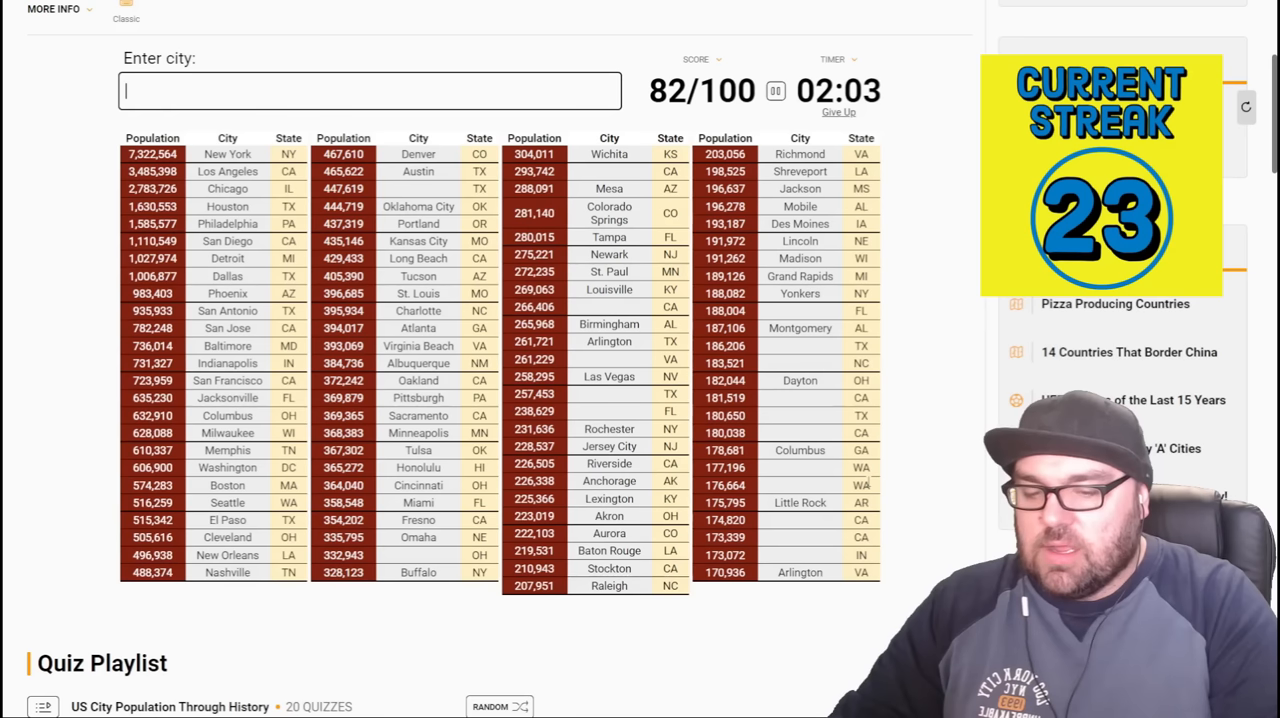
text(fres)
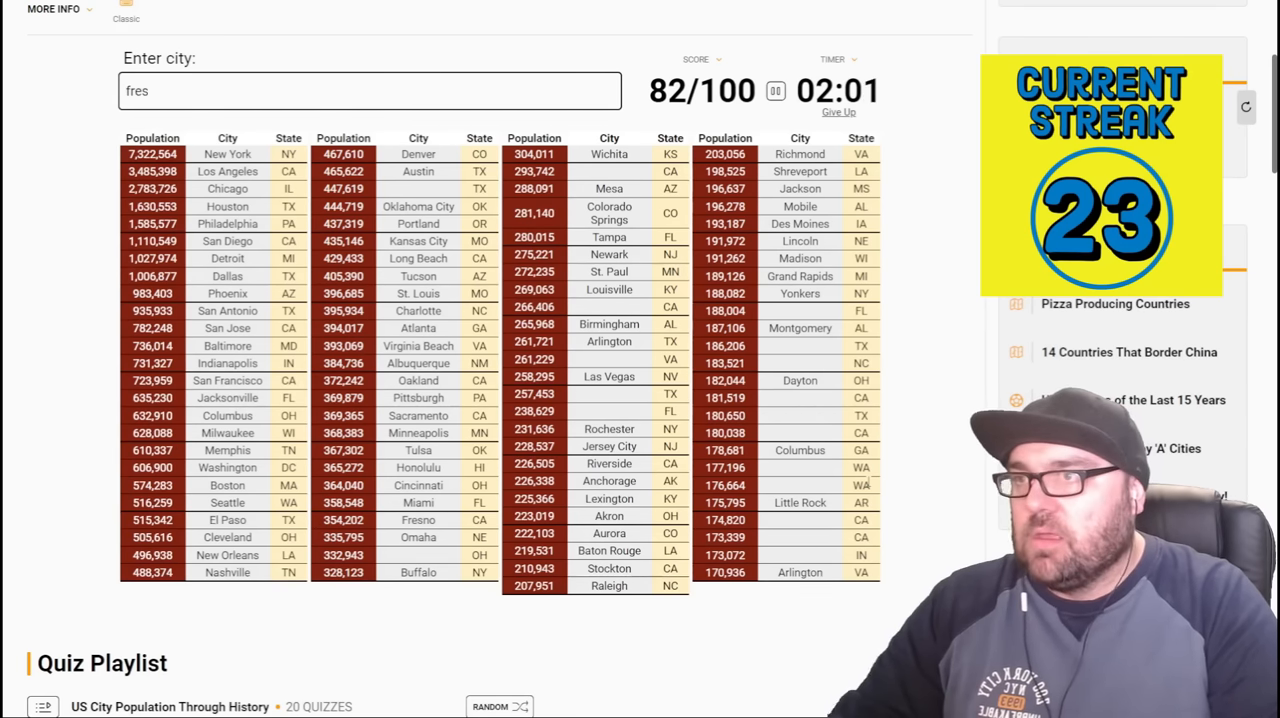
text(bakersfiel)
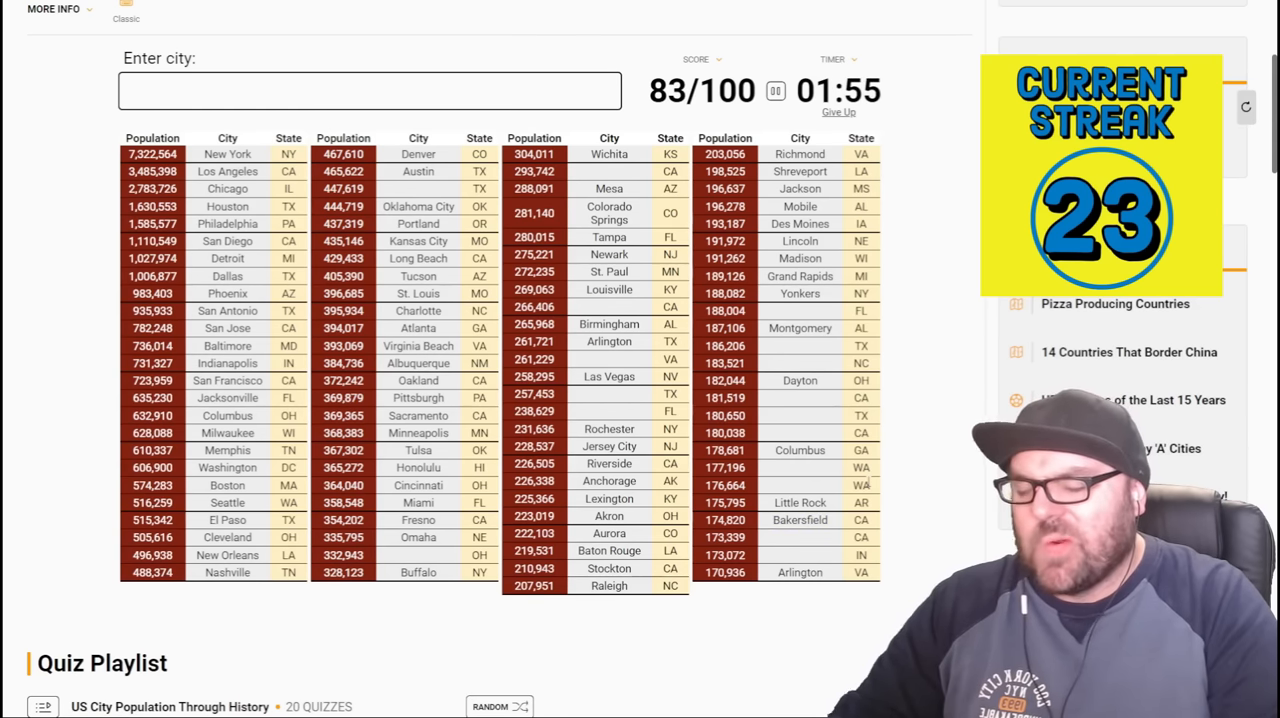
text(orange)
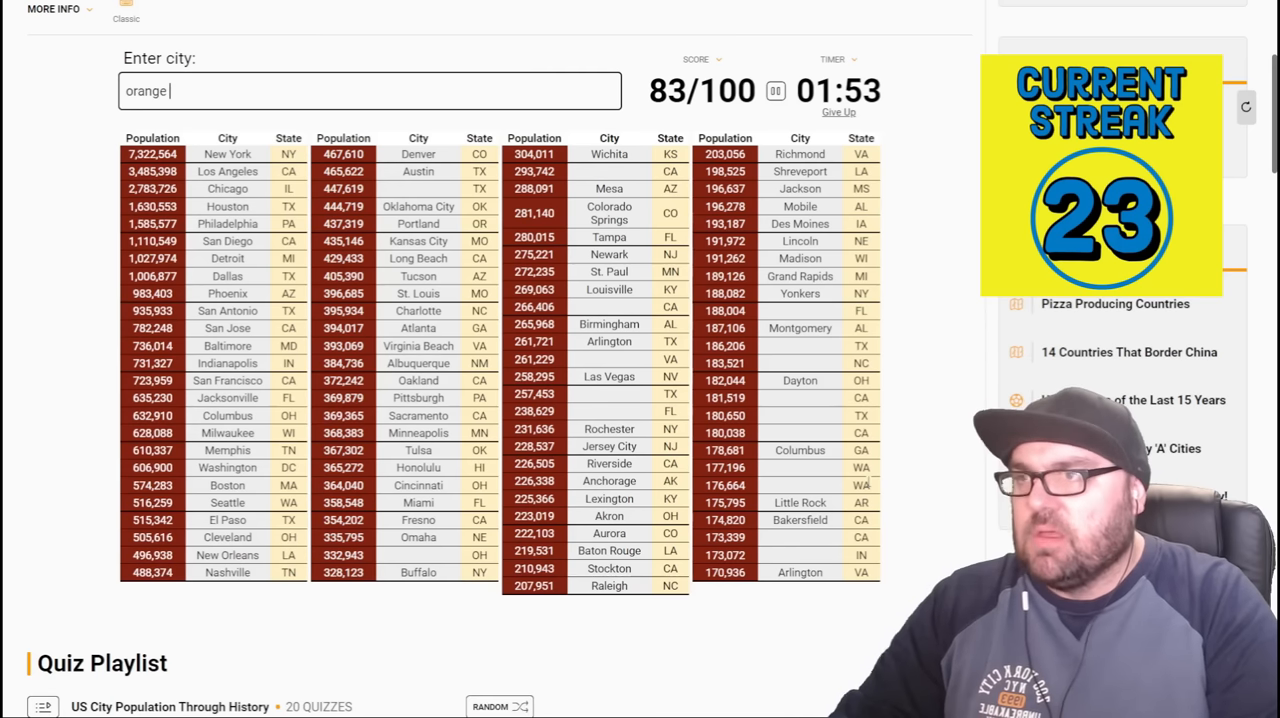
text(count)
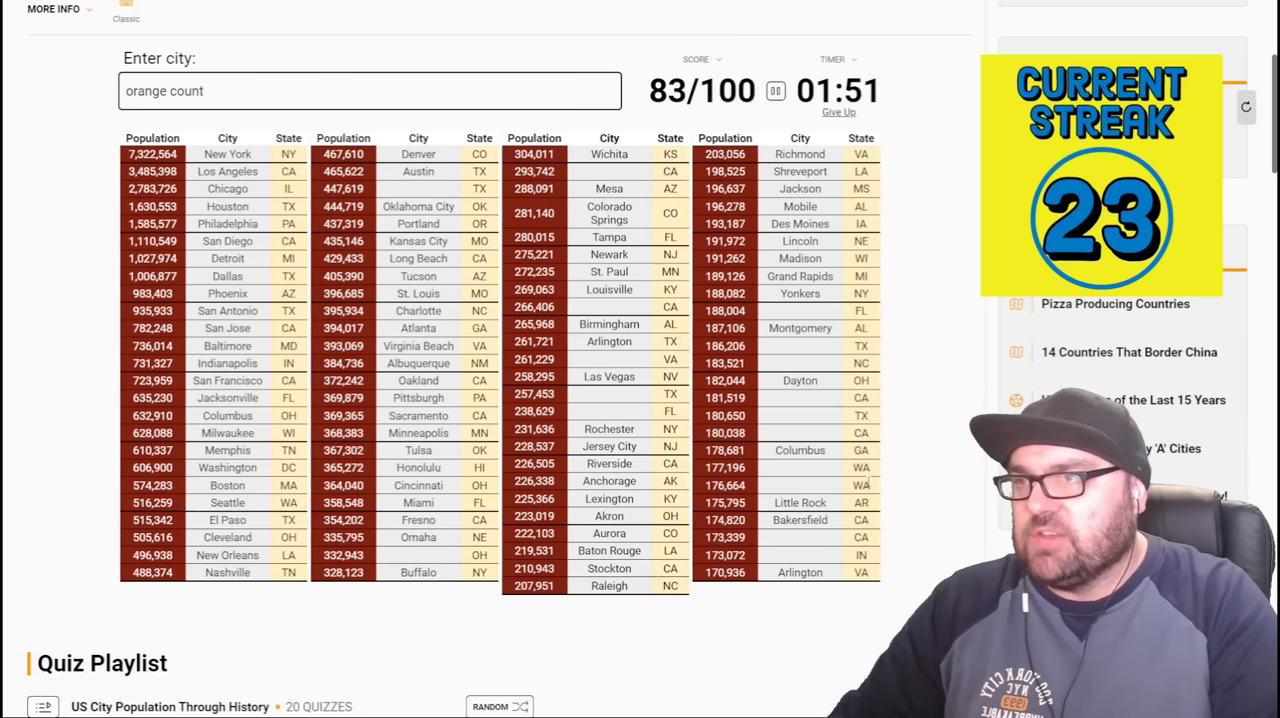
text(oakla)
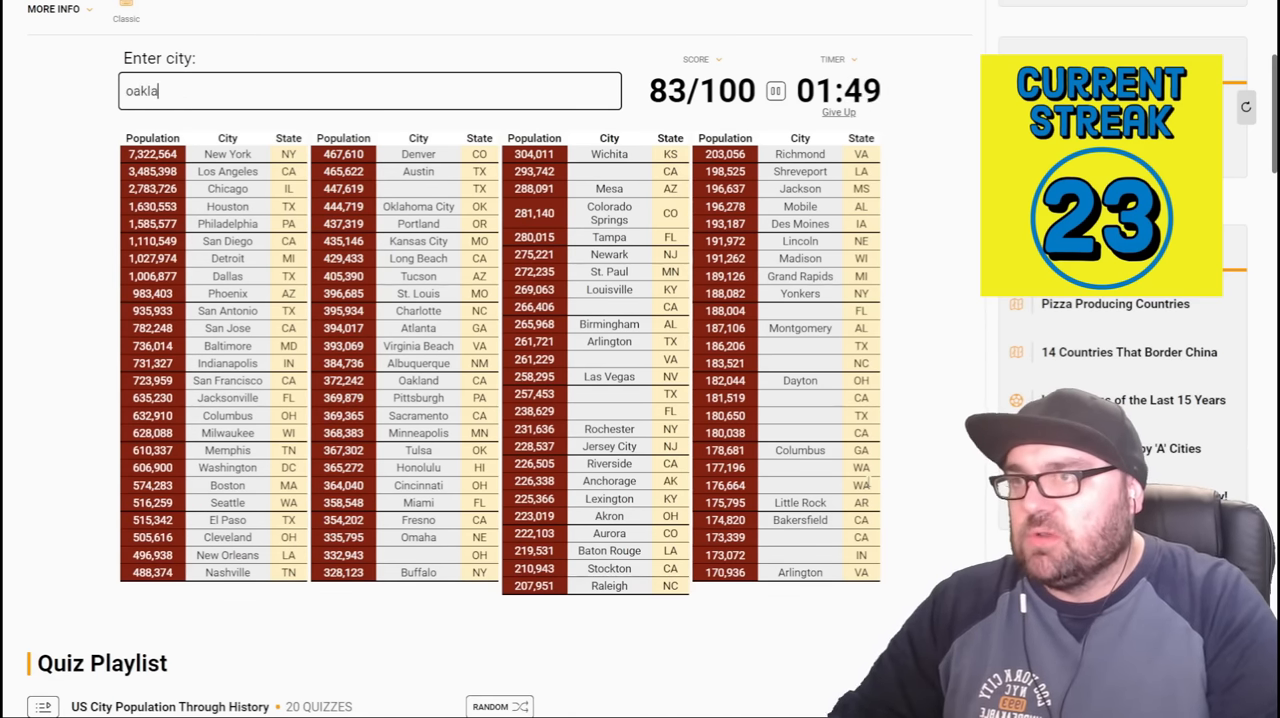
text(pa)
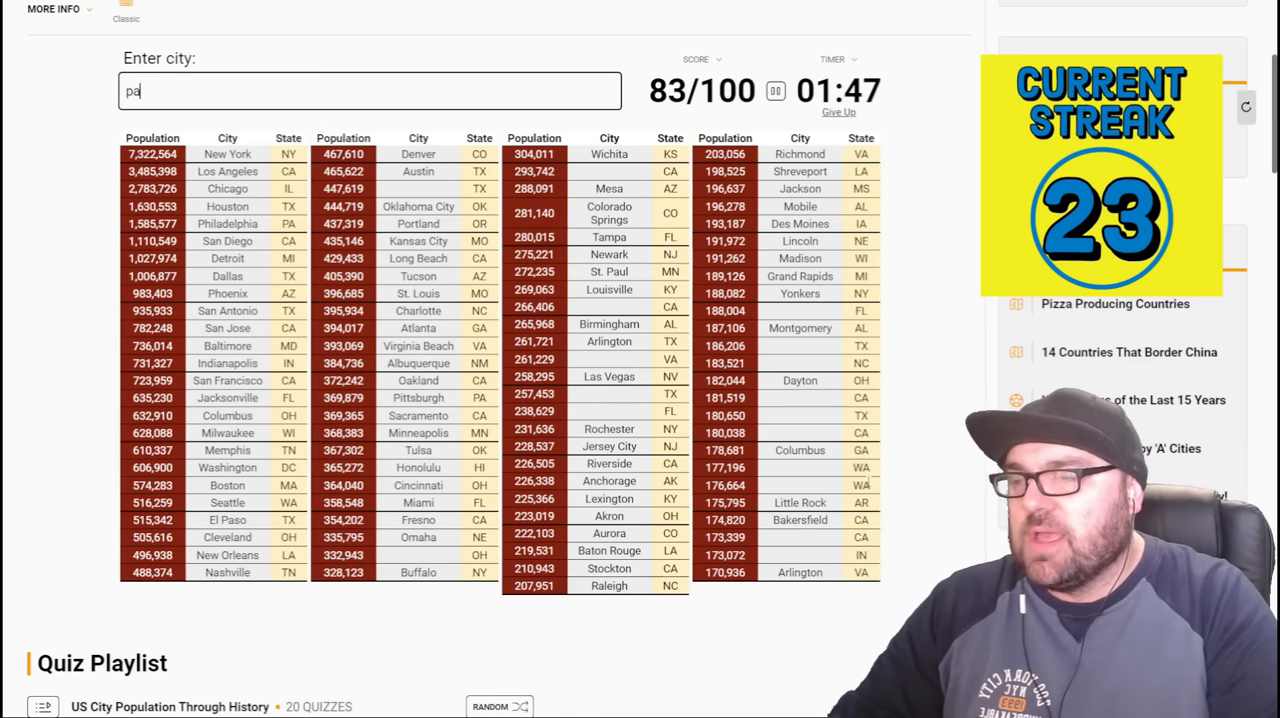
text(sade)
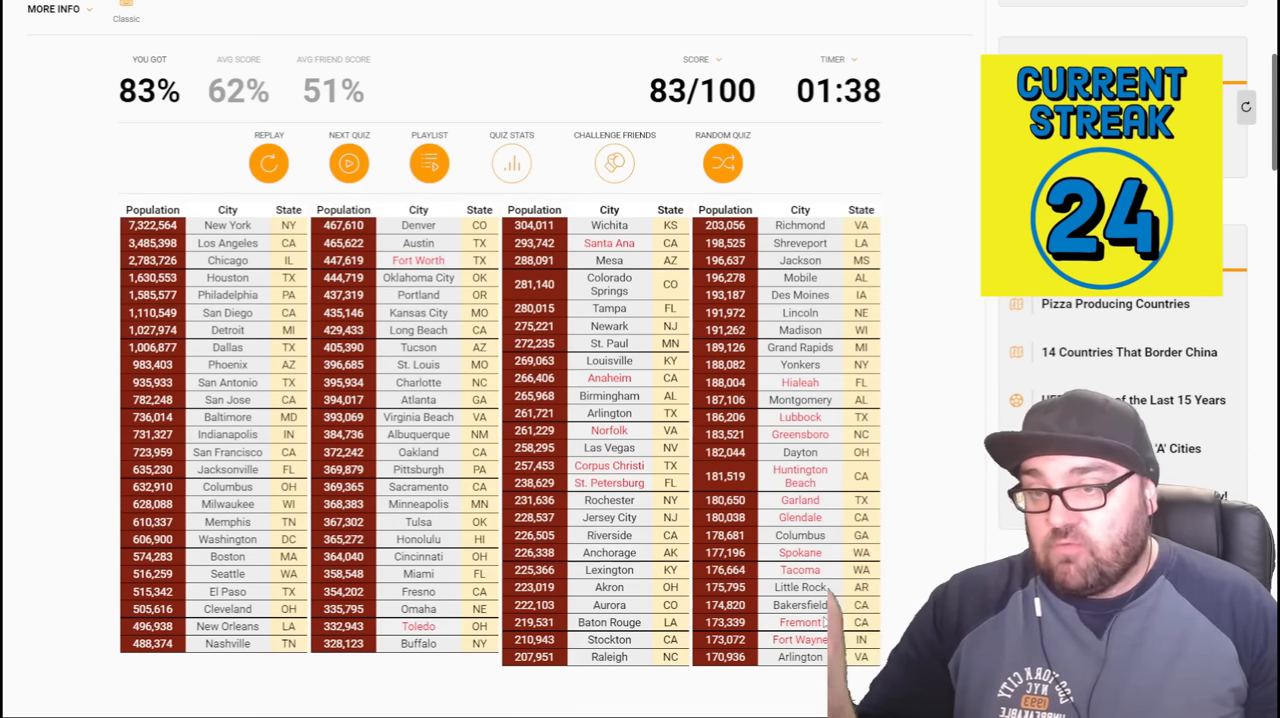
- Scroll up over the finished quiz showing 83/100 with missed cities revealed
scroll(up, 3)
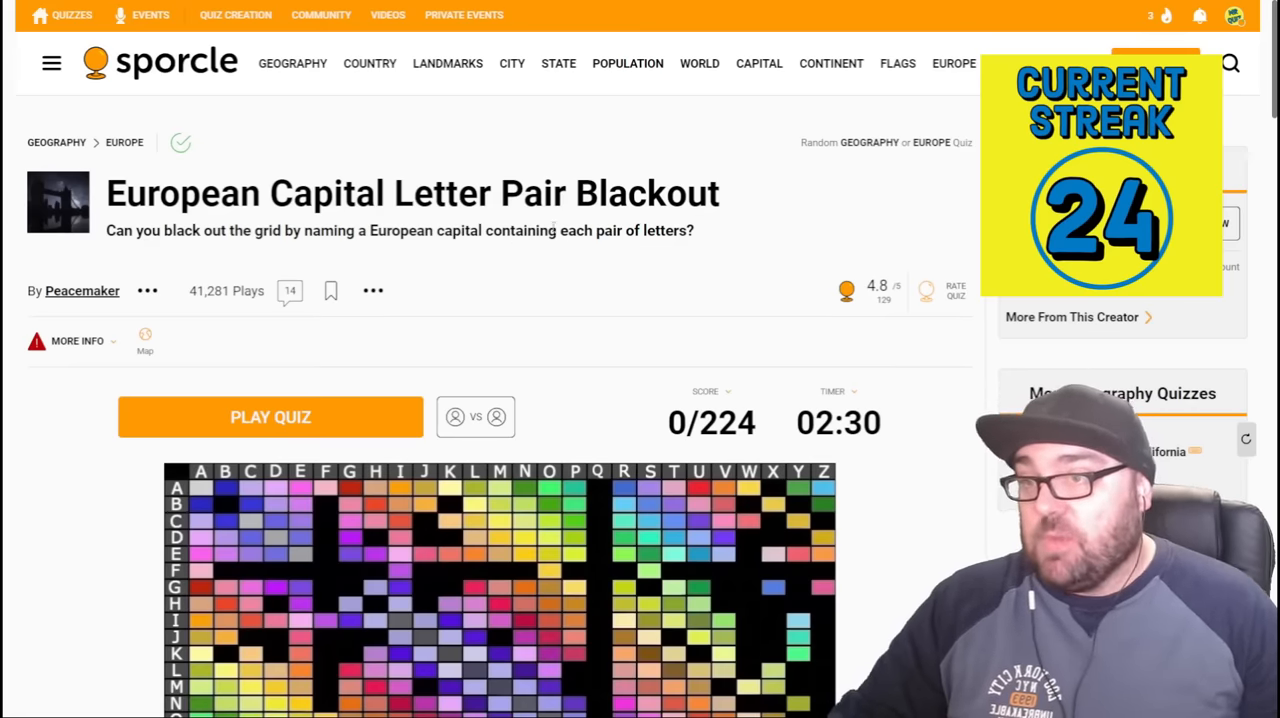
scroll(down, 3)
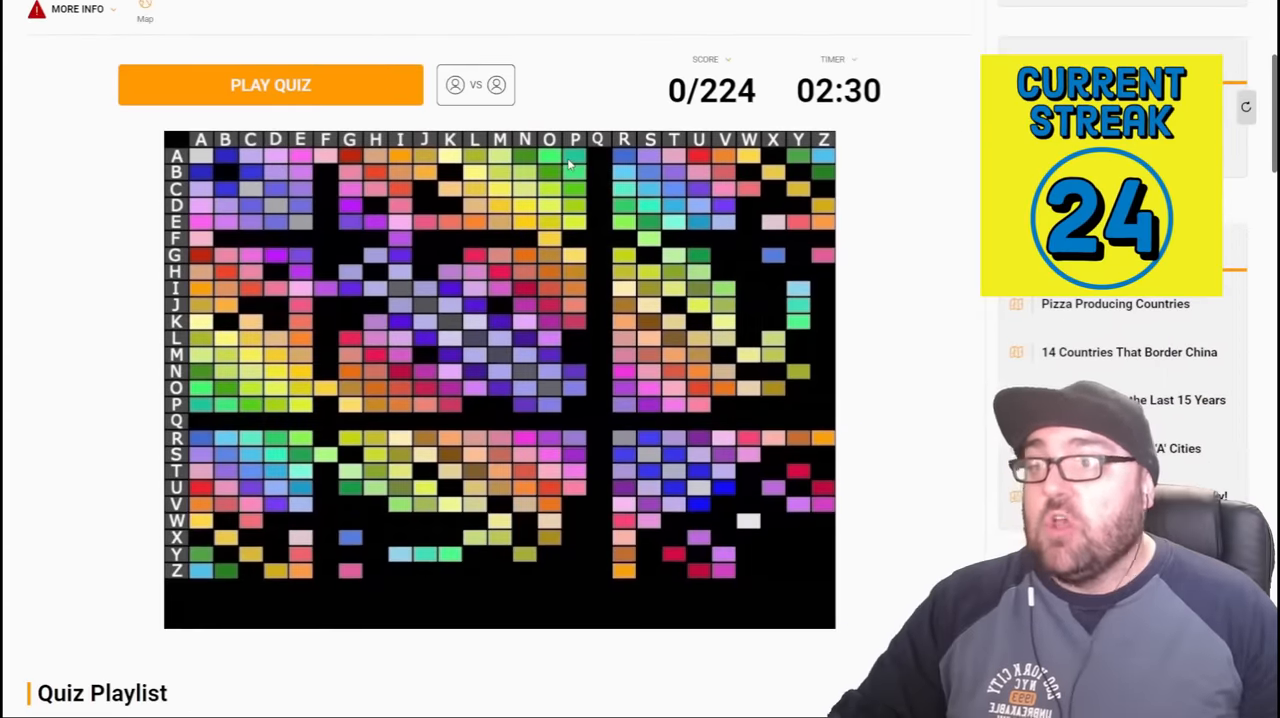
mouse_move(850, 64)
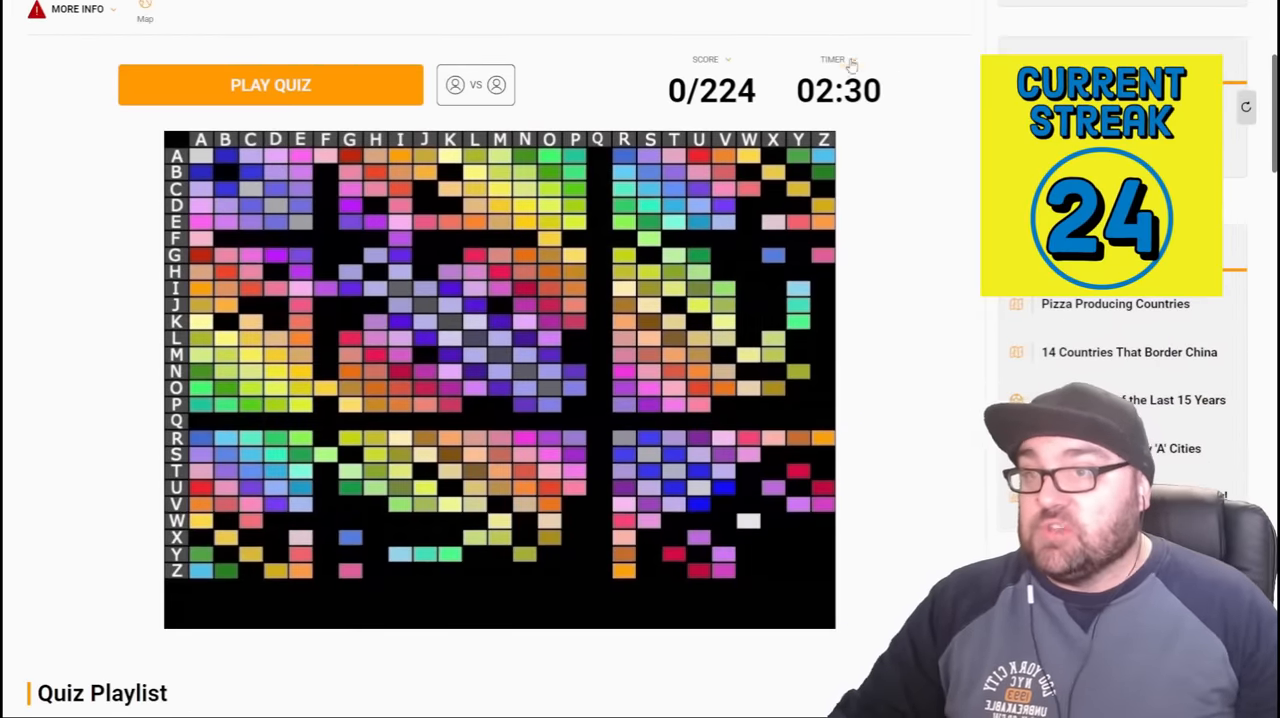
mouse_move(392, 140)
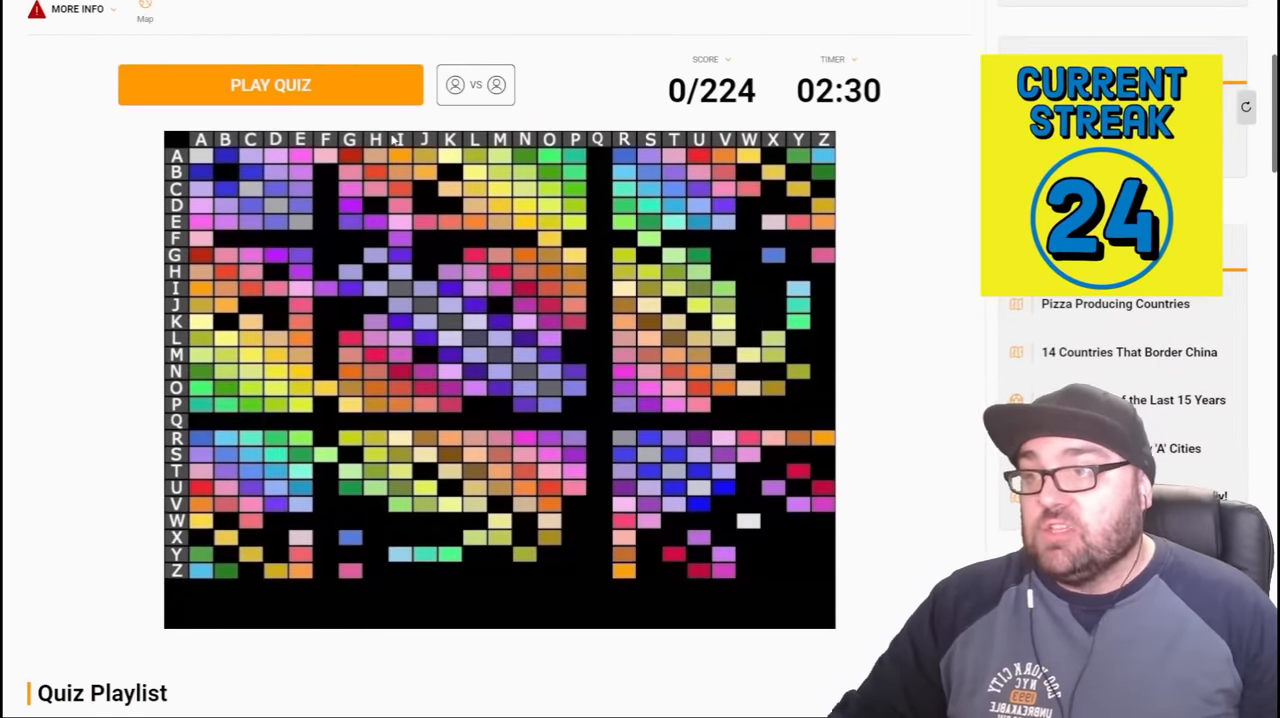
mouse_move(478, 158)
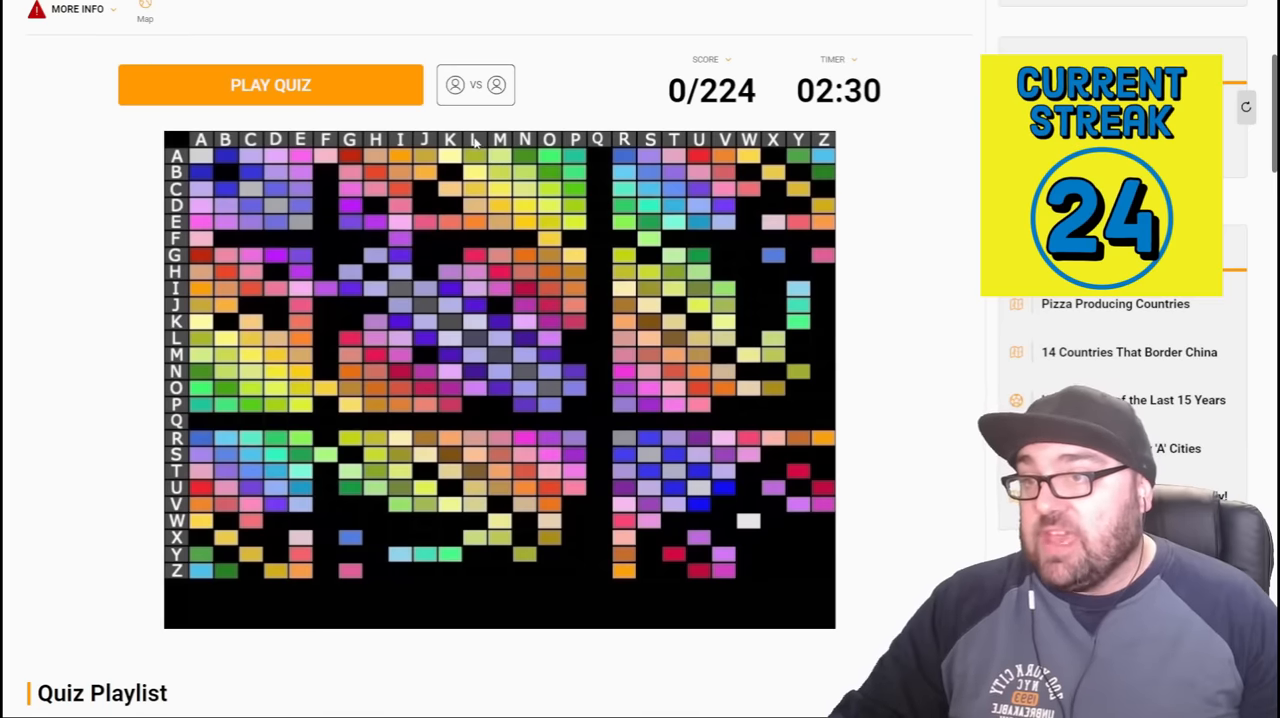
mouse_move(478, 178)
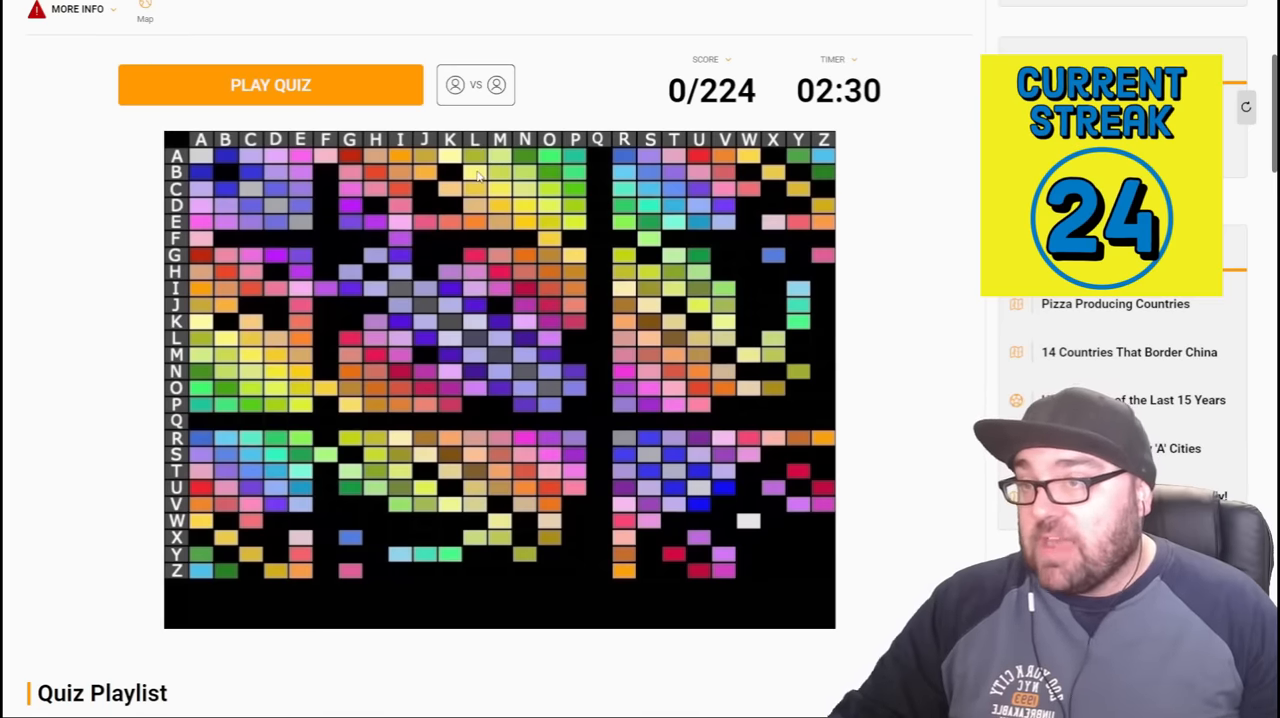
mouse_move(478, 288)
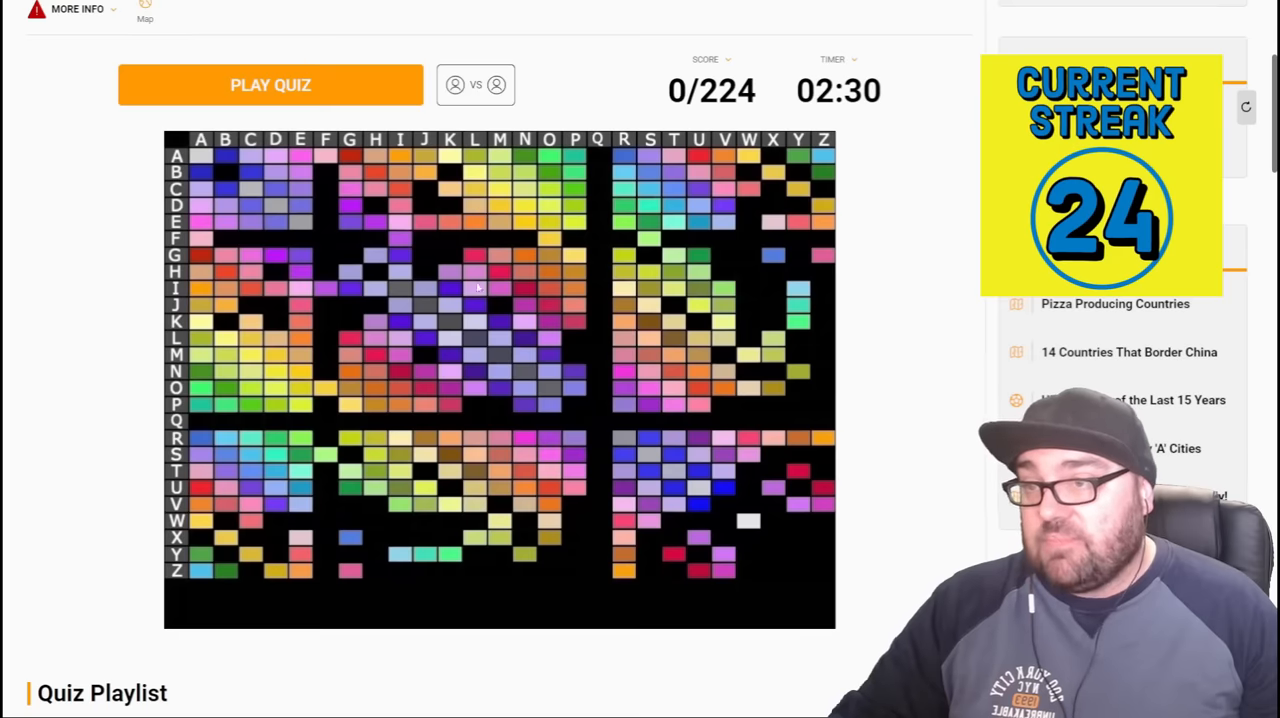
mouse_move(478, 368)
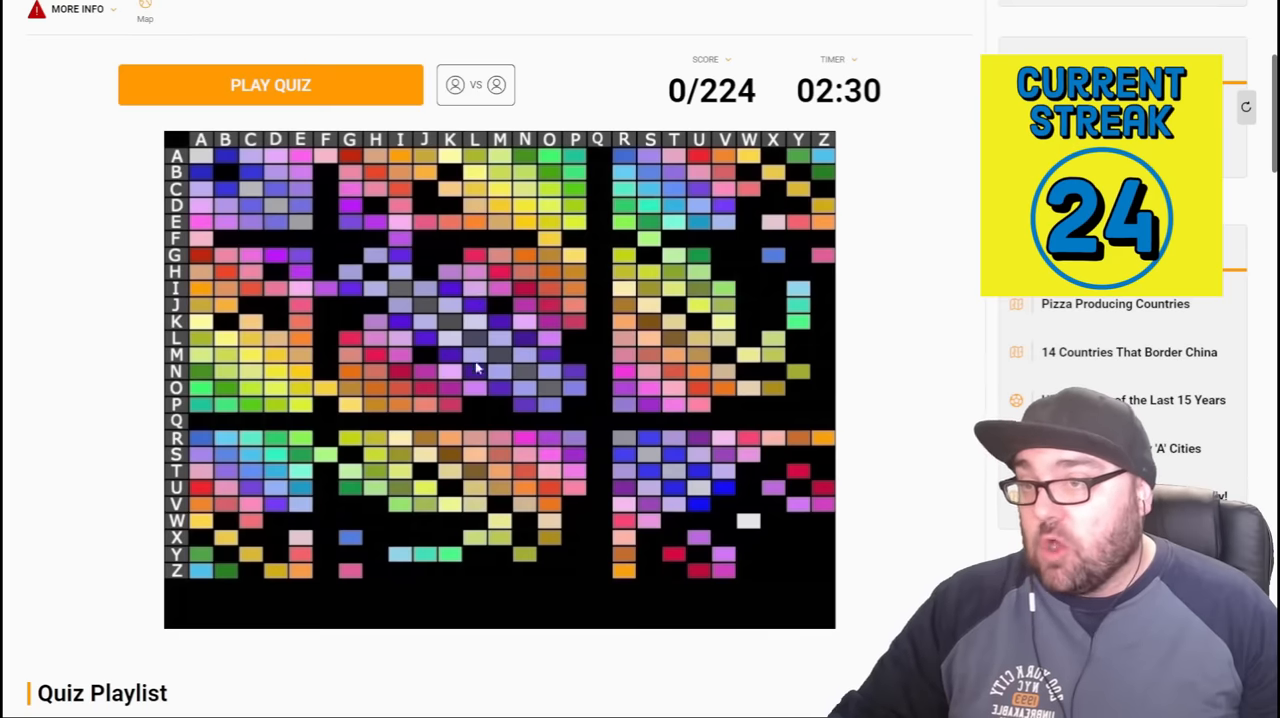
mouse_move(574, 92)
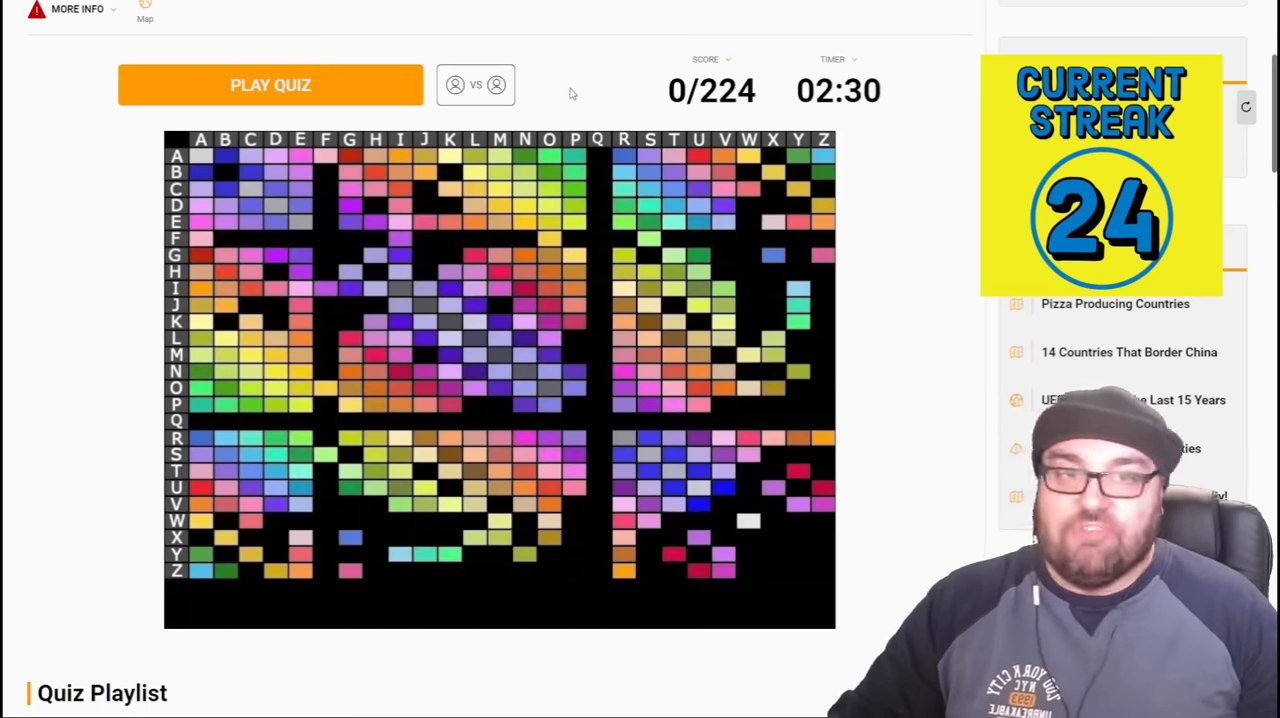
- Start the blackout quiz and enter Stockholm, Helsinki, London, Amsterdam and Andorra
click(270, 84)
text(o)
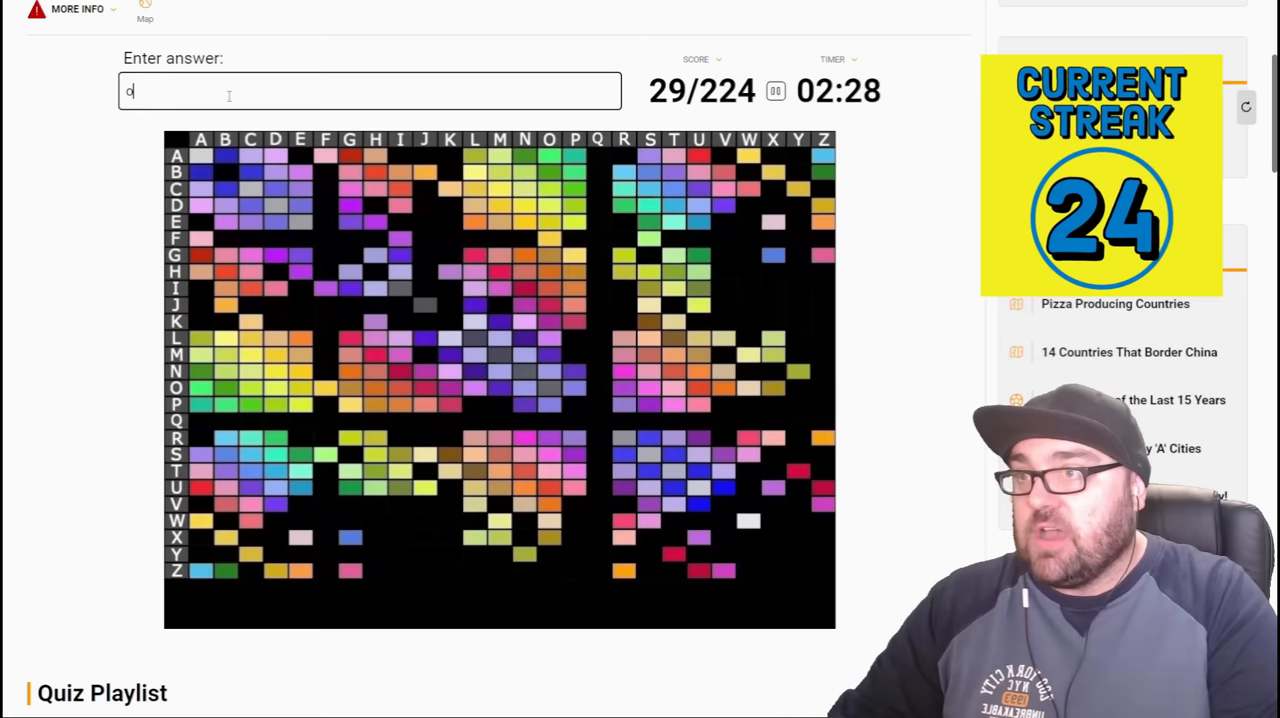
text(stocjh)
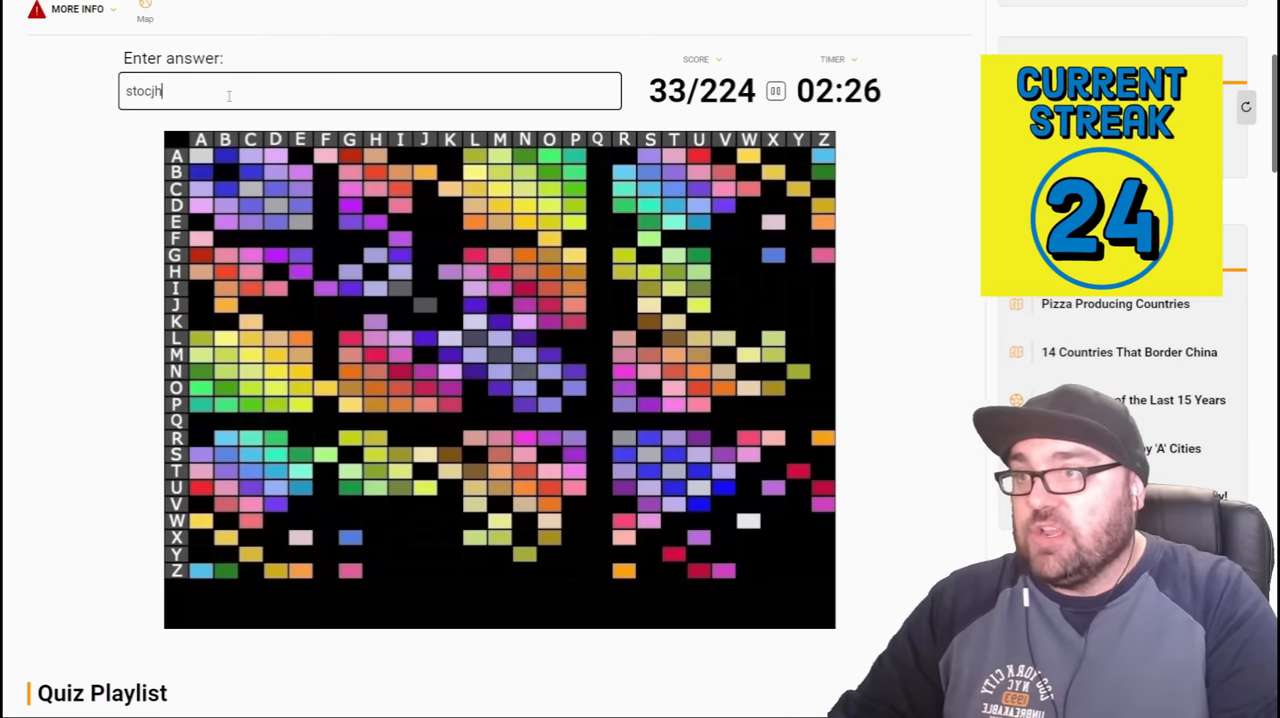
text(he)
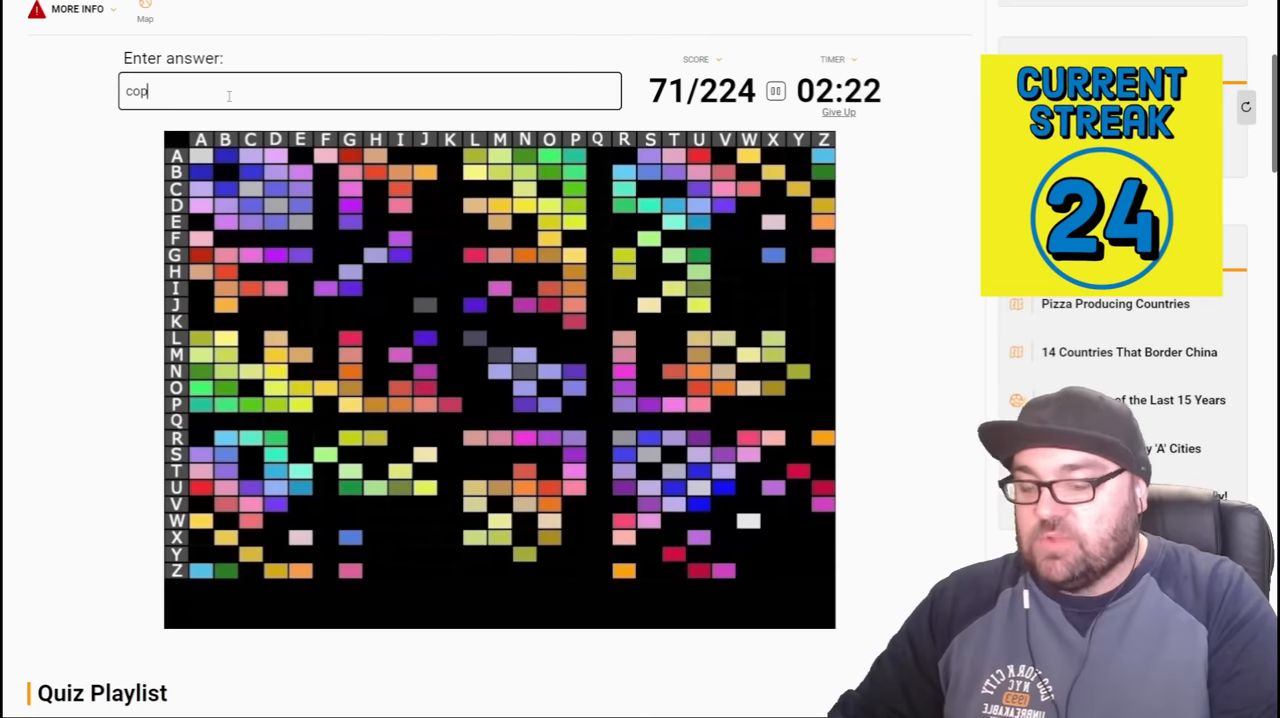
text(lonmd)
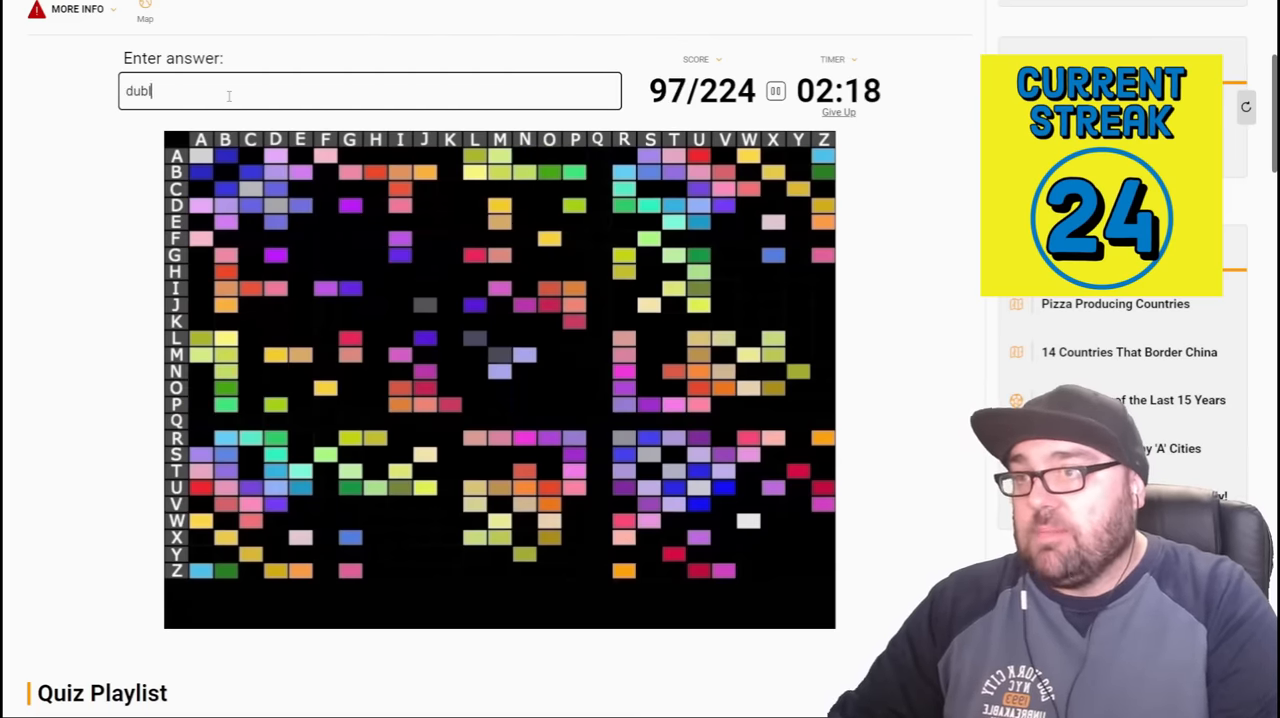
text(amsteda)
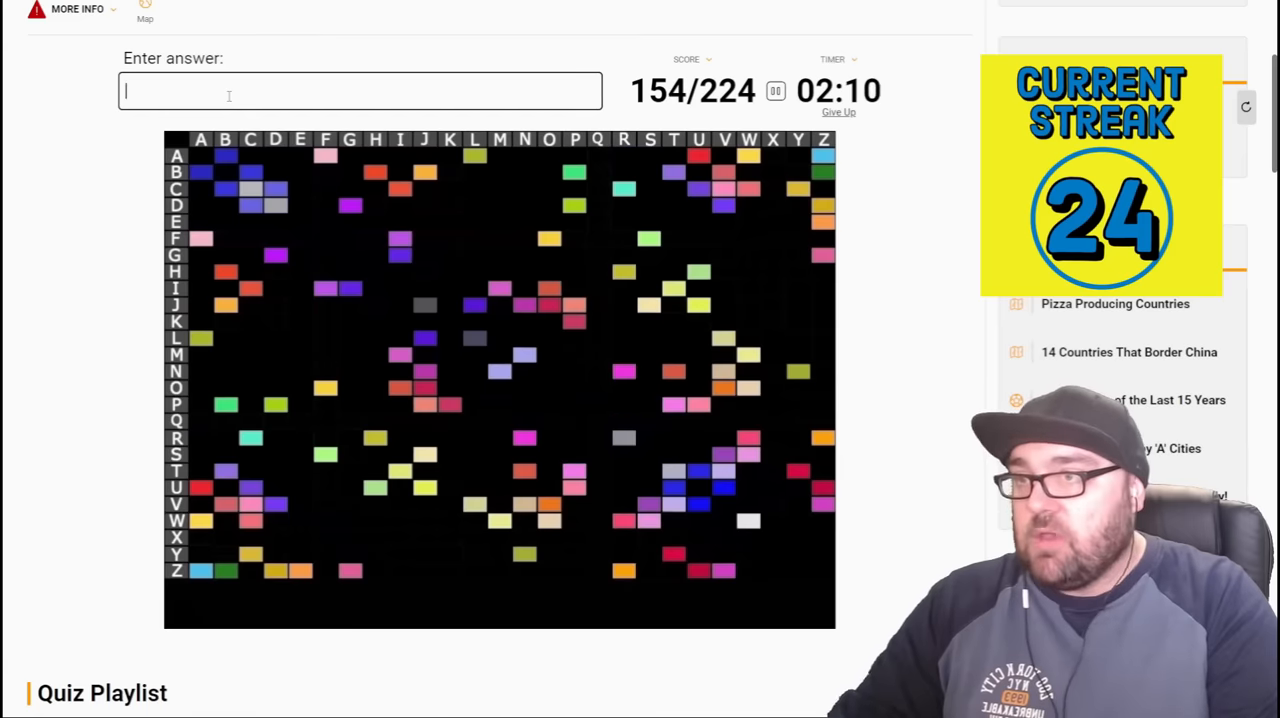
text(andorra l)
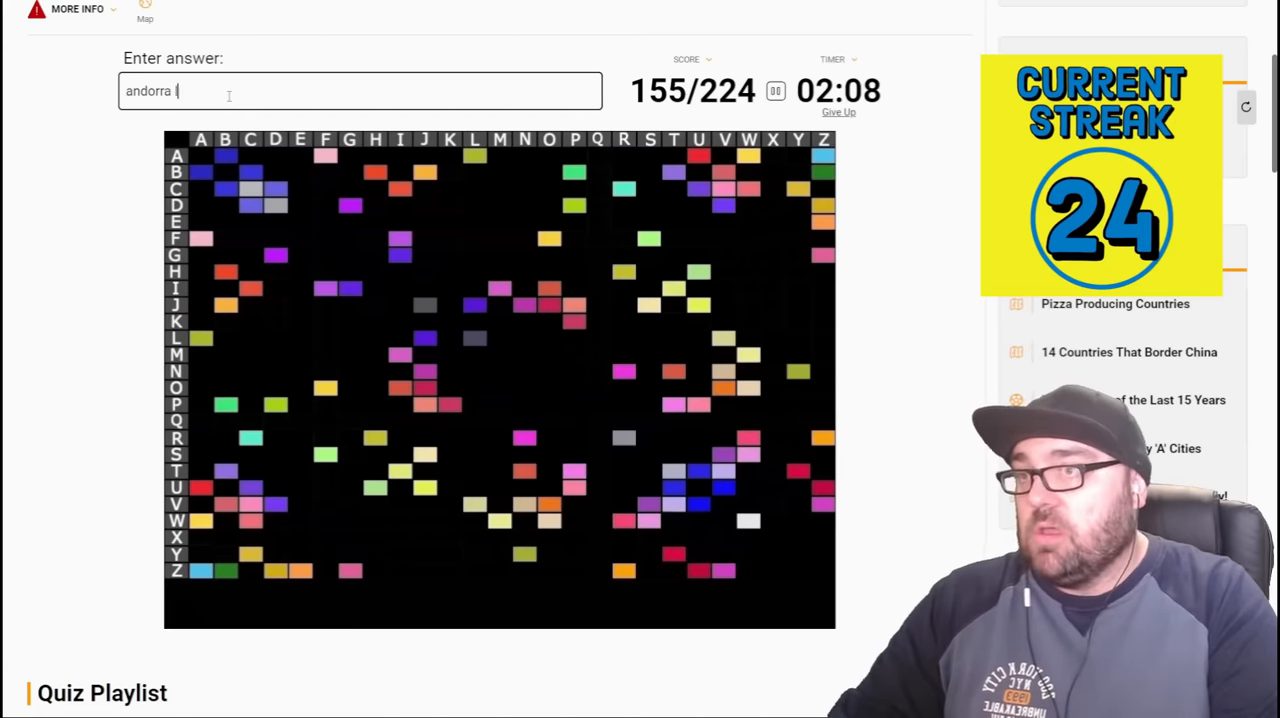
key(Return)
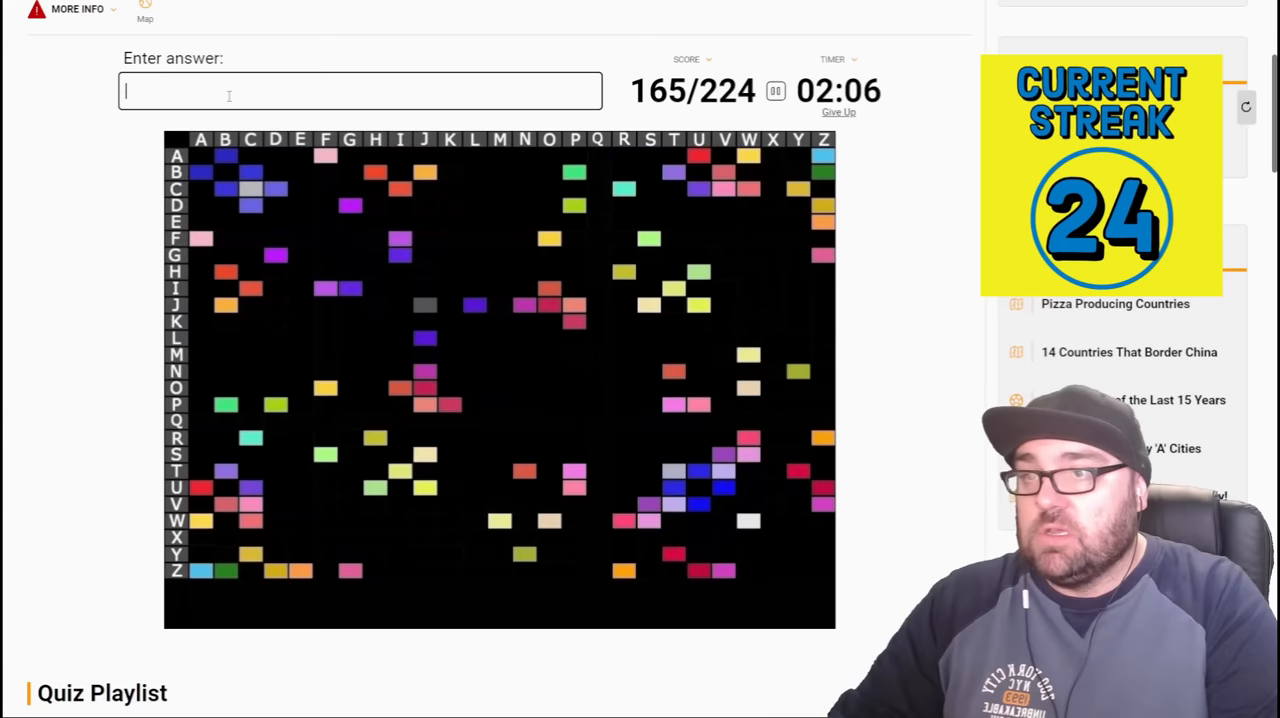
- Enter Valletta, Nicosia, Berlin, San Marino, Vatican City and Warsaw
text(vball)
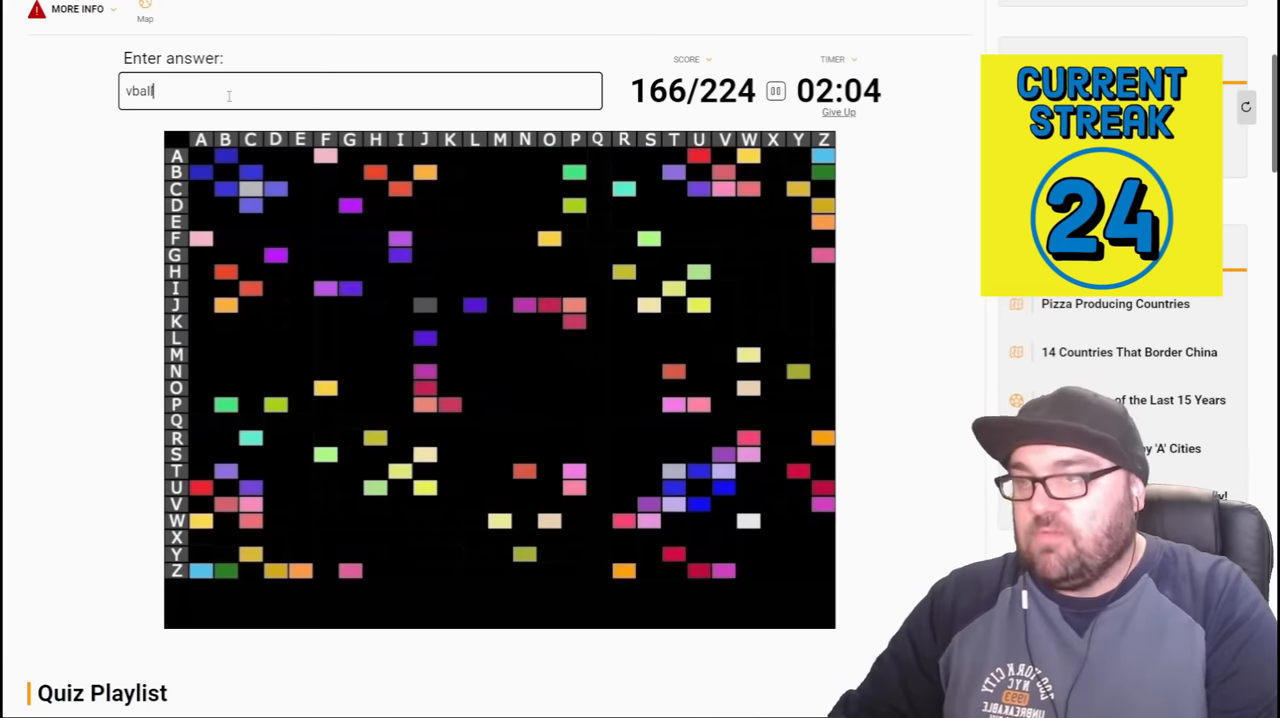
text(allet)
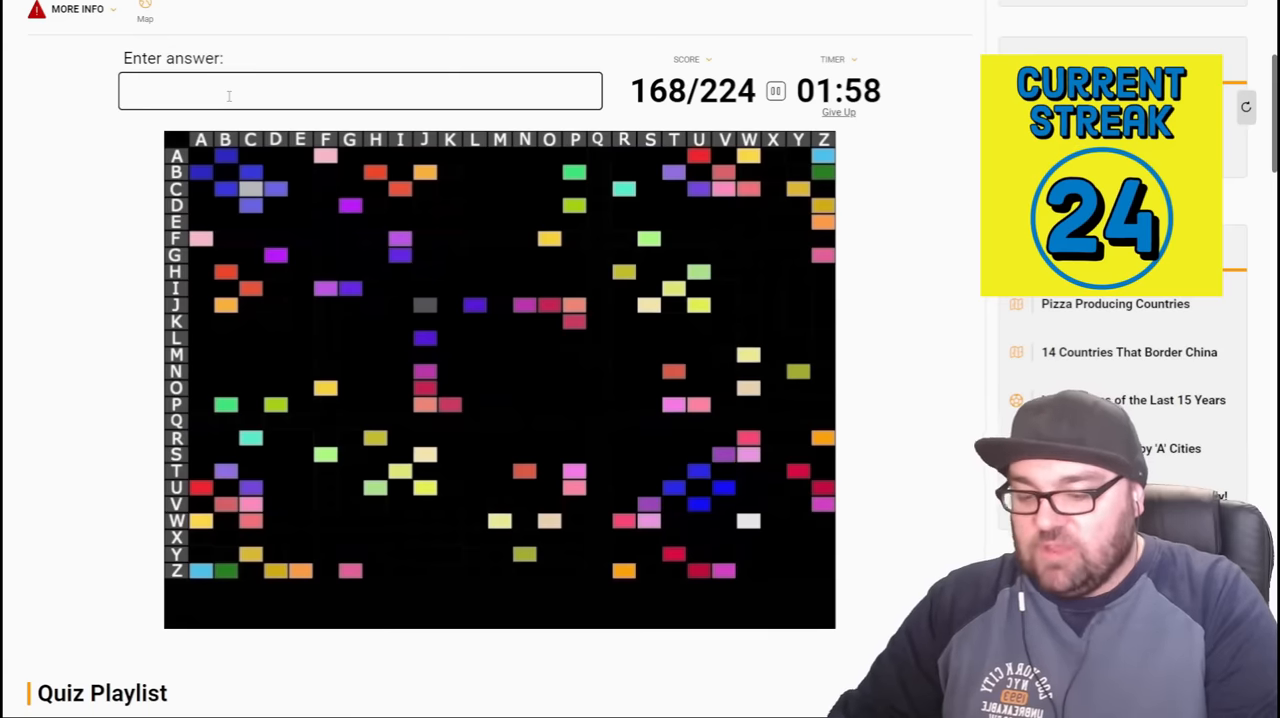
text(niscoa)
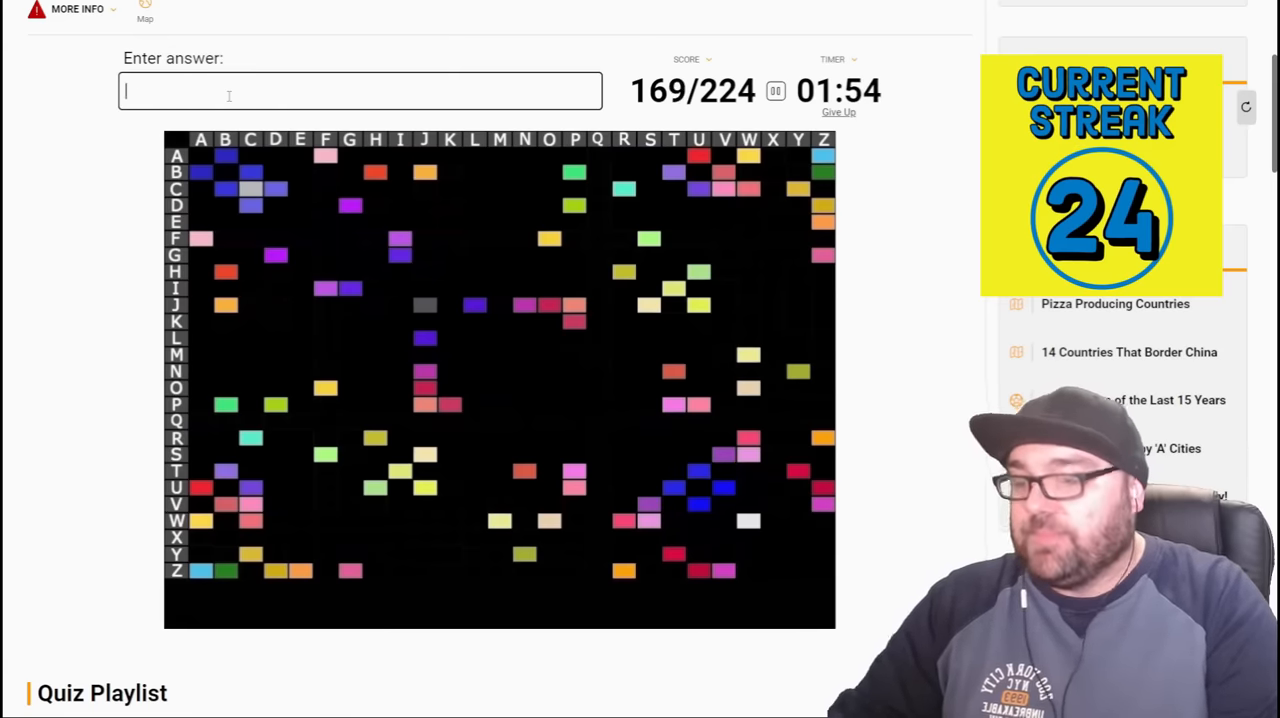
text(berli)
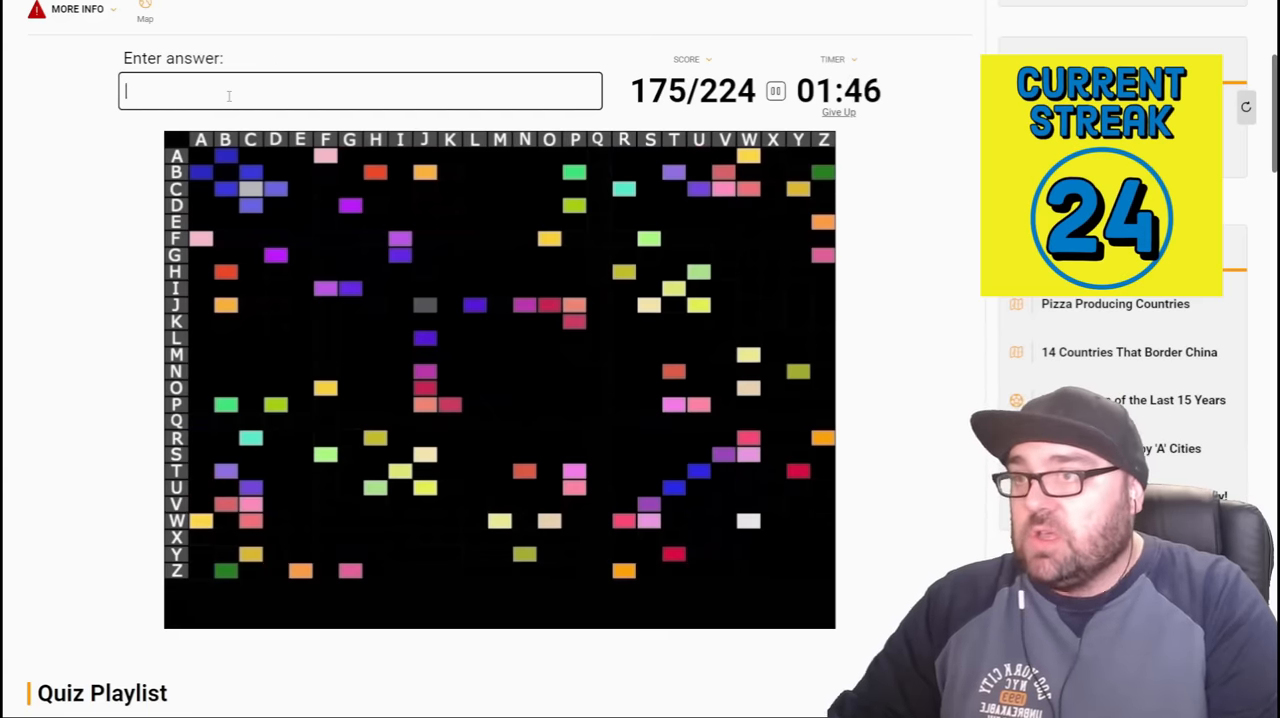
text(san)
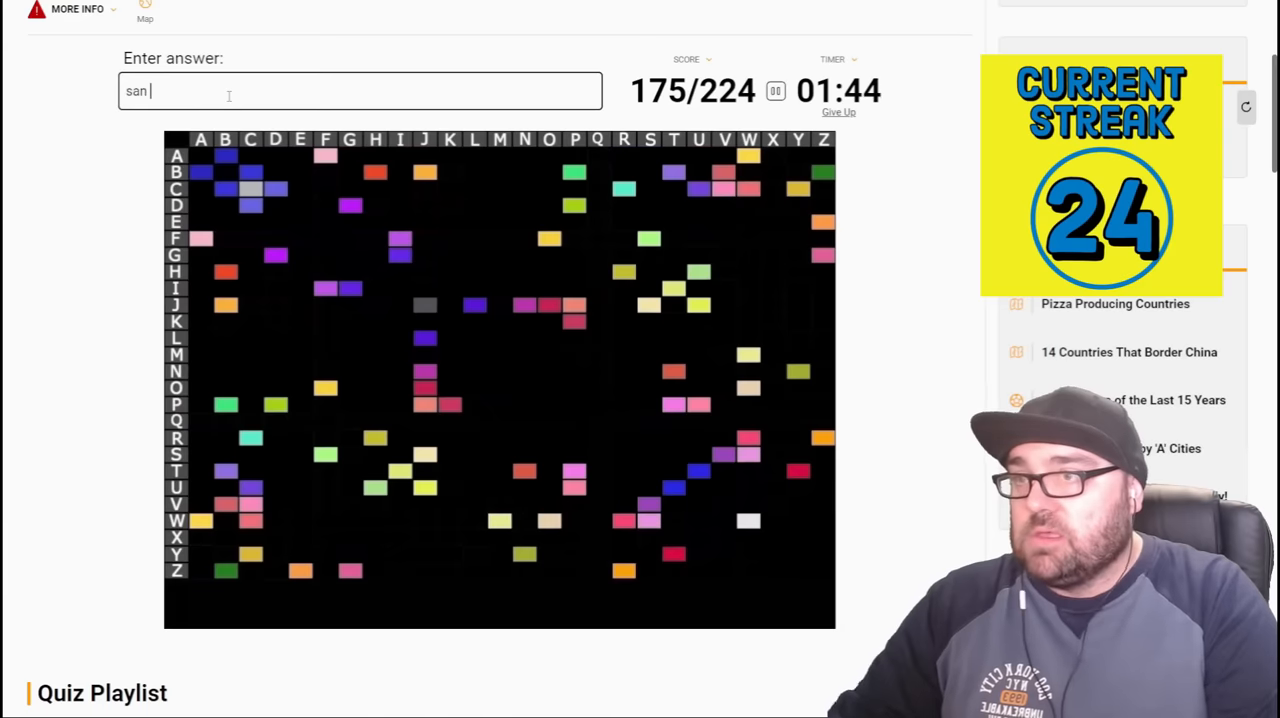
text(marin)
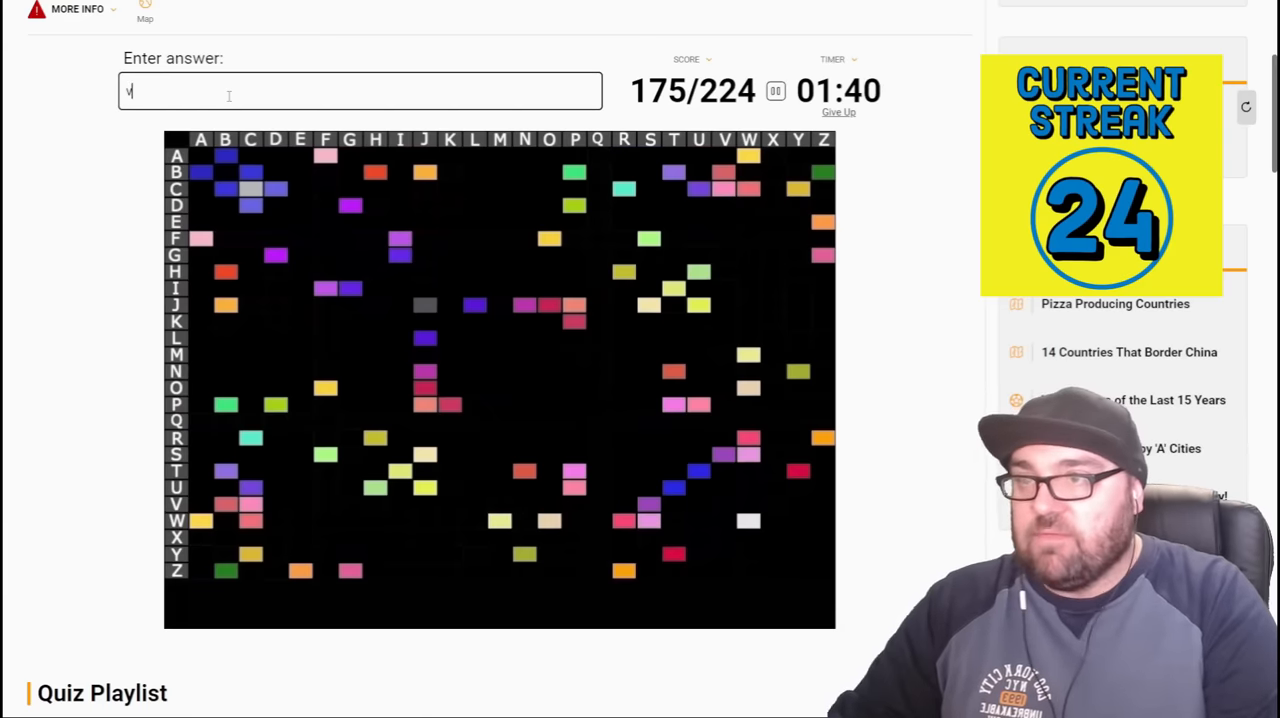
text(atican c)
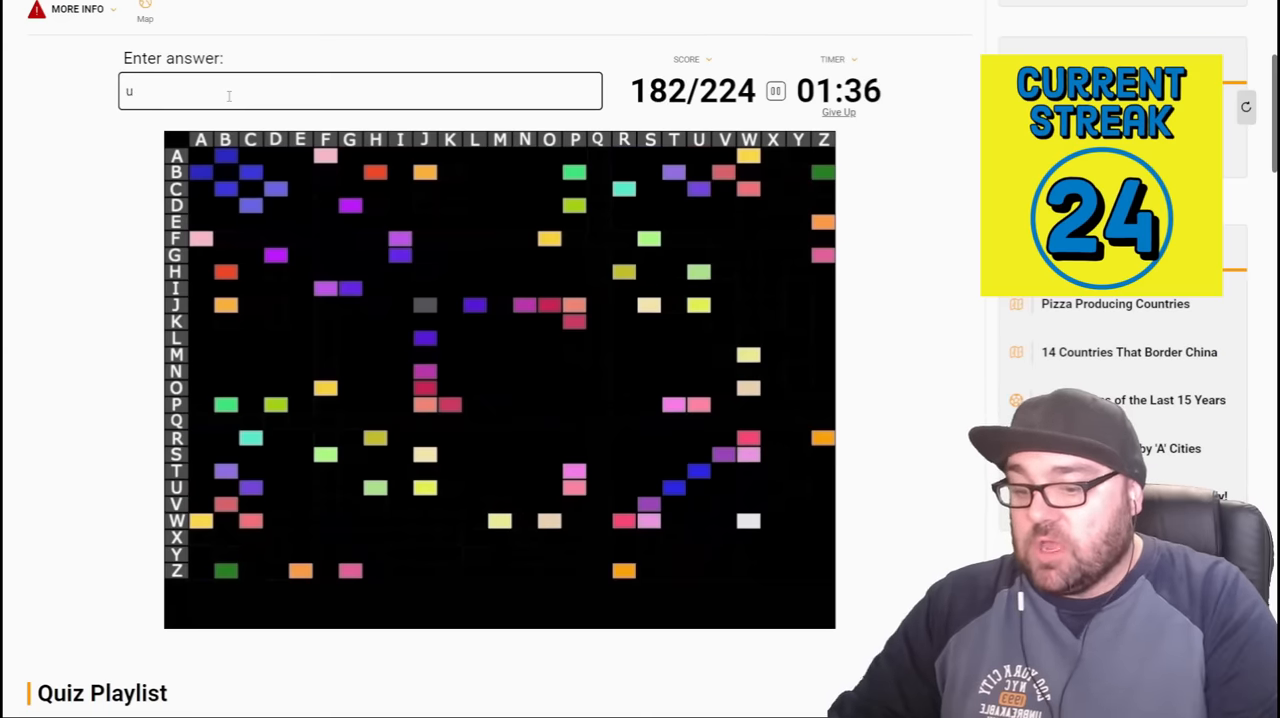
text(warsaw)
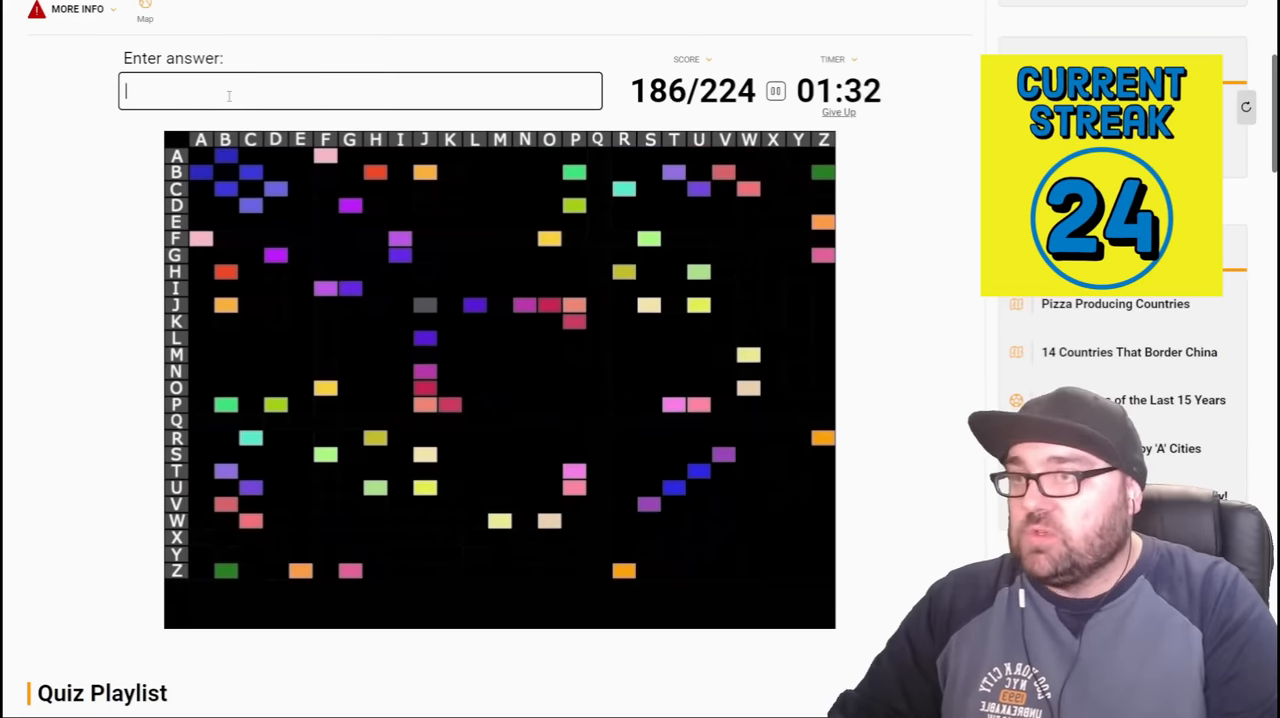
- Finish with Prague, Sofia, Zagreb, Skopje, Athens, Ankara, Chisinau, Tallinn, Pristina and the rest to reach 224/224
text(pra)
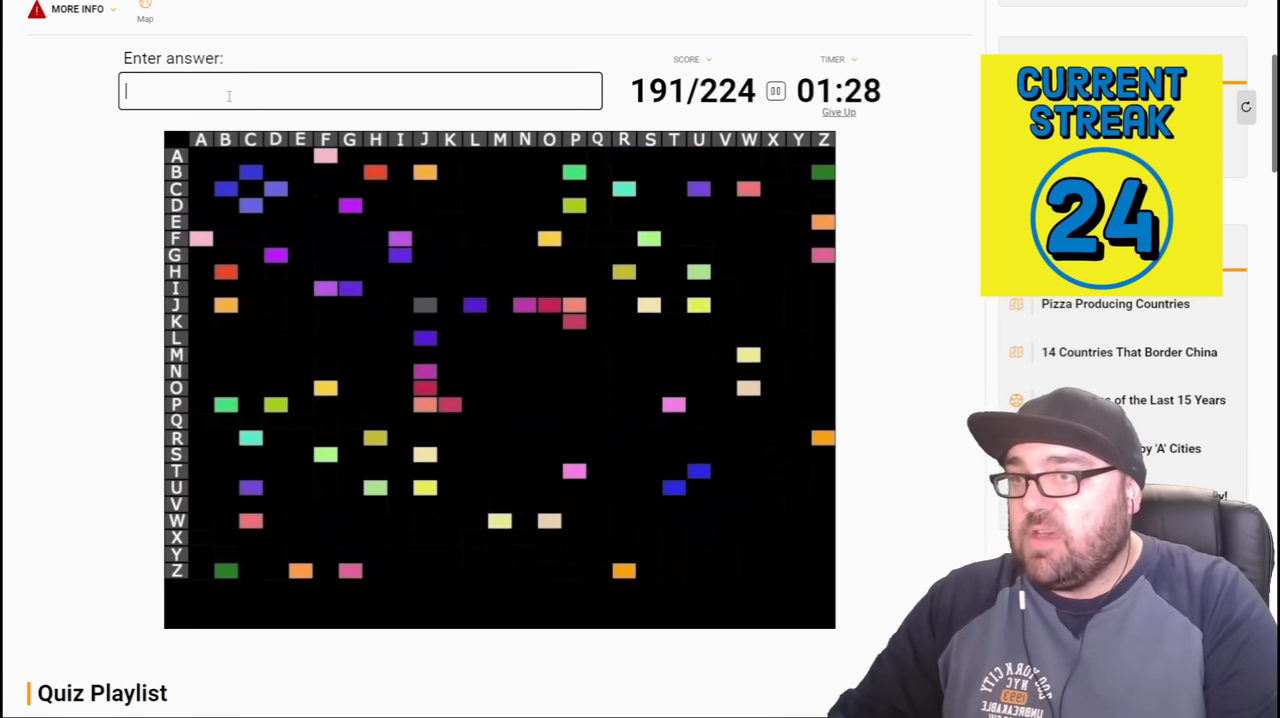
text(bu)
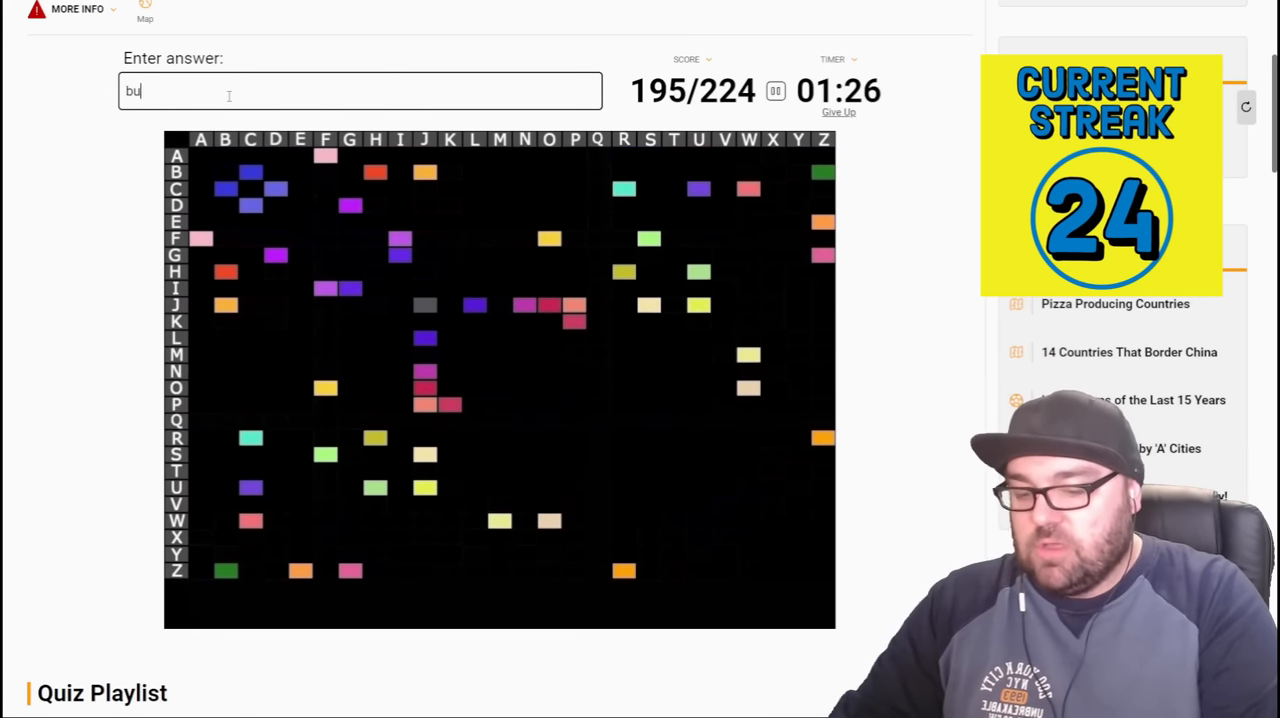
text(sof)
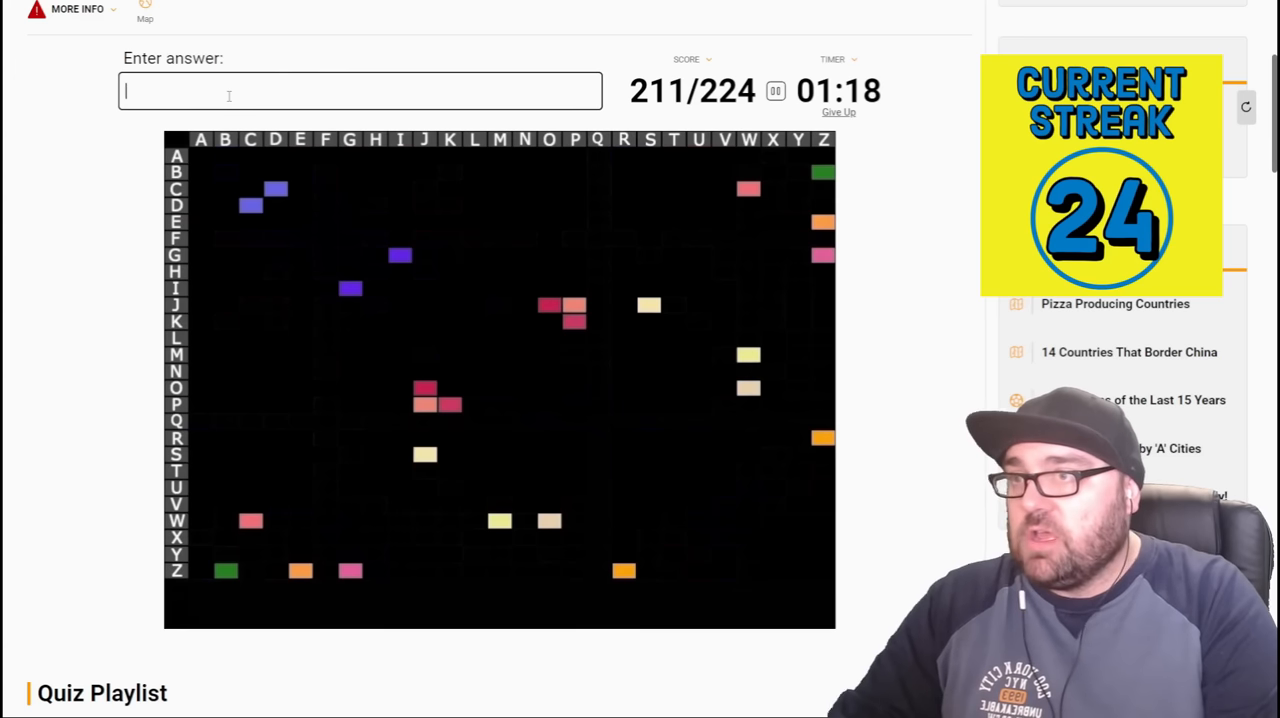
text(zag)
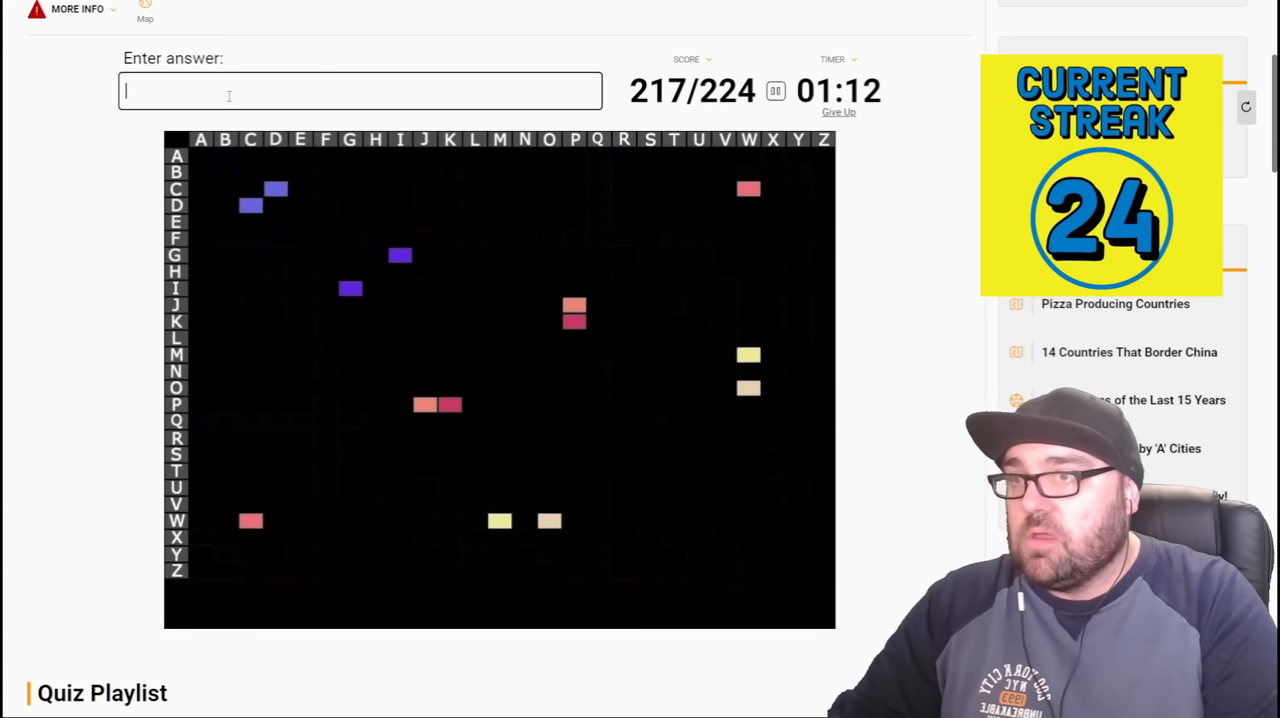
text(skopj)
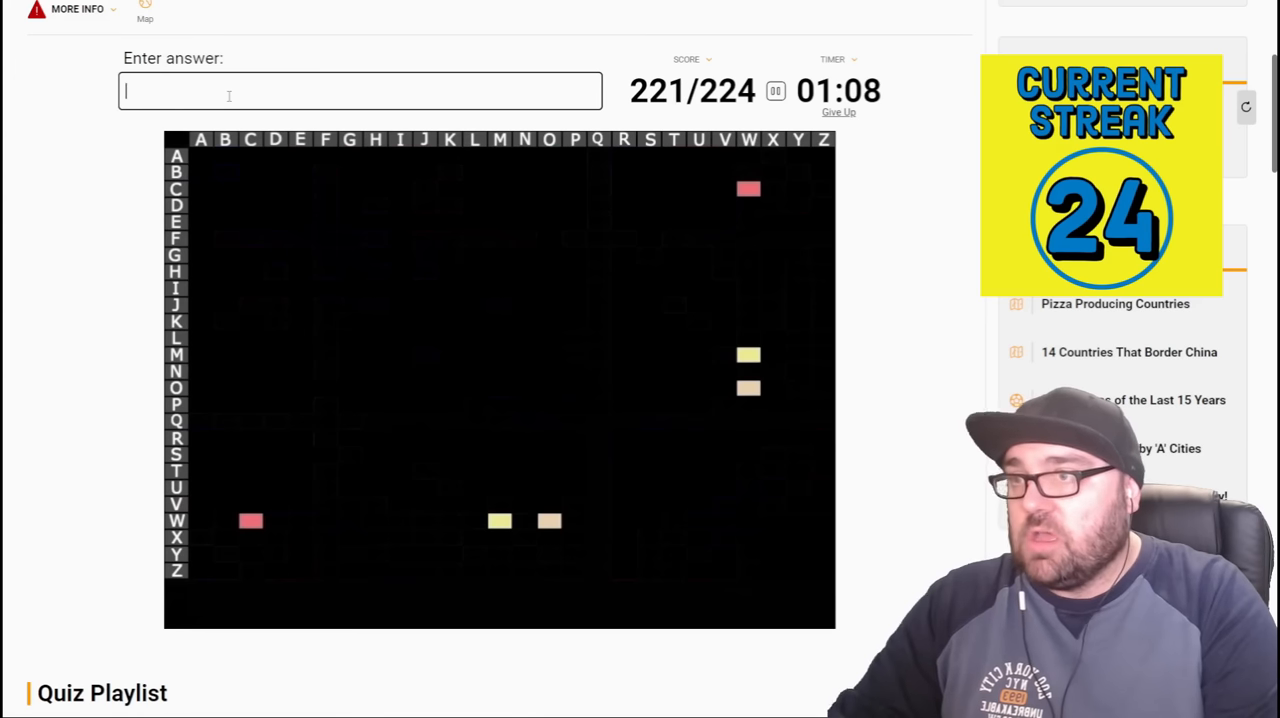
text(athen)
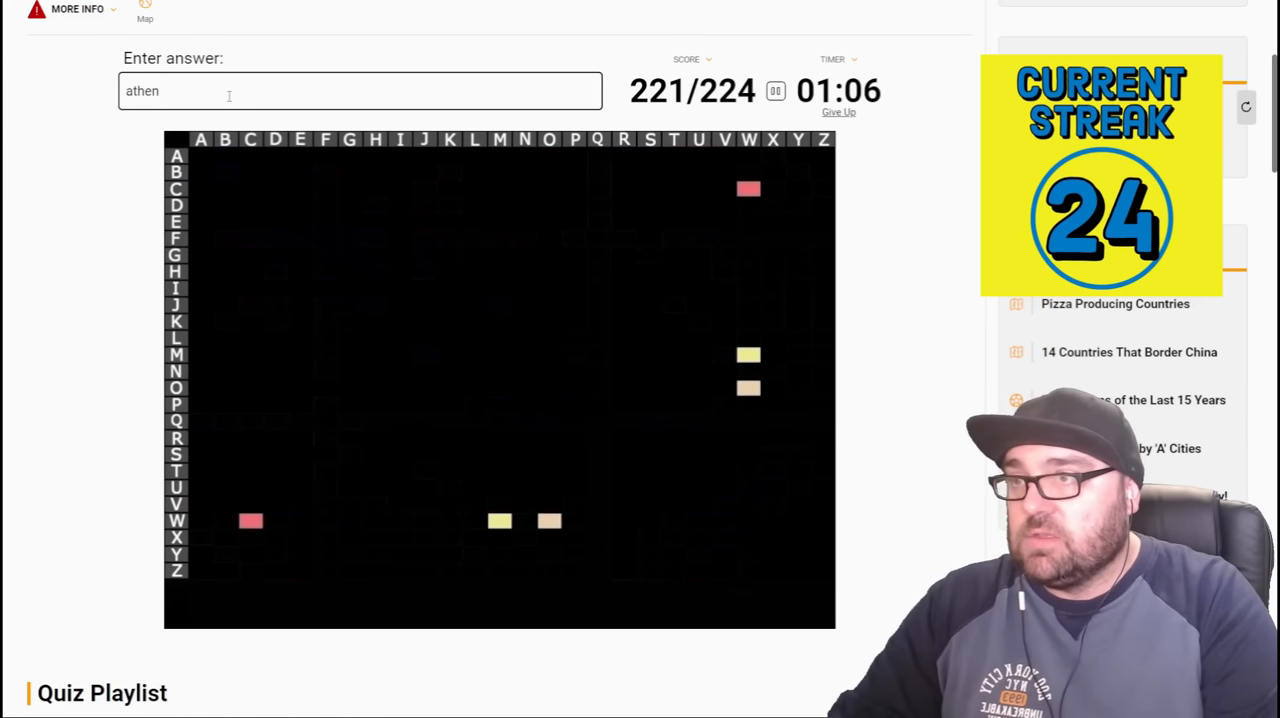
text(ankar)
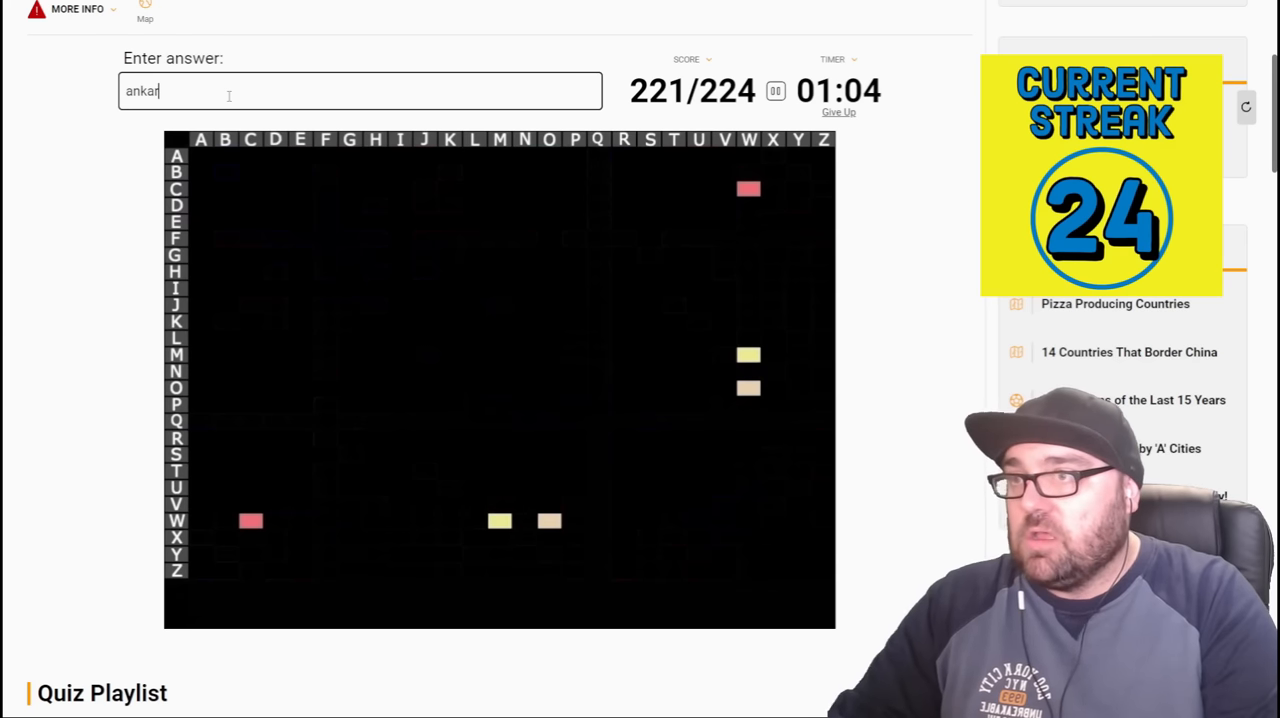
text(chisnau)
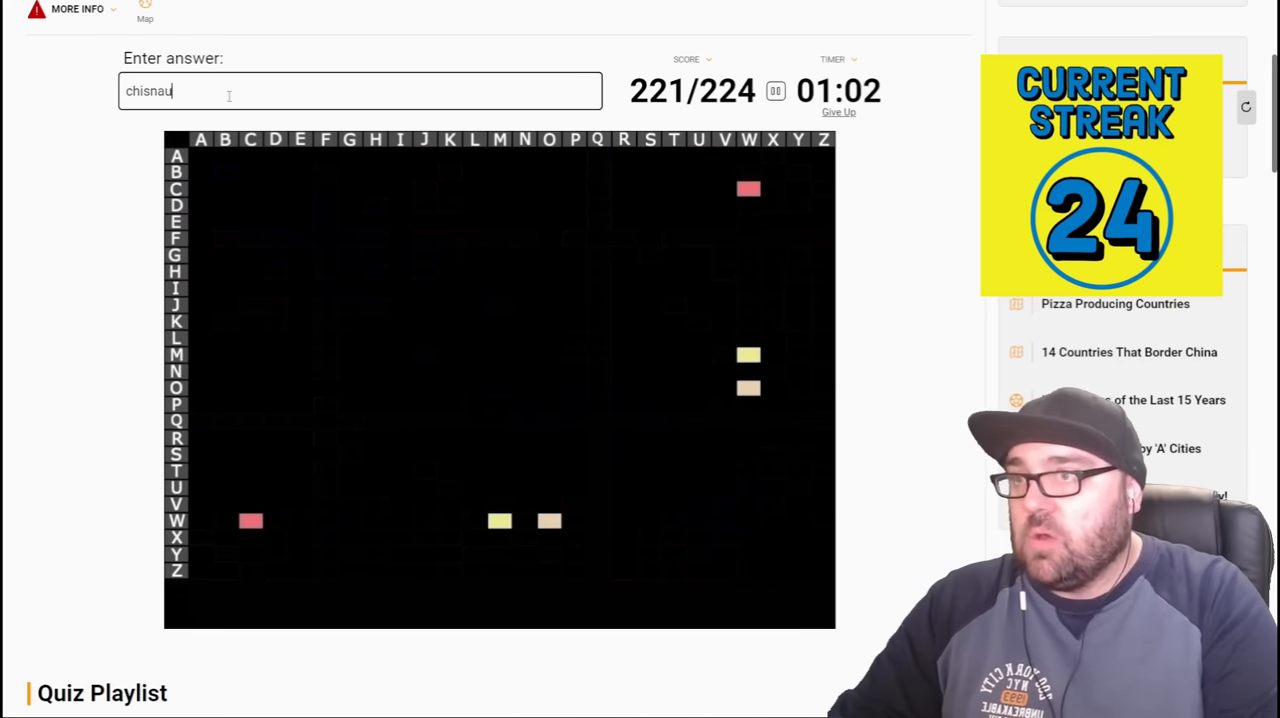
key(Backspace)
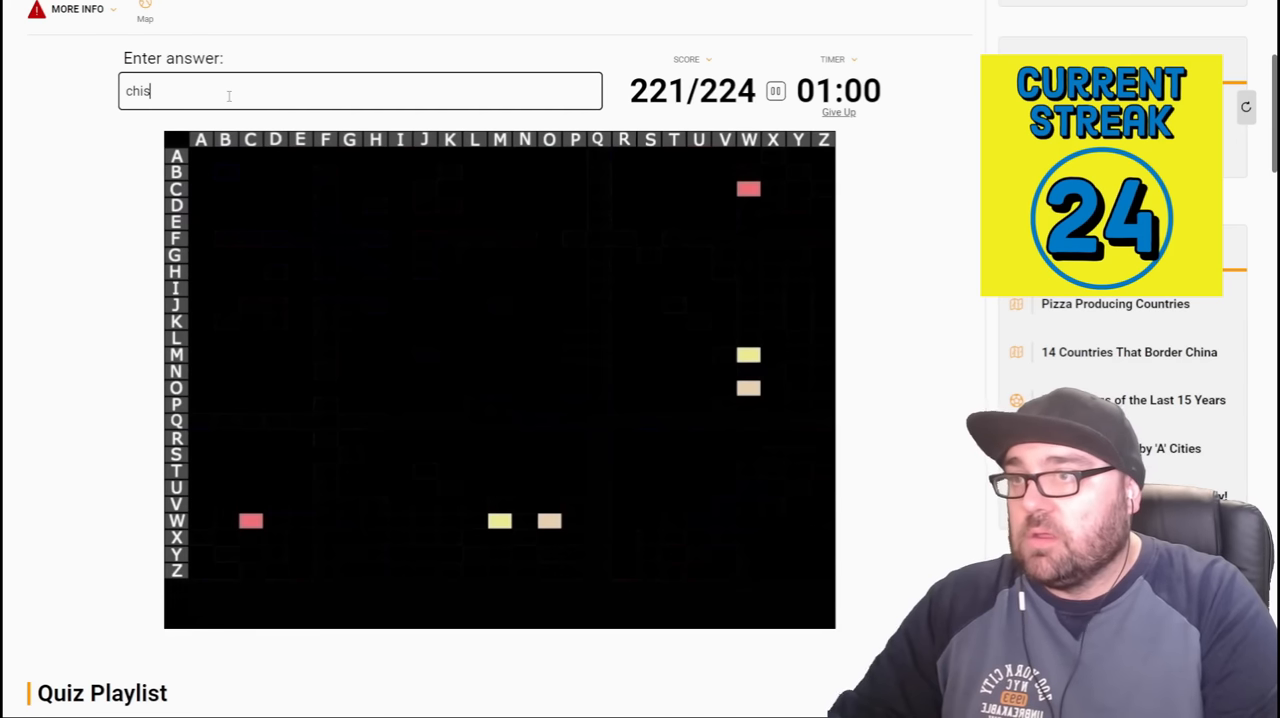
text(i)
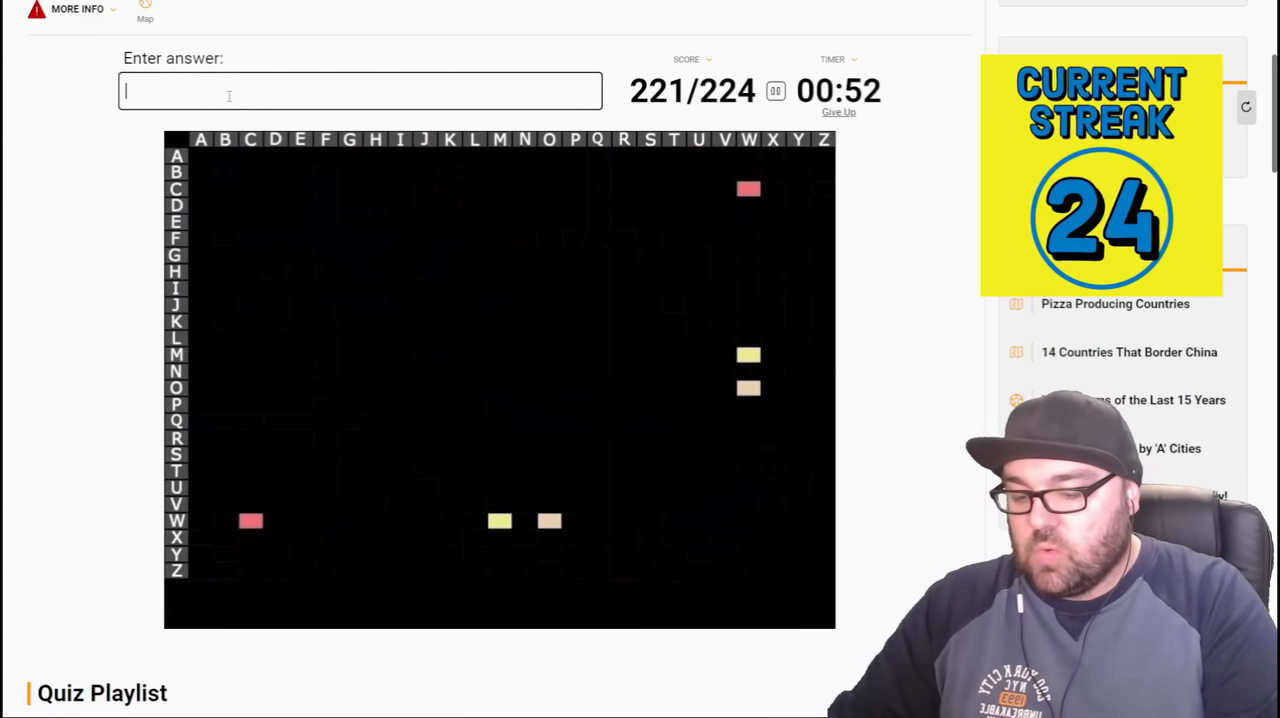
text(tallin)
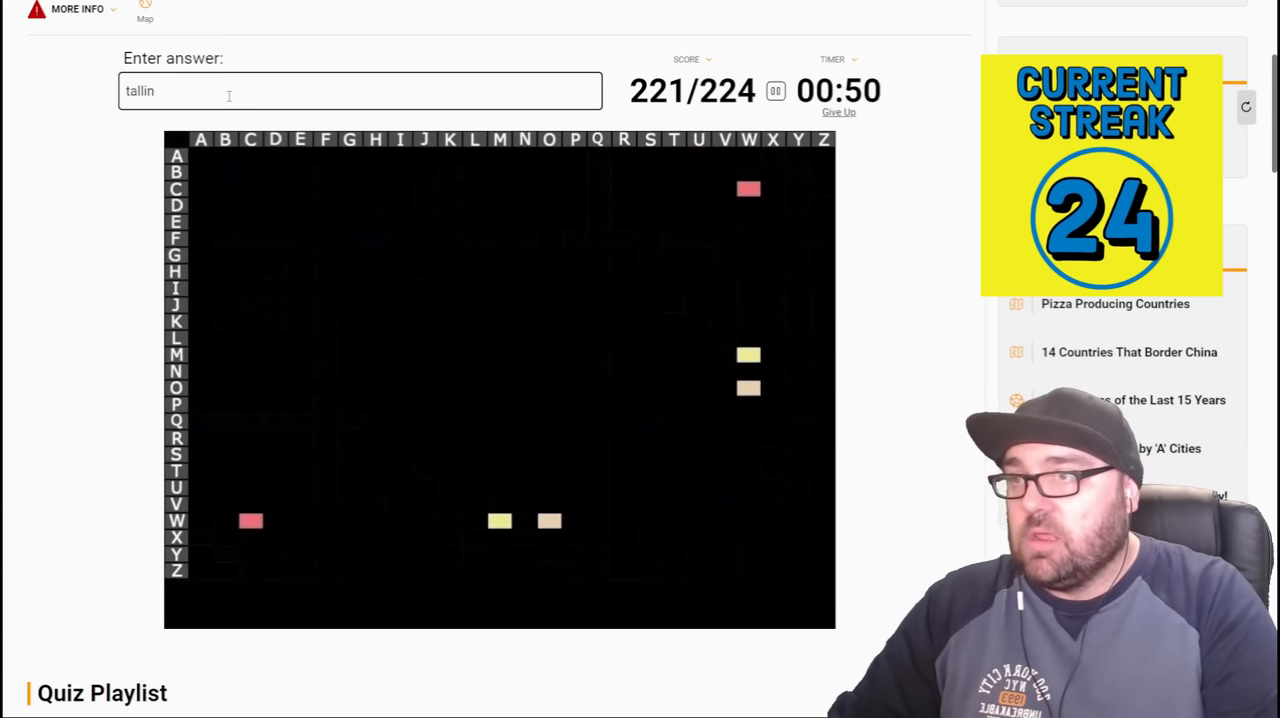
text(pristin)
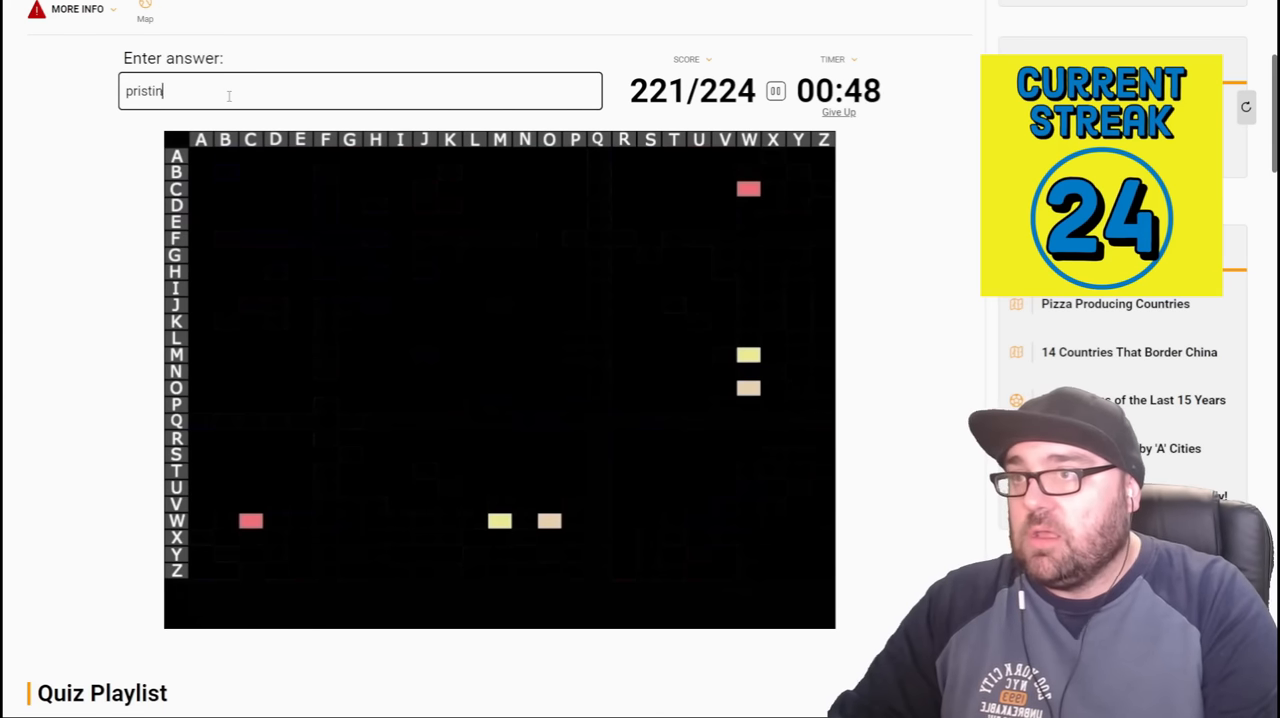
text(vi)
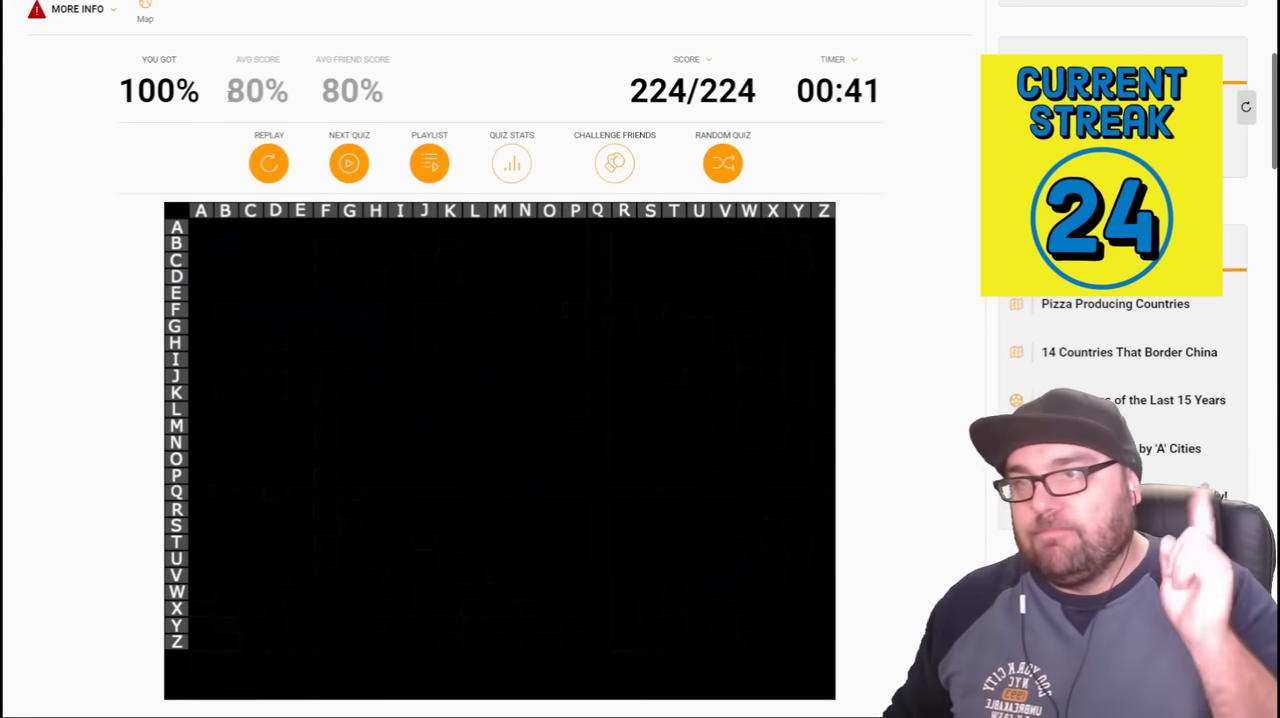
- Scroll up to the results header of the finished blackout quiz
scroll(up, 3)
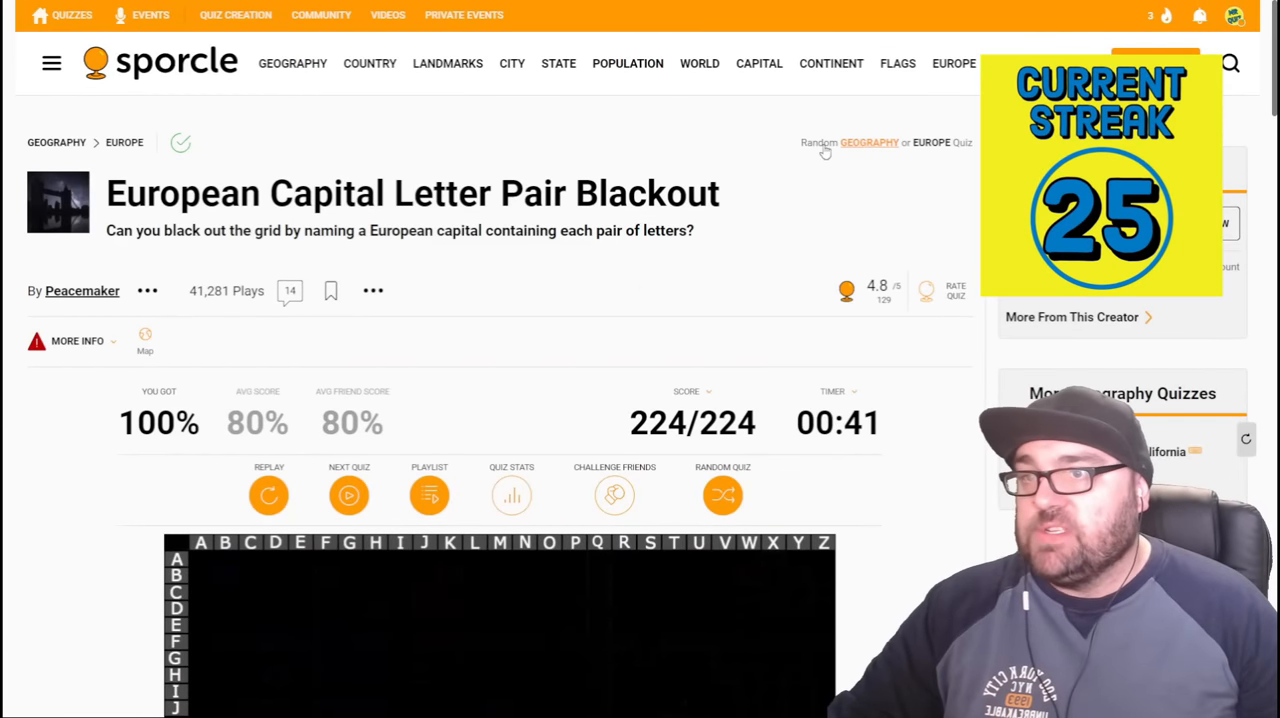
mouse_move(610, 156)
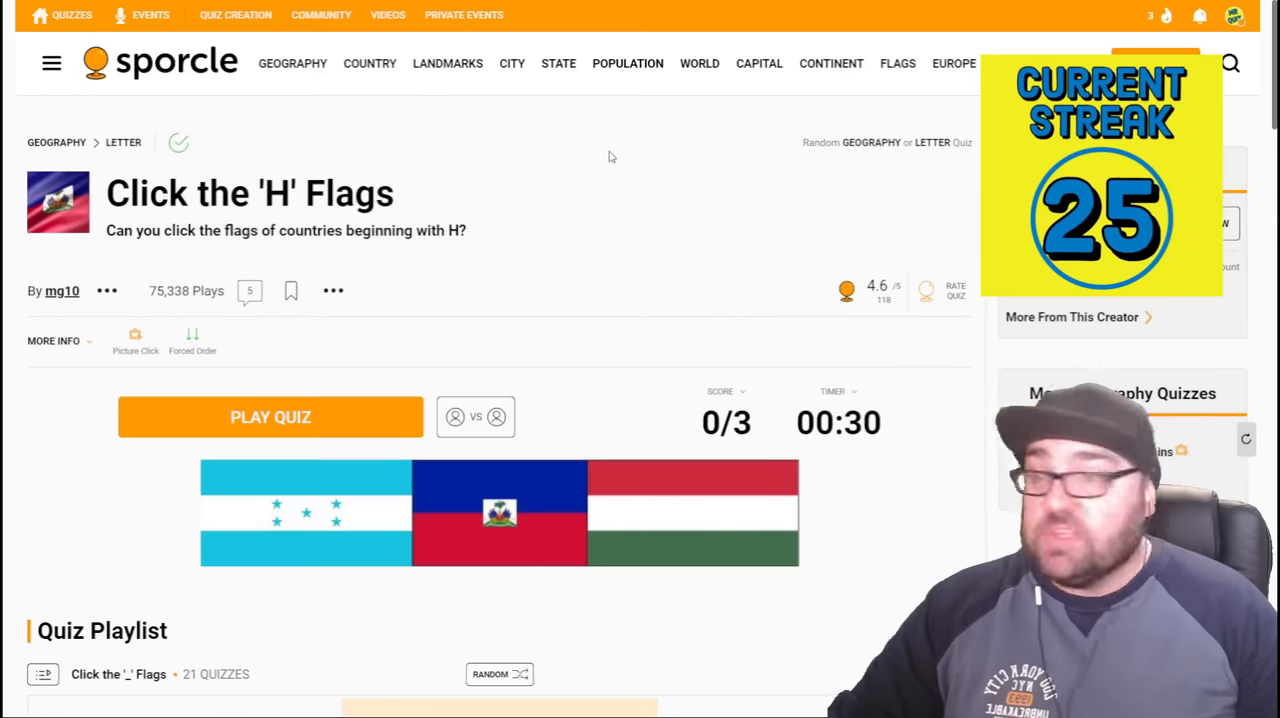
- Play Click the 'H' Flags, picking Honduras to finish 3/3, and scroll back up
scroll(down, 3)
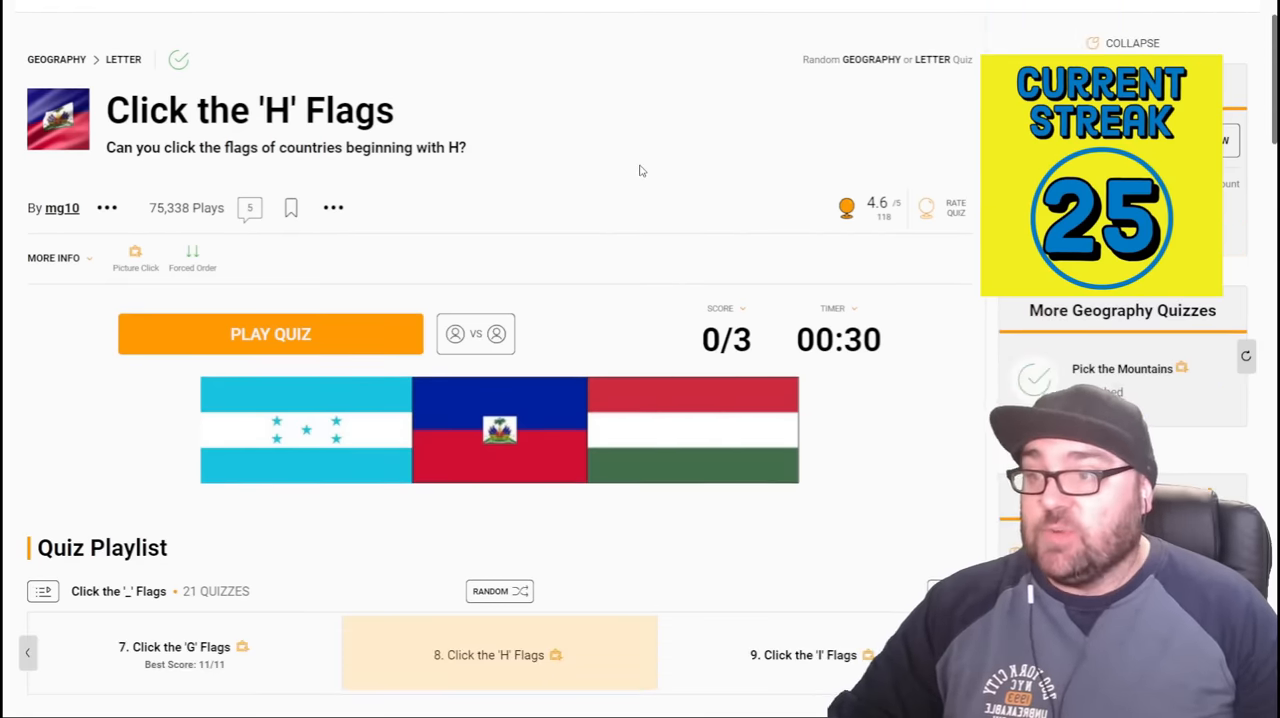
click(270, 332)
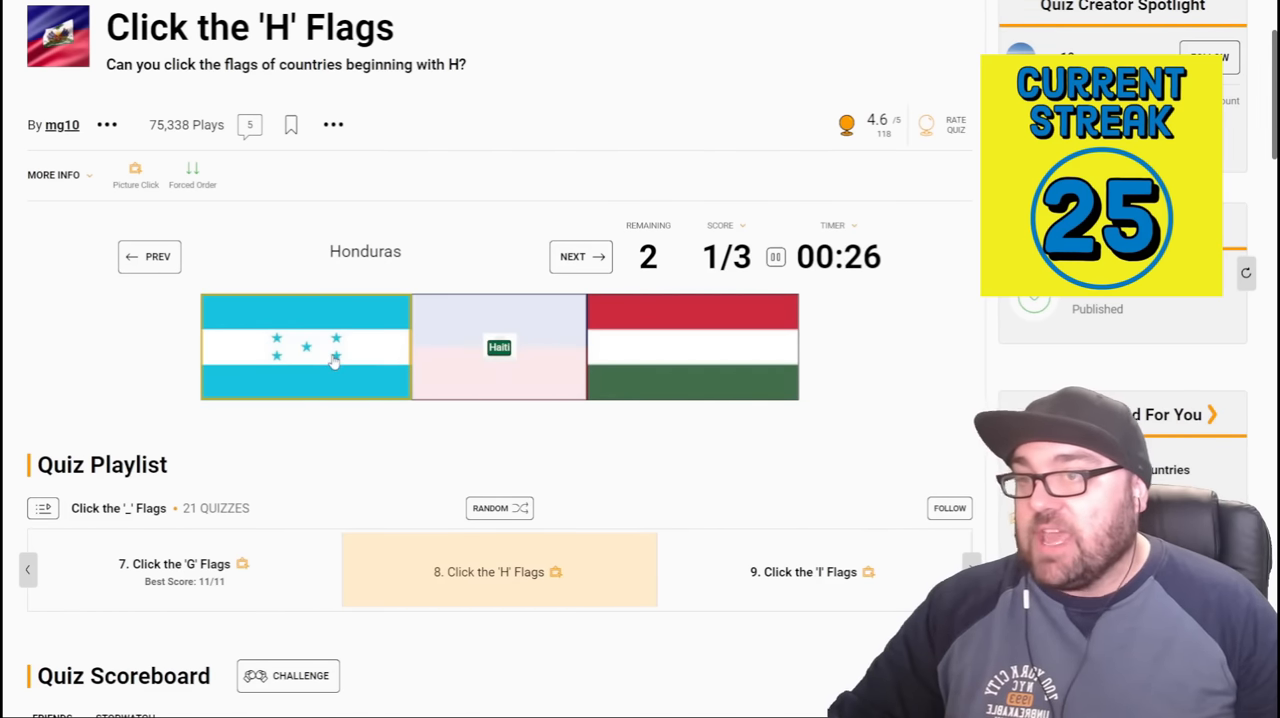
click(304, 348)
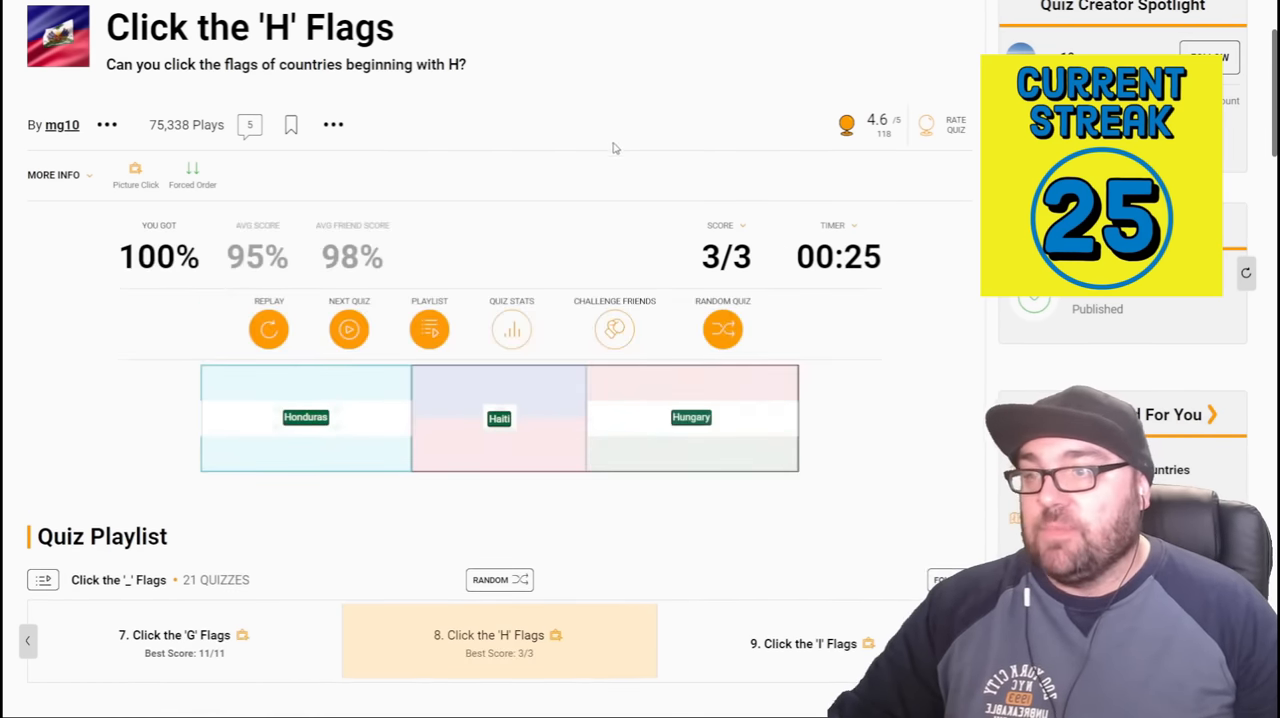
scroll(up, 3)
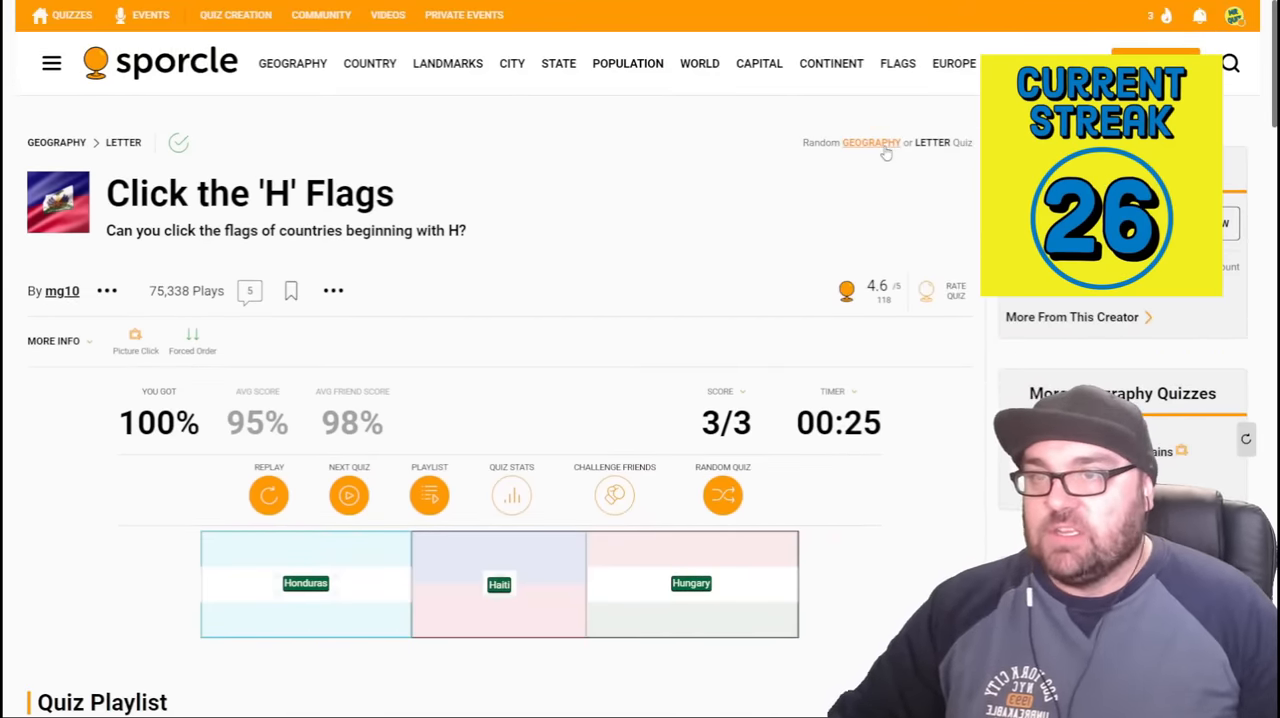
mouse_move(576, 198)
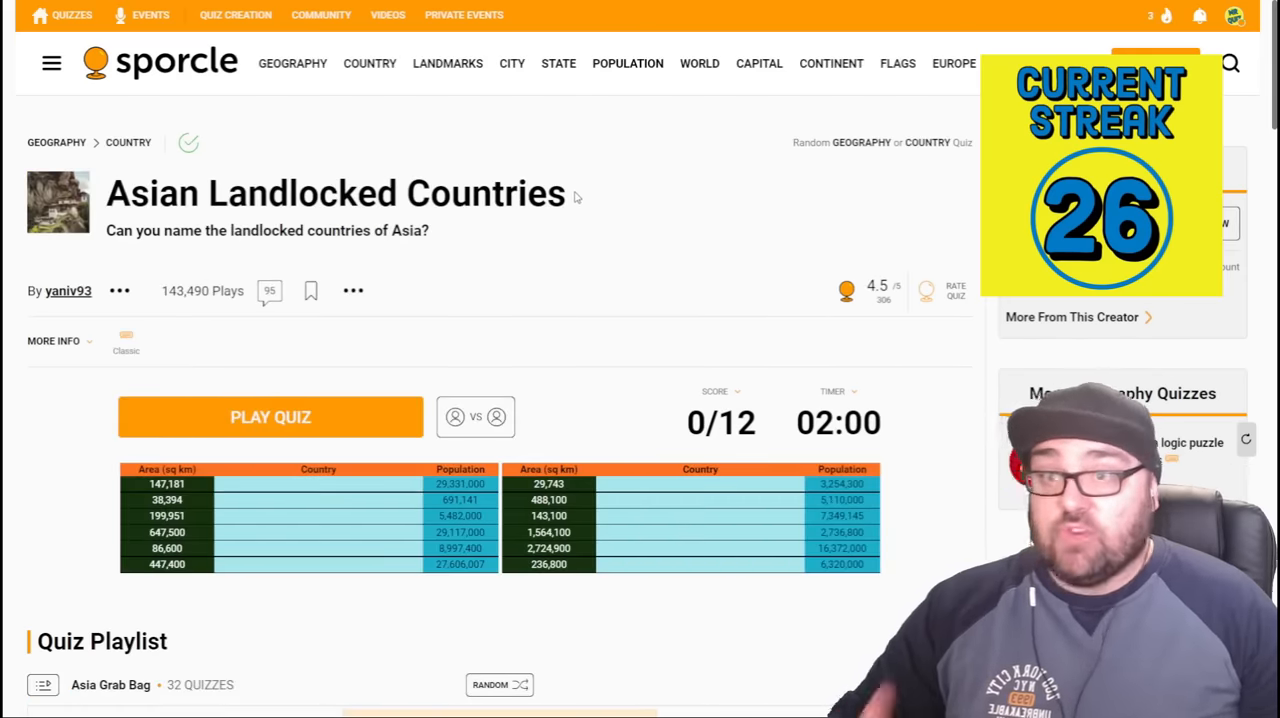
- Start the quiz and name Mongolia, Kazakhstan, Kyrgyzstan, Uzbekistan, Turkmenistan and Tajikistan
scroll(down, 3)
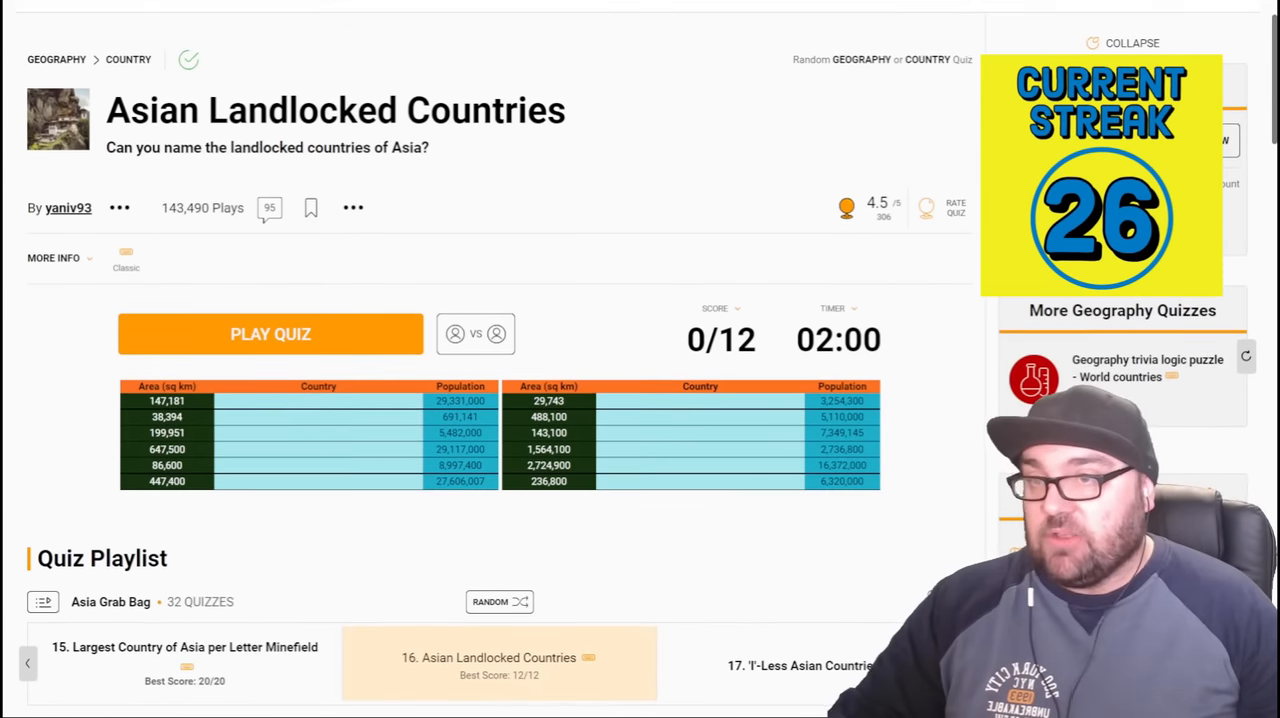
click(270, 332)
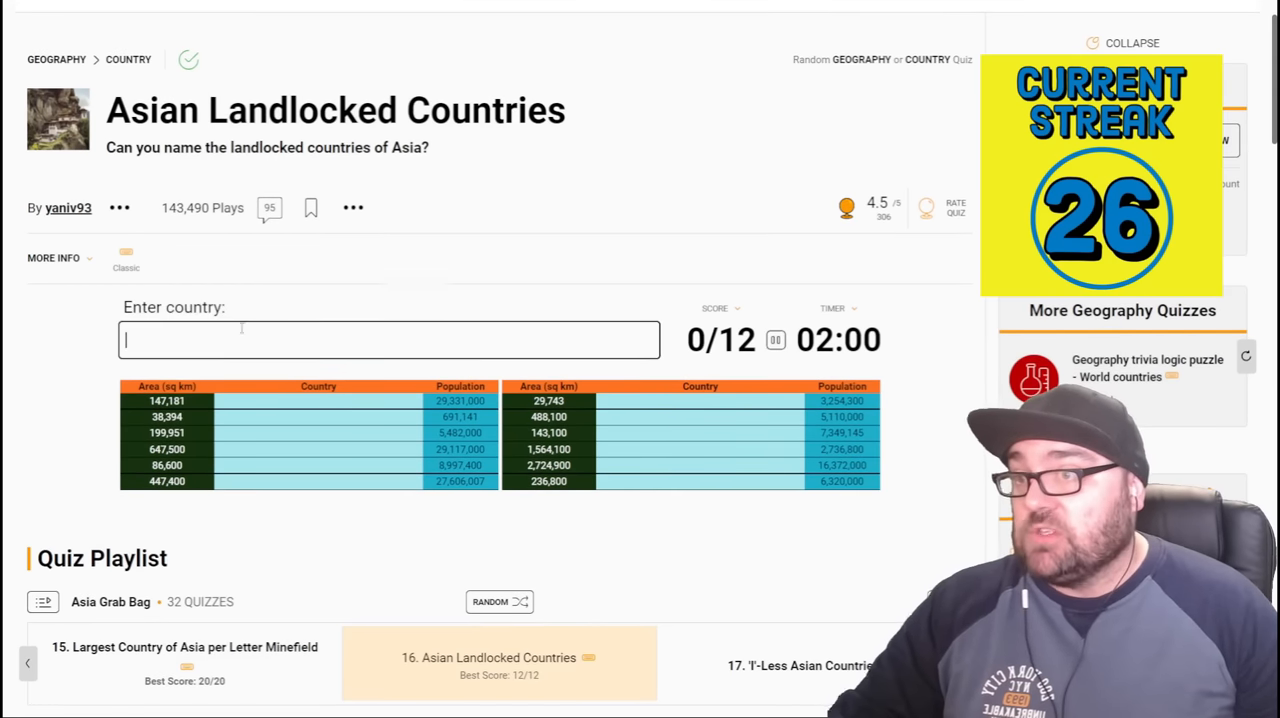
text(mongo)
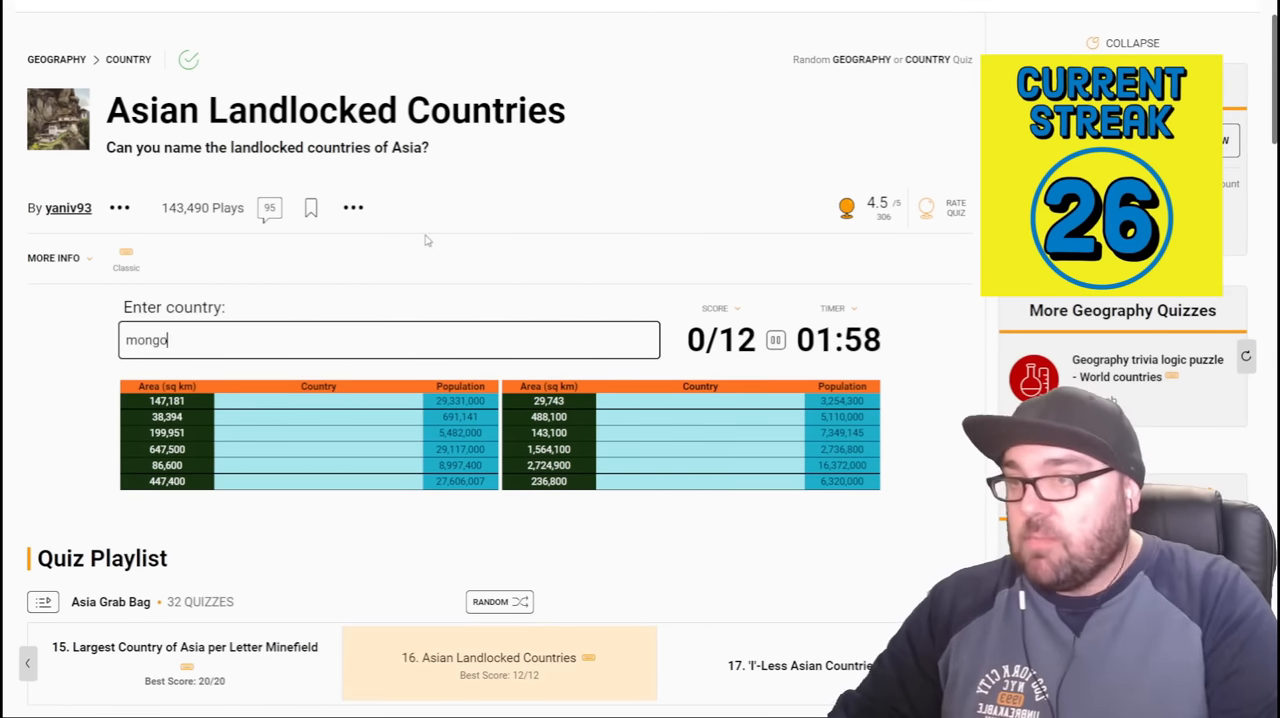
text(kazakhsta)
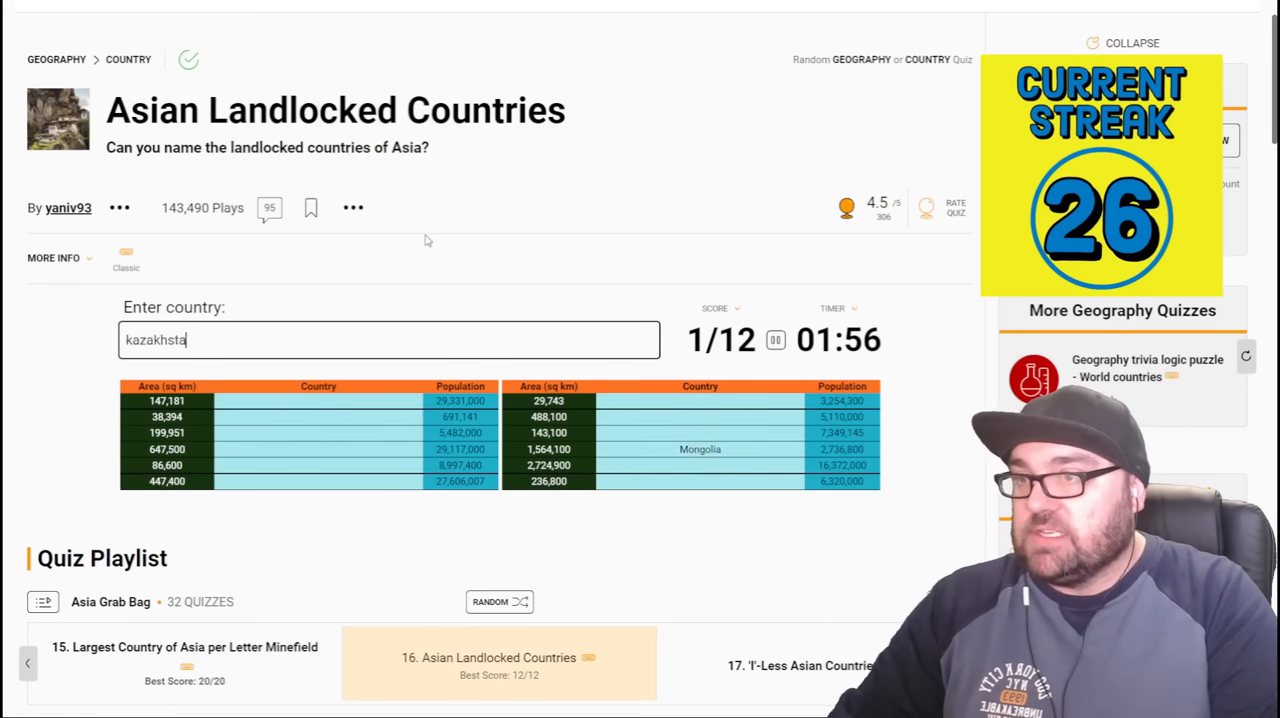
text(kyrgzystan)
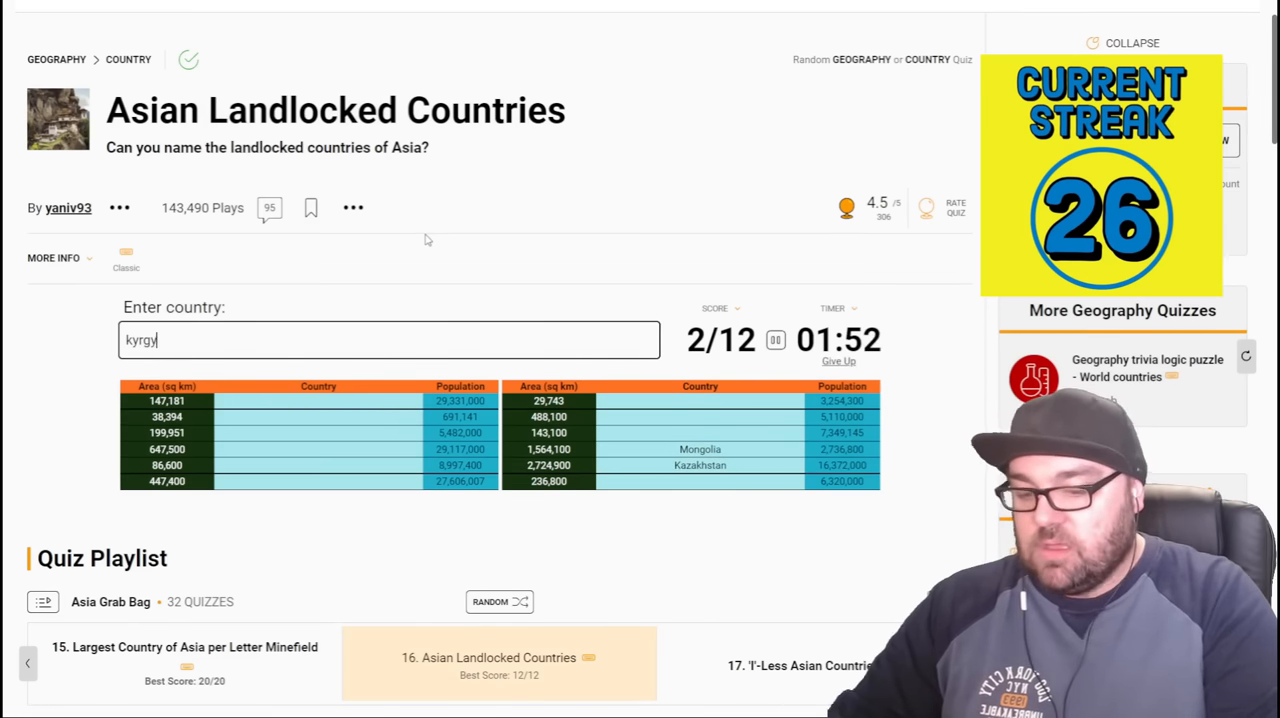
text(uzbe)
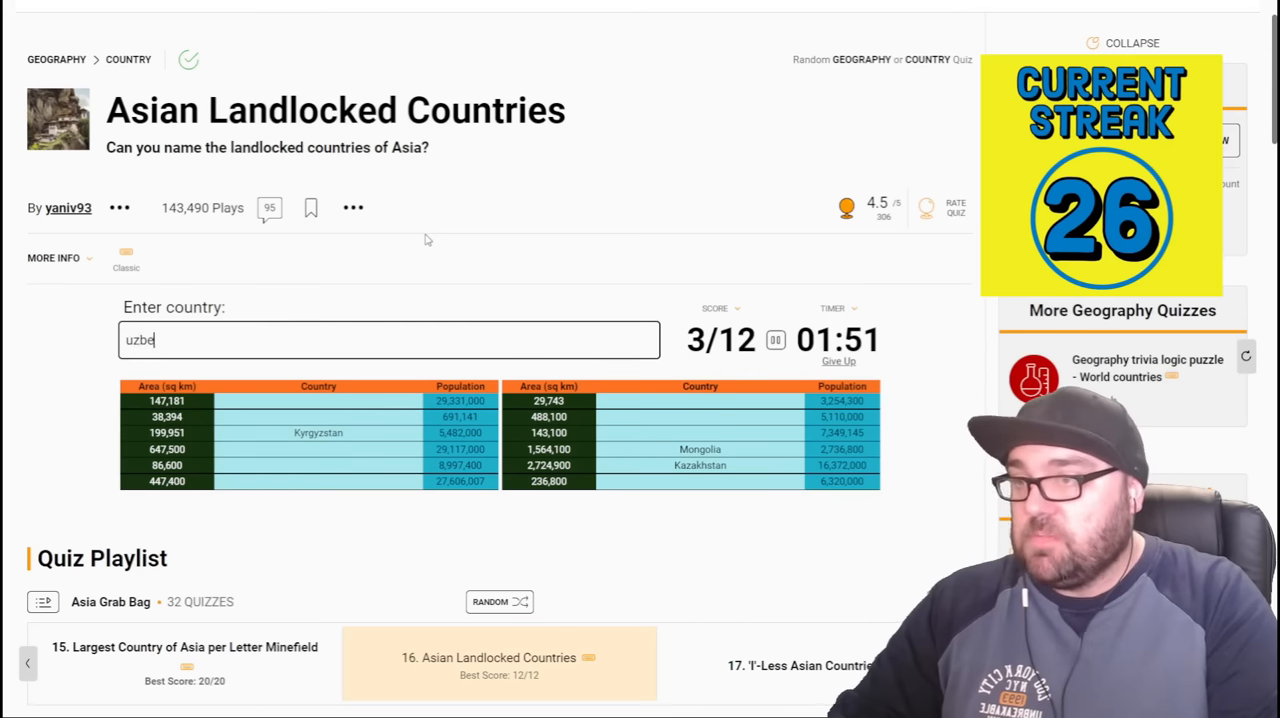
text(turkm)
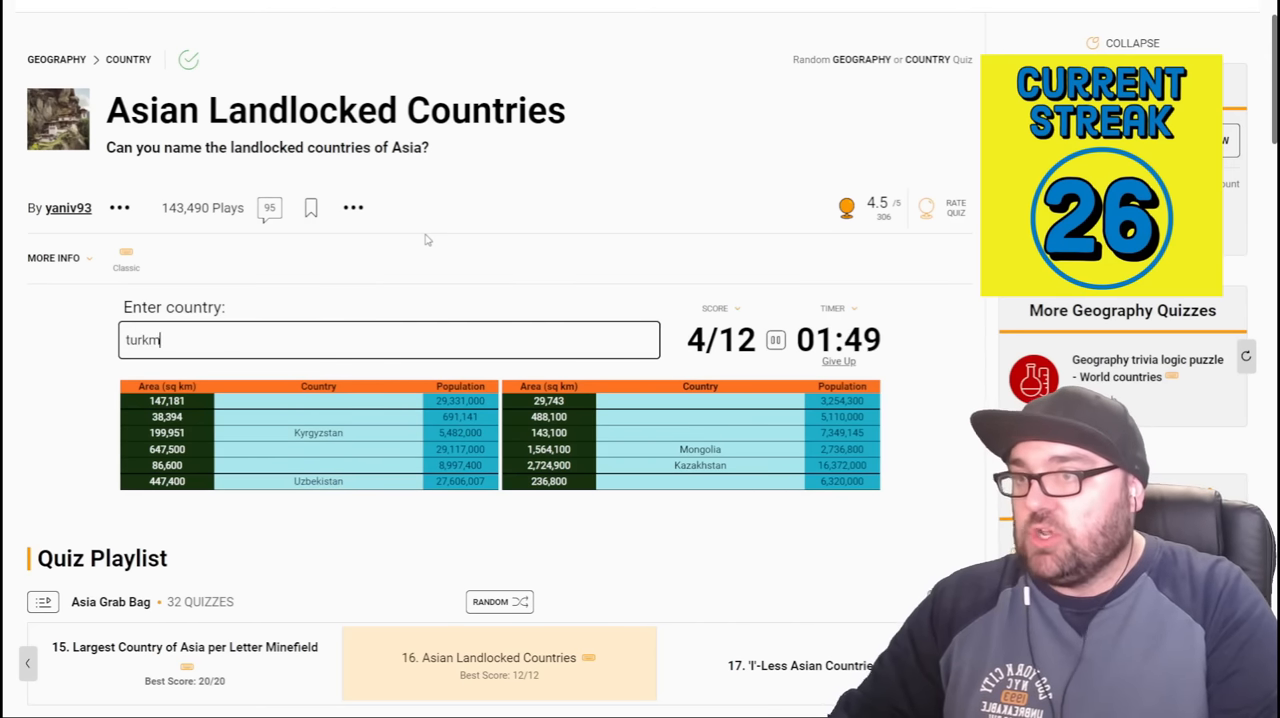
text(taji)
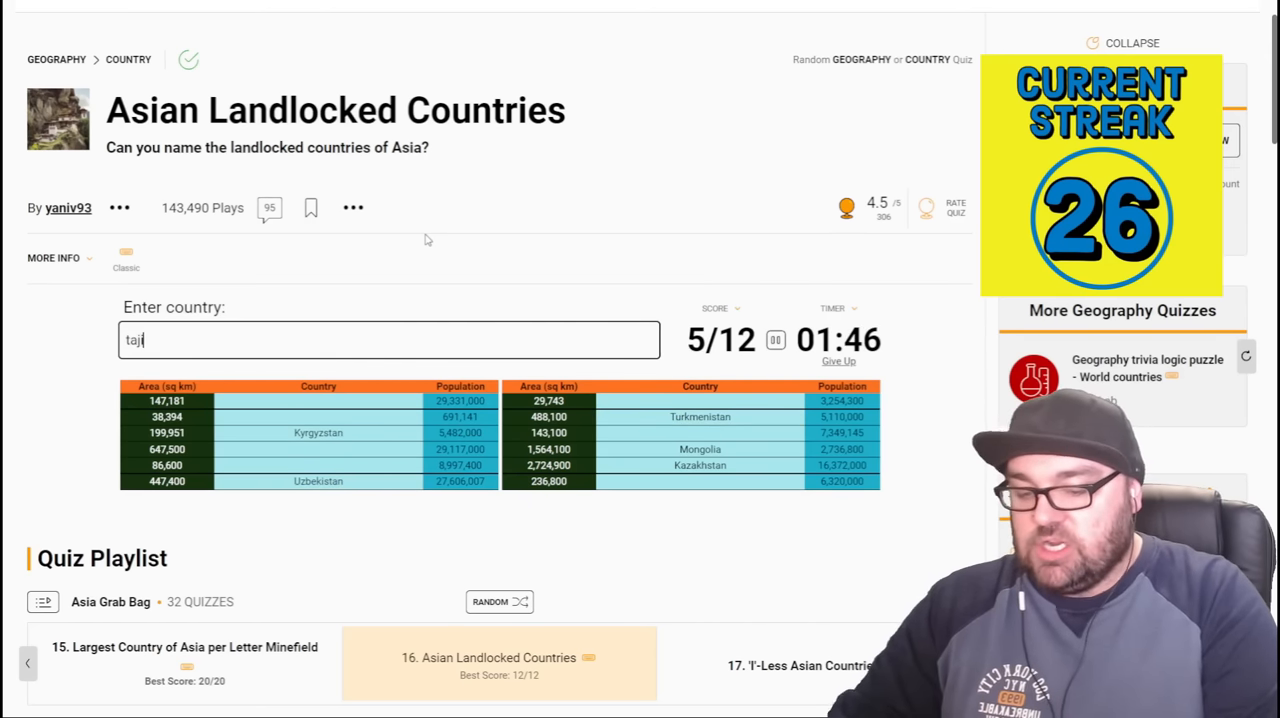
- Name Afghanistan, Armenia, Laos and Nepal to reach a perfect 12/12
text(afghanis)
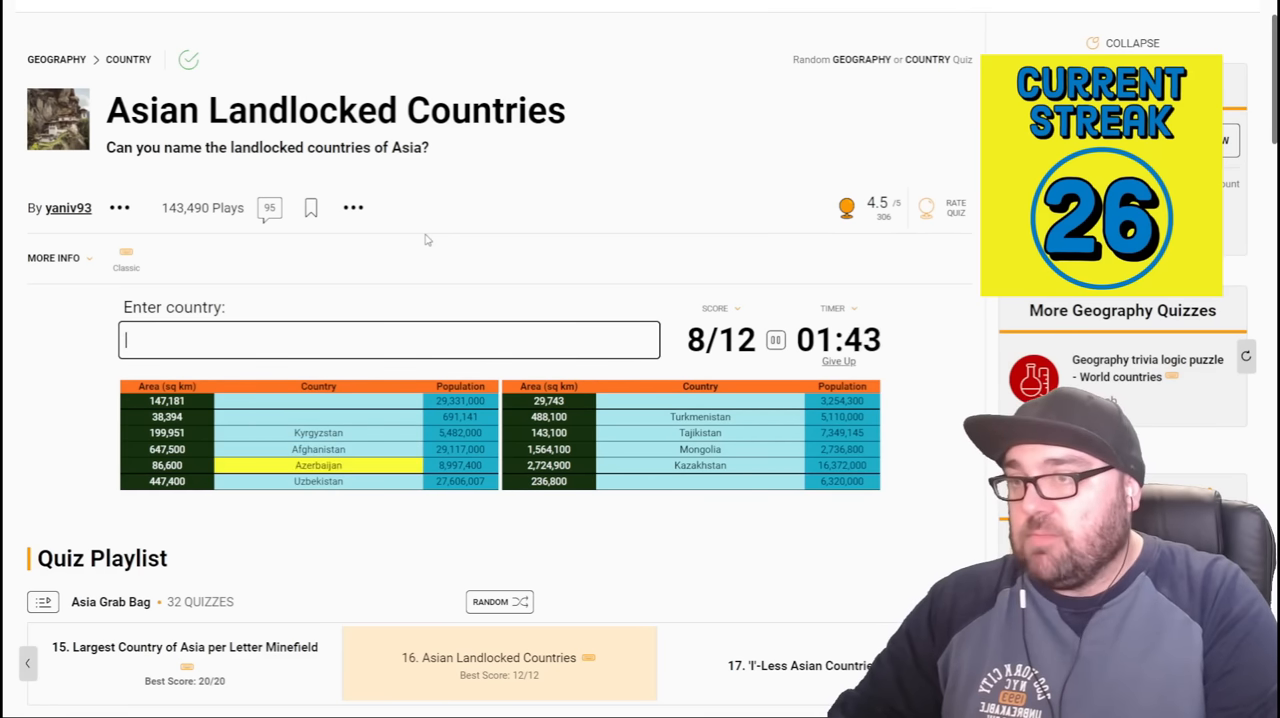
text(armnen)
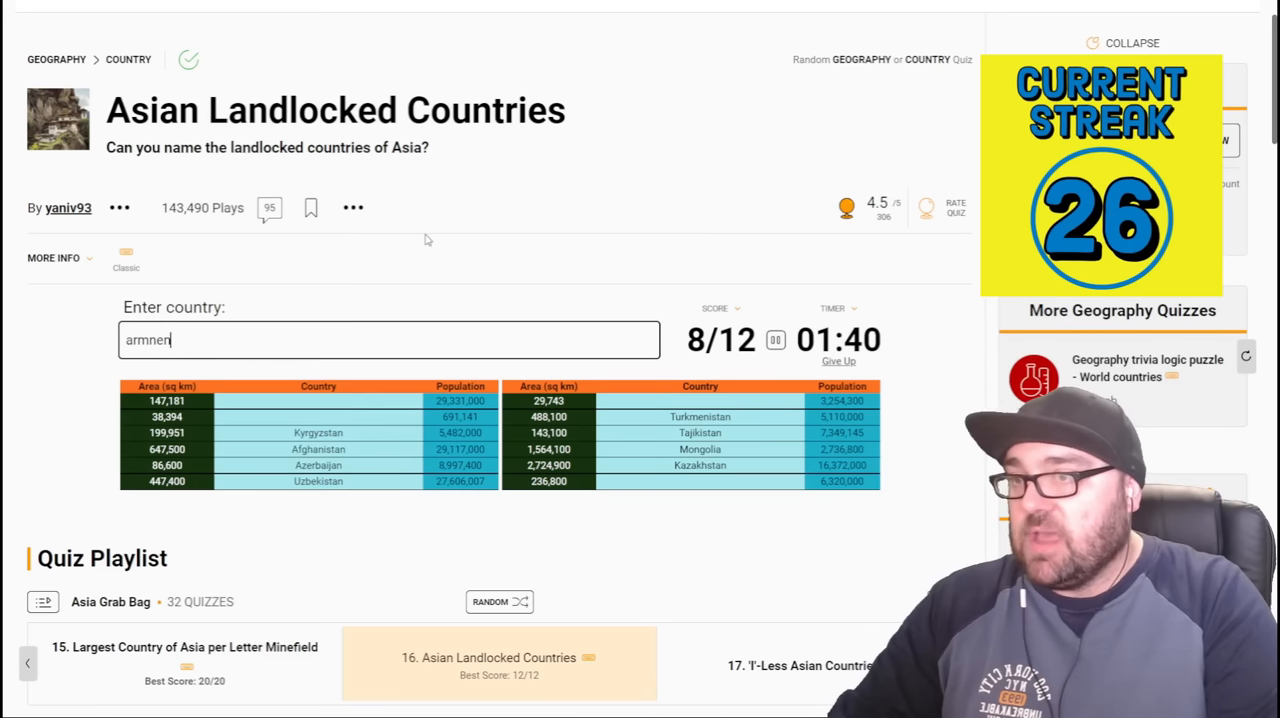
text(armenia)
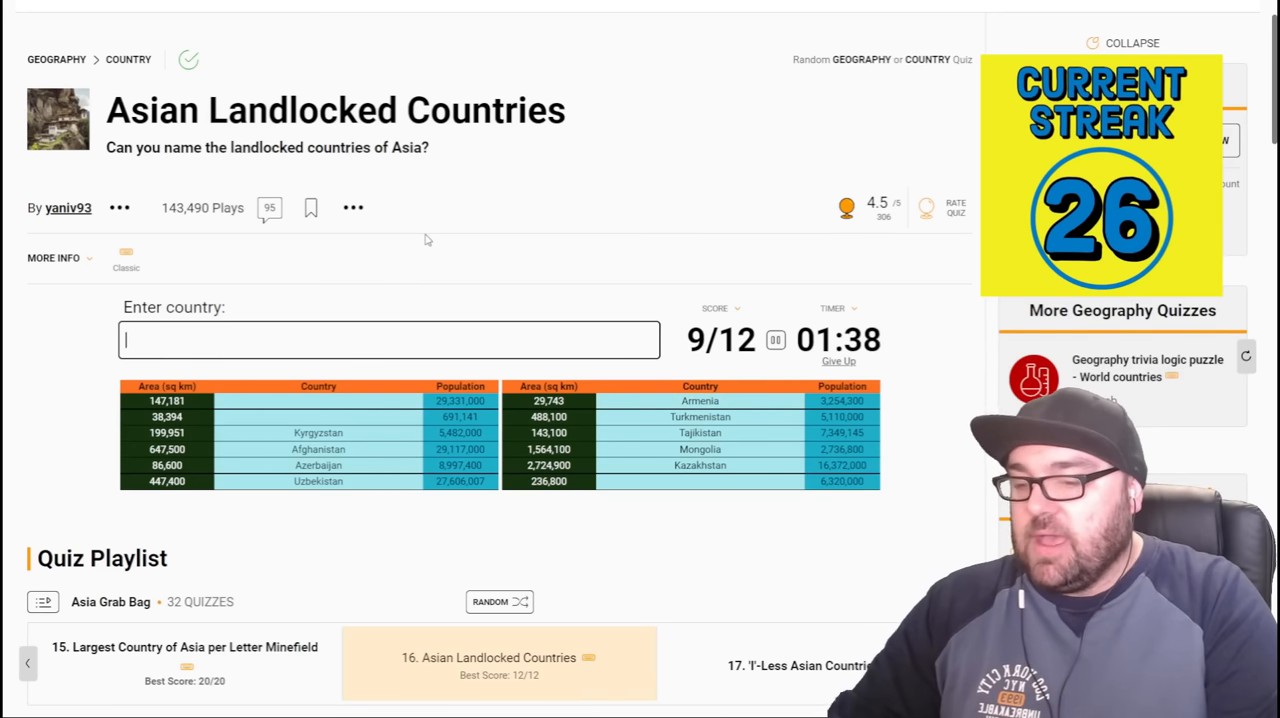
text(Laos)
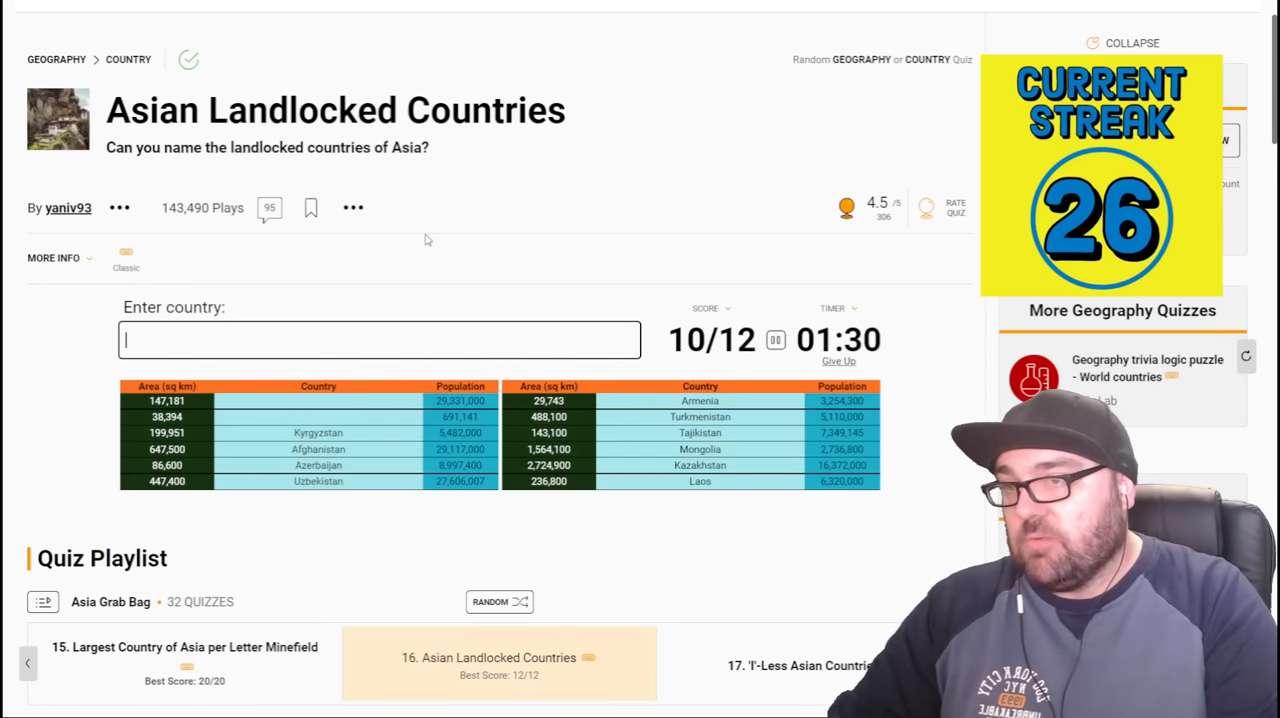
text(nep)
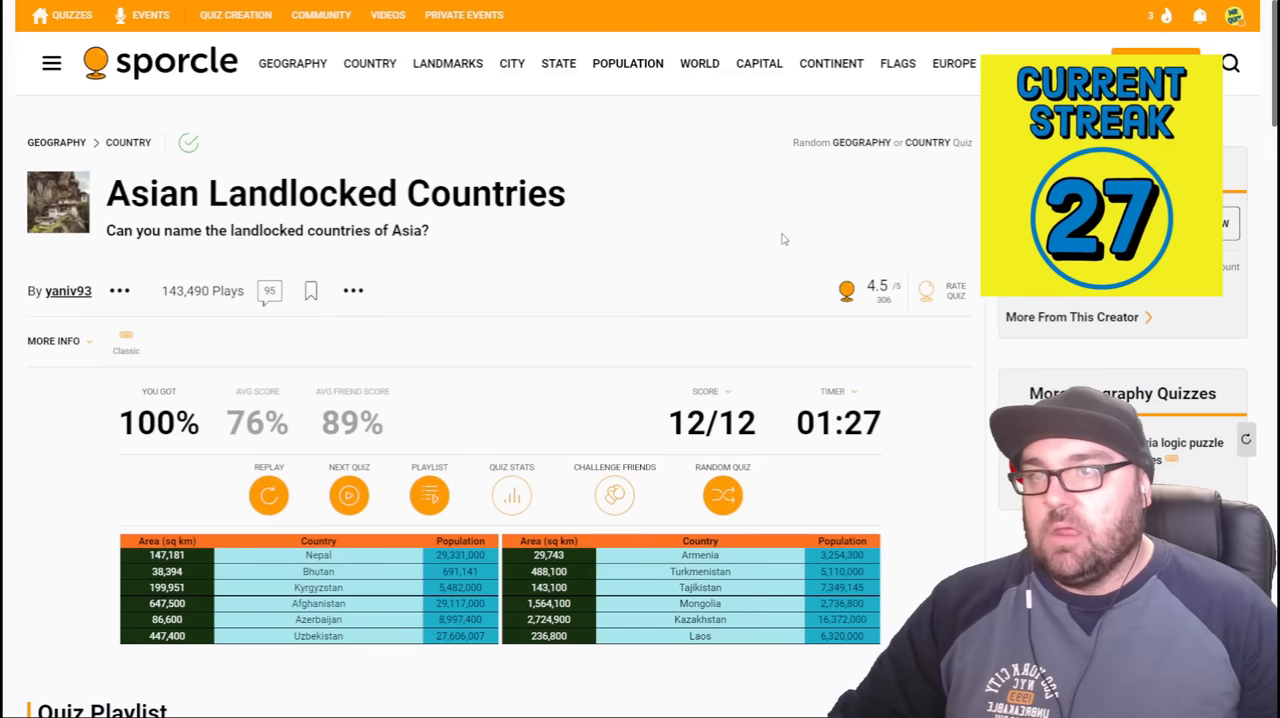
mouse_move(656, 256)
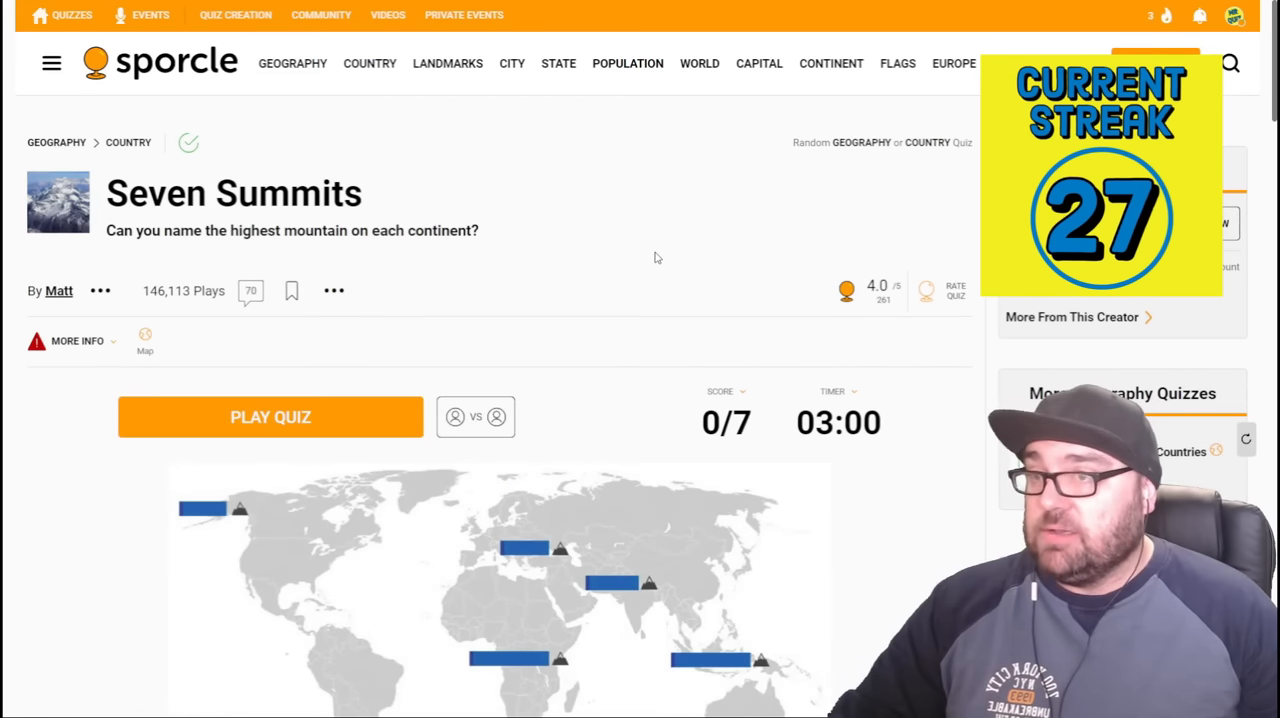
- Start Seven Summits and name Aconcagua, Kilimanjaro, Everest and Vinson Massif
scroll(down, 3)
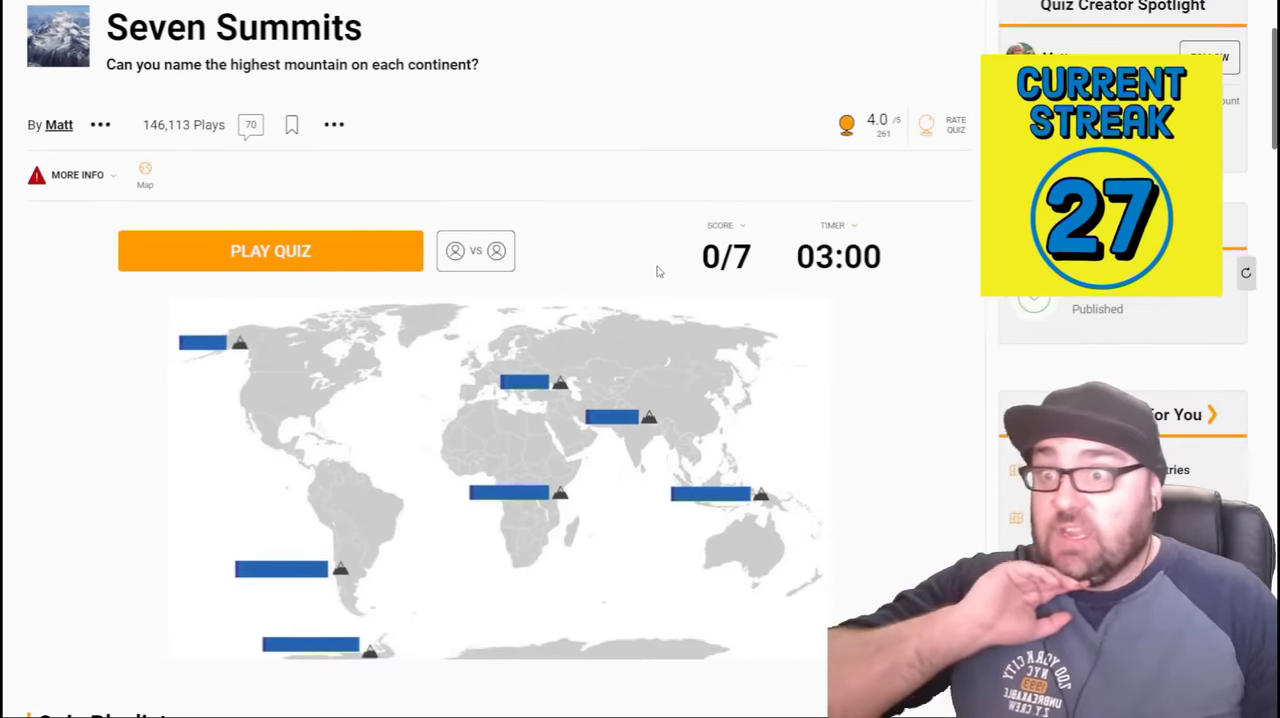
click(270, 252)
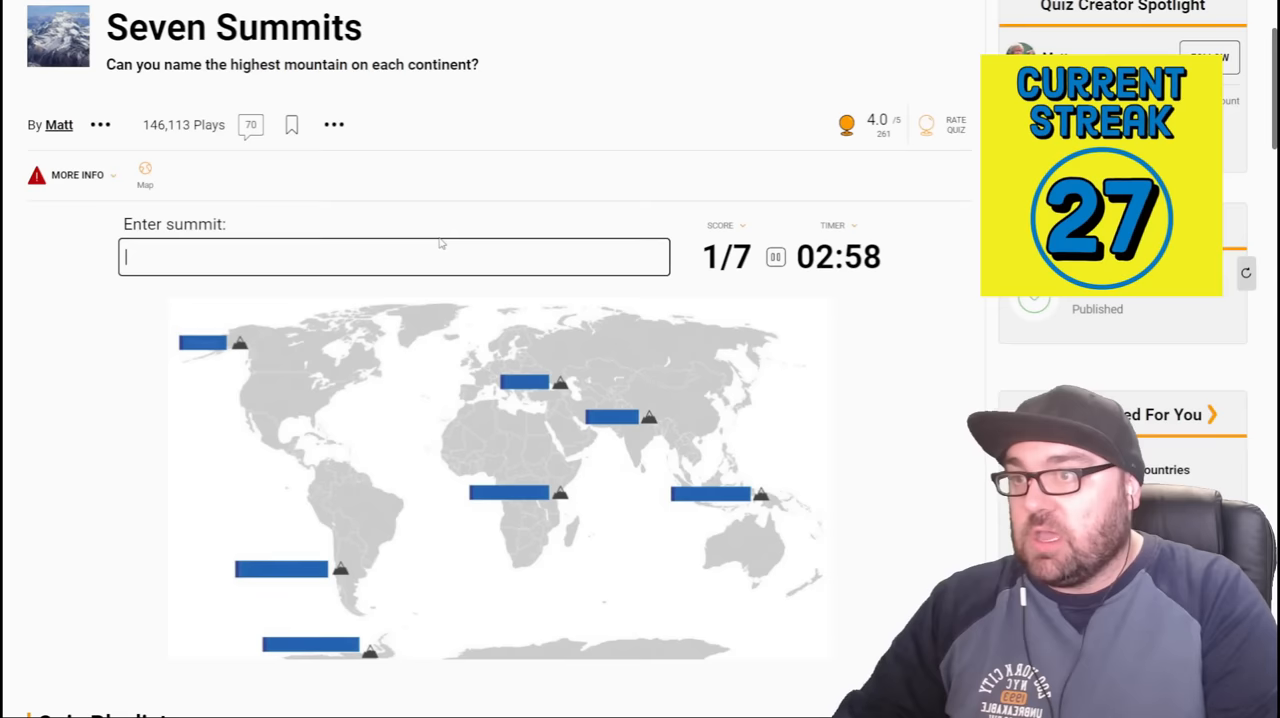
text(acouncagua)
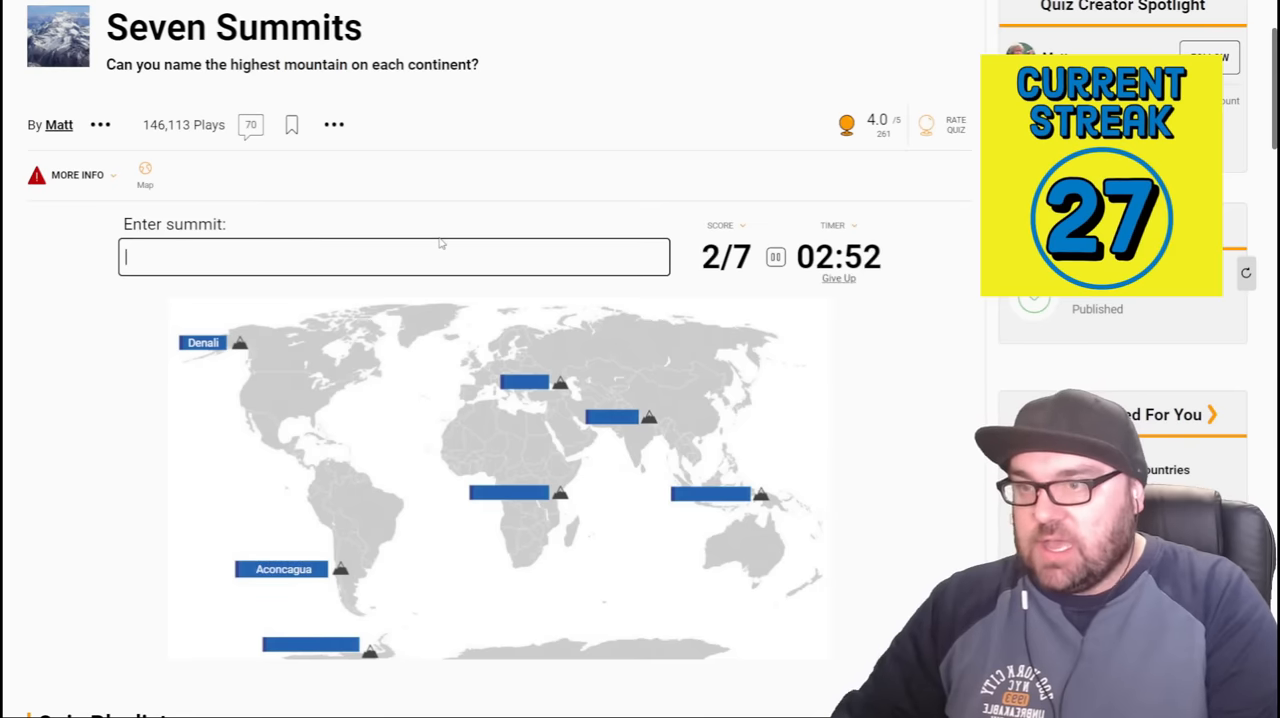
text(kilmanjkar)
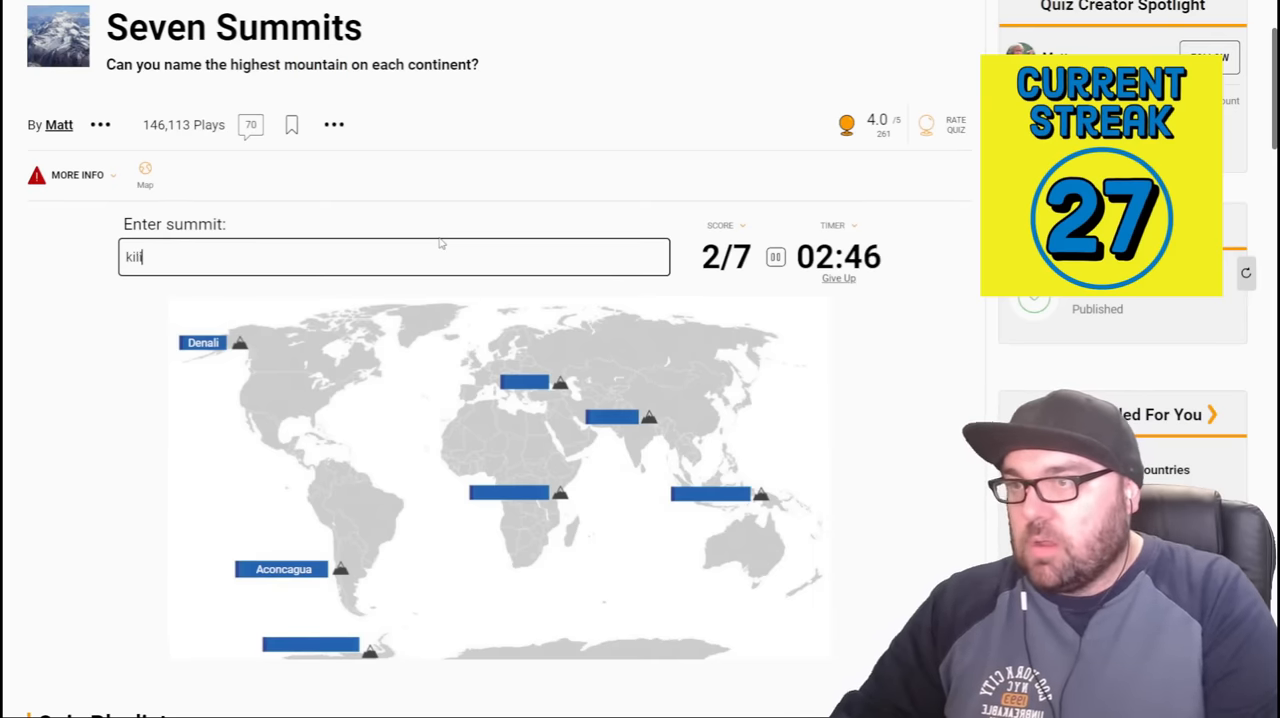
text(kilimanjaro)
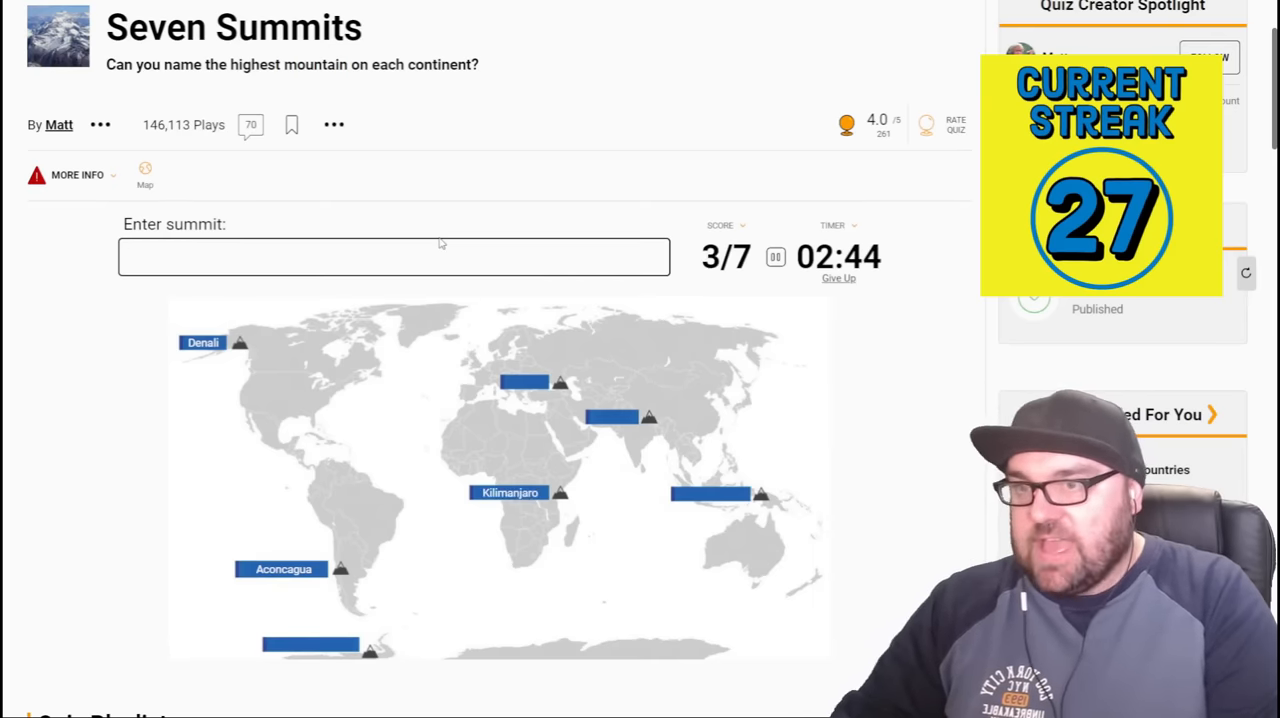
text(Everest)
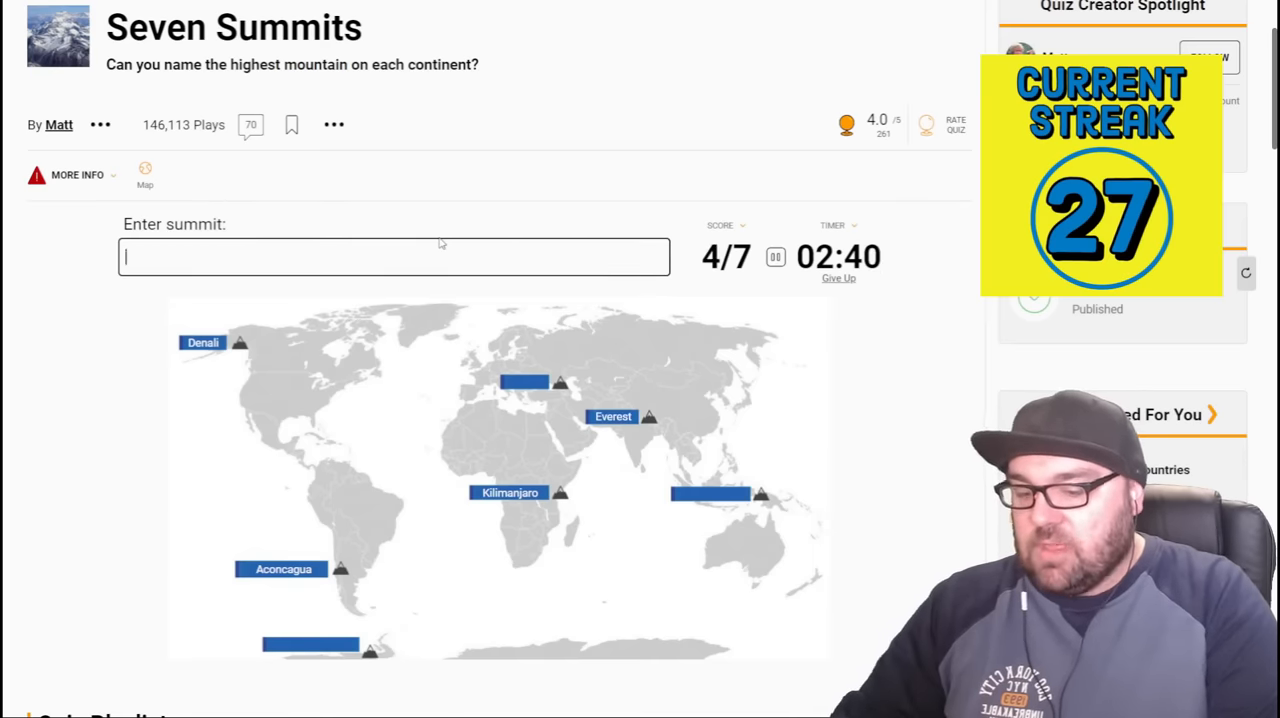
text(Vinson Massif)
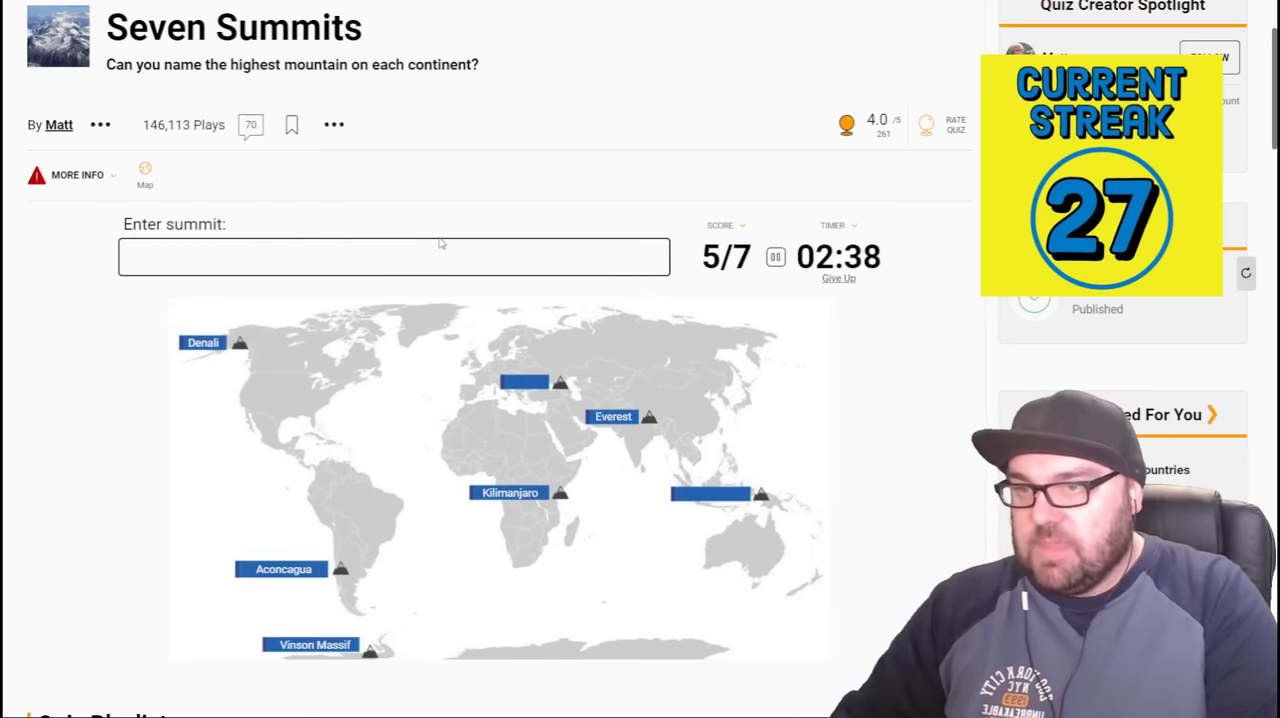
- Name Puncak Jaya and Elbrus, retrying the spelling, for 7/7 and scroll to the results
text(p)
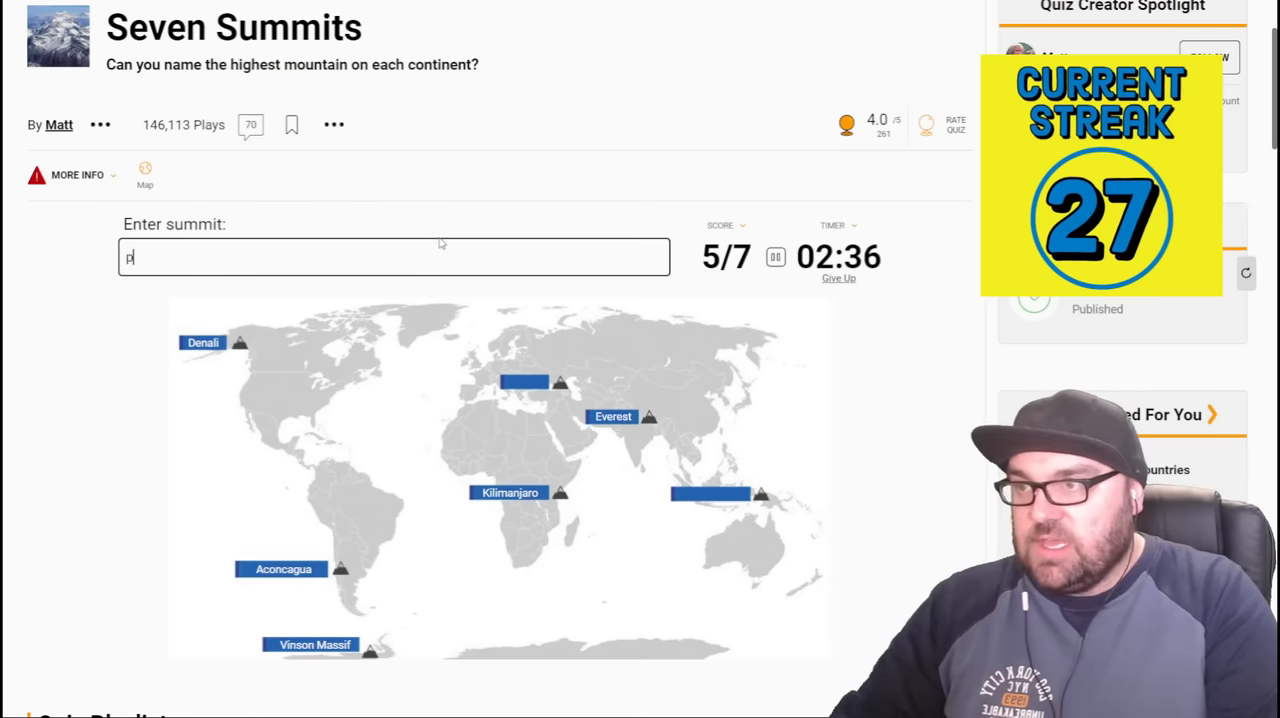
text(un)
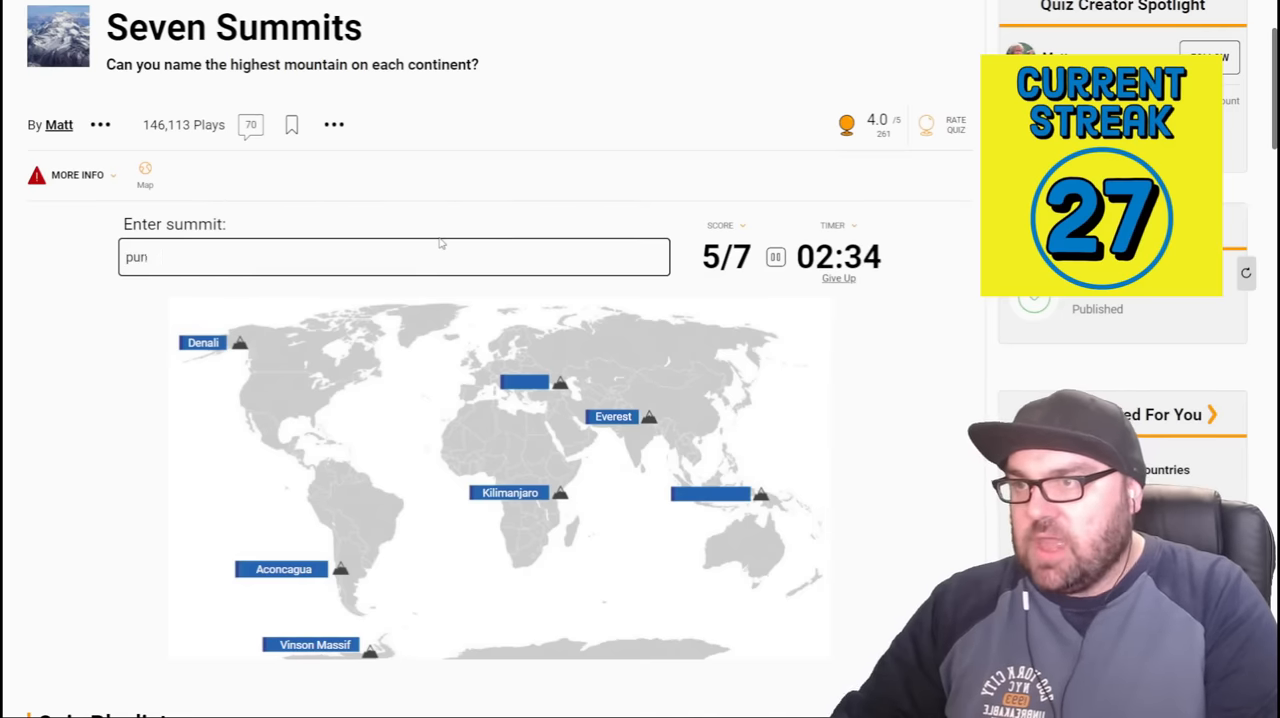
text(ack)
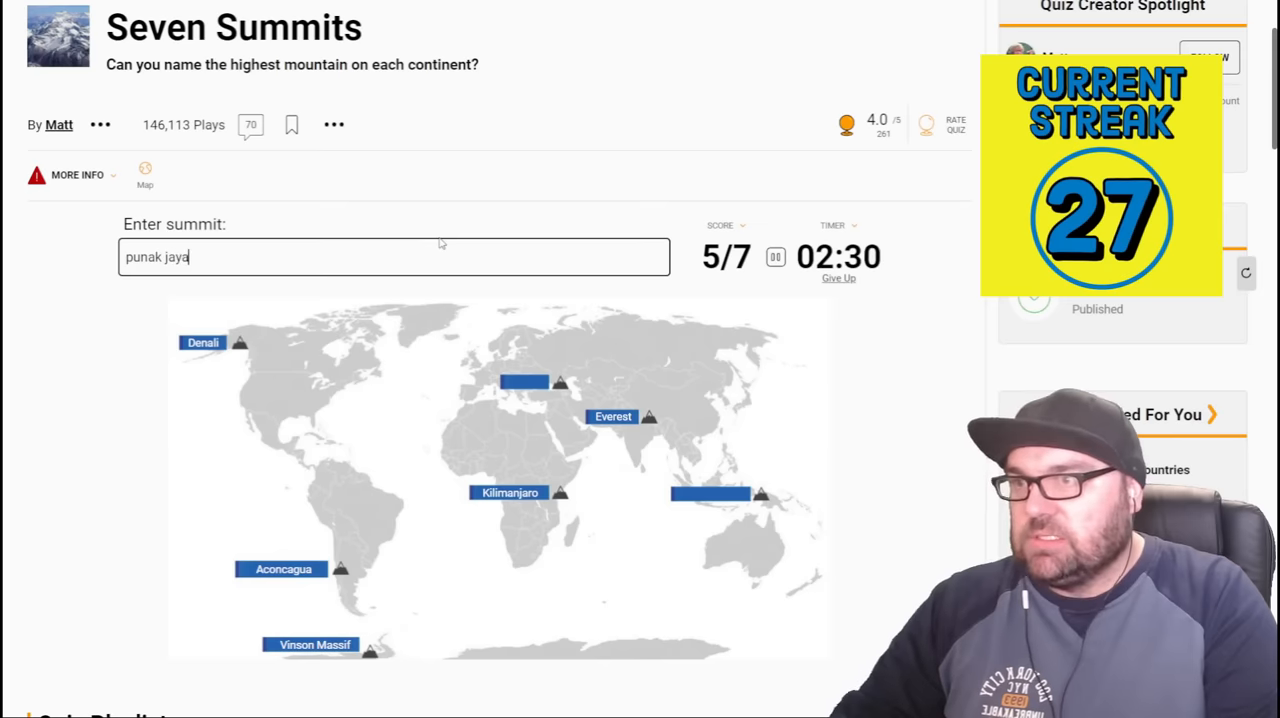
text(puncak j)
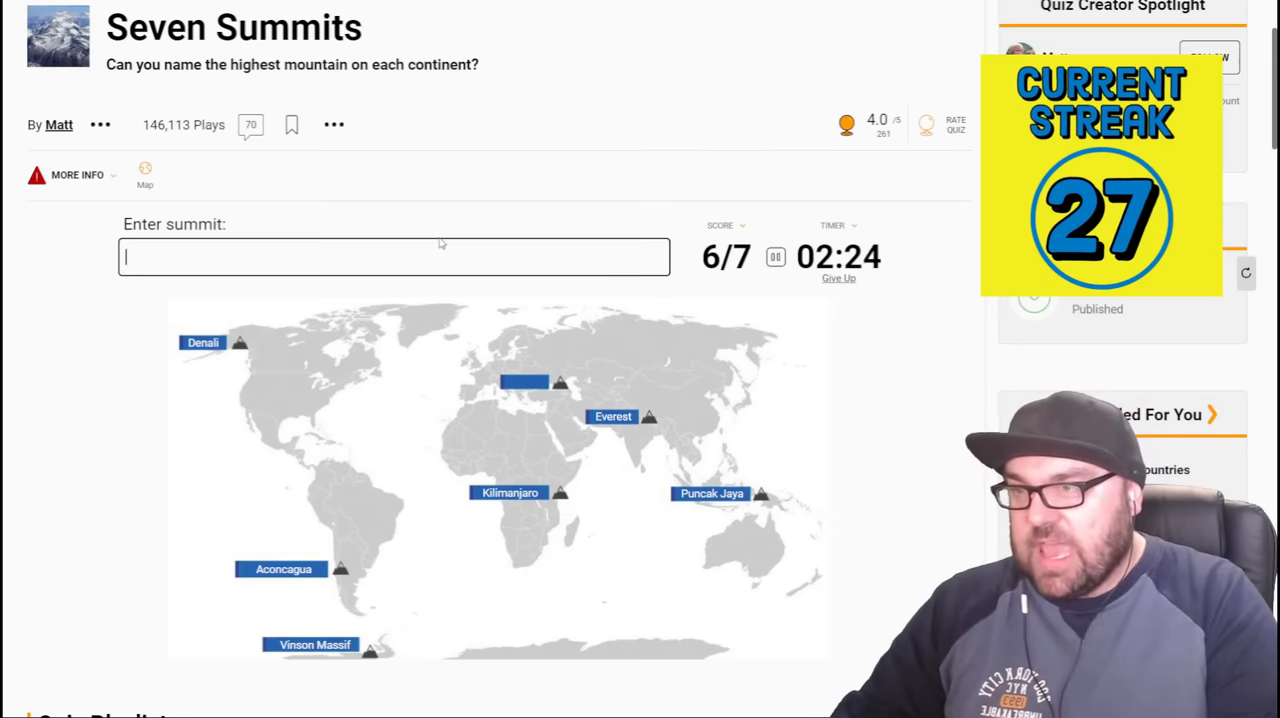
text(el)
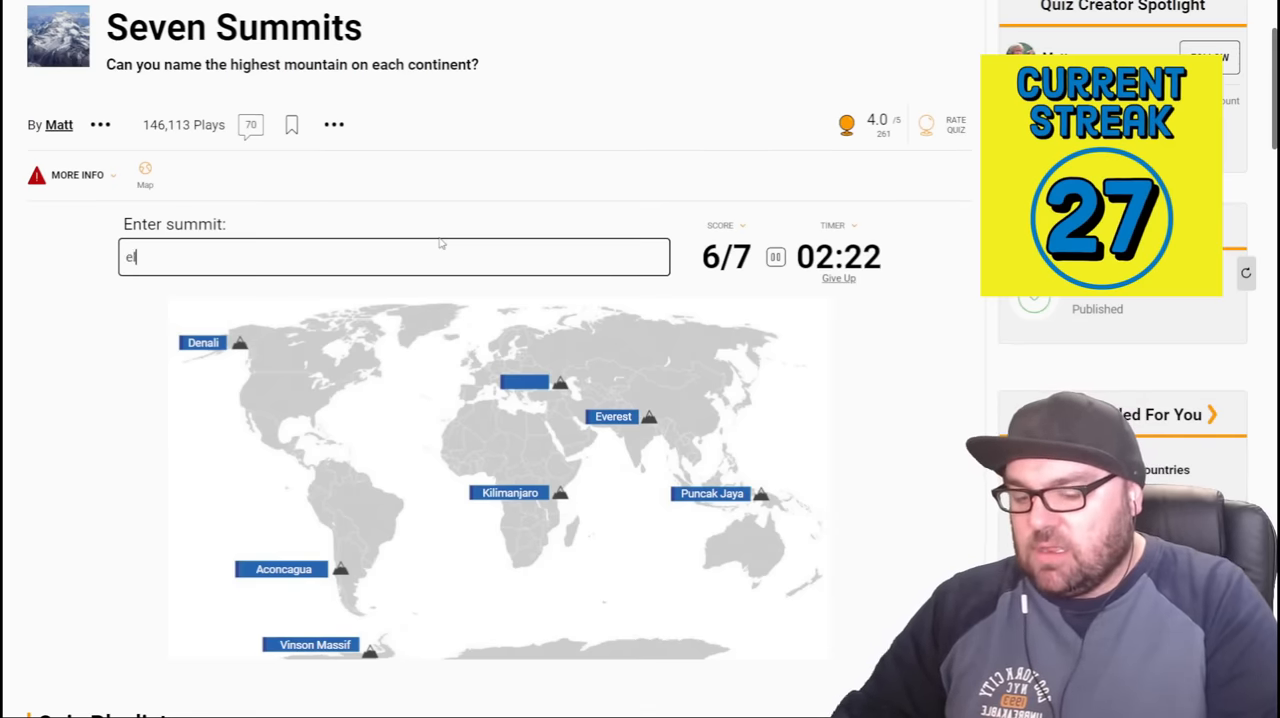
text(lber)
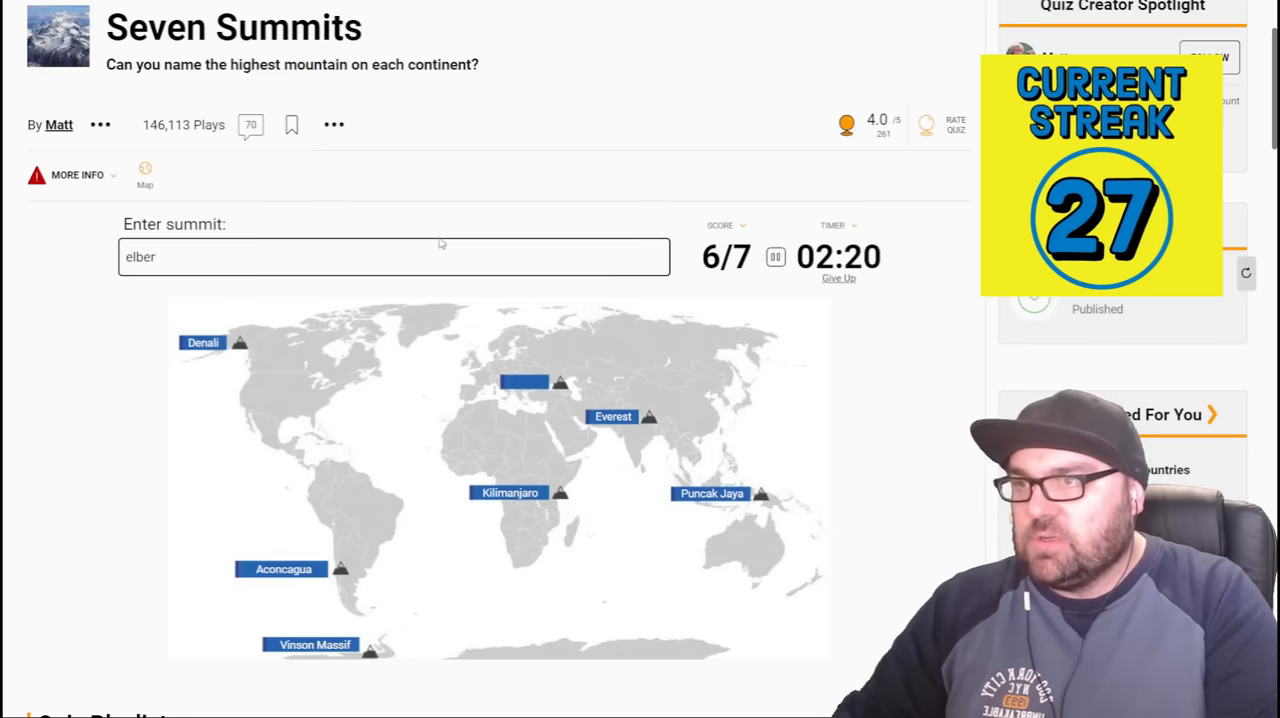
key(Backspace)
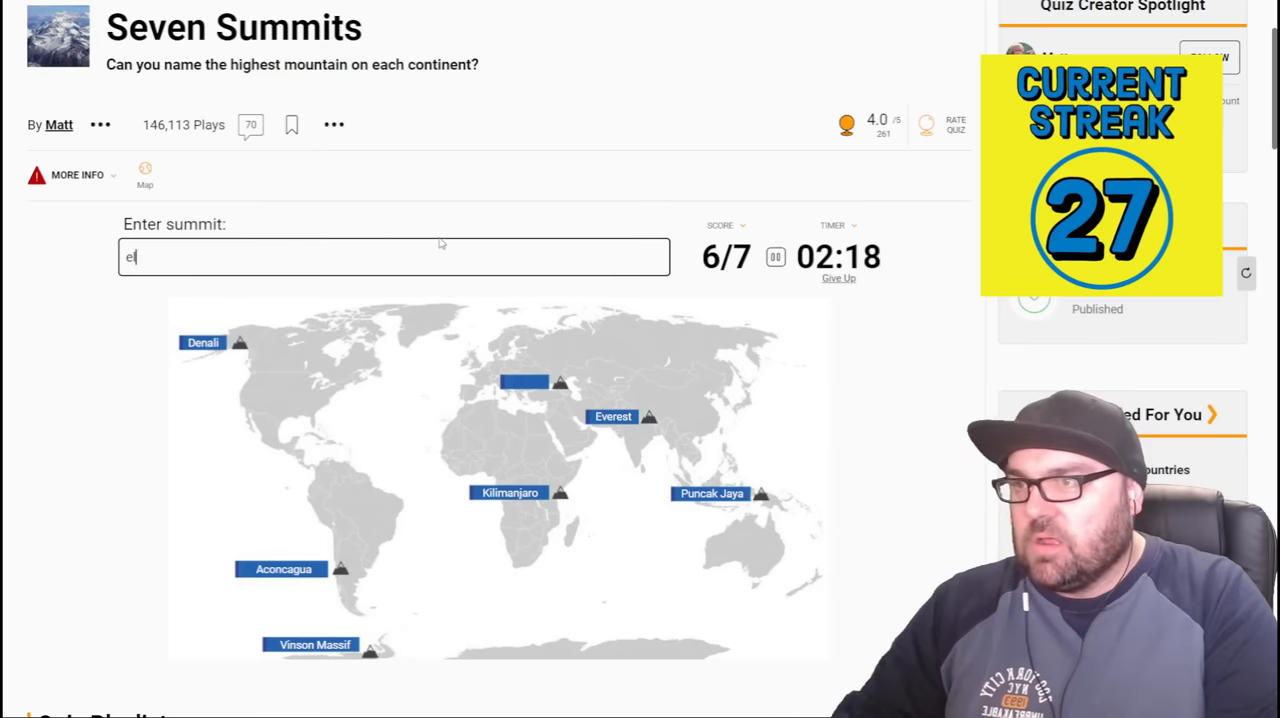
text(lbre)
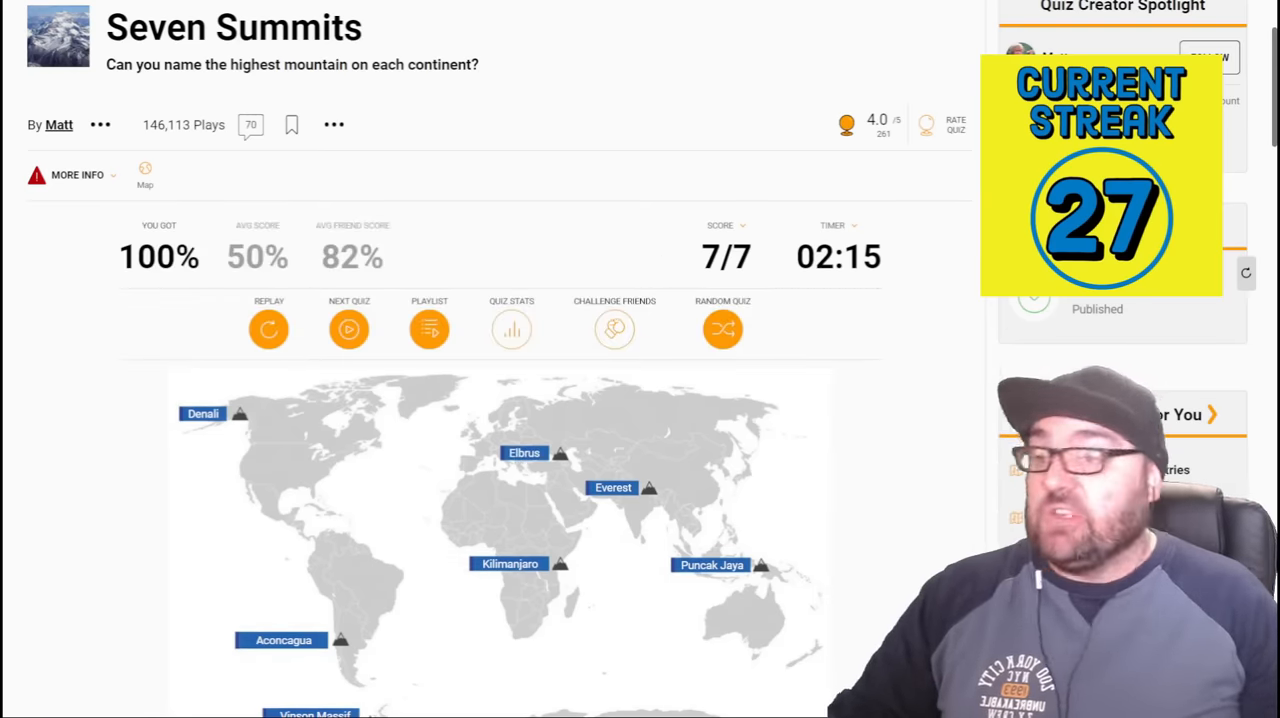
scroll(up, 3)
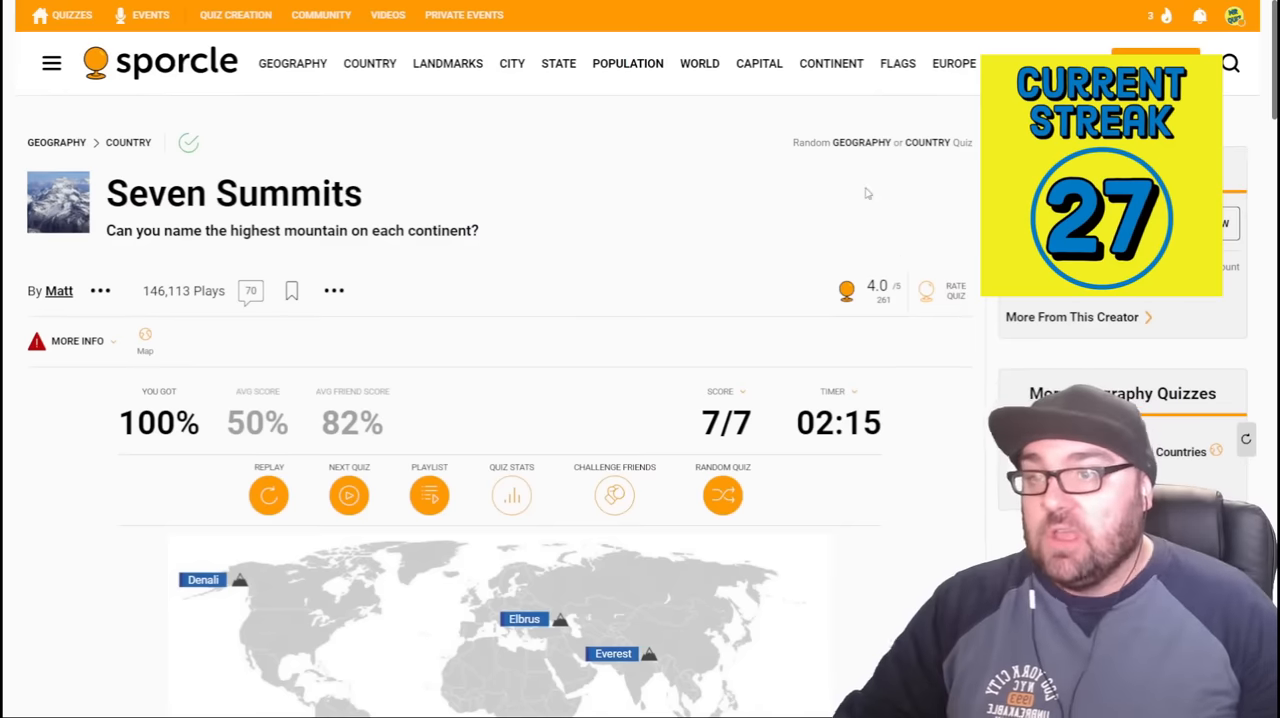
mouse_move(572, 258)
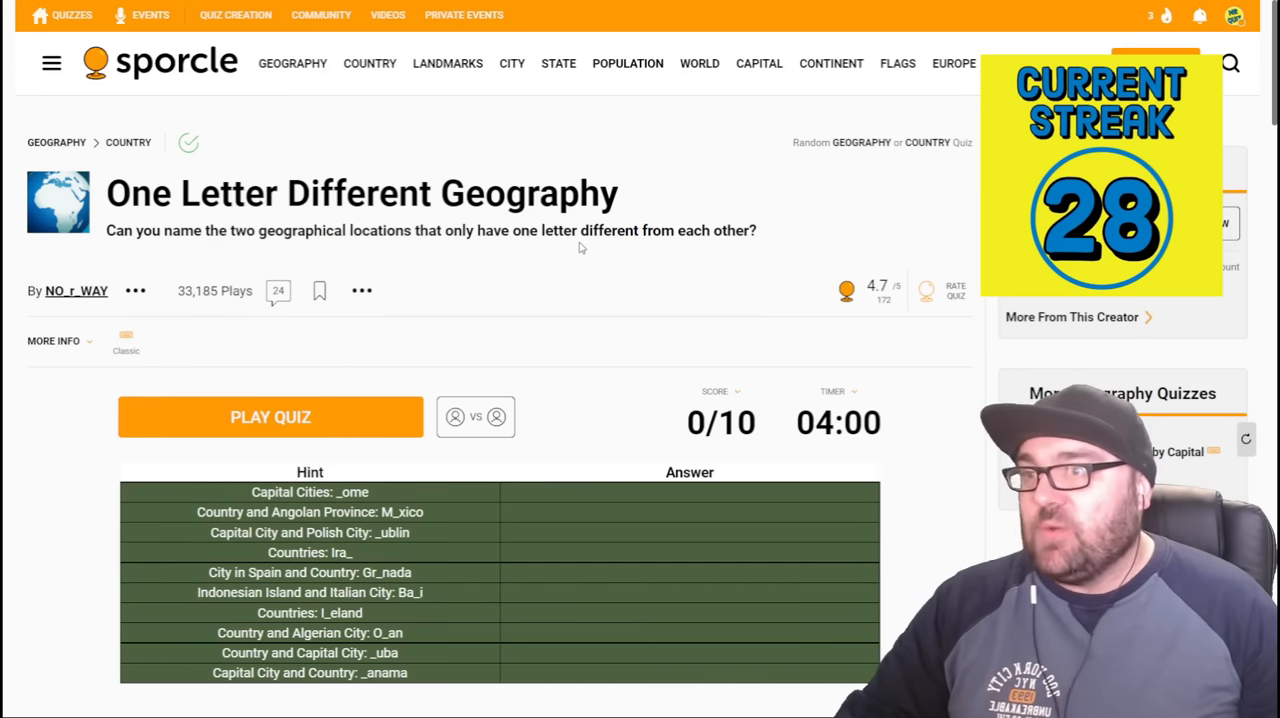
mouse_move(586, 320)
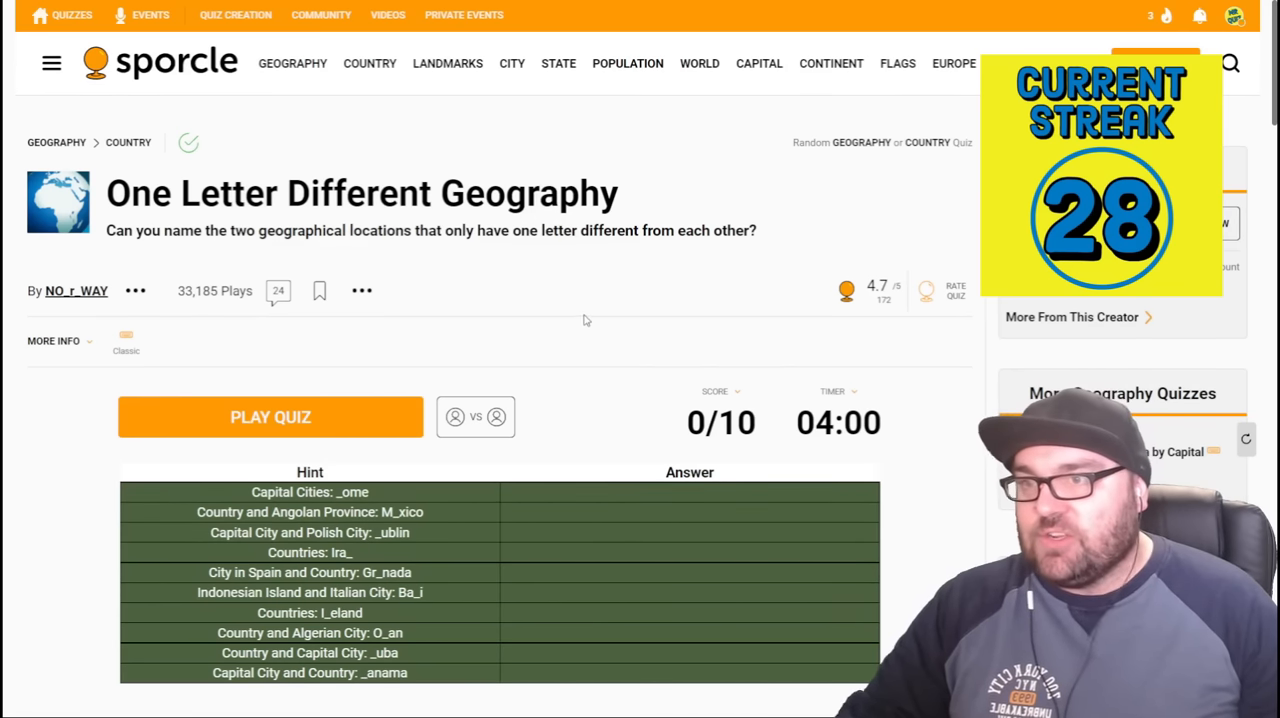
- Scroll down to view the One Letter Different Geography hint table
scroll(down, 3)
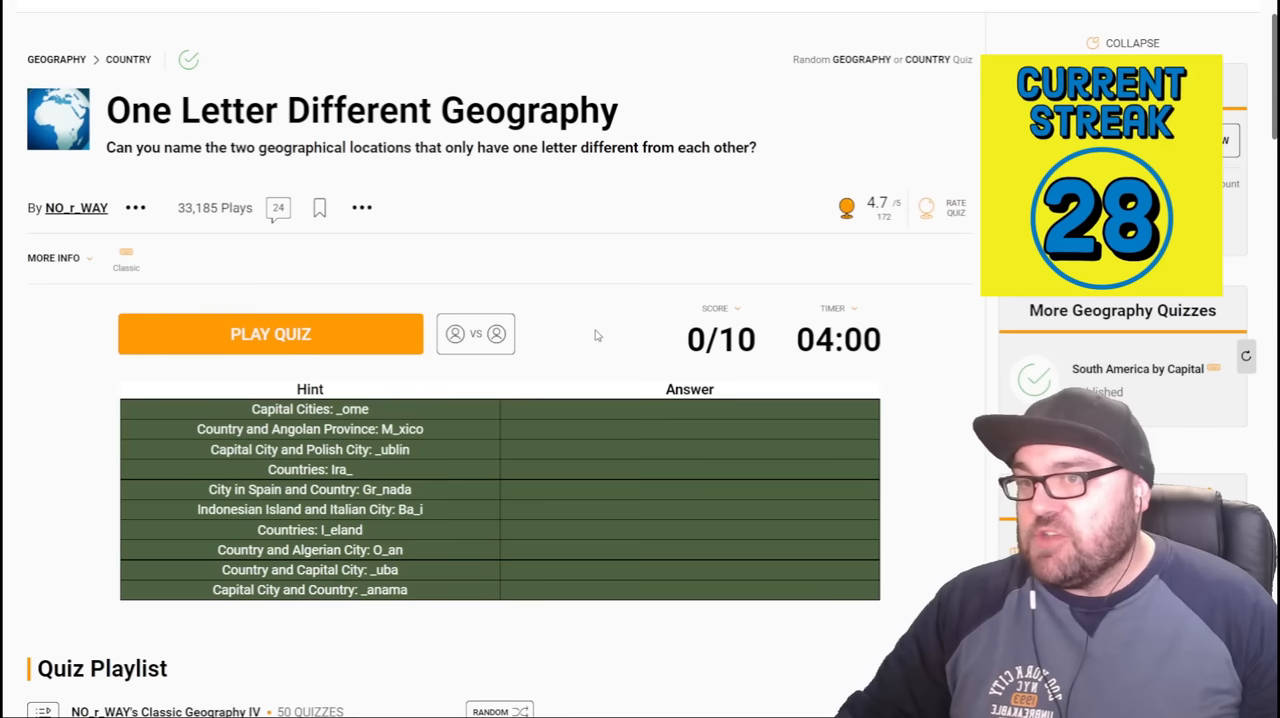
scroll(down, 3)
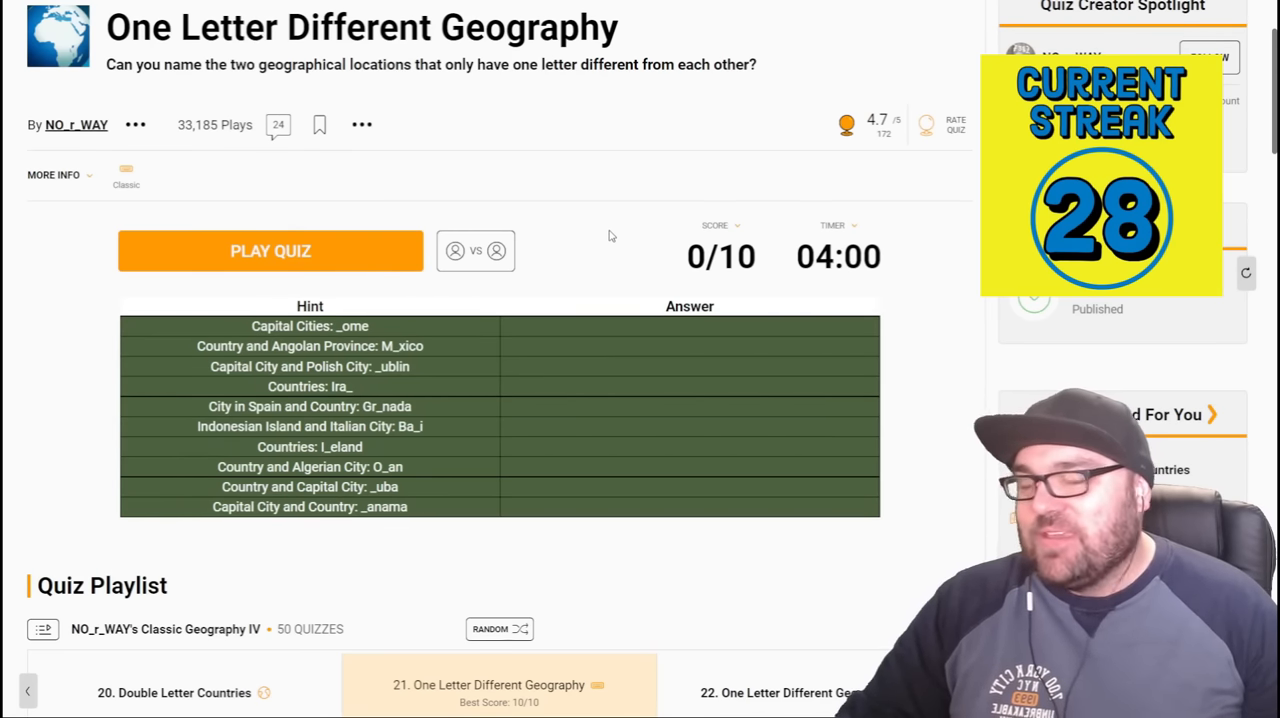
mouse_move(412, 224)
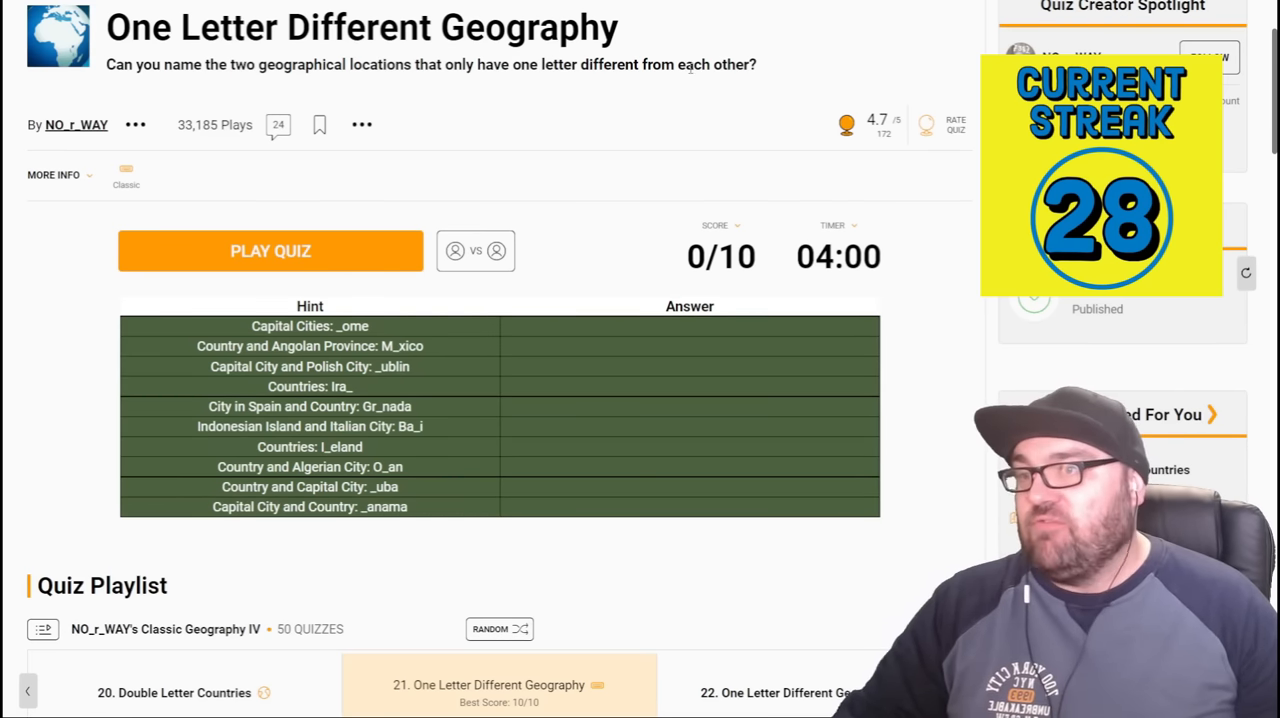
mouse_move(556, 168)
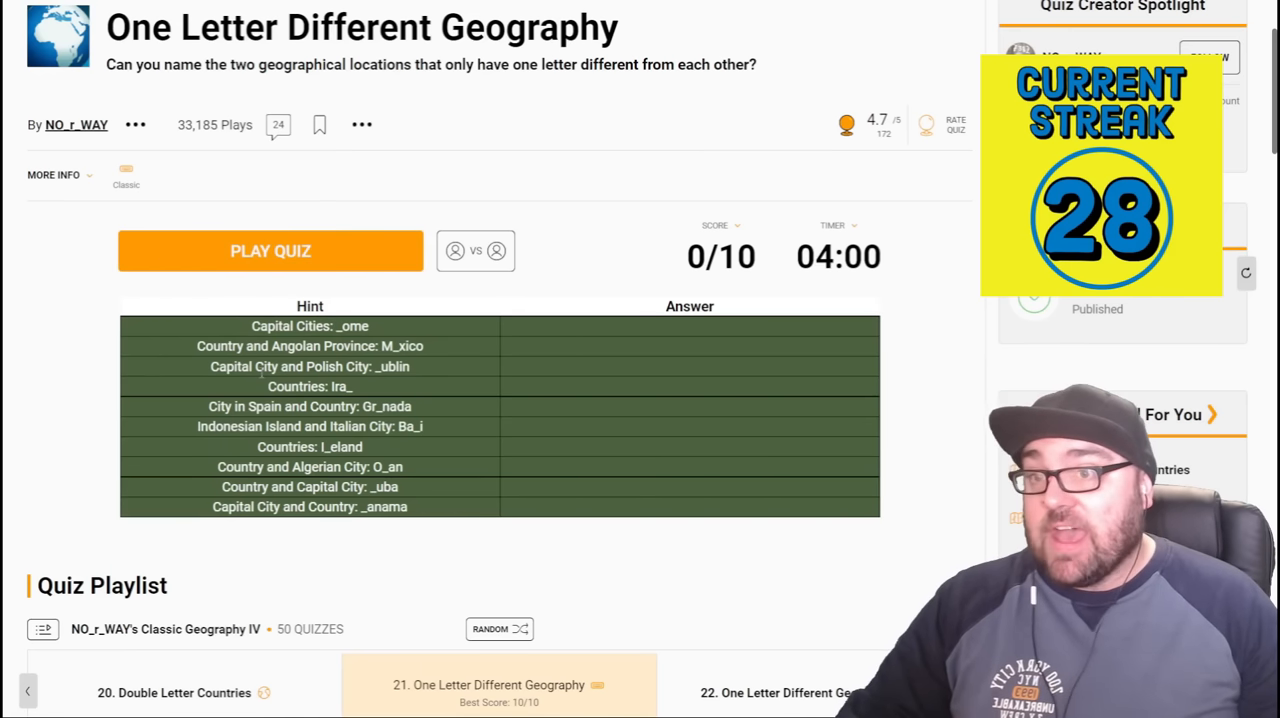
mouse_move(576, 516)
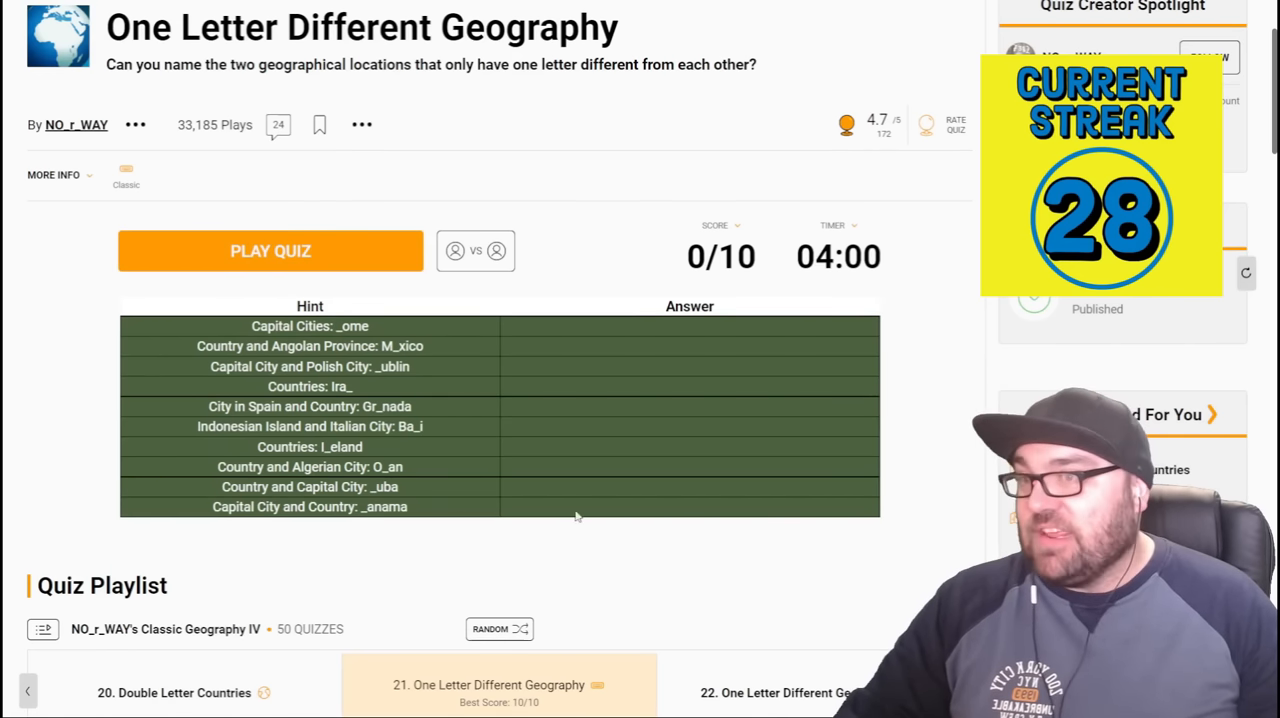
mouse_move(560, 284)
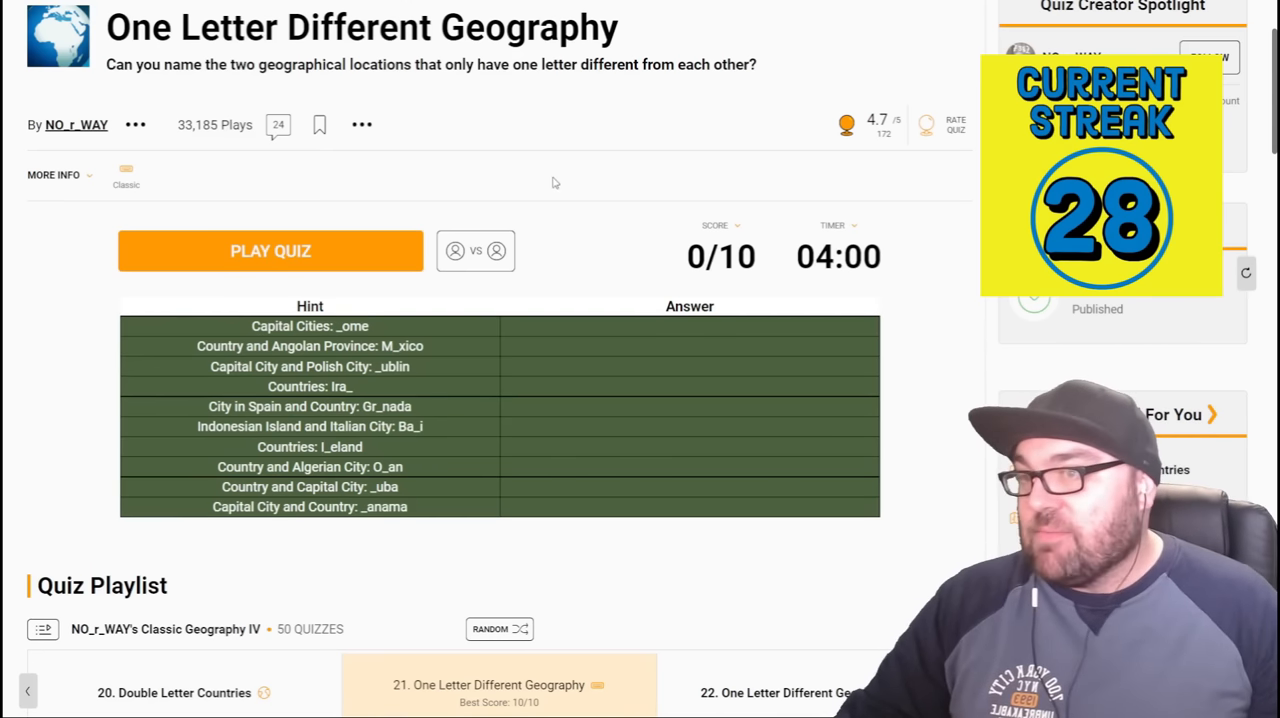
- Start the quiz and enter the Rome, Dublin and Grenada answer pairs
click(270, 252)
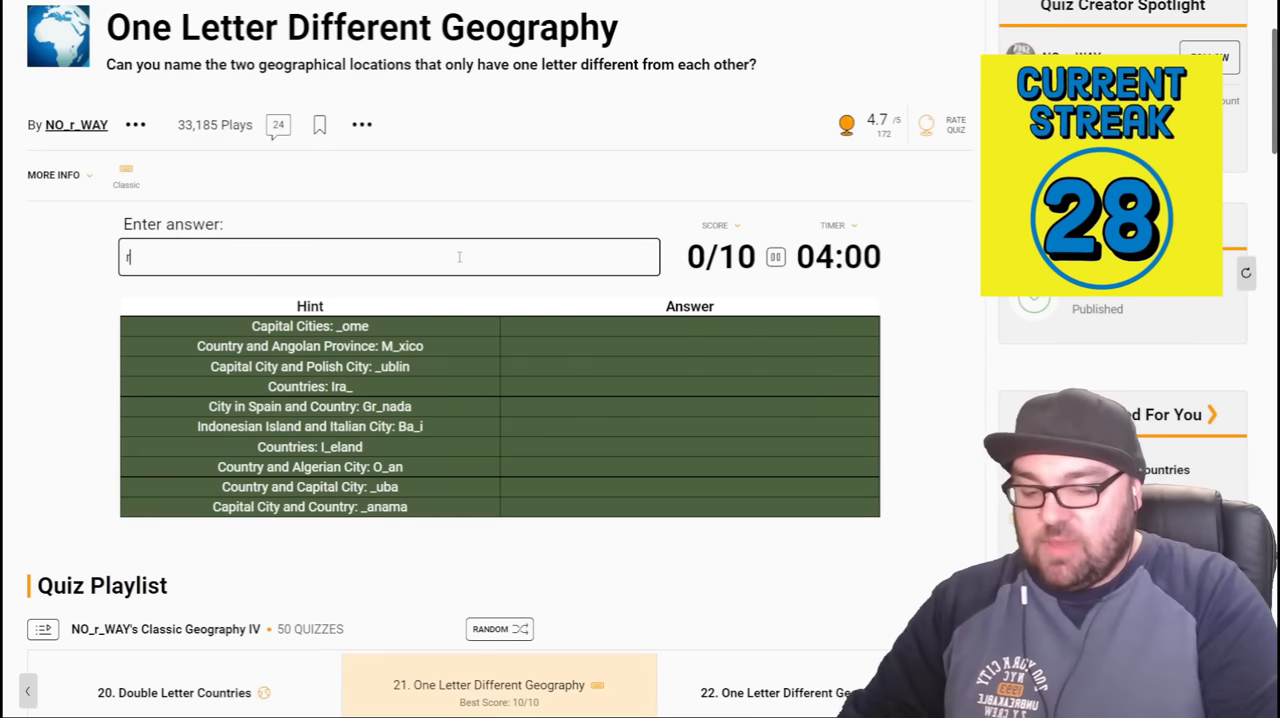
text(rome)
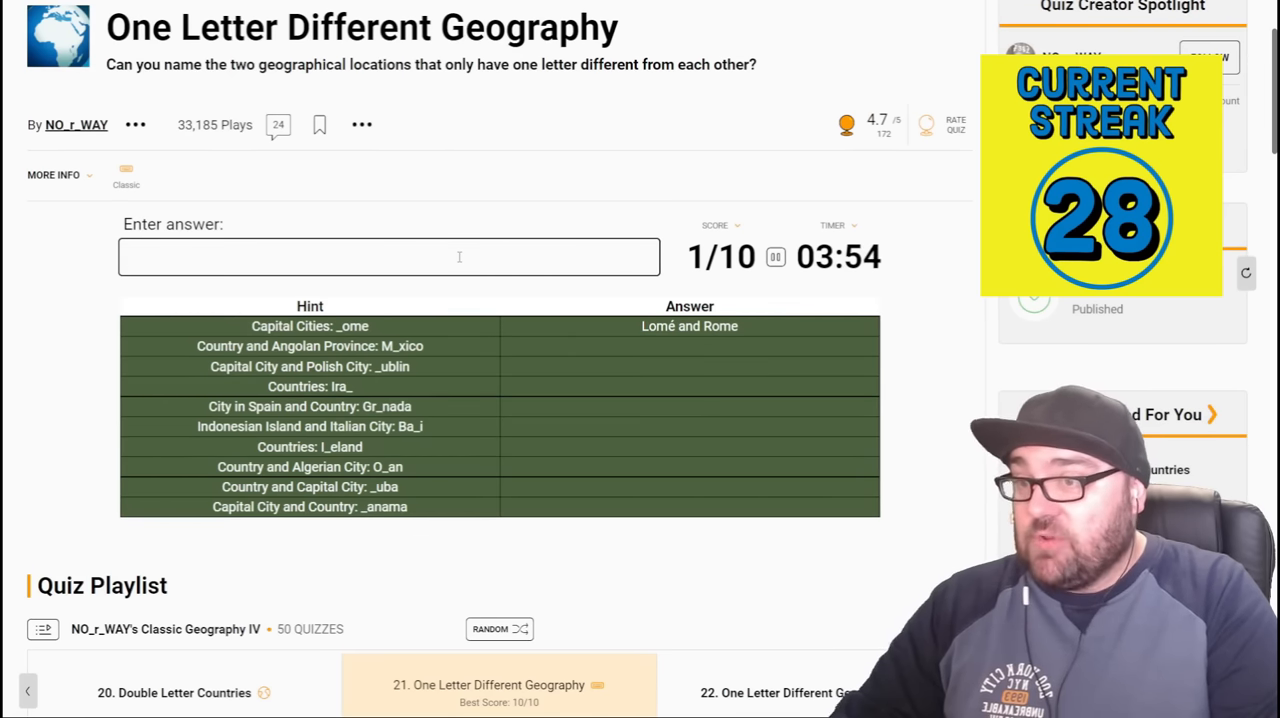
text(dublin)
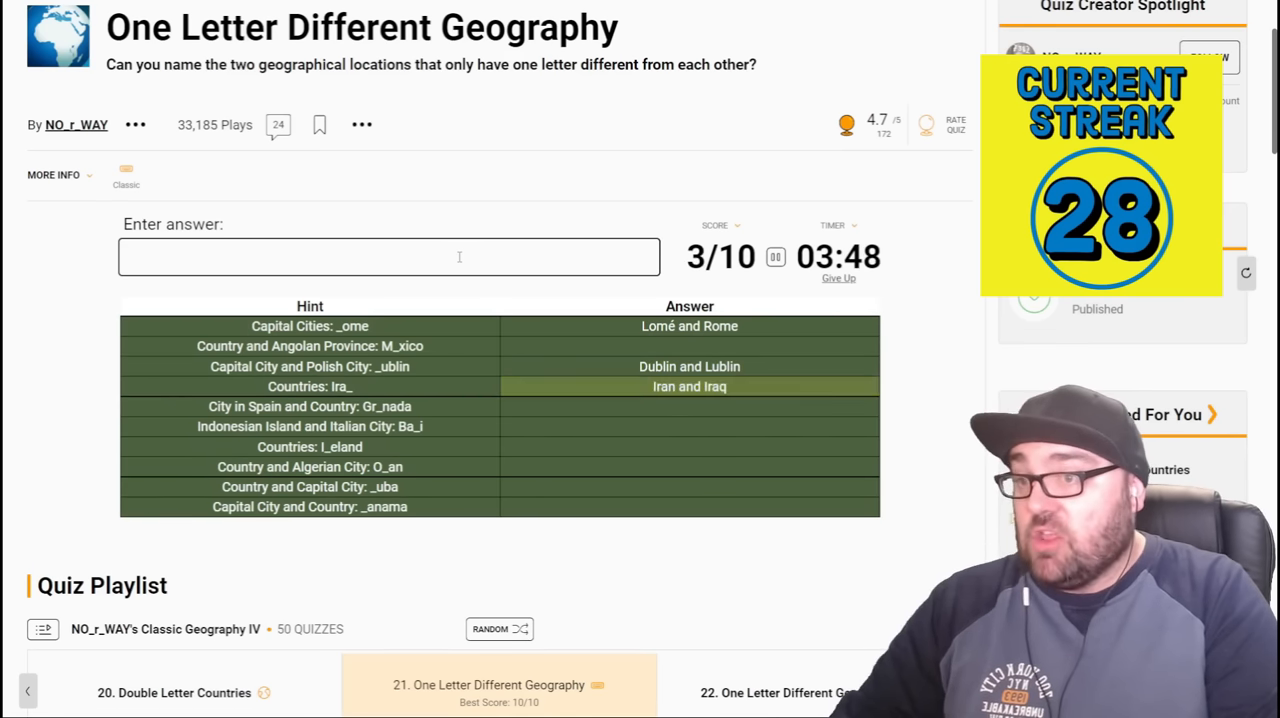
text(fr)
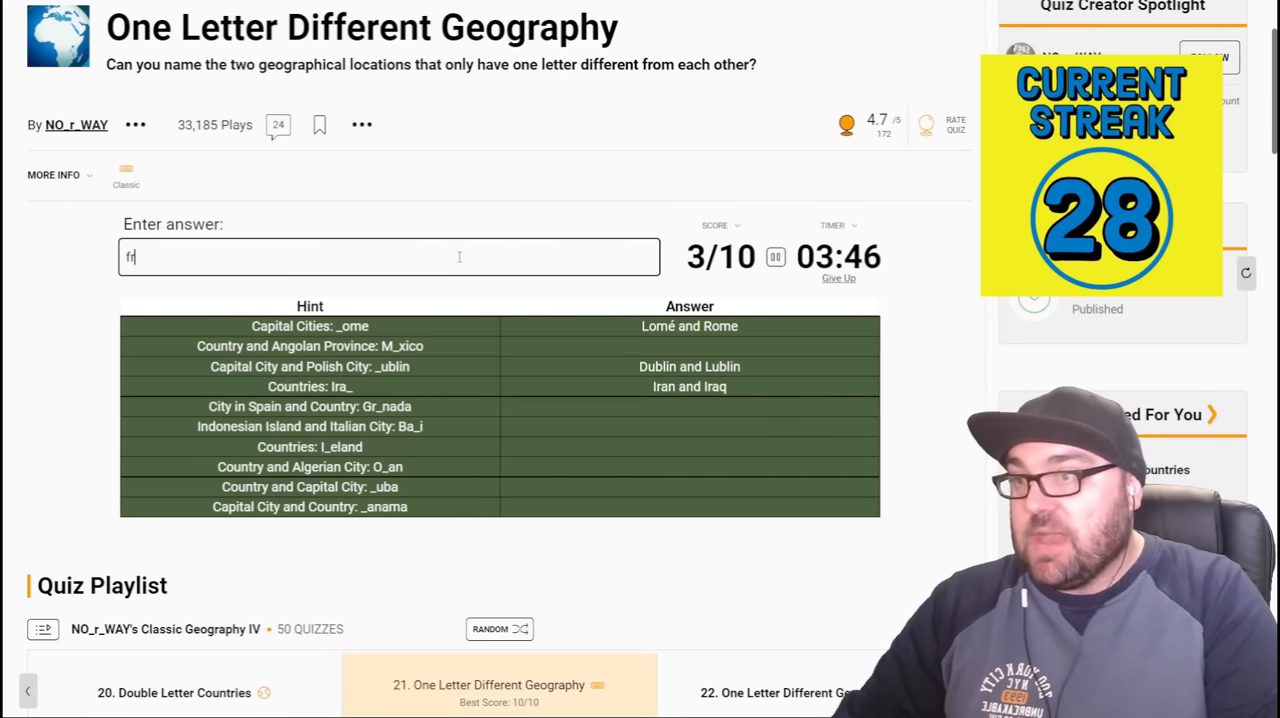
text(grenad)
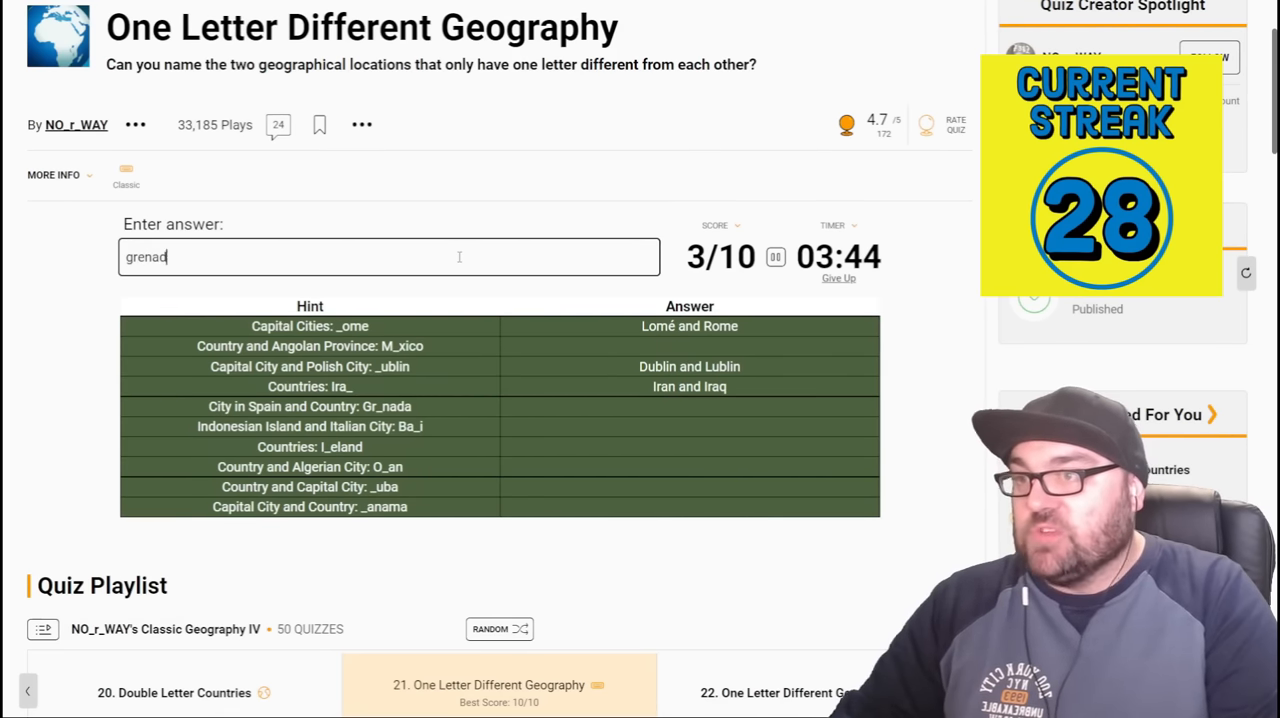
text(a)
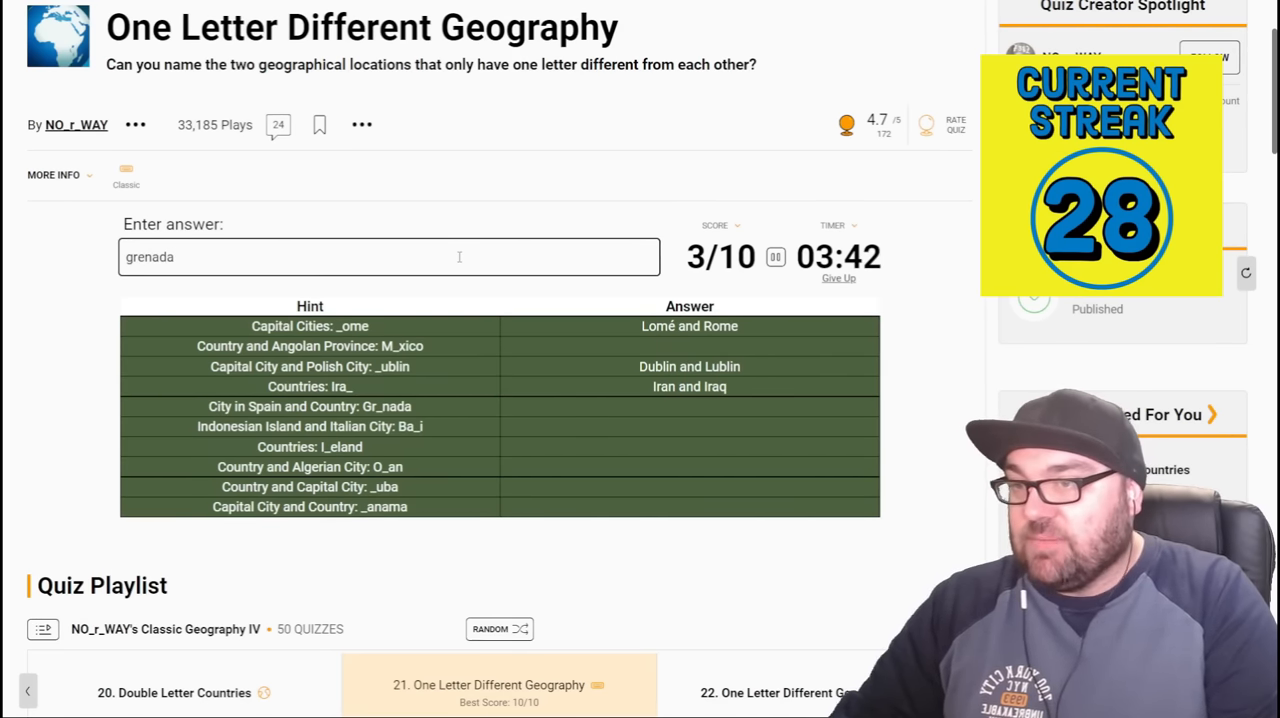
text(gr)
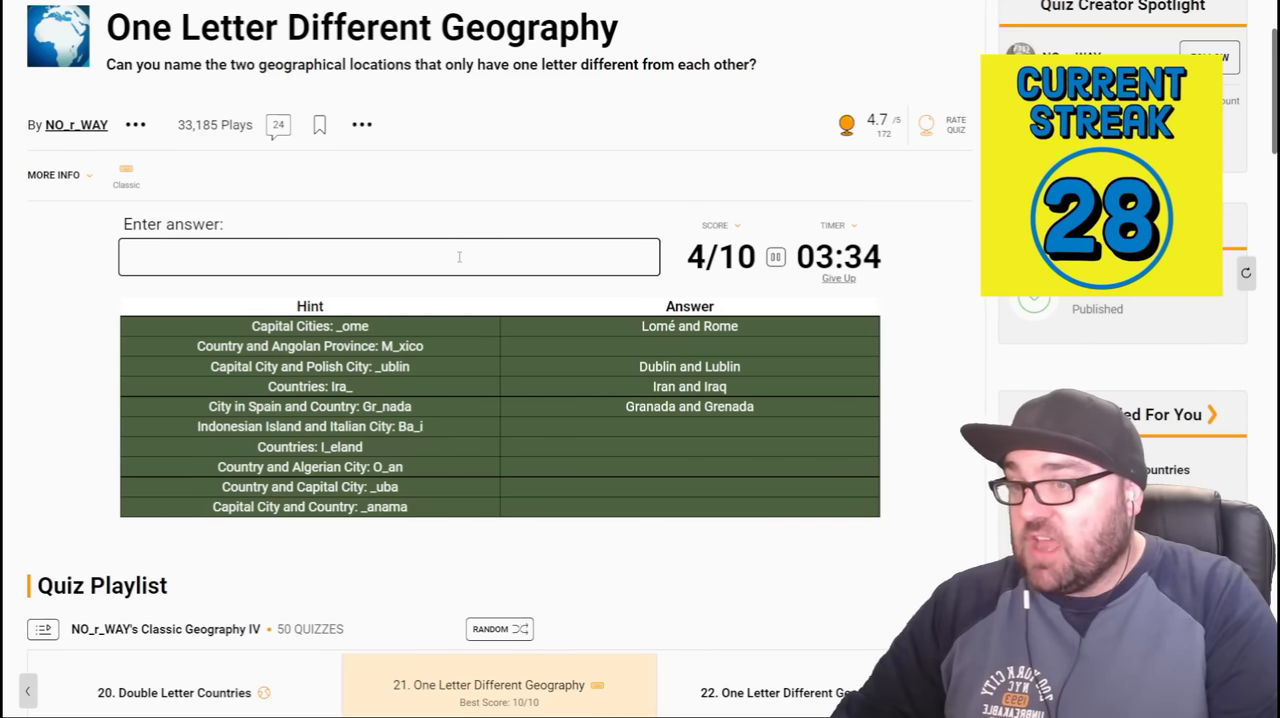
- Enter the Iceland and Ireland pair, retyping Ireland, then Oman
text(ba)
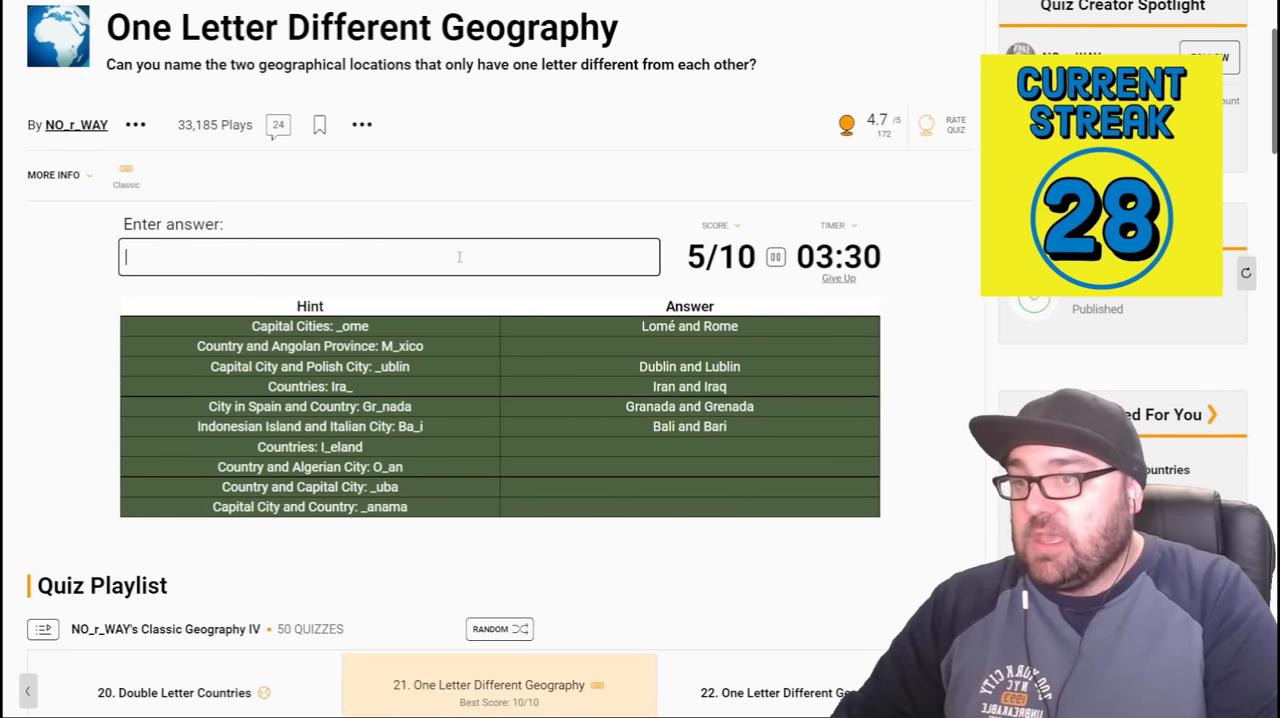
text(iceland Ir)
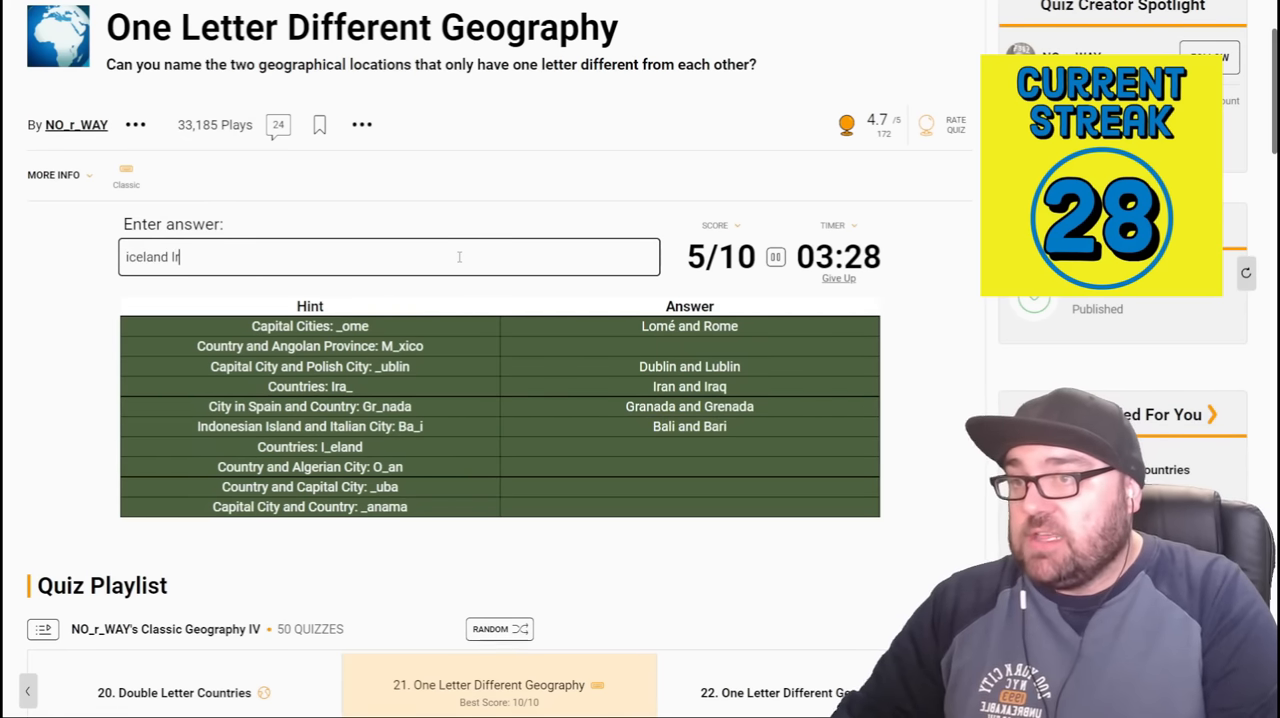
text(eland)
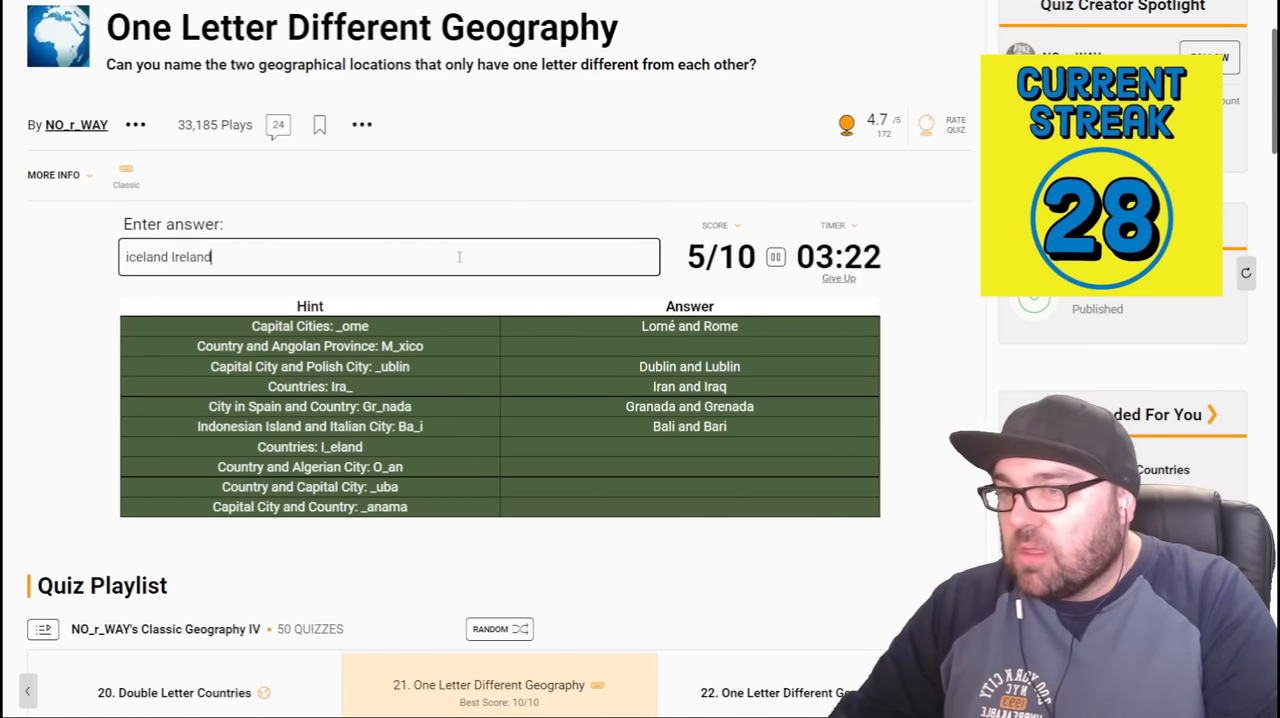
key(Backspace)
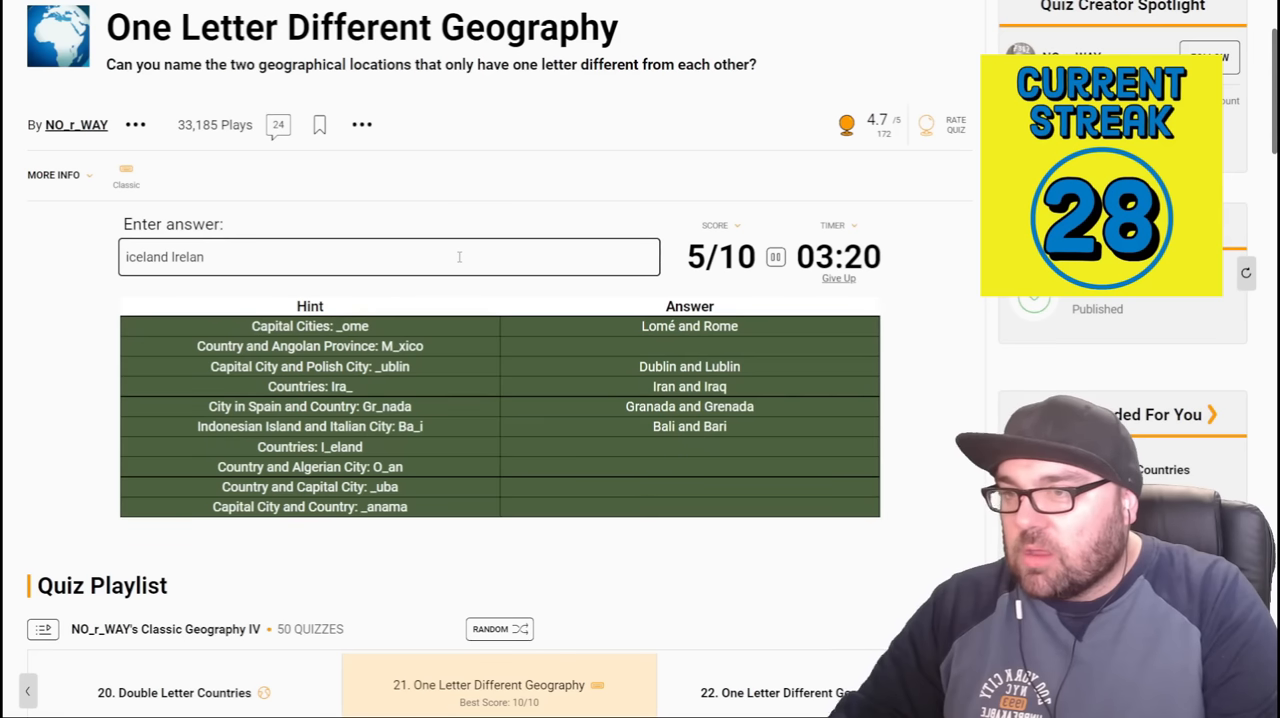
text(ireland)
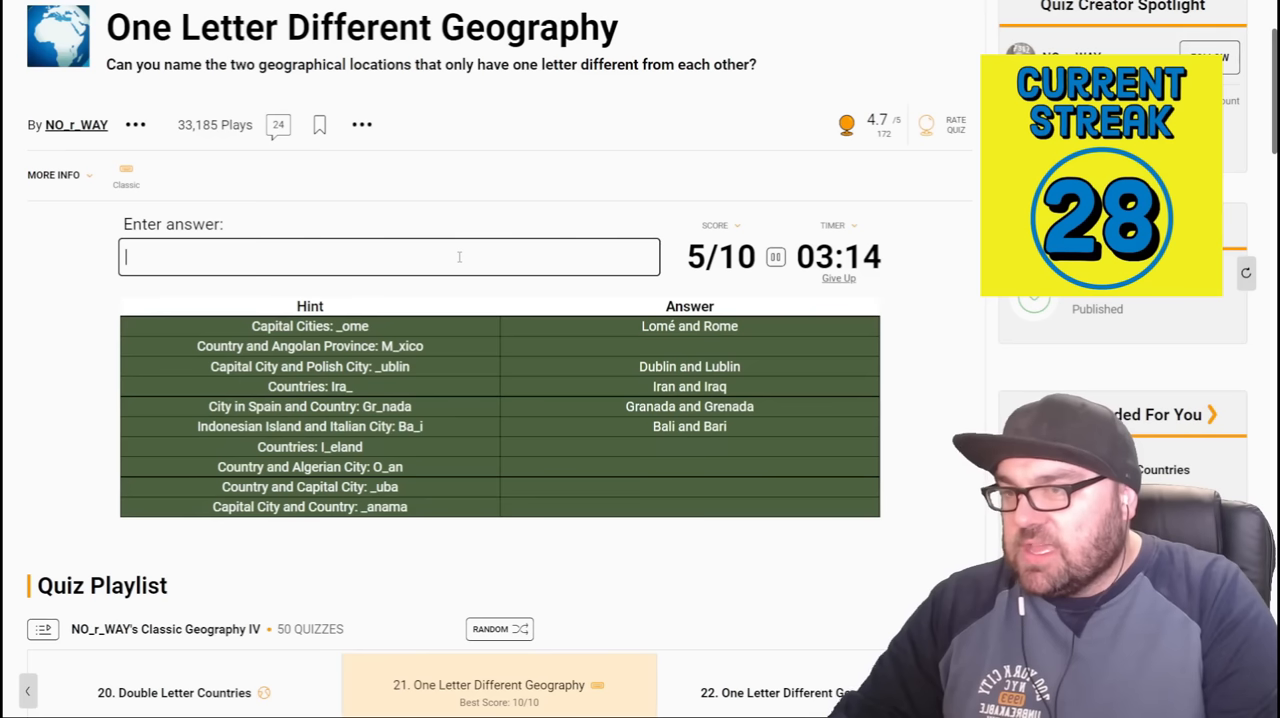
text(oman)
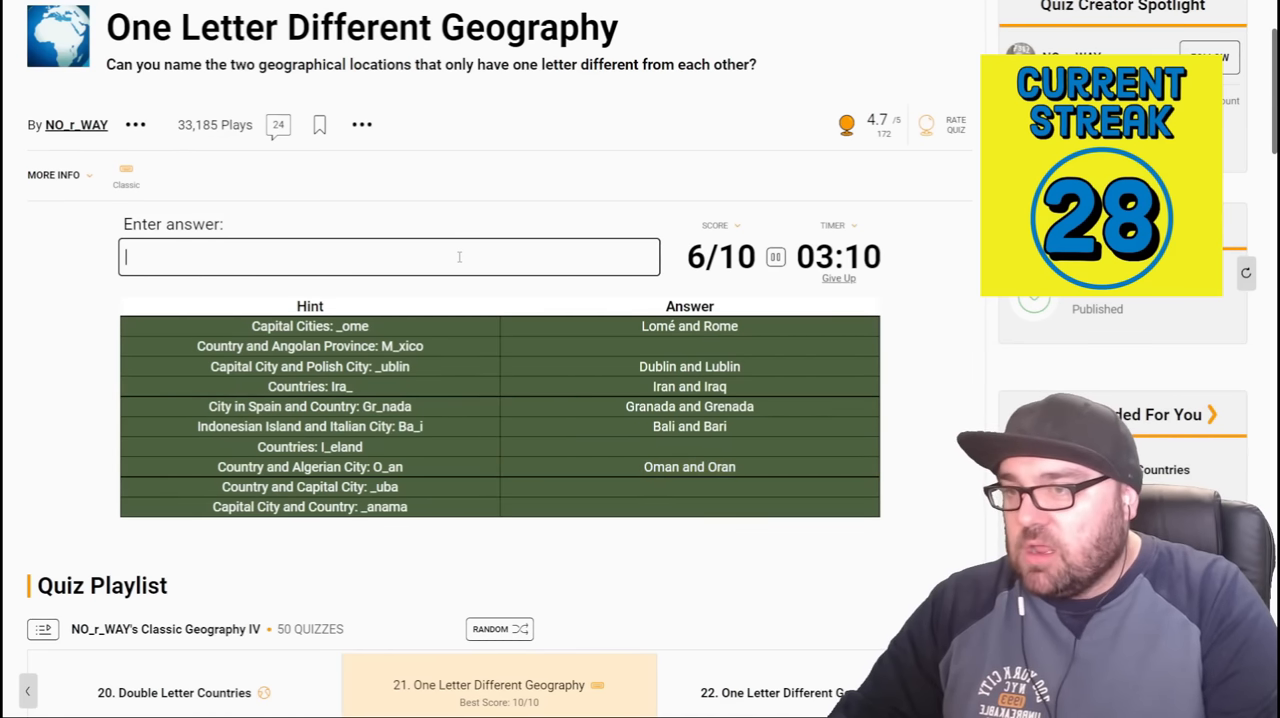
- Enter the remaining pairs ending with Mexico and Mexico, fixing the typo, for 10/10
text(cui)
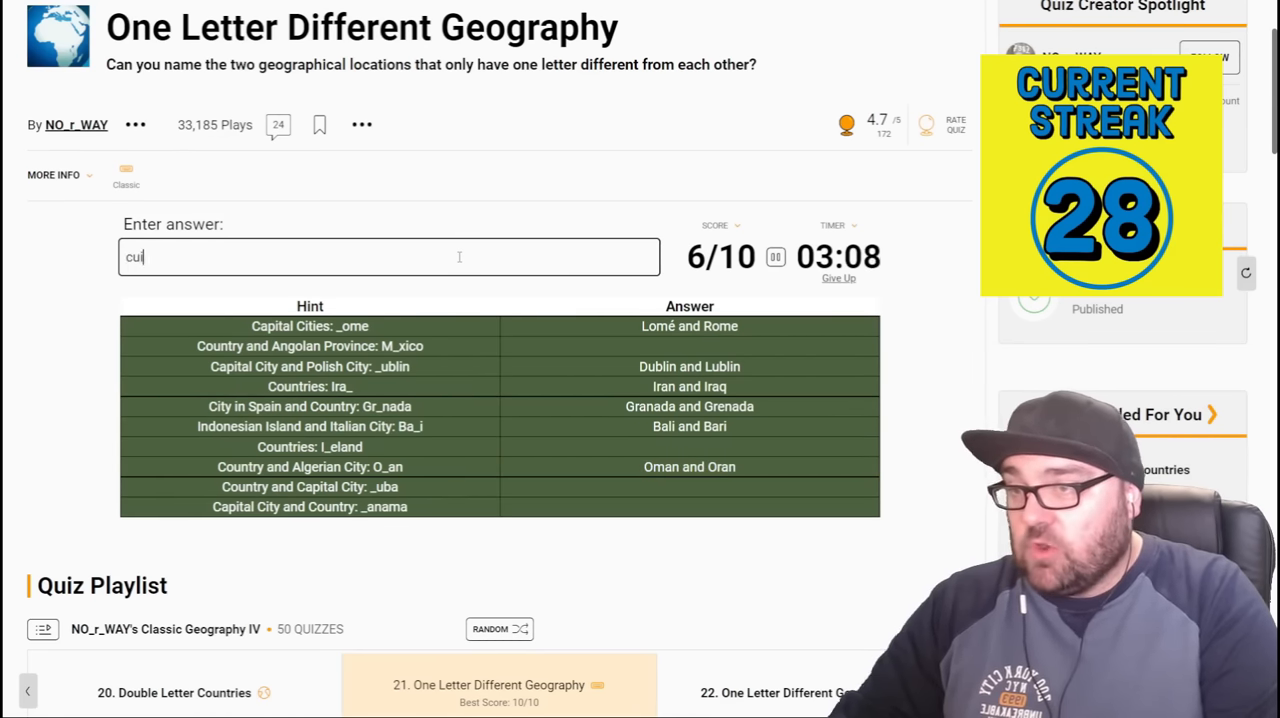
text(ba ju)
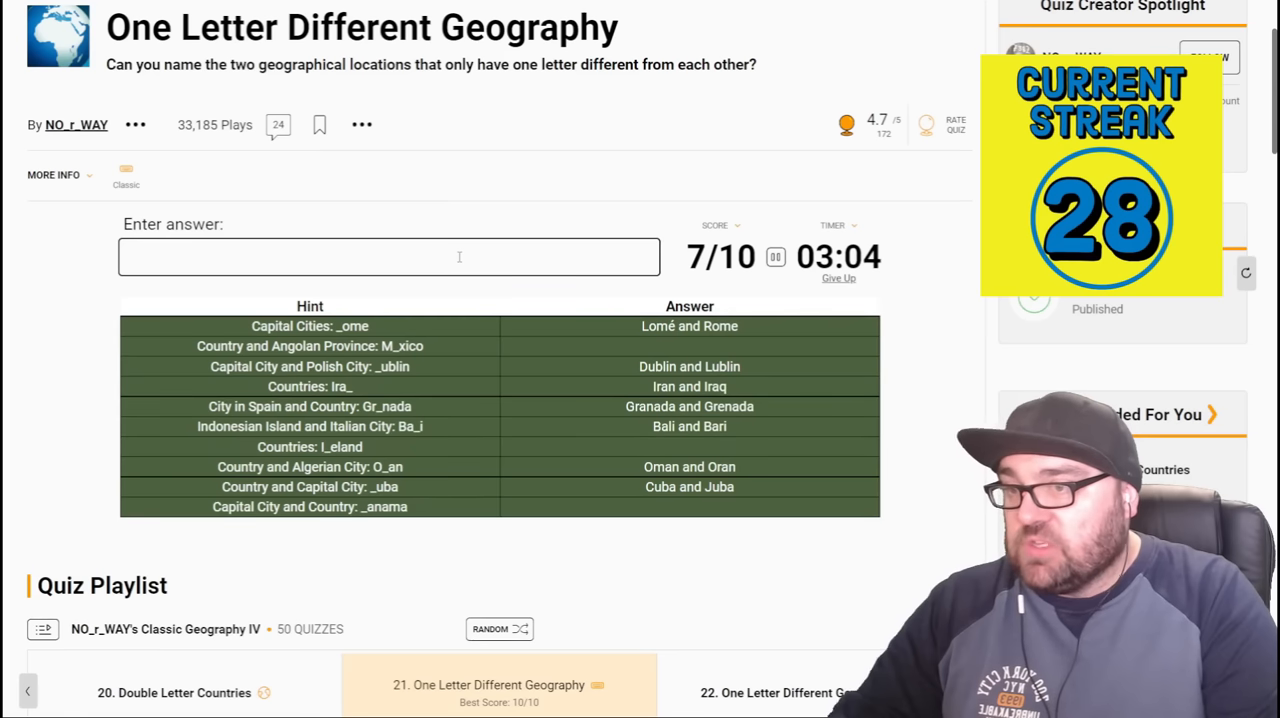
text(panama man)
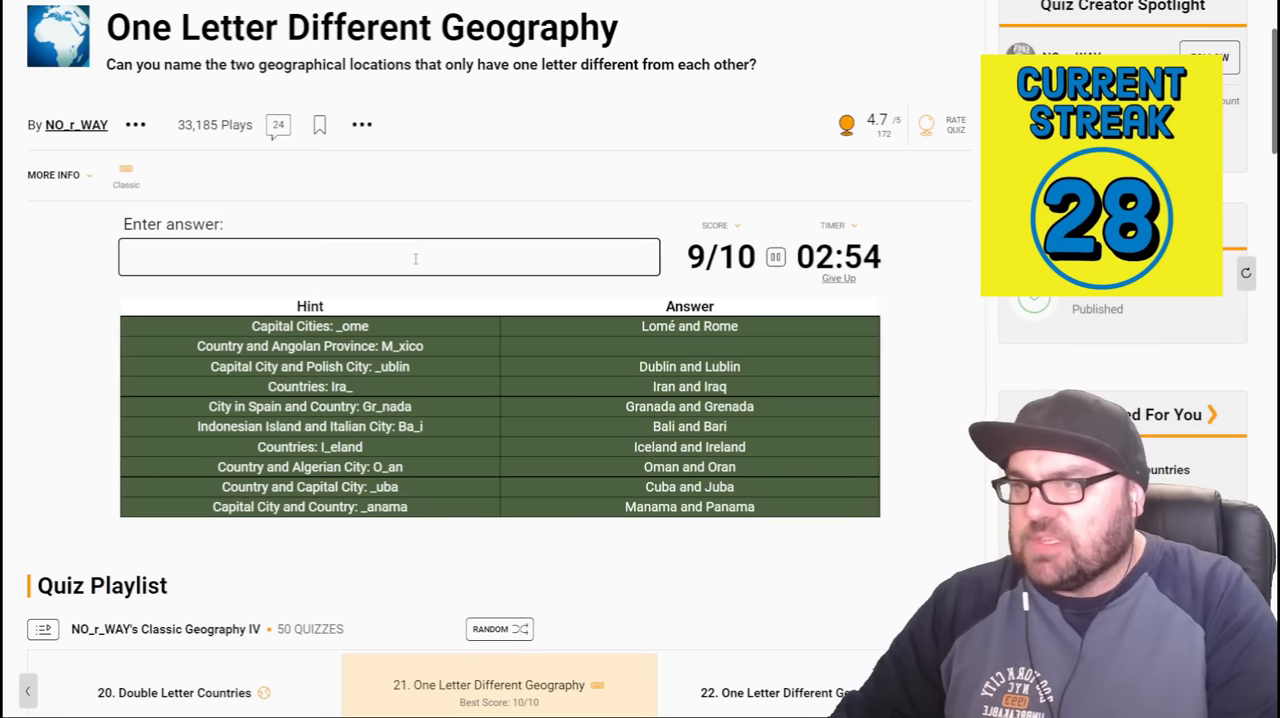
text(mexico)
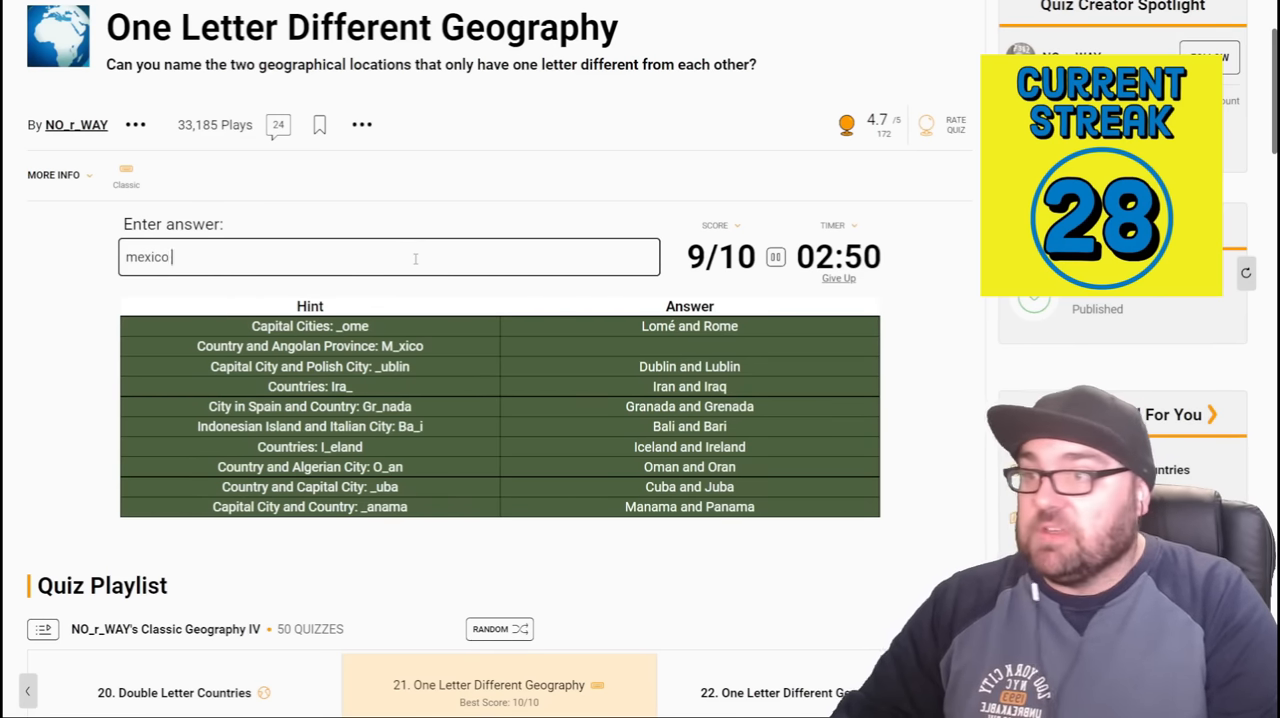
text(mexic)
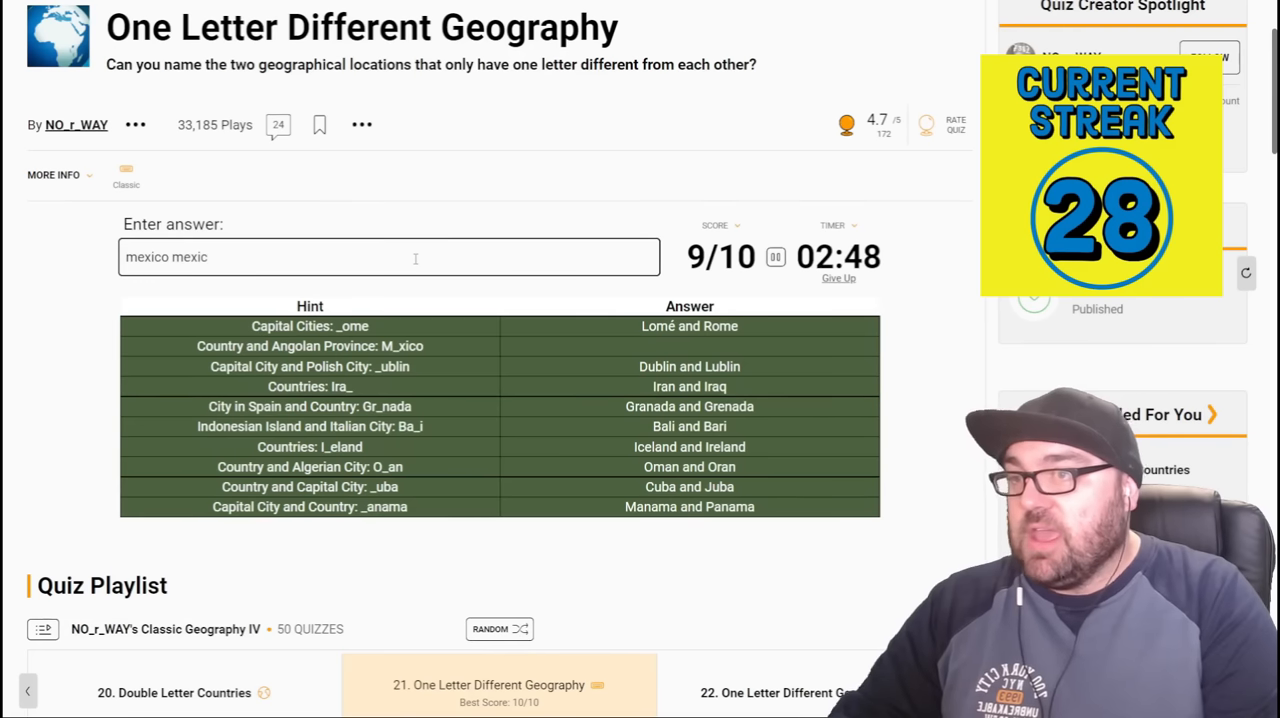
key(Backspace)
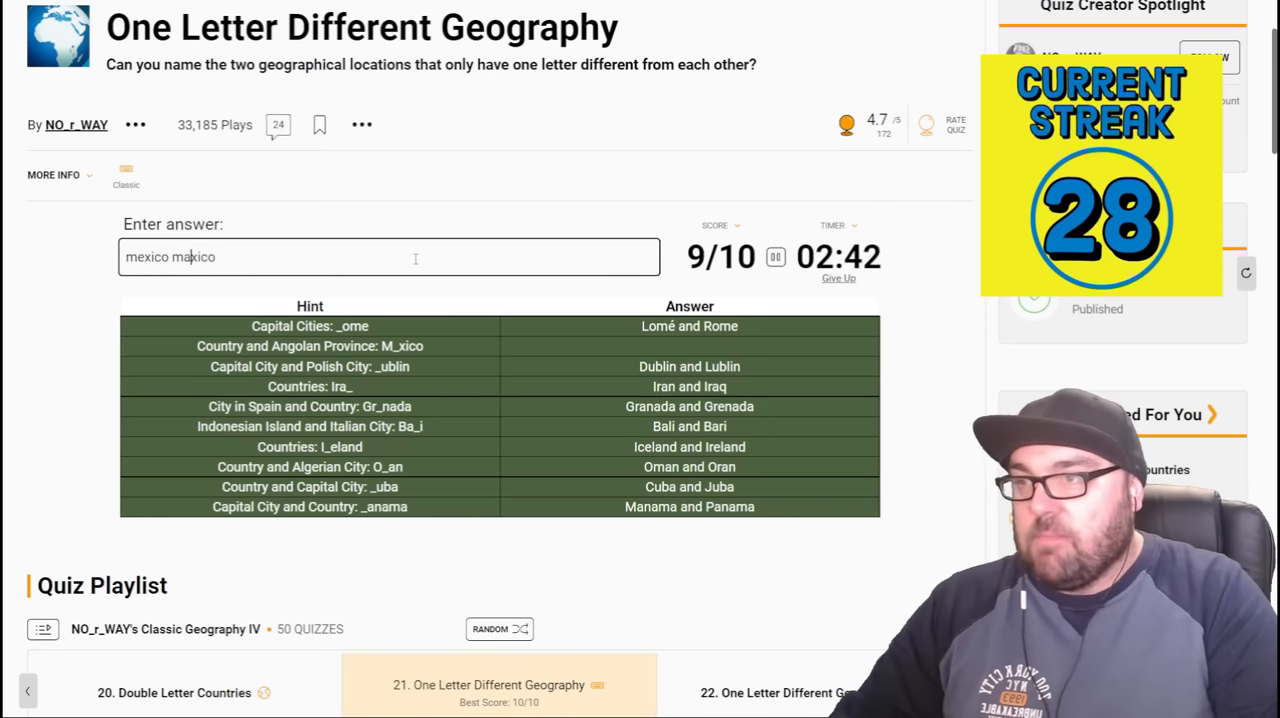
key(Backspace)
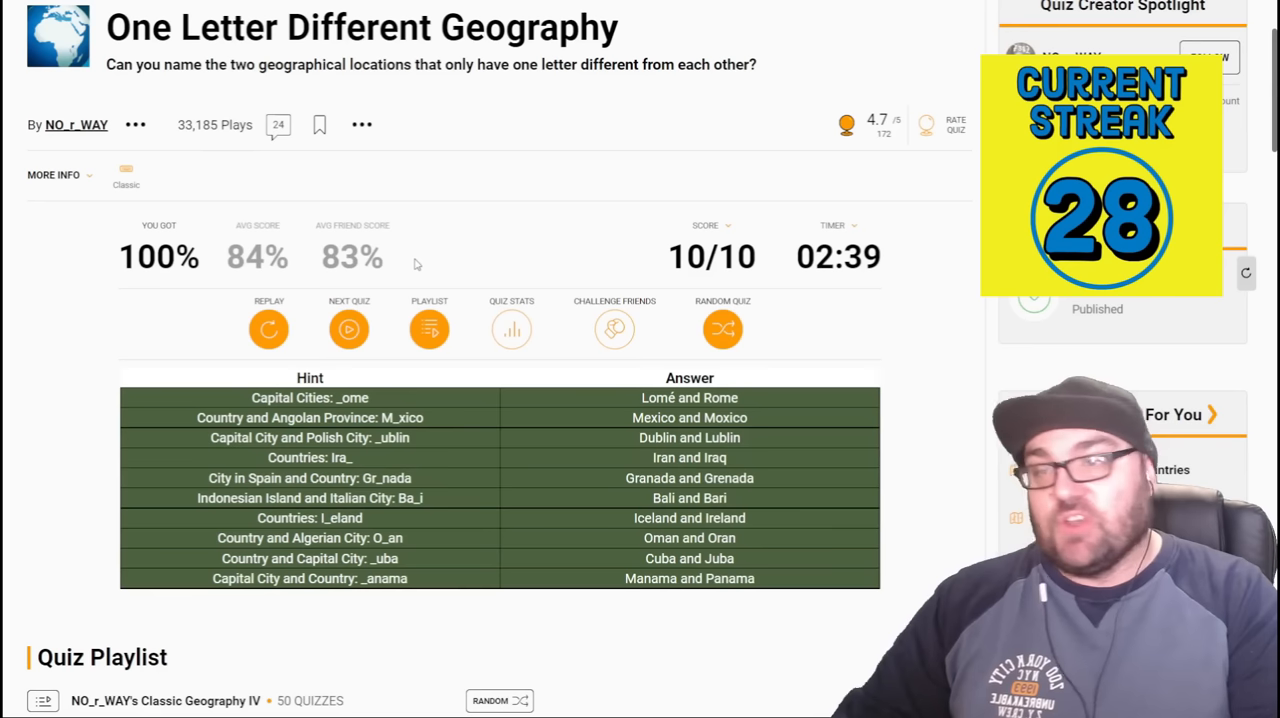
mouse_move(618, 256)
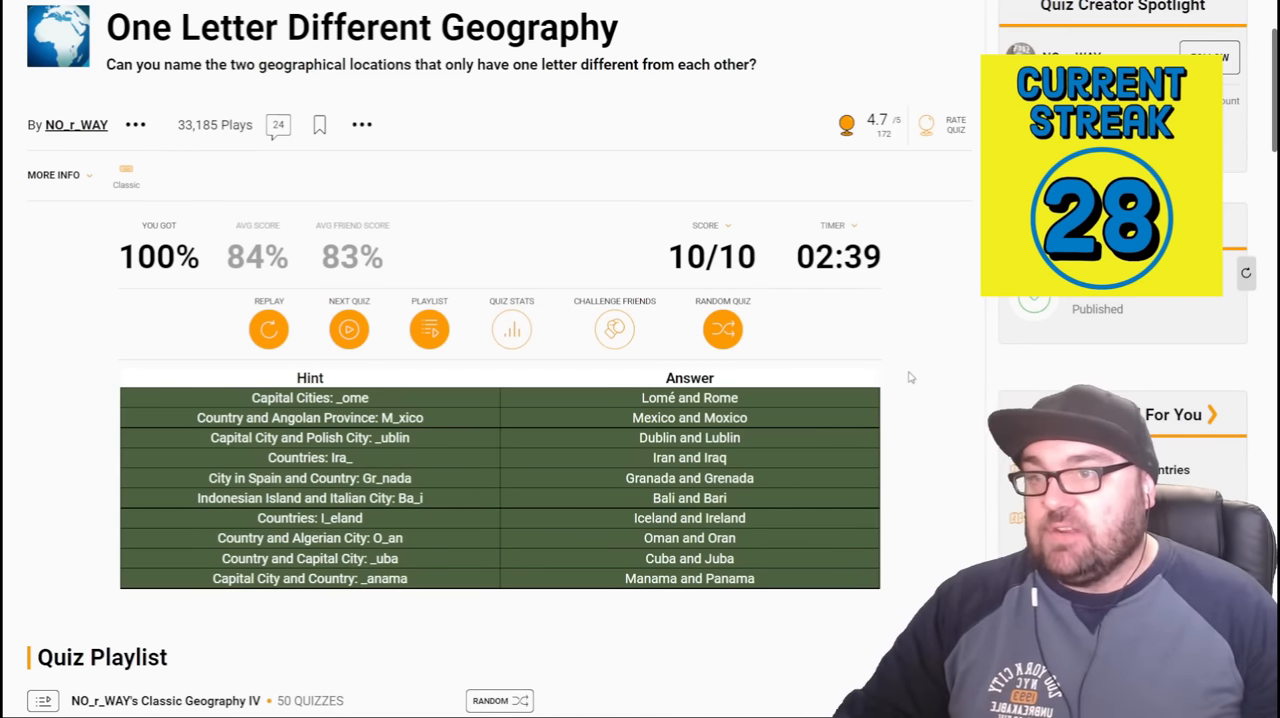
- Scroll up to the results header showing the 10/10 score
scroll(up, 3)
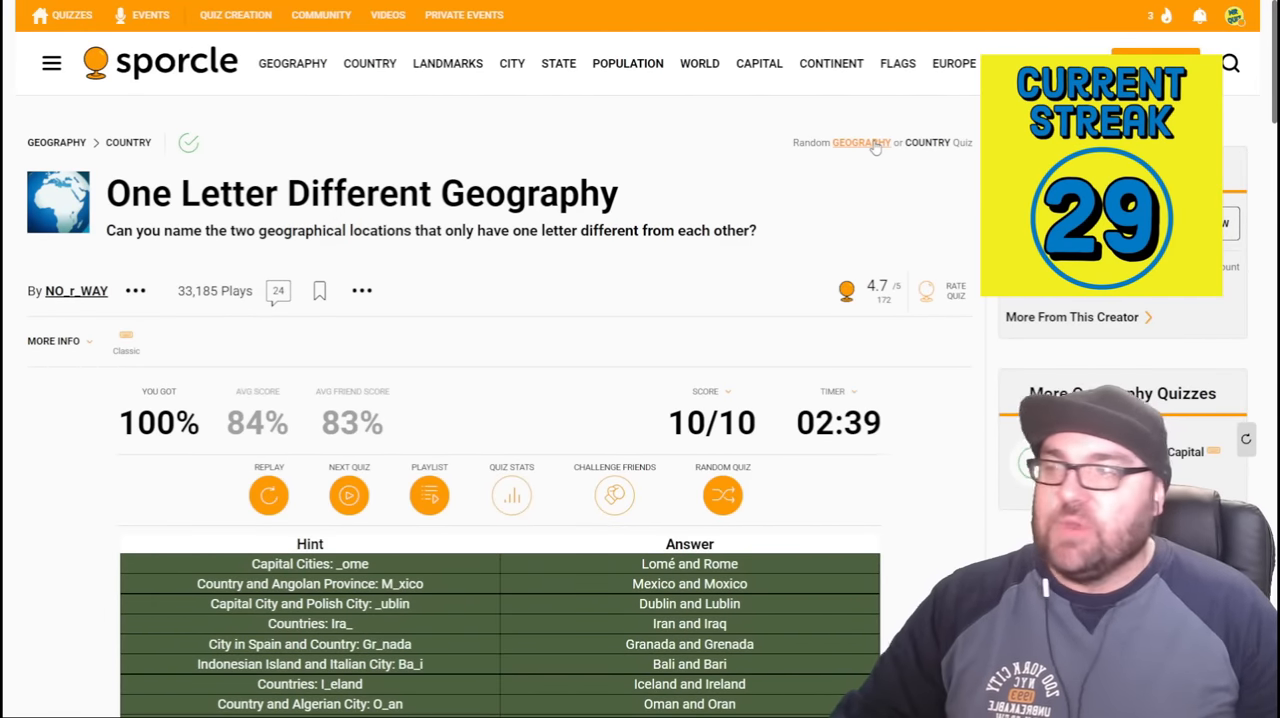
mouse_move(664, 206)
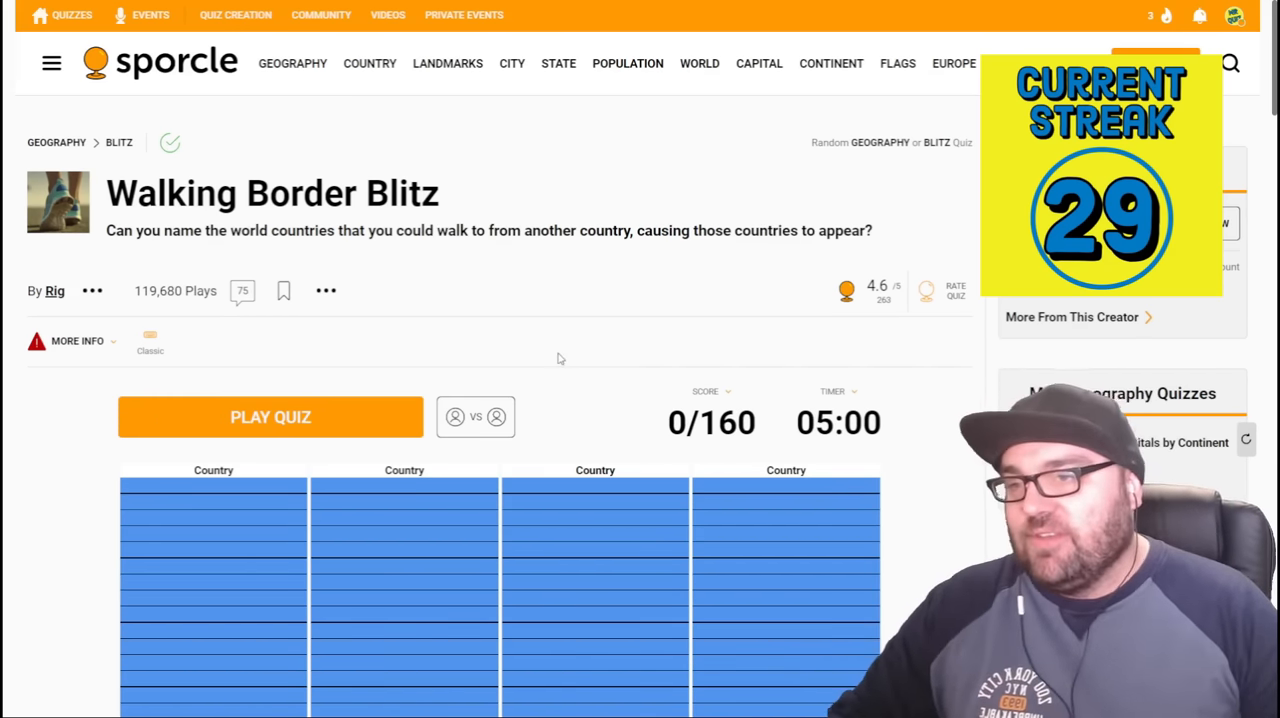
scroll(down, 3)
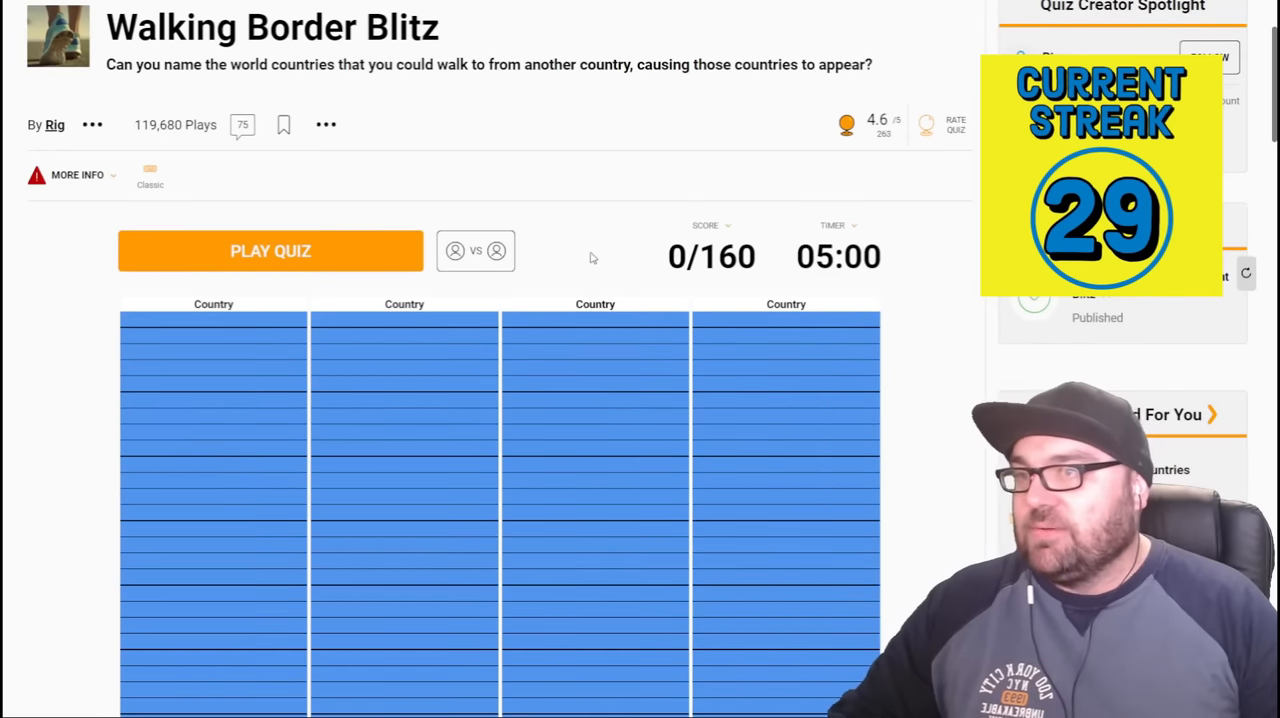
scroll(down, 3)
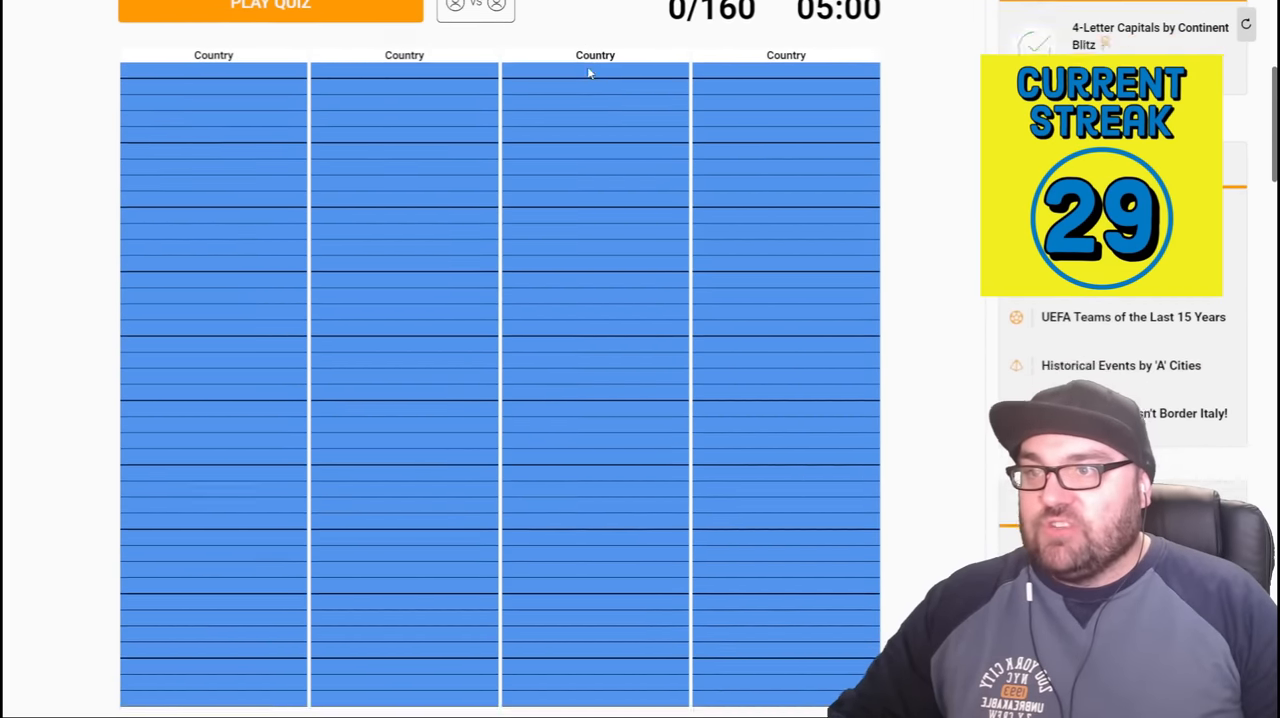
scroll(up, 3)
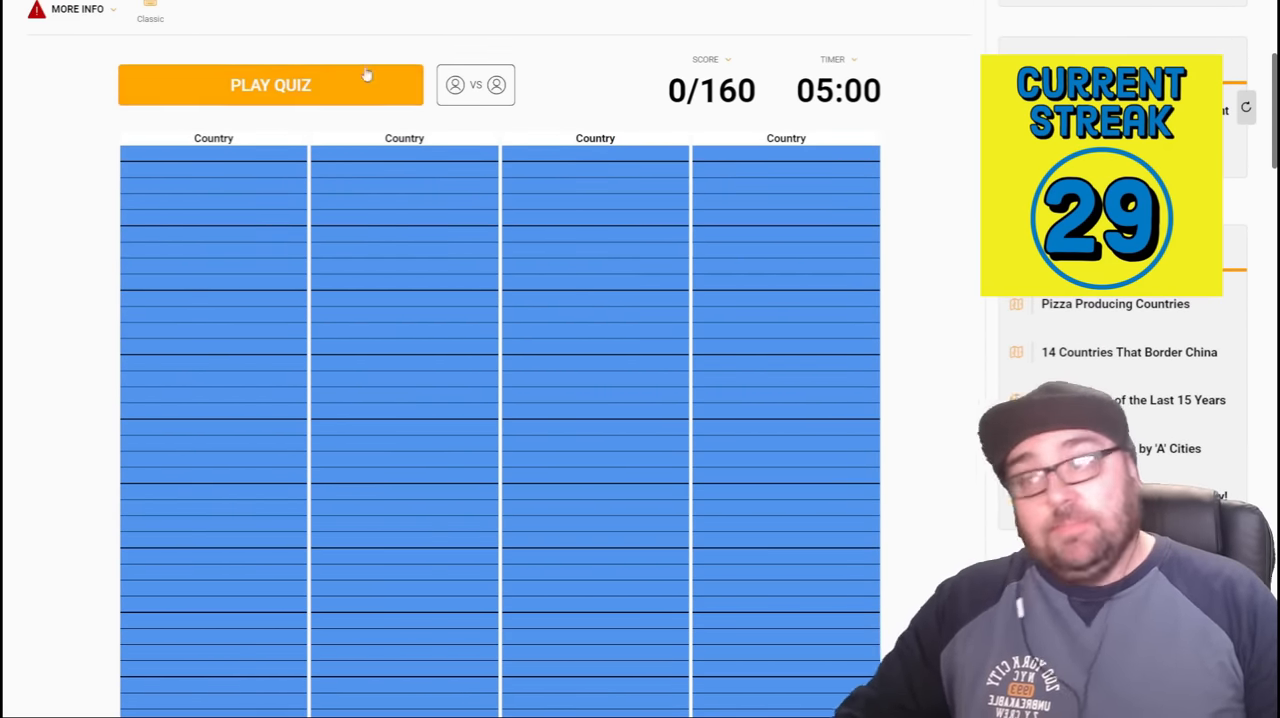
- Start Walking Border Blitz and enter Mexico, Guatemala, Armenia and Nicaragua
click(270, 84)
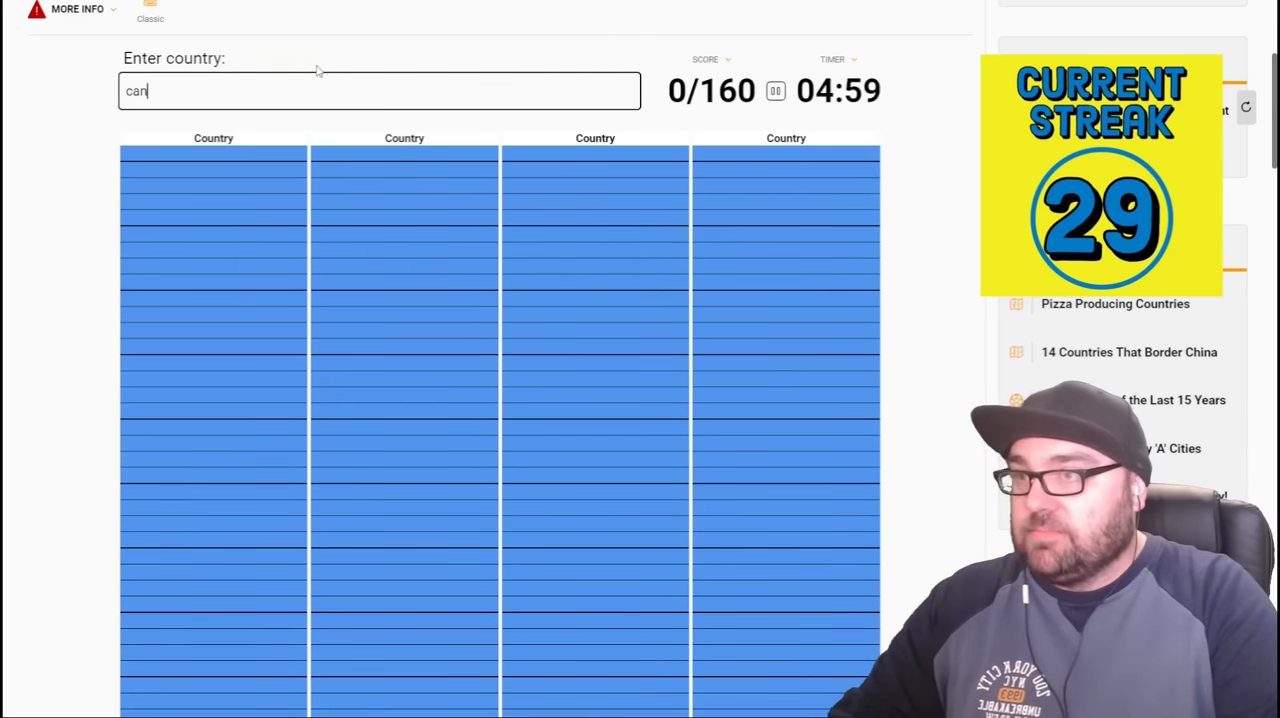
text(mexci)
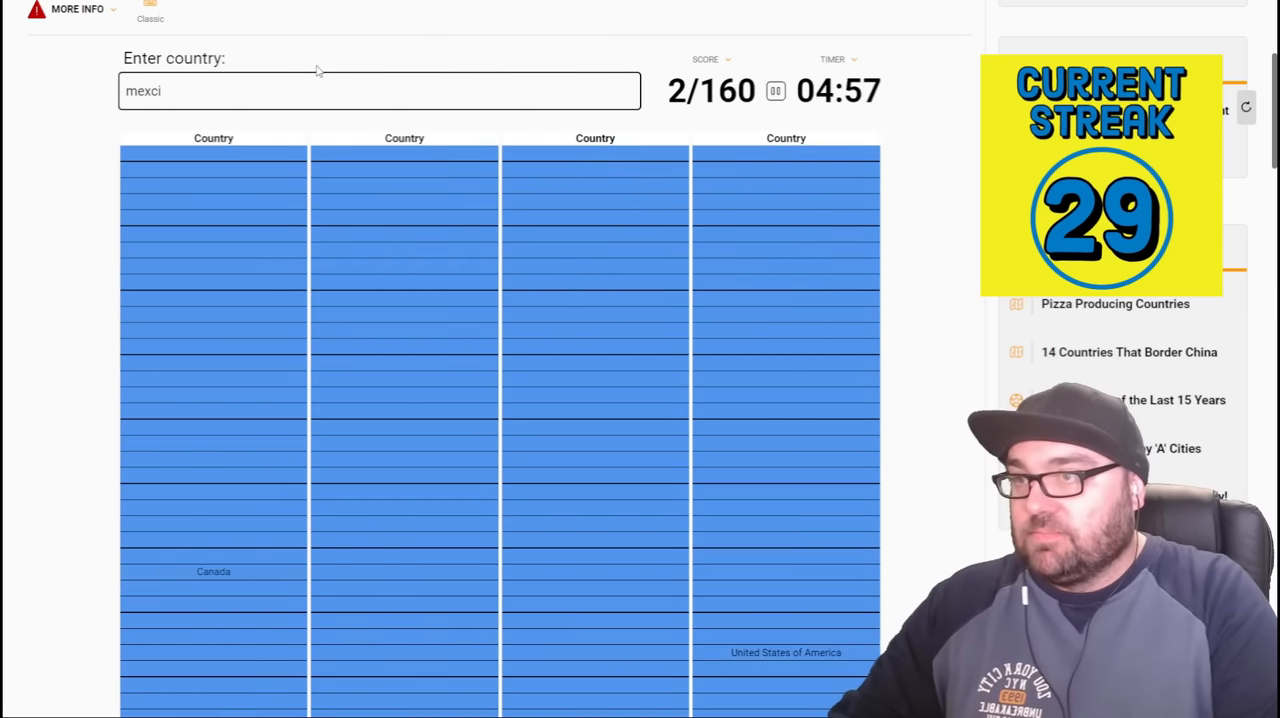
text(gua)
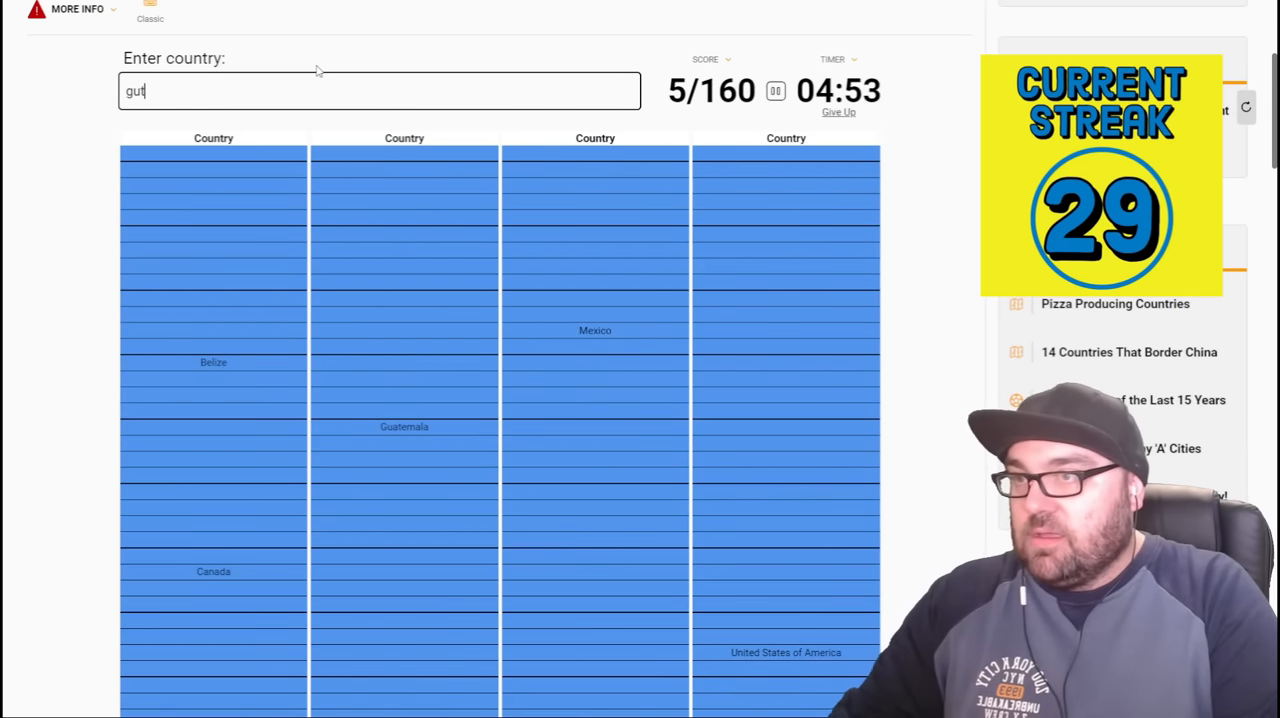
text(uatem)
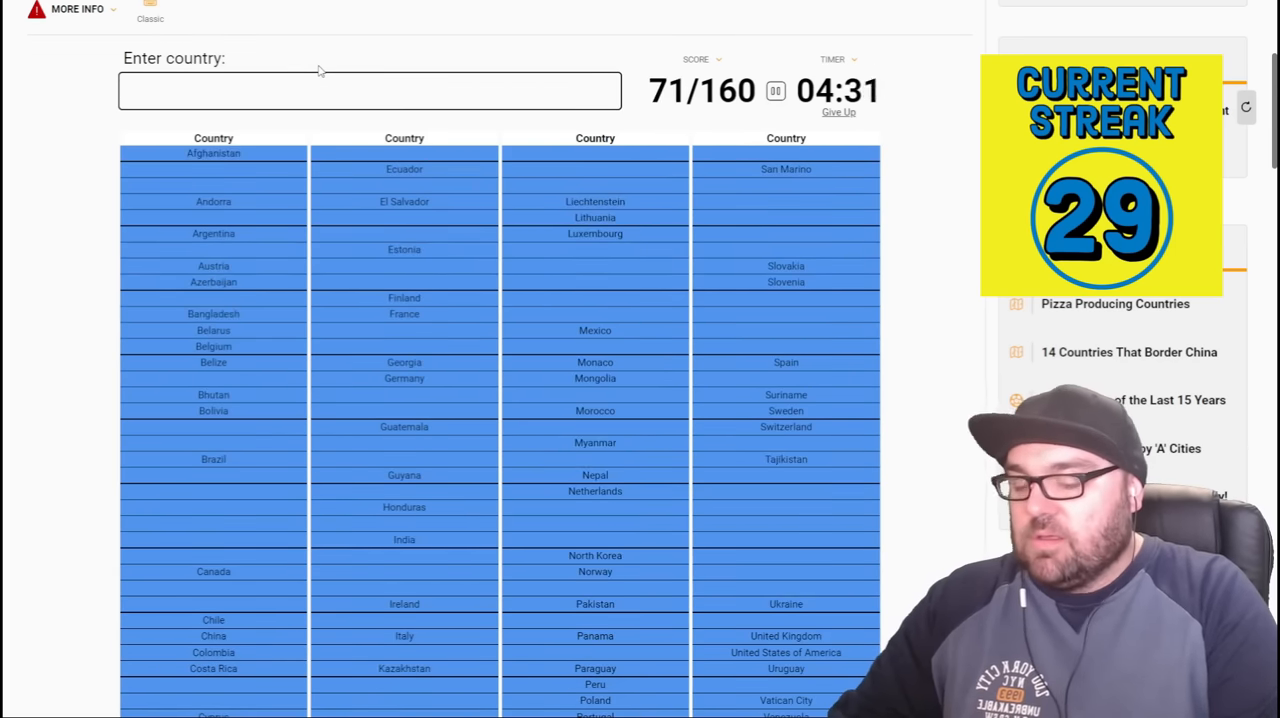
text(ise)
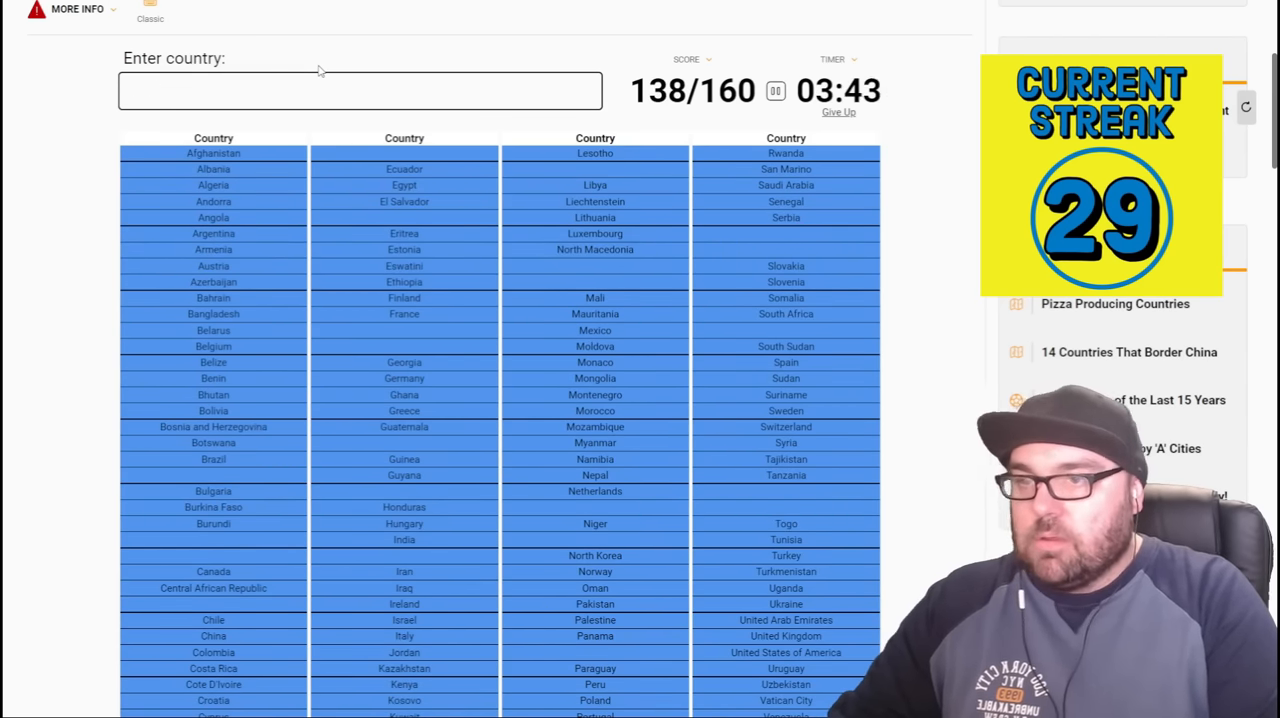
text(armenia)
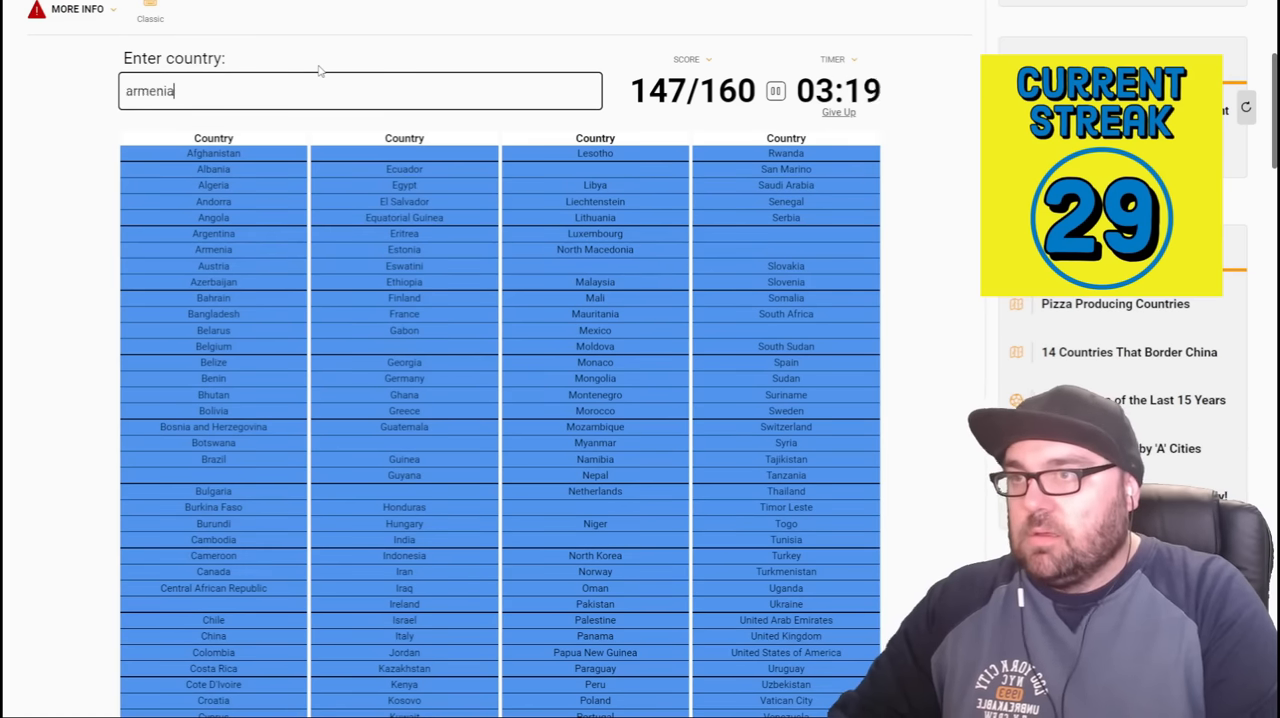
text(armenia)
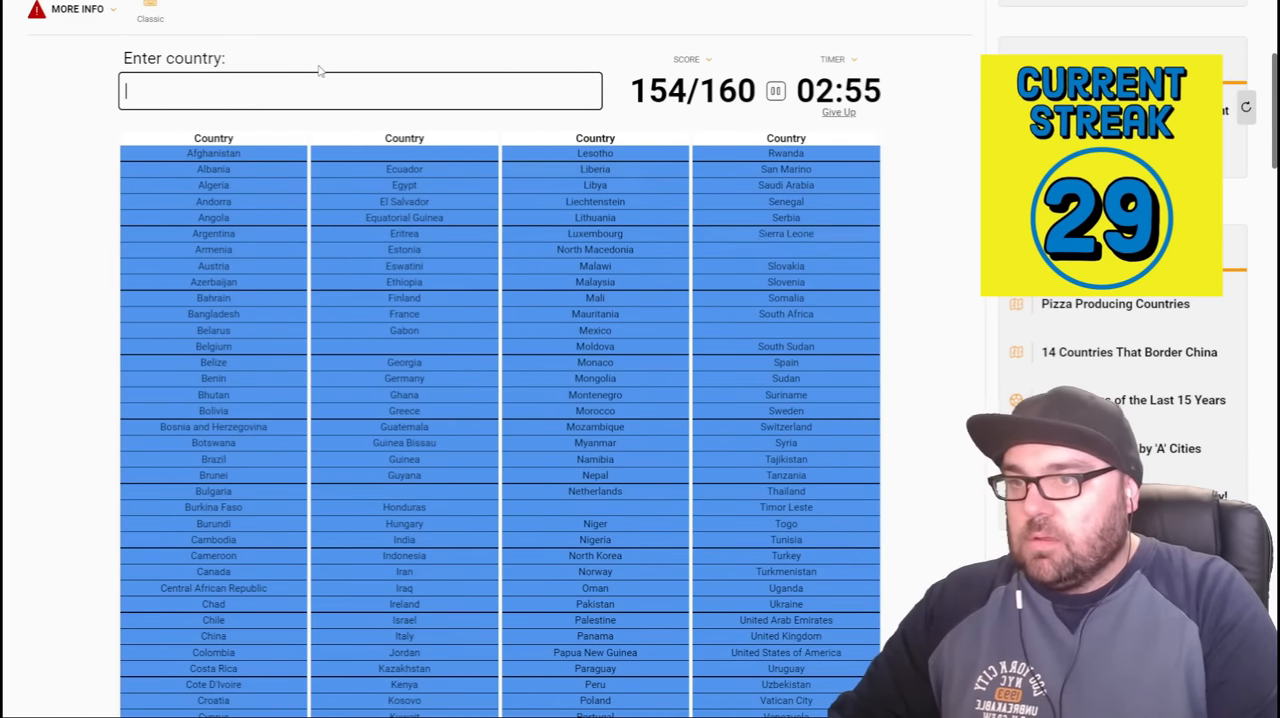
text(nicara)
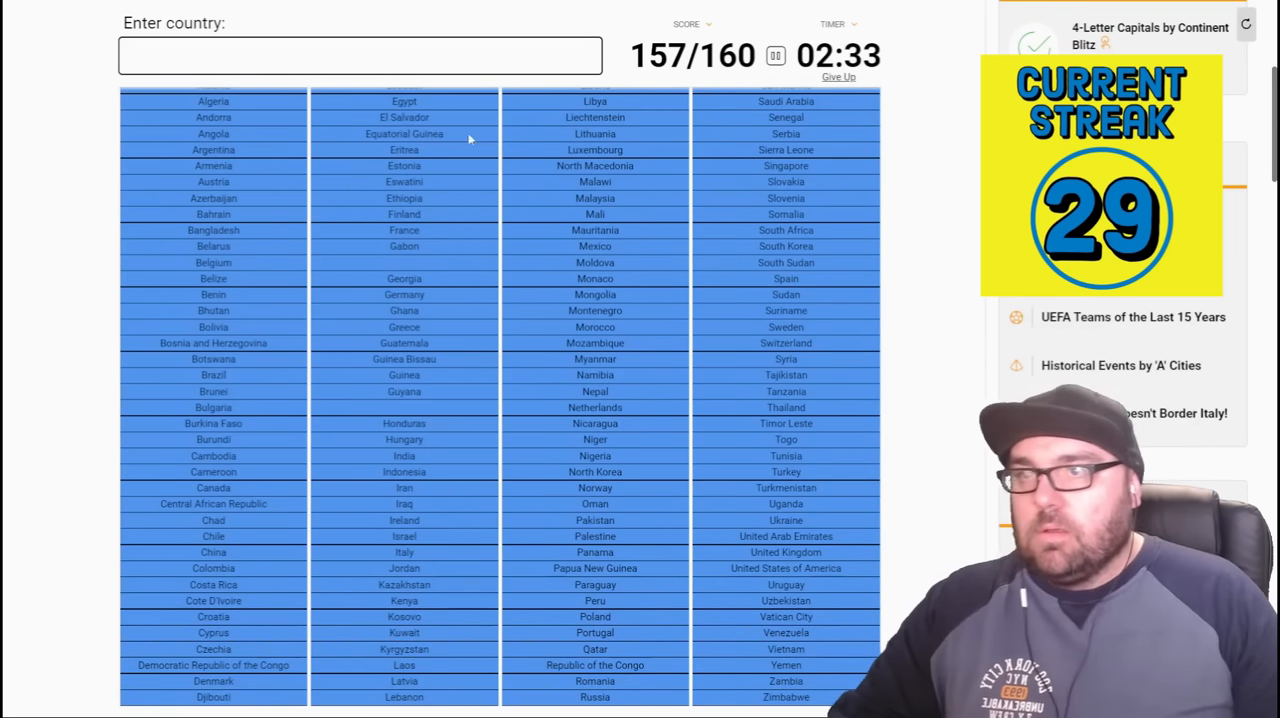
mouse_move(440, 358)
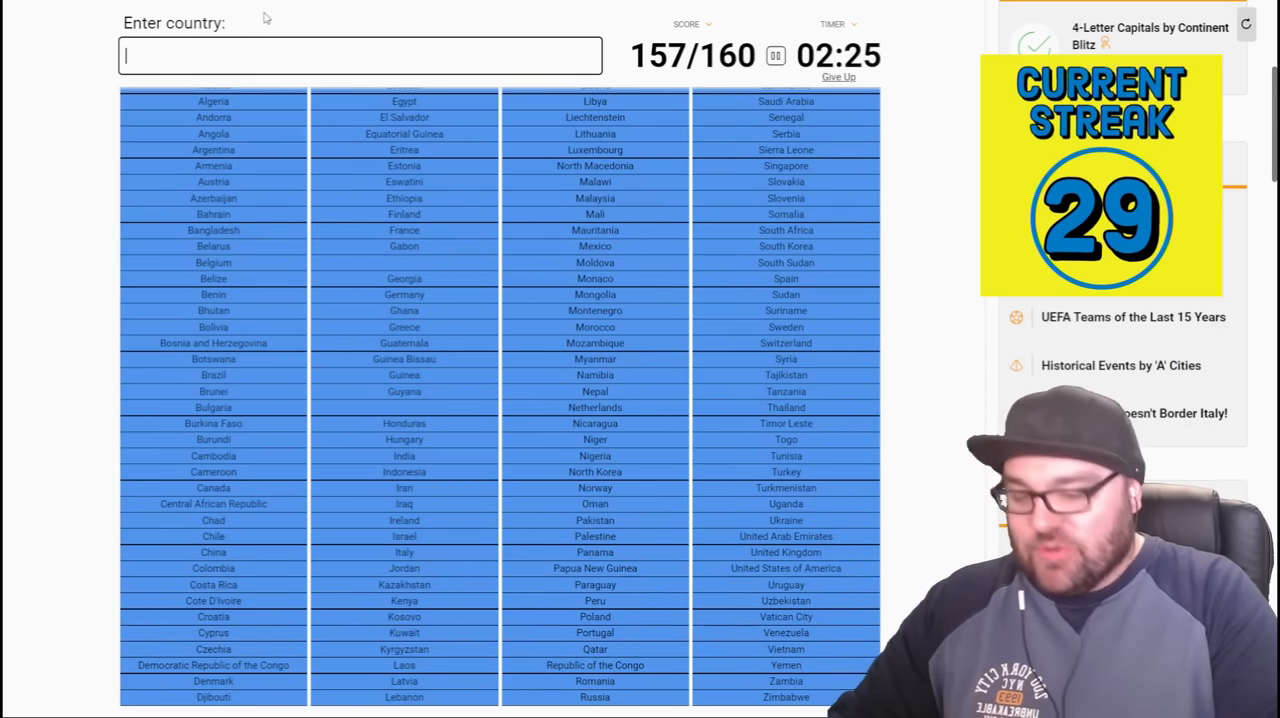
- Enter the last country to reach 160/160 and scroll through the results
text(b)
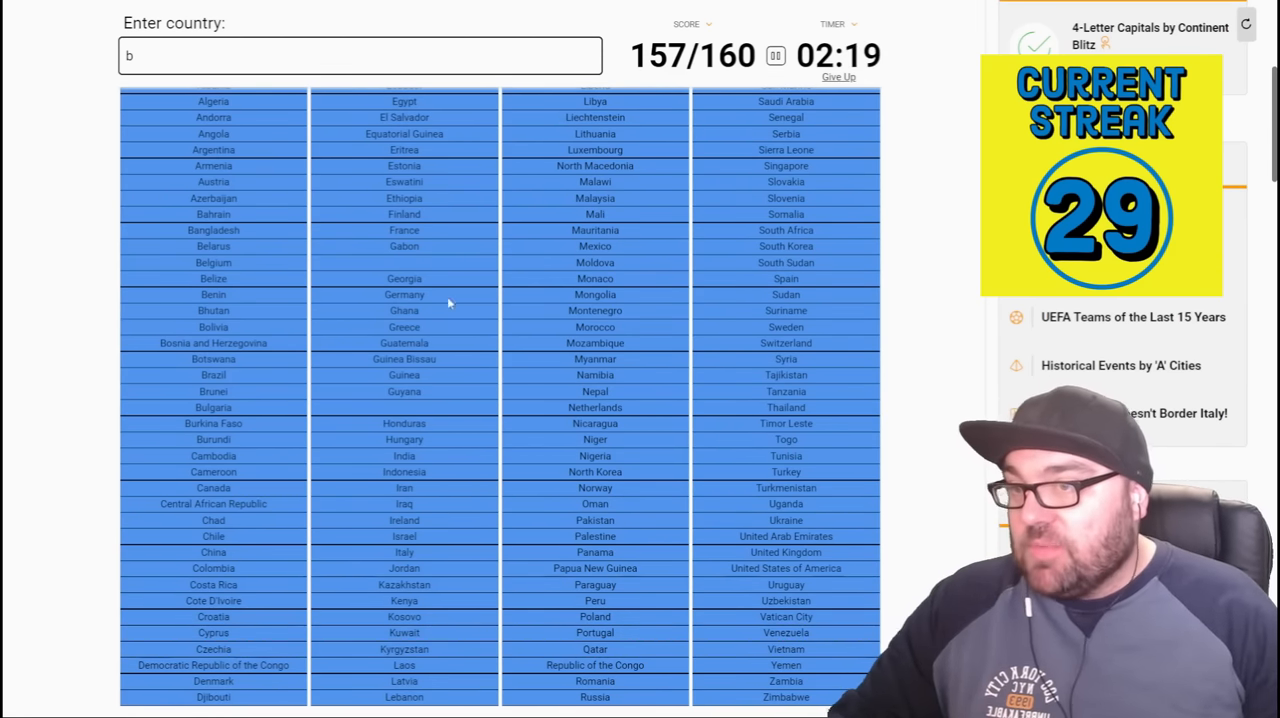
mouse_move(400, 392)
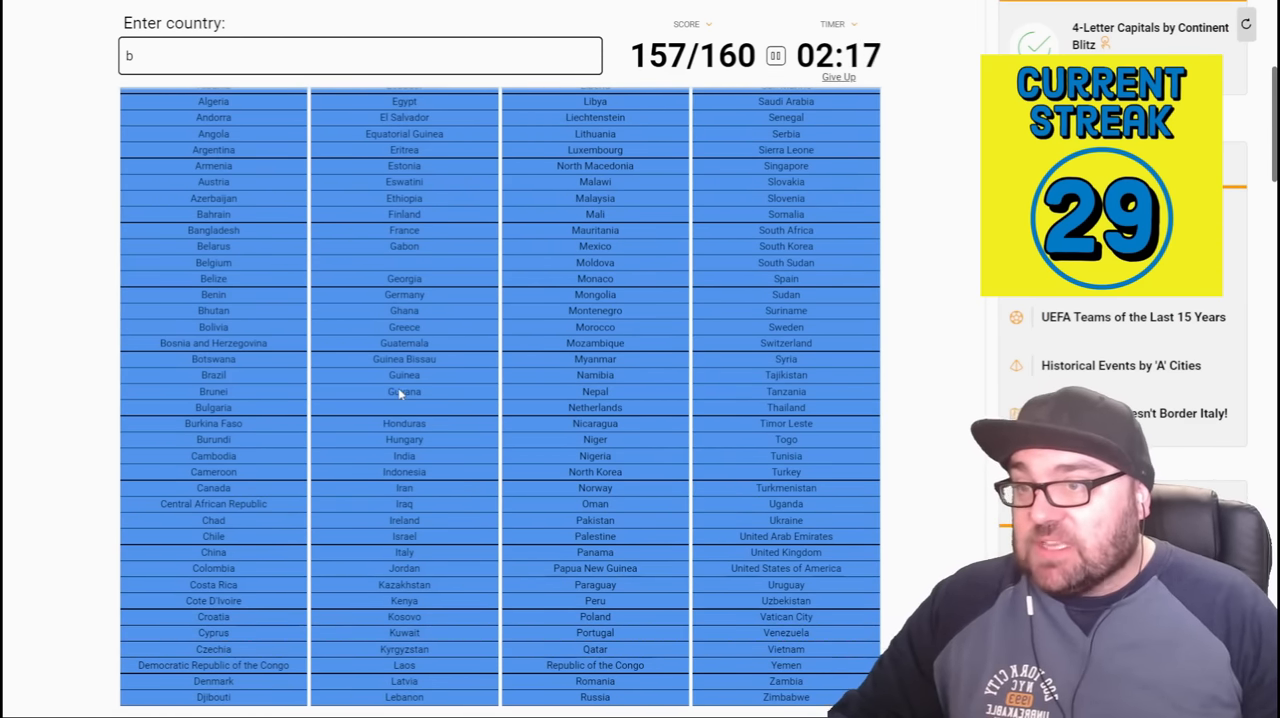
scroll(up, 3)
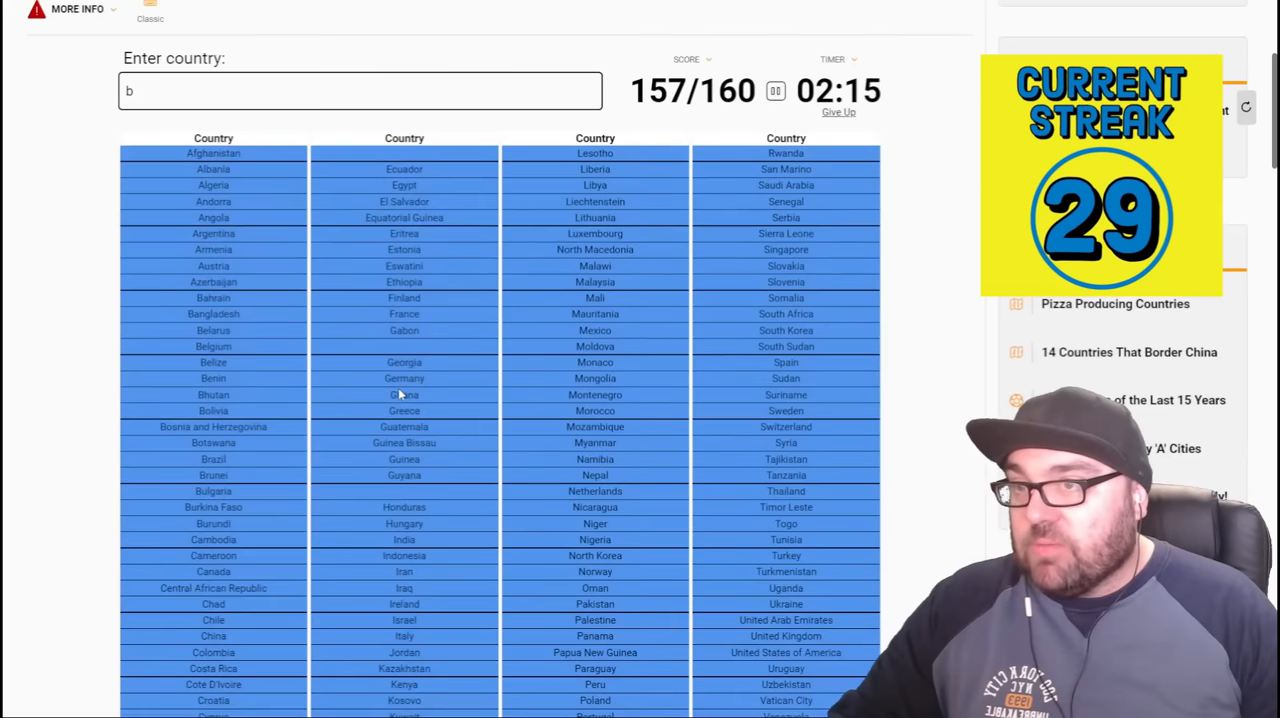
scroll(down, 3)
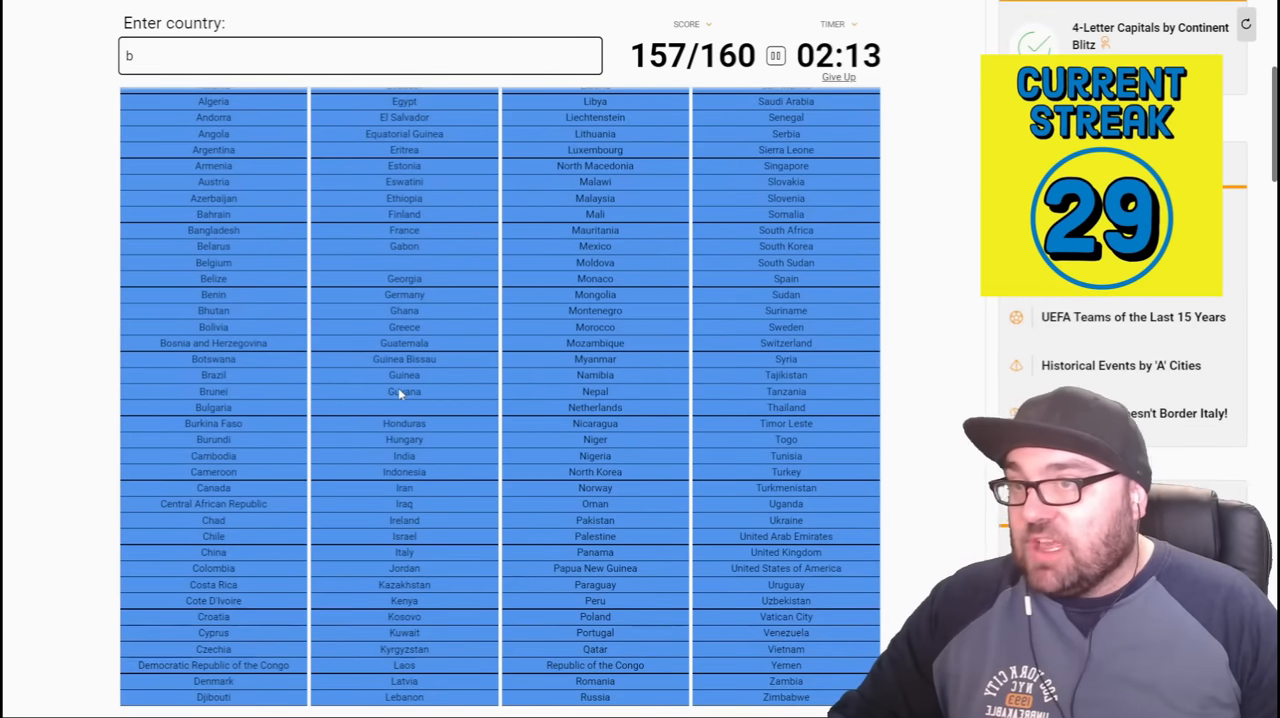
scroll(up, 3)
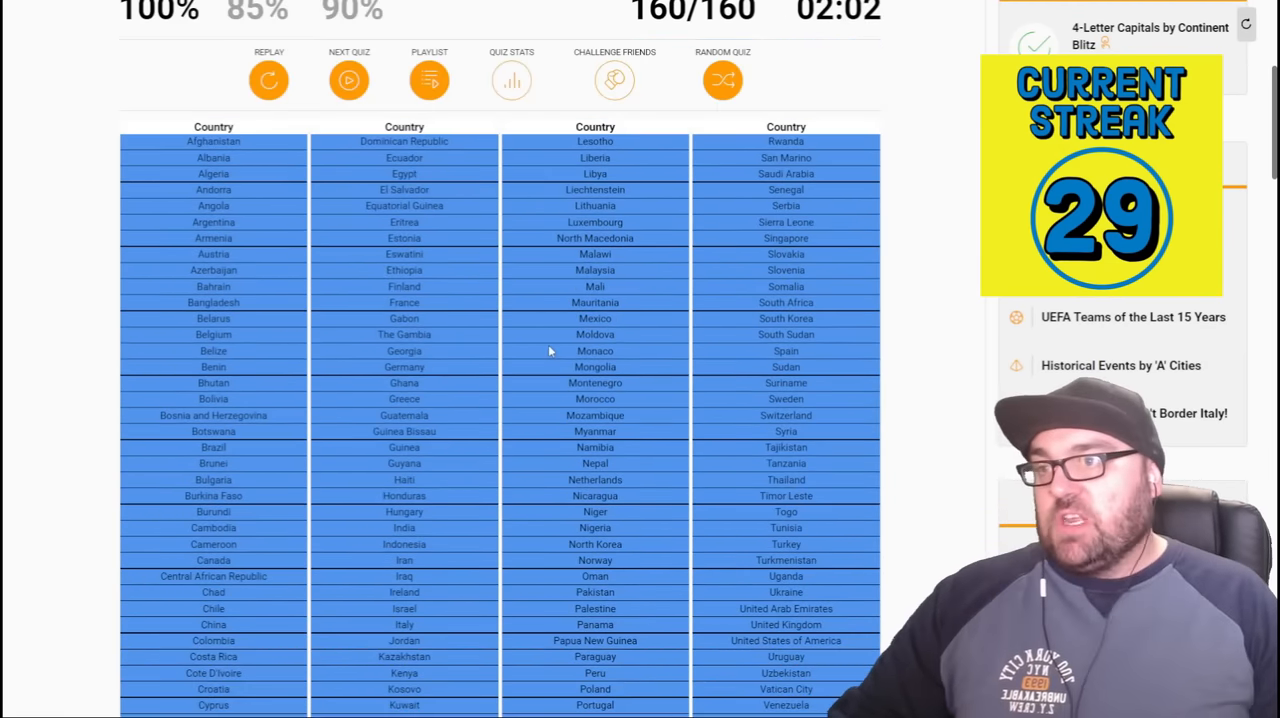
- Scroll up through the results toward the next quiz link
scroll(up, 3)
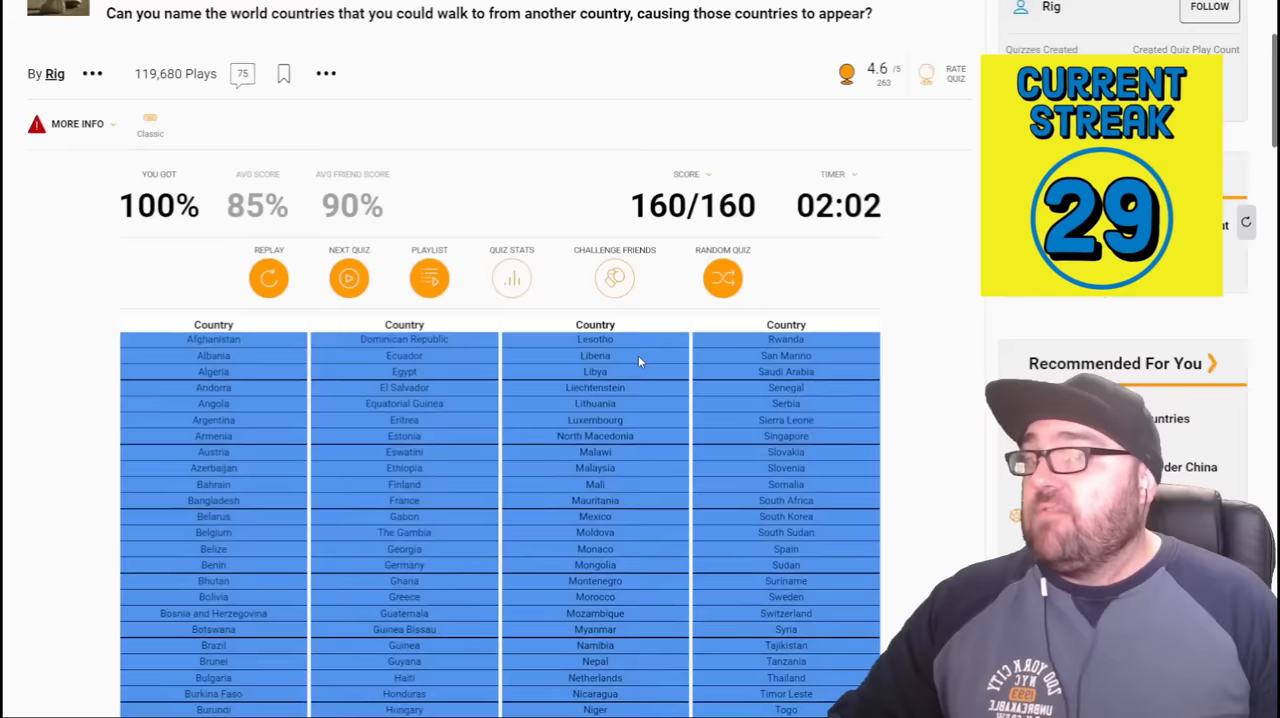
scroll(up, 3)
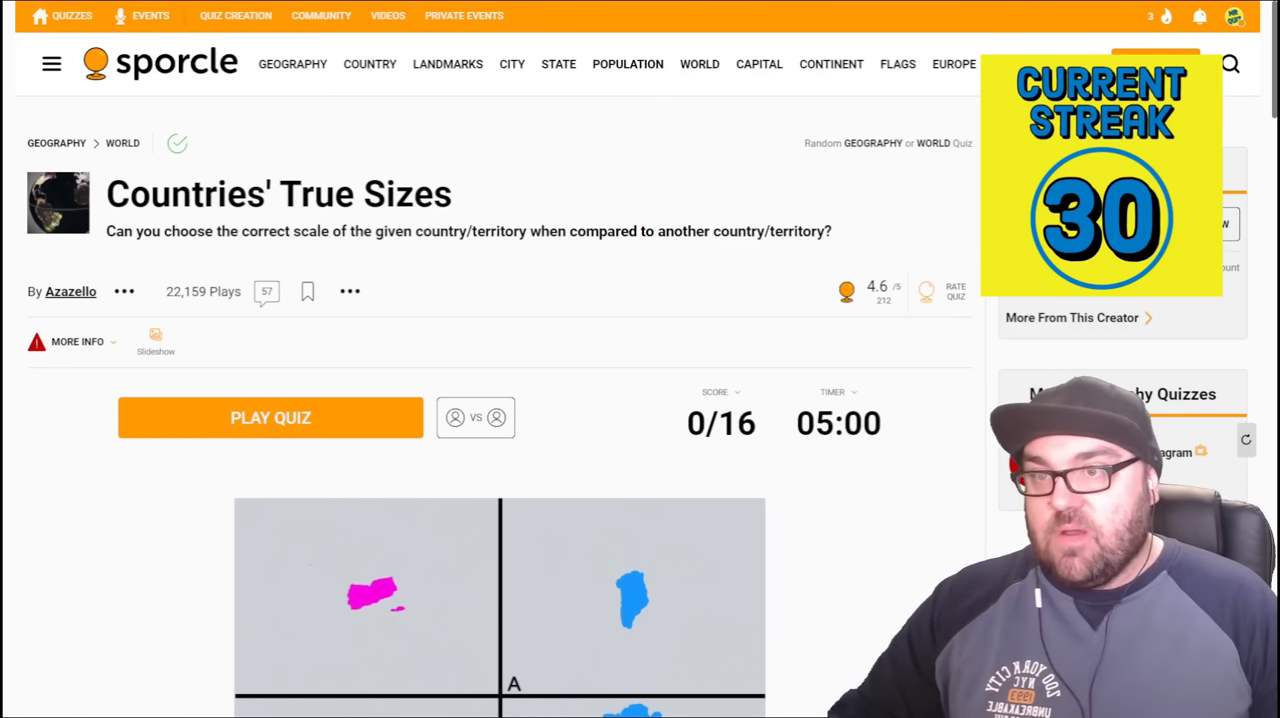
- Scroll through the Countries' True Sizes quiz page to look over the first map question
scroll(down, 3)
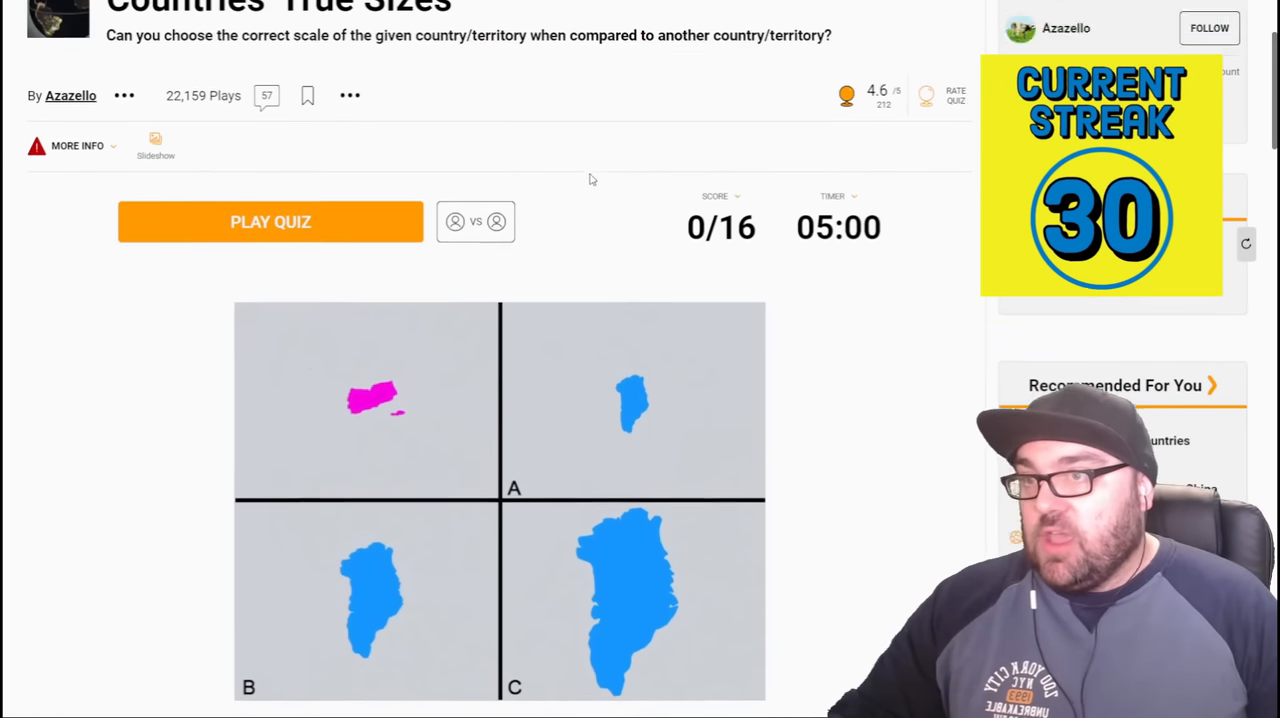
scroll(up, 3)
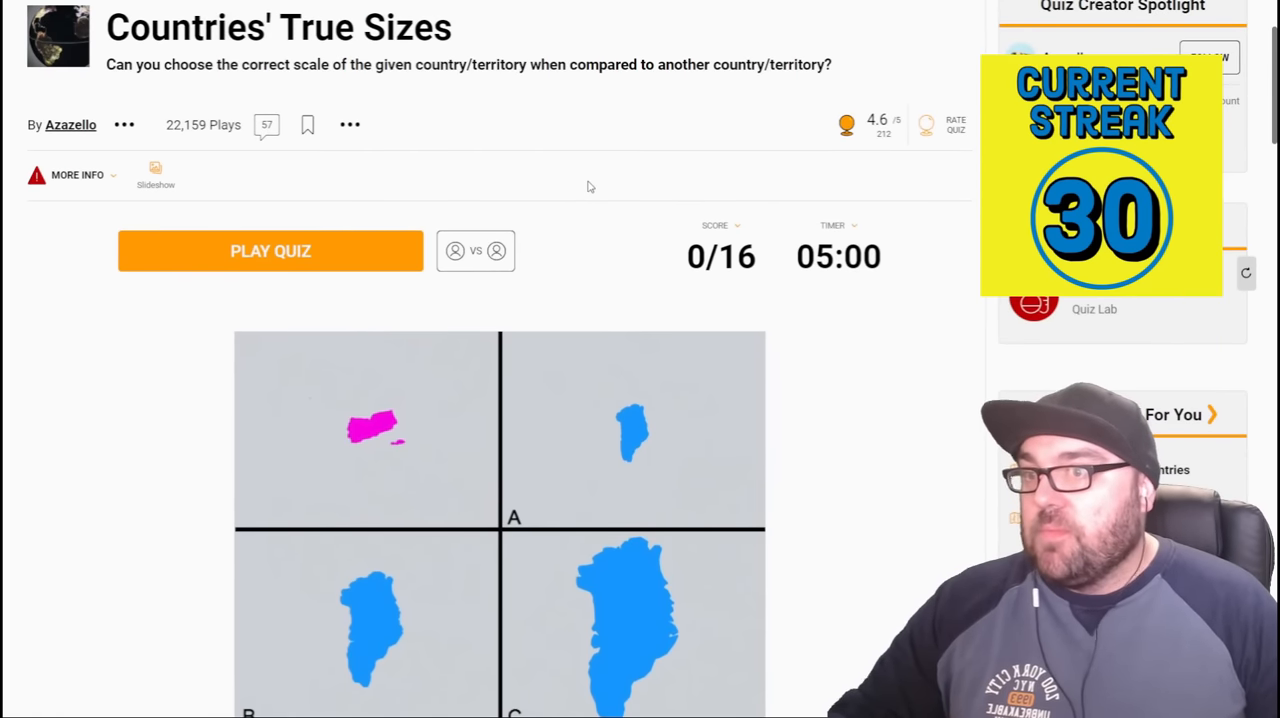
scroll(down, 3)
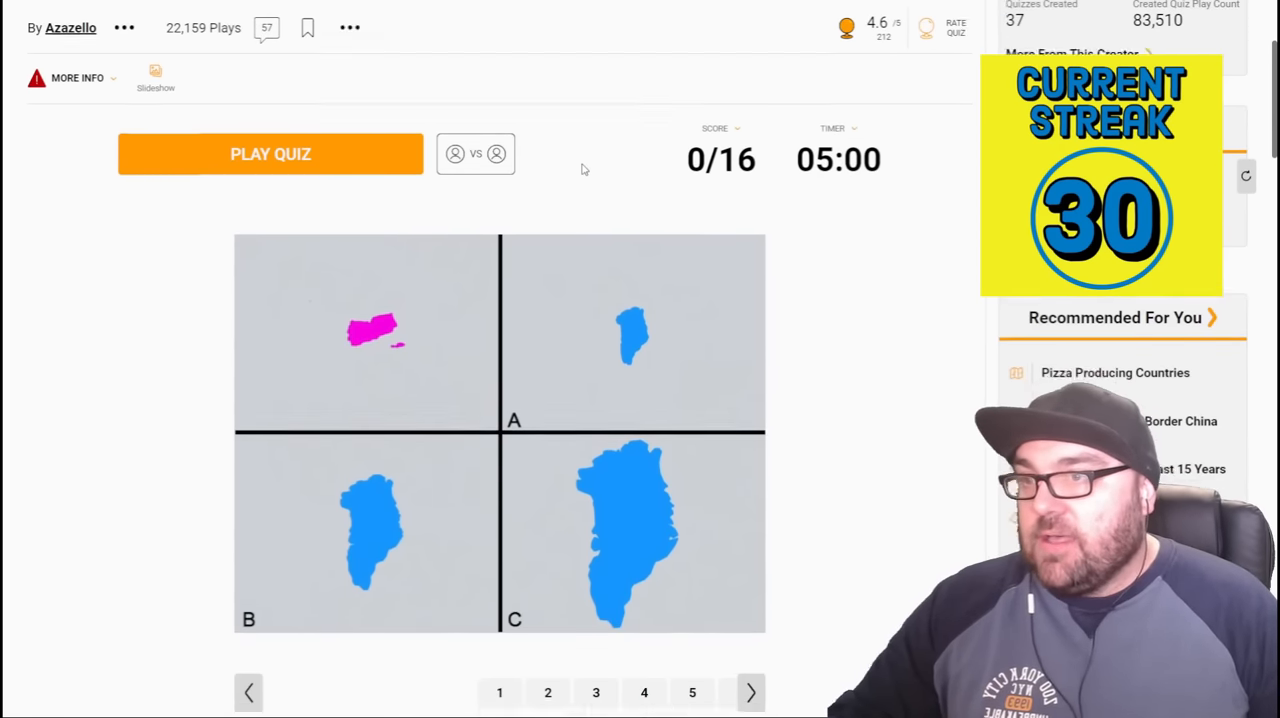
scroll(down, 3)
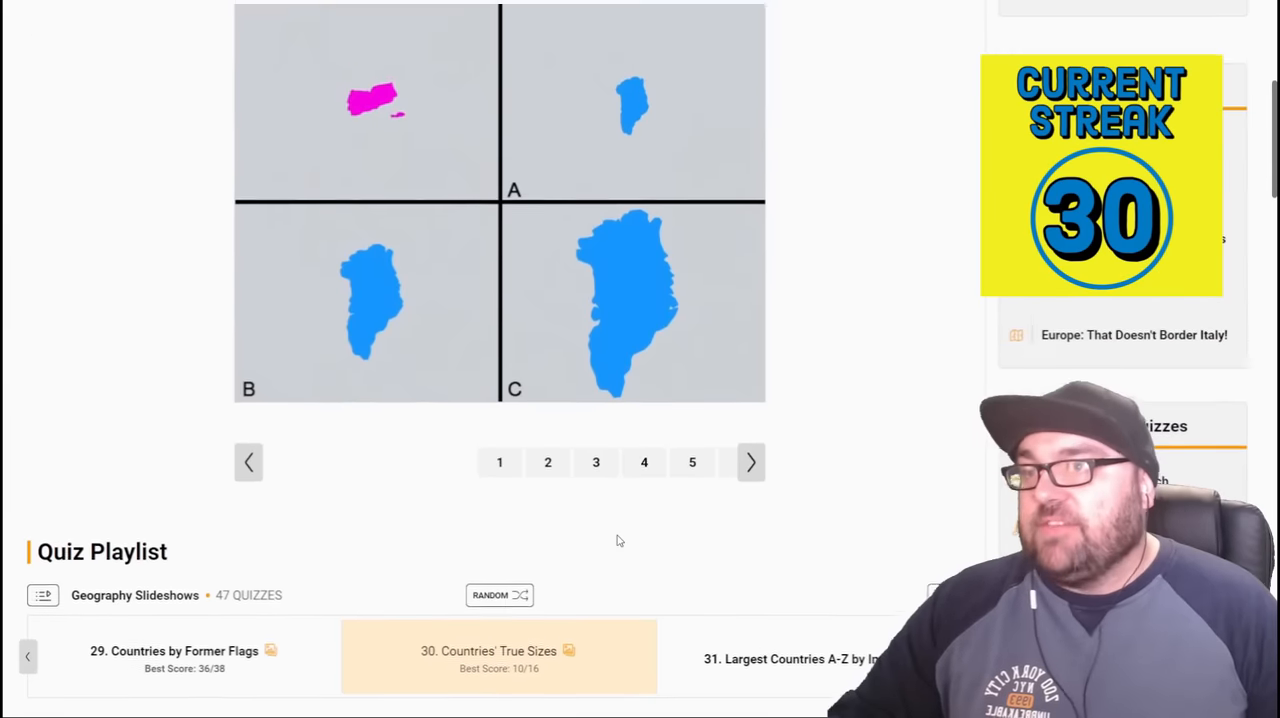
scroll(up, 3)
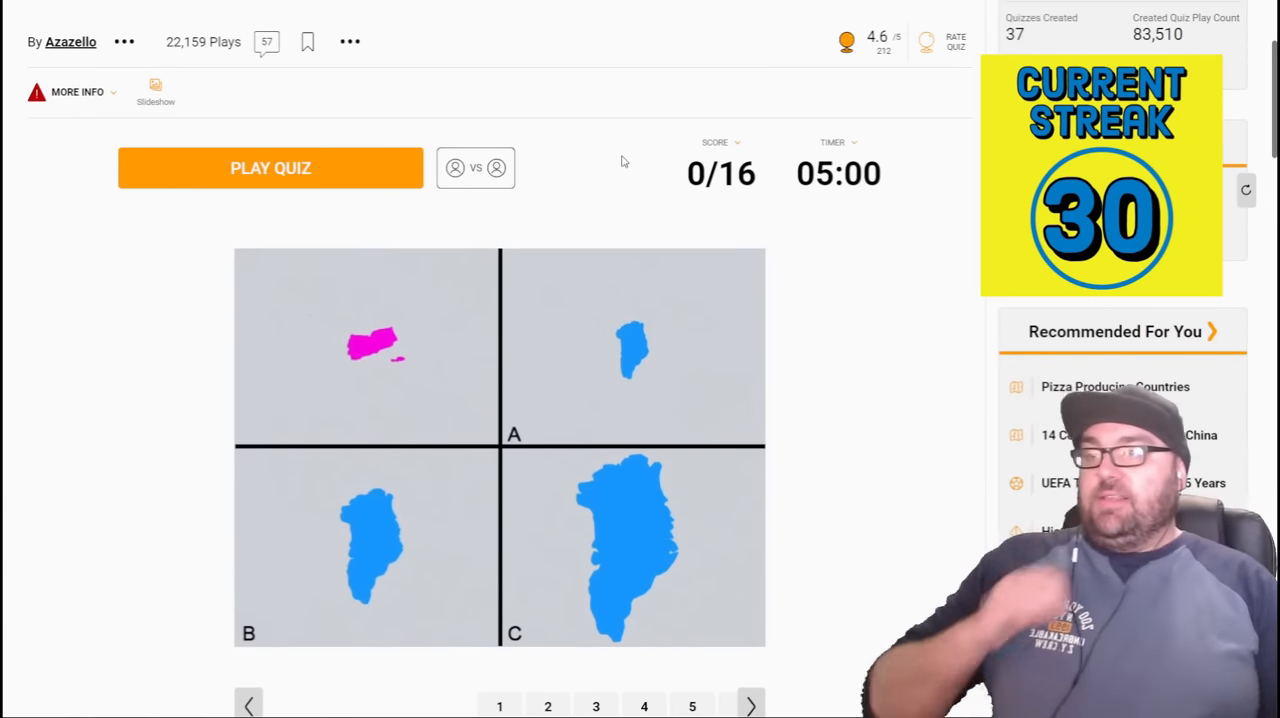
scroll(up, 3)
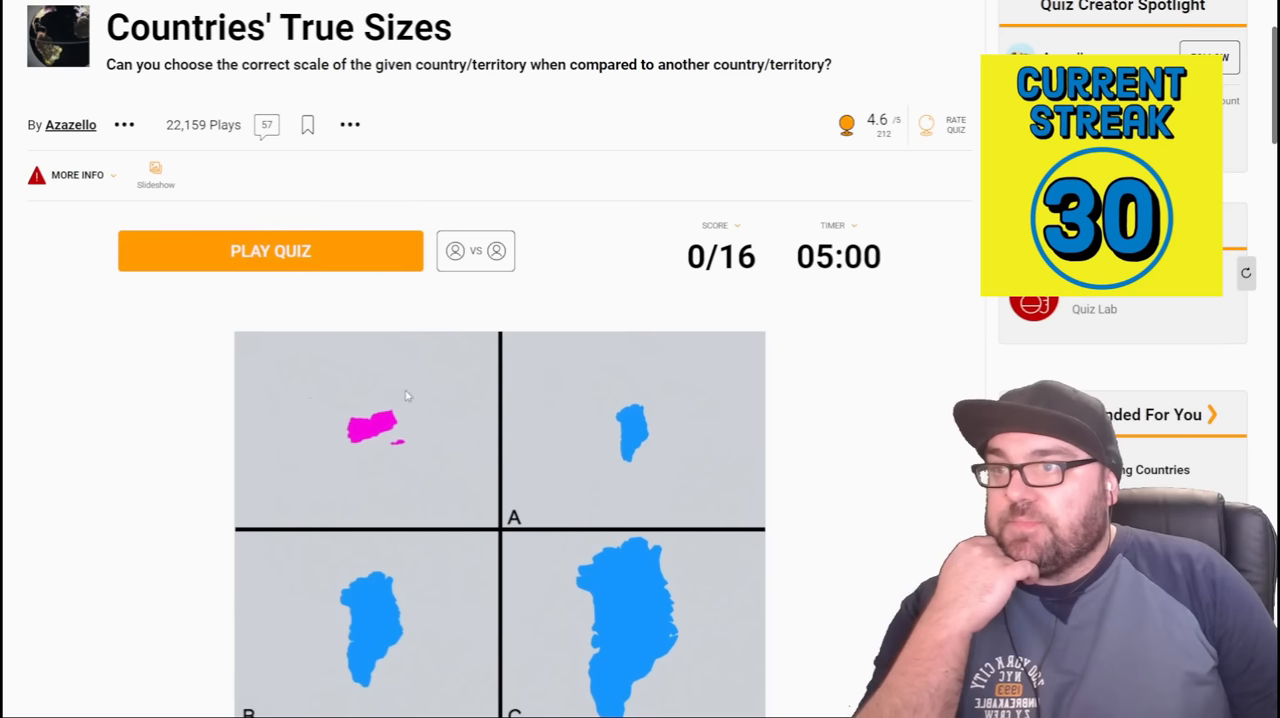
scroll(down, 3)
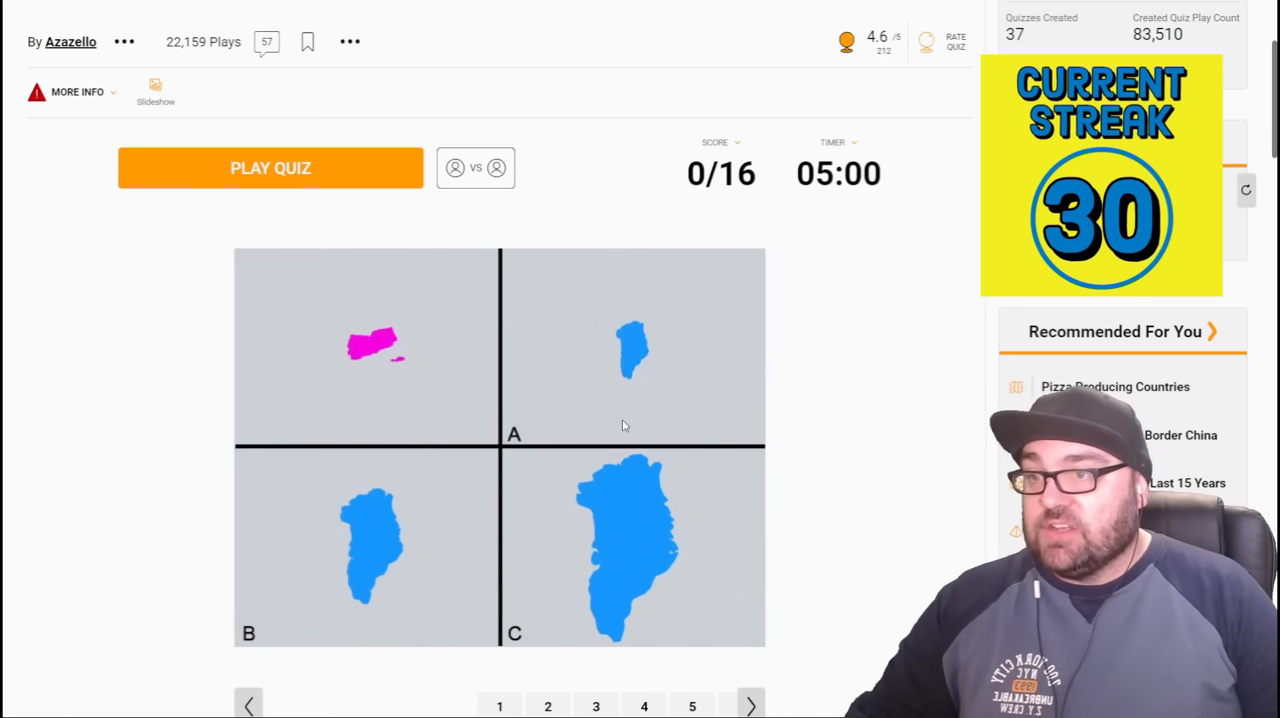
mouse_move(658, 382)
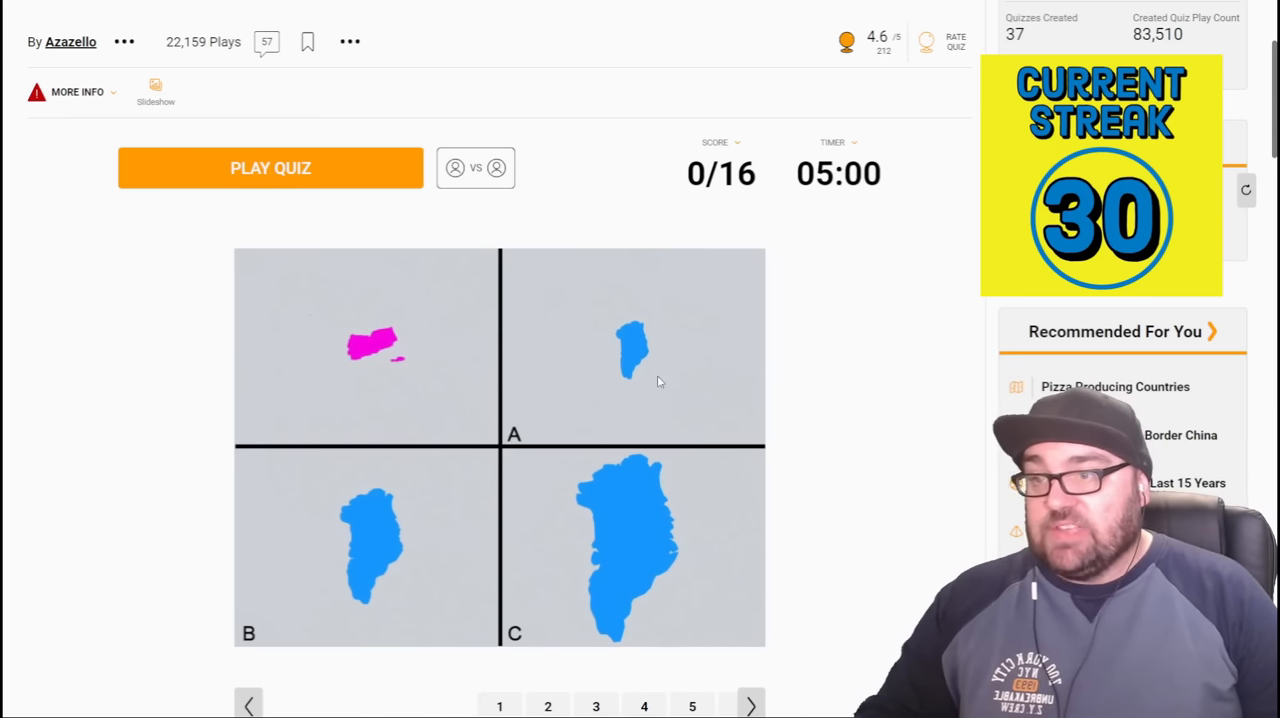
mouse_move(672, 412)
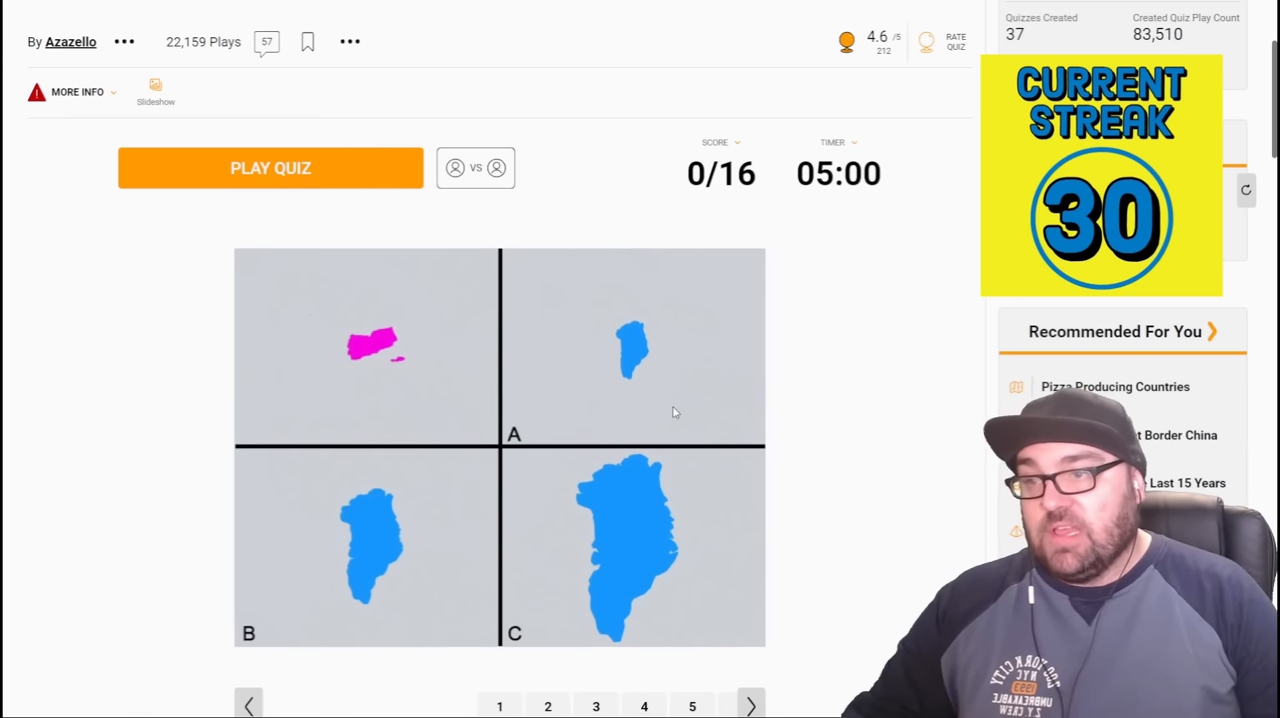
mouse_move(384, 564)
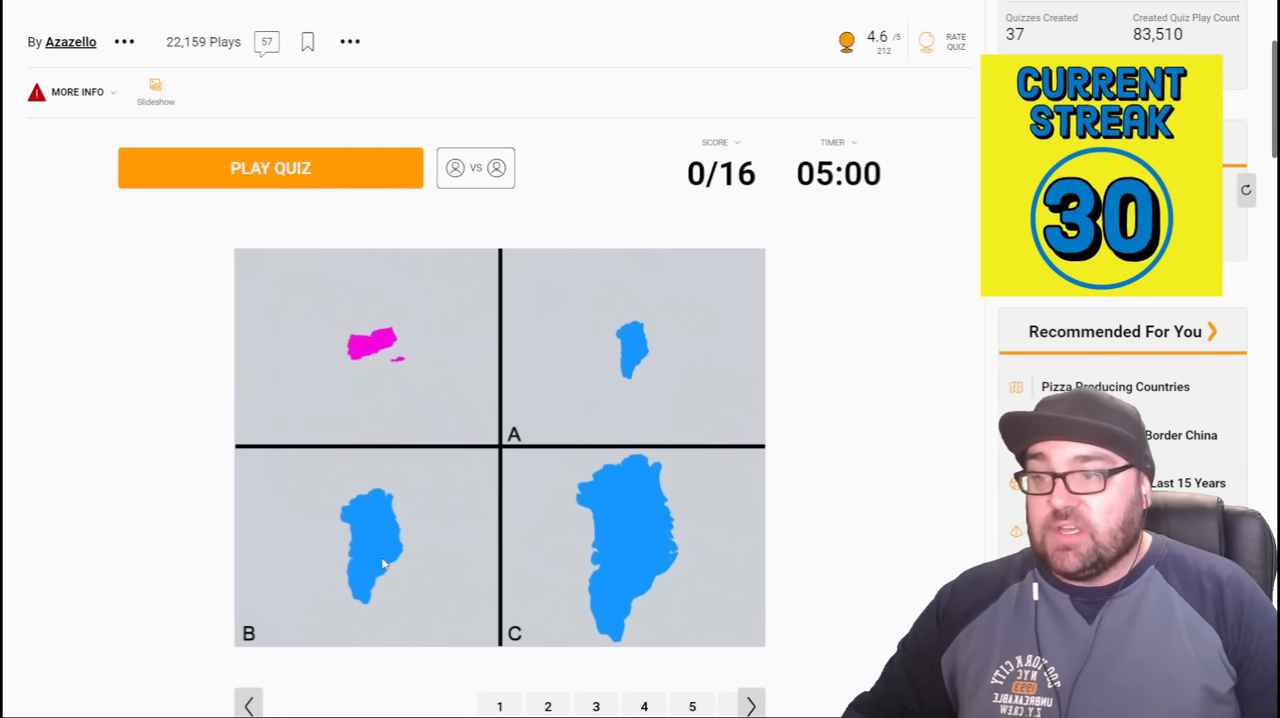
mouse_move(598, 584)
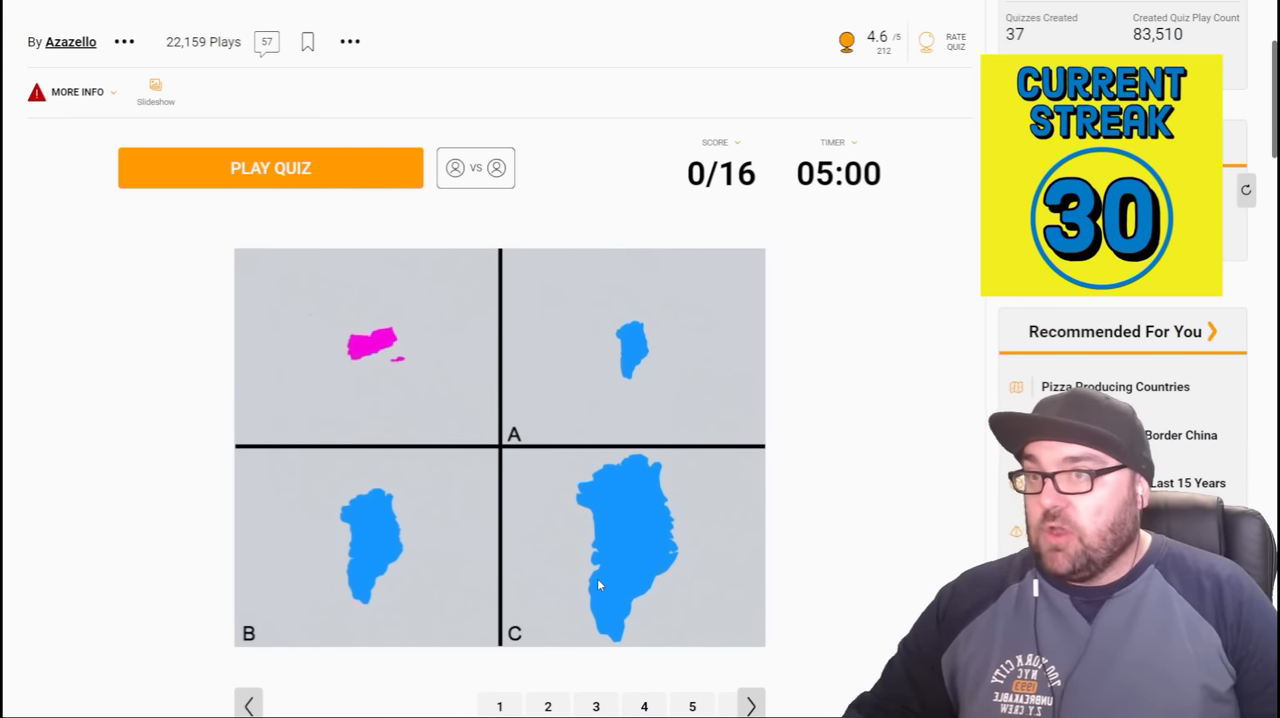
- Start the Countries' True Sizes quiz and answer the first comparison with C
click(270, 168)
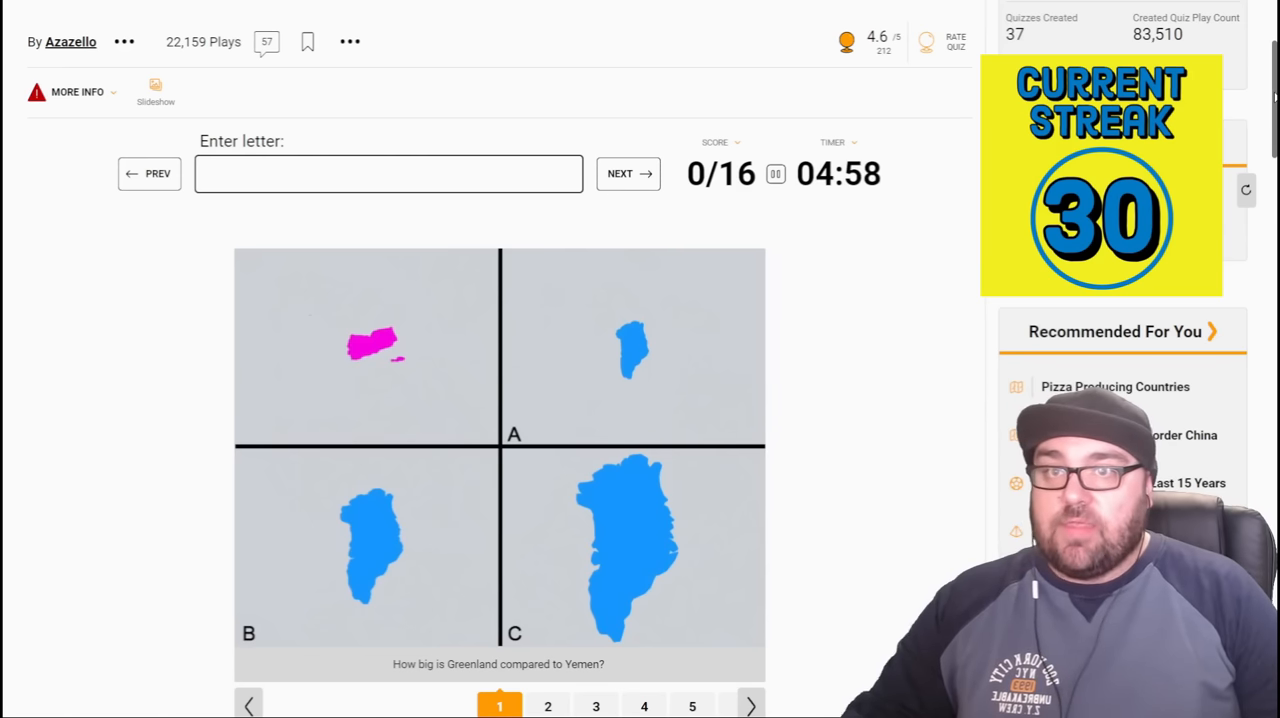
scroll(down, 3)
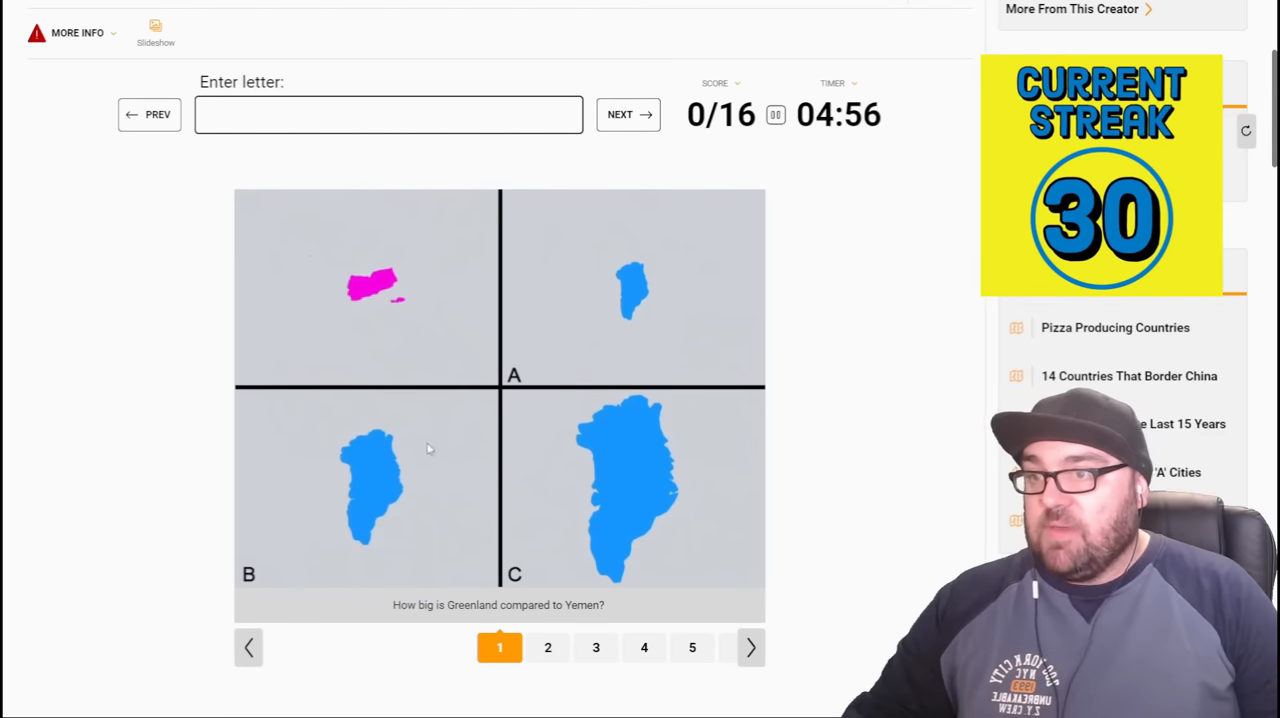
click(388, 114)
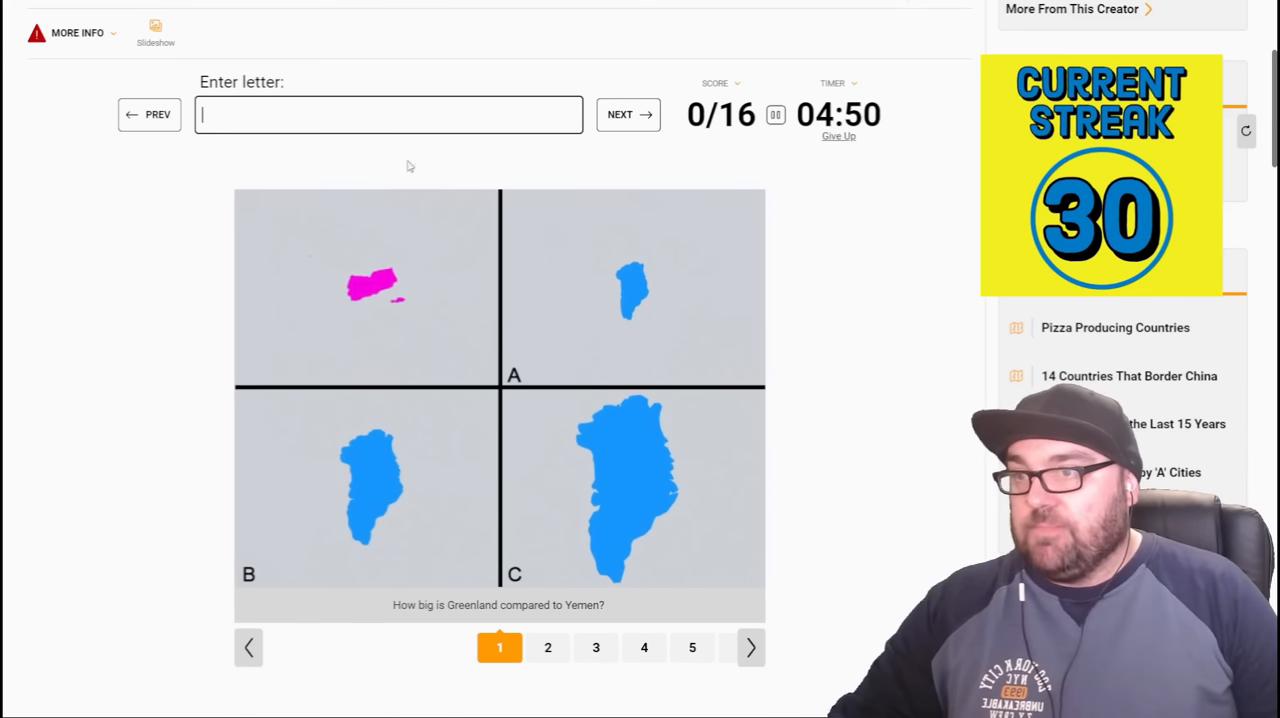
click(628, 114)
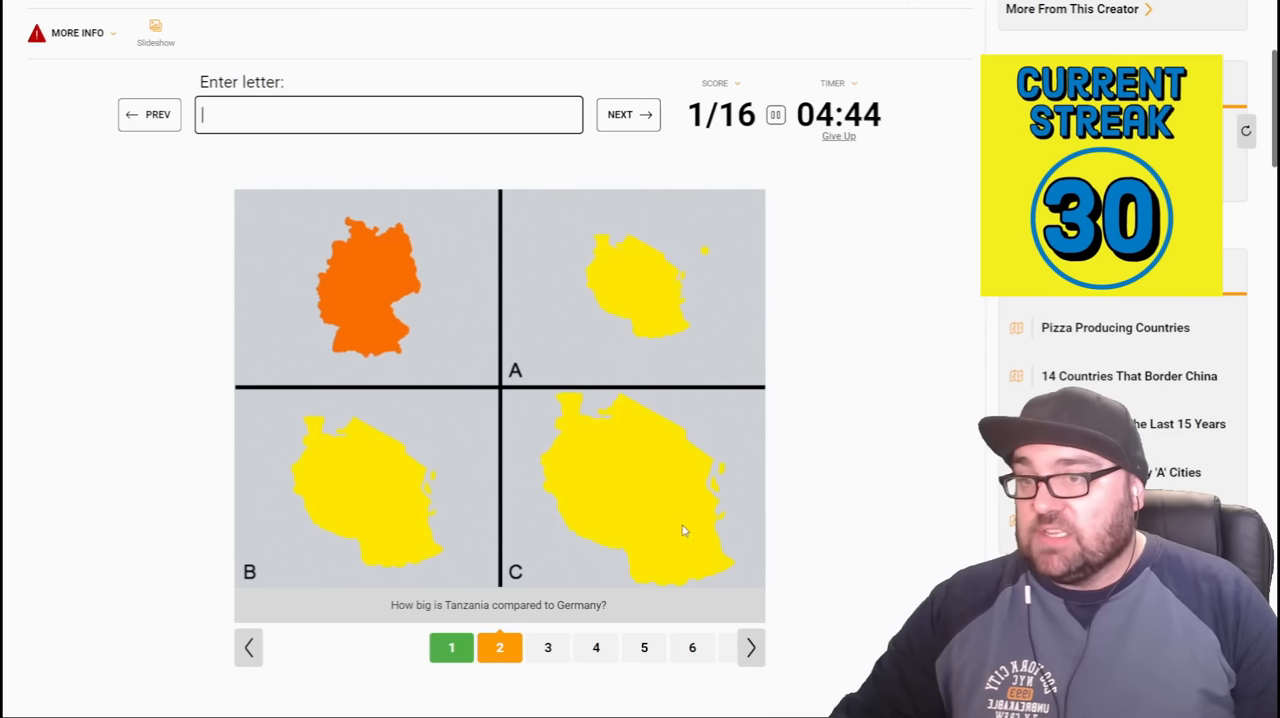
mouse_move(668, 496)
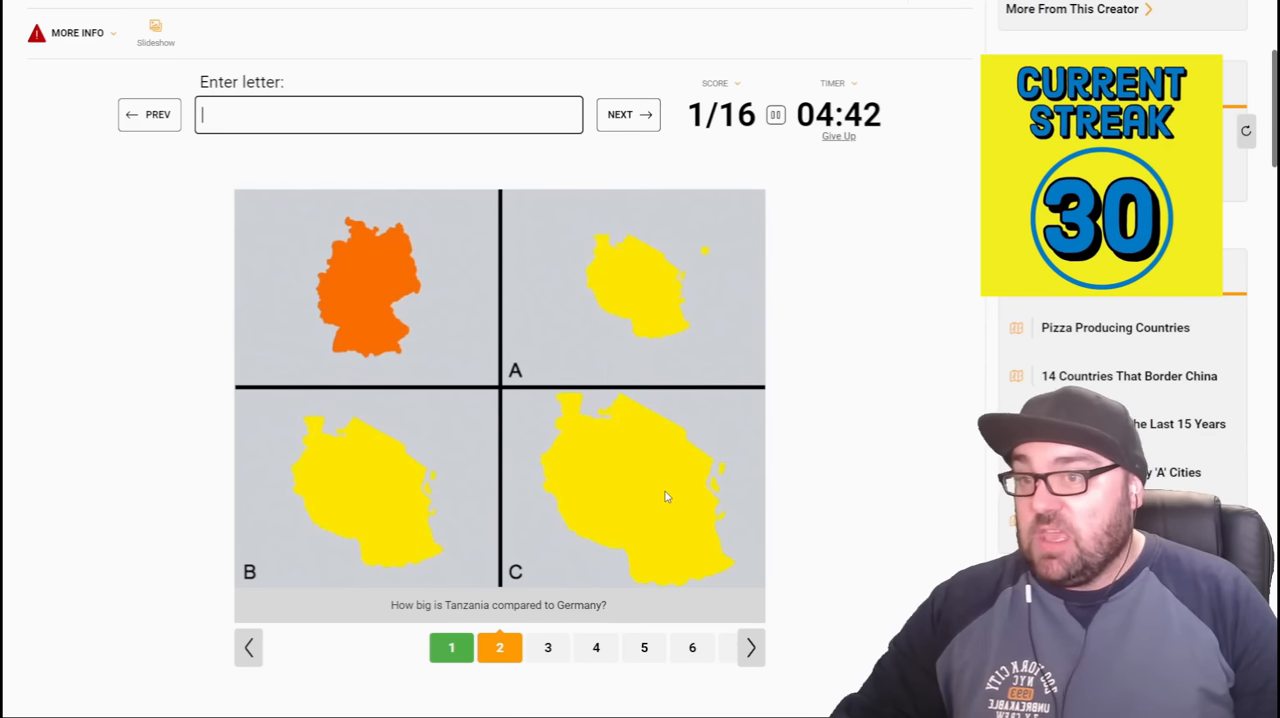
text(C)
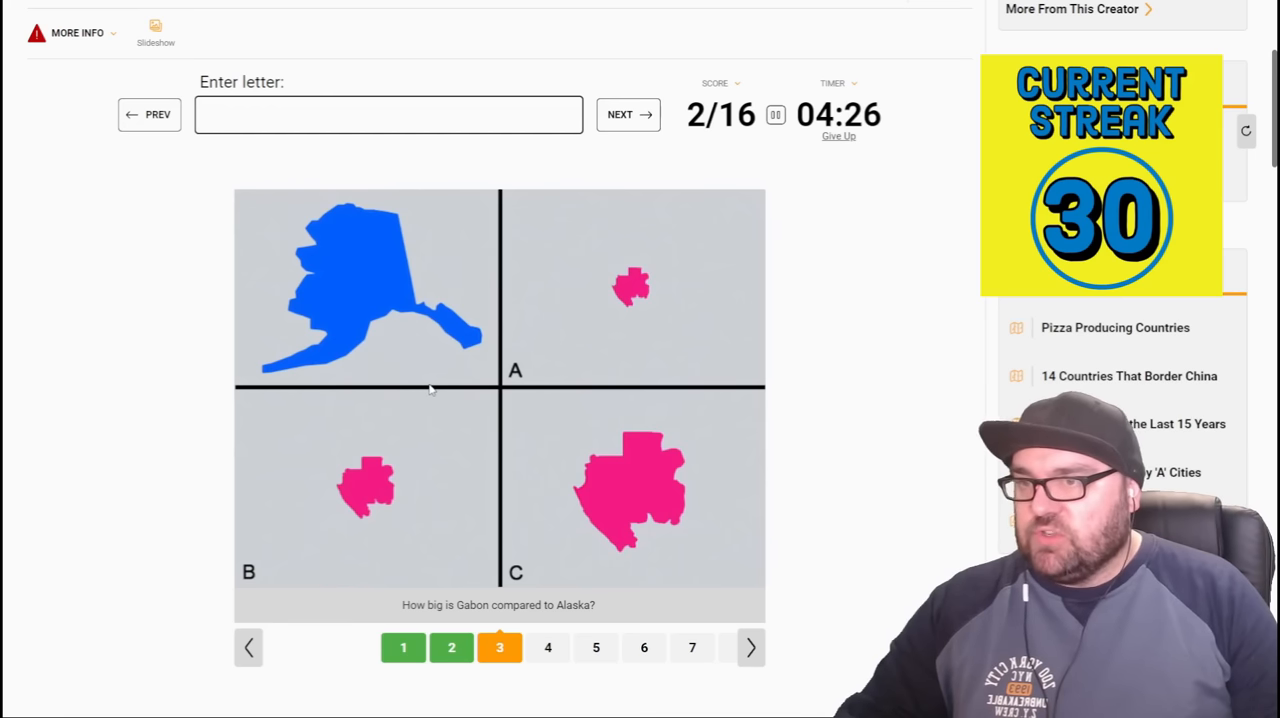
mouse_move(400, 484)
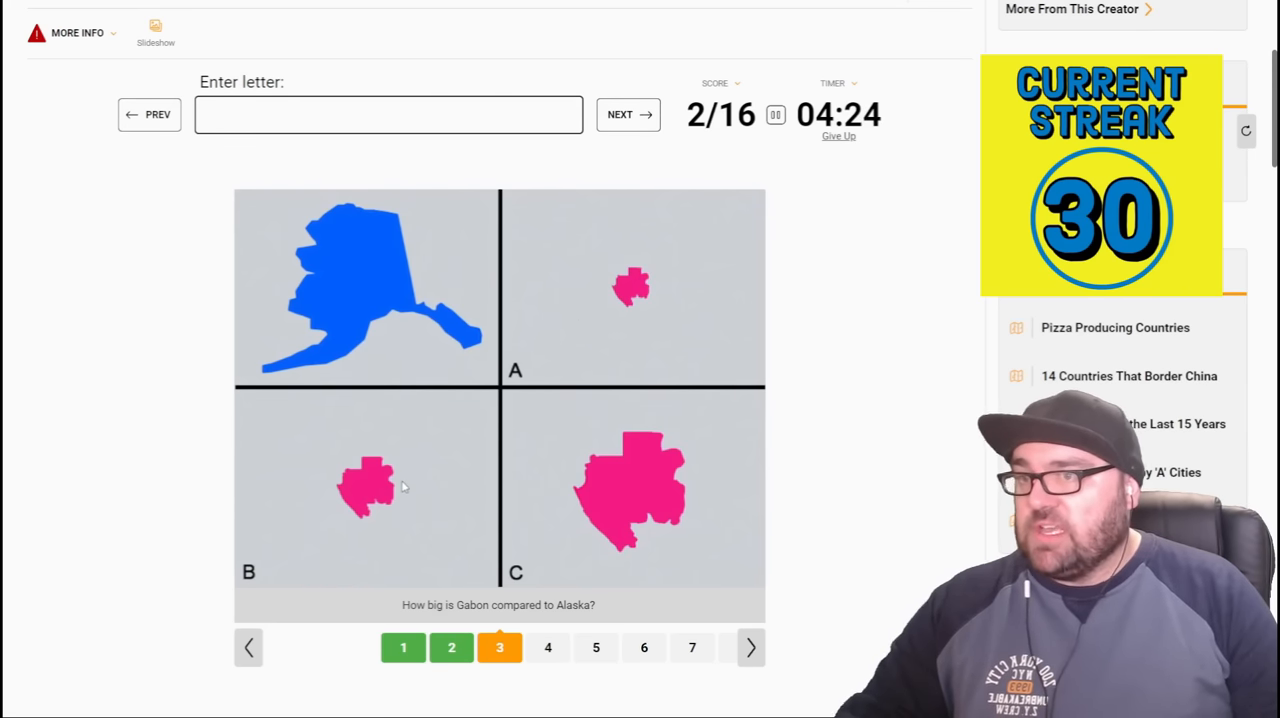
- Answer the next size comparisons with B and B, reaching 4/16
text(B)
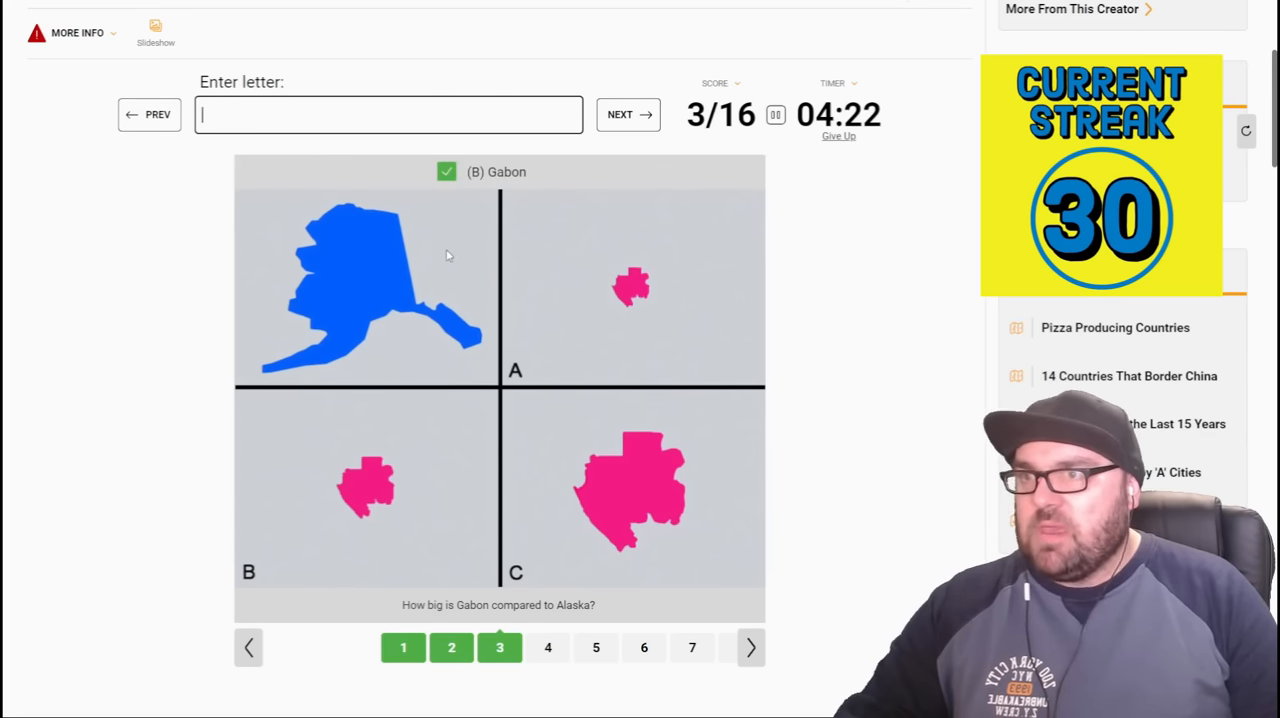
click(628, 114)
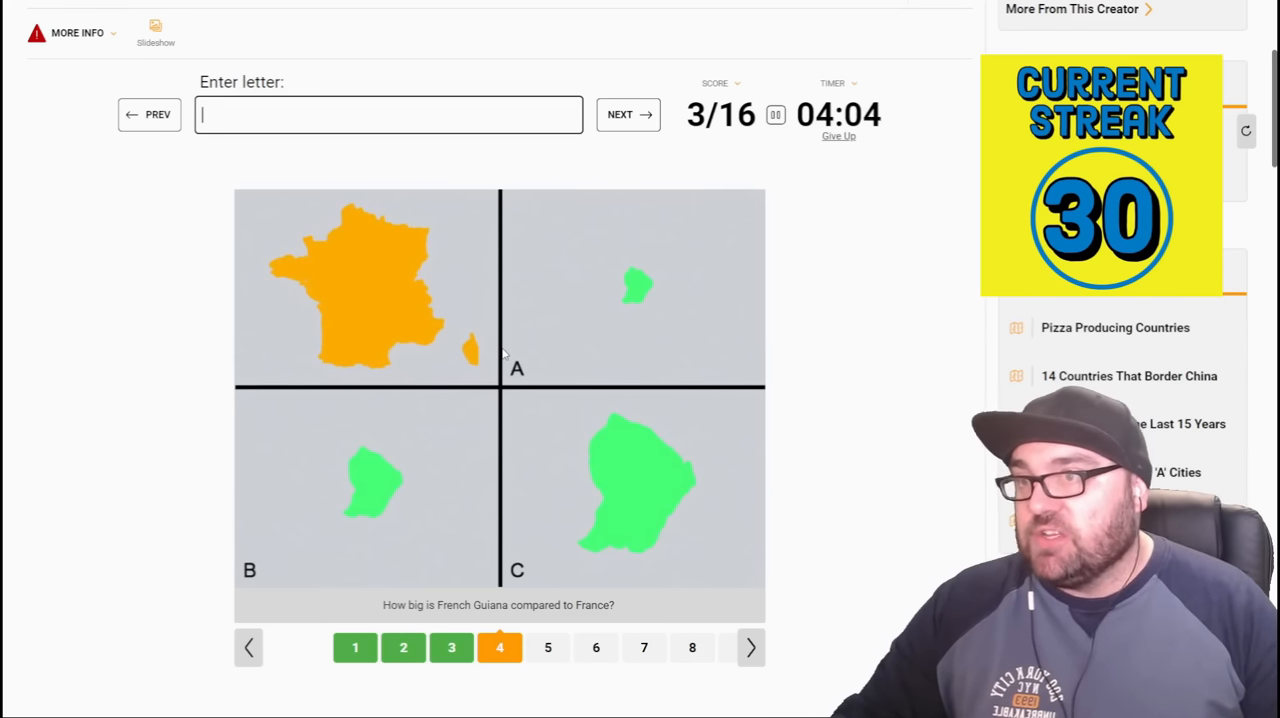
mouse_move(428, 388)
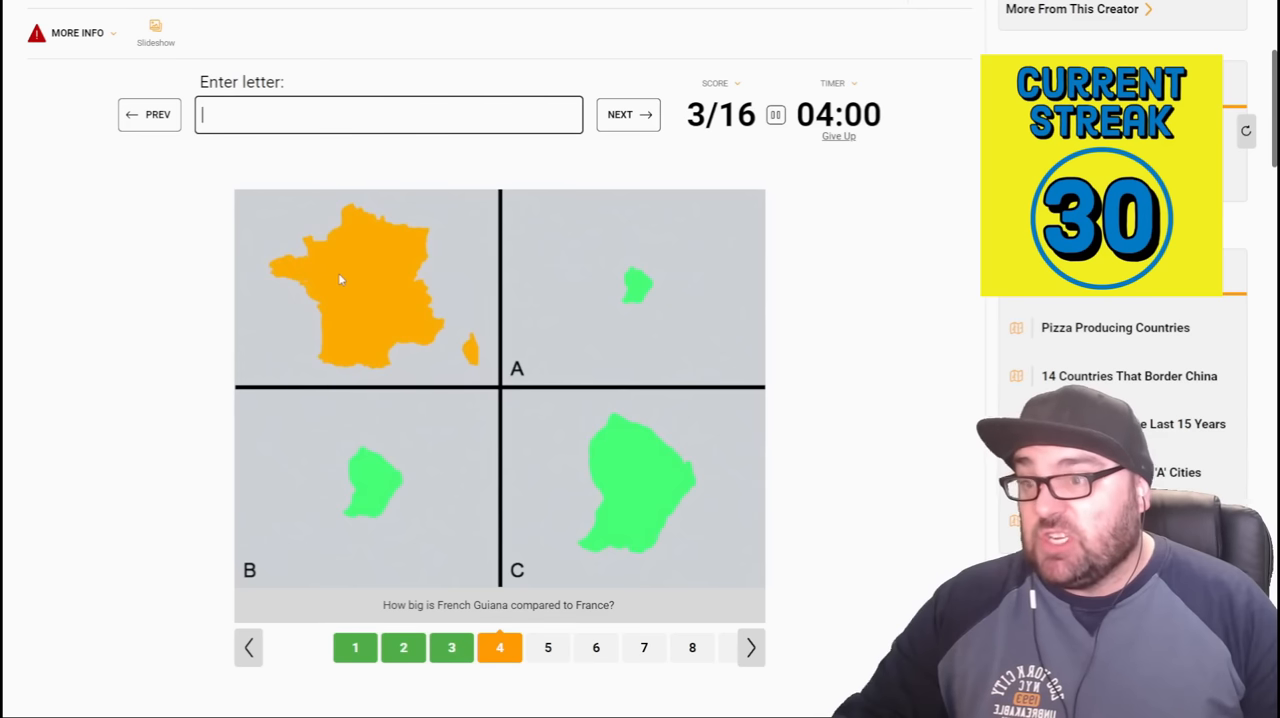
mouse_move(656, 266)
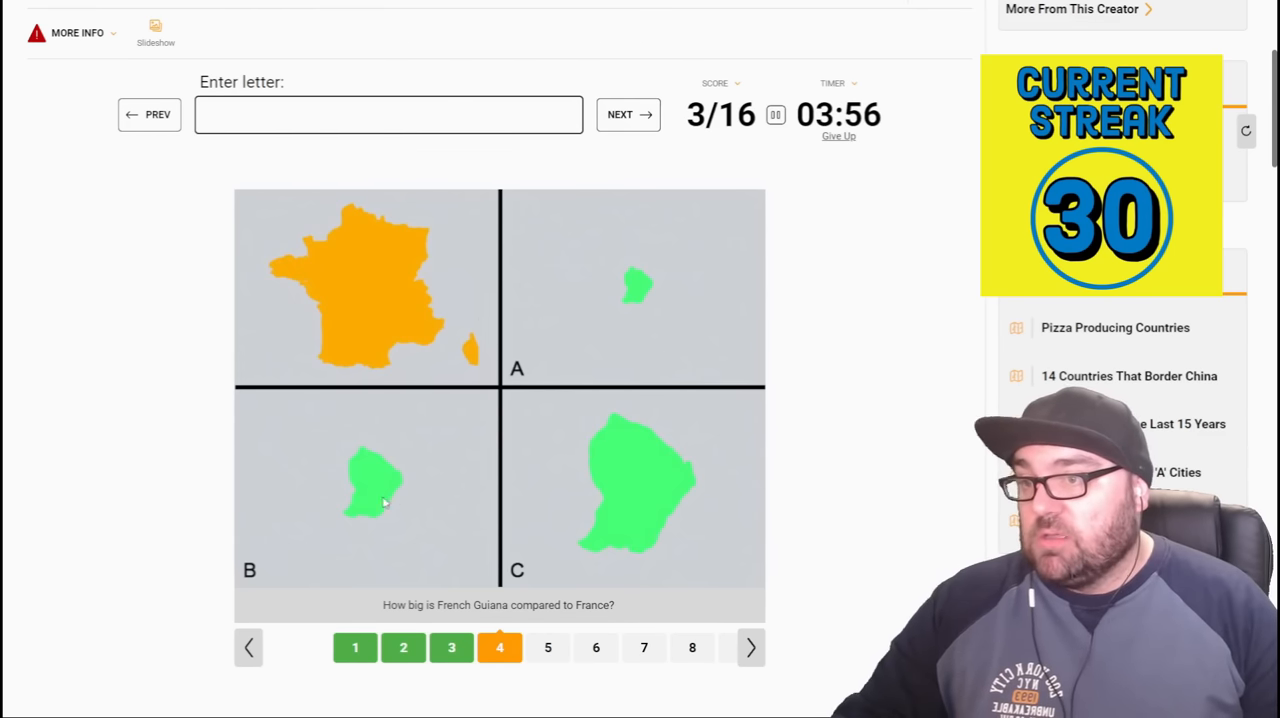
text(B)
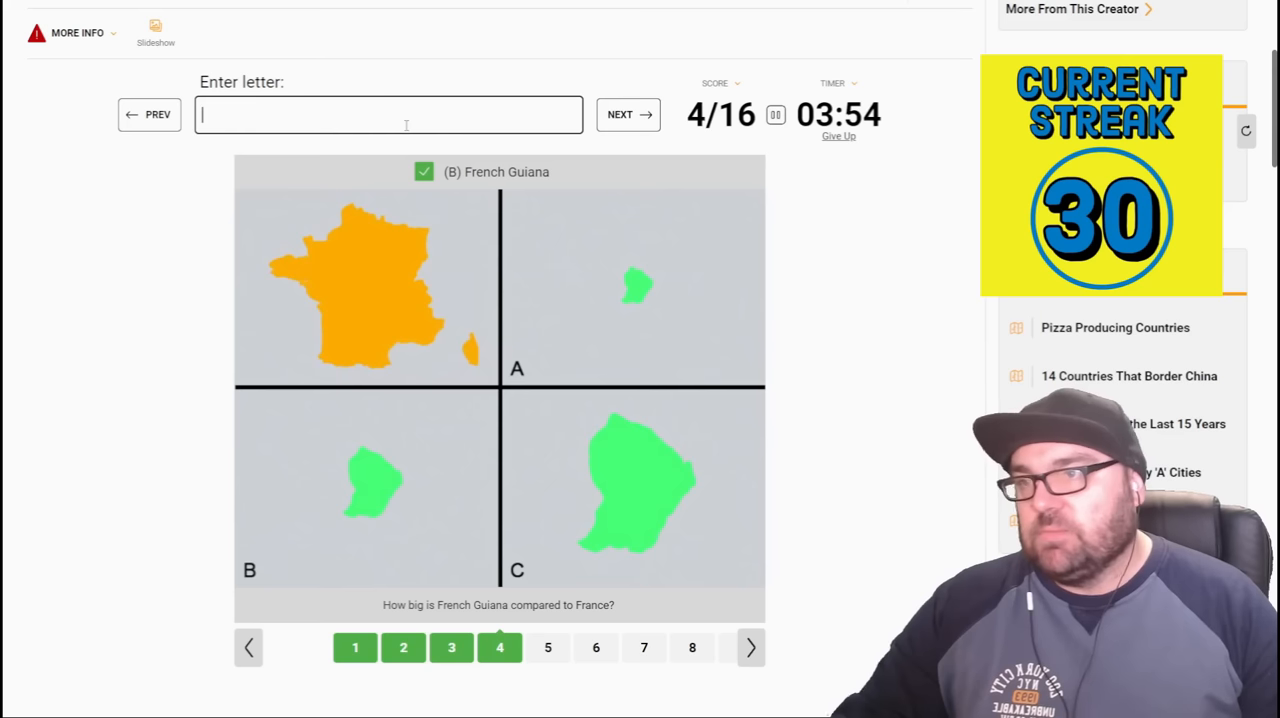
click(628, 114)
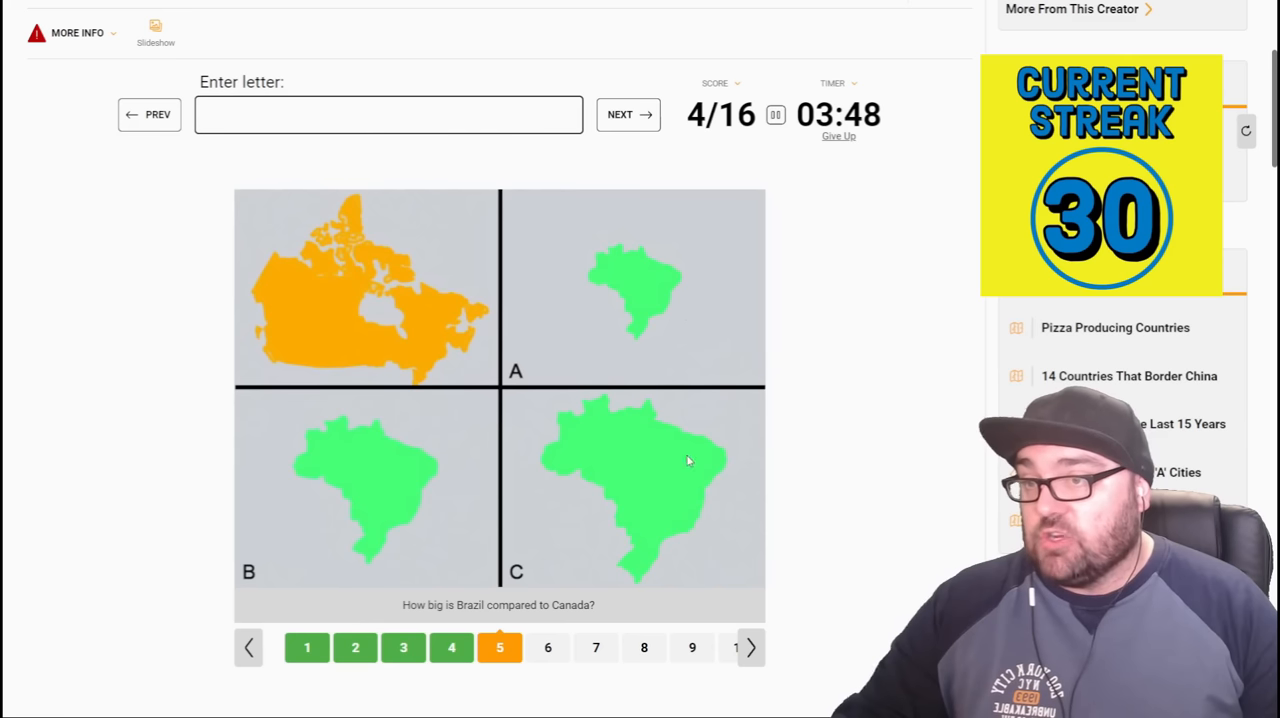
mouse_move(520, 84)
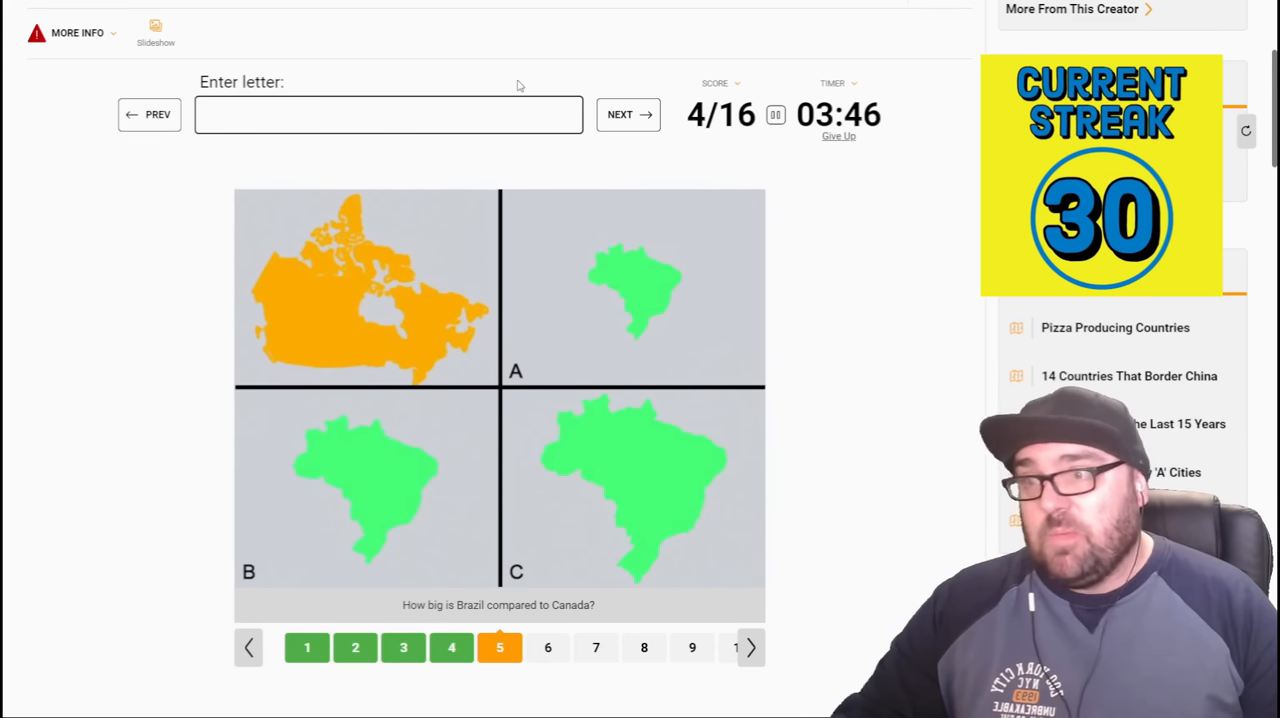
- Answer C for Brazil, skip Ukraine, then answer the UK and Rwanda comparisons
text(C)
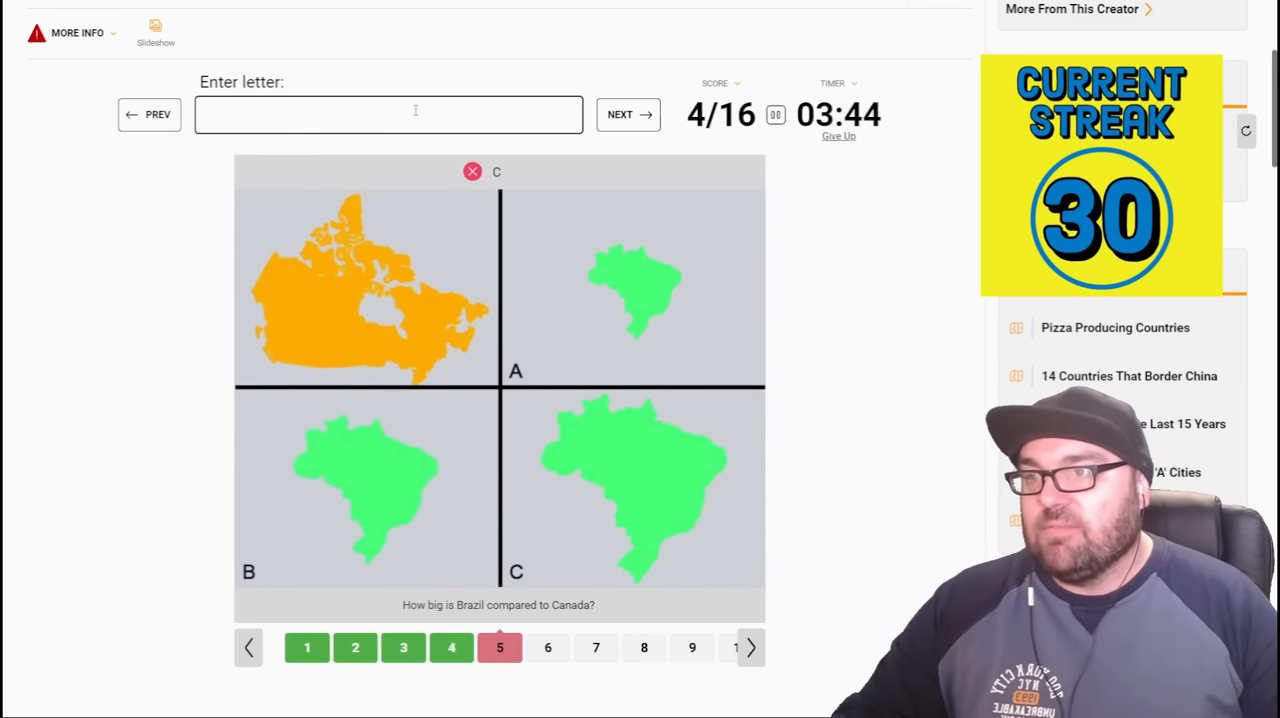
click(628, 114)
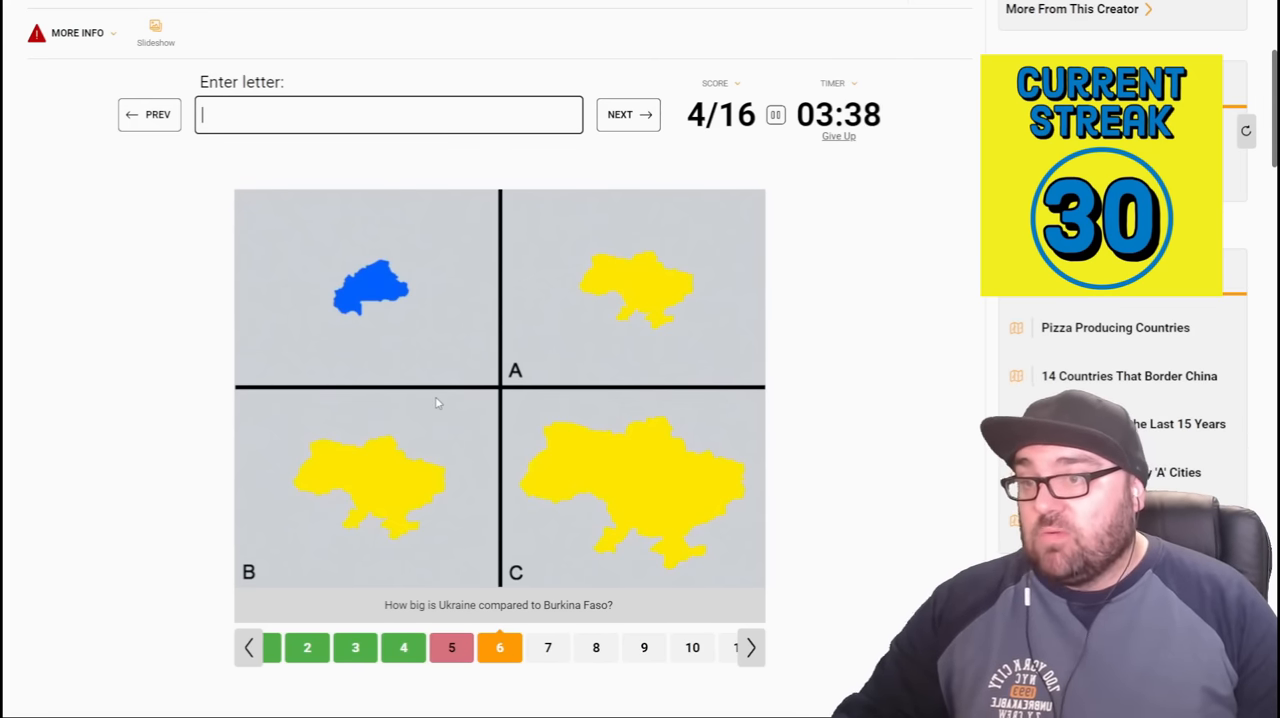
click(628, 114)
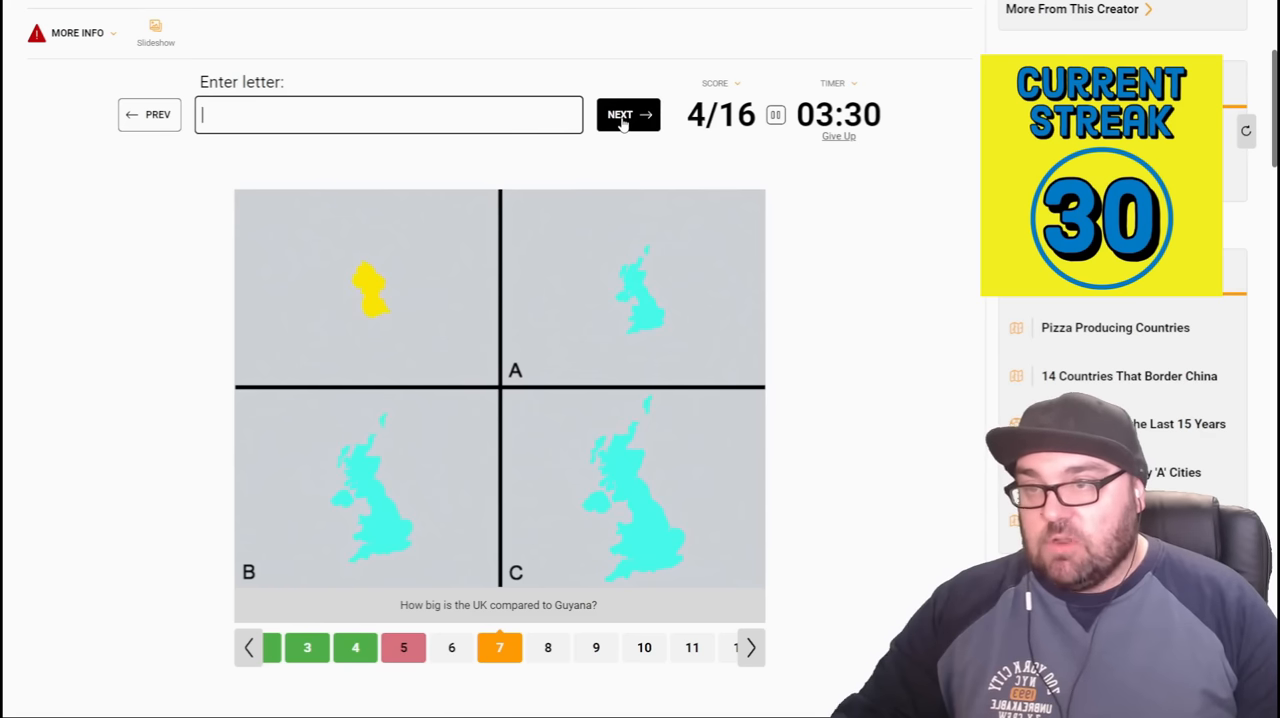
mouse_move(656, 324)
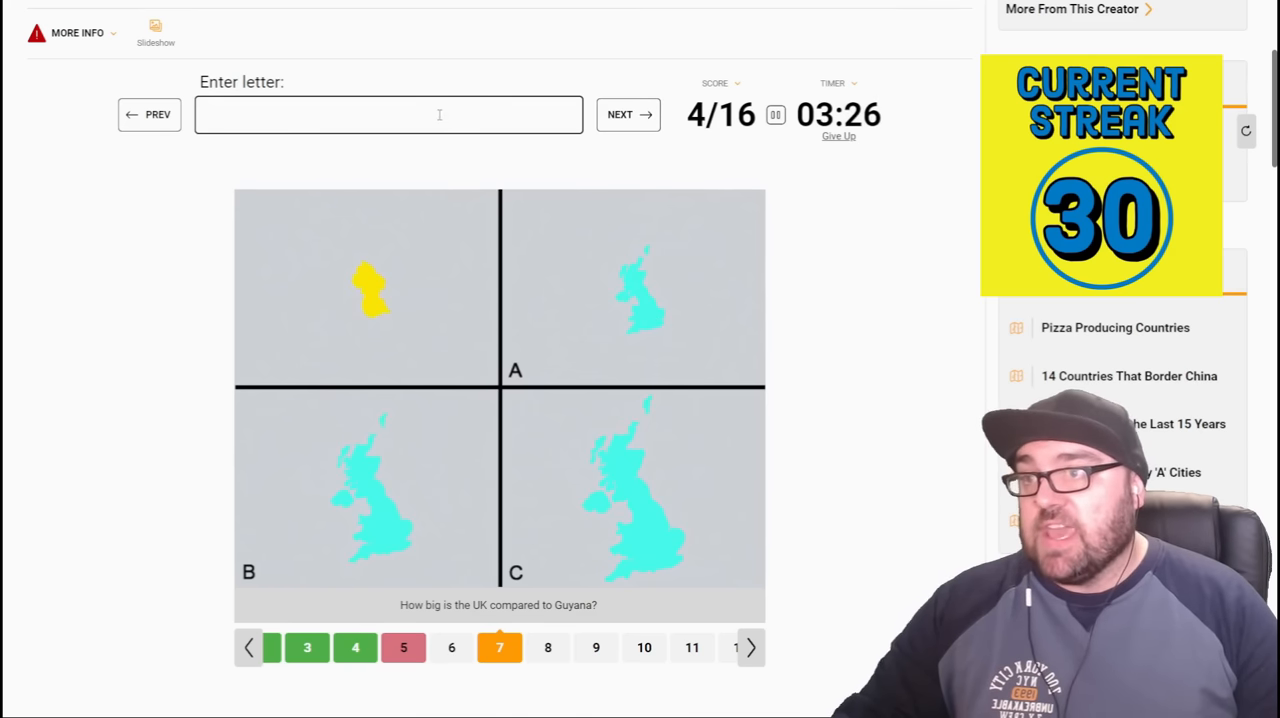
click(628, 114)
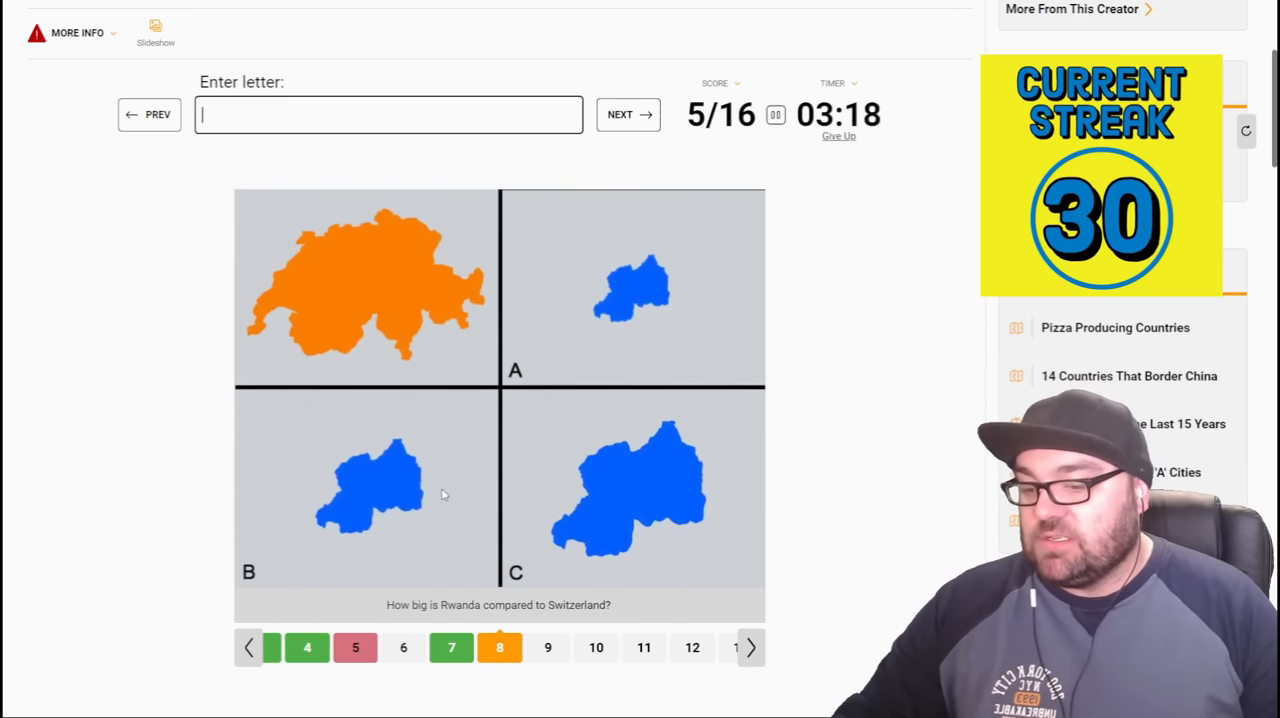
mouse_move(612, 624)
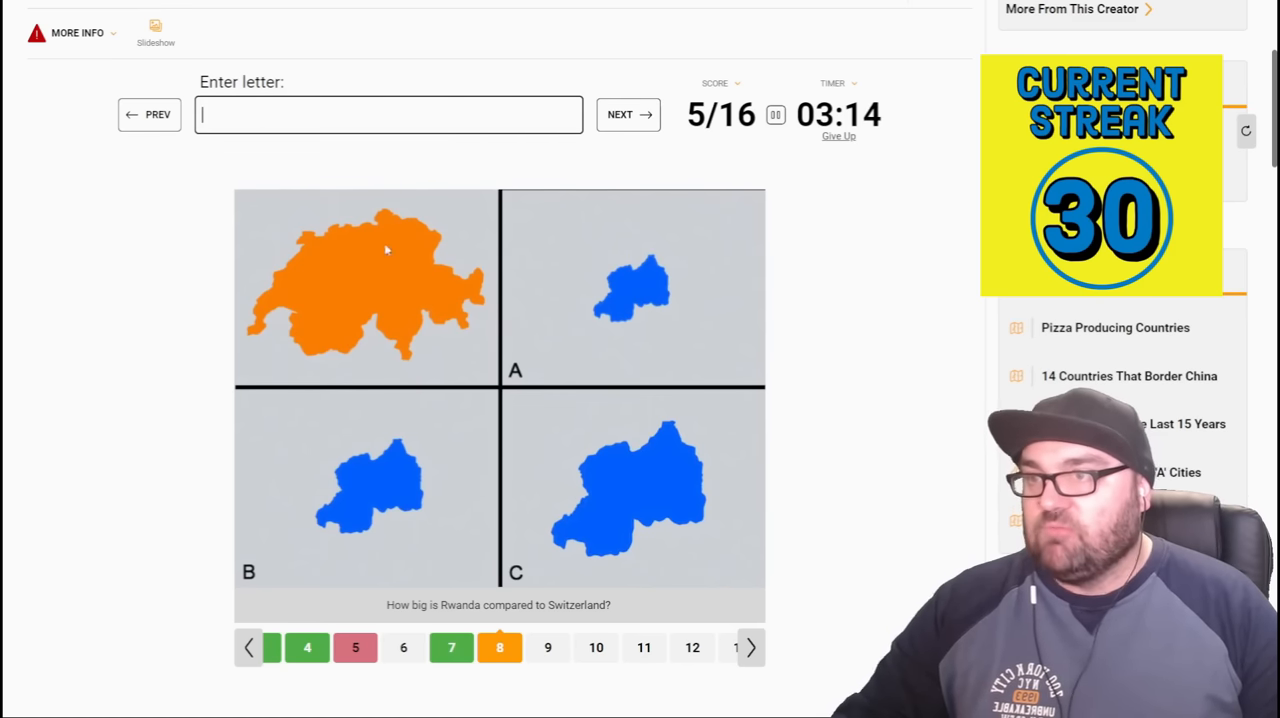
click(628, 114)
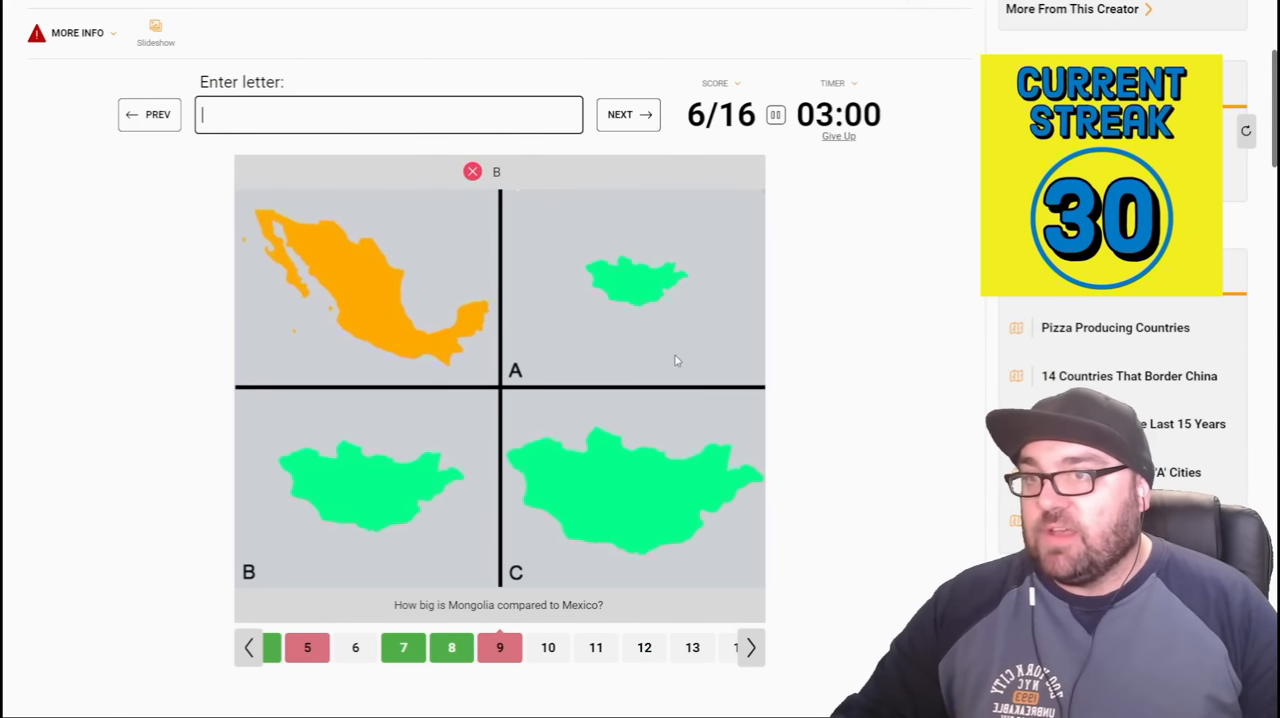
- Continue entering letters for the next size comparisons, missing Texas and US
click(628, 114)
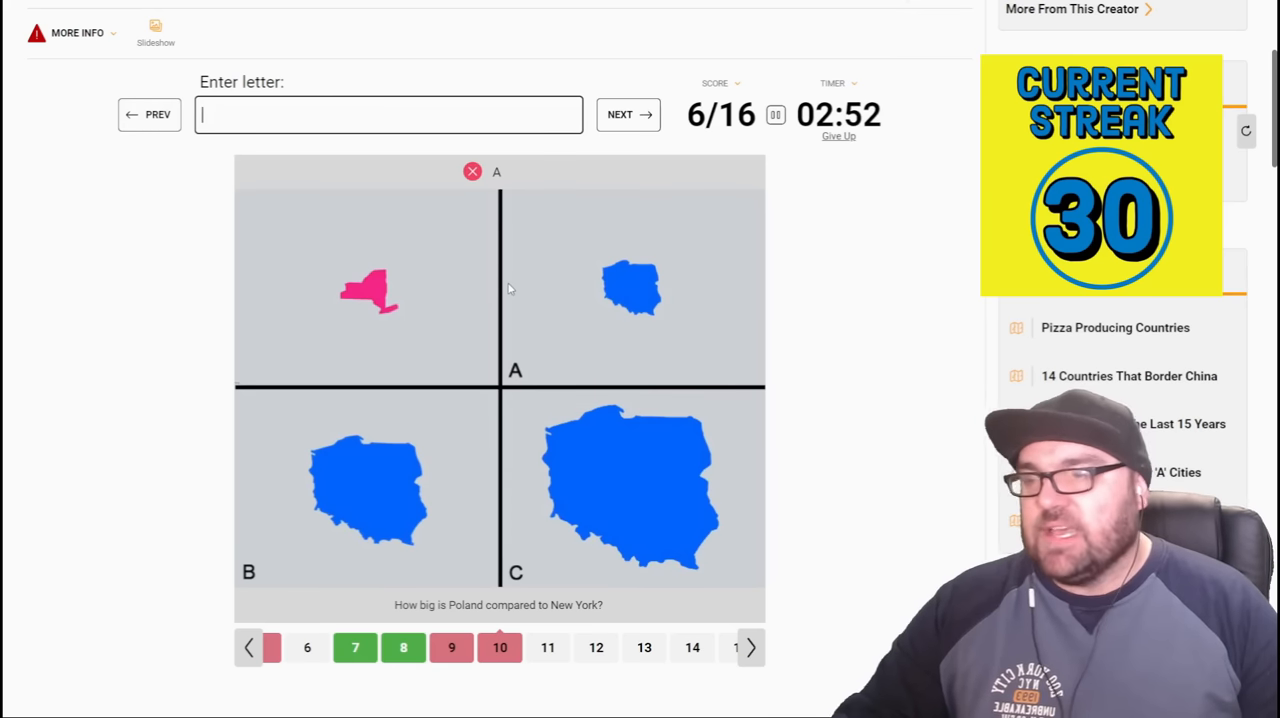
click(628, 114)
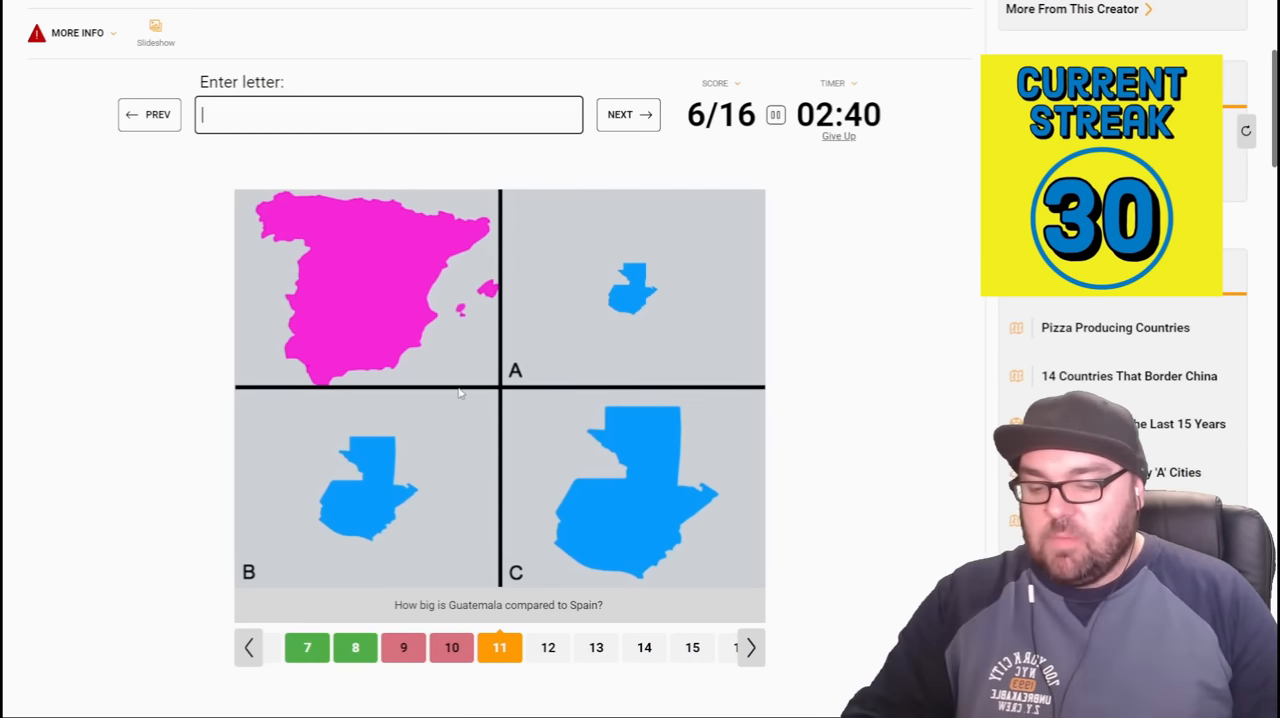
click(628, 114)
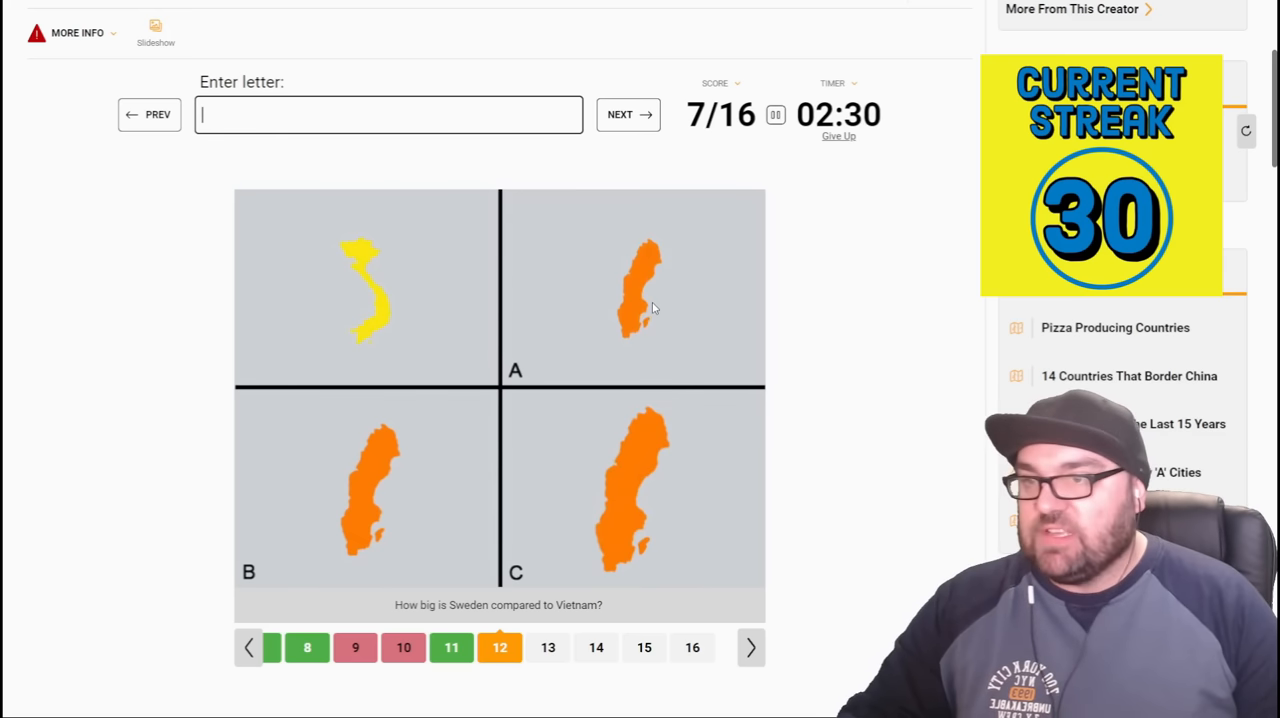
mouse_move(476, 166)
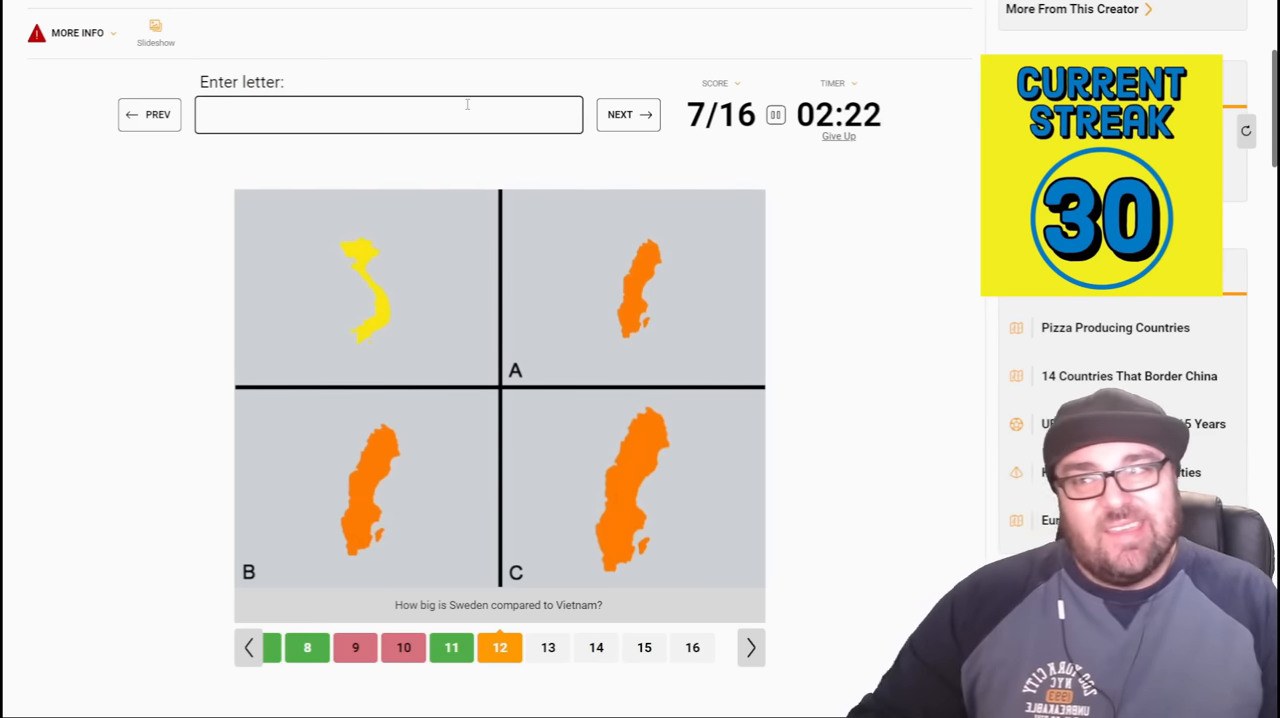
click(628, 114)
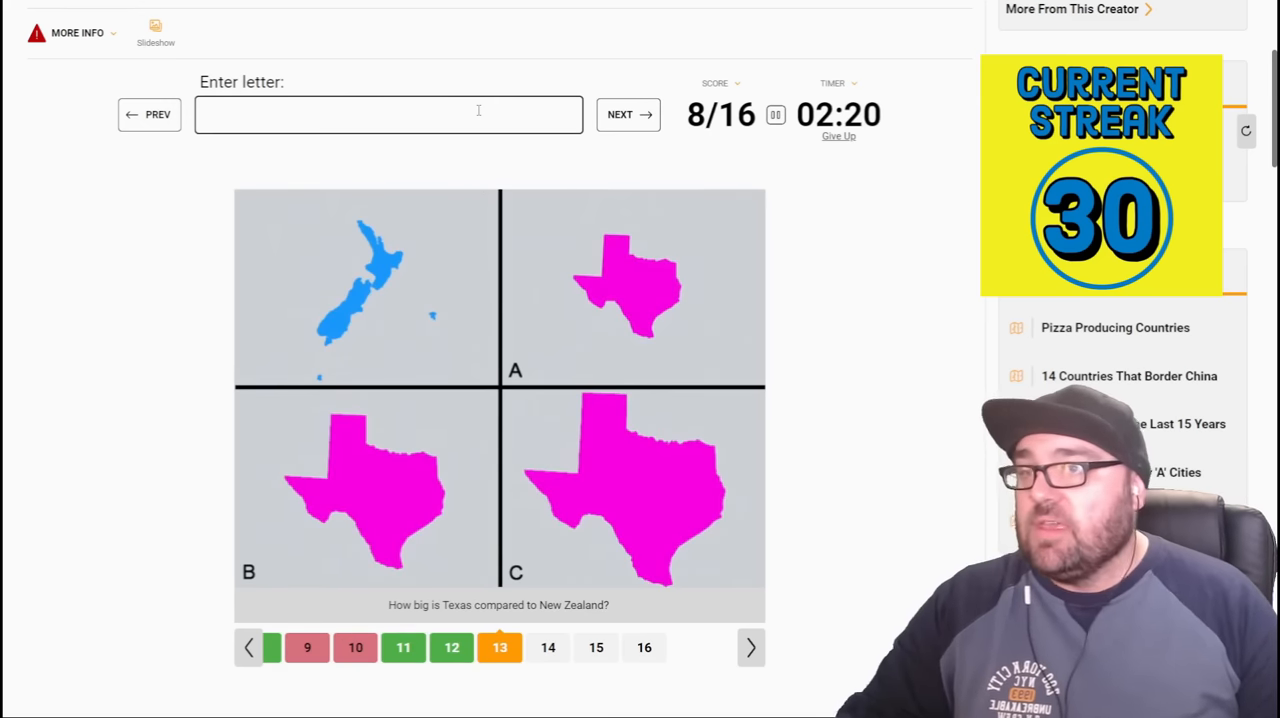
mouse_move(560, 378)
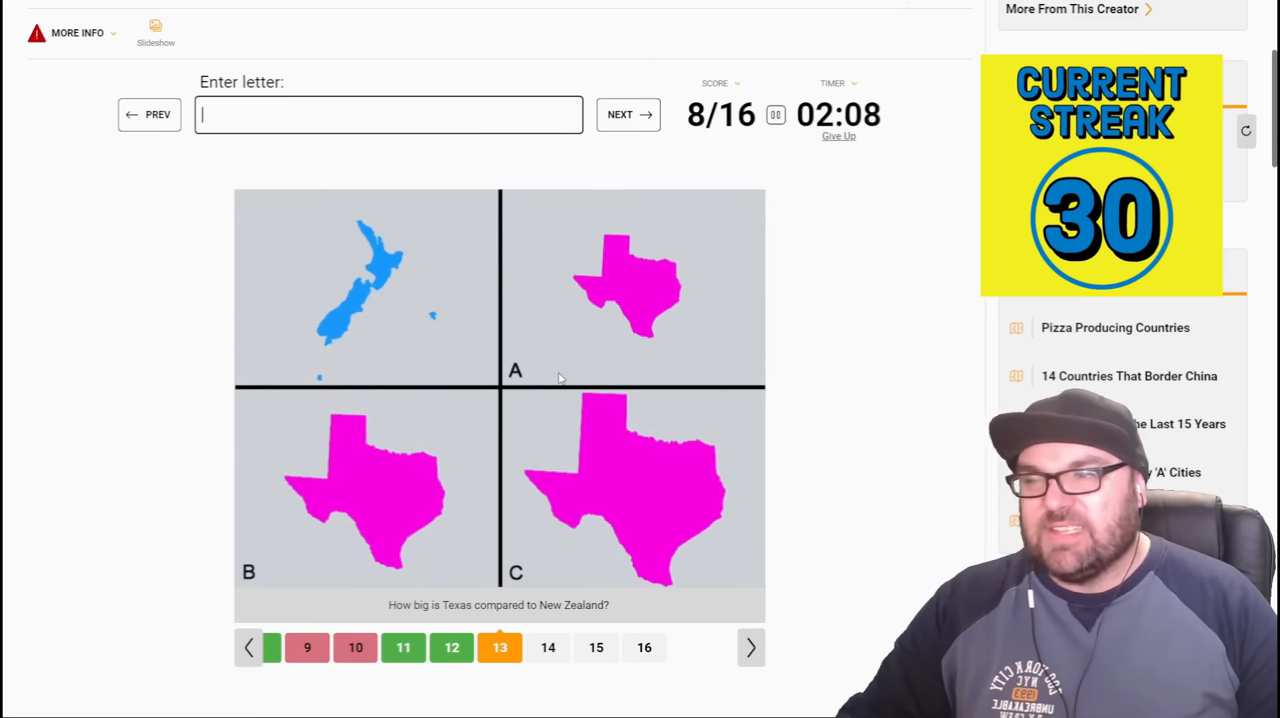
- Move through the remaining comparisons to finish the quiz at 8/16
click(628, 114)
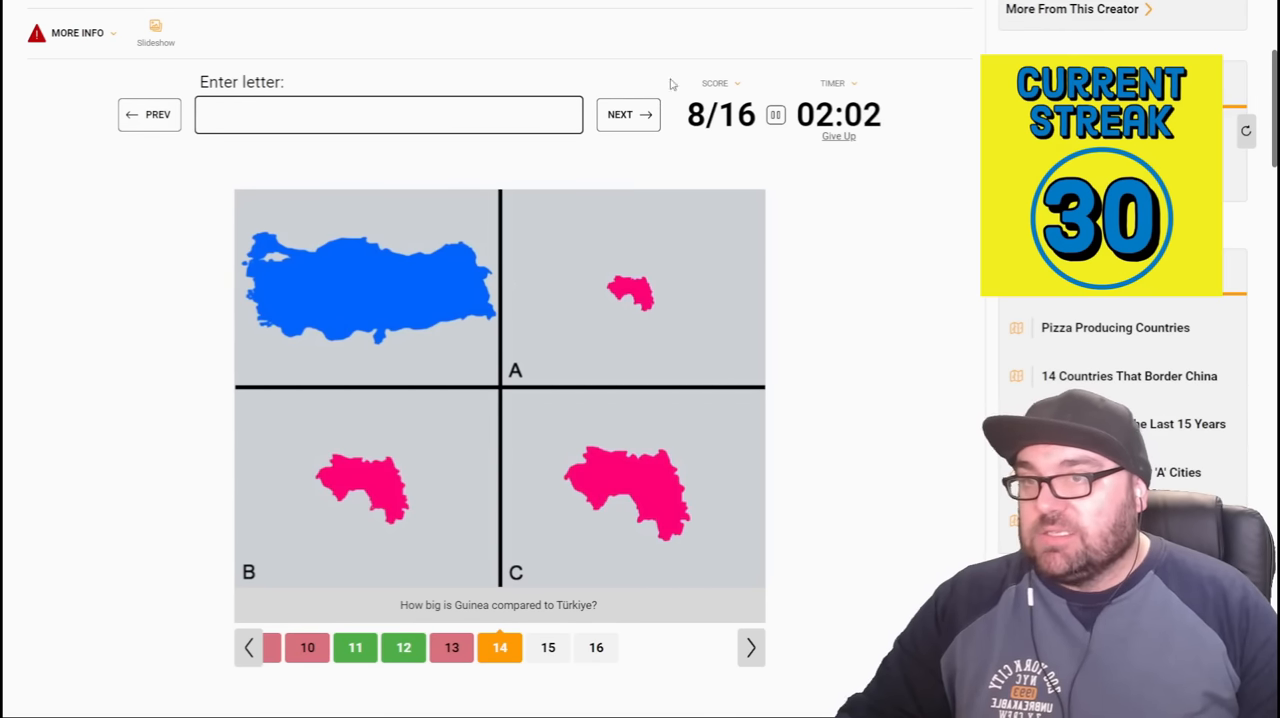
click(628, 114)
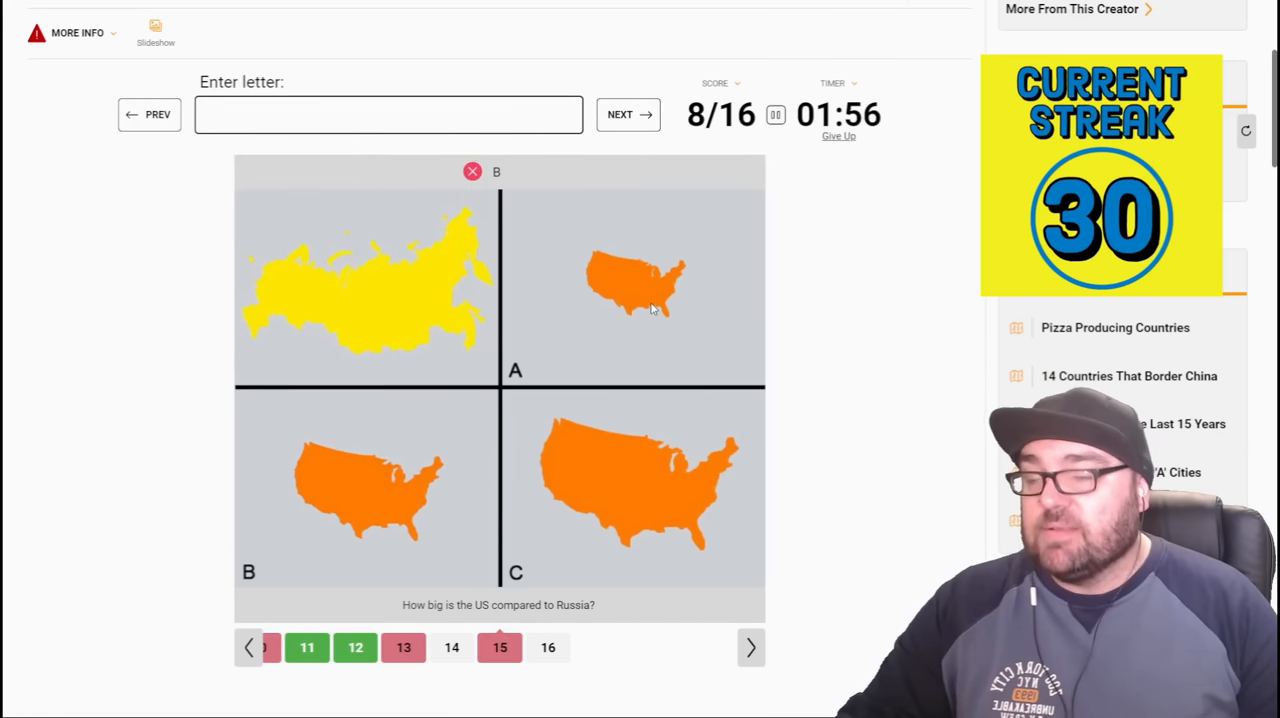
click(628, 114)
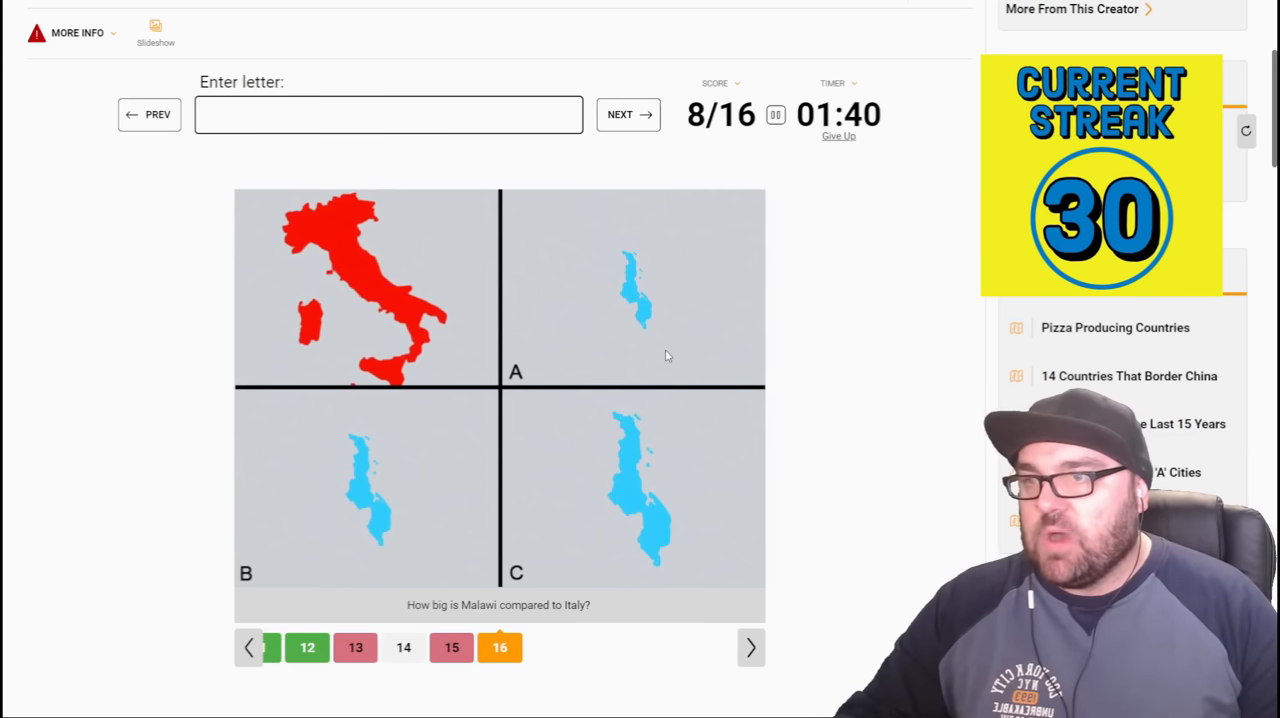
mouse_move(672, 296)
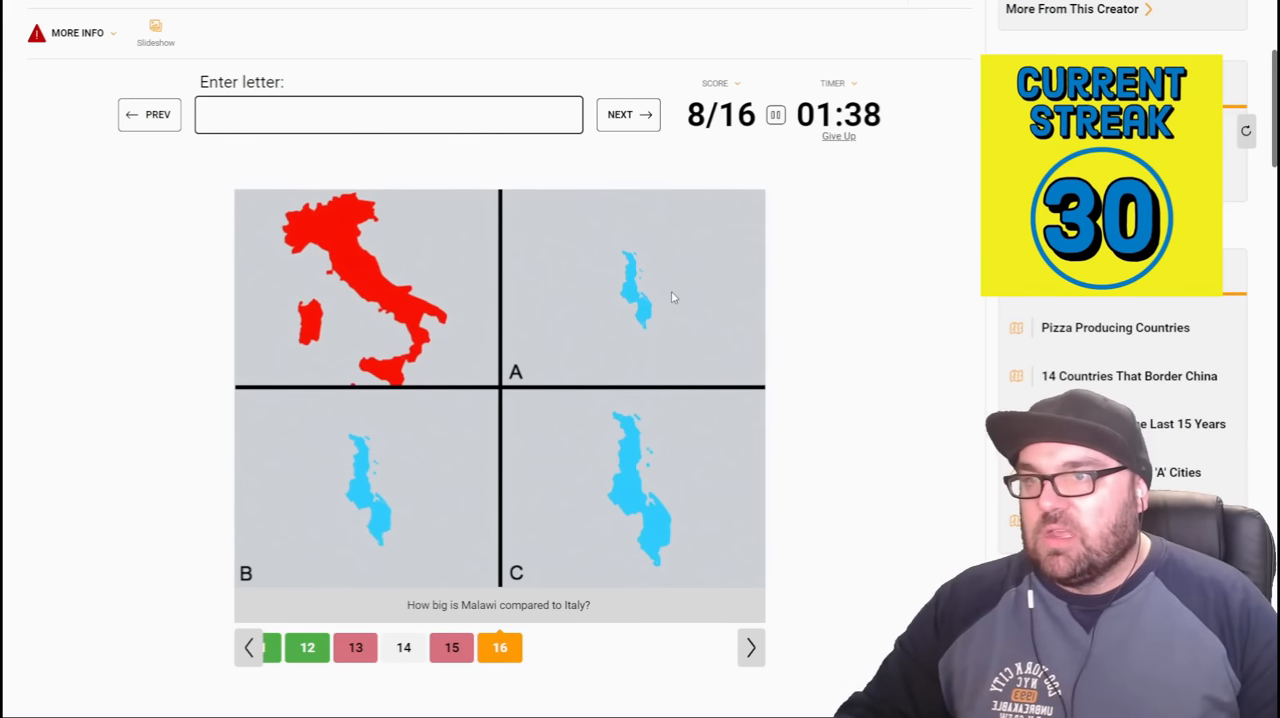
click(628, 114)
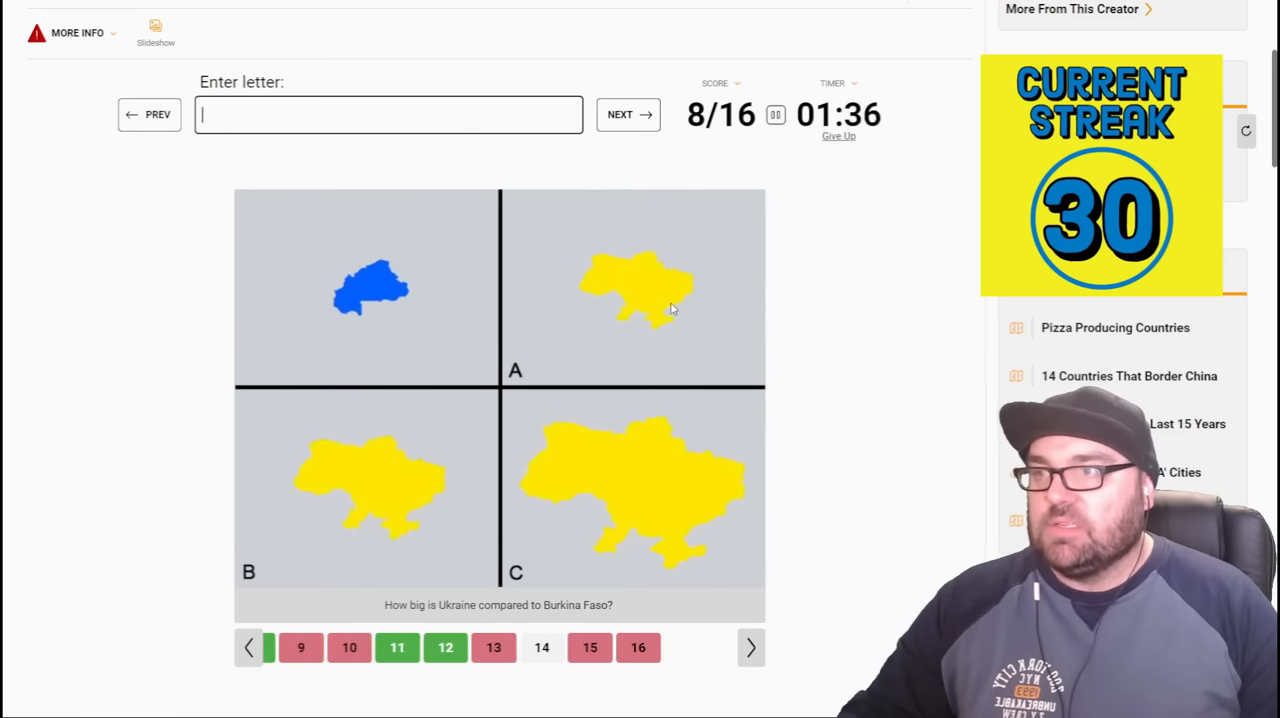
click(248, 648)
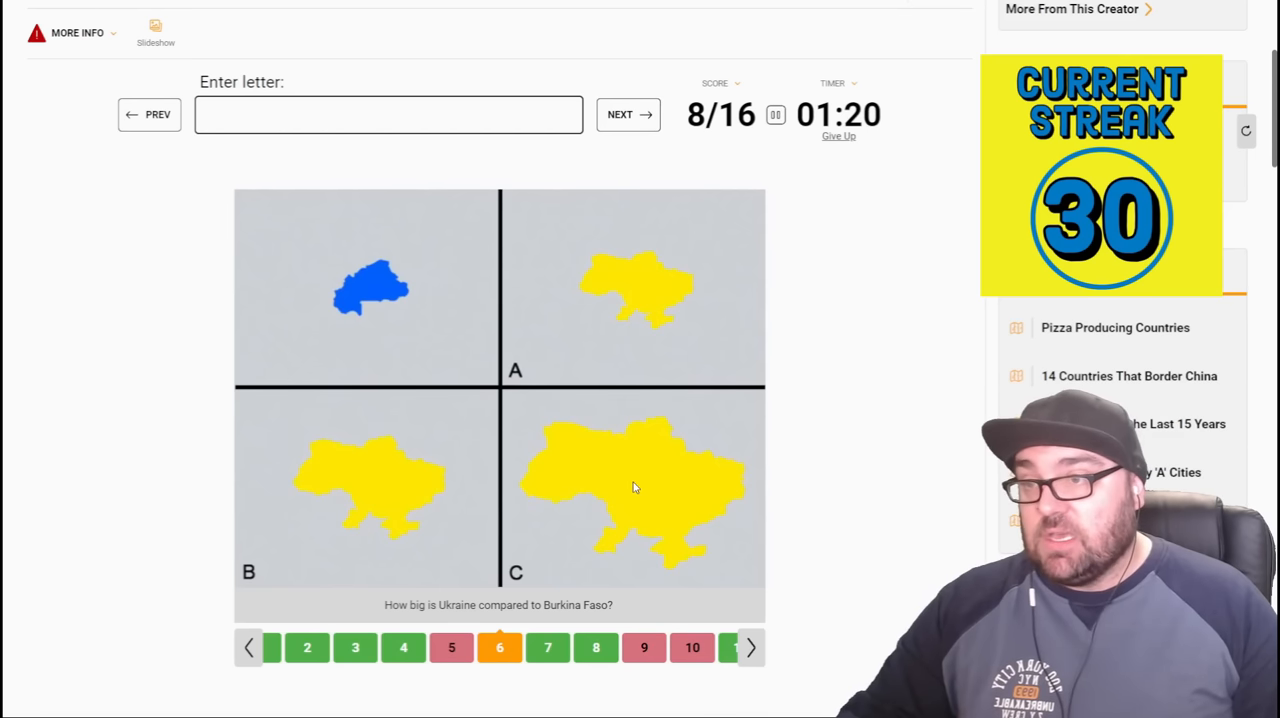
mouse_move(644, 532)
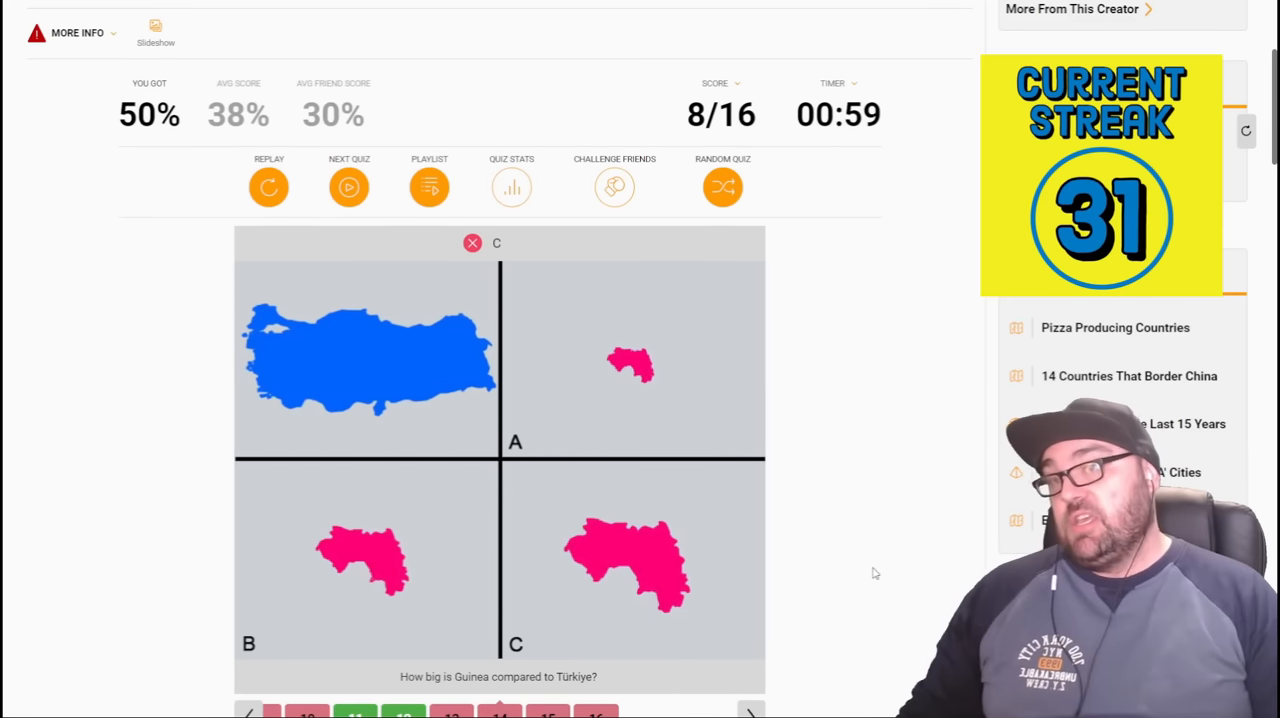
- Scroll the Nile River Countries quiz page down to the Play Quiz button
scroll(up, 3)
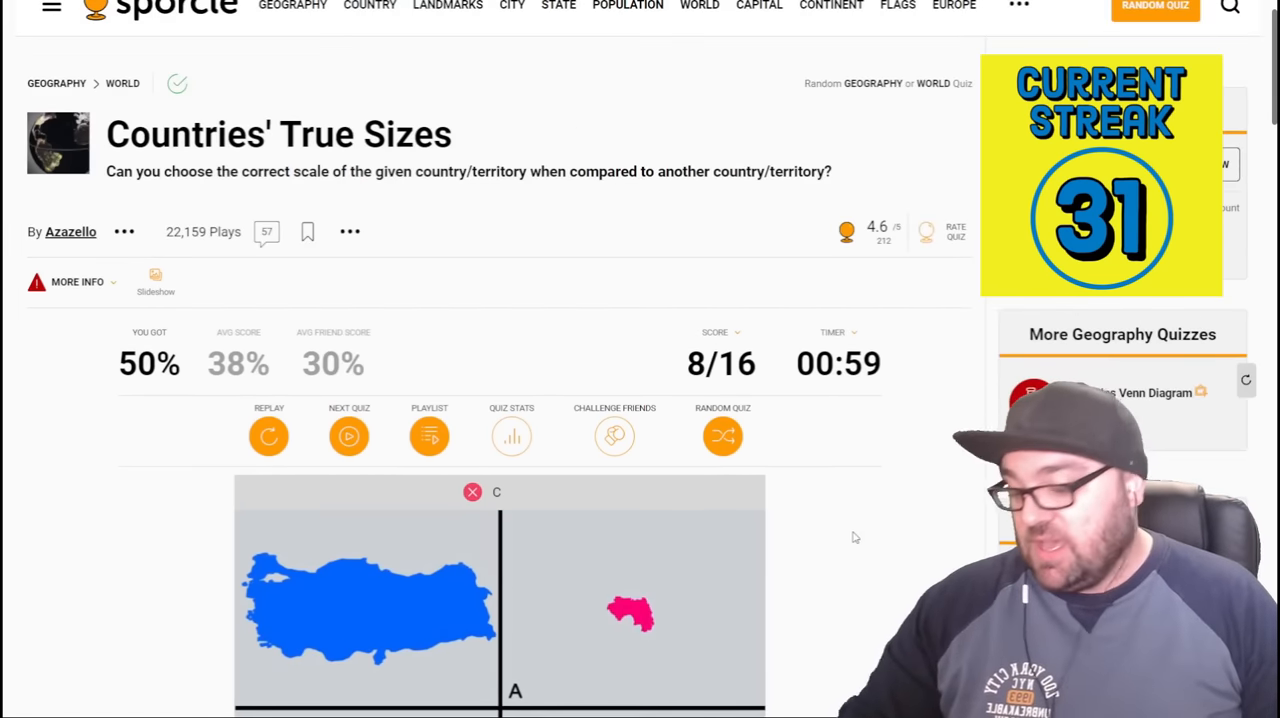
scroll(up, 3)
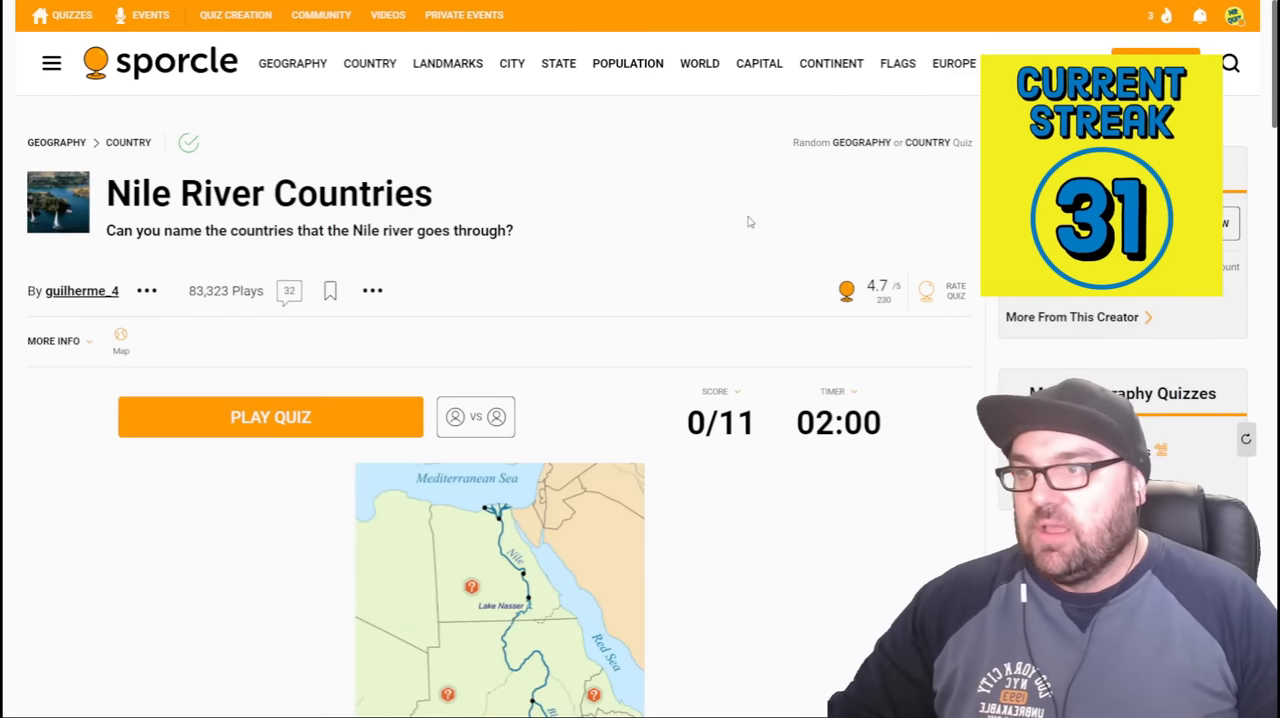
mouse_move(630, 200)
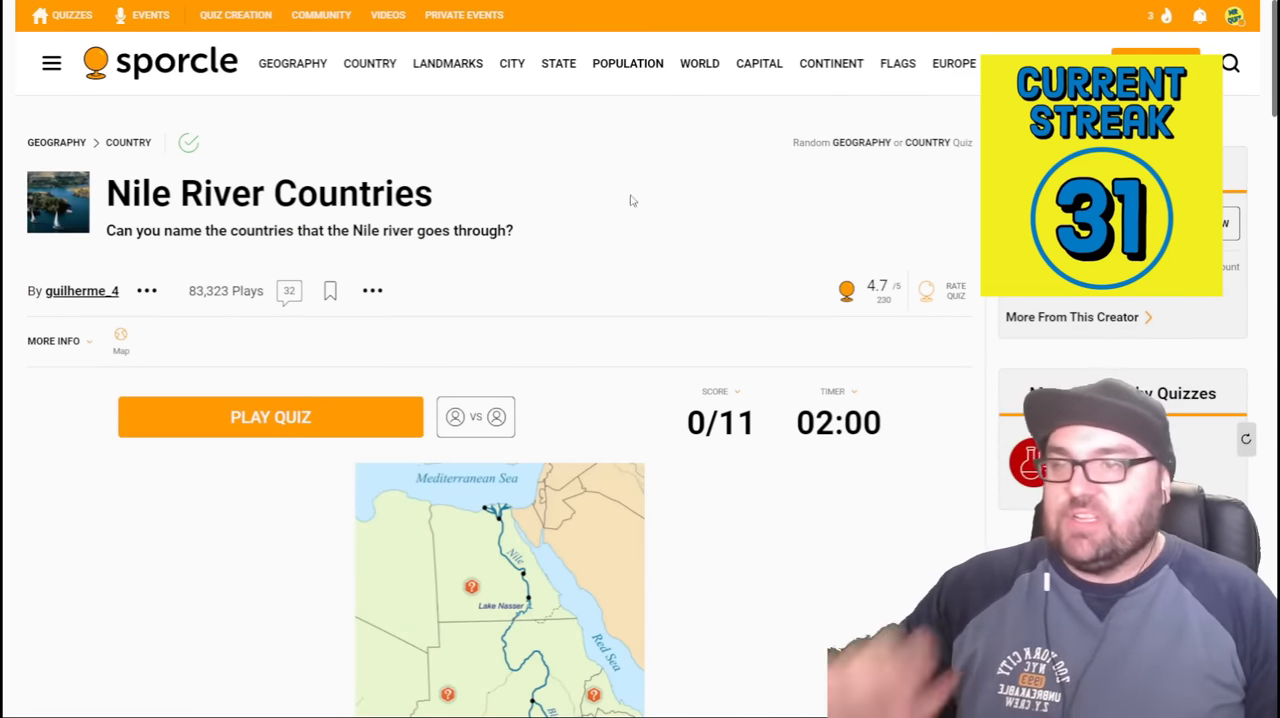
scroll(down, 3)
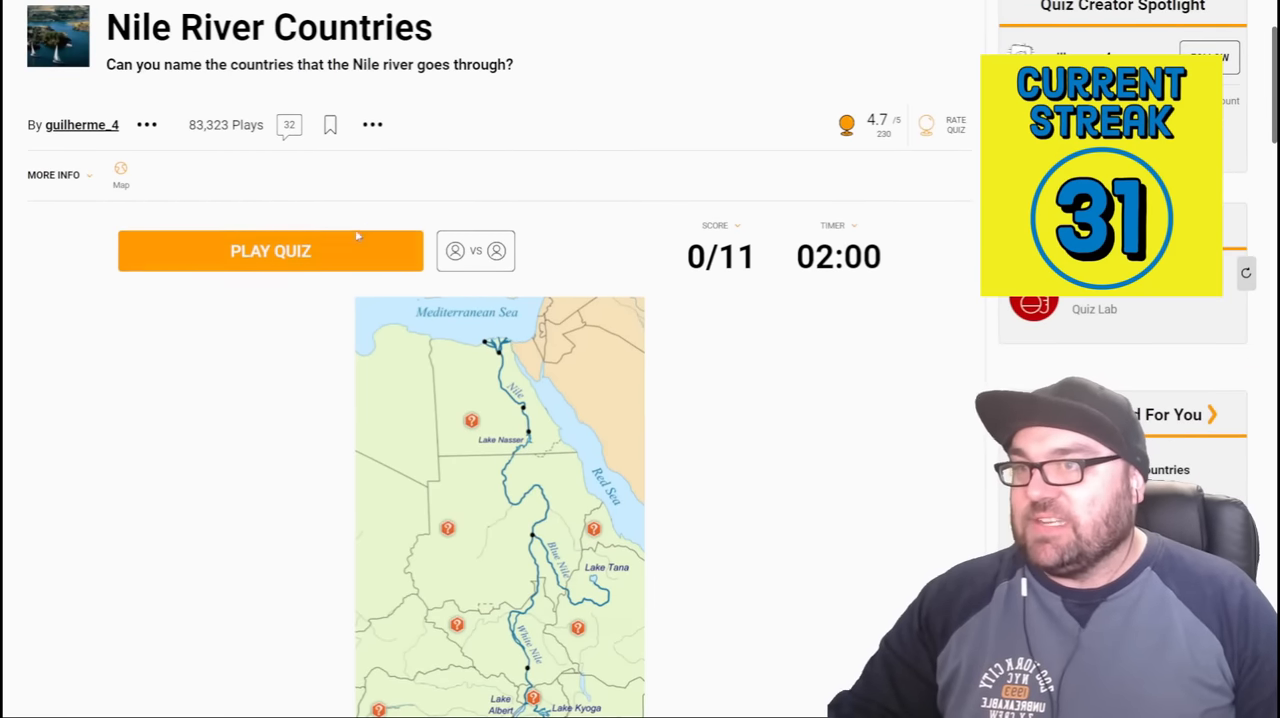
- Start the Nile quiz and enter Egypt, Sudan and South Sudan
click(270, 252)
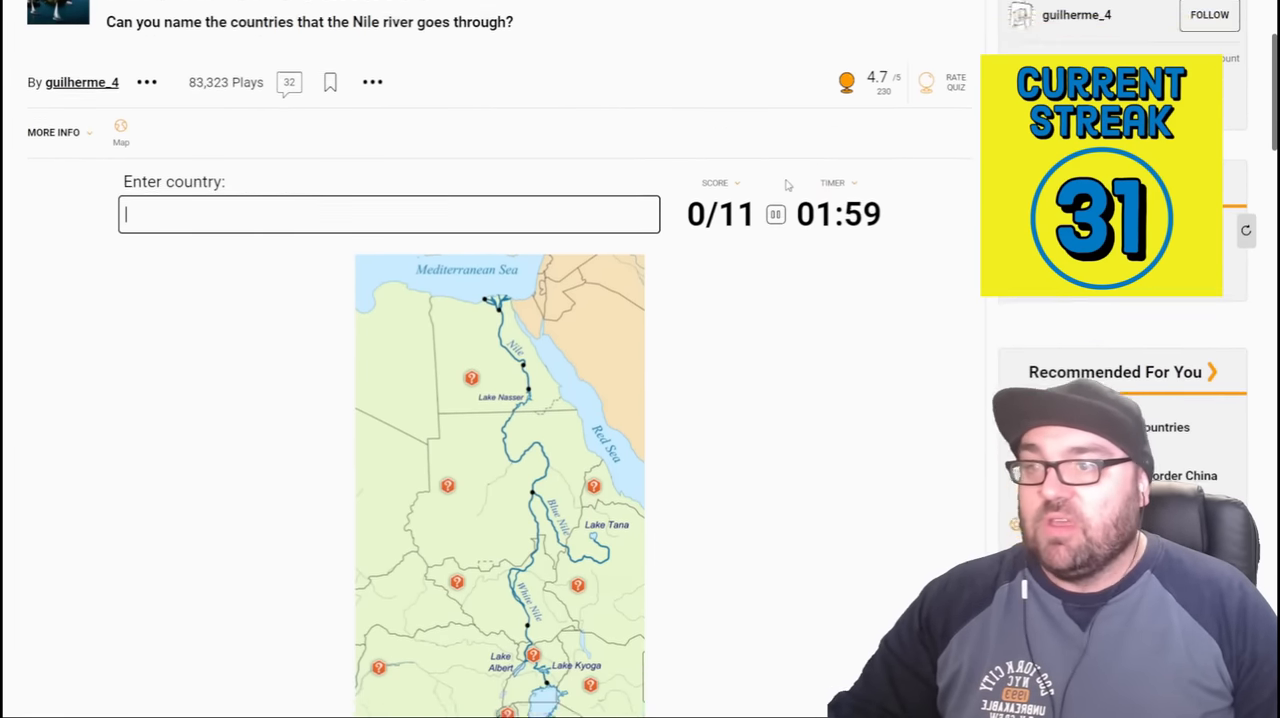
scroll(up, 3)
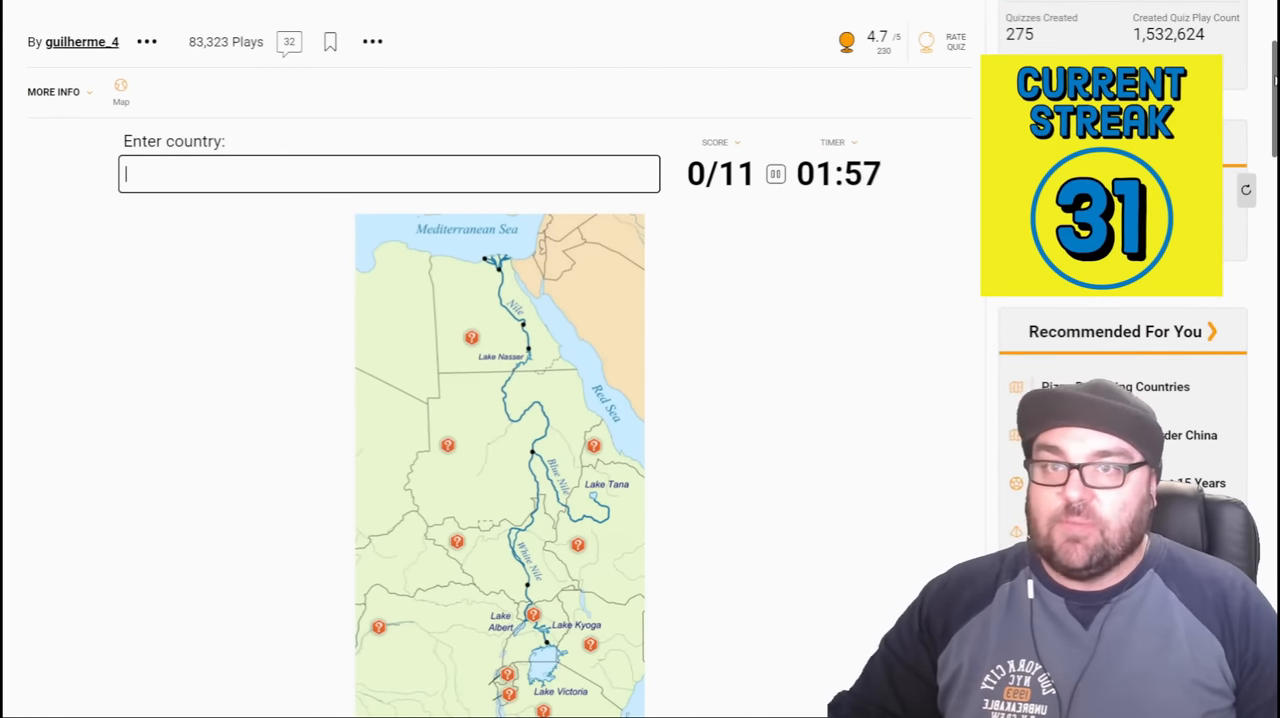
text(rg)
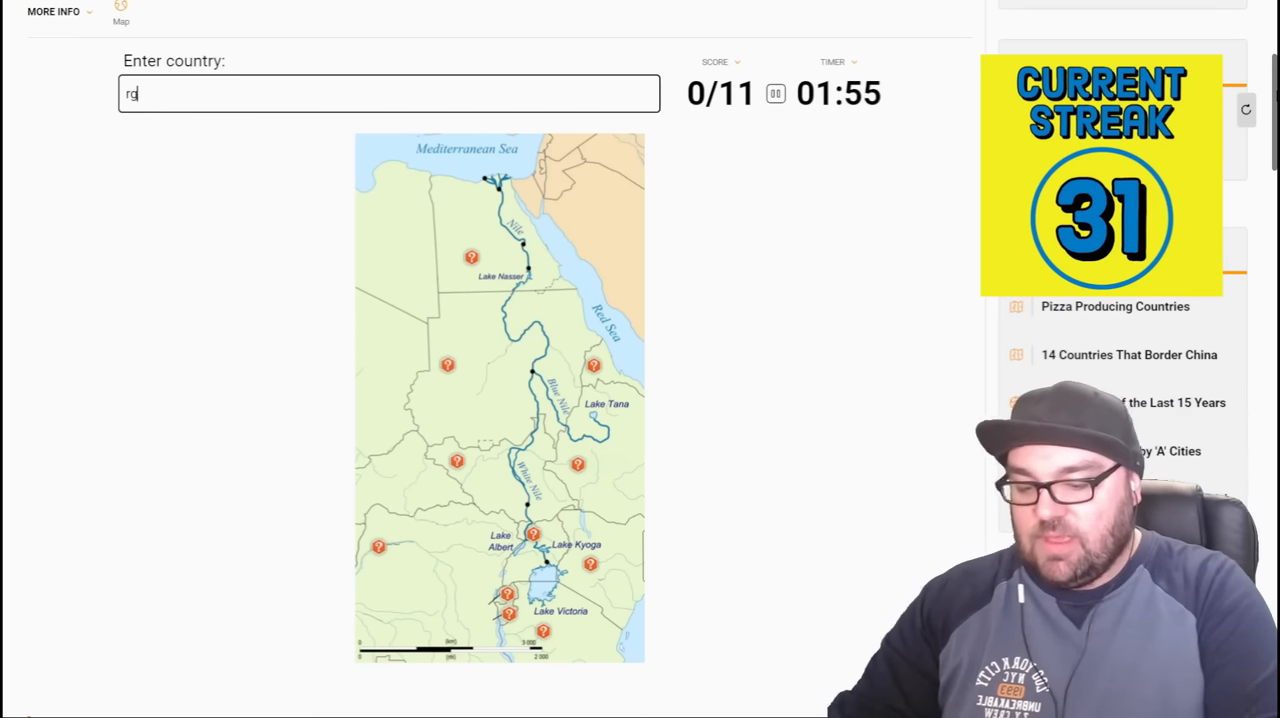
text(egy)
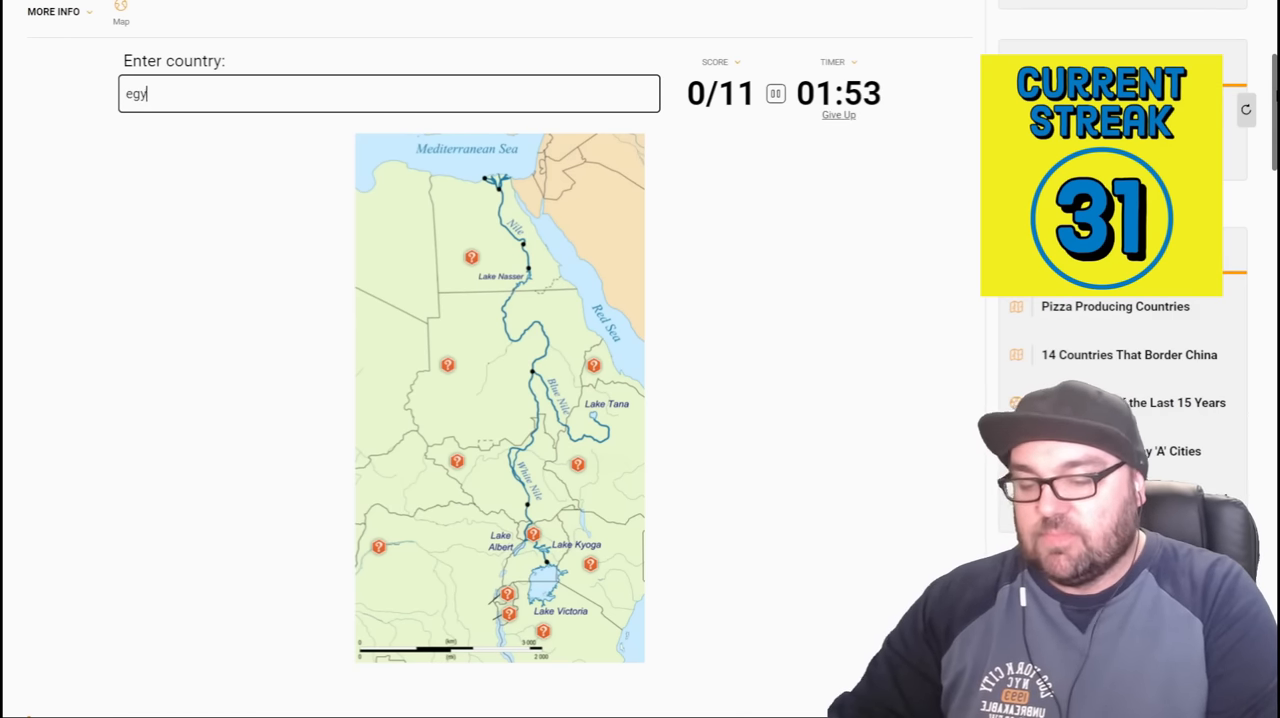
text(sud)
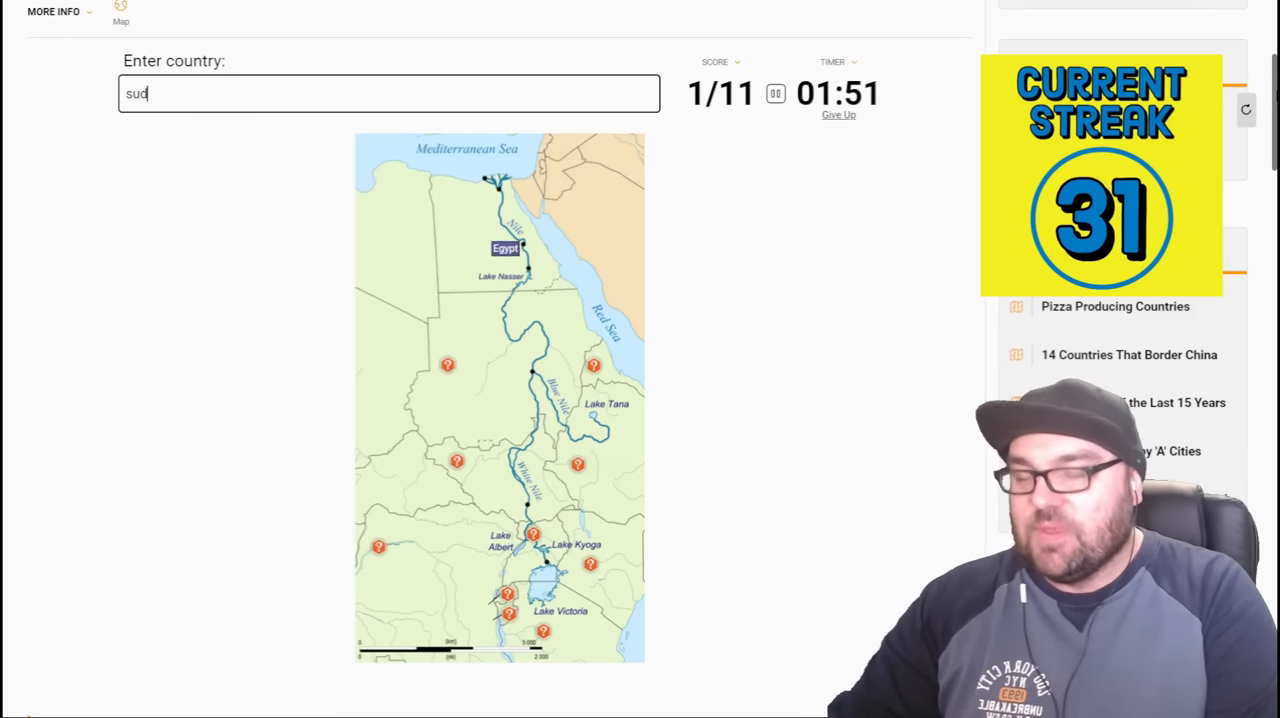
text(south sr)
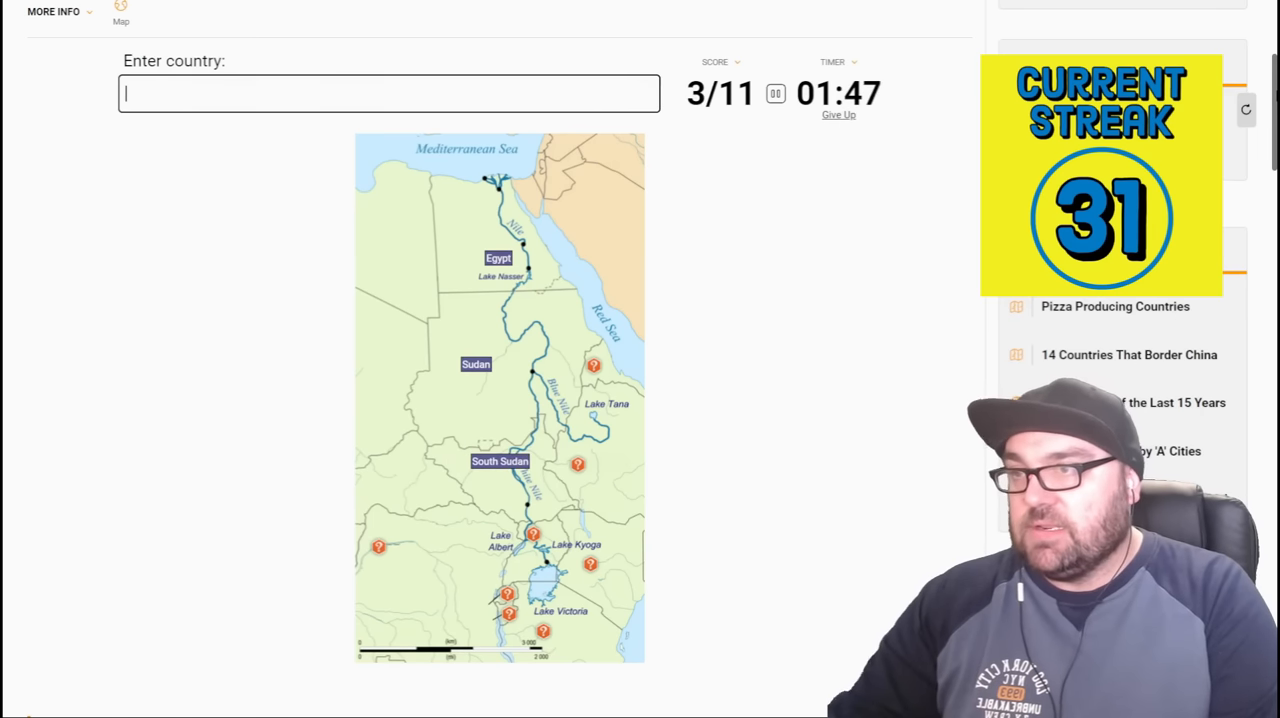
- Enter DR Congo, Ethiopia, Uganda, Rwanda and Kenya to finish 11/11
text(Democratic Republic of the Congo)
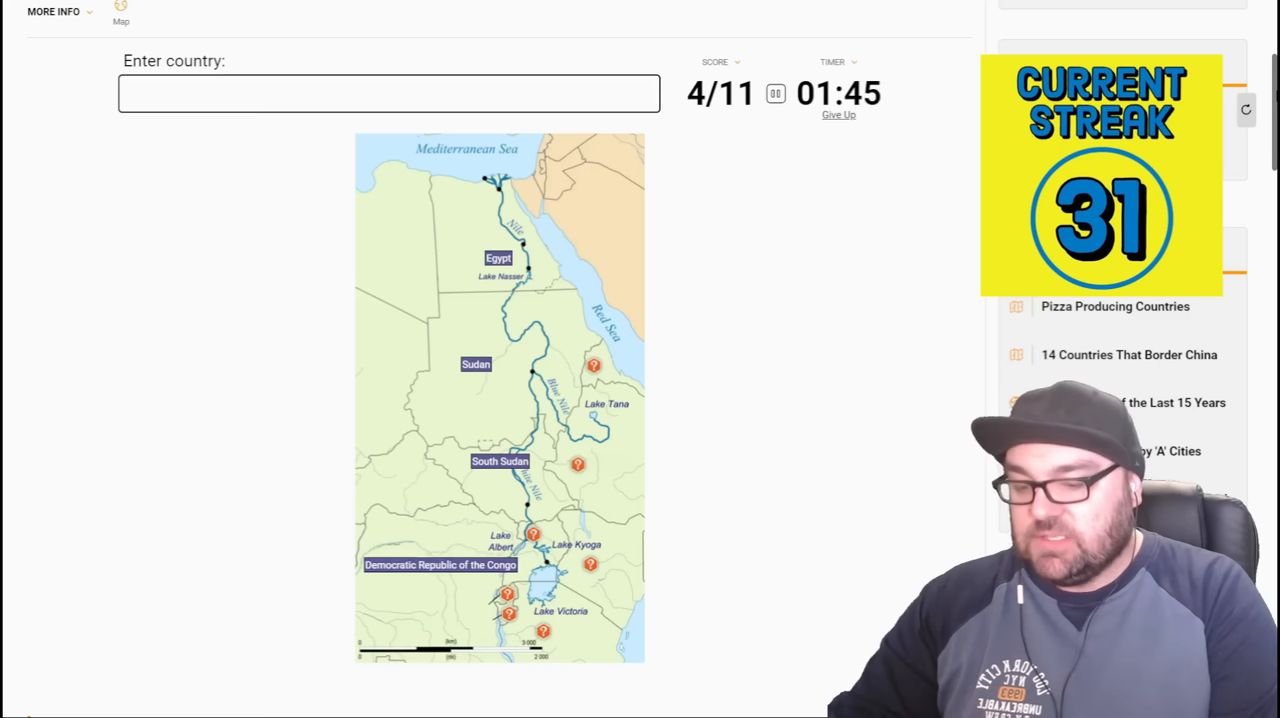
text(eth)
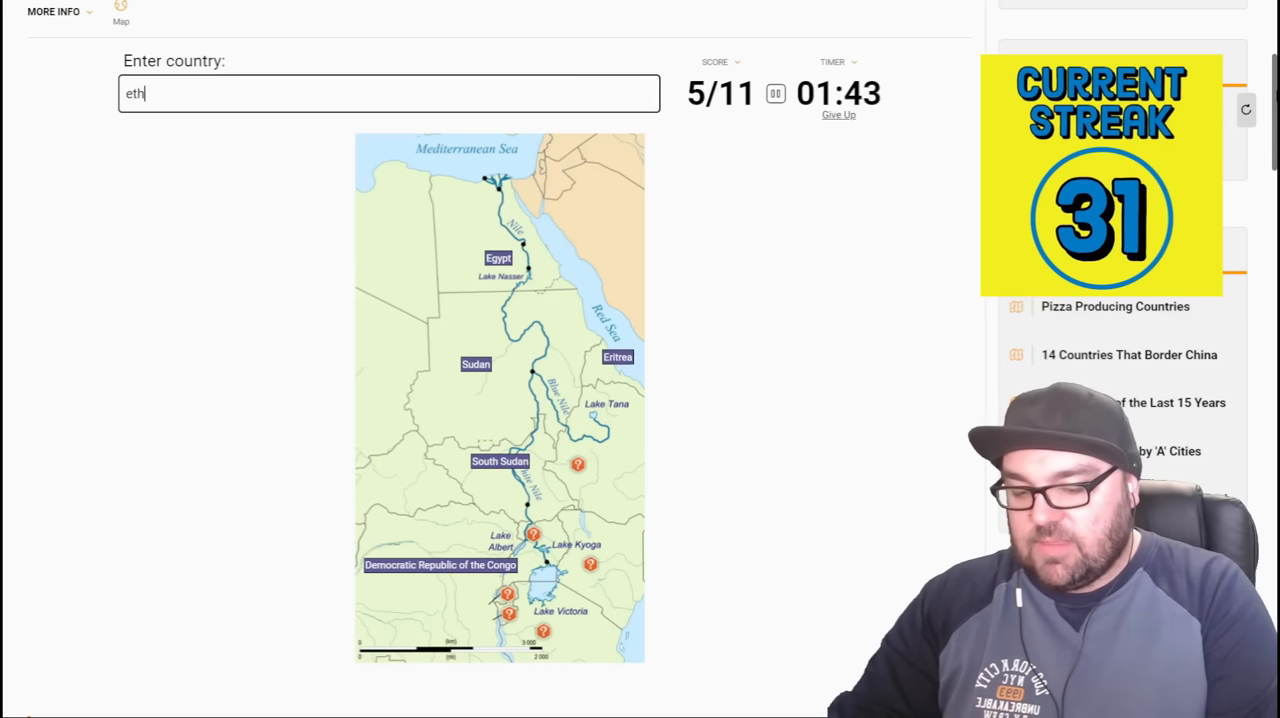
text(iopi)
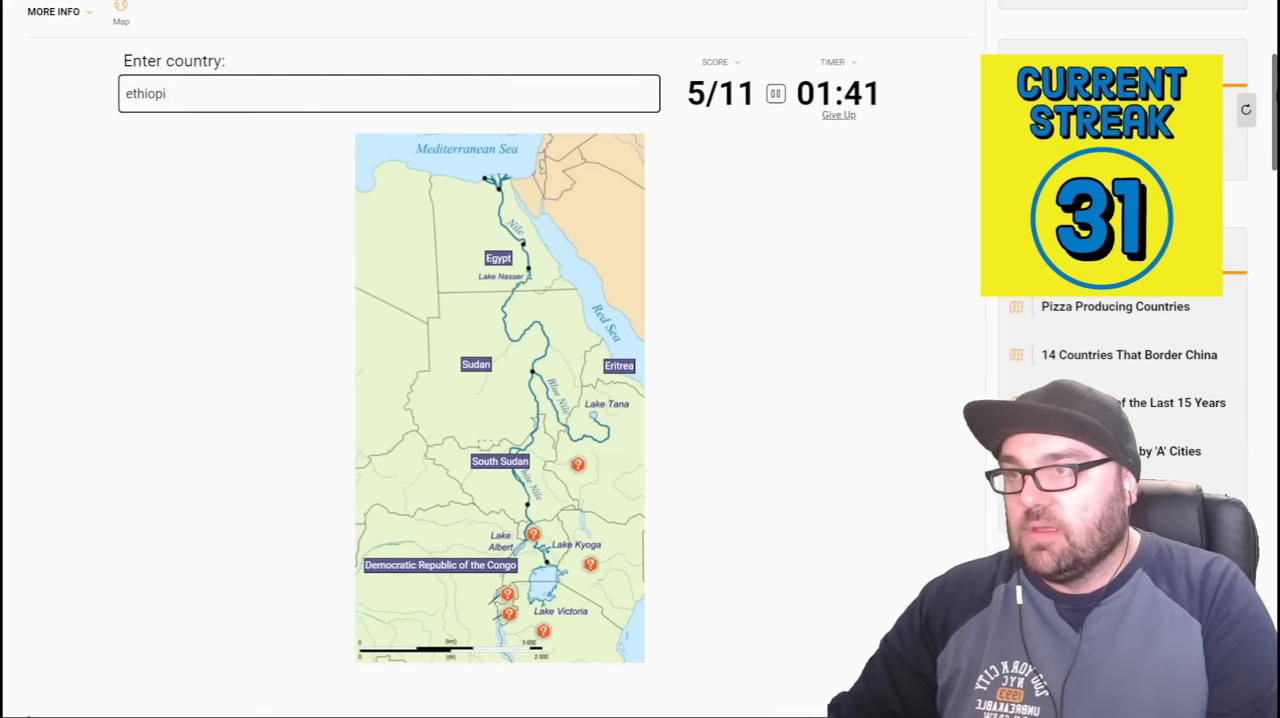
text(uganada)
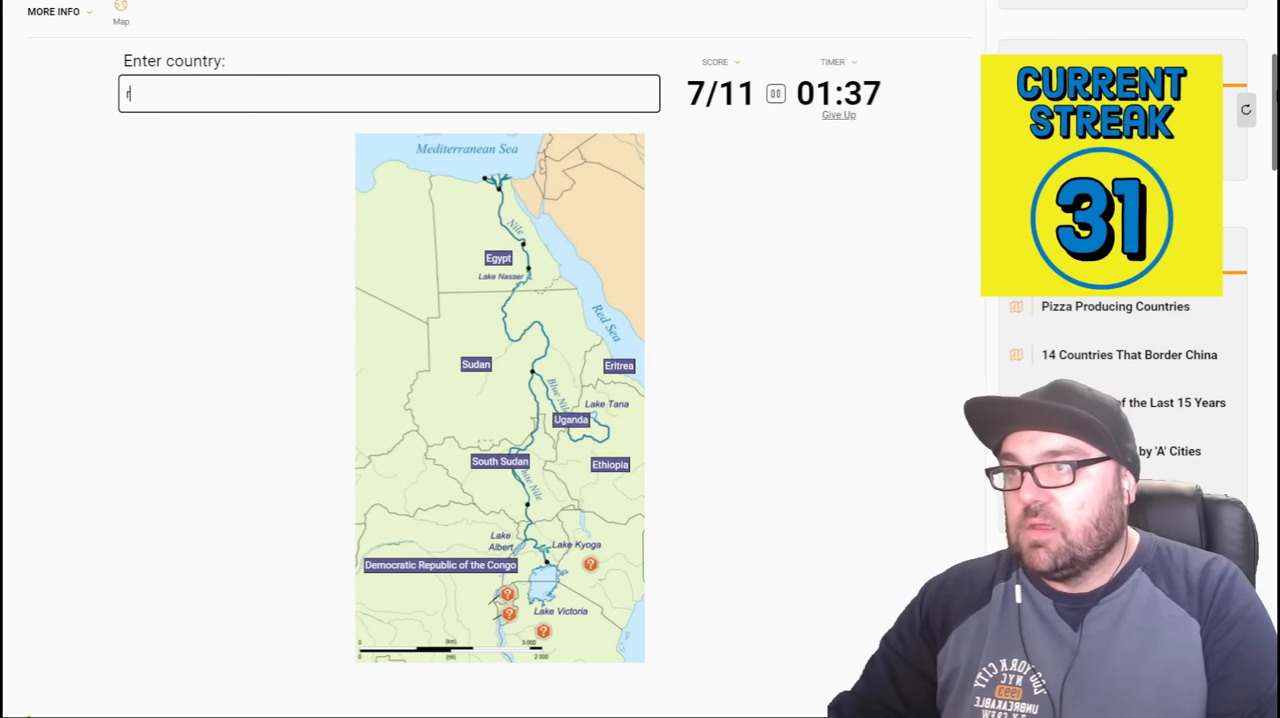
text(rwanda)
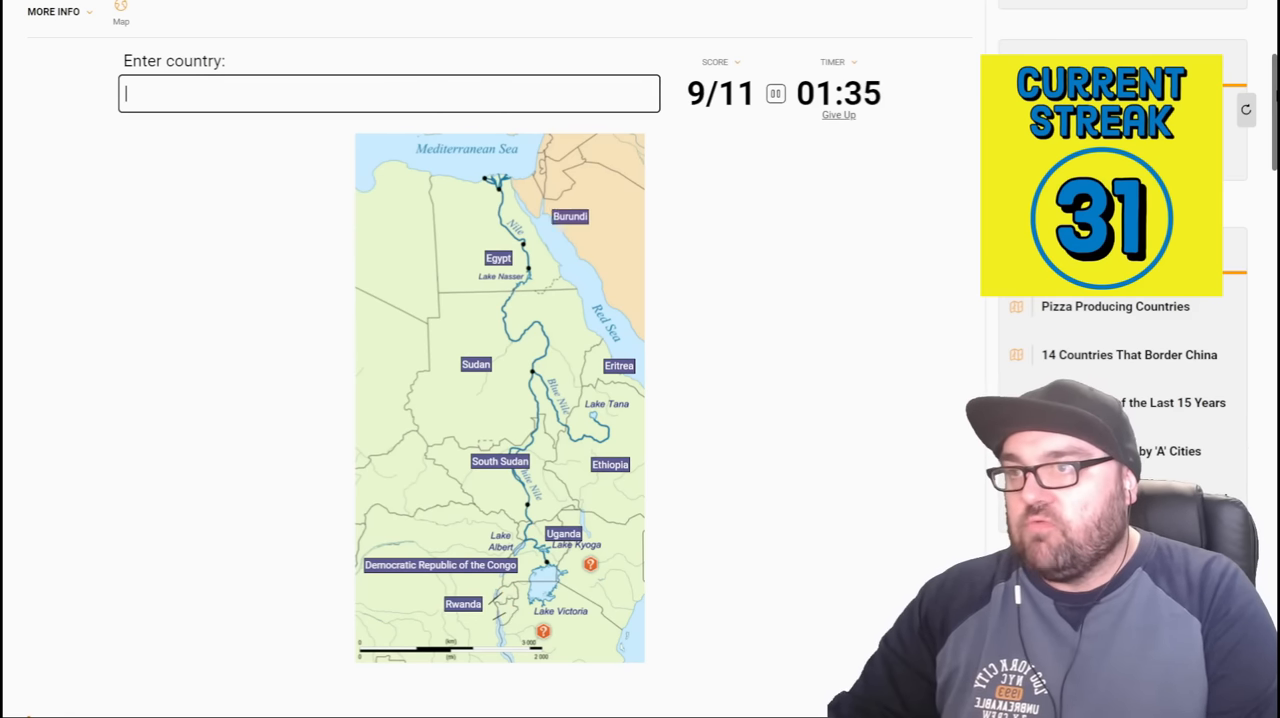
text(Kenya)
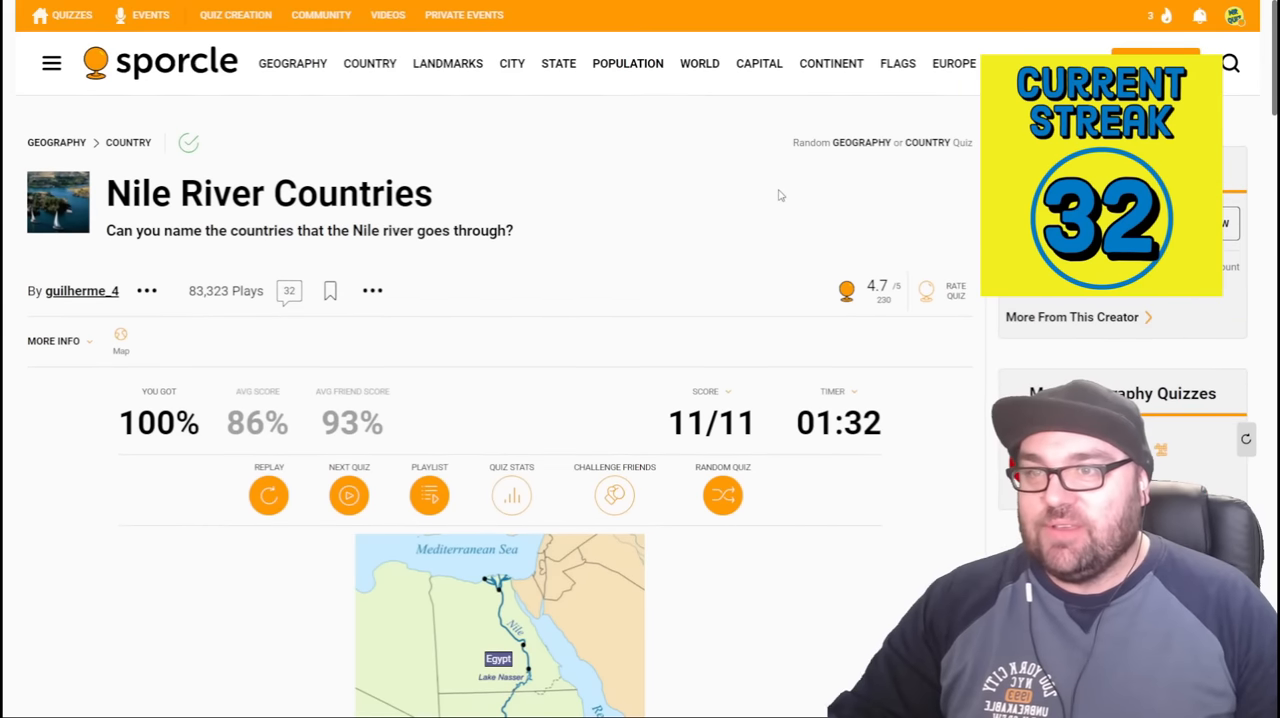
mouse_move(860, 142)
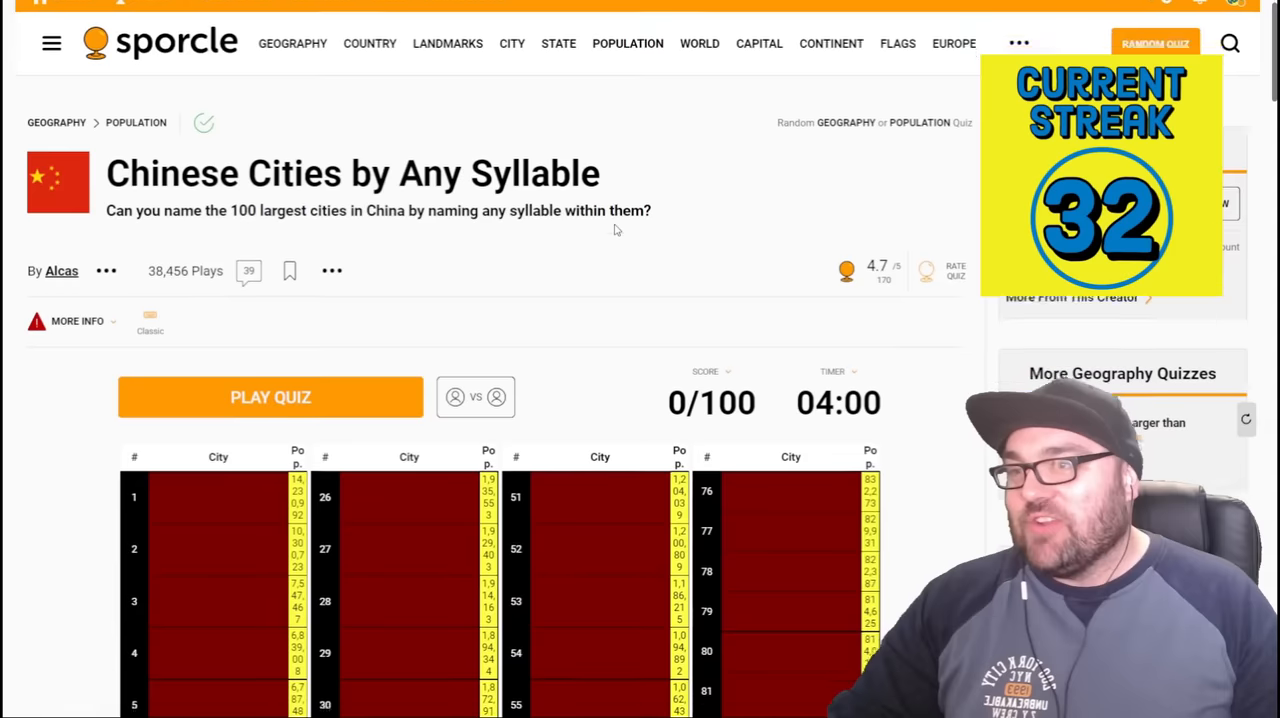
- Scroll down the Chinese Cities by Any Syllable quiz page to the Play Quiz button
scroll(down, 3)
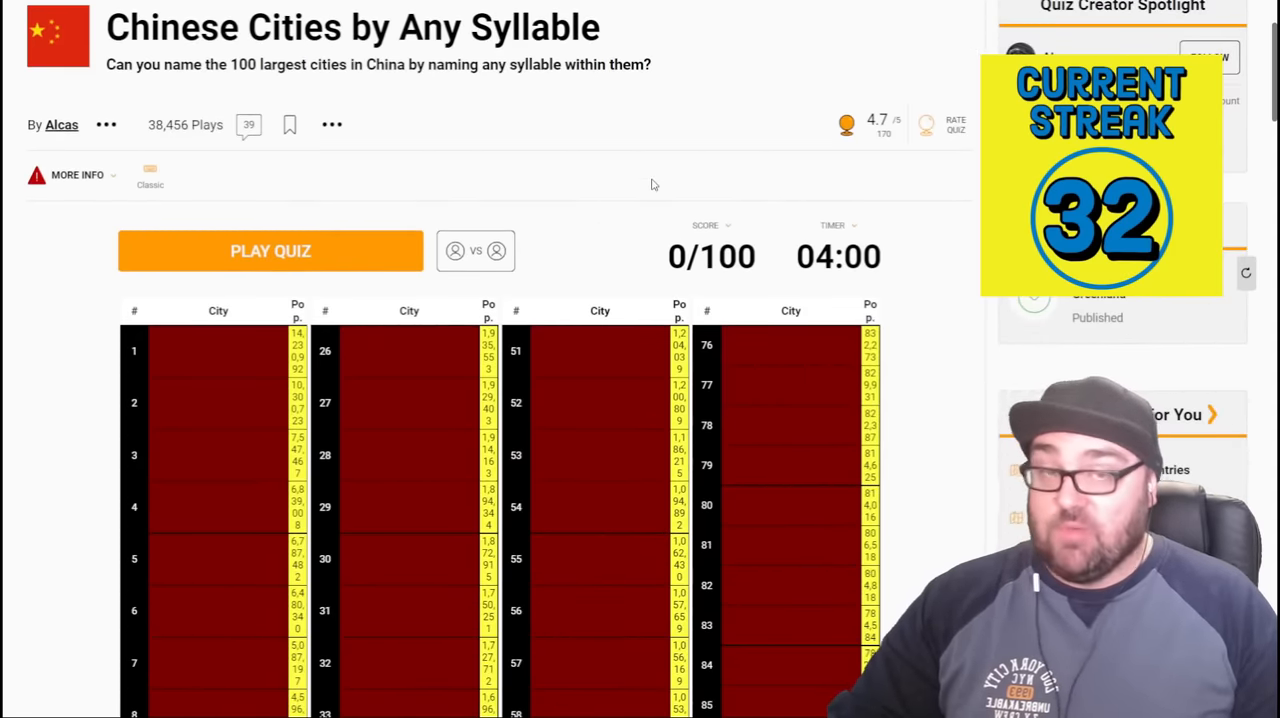
mouse_move(666, 148)
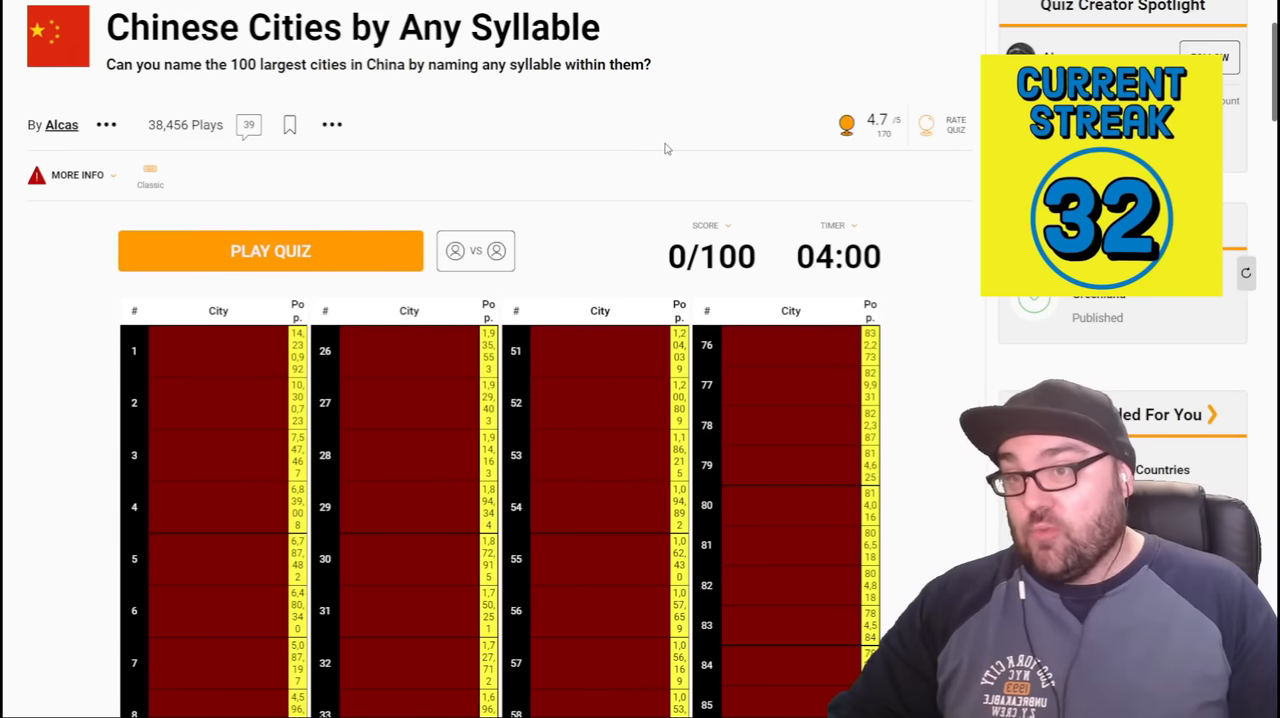
mouse_move(622, 162)
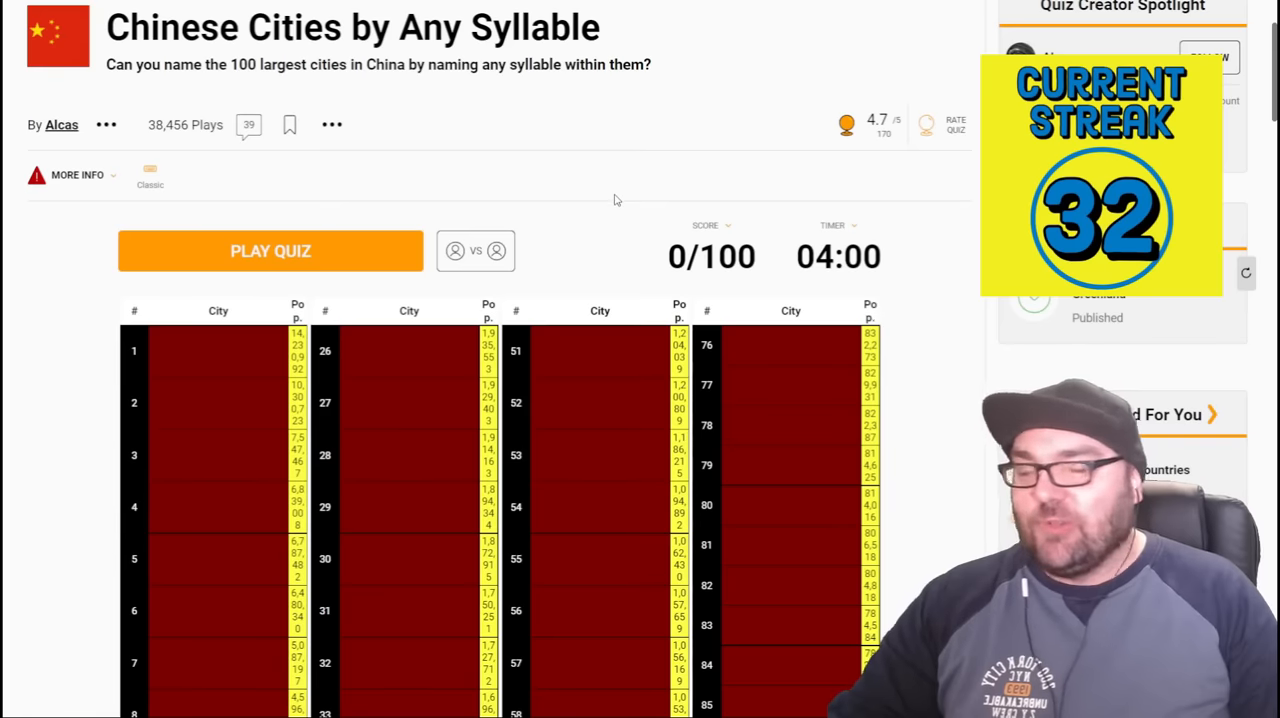
mouse_move(356, 250)
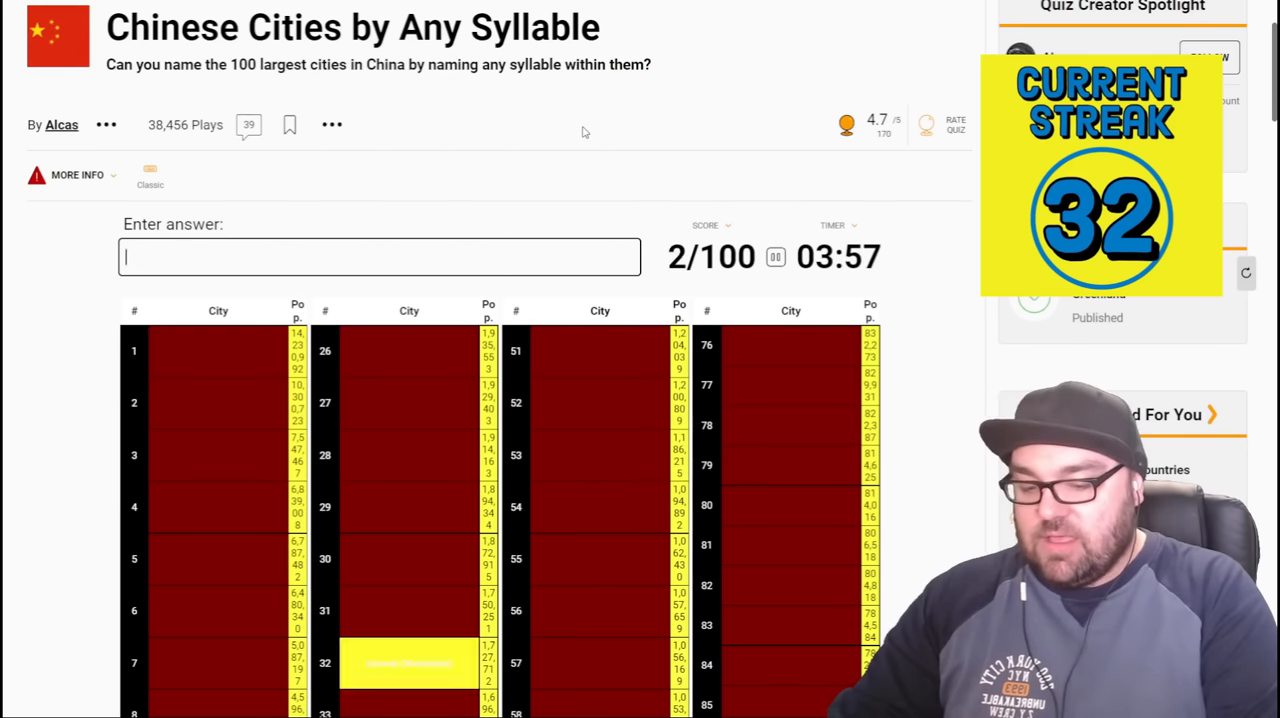
- Try syllable guesses like g, ba, d and an until another Chinese city is accepted
text(g)
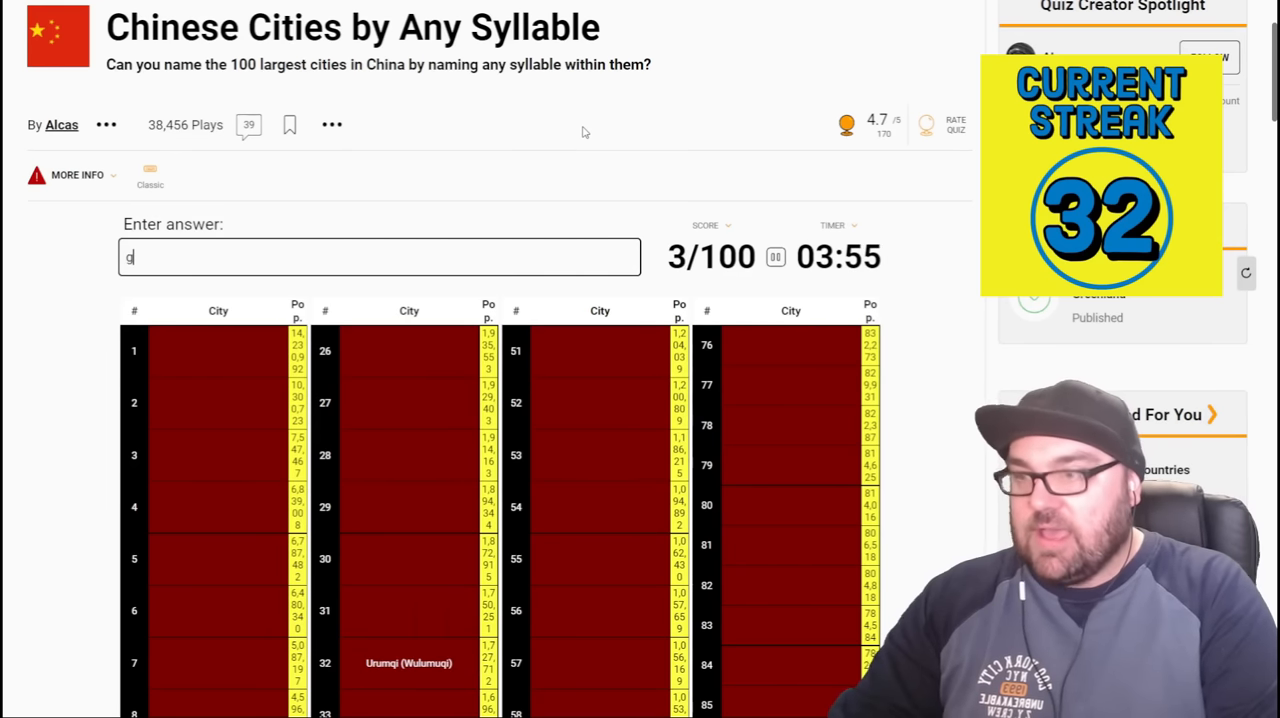
text(n)
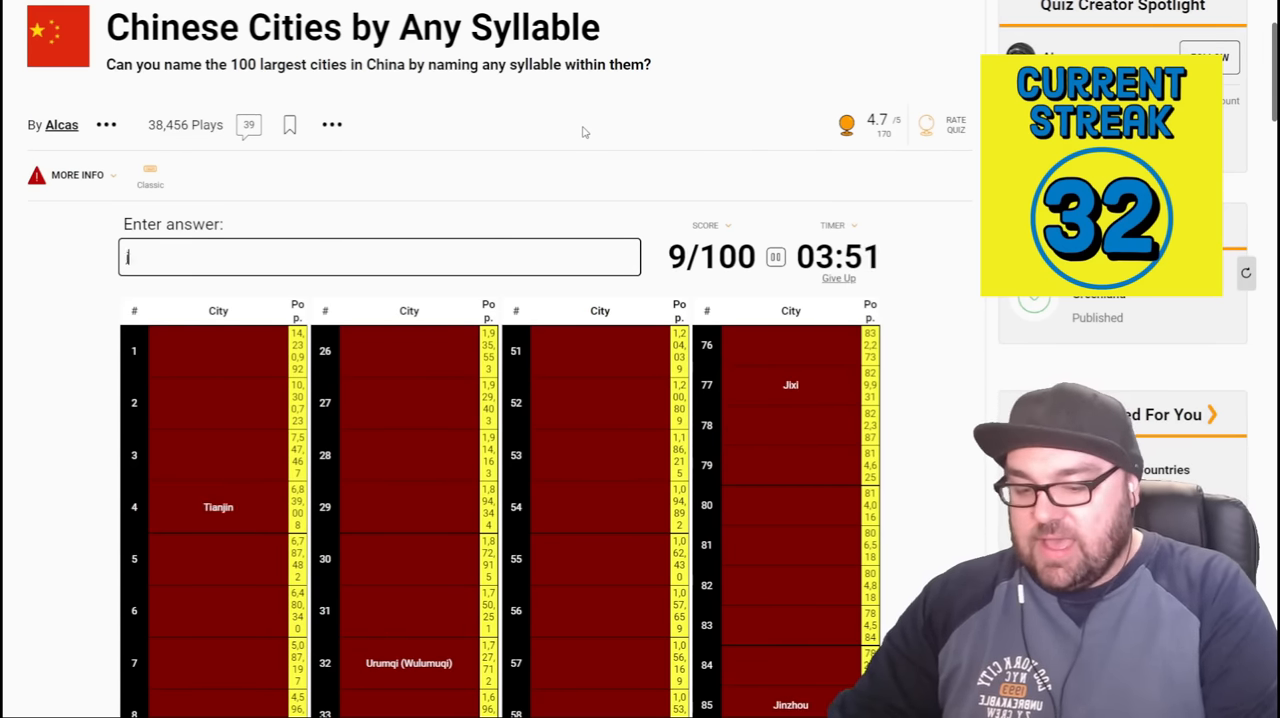
text(b)
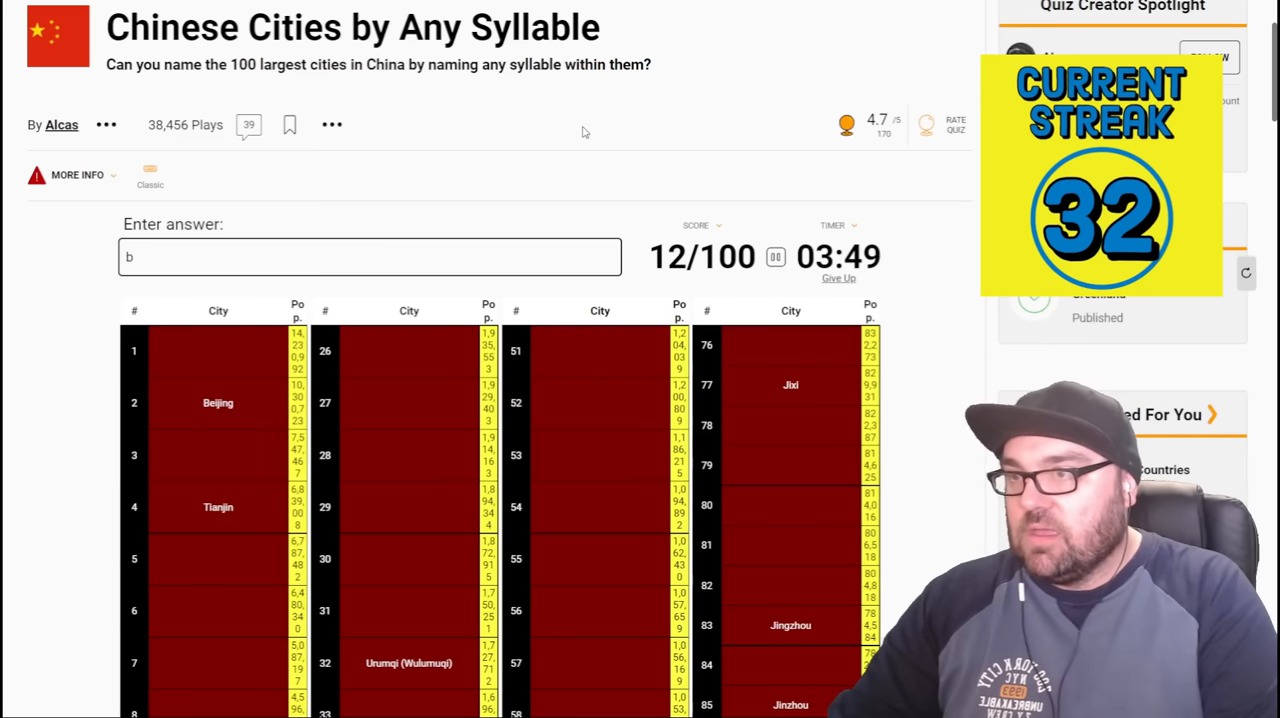
text(a)
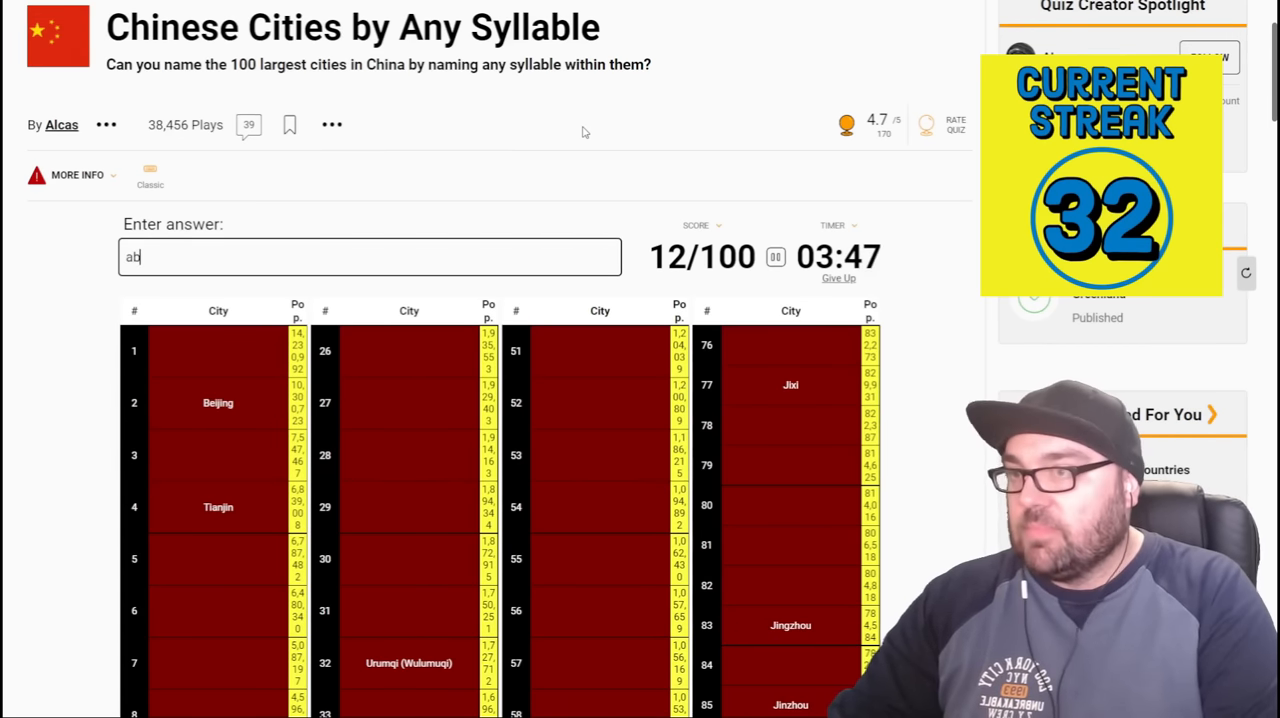
text(d)
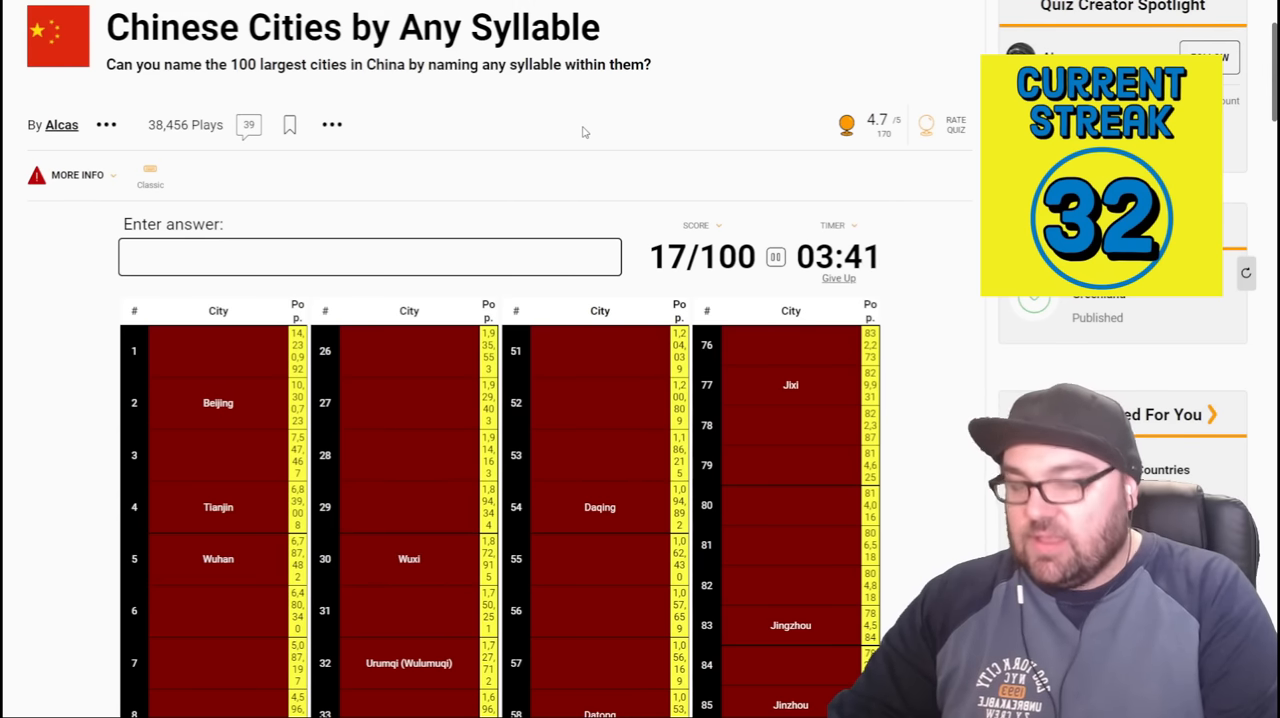
text(ba)
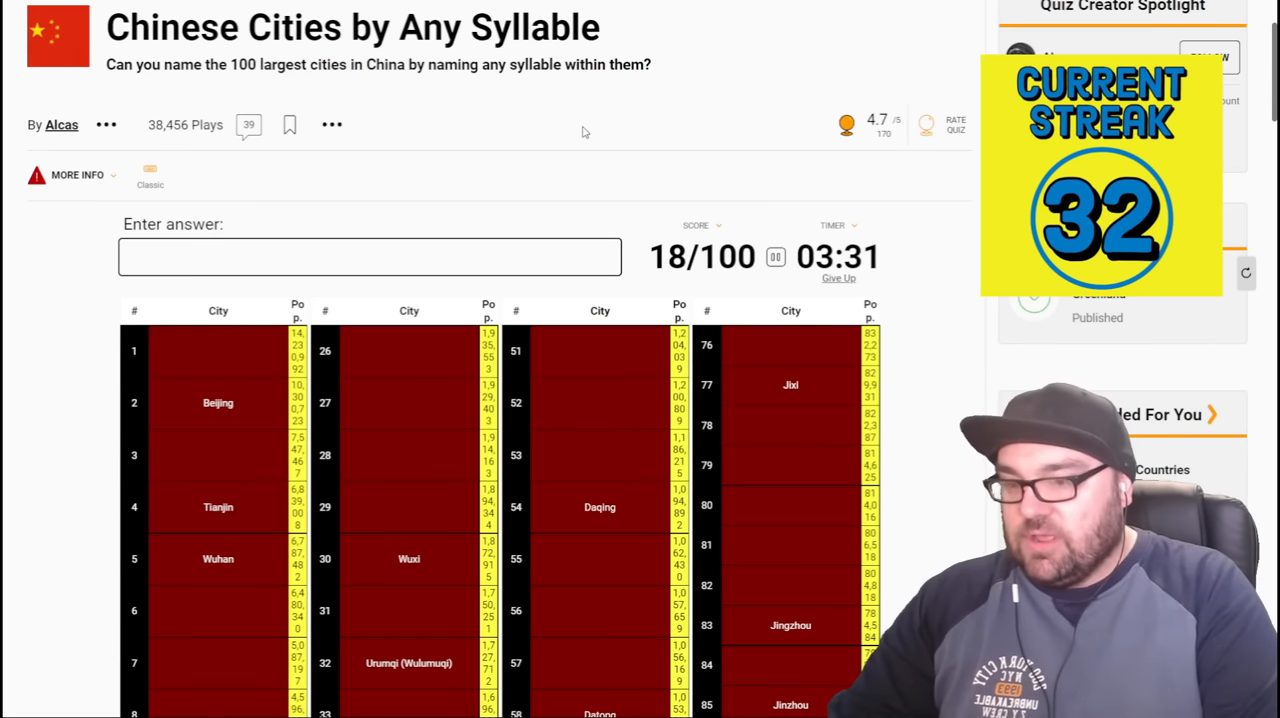
text(a)
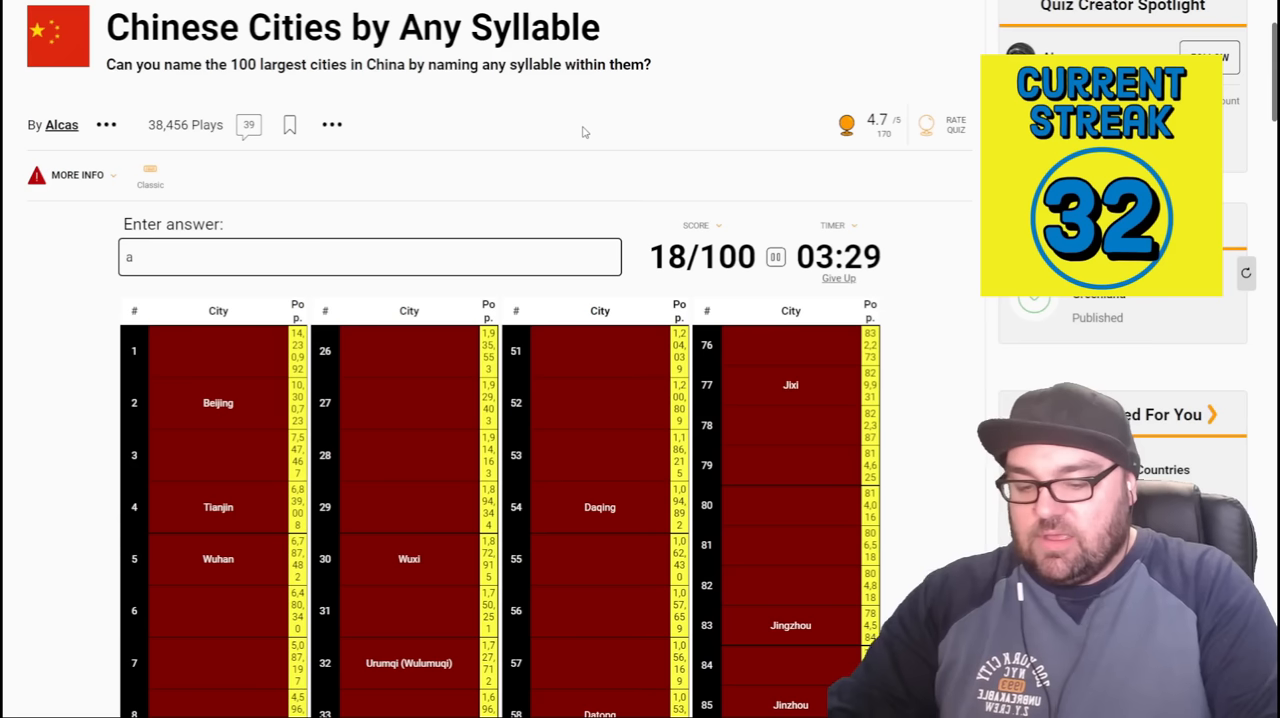
text(n)
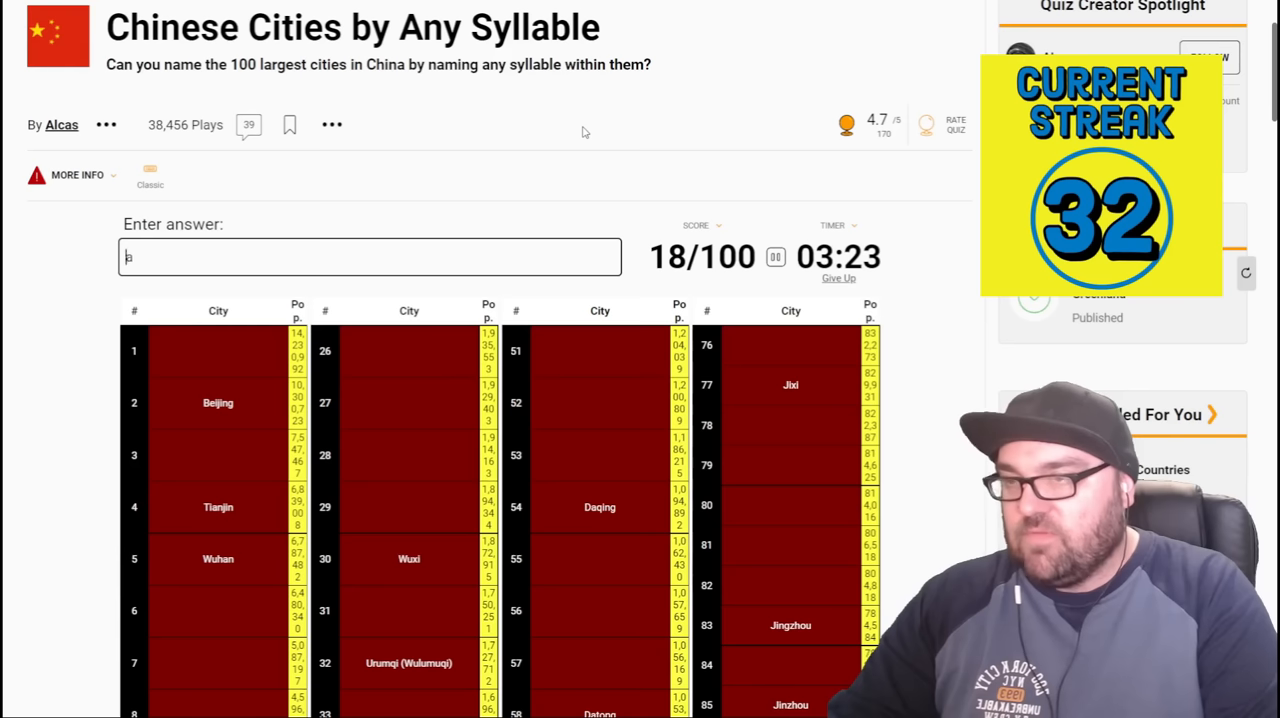
text(a)
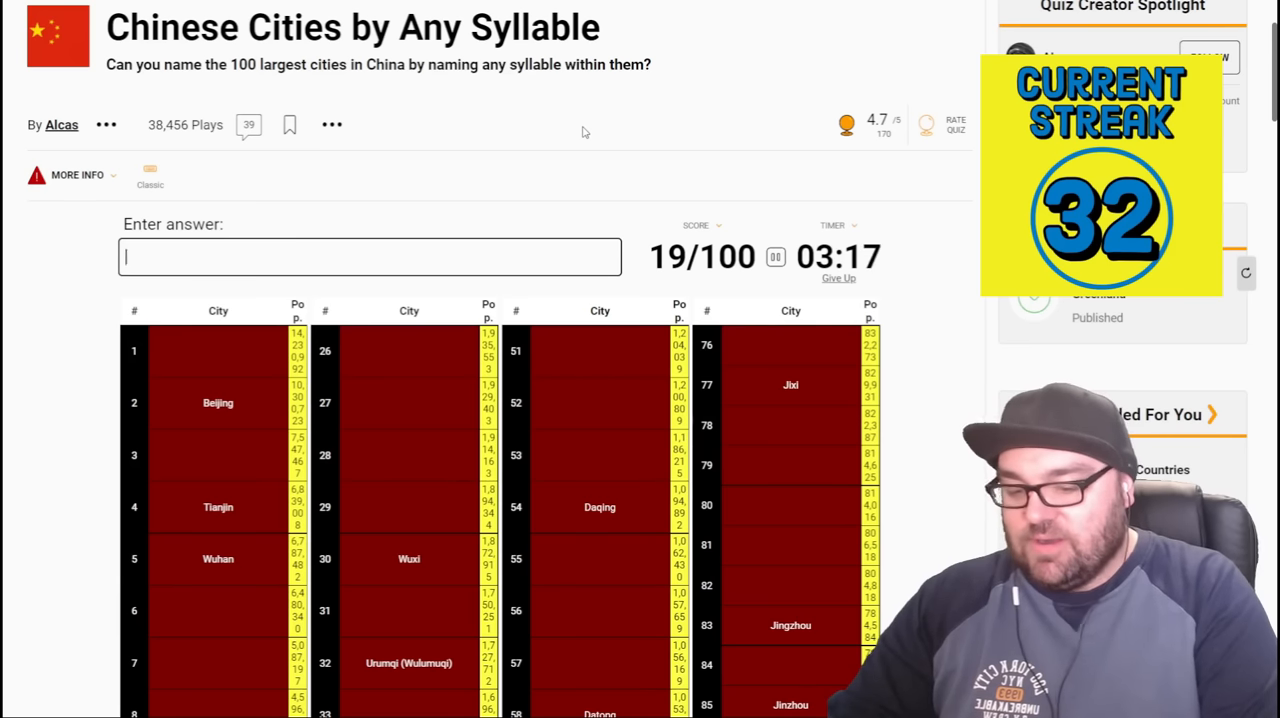
- Enter Shanghai and syllables hai, ji, hon, zhau and ha to reveal more cities
text(Shanghai)
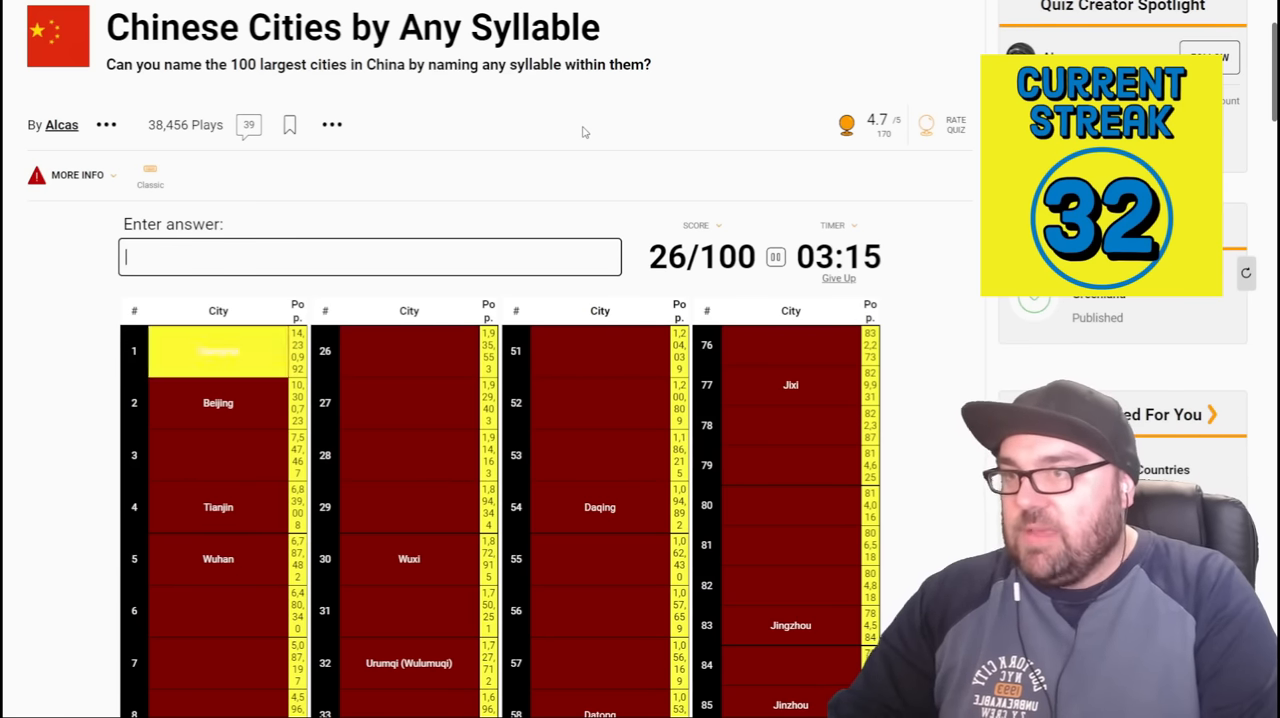
text(hai)
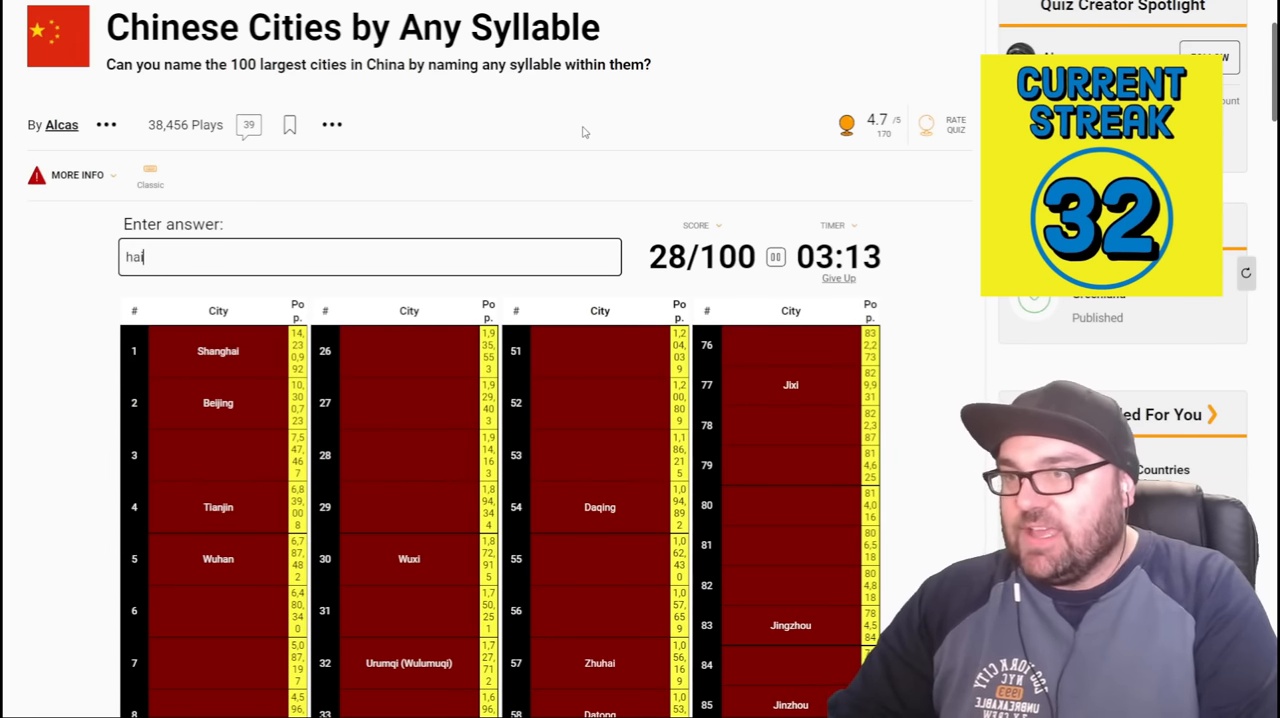
text(ji)
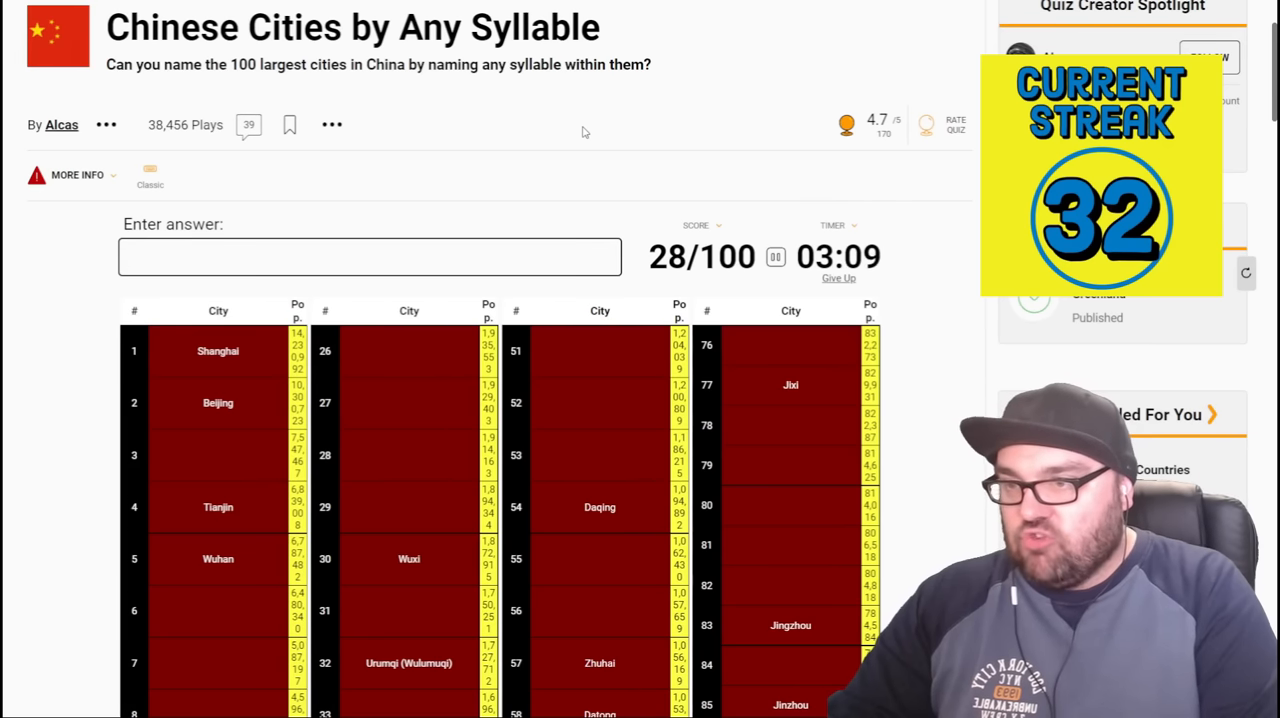
text(hon)
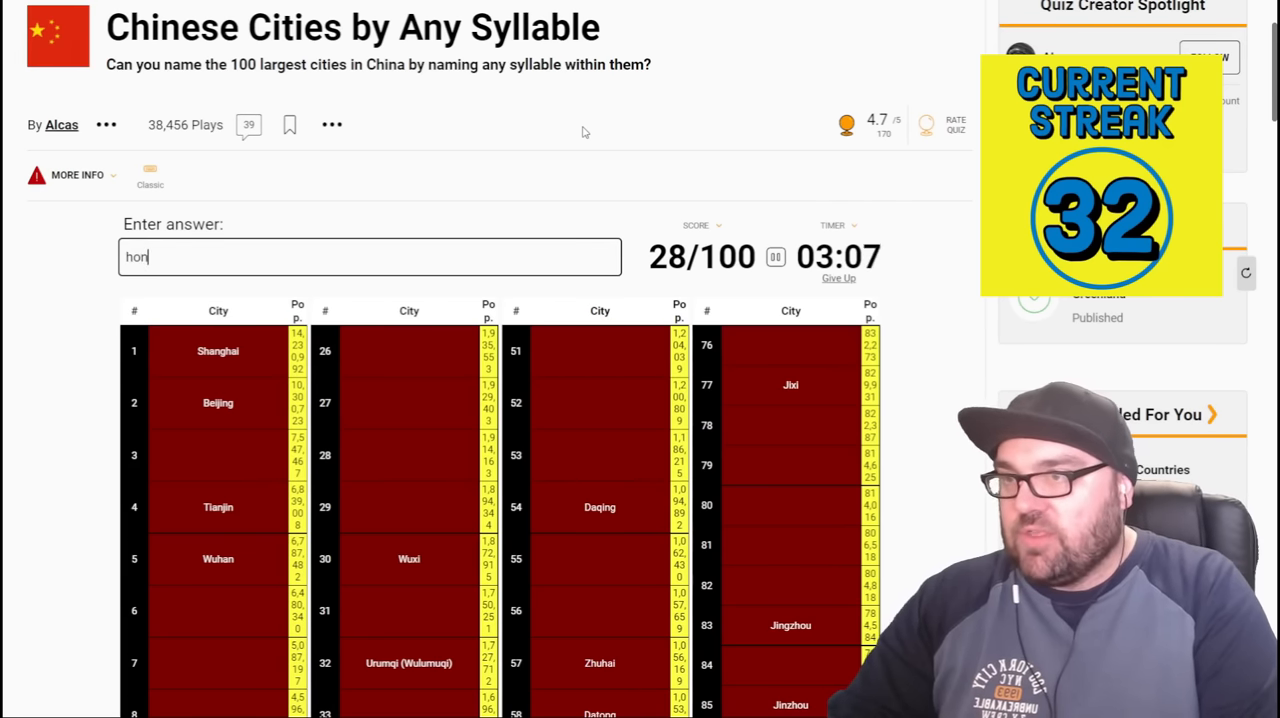
text(hon)
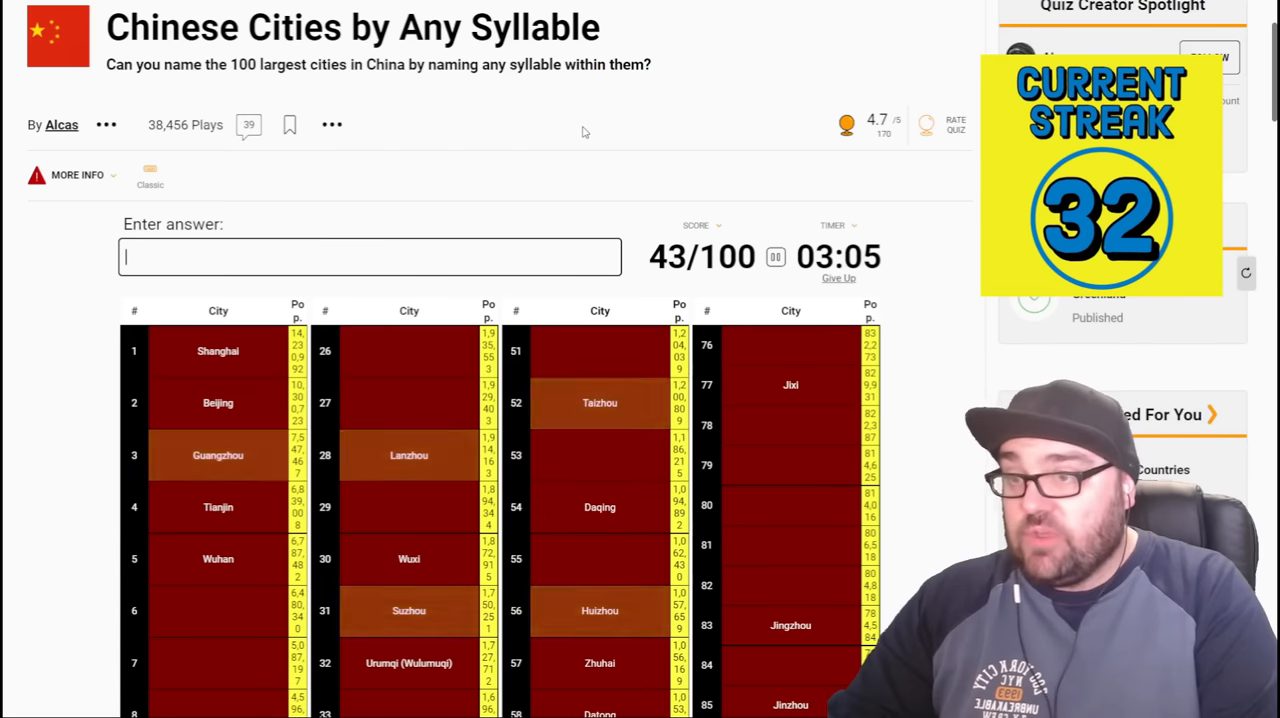
text(zhau)
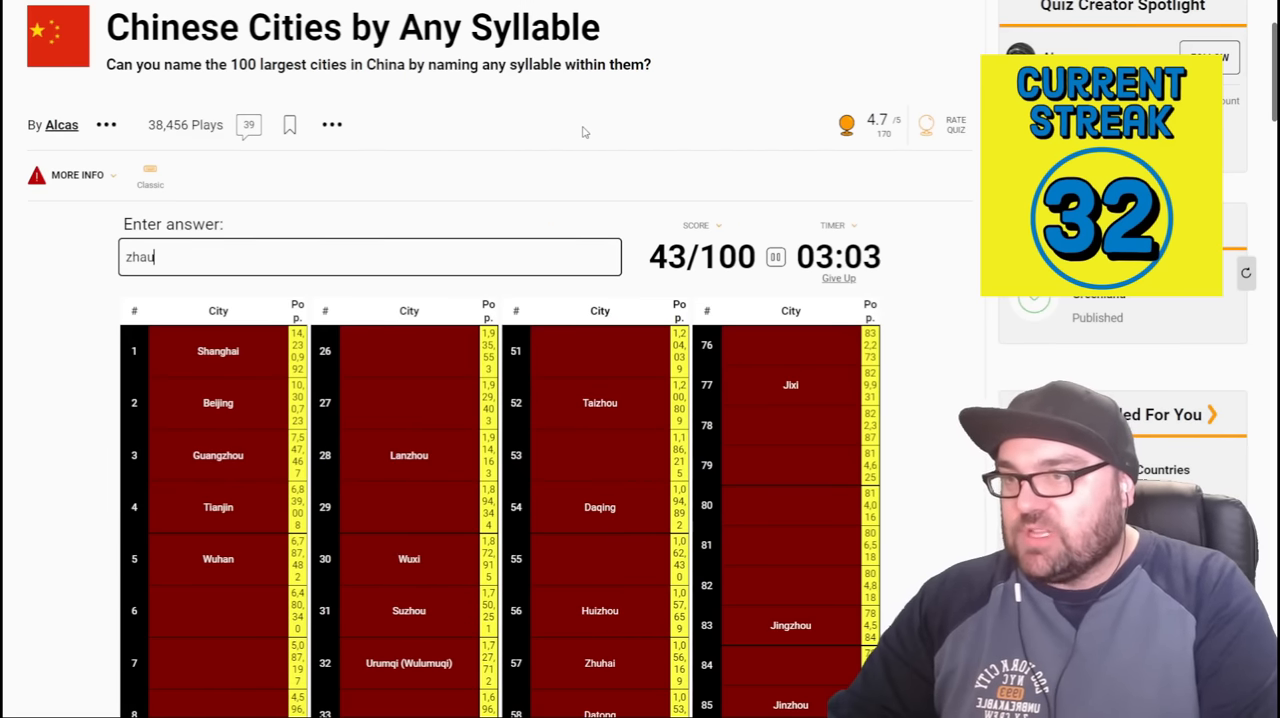
text(ha)
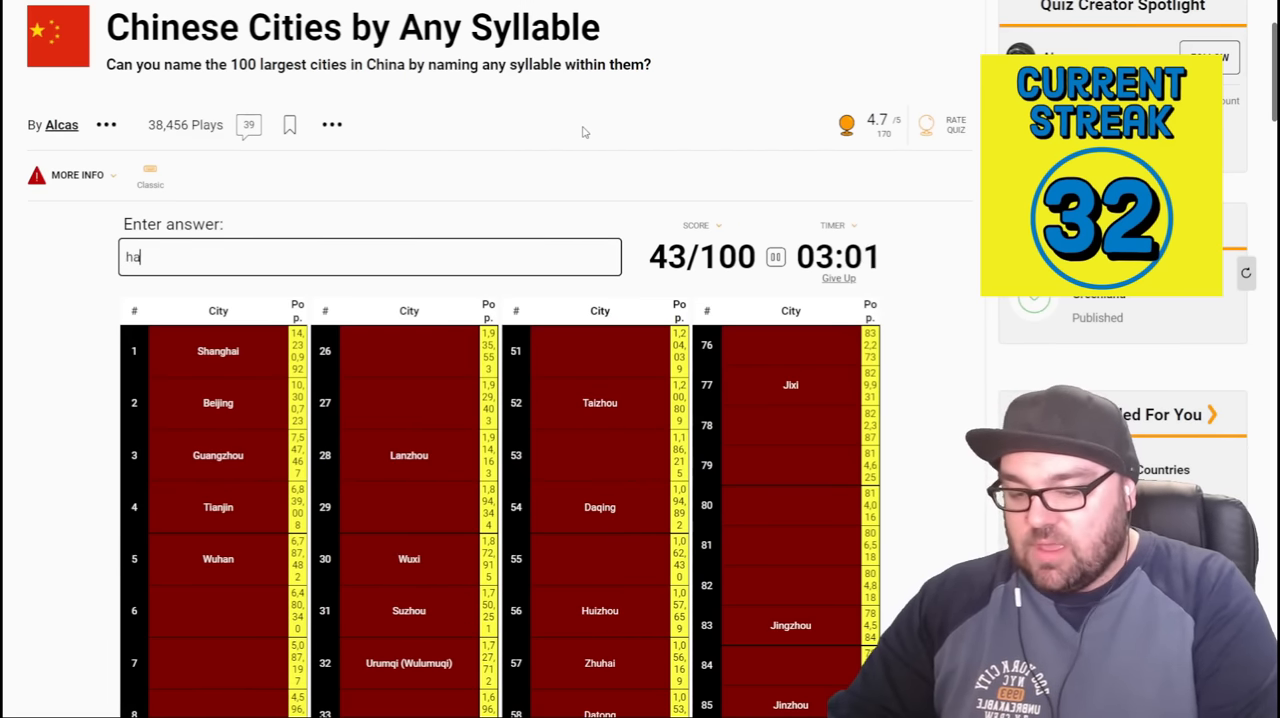
text(b)
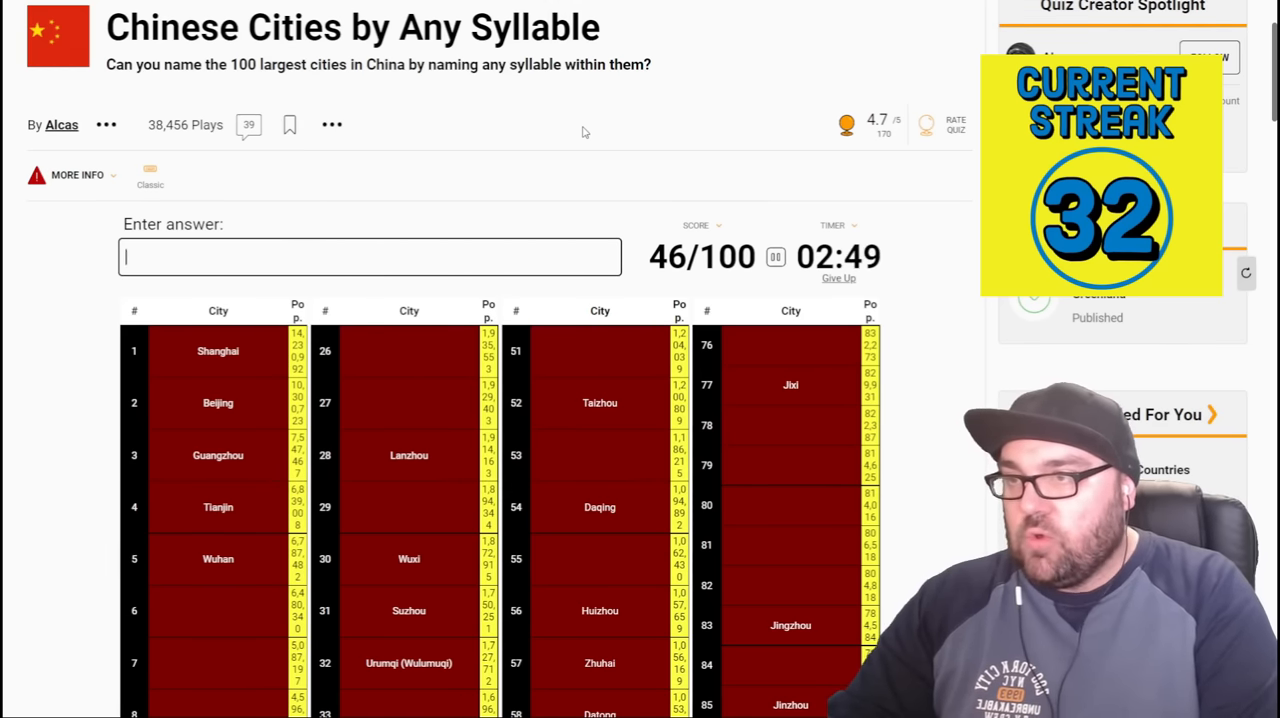
- Enter Handan, zho, ti and mi, correcting a mistyped zx
text(Handan)
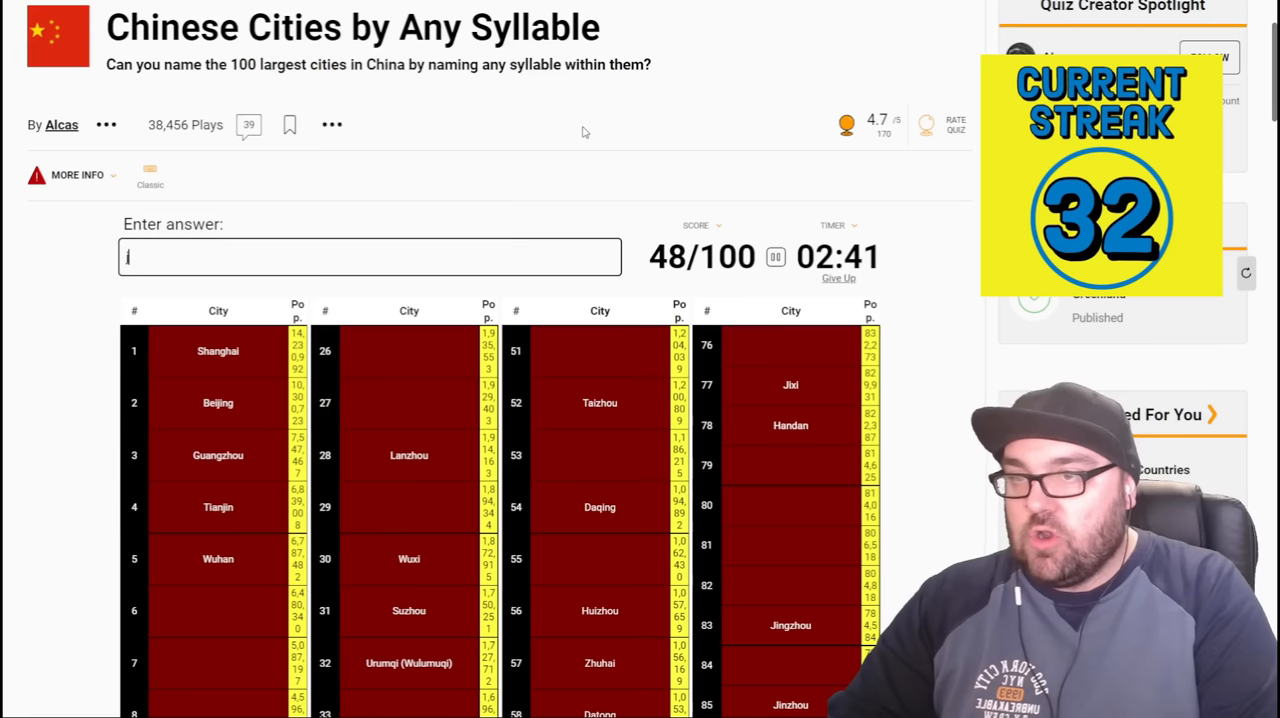
text(zx)
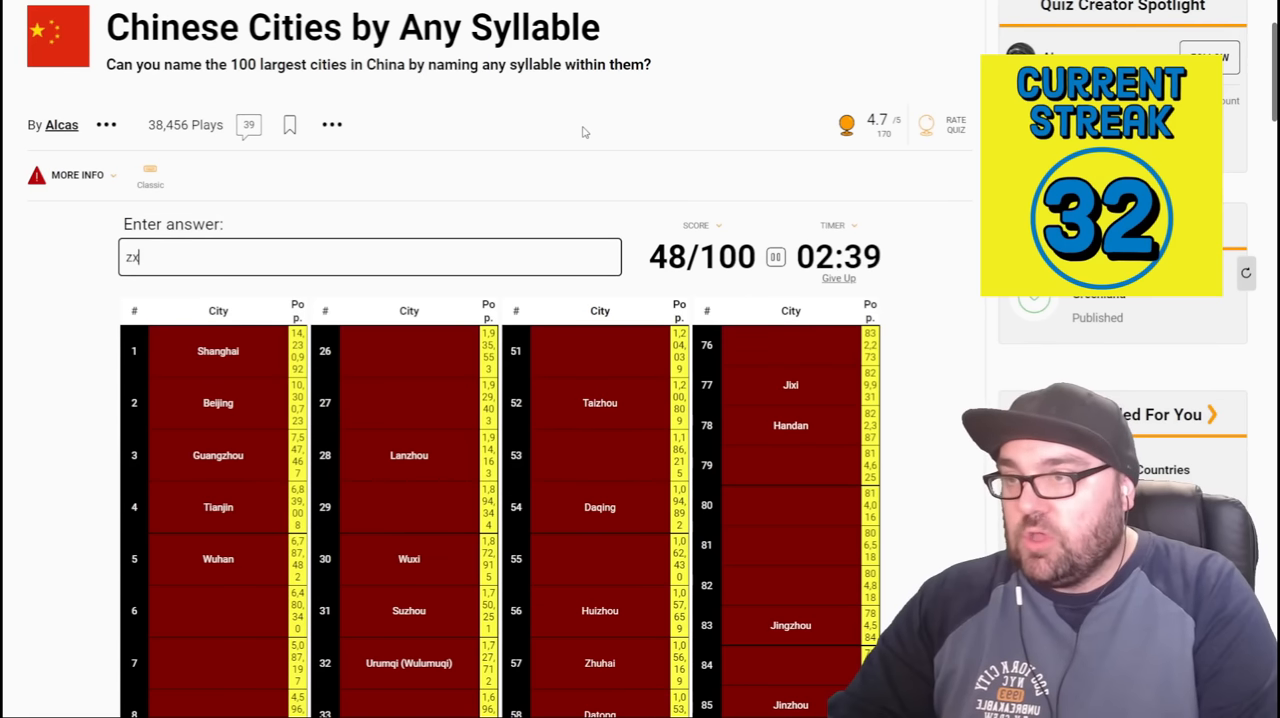
key(Backspace)
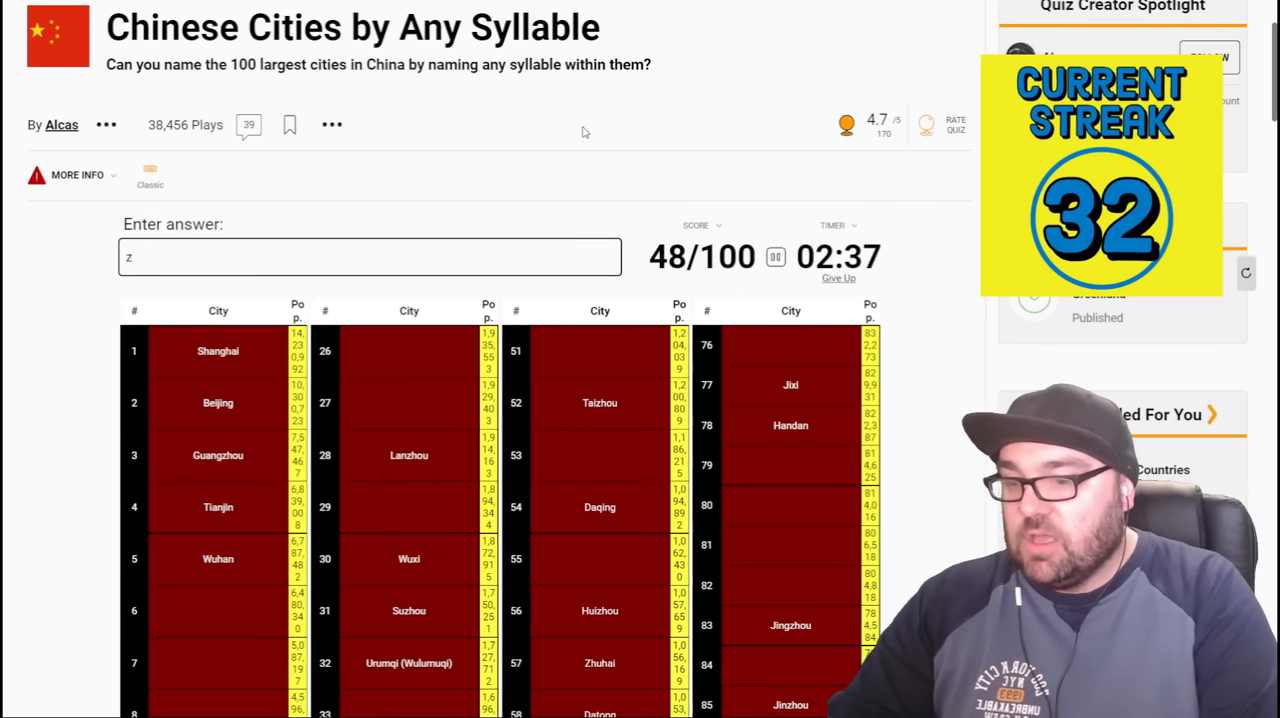
text(zho)
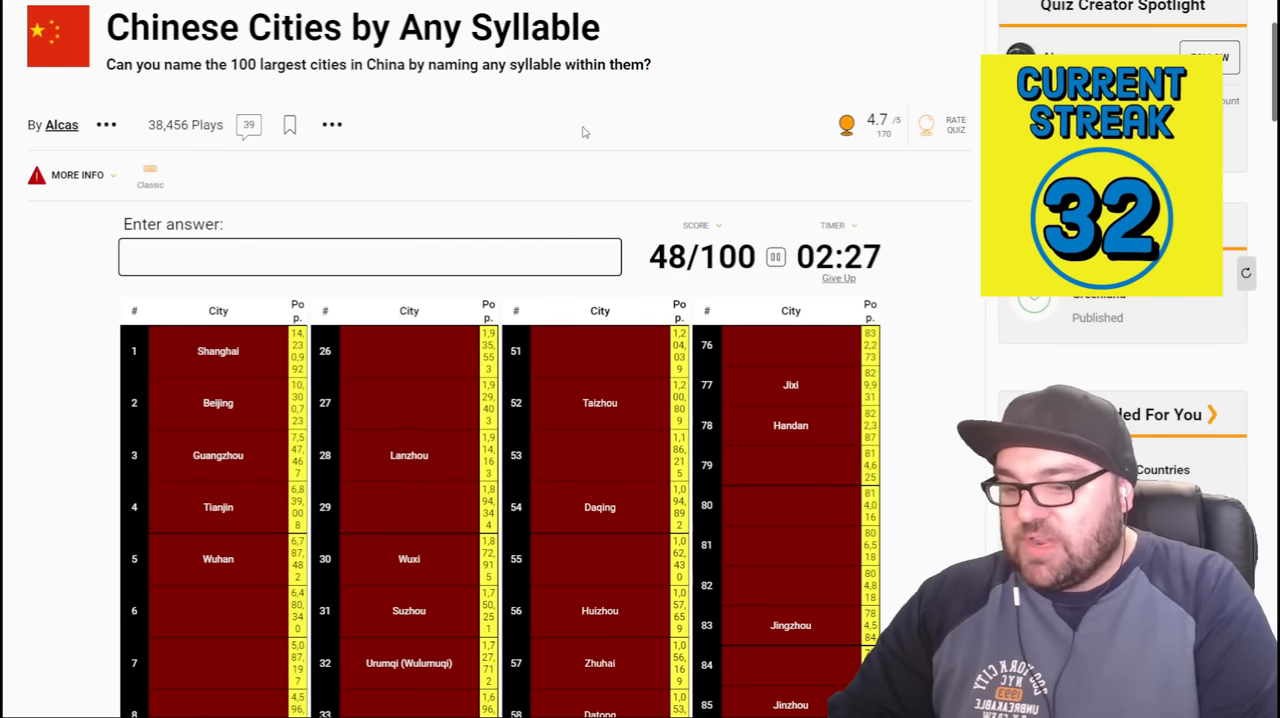
text(ti)
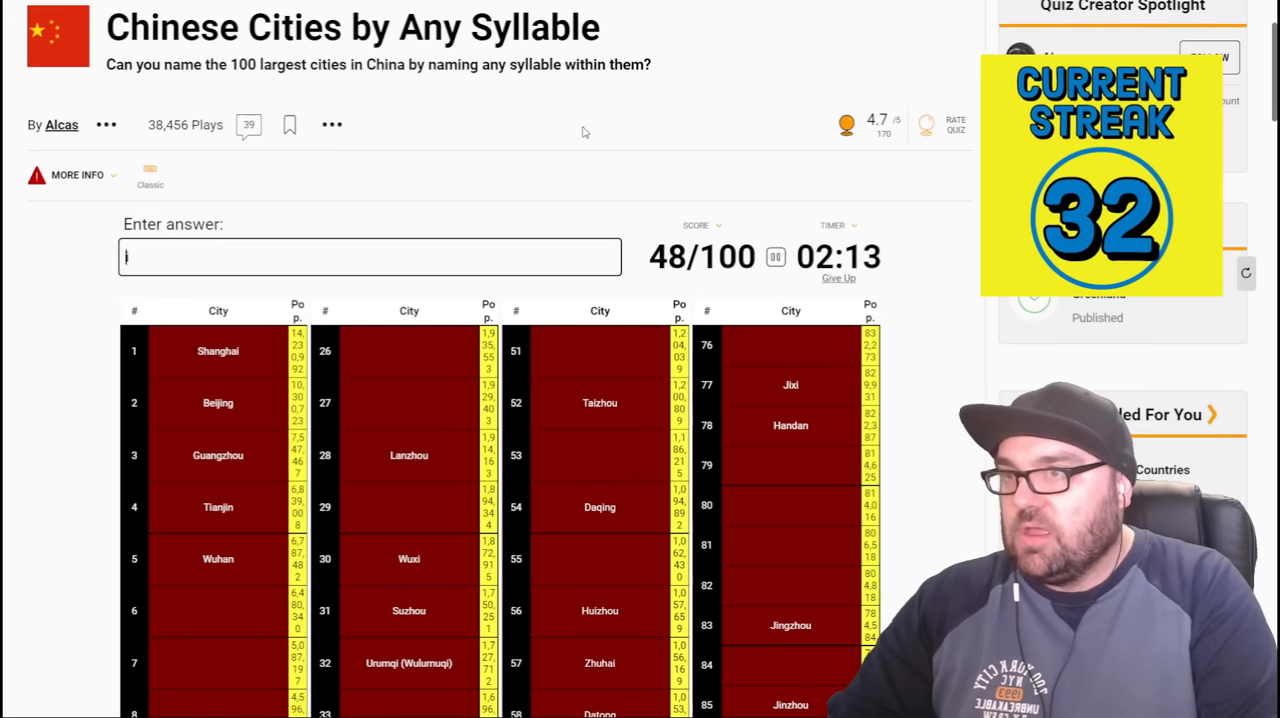
text(m)
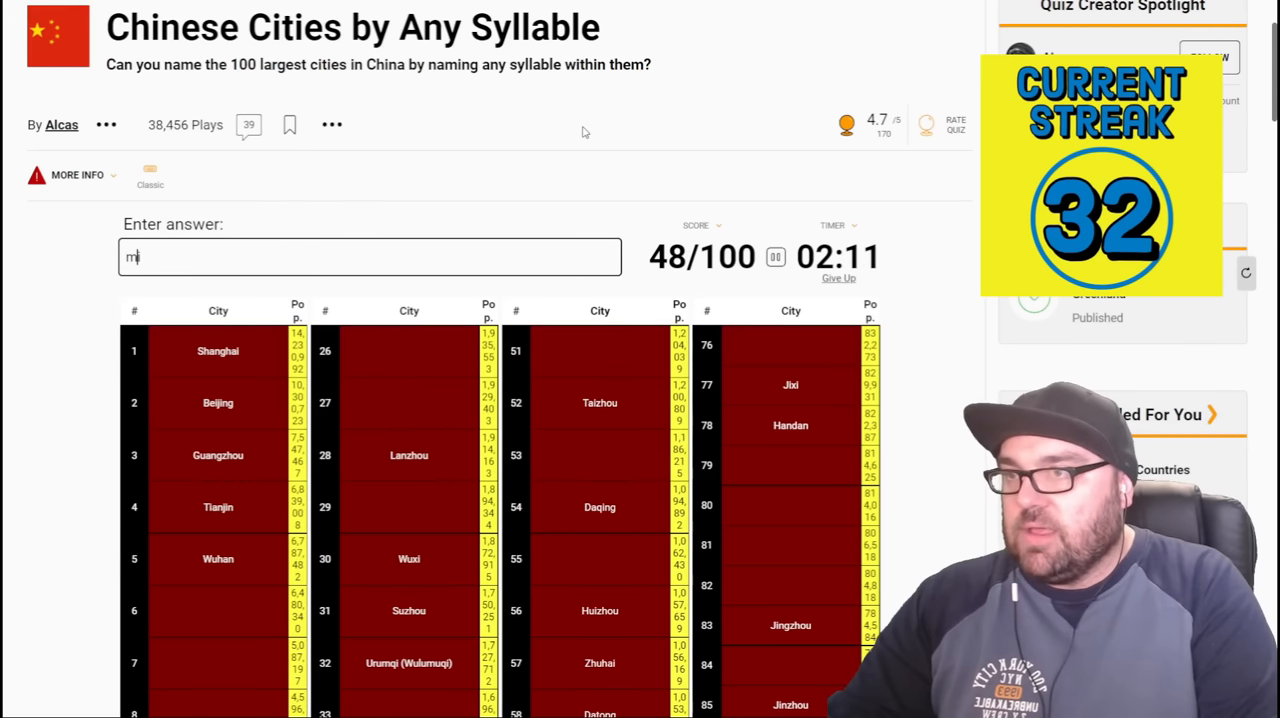
text(i)
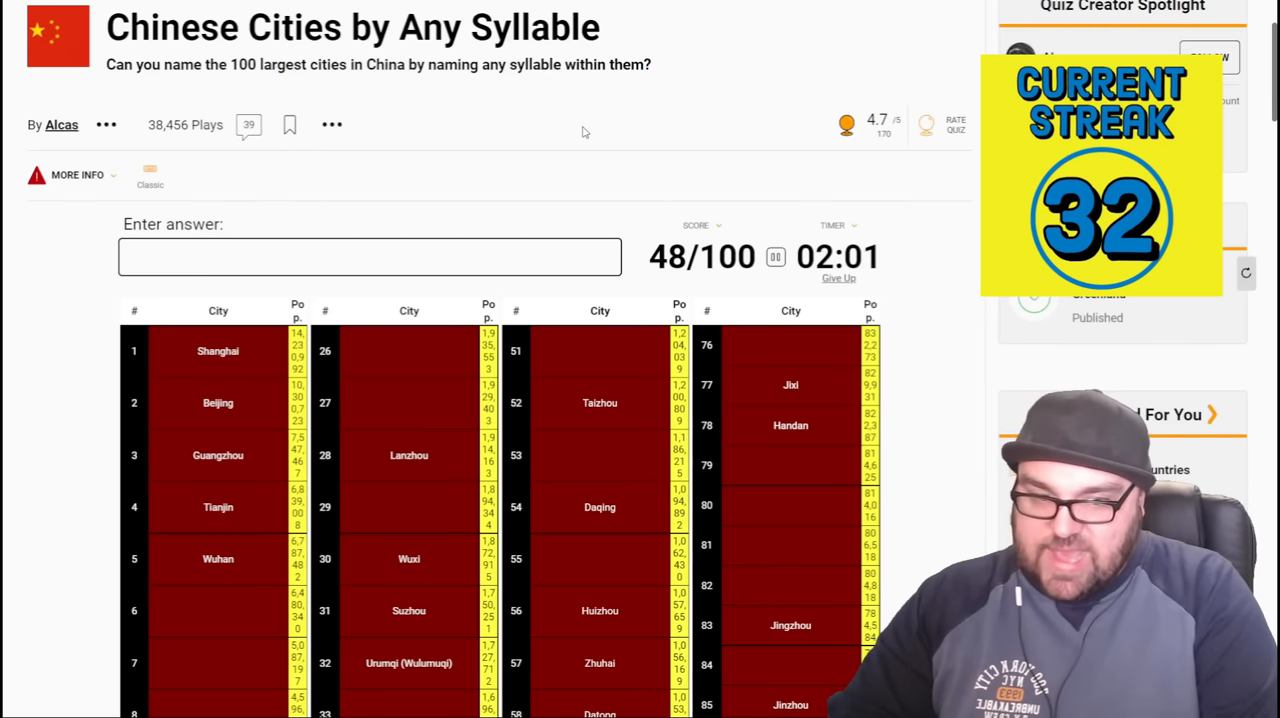
- Enter tang, shan, Nanchang, Chongqing and ch, reaching 55/100
scroll(down, 3)
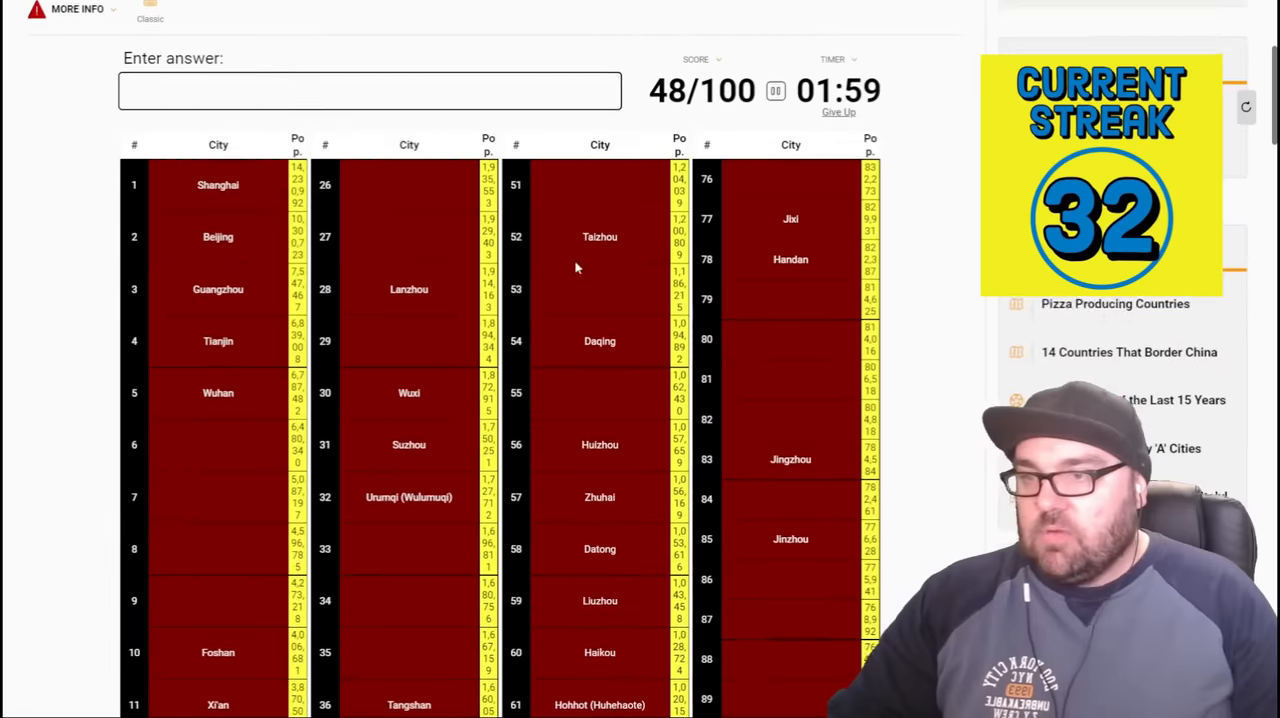
scroll(down, 3)
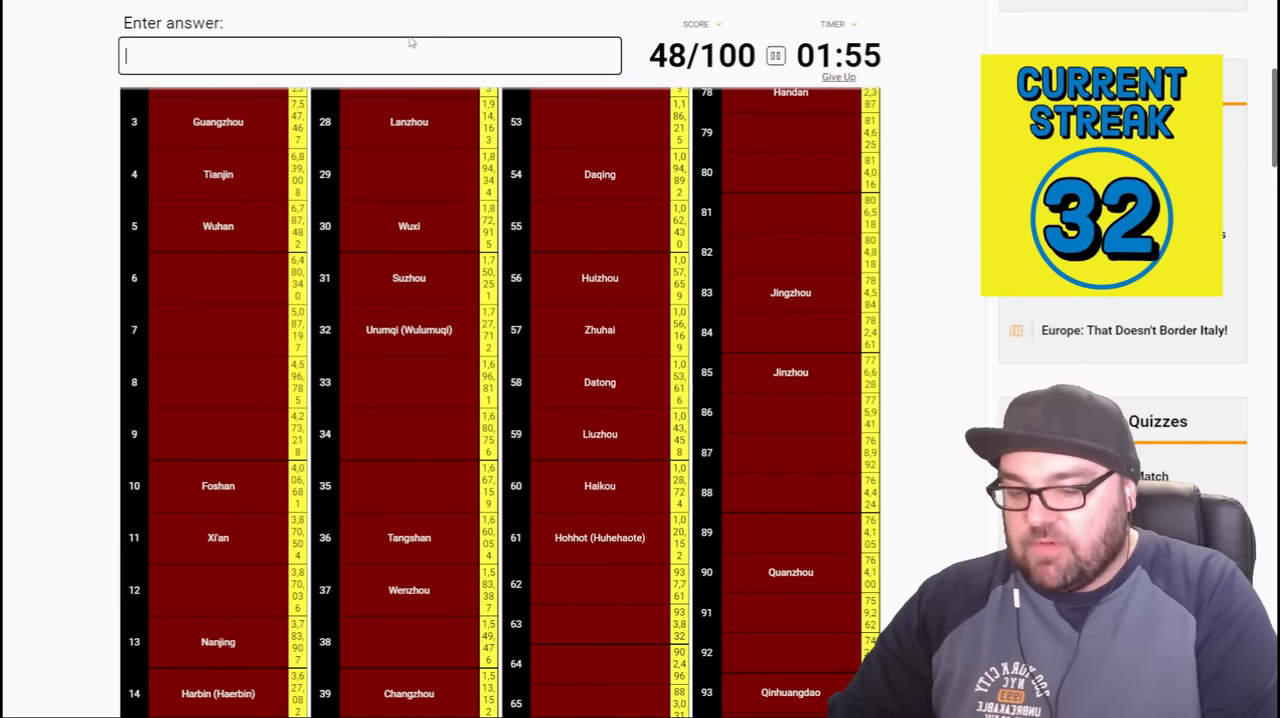
text(g)
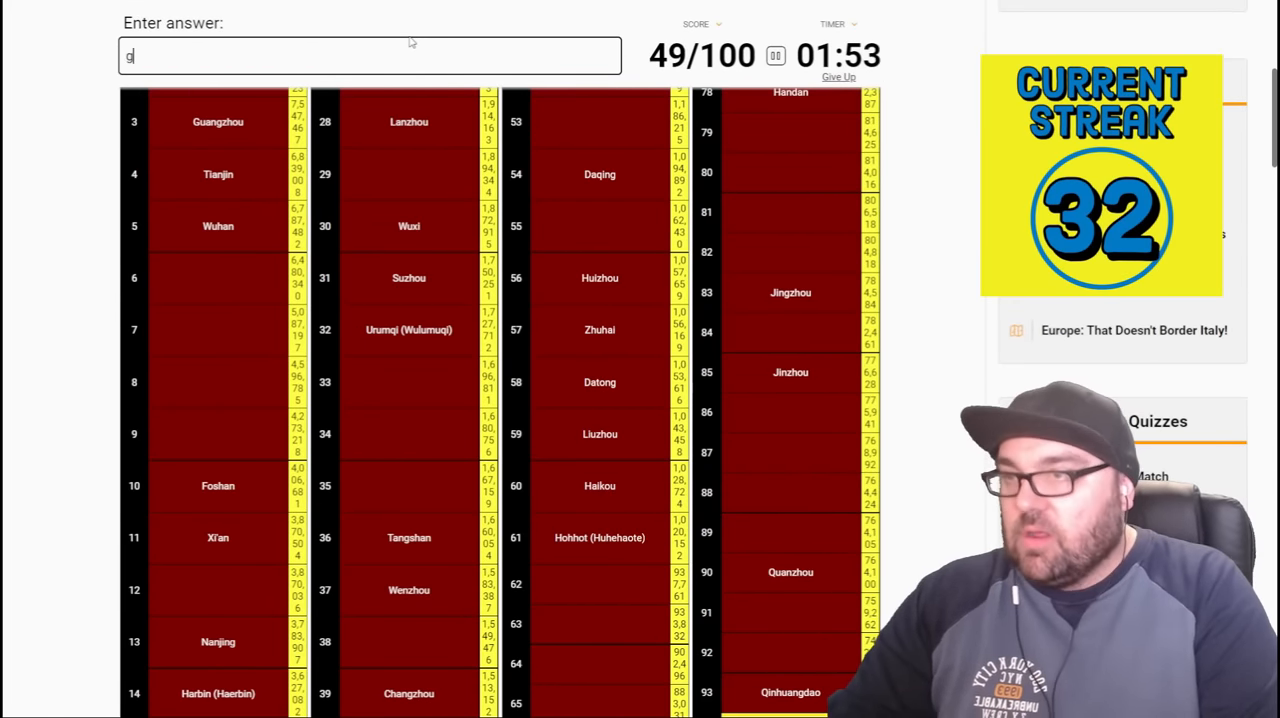
text(tang)
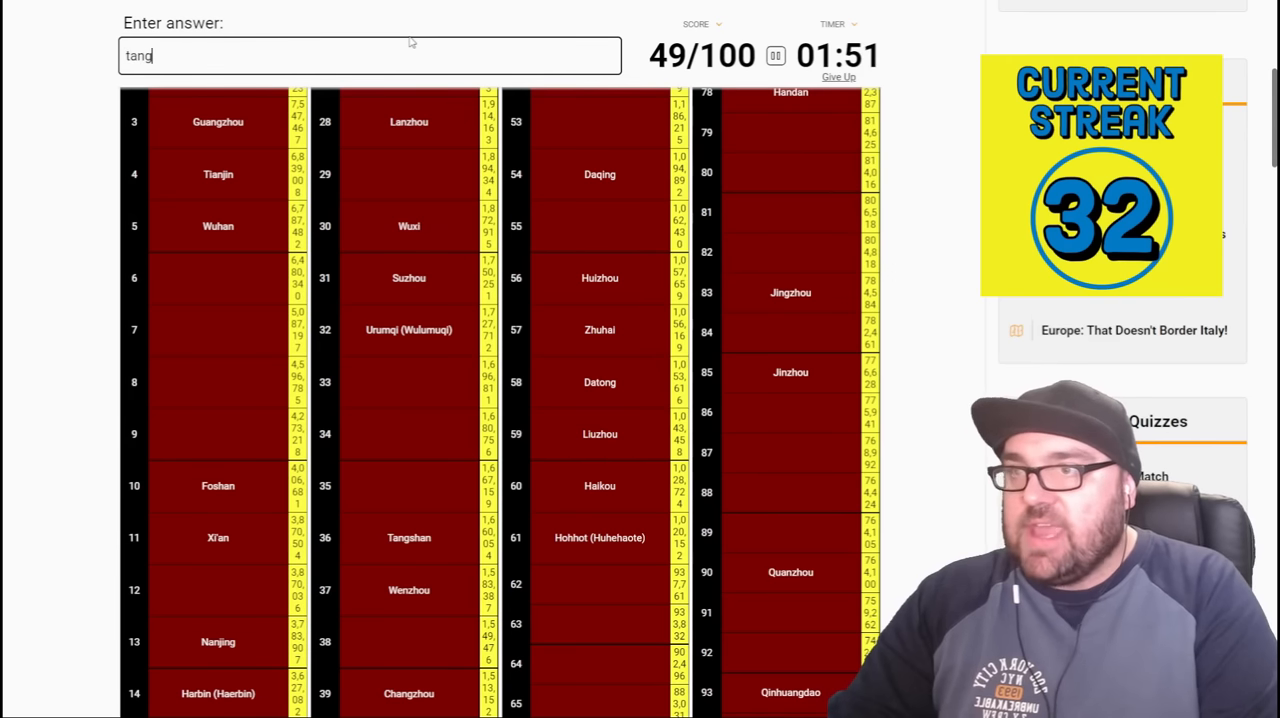
text(shan)
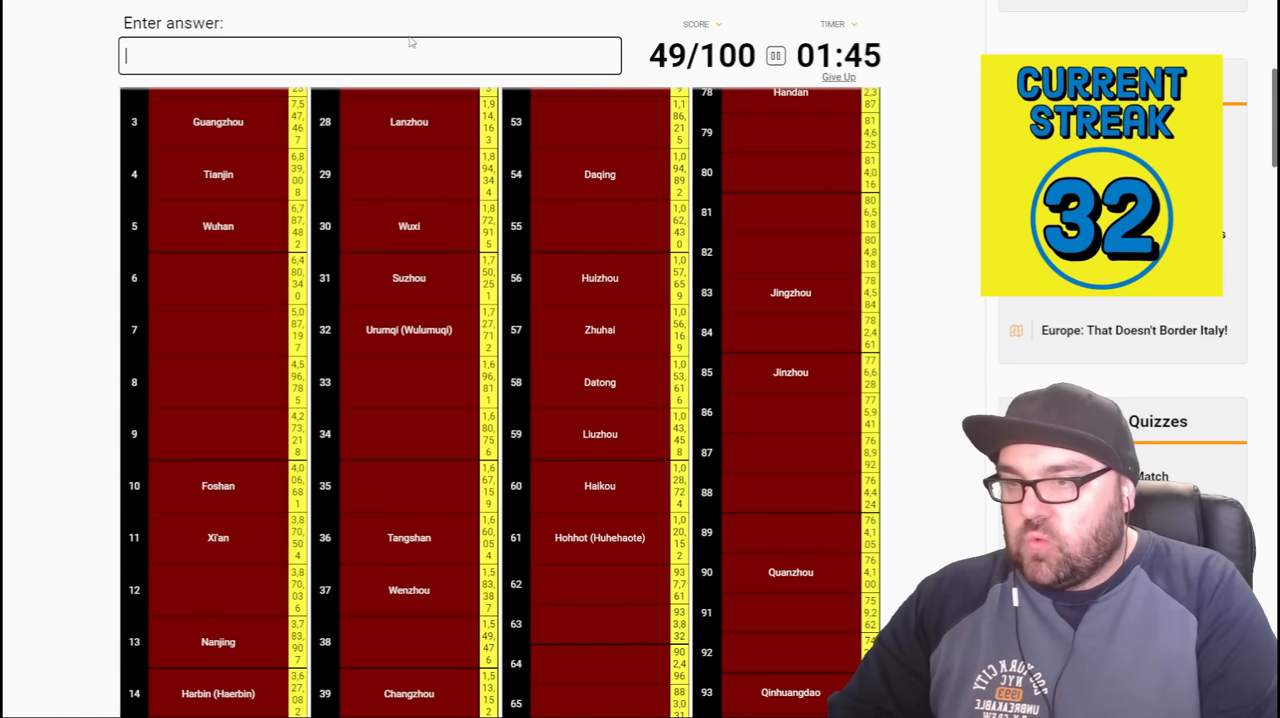
text(Nanchang)
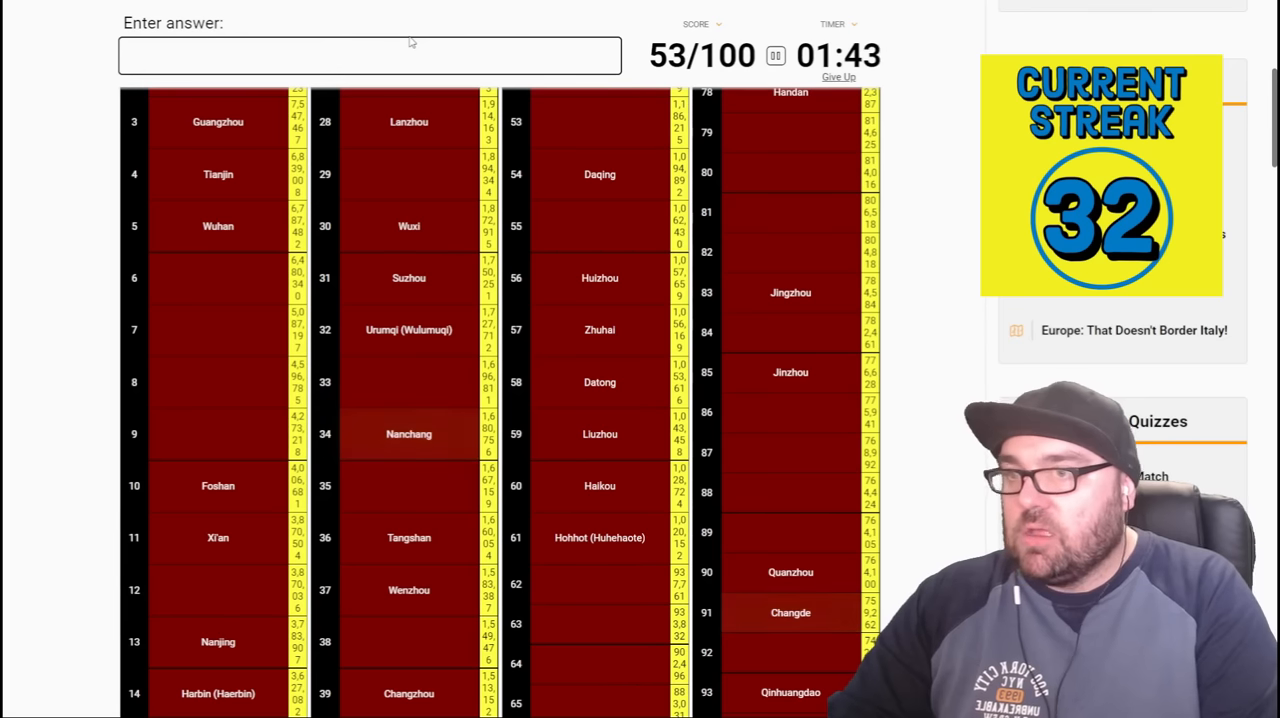
text(Chongqing)
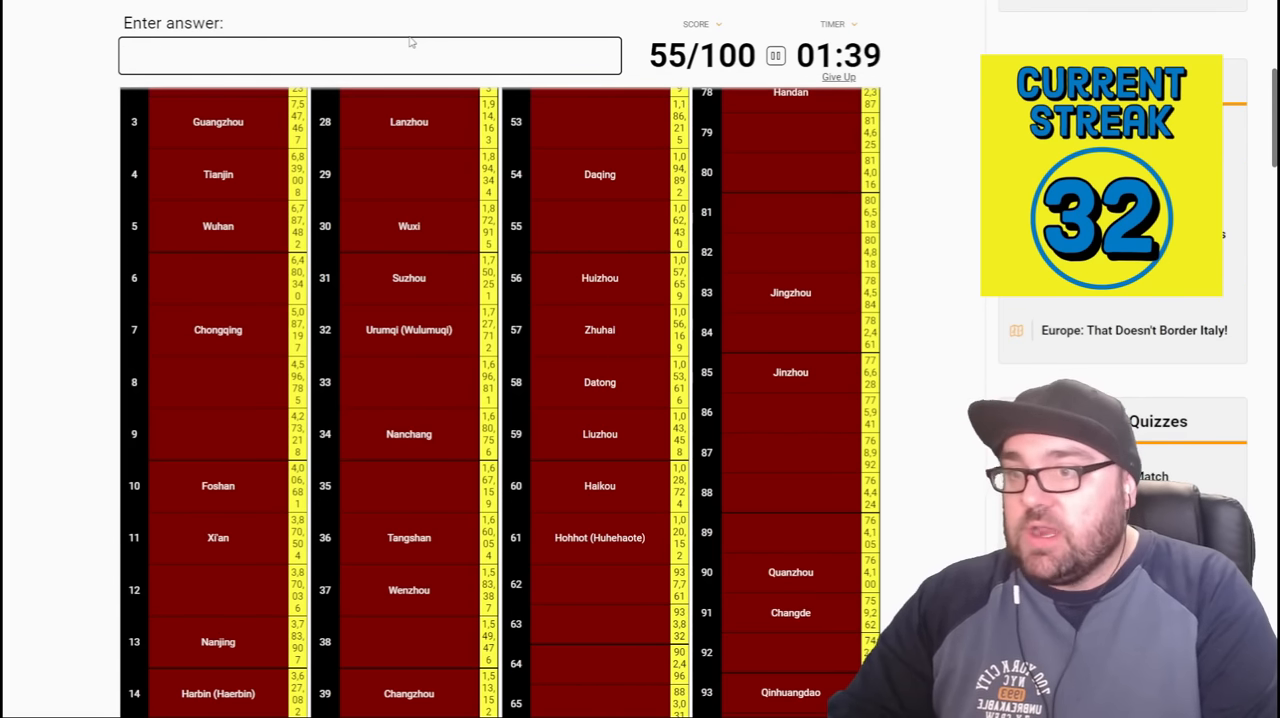
text(ch)
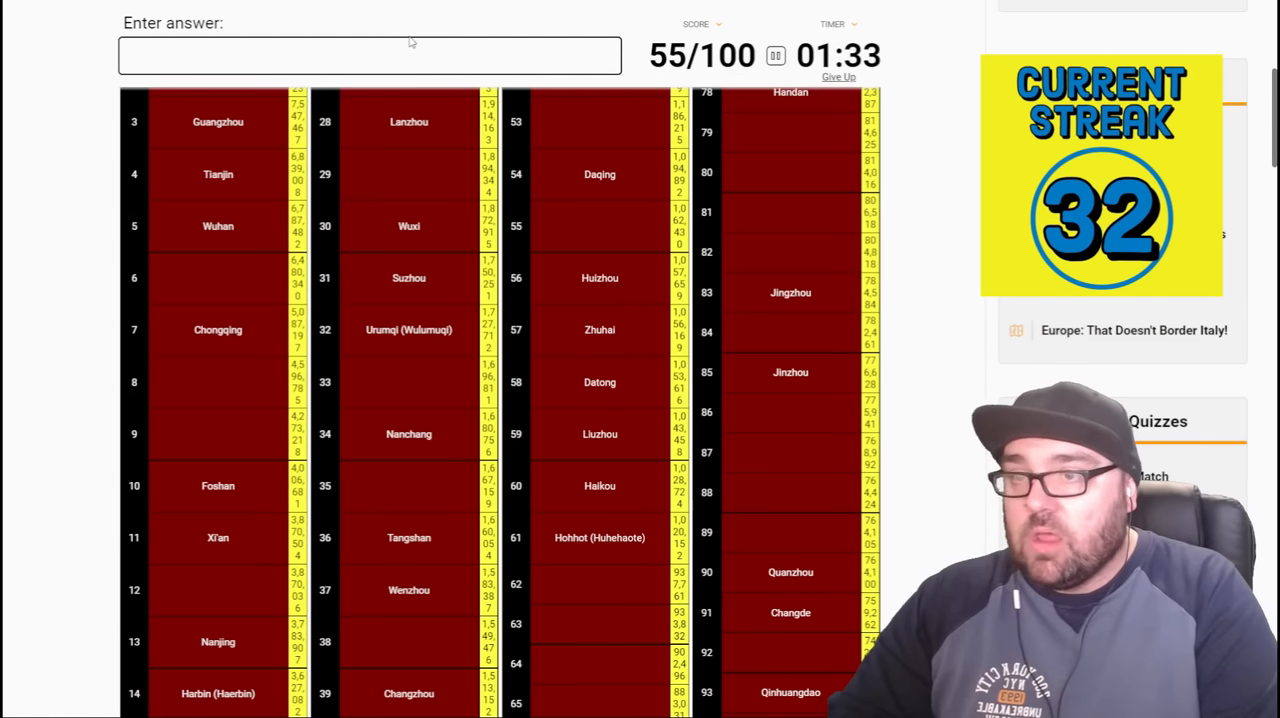
- Try ben, zhu, ch and as, clearing the unaccepted guess
scroll(down, 3)
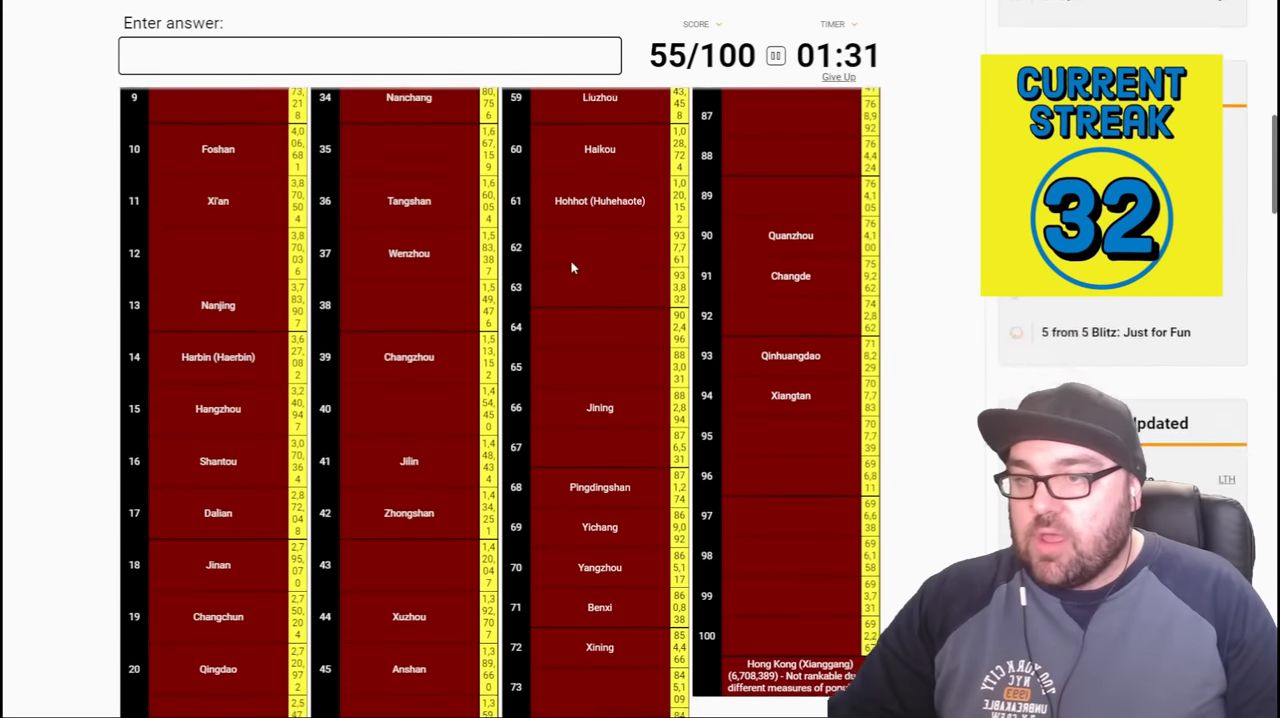
text(ben)
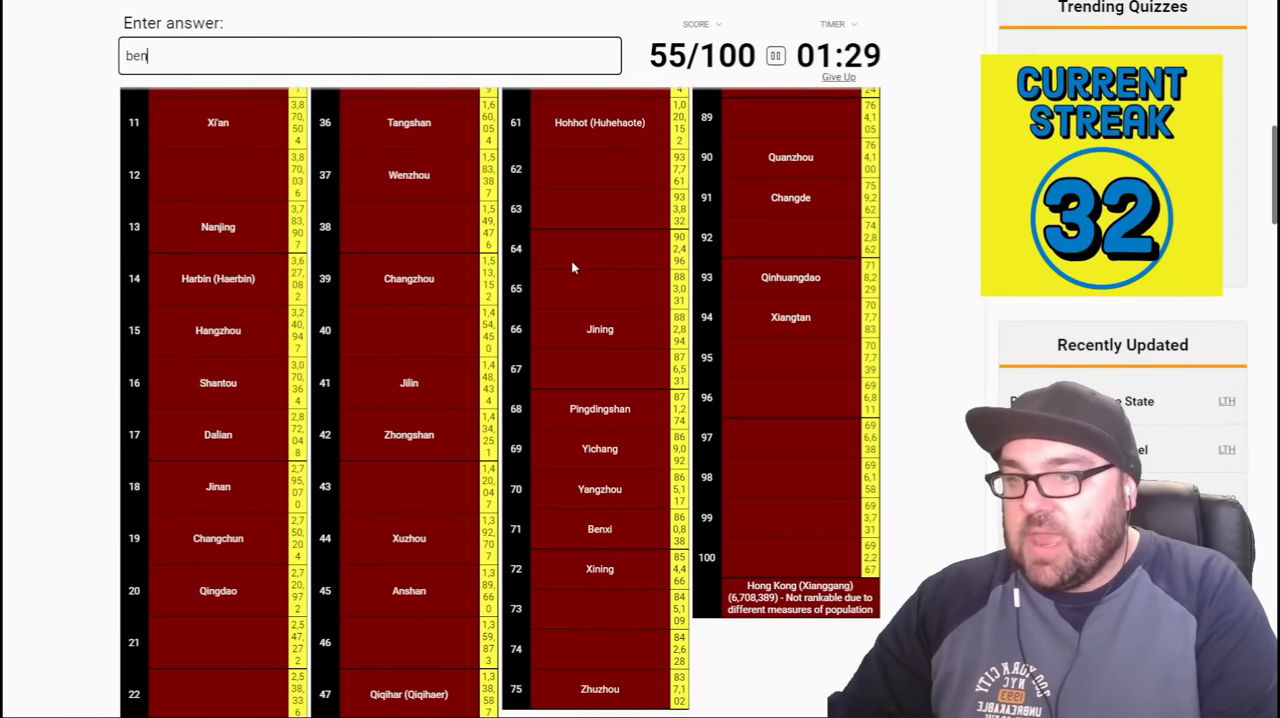
text(zhu)
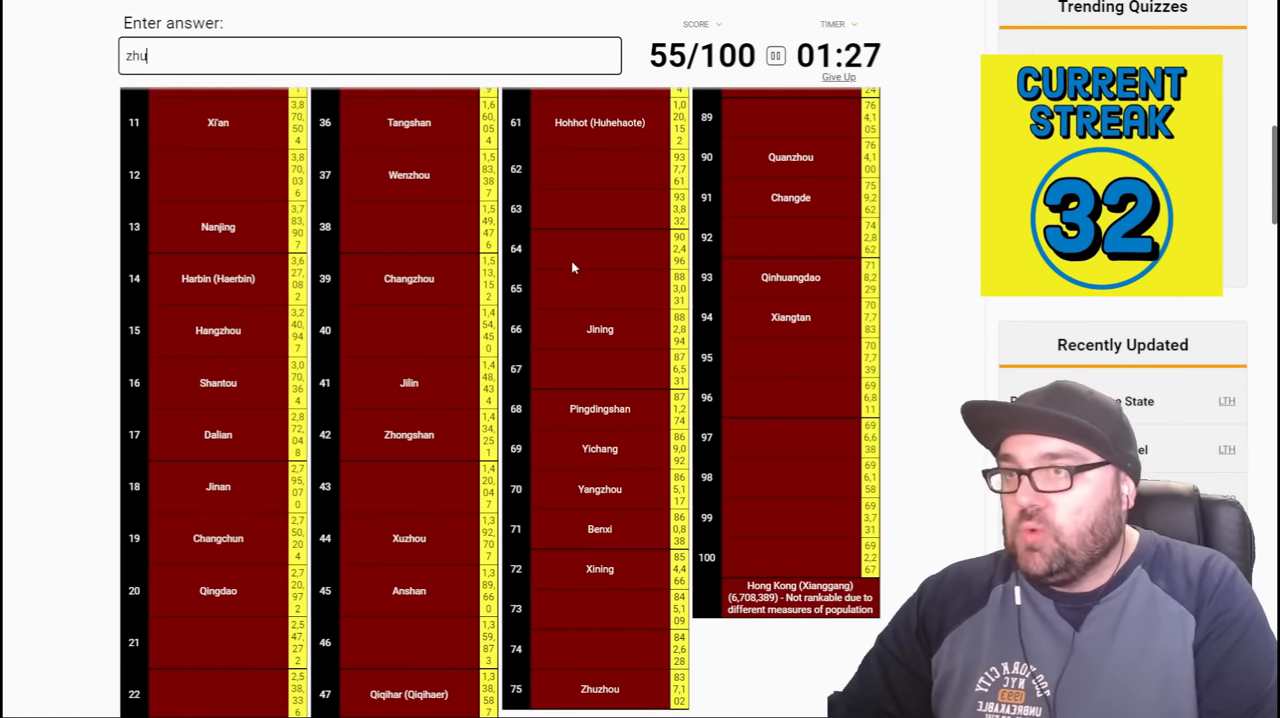
text(ch)
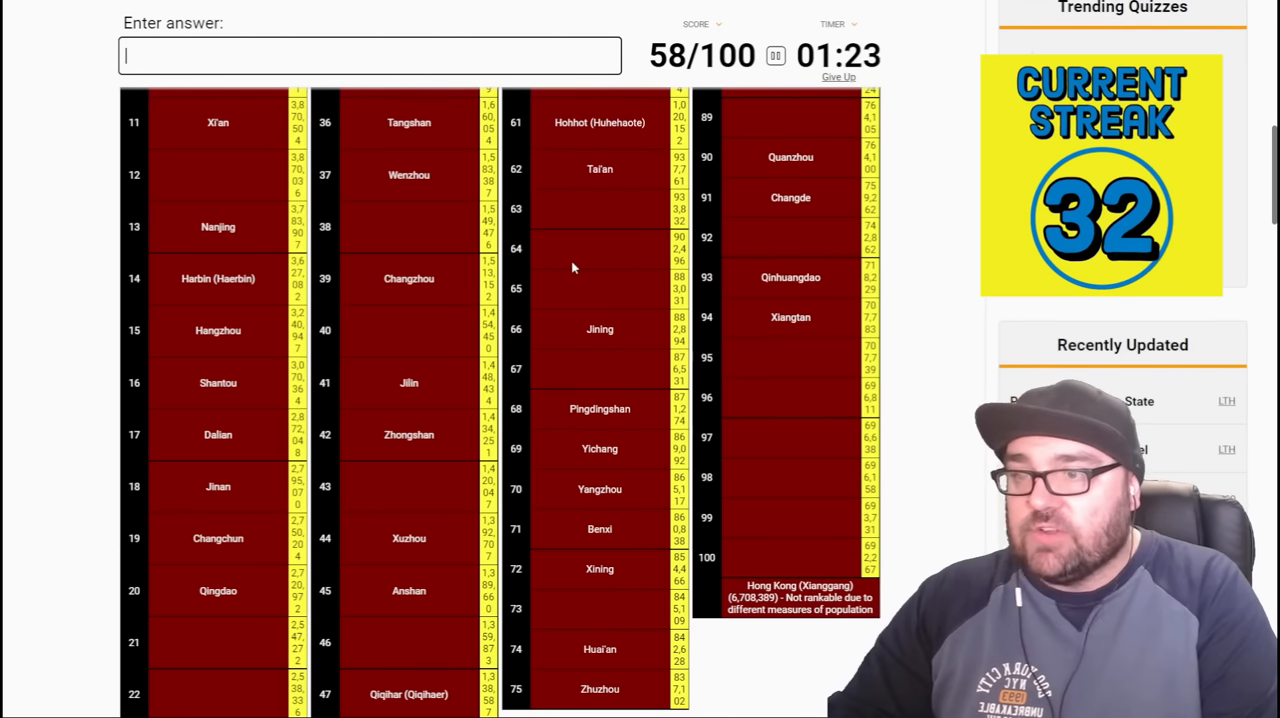
text(as)
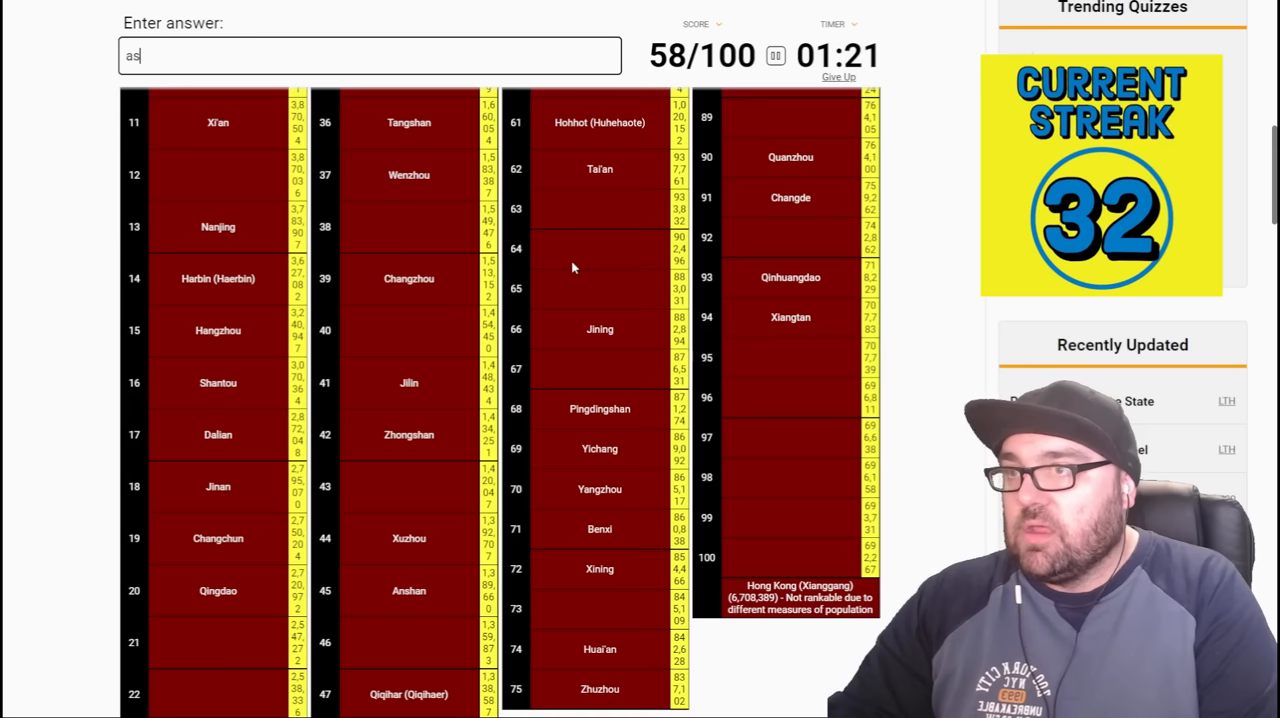
key(Backspace)
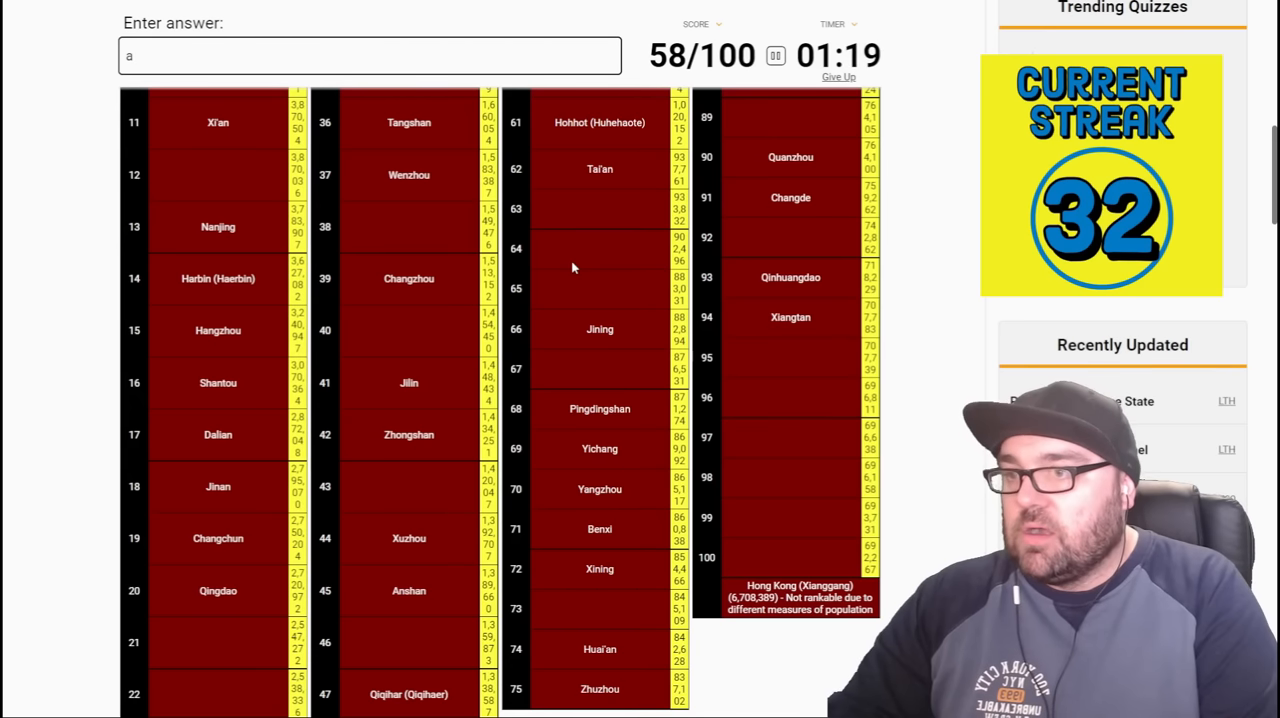
key(Backspace)
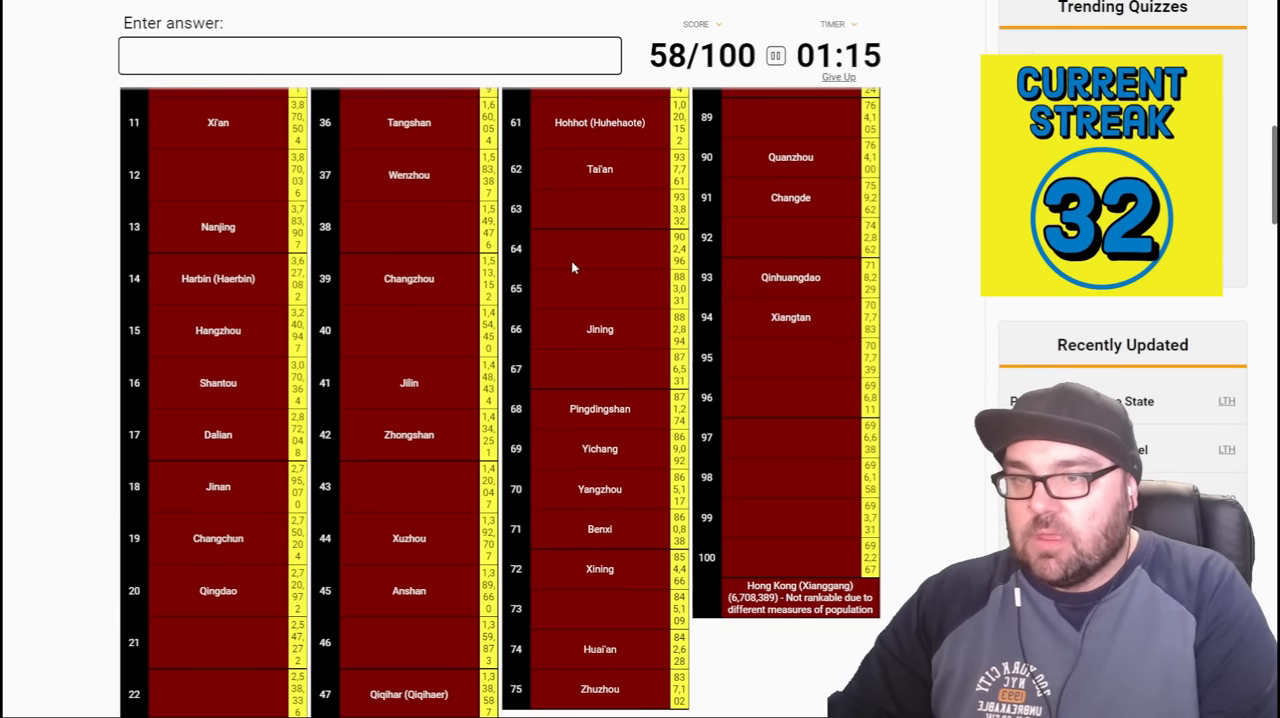
- Try gang, x and z, clearing wrong entries, to reach 59/100
text(gang)
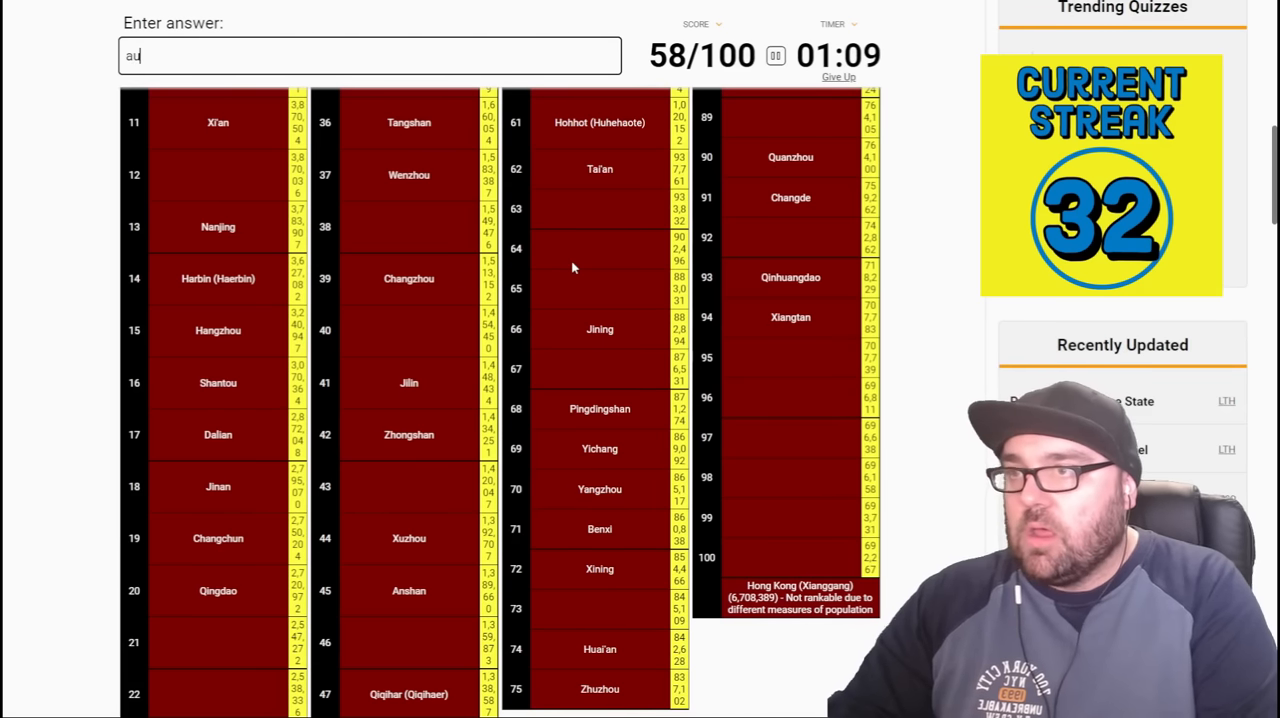
key(Backspace)
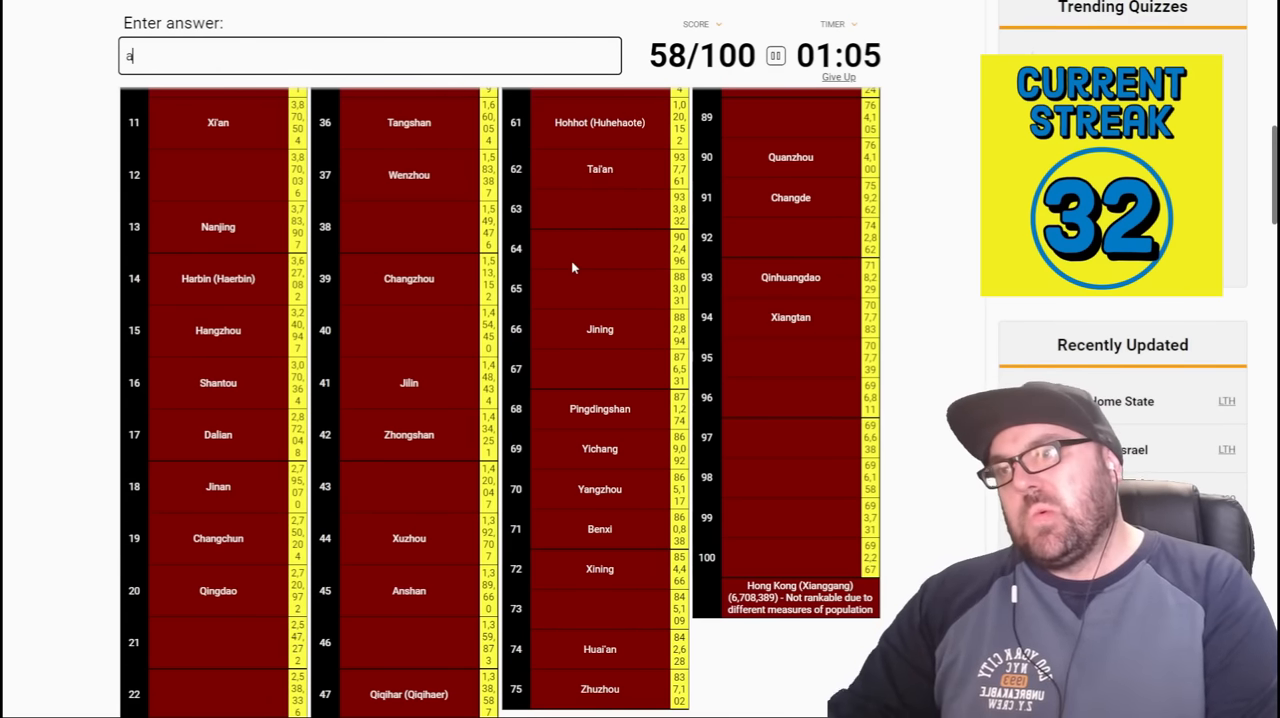
key(Backspace)
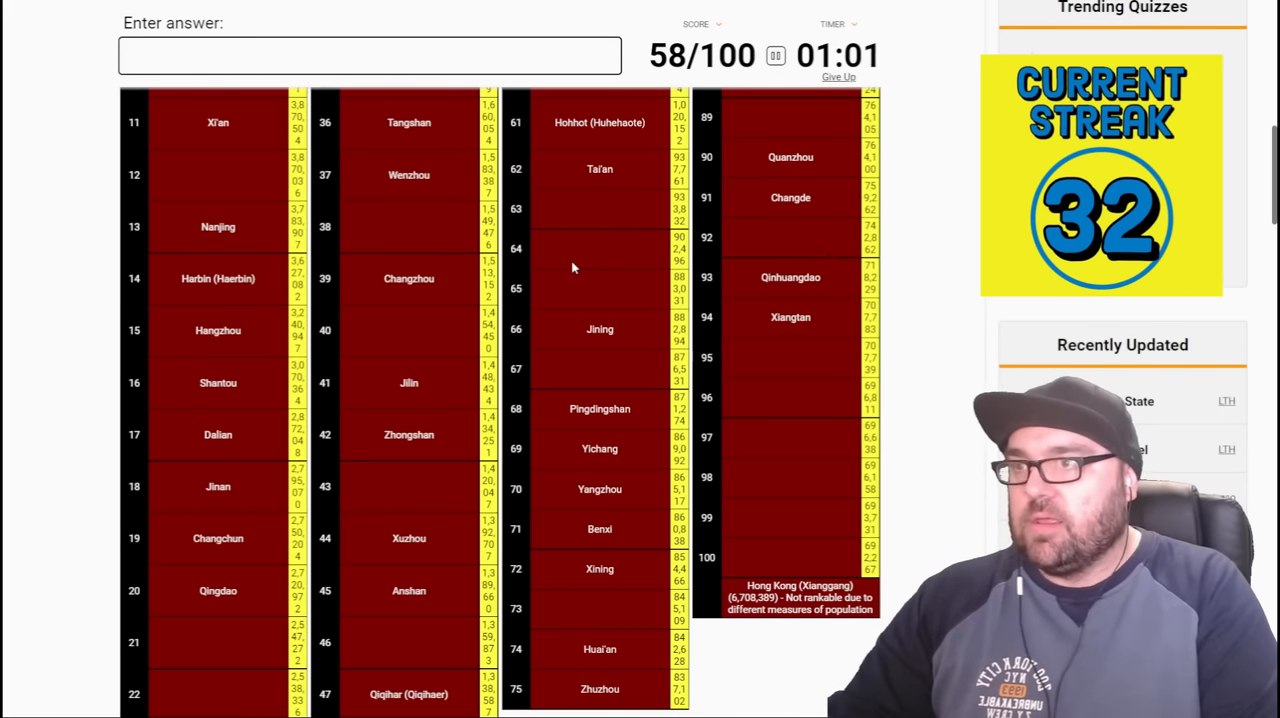
text(x)
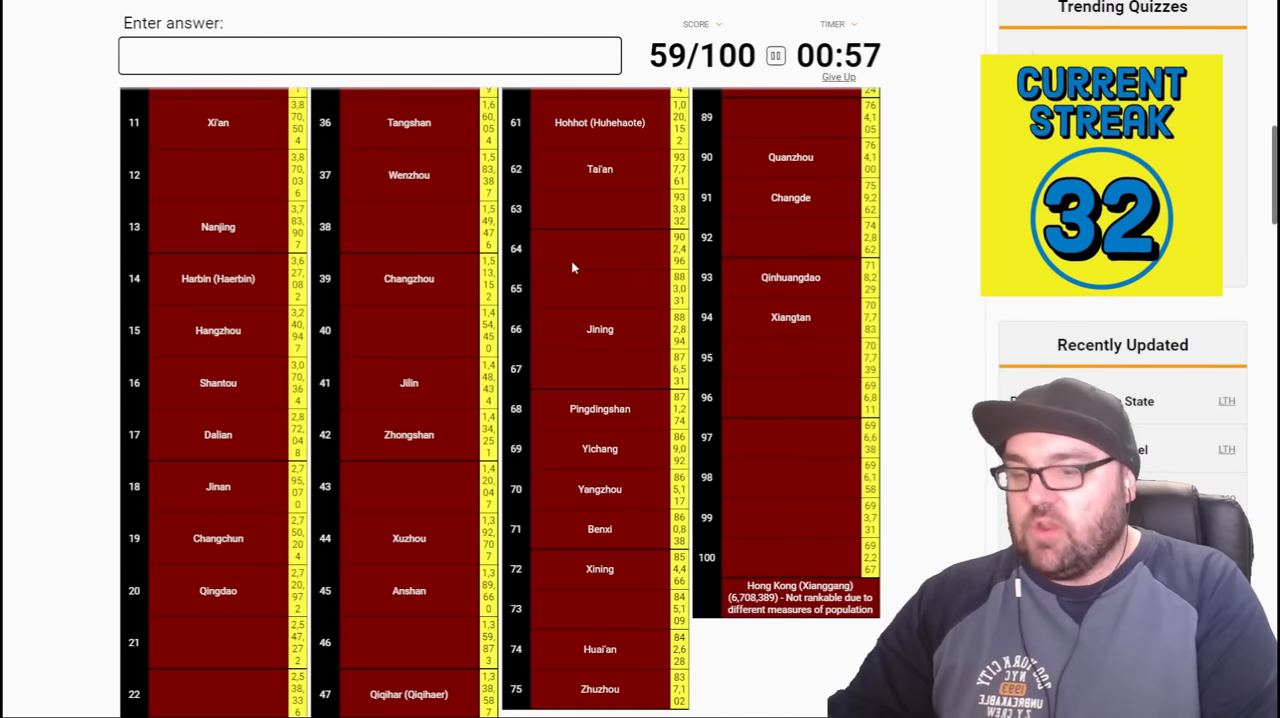
text(z)
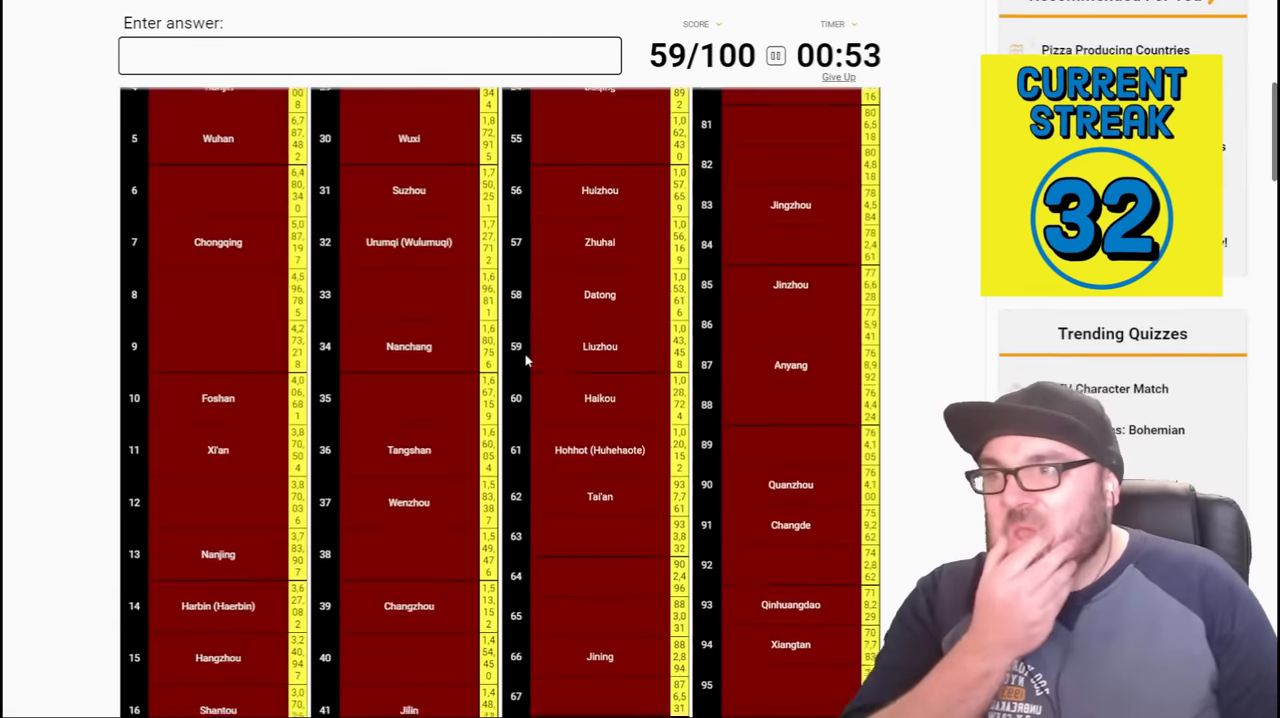
- Guess syllables 'wan', 'lha' and 'Chengdu'/'du', getting Chengdu accepted toward 61/100
scroll(up, 3)
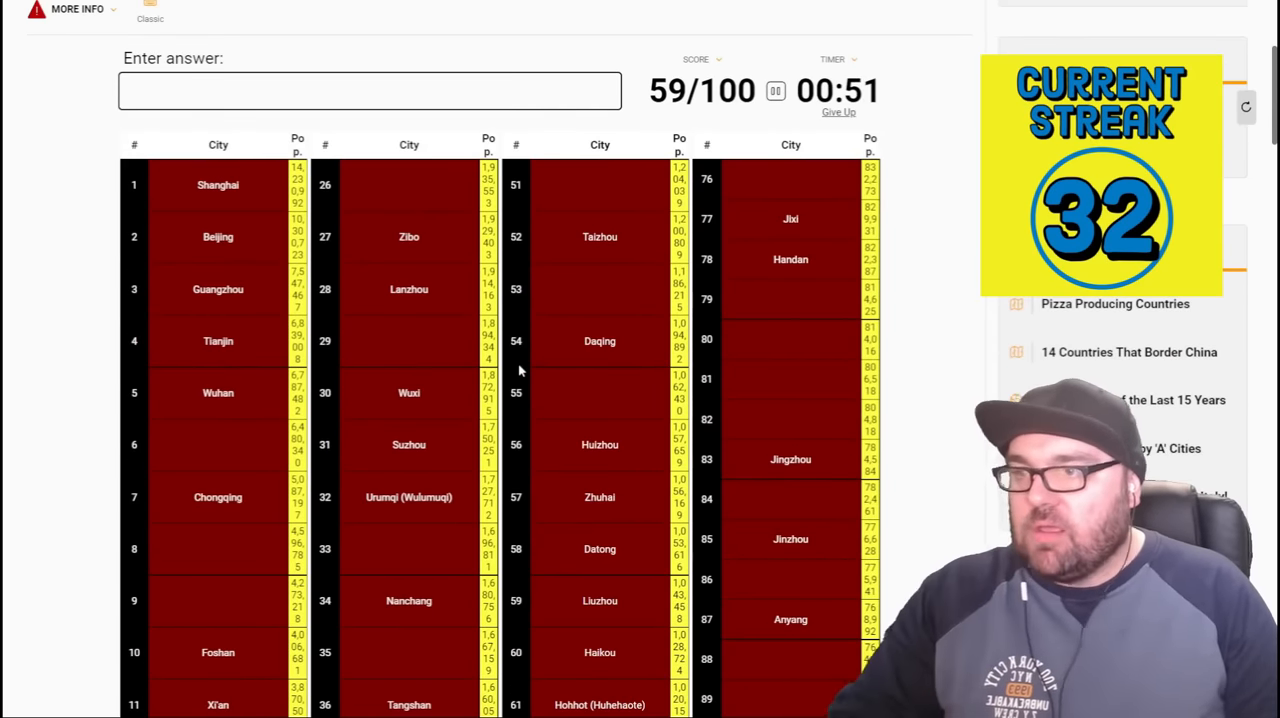
text(wan)
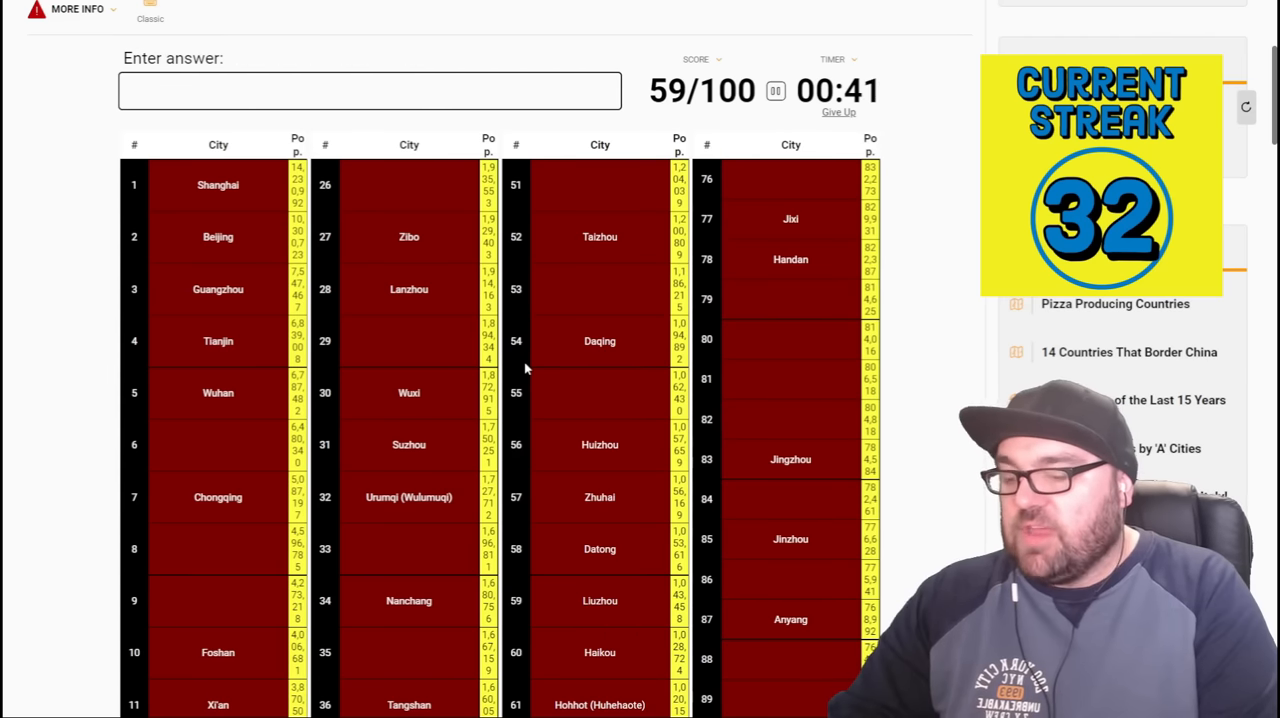
text(lha)
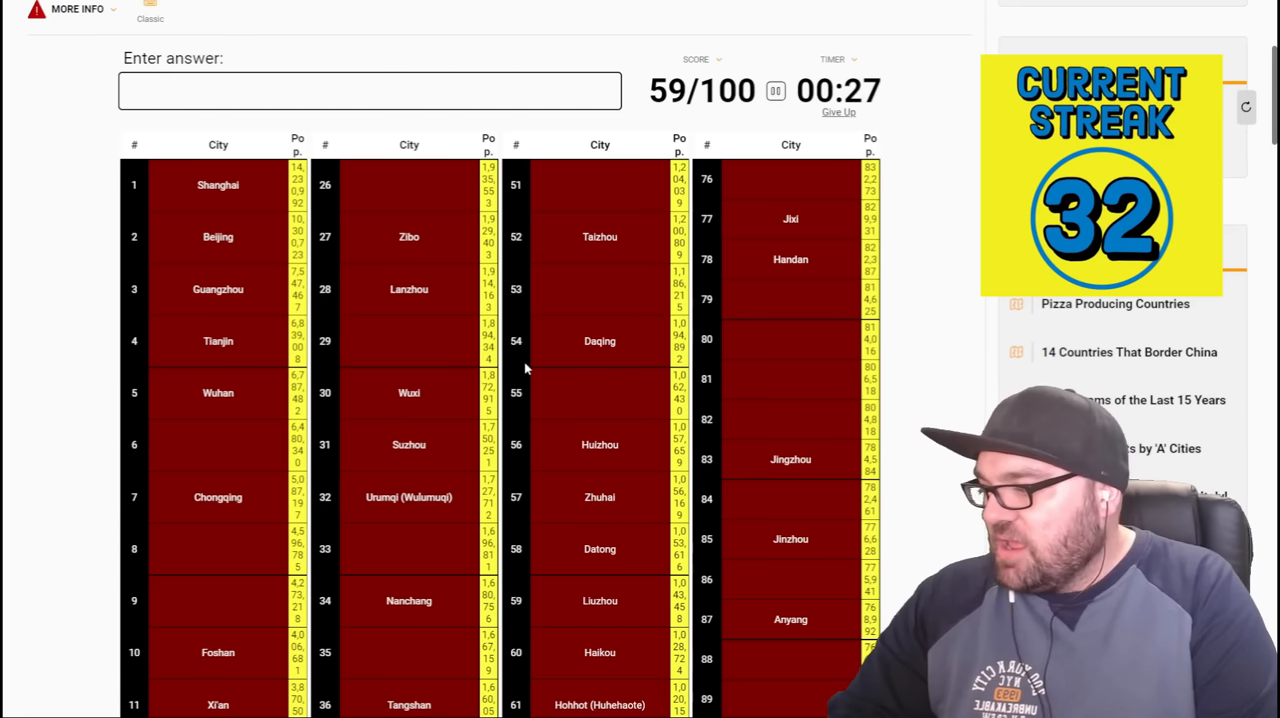
text(d)
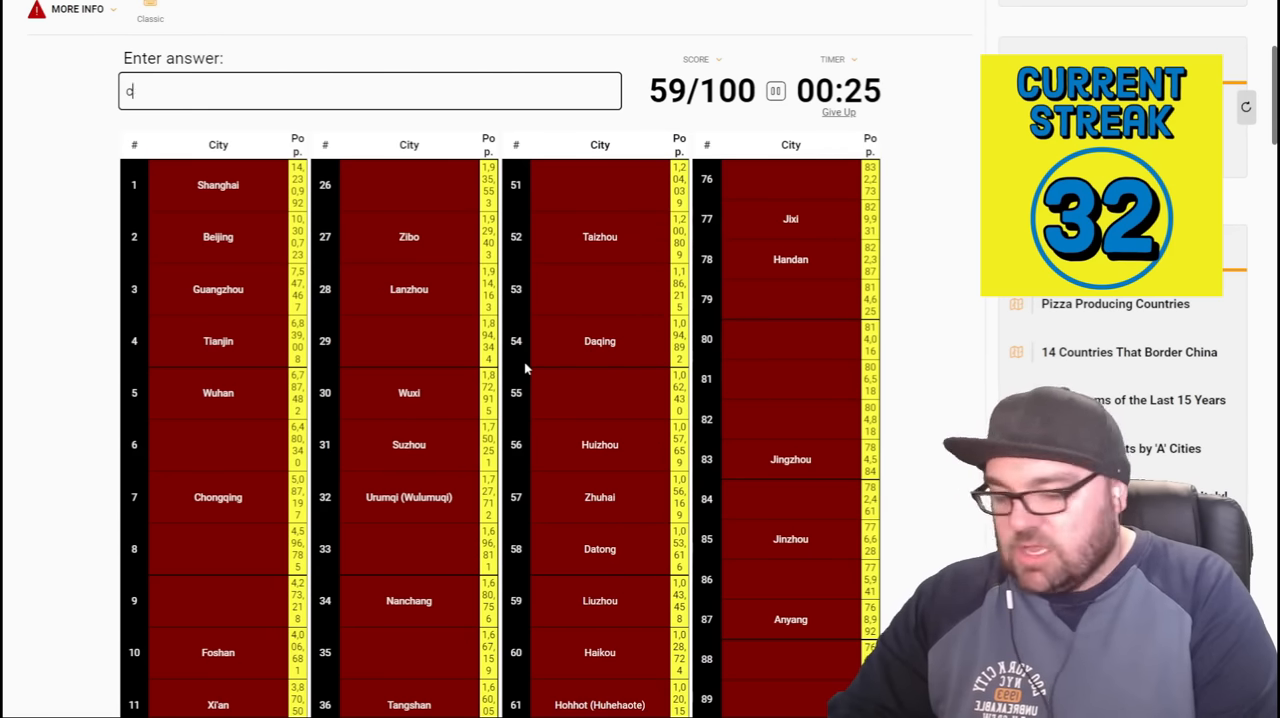
text(Chengdu)
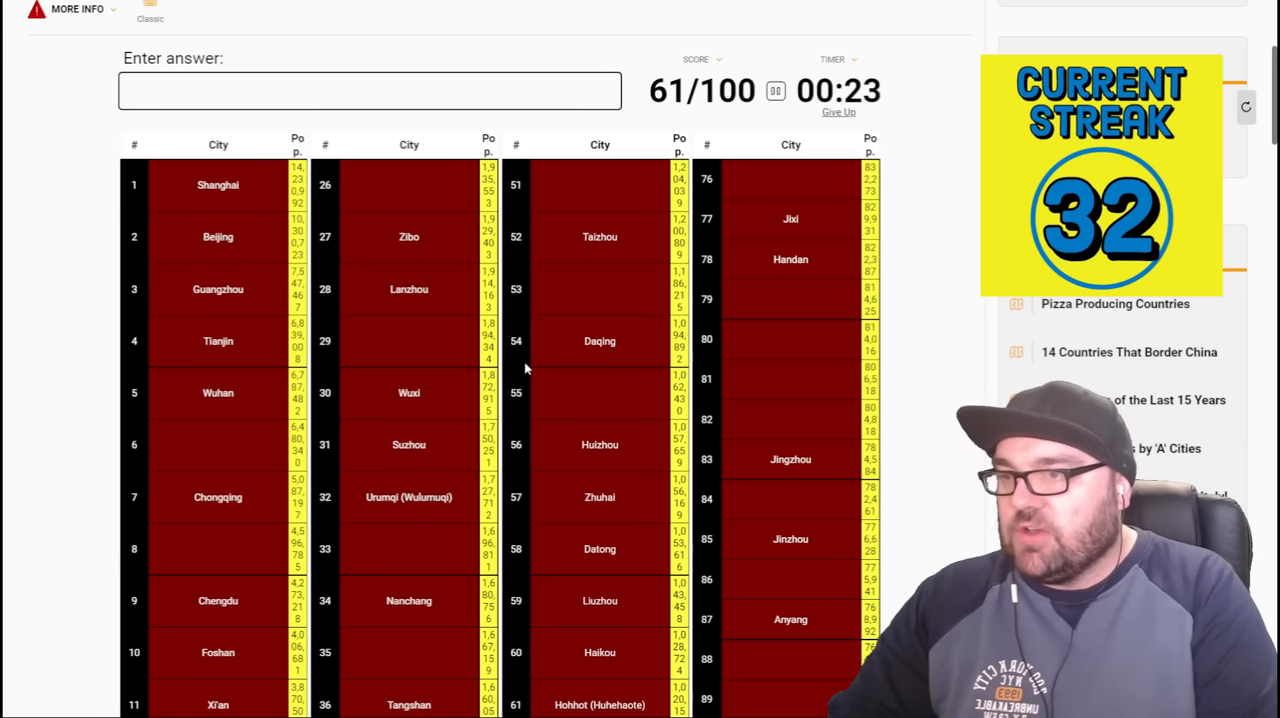
text(du)
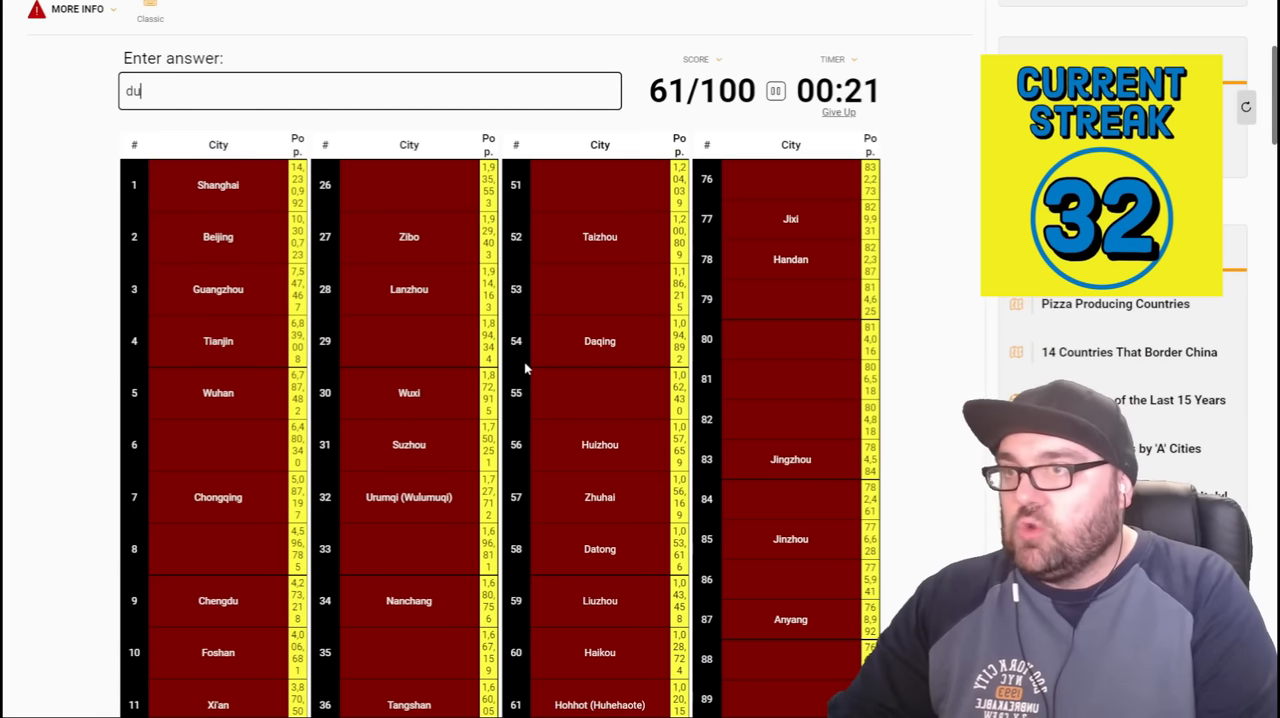
- Try final syllables 'a', 'ma', 'la', 'o' as the timer runs out, clearing a rejected guess
text(a)
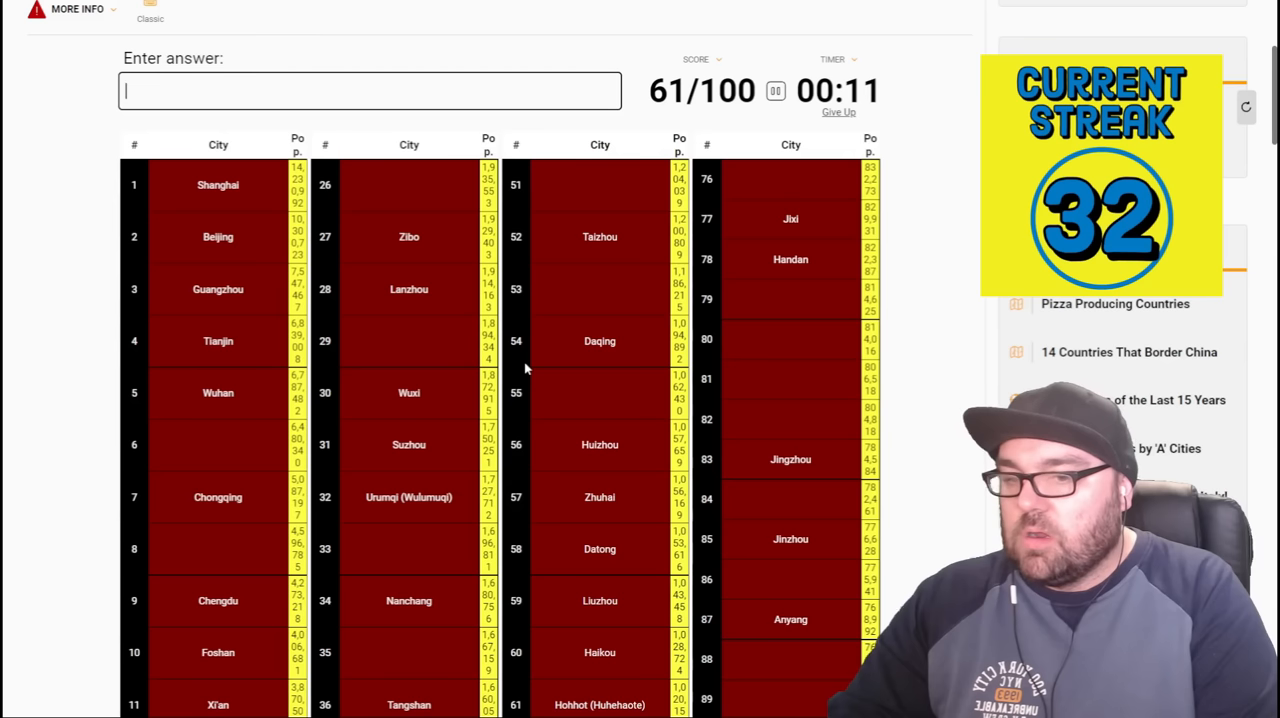
text(ma)
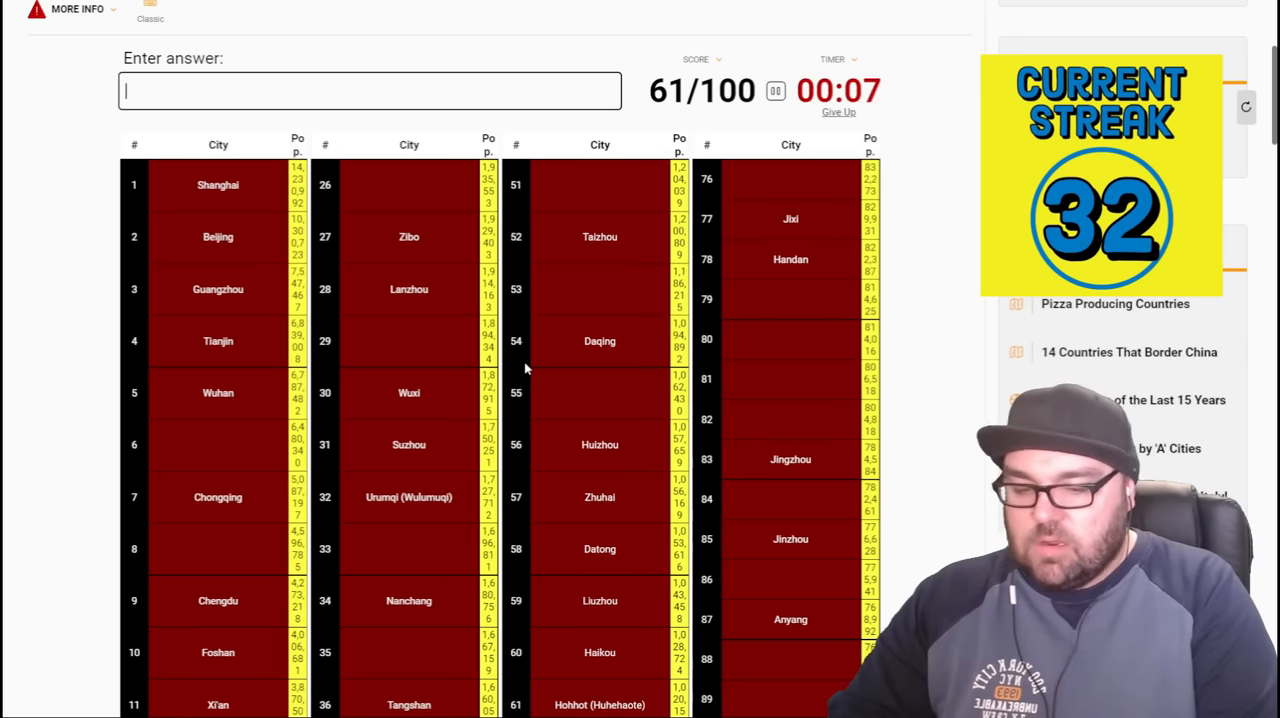
text(la)
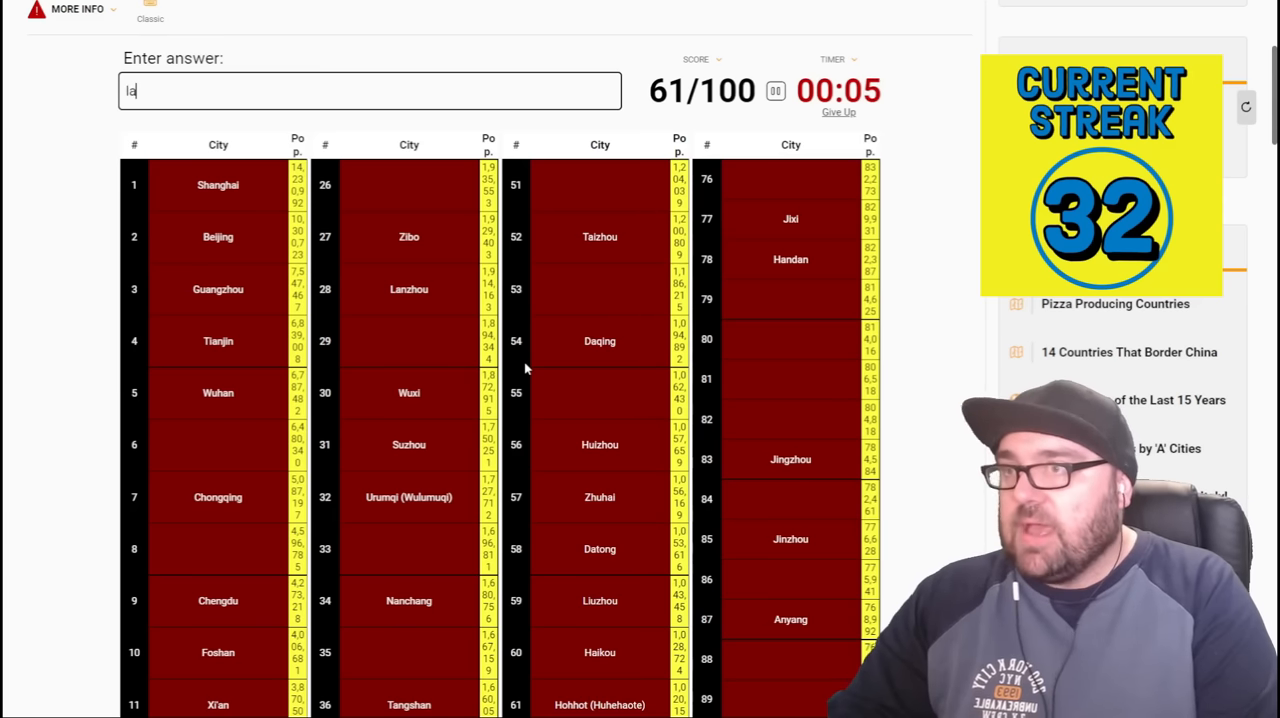
key(Backspace)
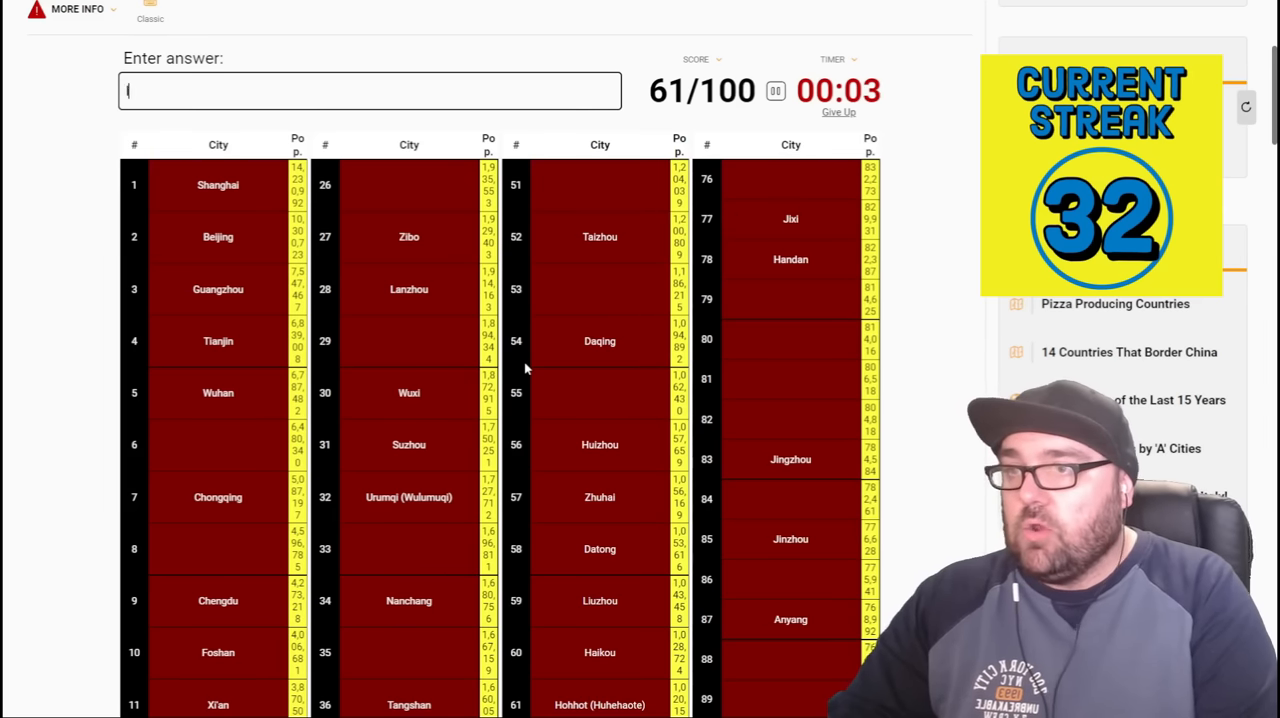
text(o)
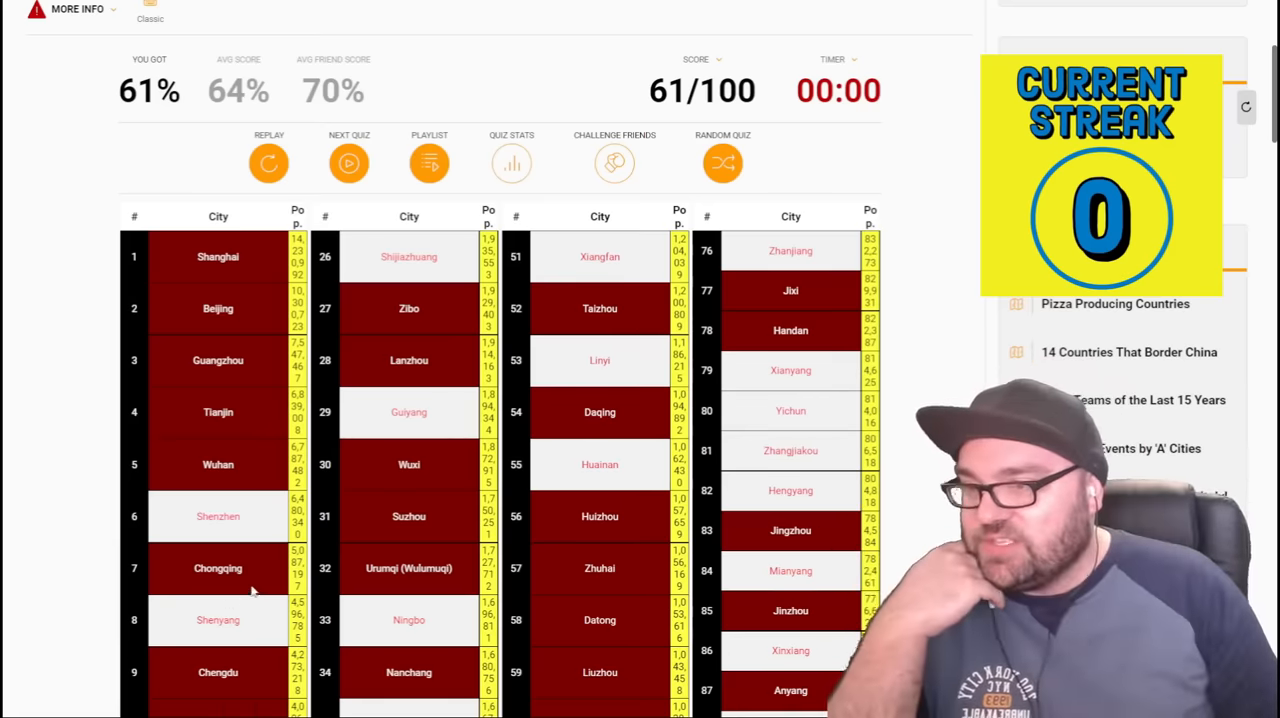
- Scroll through the finished results grid reviewing missed Shenzhen, Shenyang and Dongguan at 61/100
scroll(down, 3)
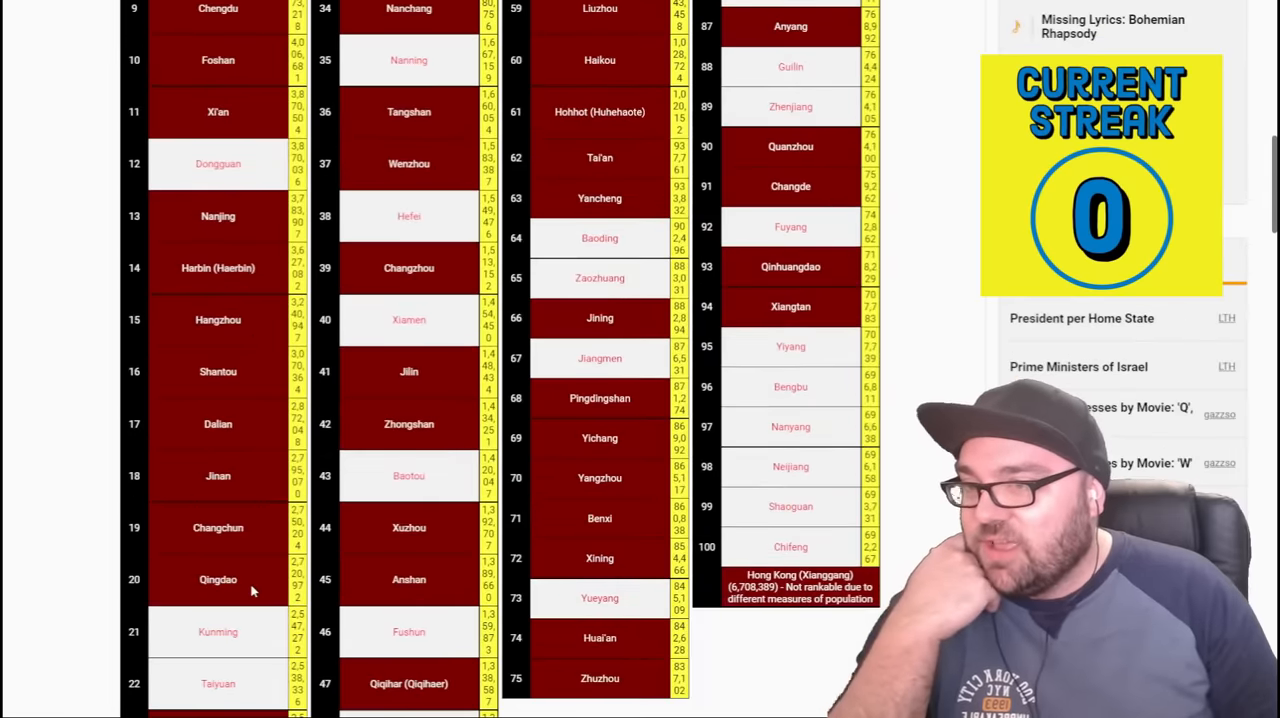
scroll(down, 3)
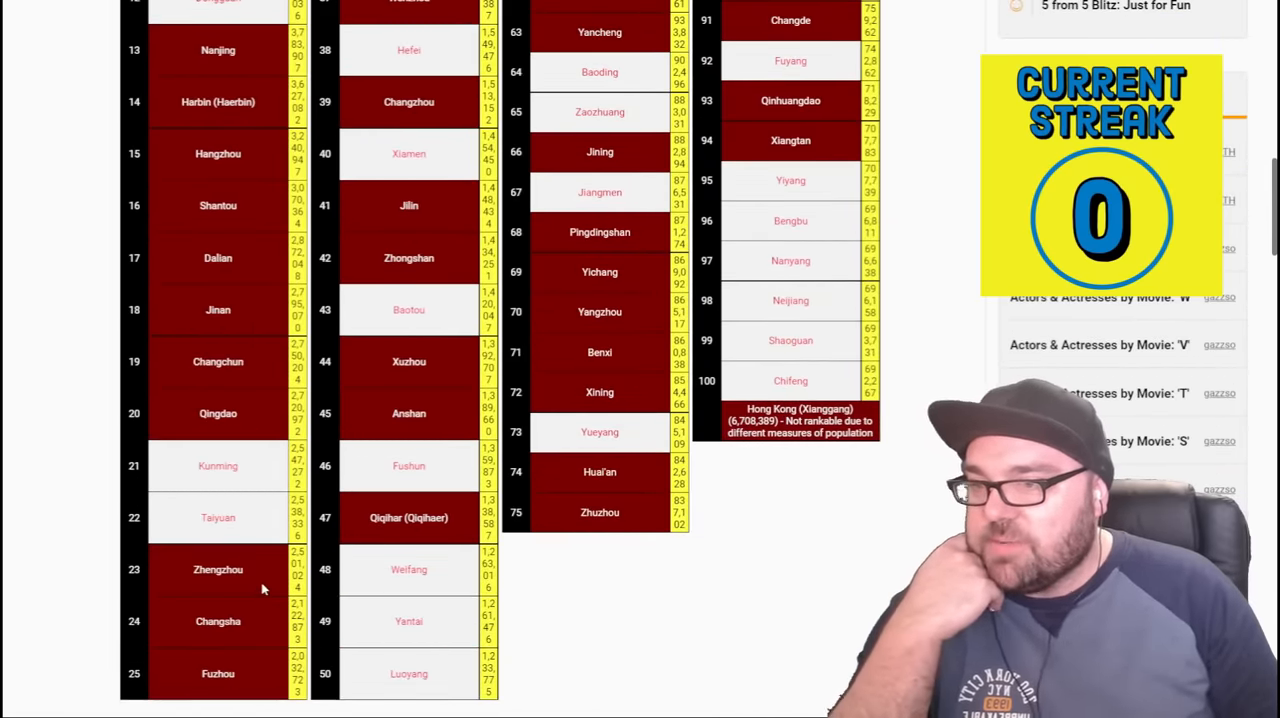
scroll(up, 3)
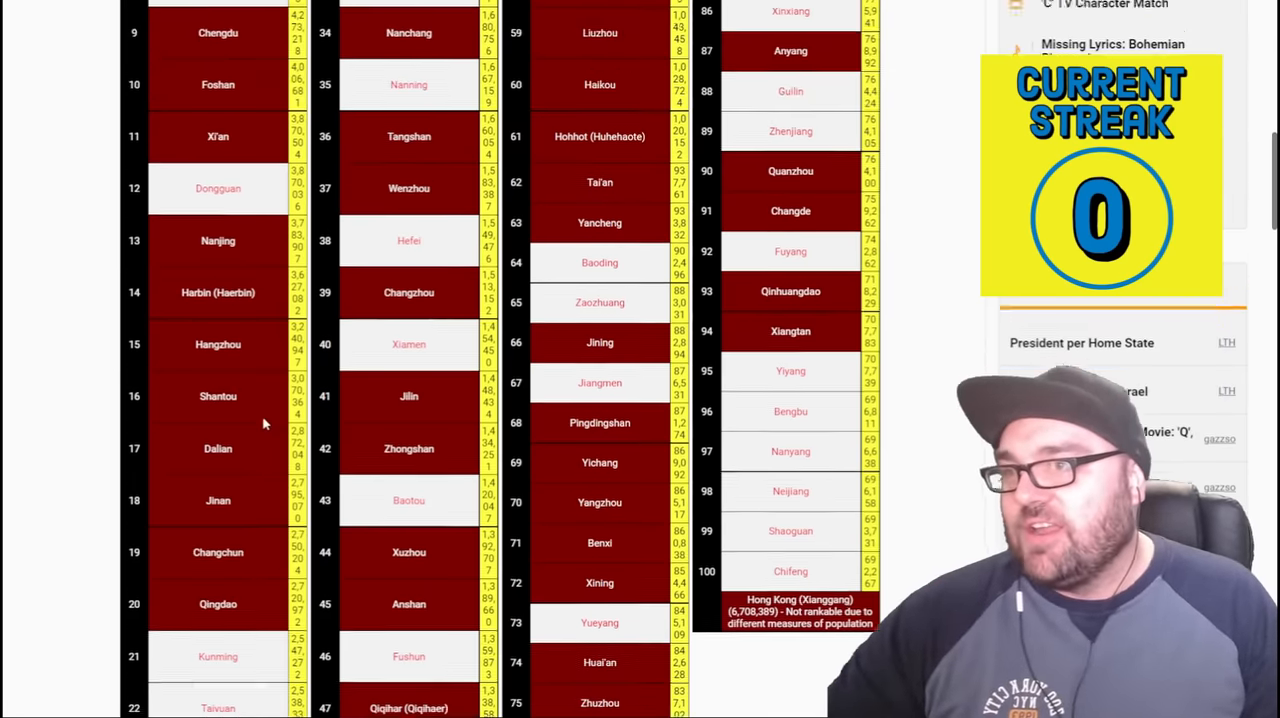
scroll(up, 3)
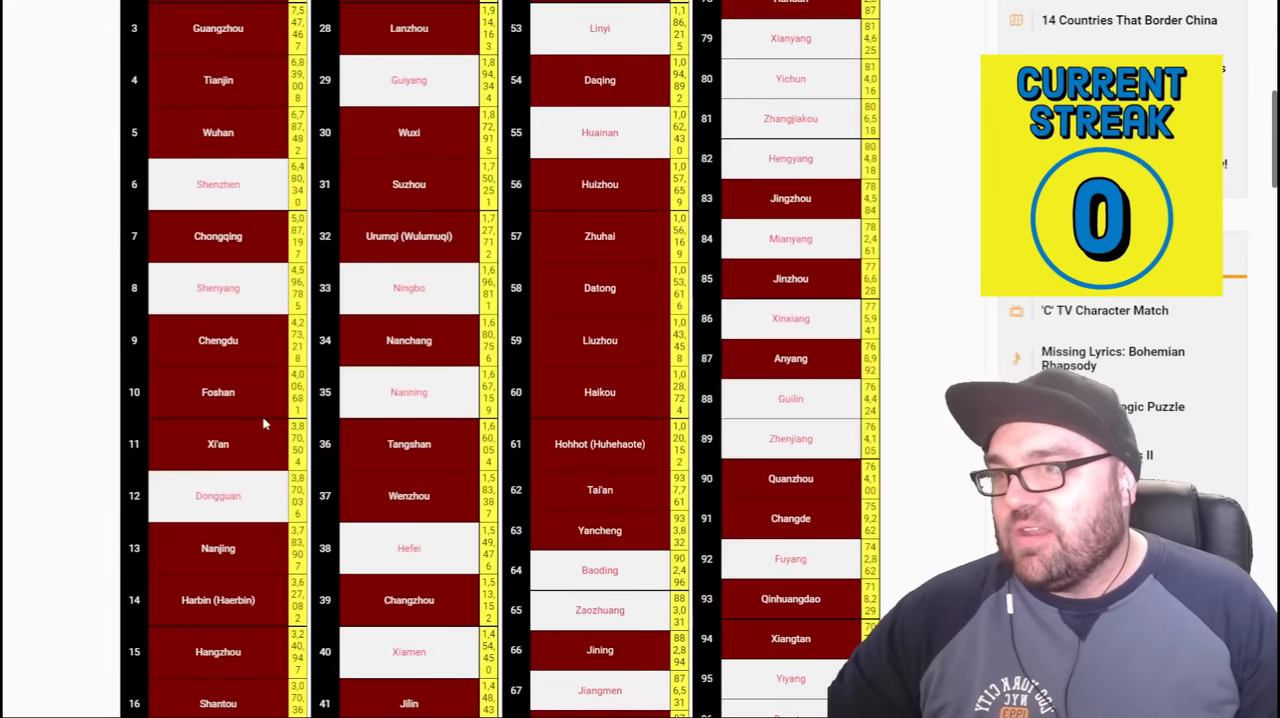
scroll(up, 3)
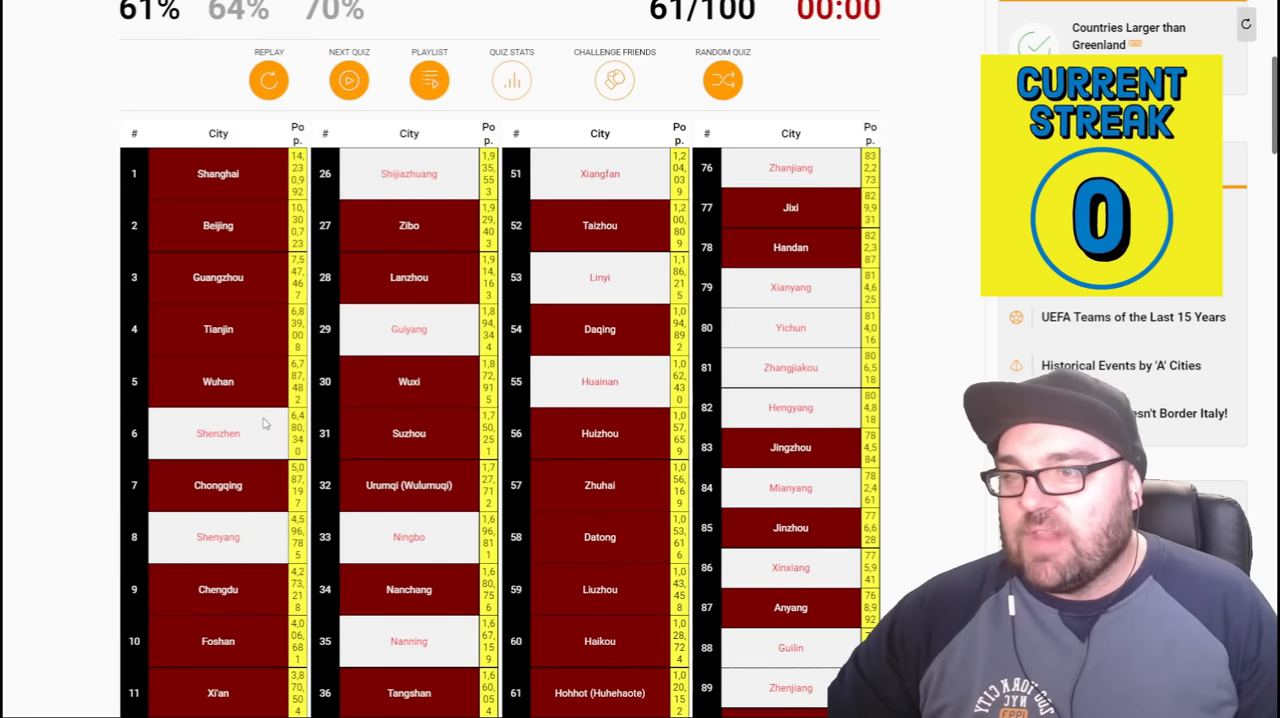
scroll(down, 3)
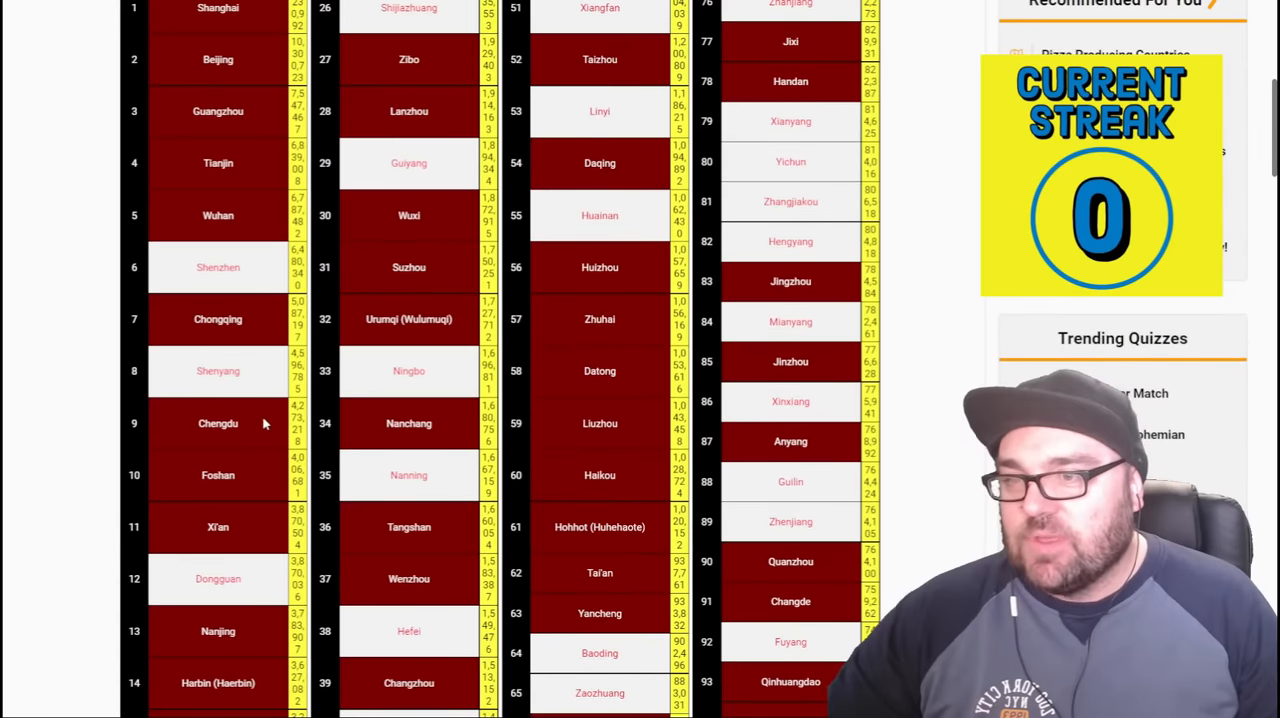
scroll(down, 3)
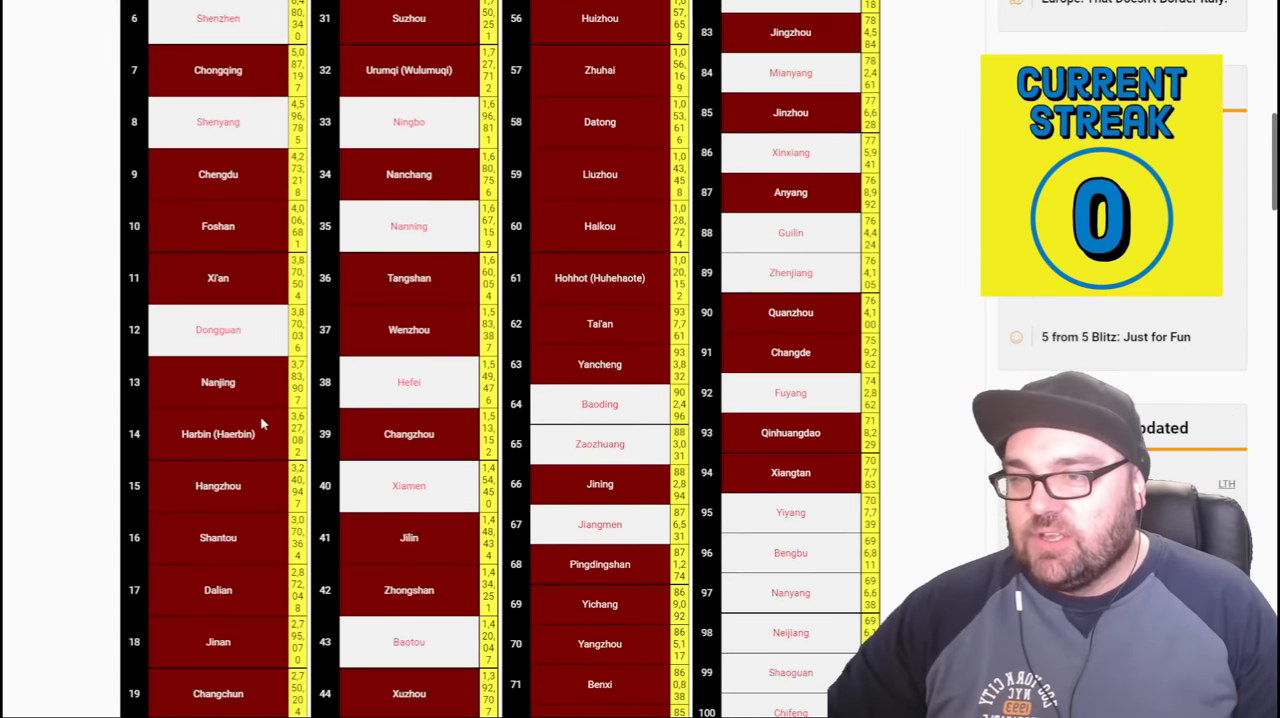
scroll(up, 3)
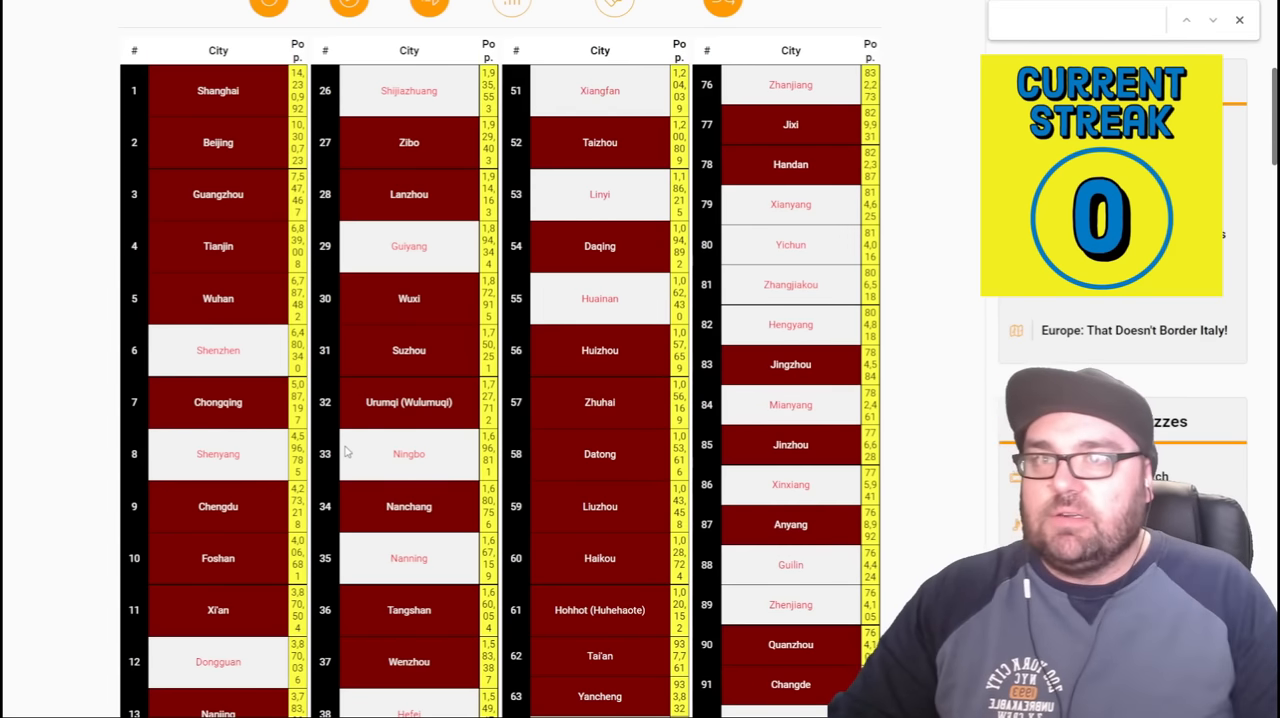
text(shen)
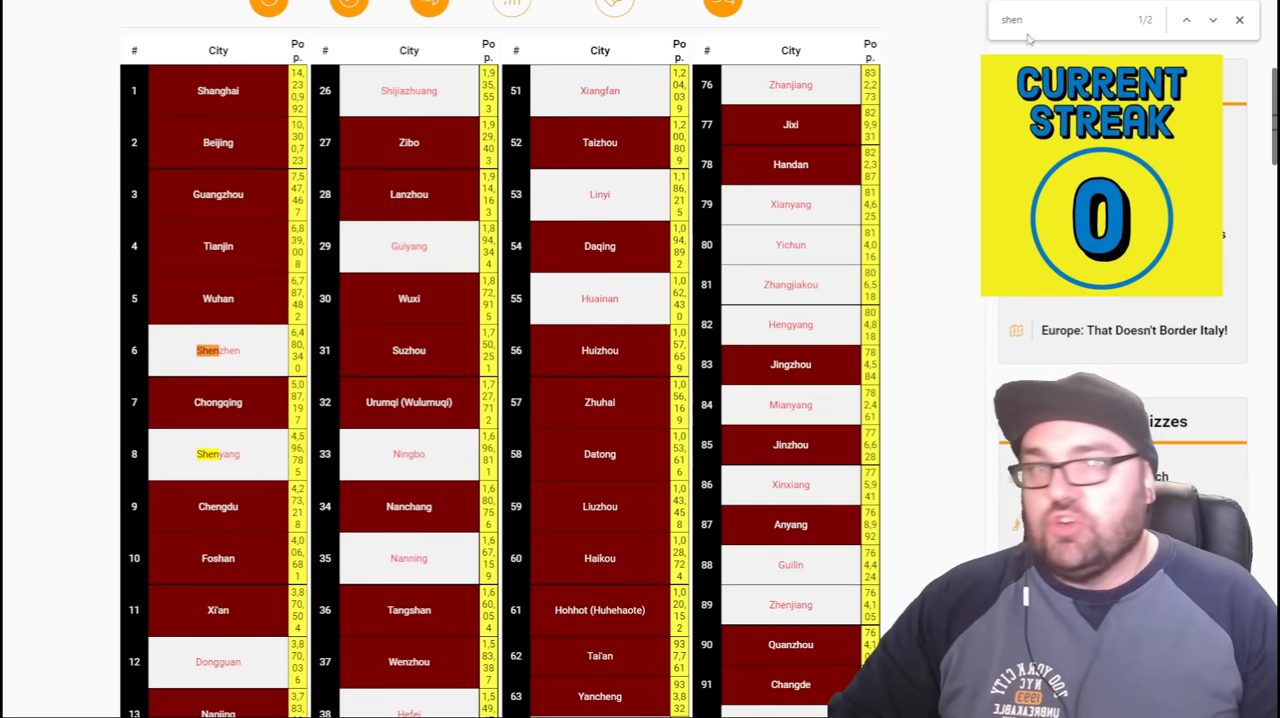
text(zhen)
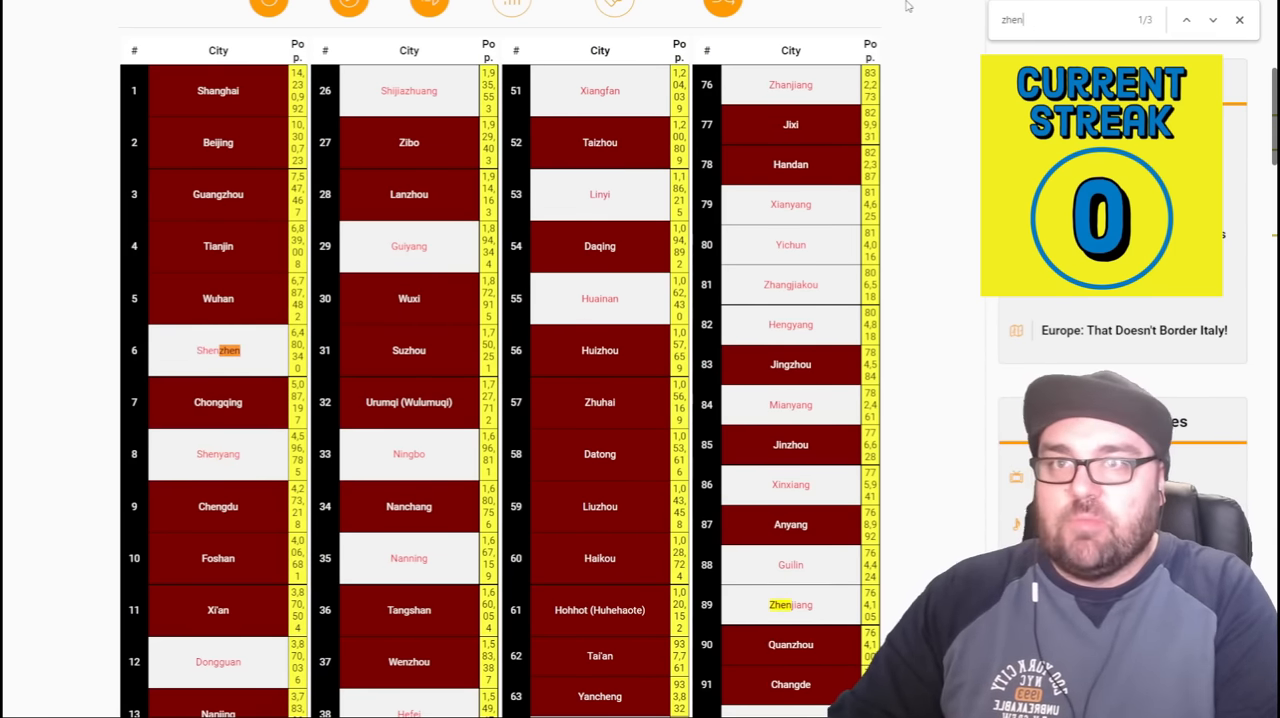
mouse_move(1212, 20)
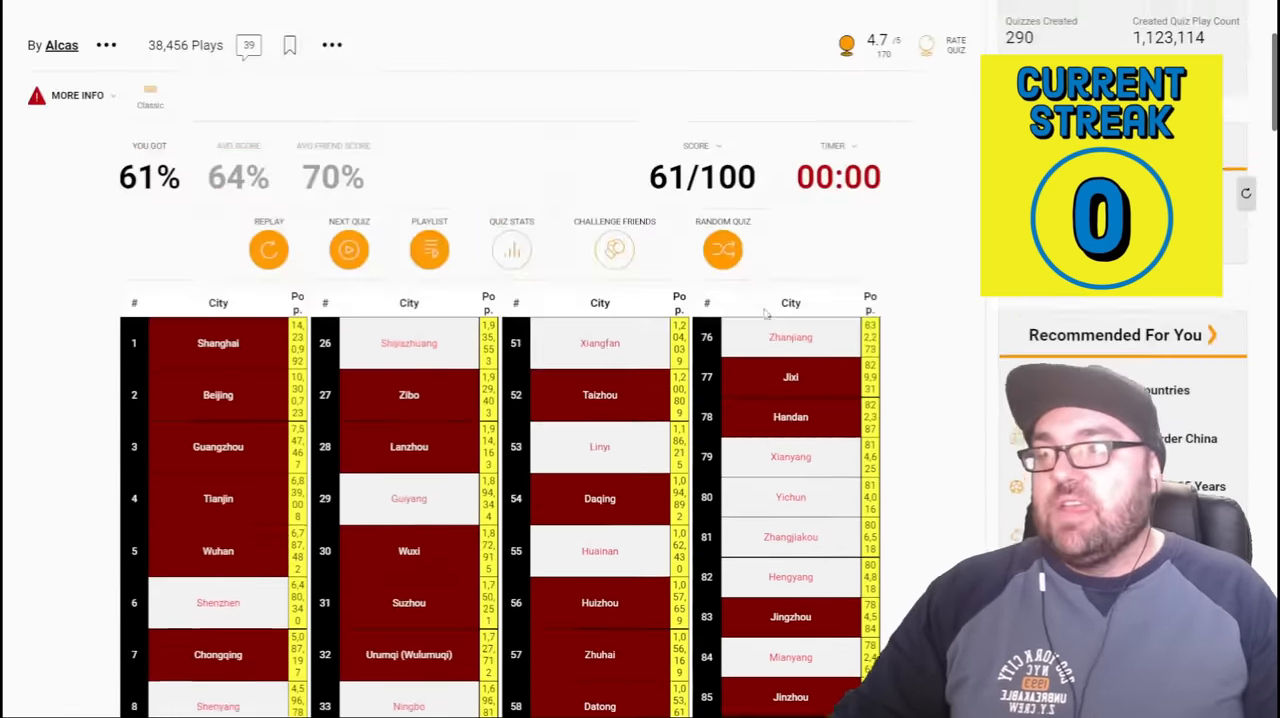
scroll(up, 3)
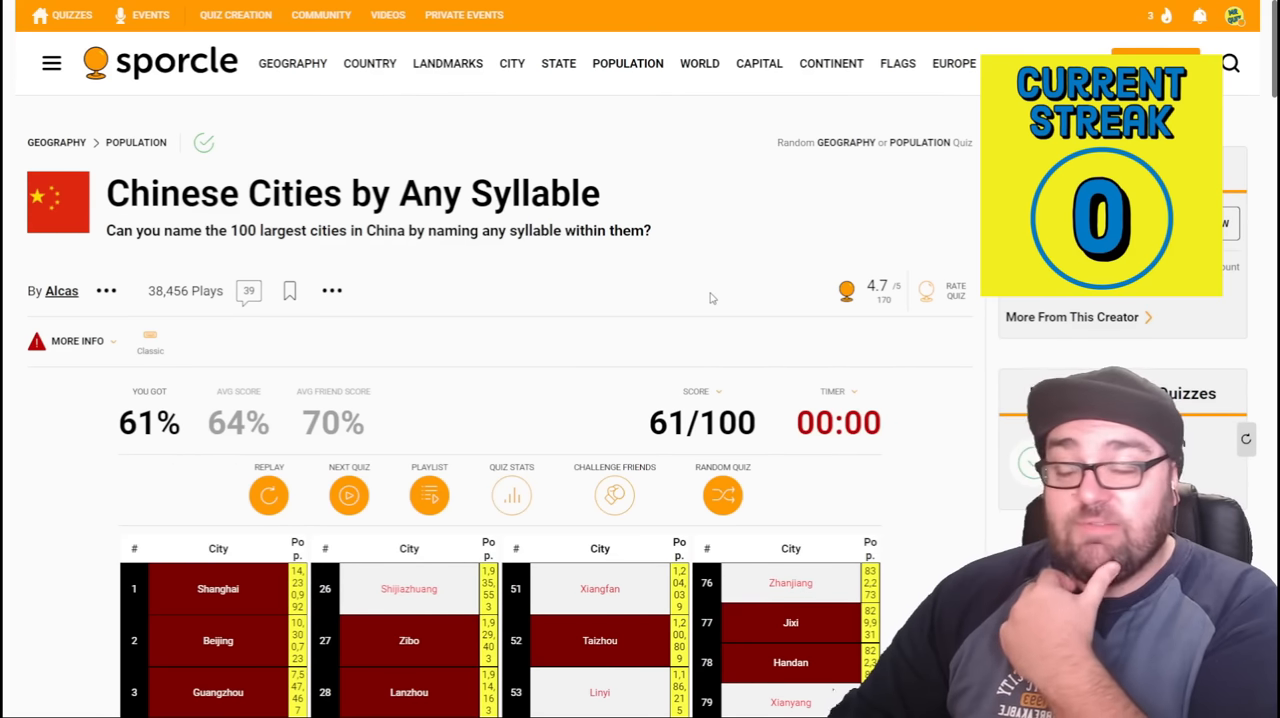
mouse_move(628, 370)
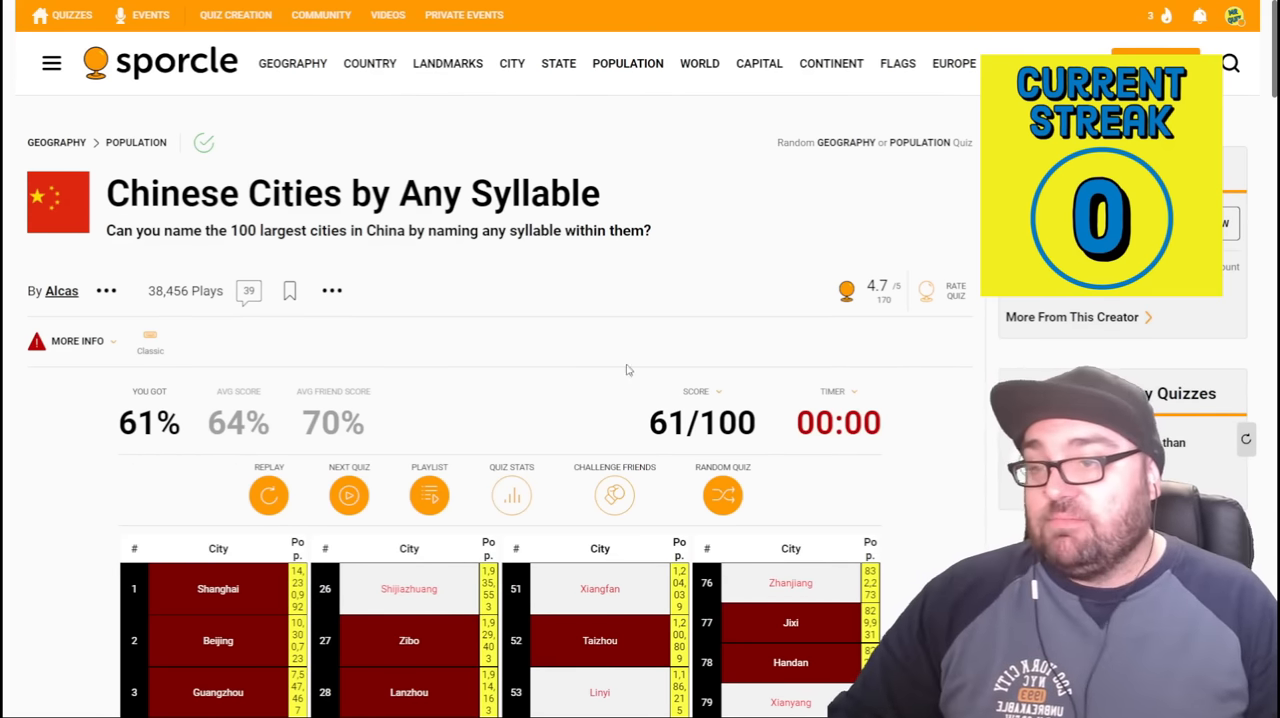
mouse_move(624, 336)
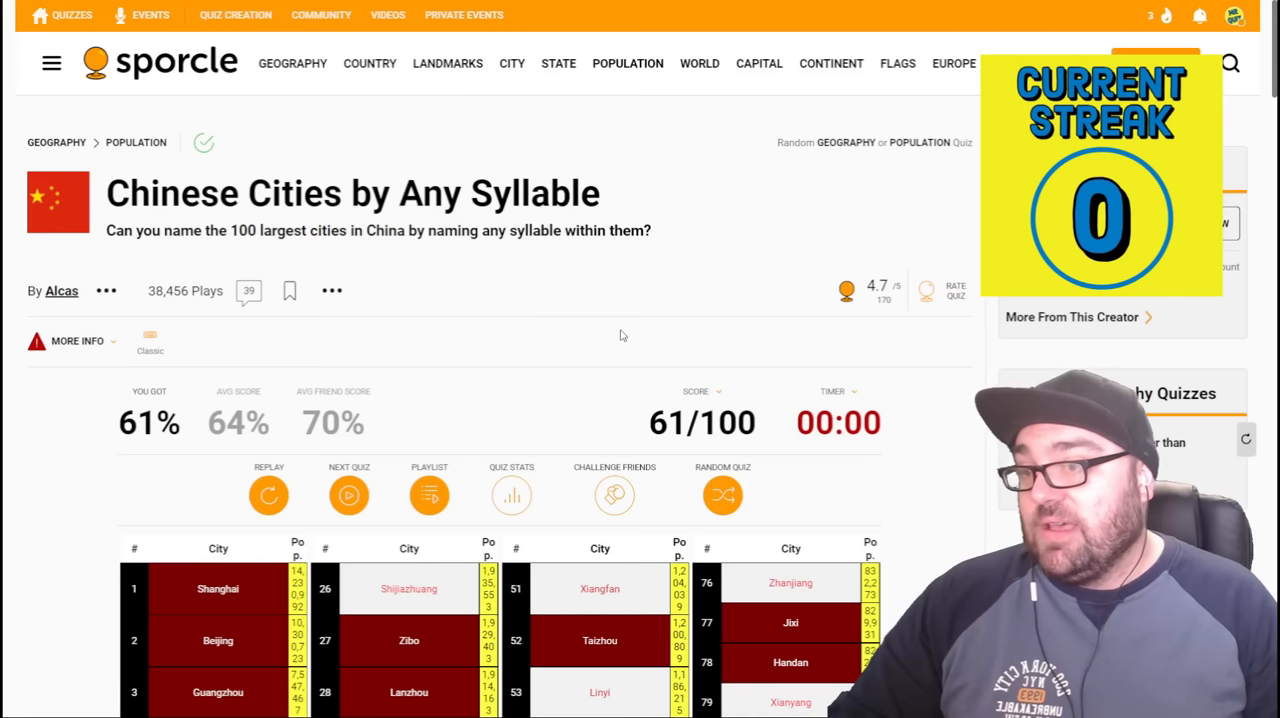